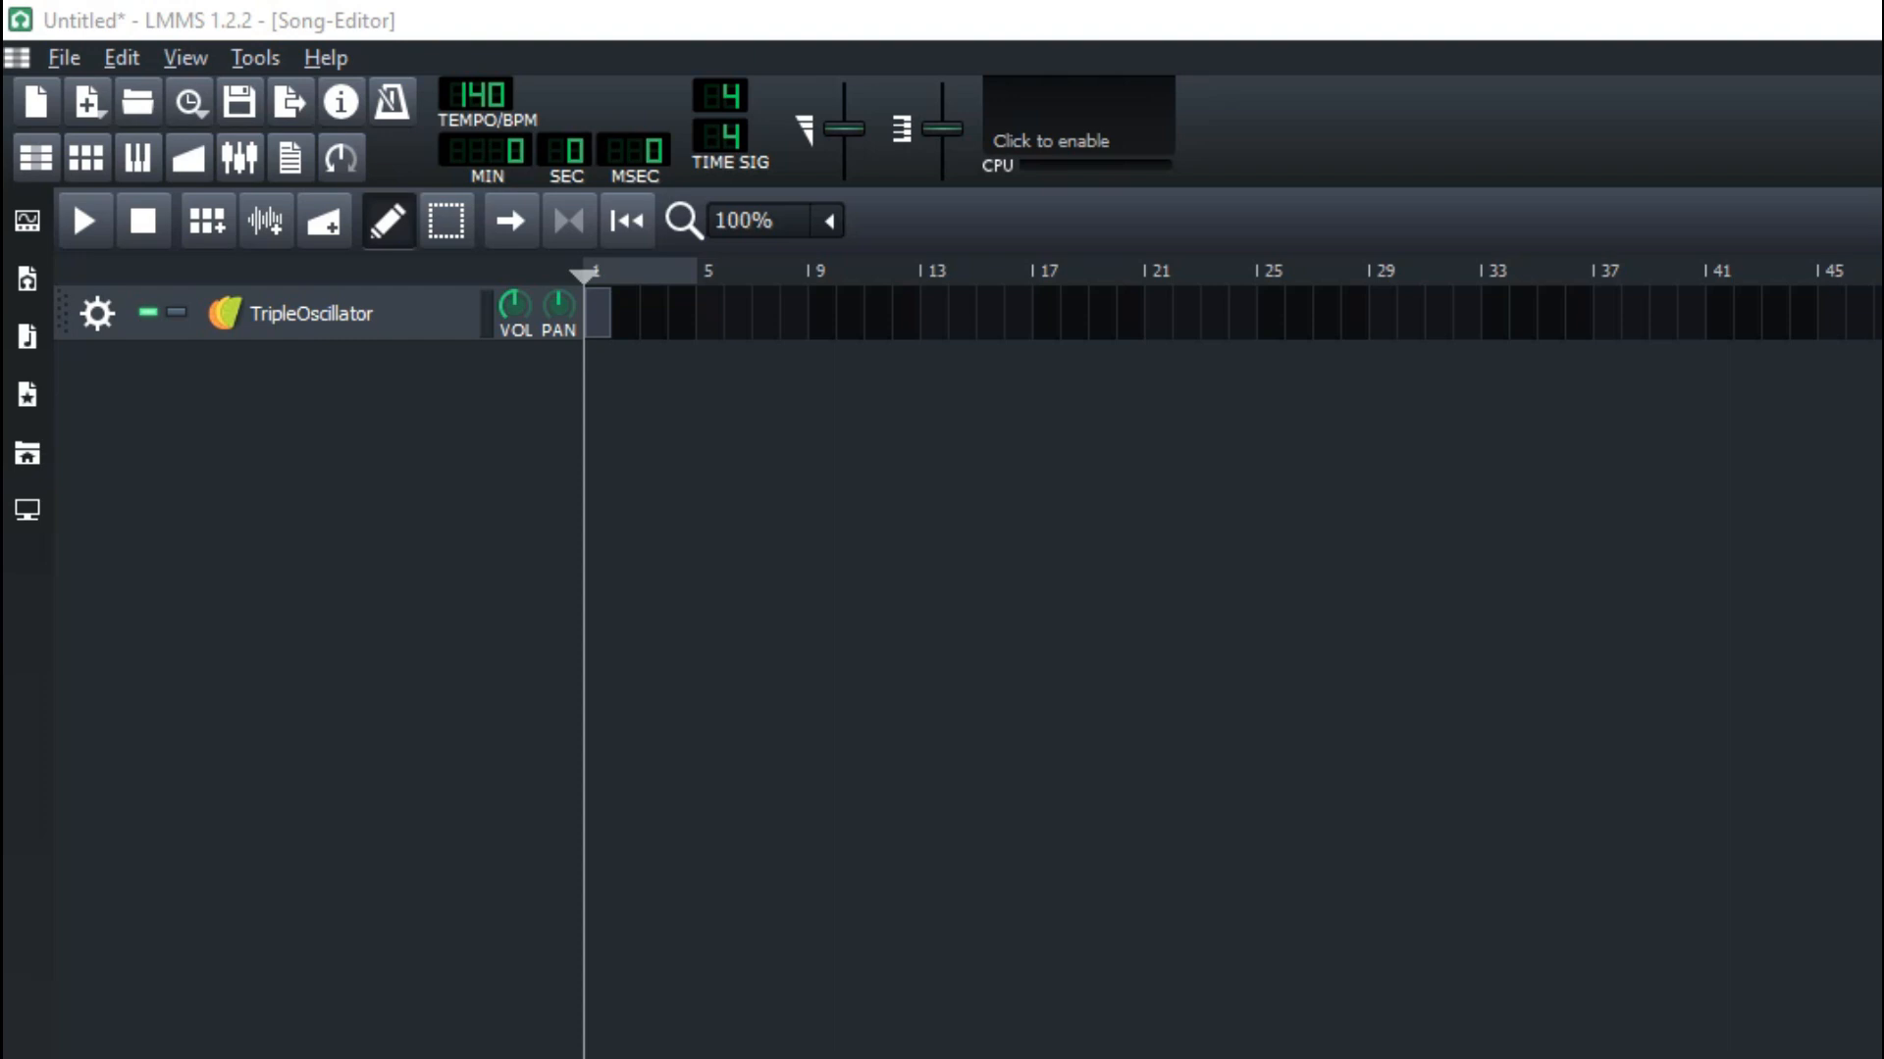
pyautogui.moveTo(1473, 837)
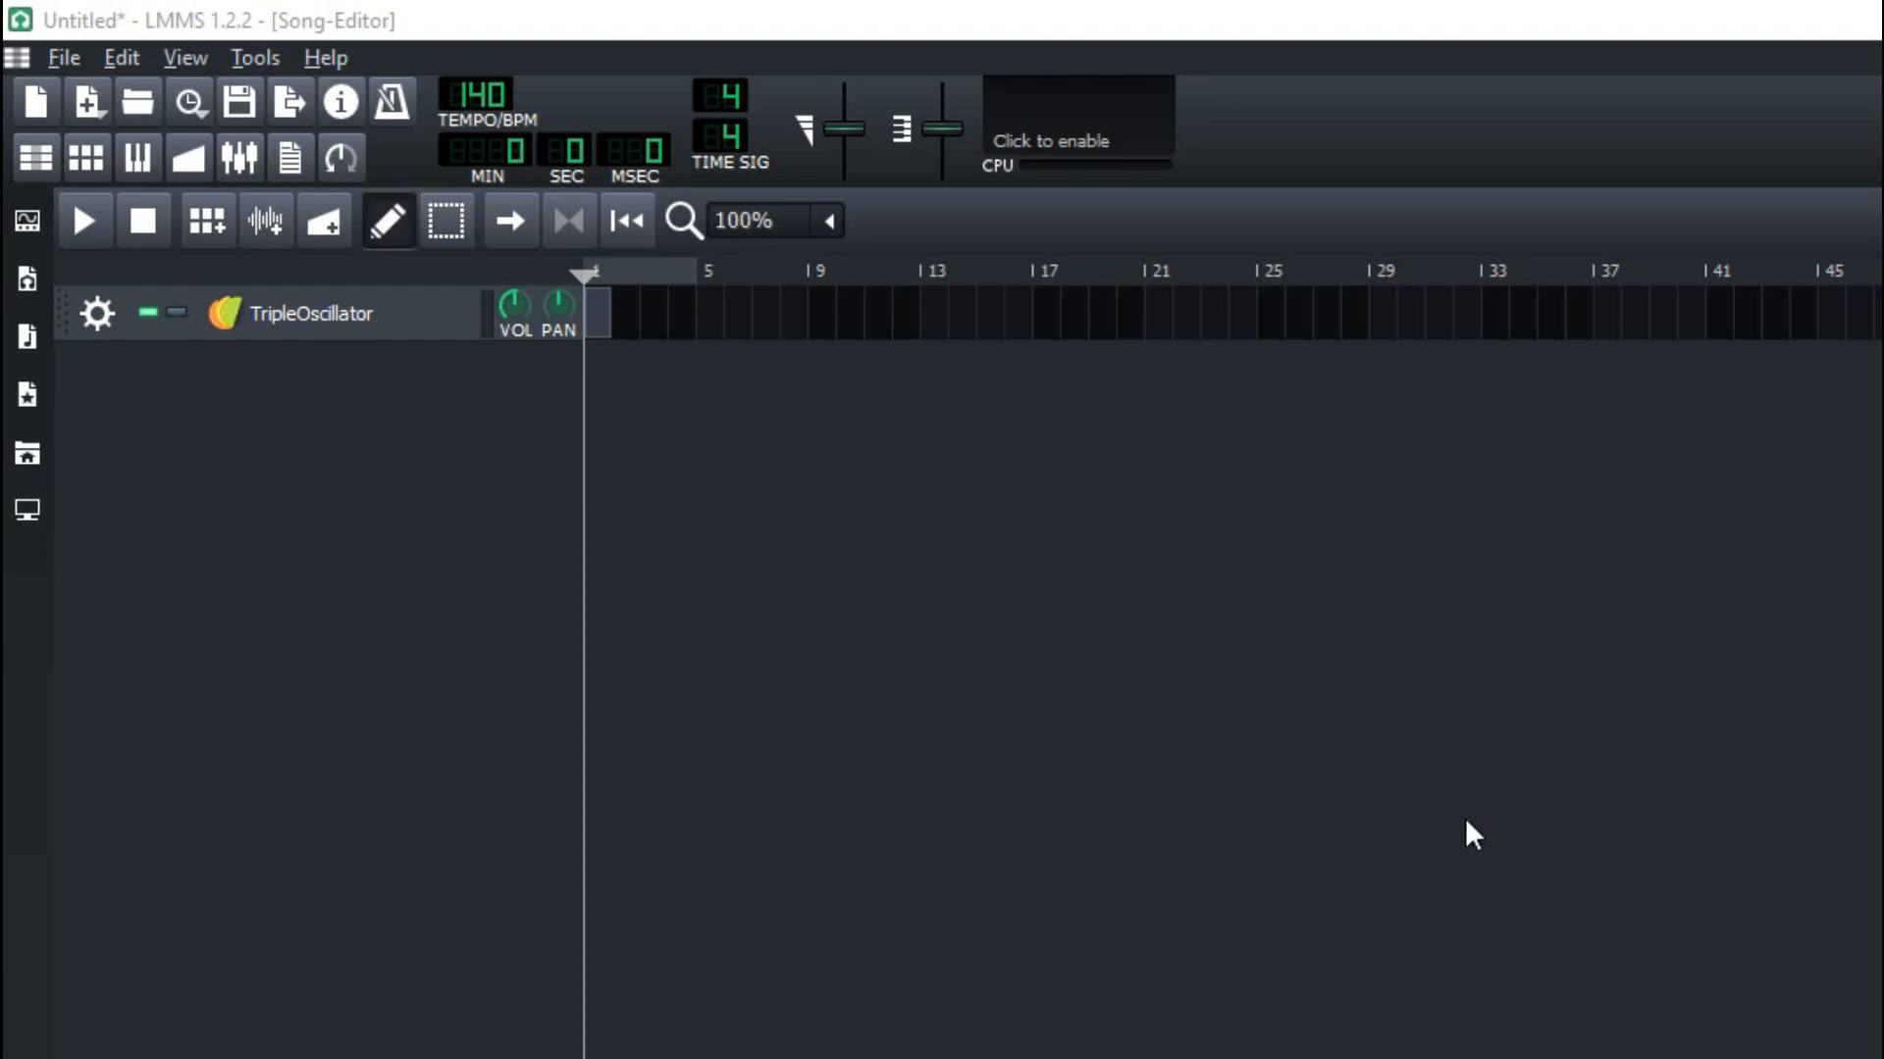
pyautogui.moveTo(278, 358)
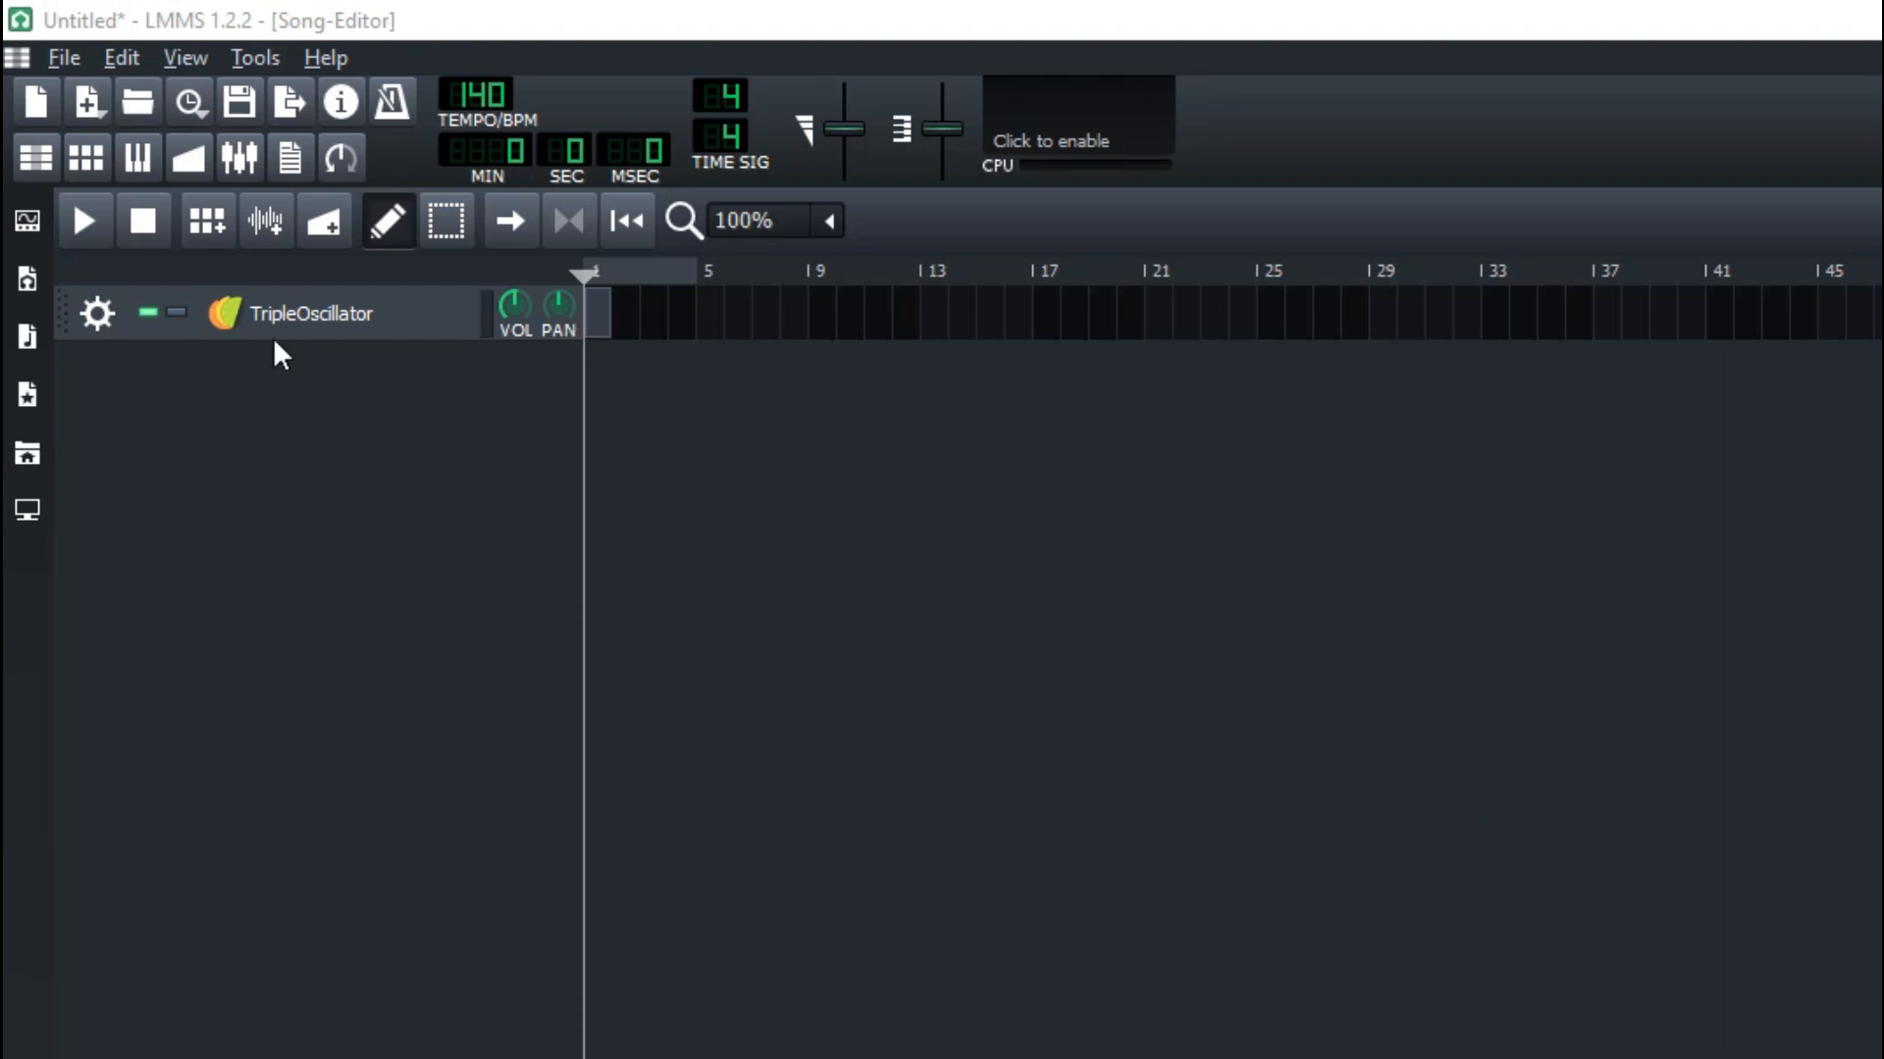
# - Start a new project, discarding unsaved changes, and maximize the Song-Editor window
pyautogui.click(63, 57)
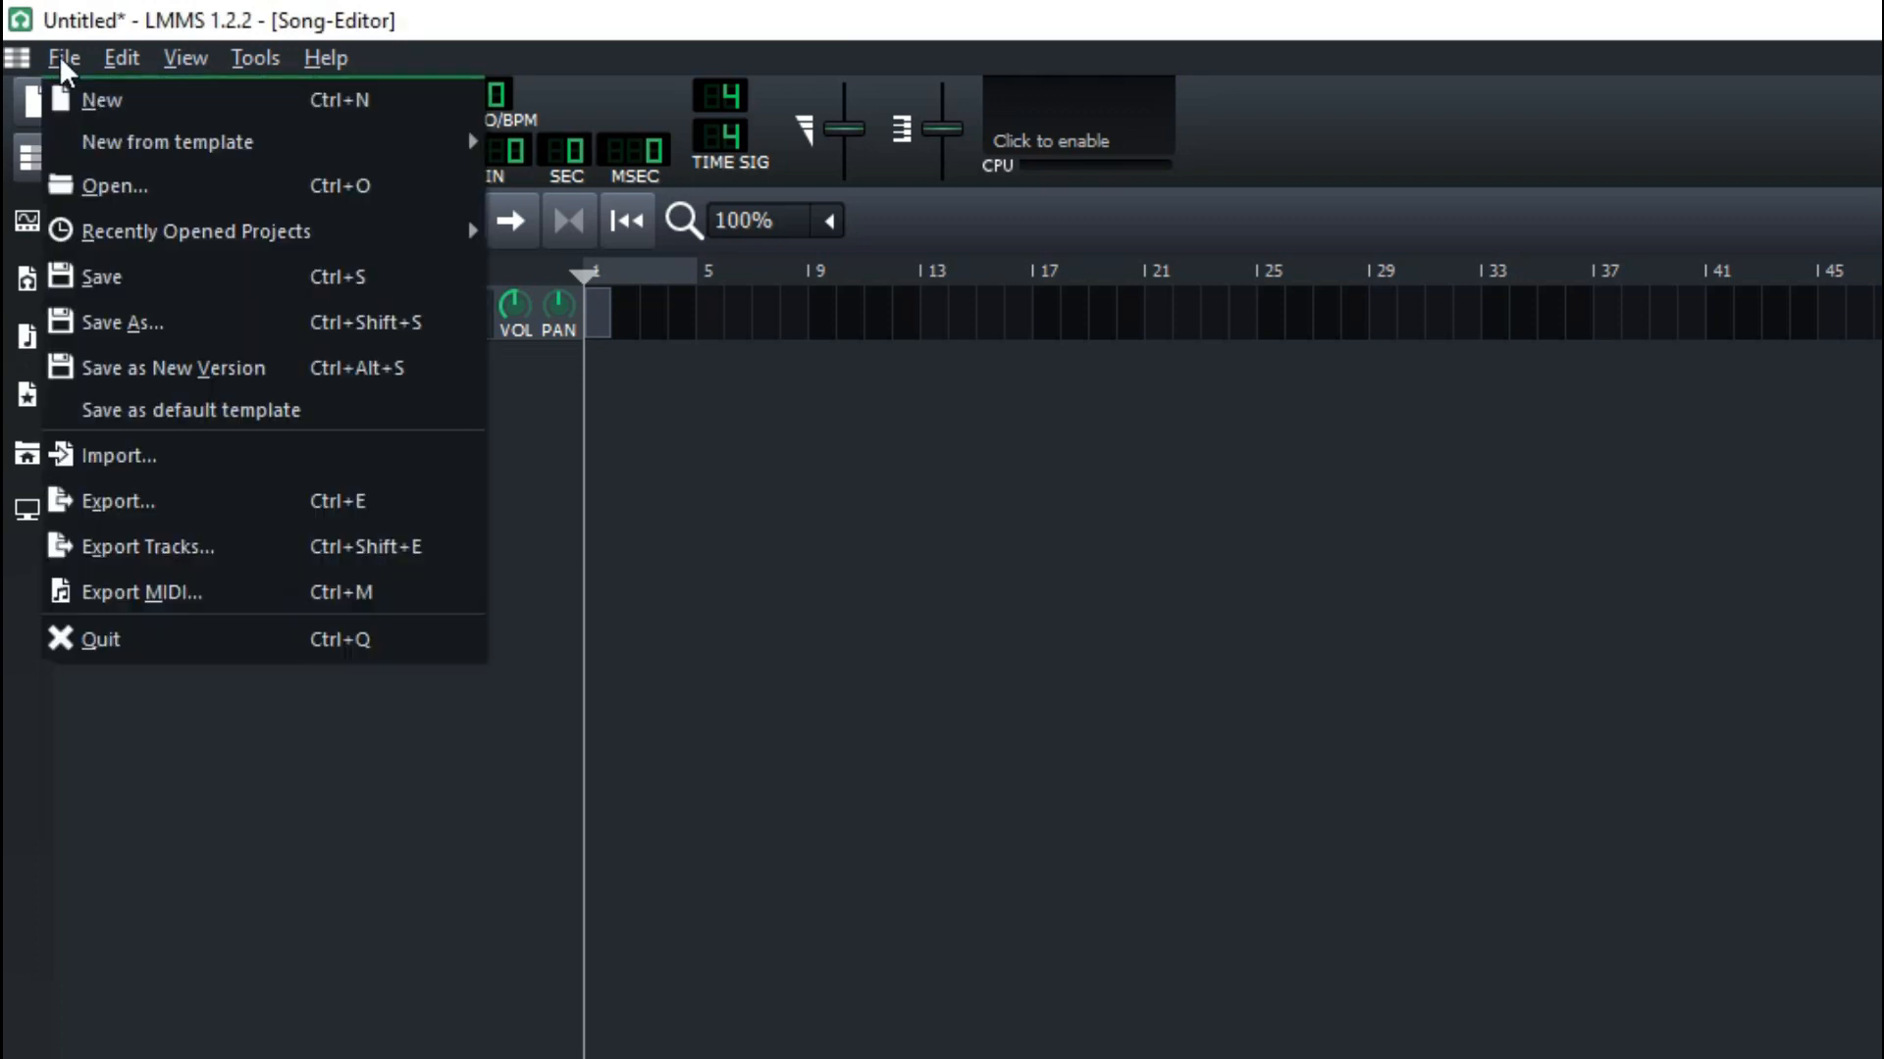
pyautogui.click(102, 100)
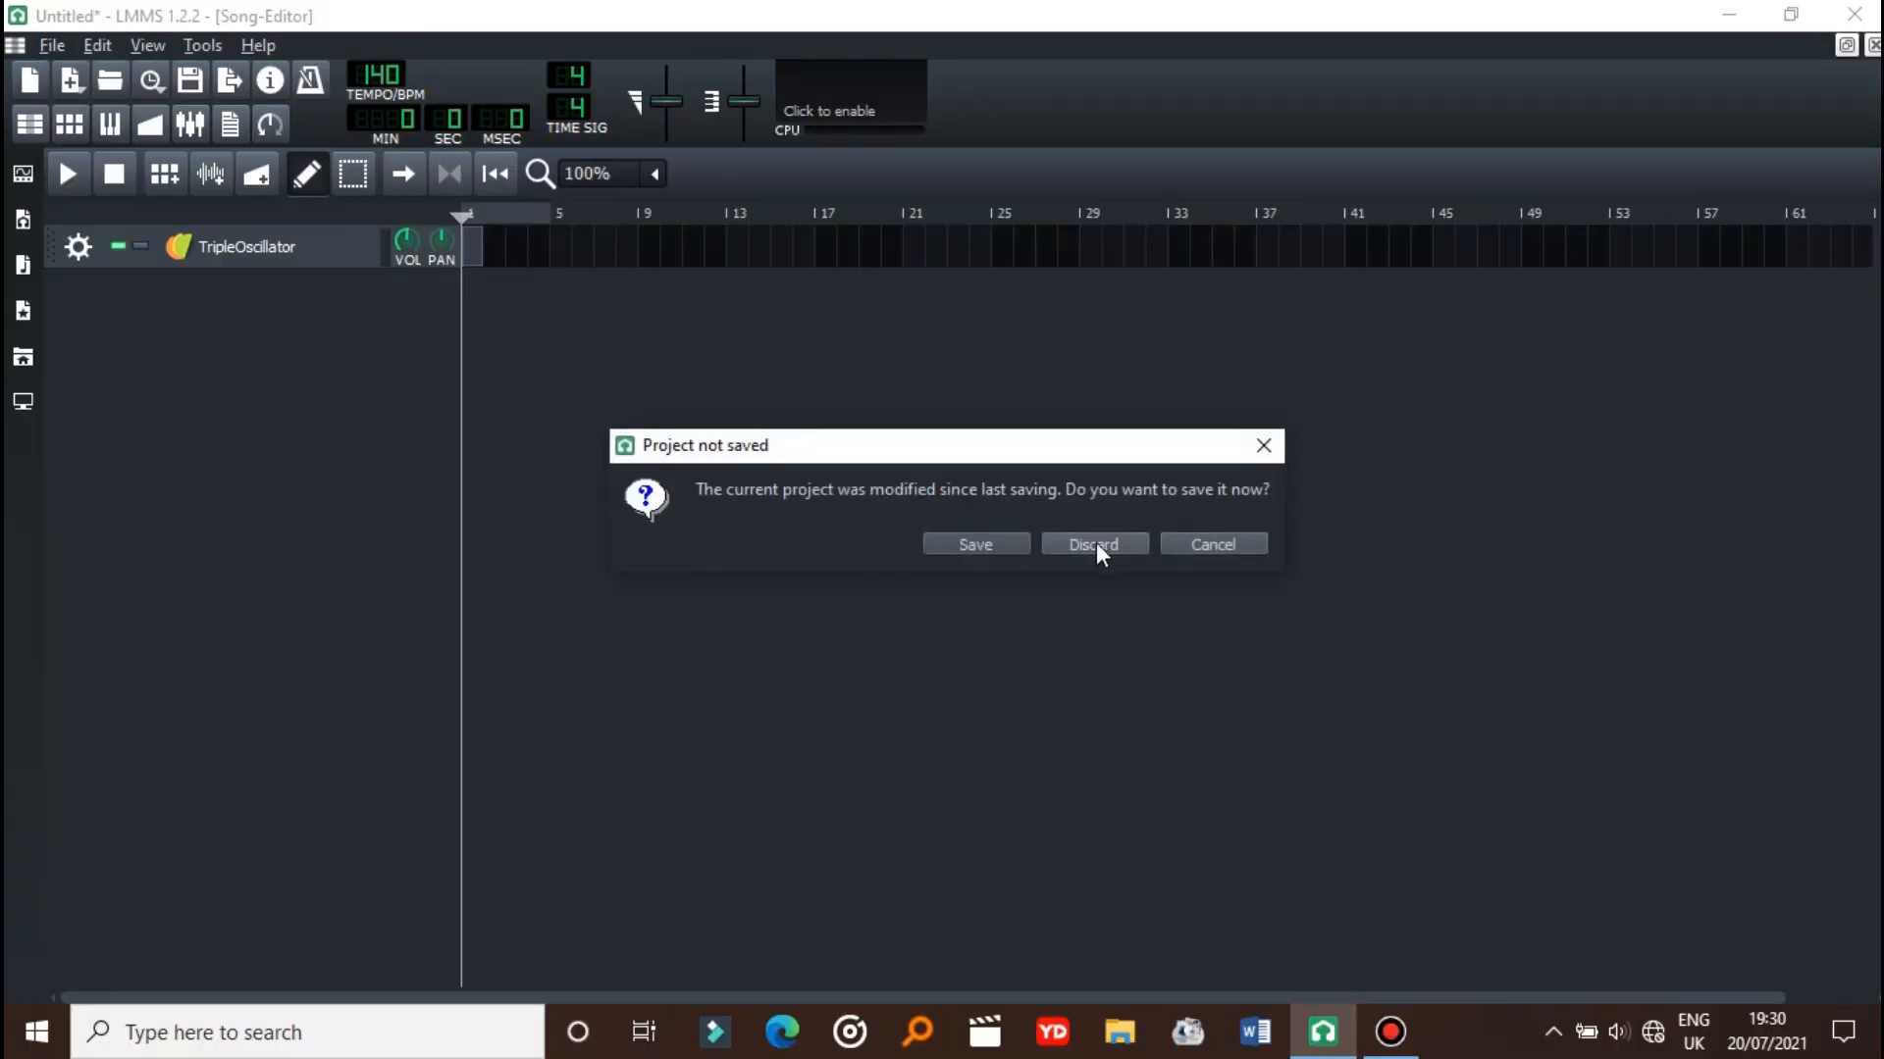
pyautogui.click(1091, 545)
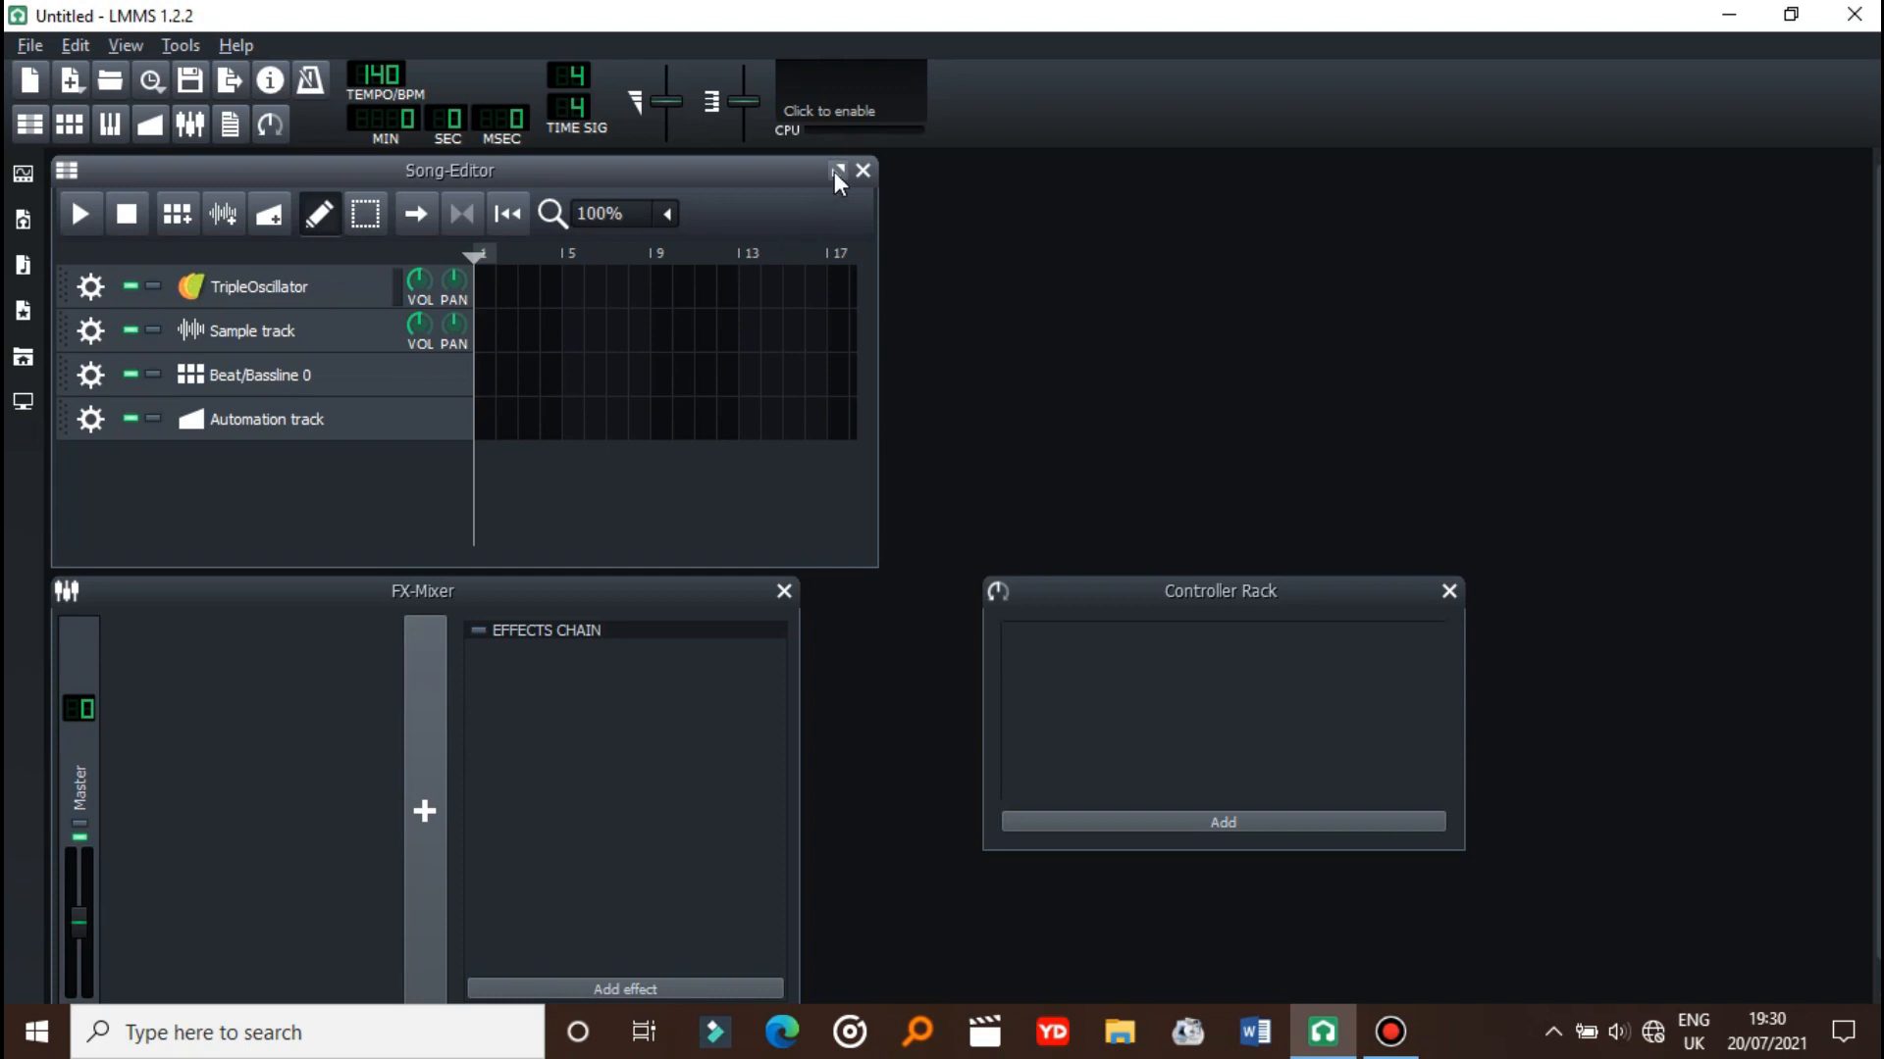
pyautogui.click(837, 170)
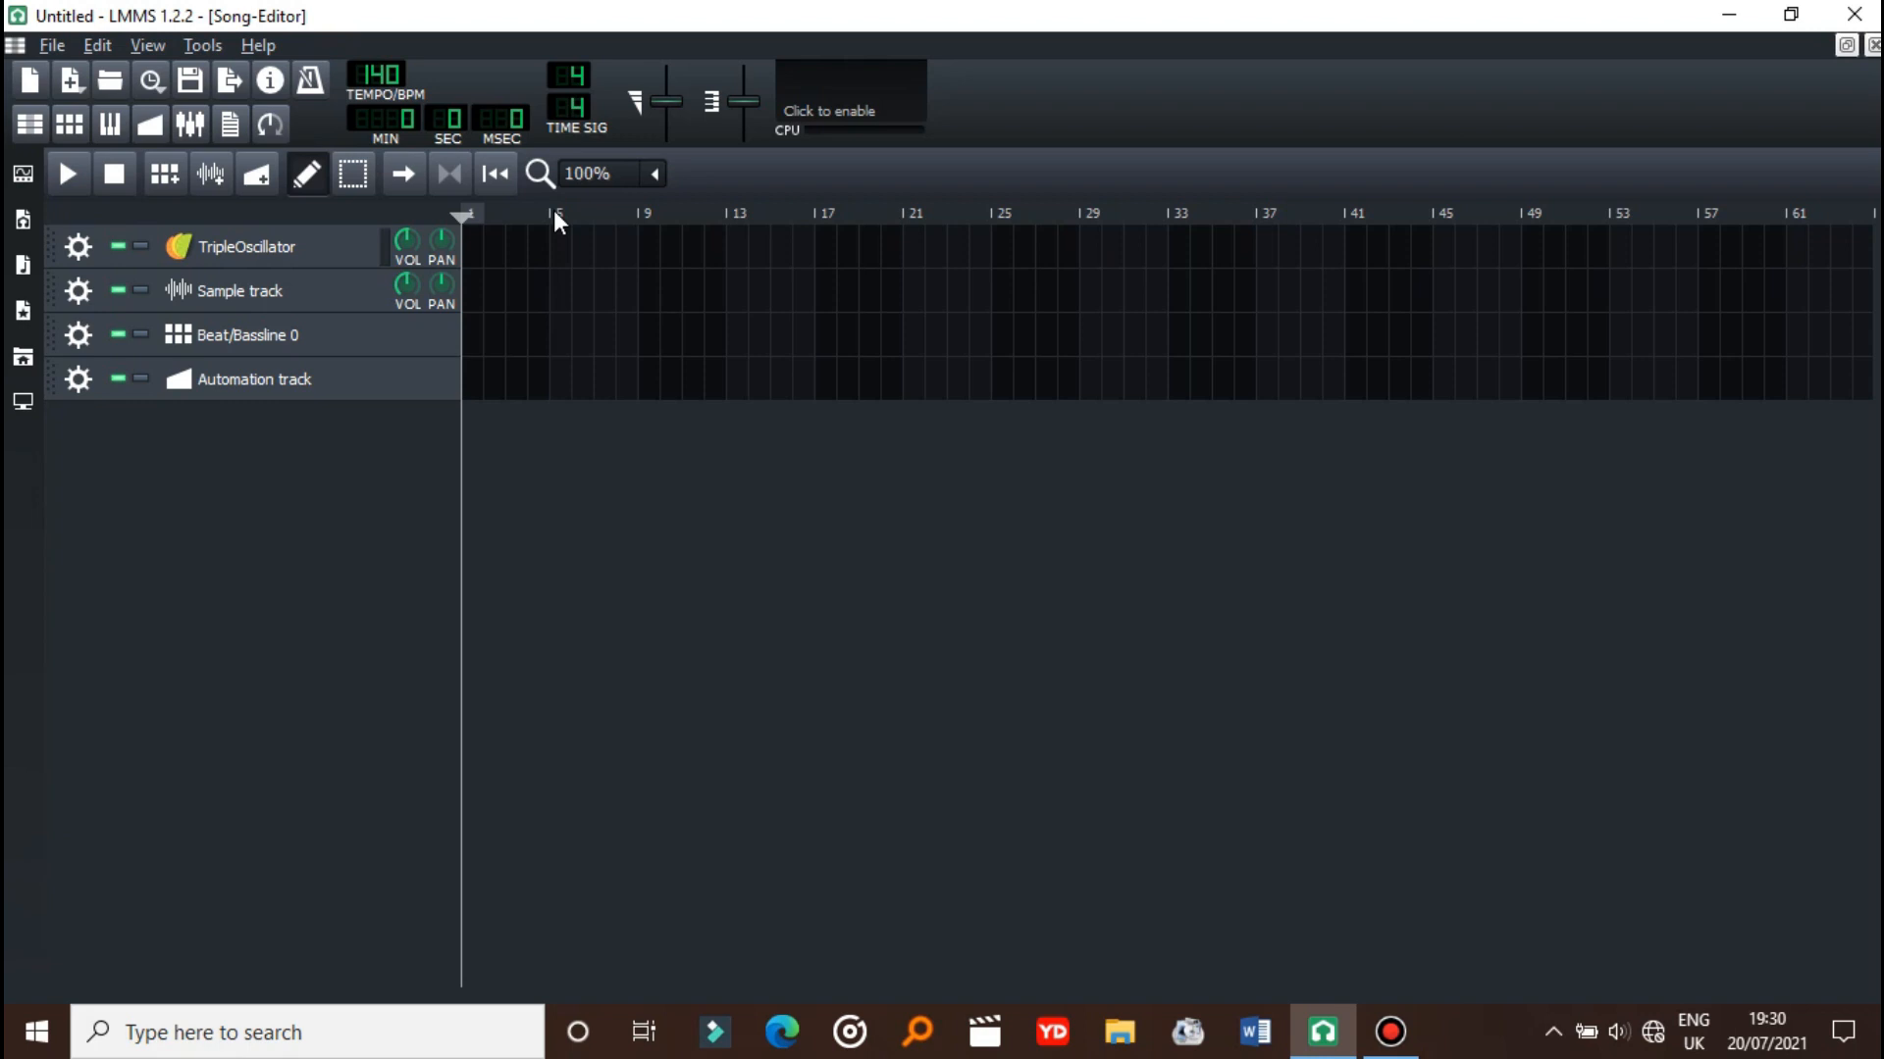
pyautogui.moveTo(10, 550)
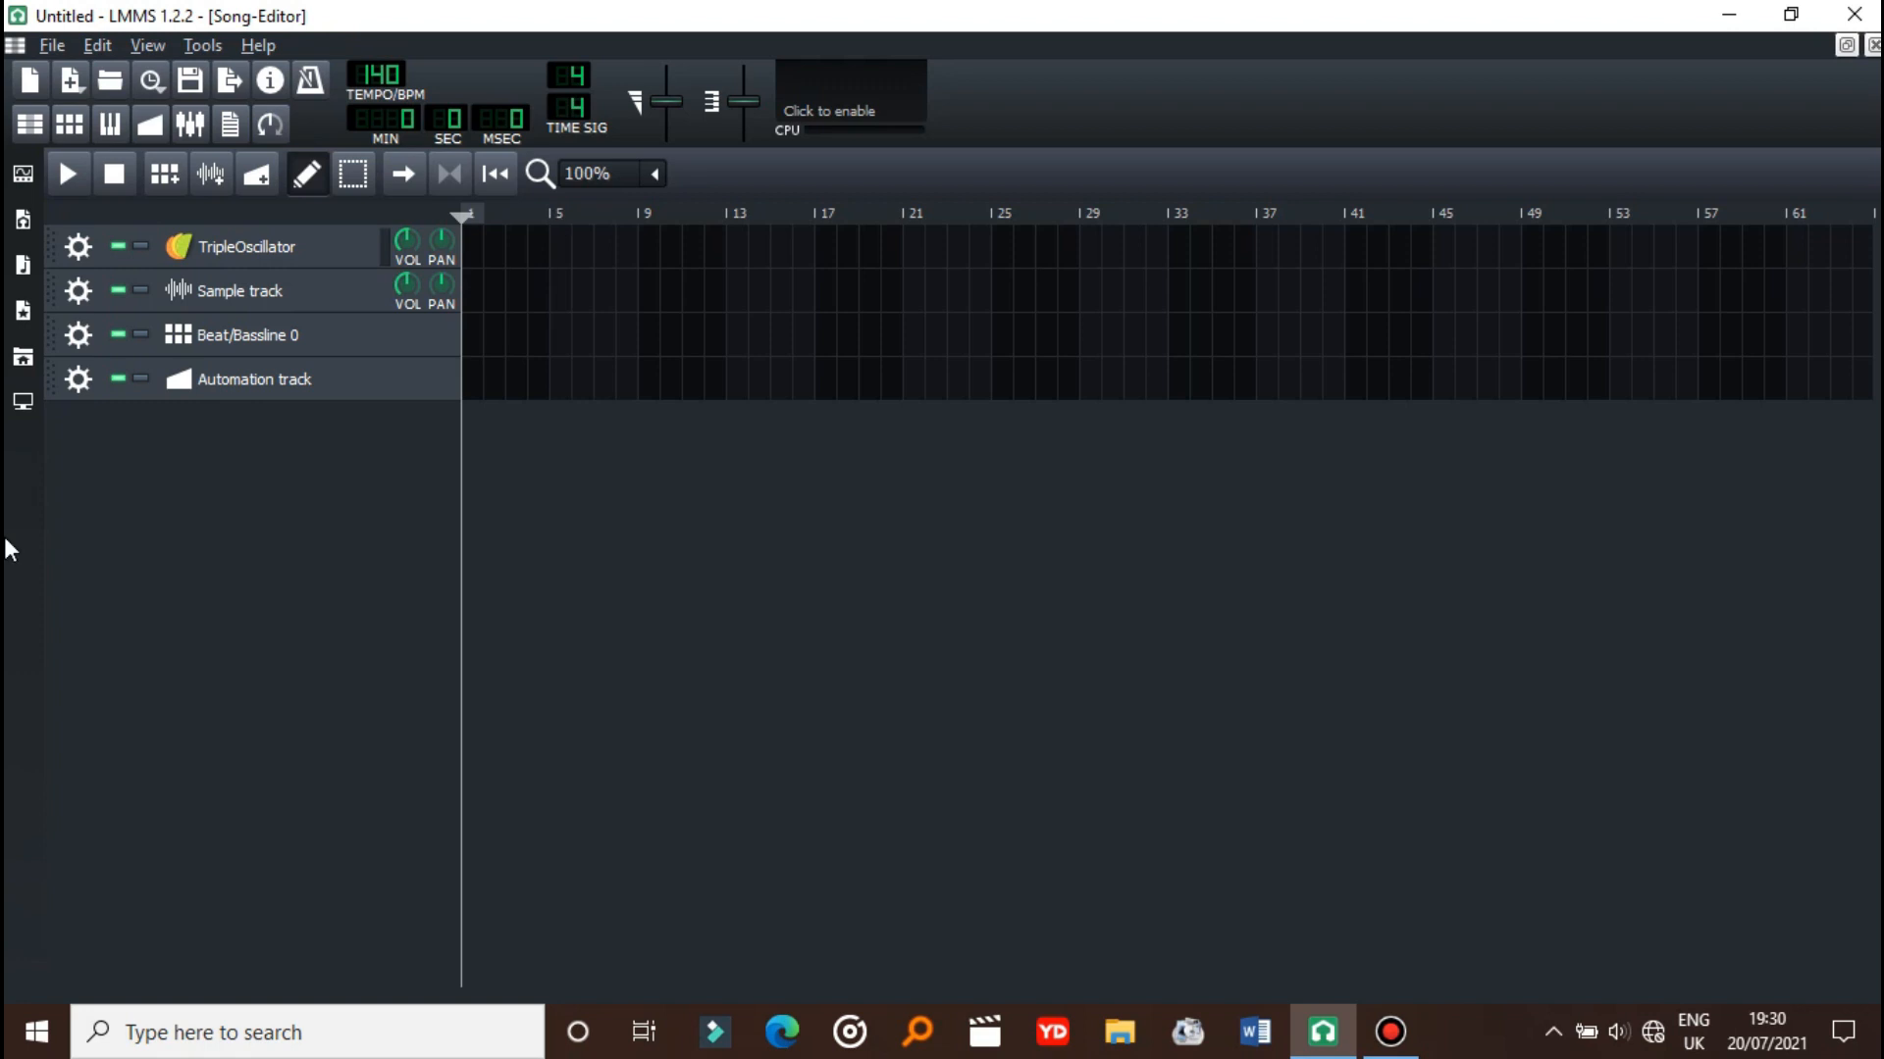
# - Remove the Automation and Sample tracks through their gear menus
pyautogui.click(78, 379)
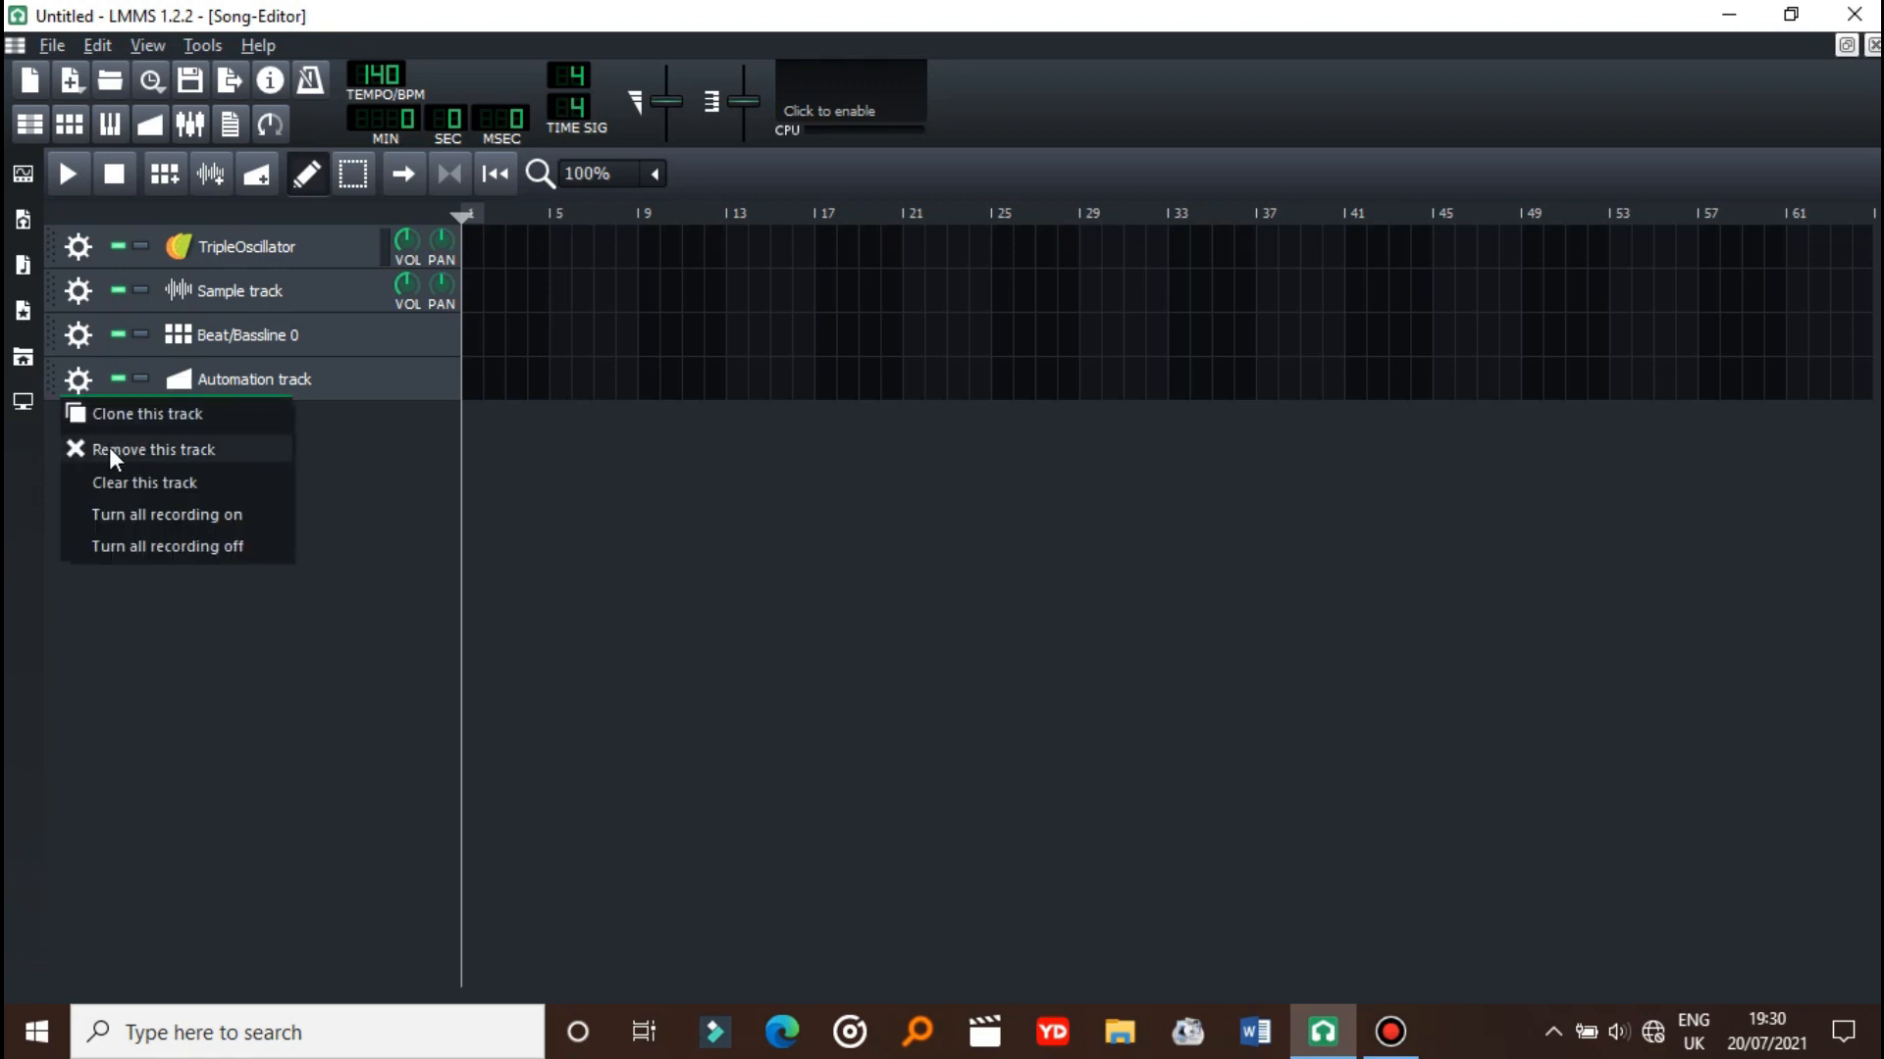
pyautogui.click(153, 448)
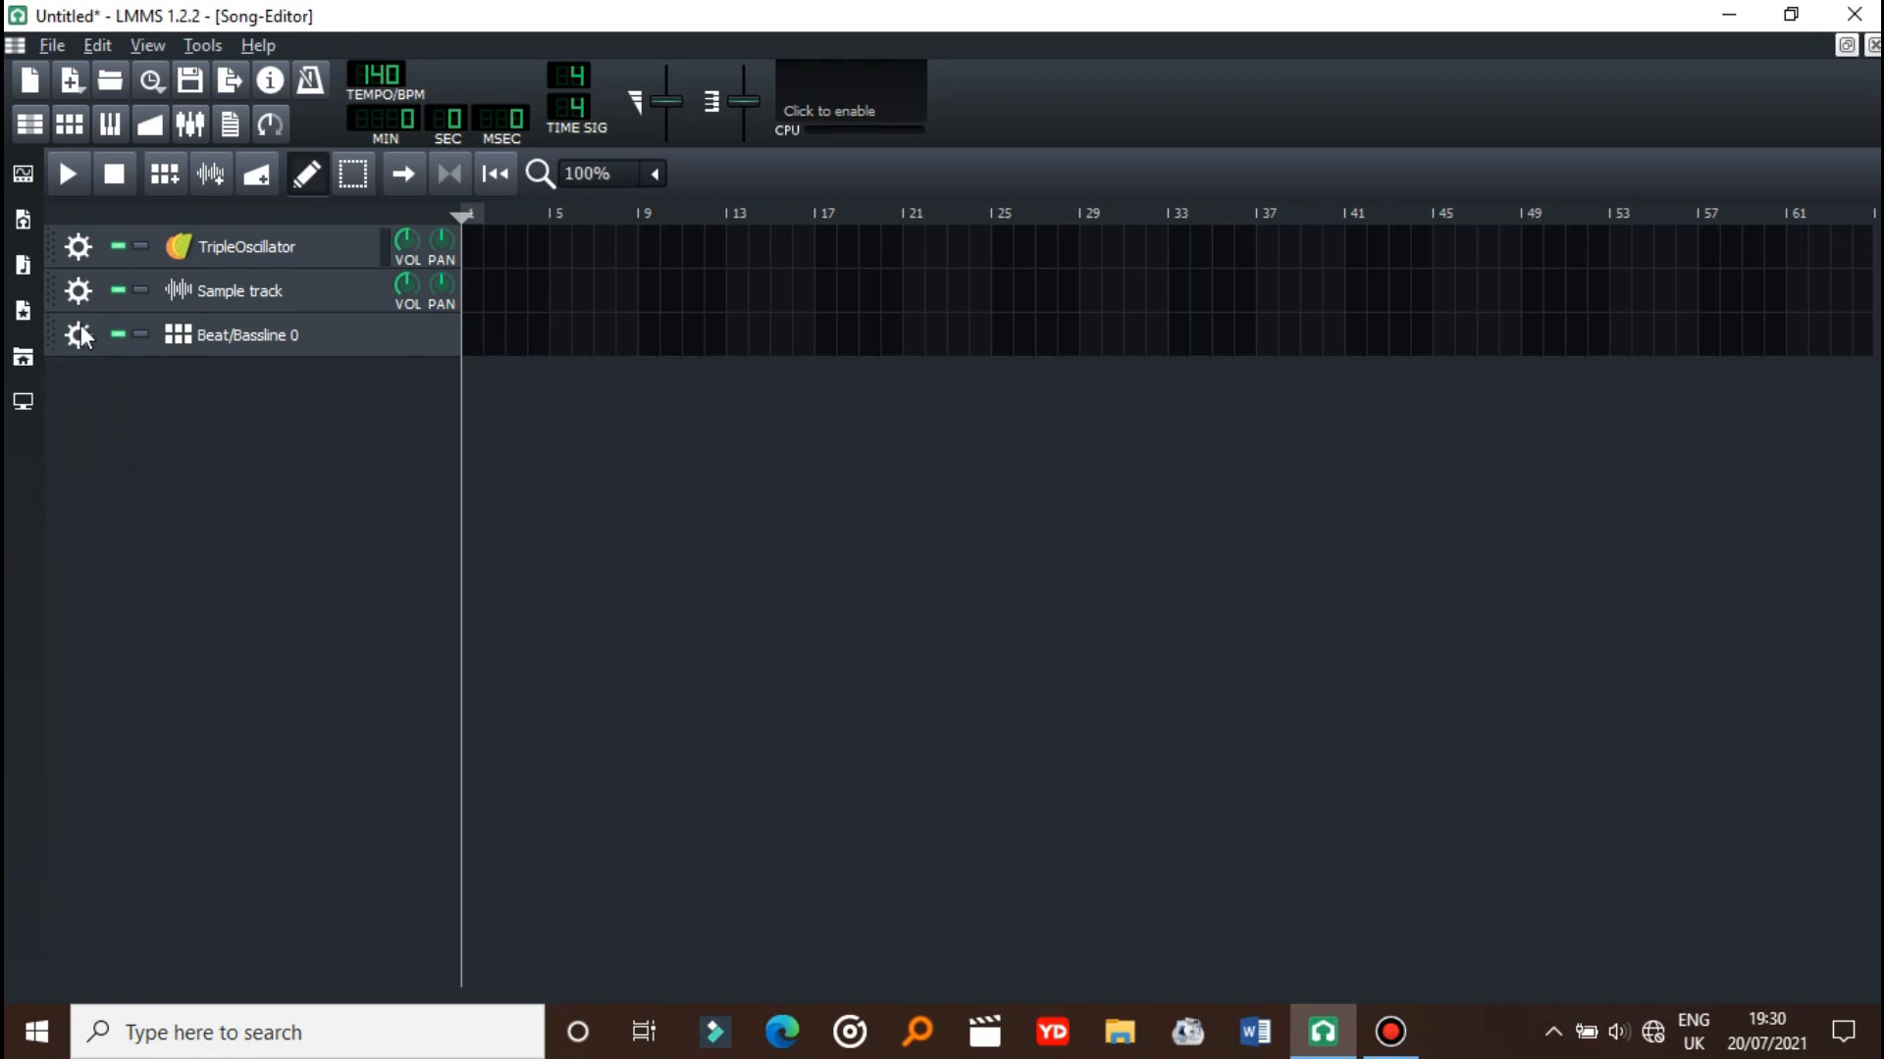
pyautogui.moveTo(78, 334)
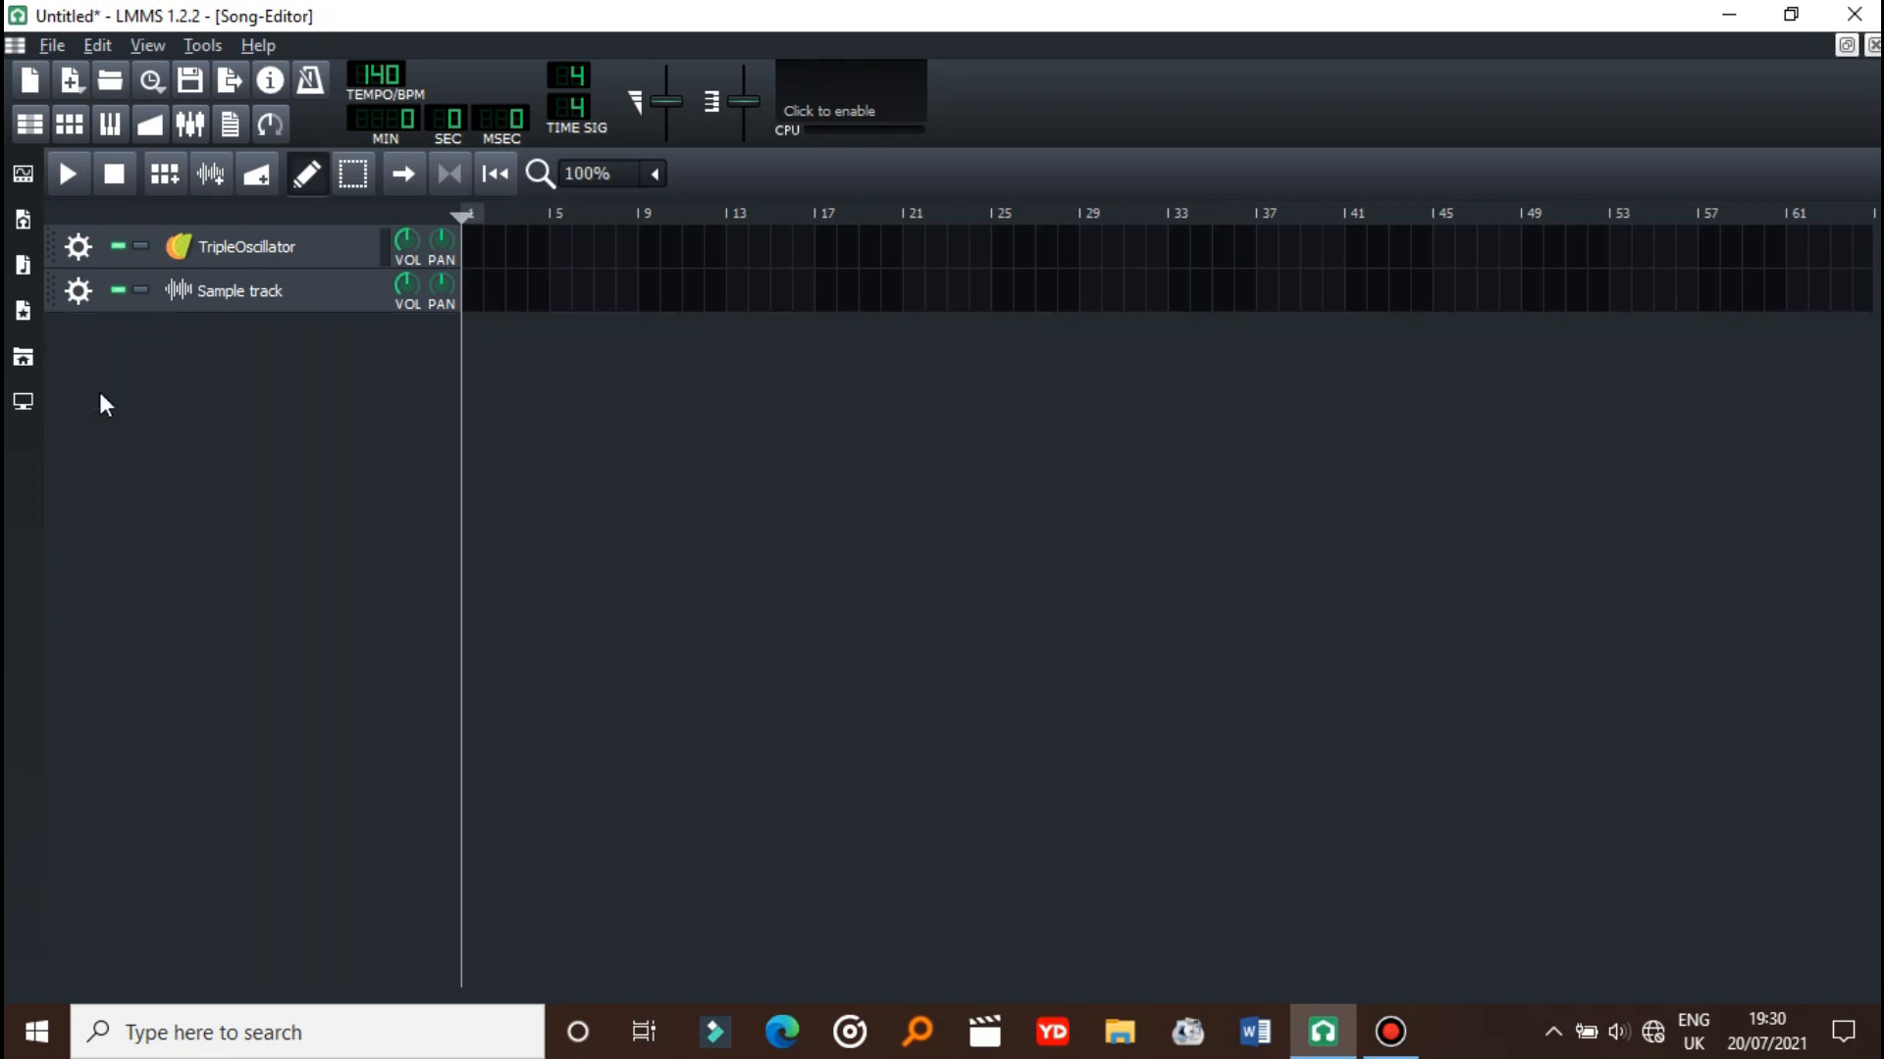
pyautogui.moveTo(79, 290)
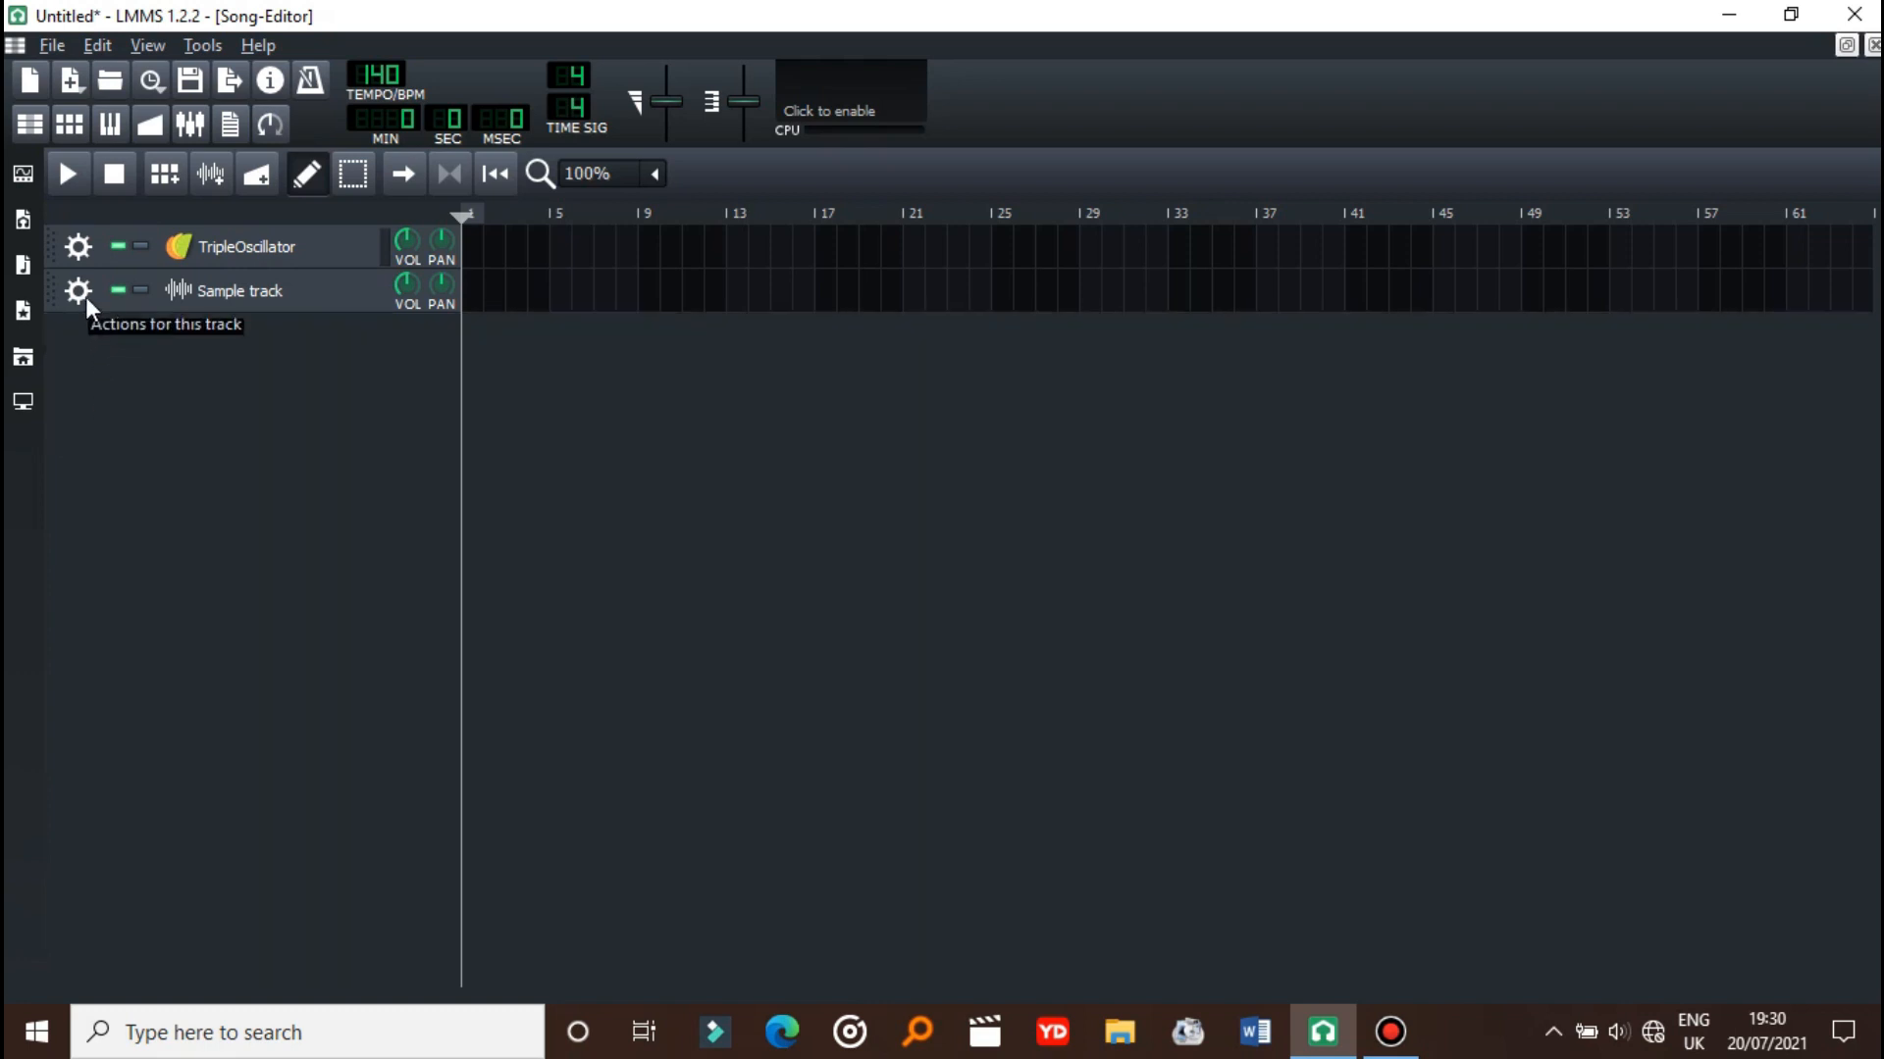
pyautogui.click(77, 290)
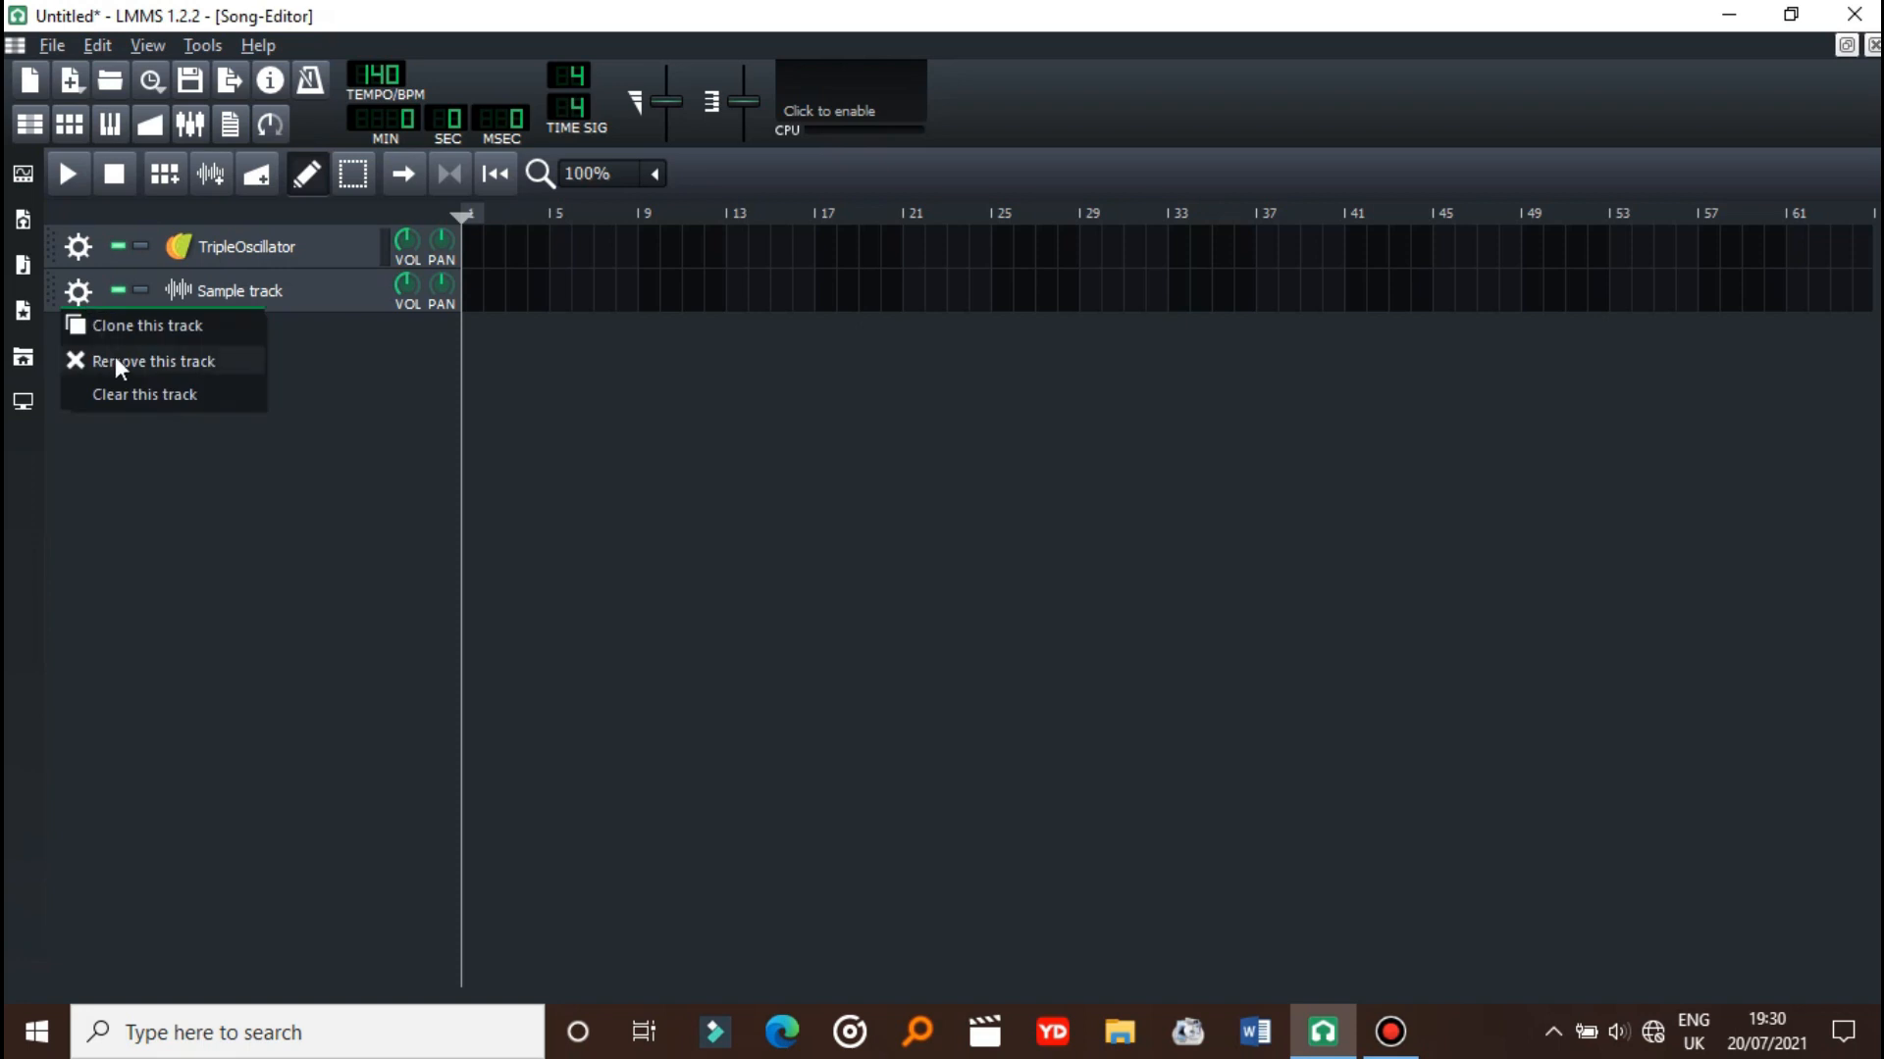
pyautogui.click(153, 360)
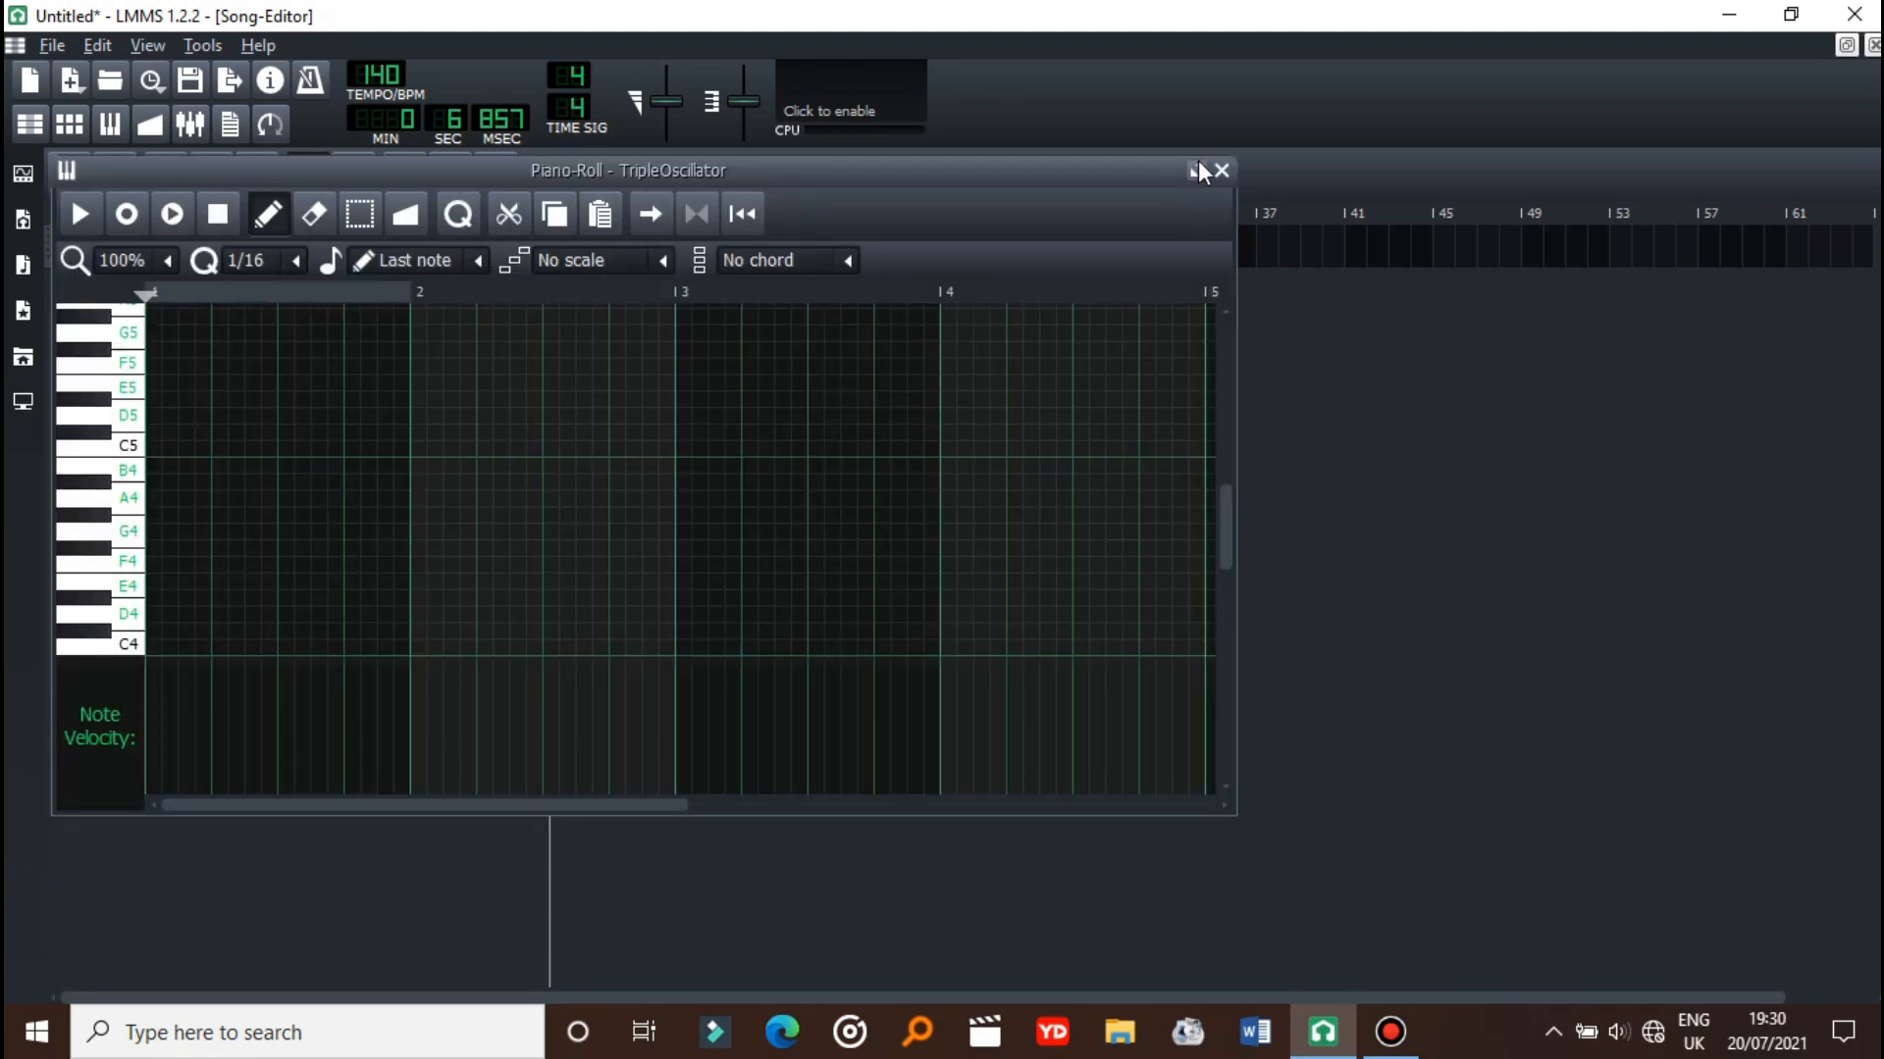
# - Close the Piano-Roll, confirm Edit > Settings with OK, and dismiss the restart notice
pyautogui.click(1198, 171)
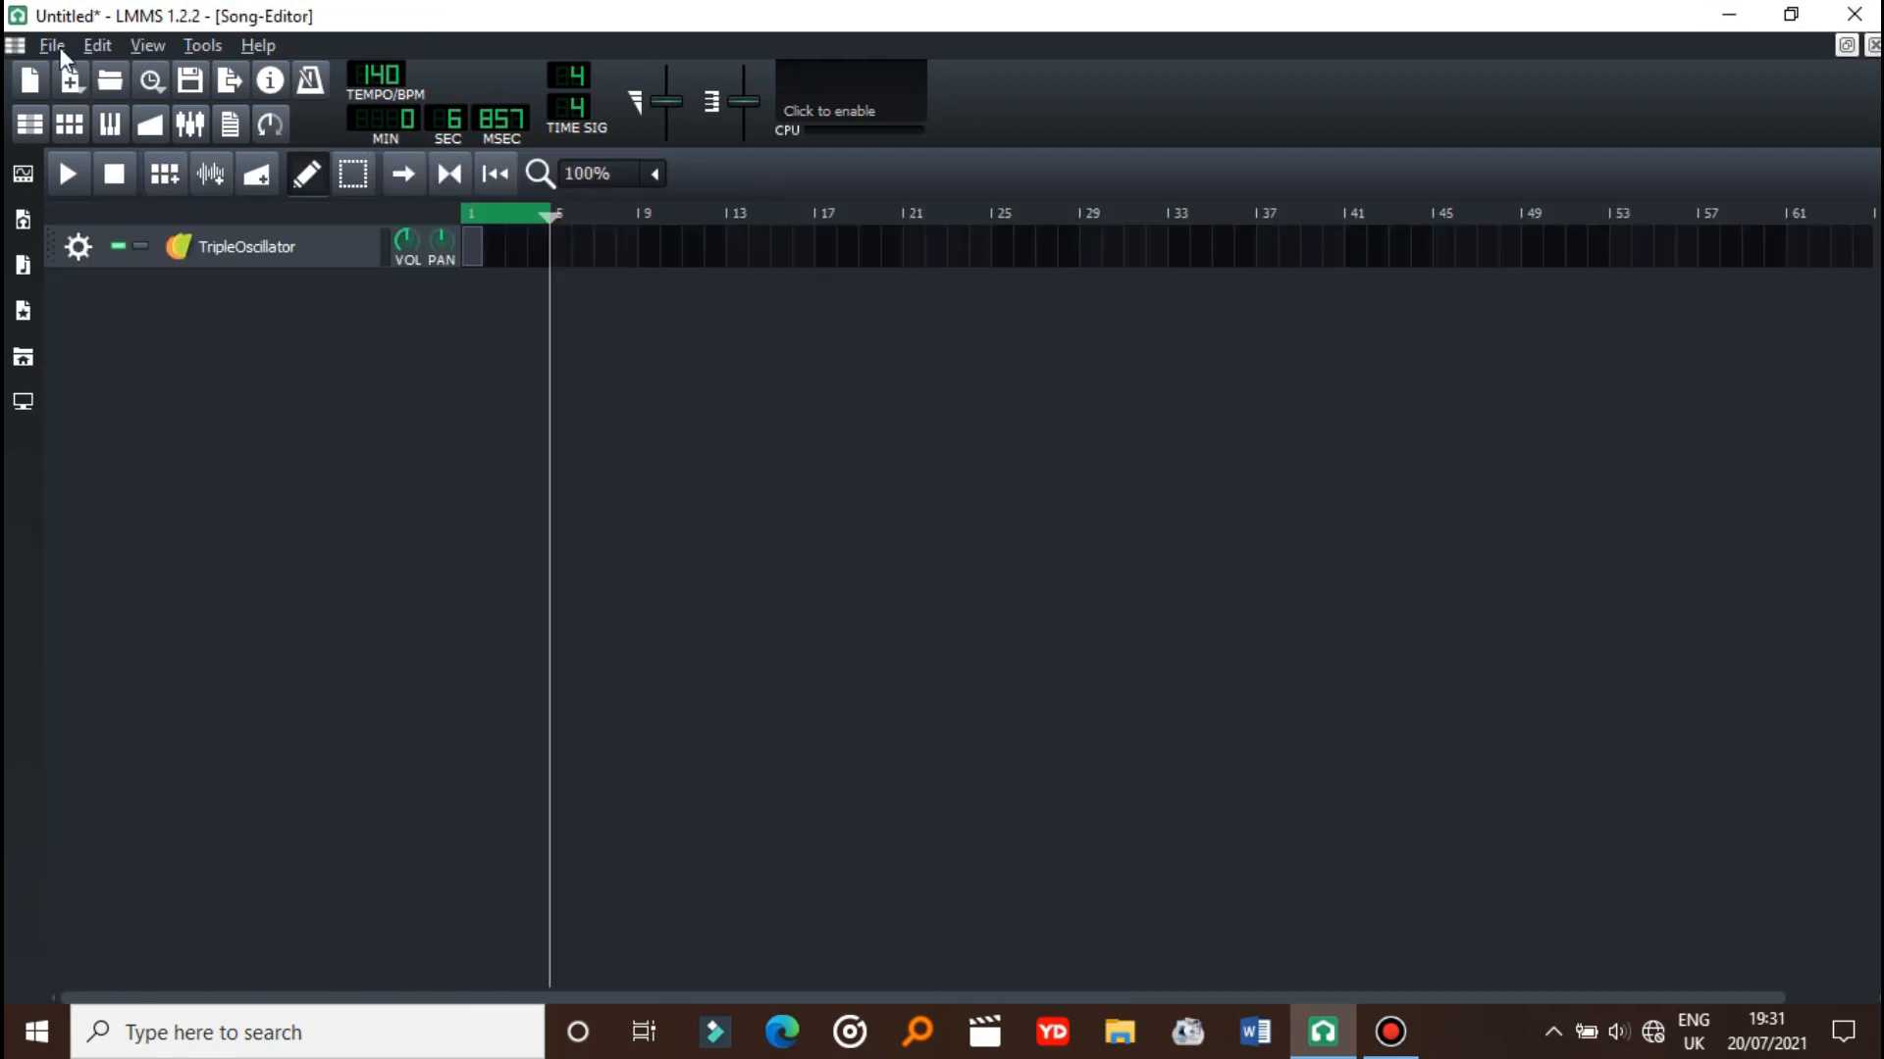
pyautogui.click(52, 44)
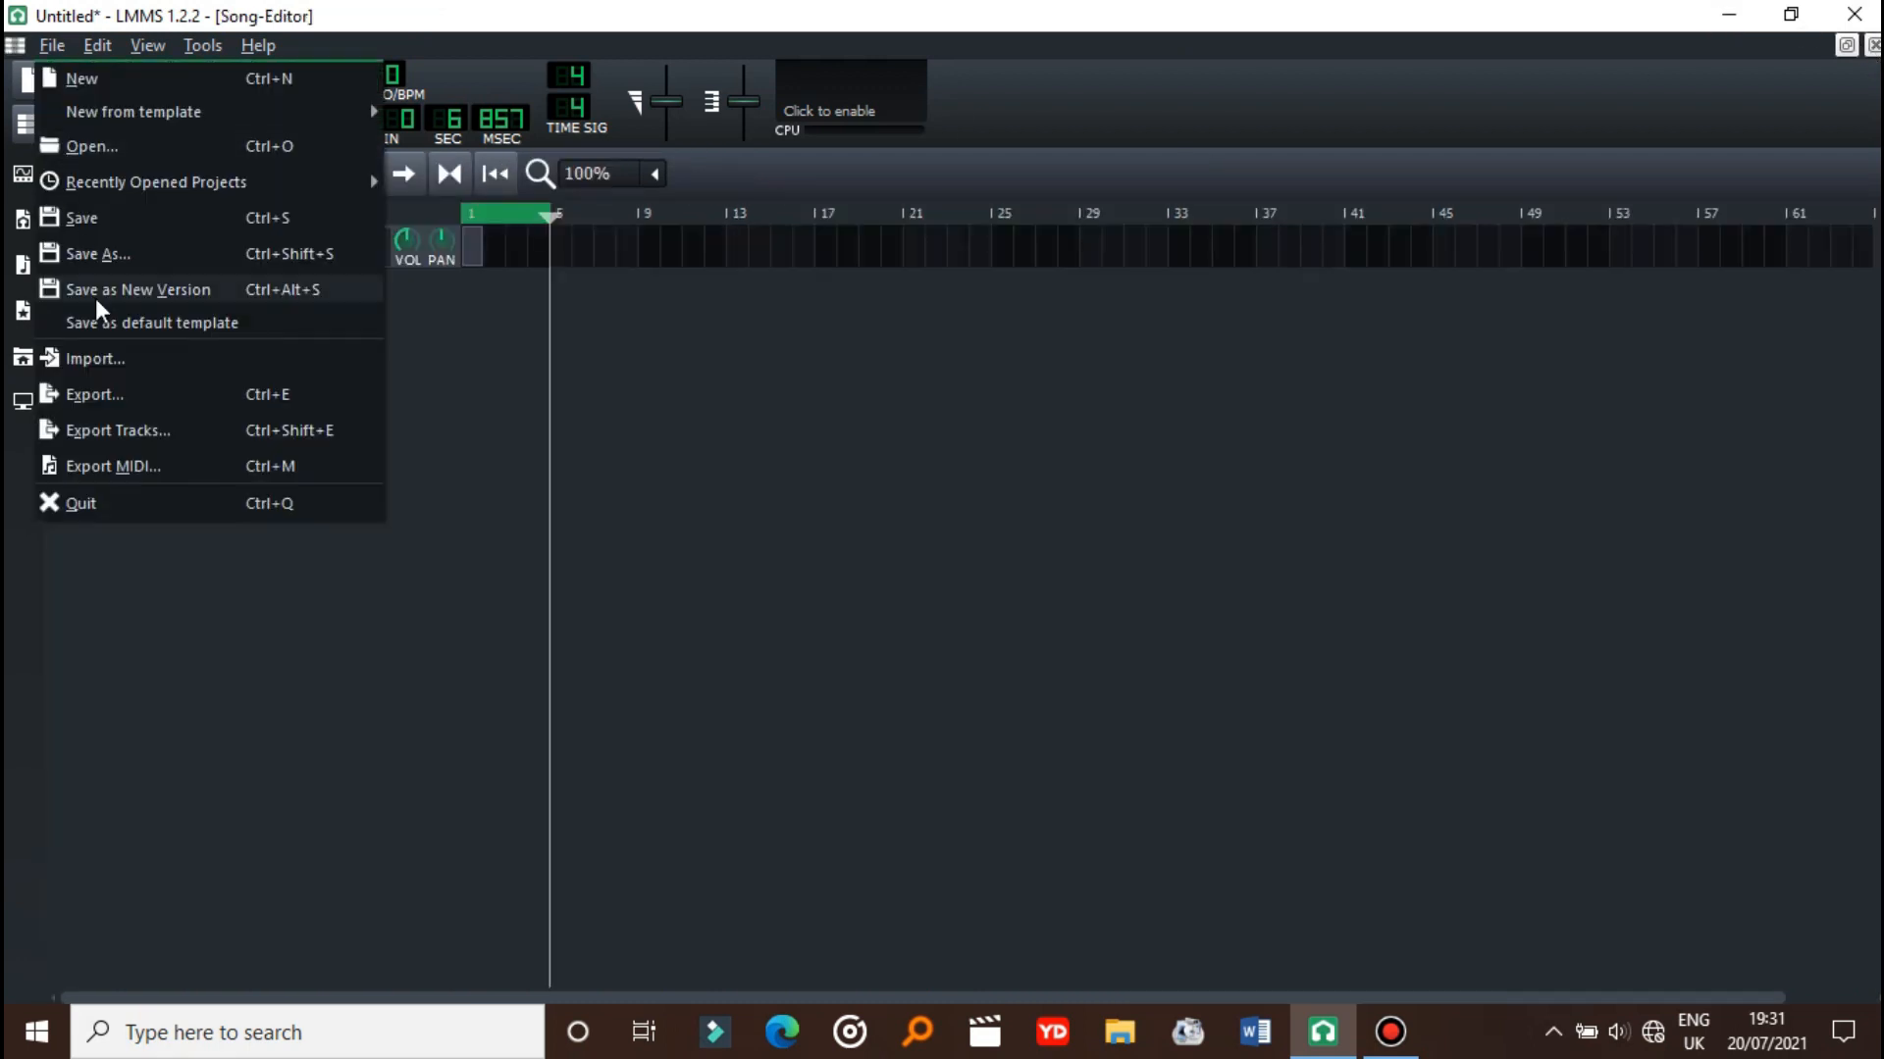
pyautogui.click(96, 44)
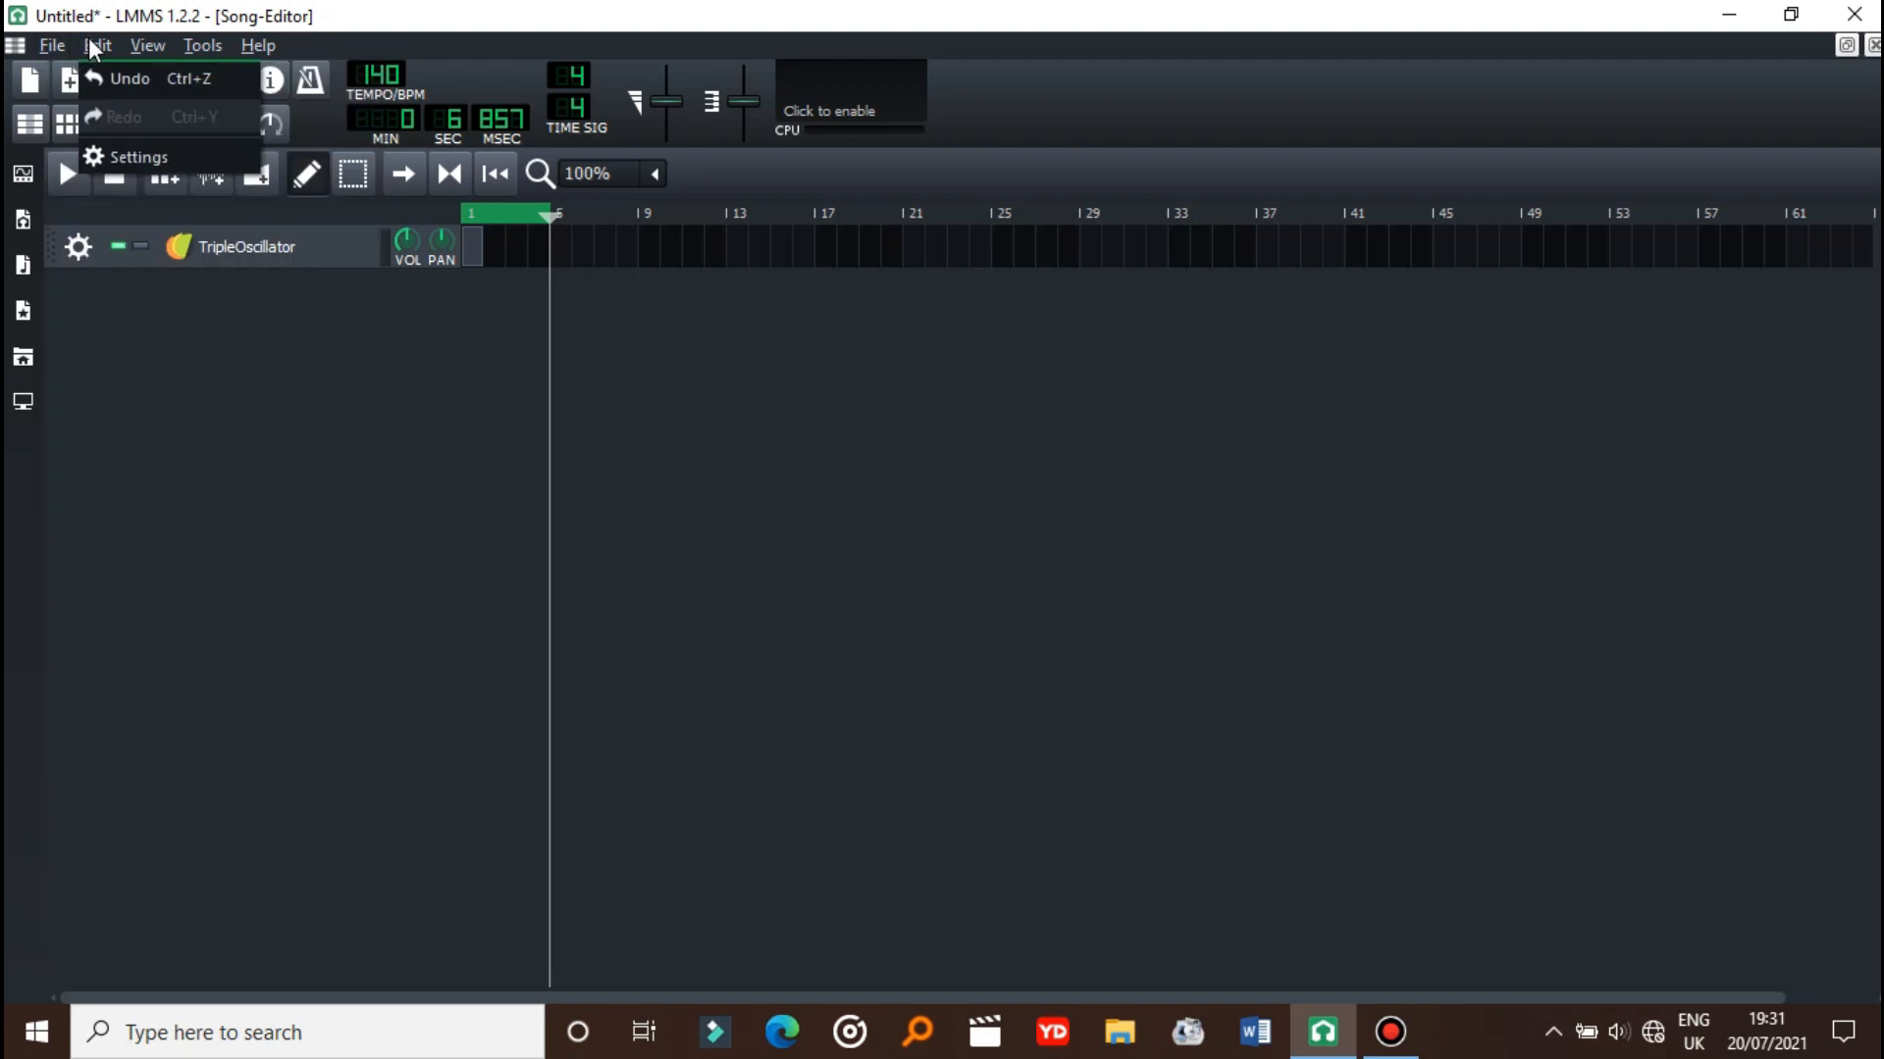
pyautogui.click(139, 156)
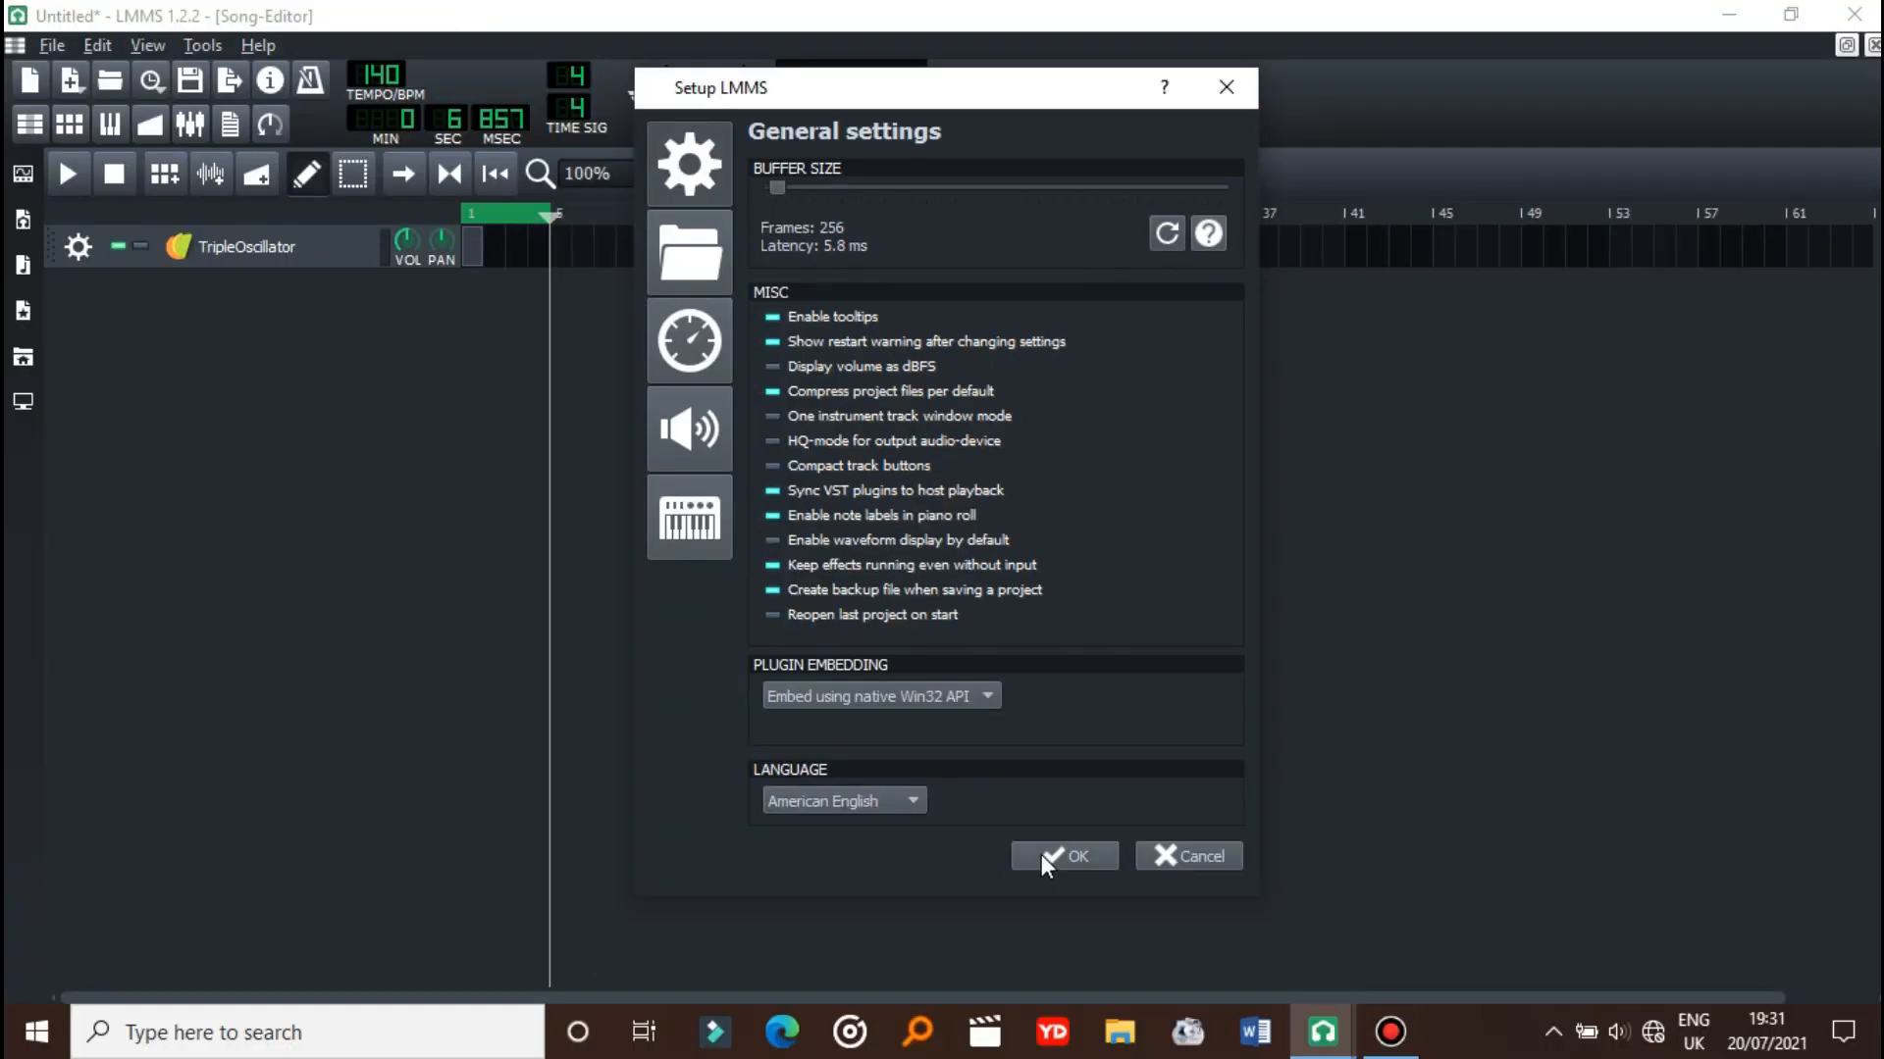
pyautogui.click(1061, 856)
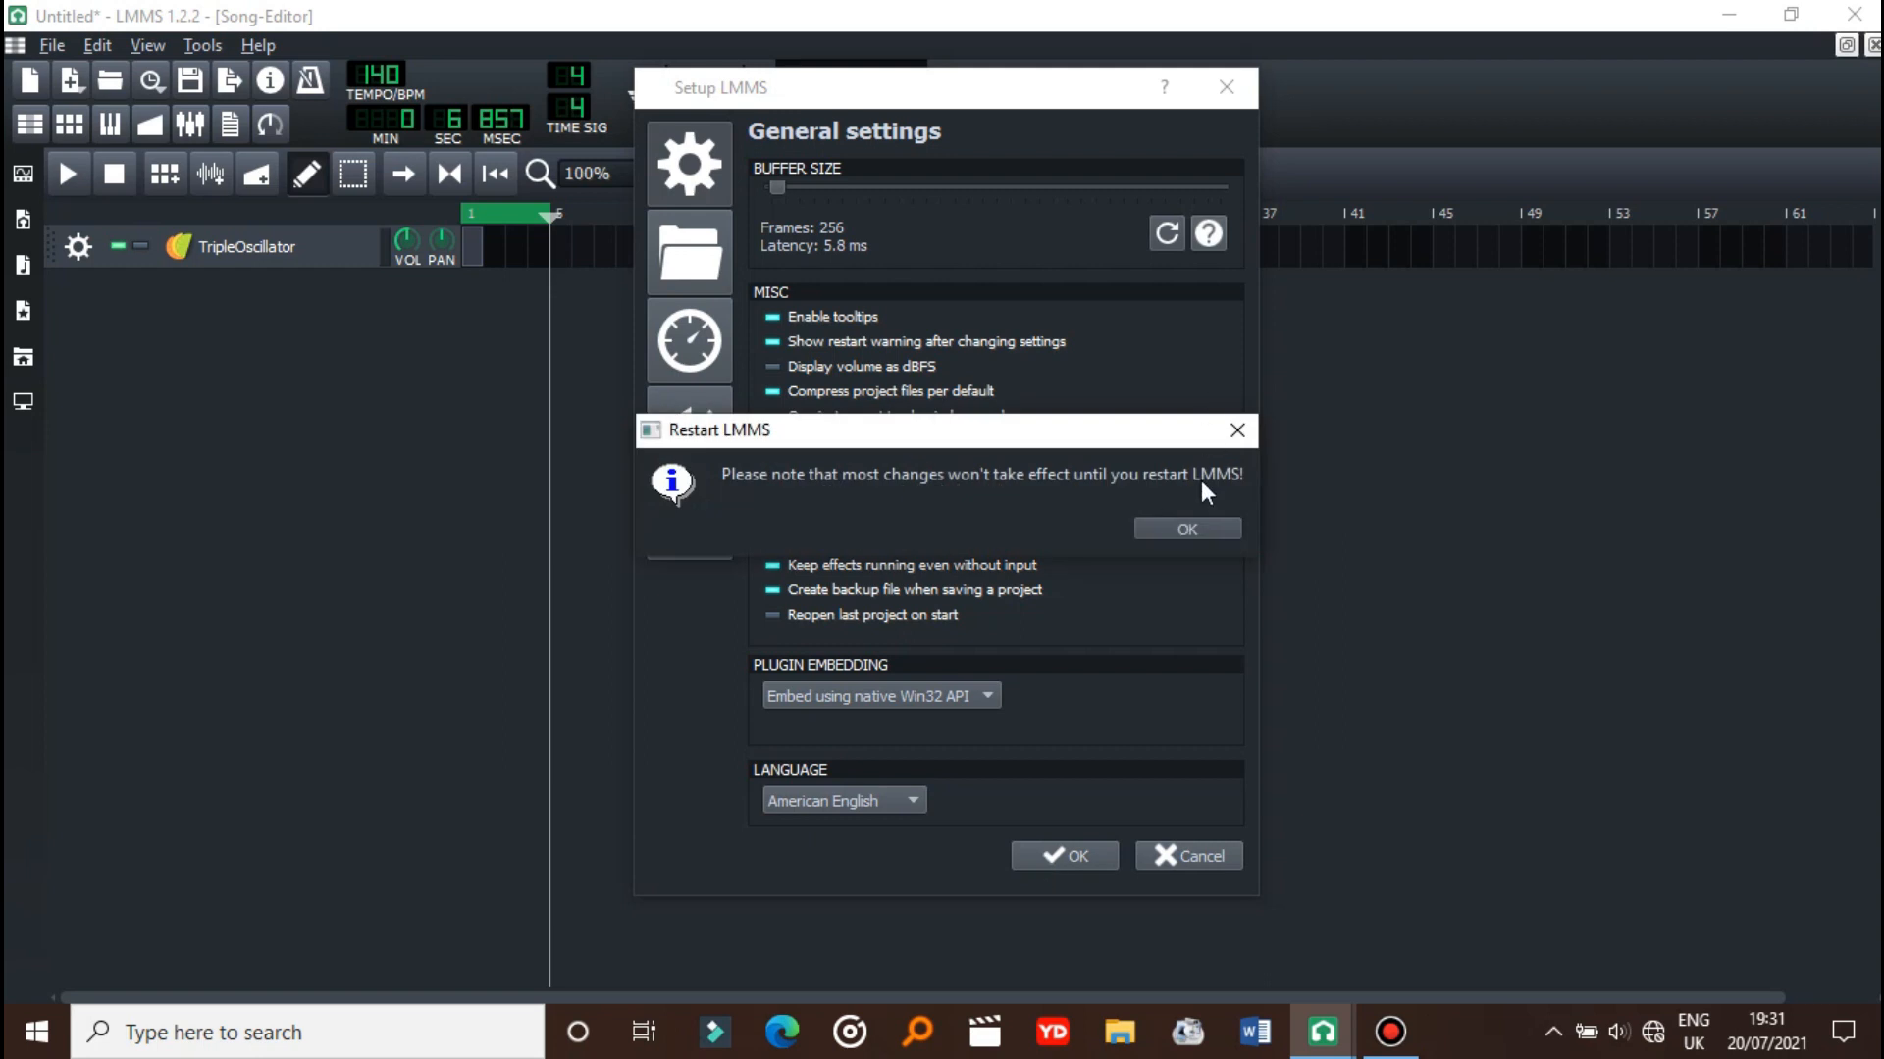
pyautogui.click(1184, 529)
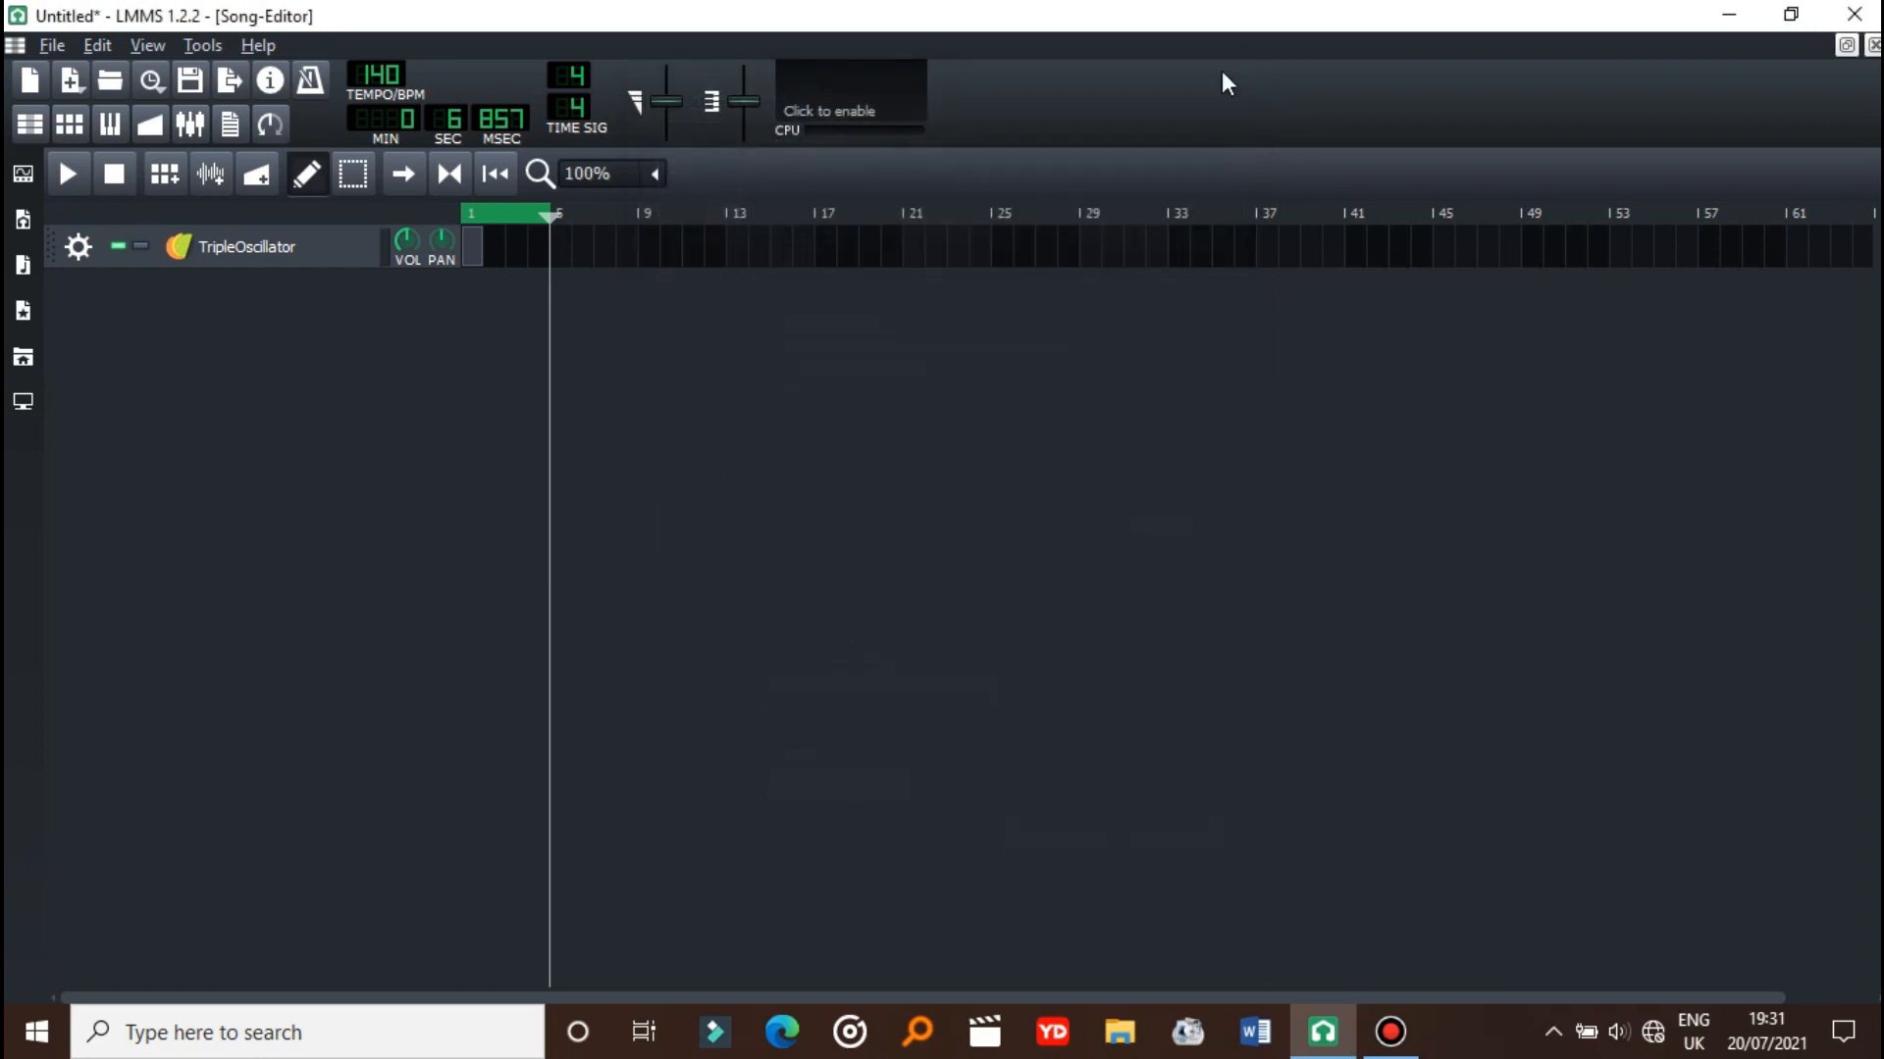
pyautogui.doubleClick(472, 247)
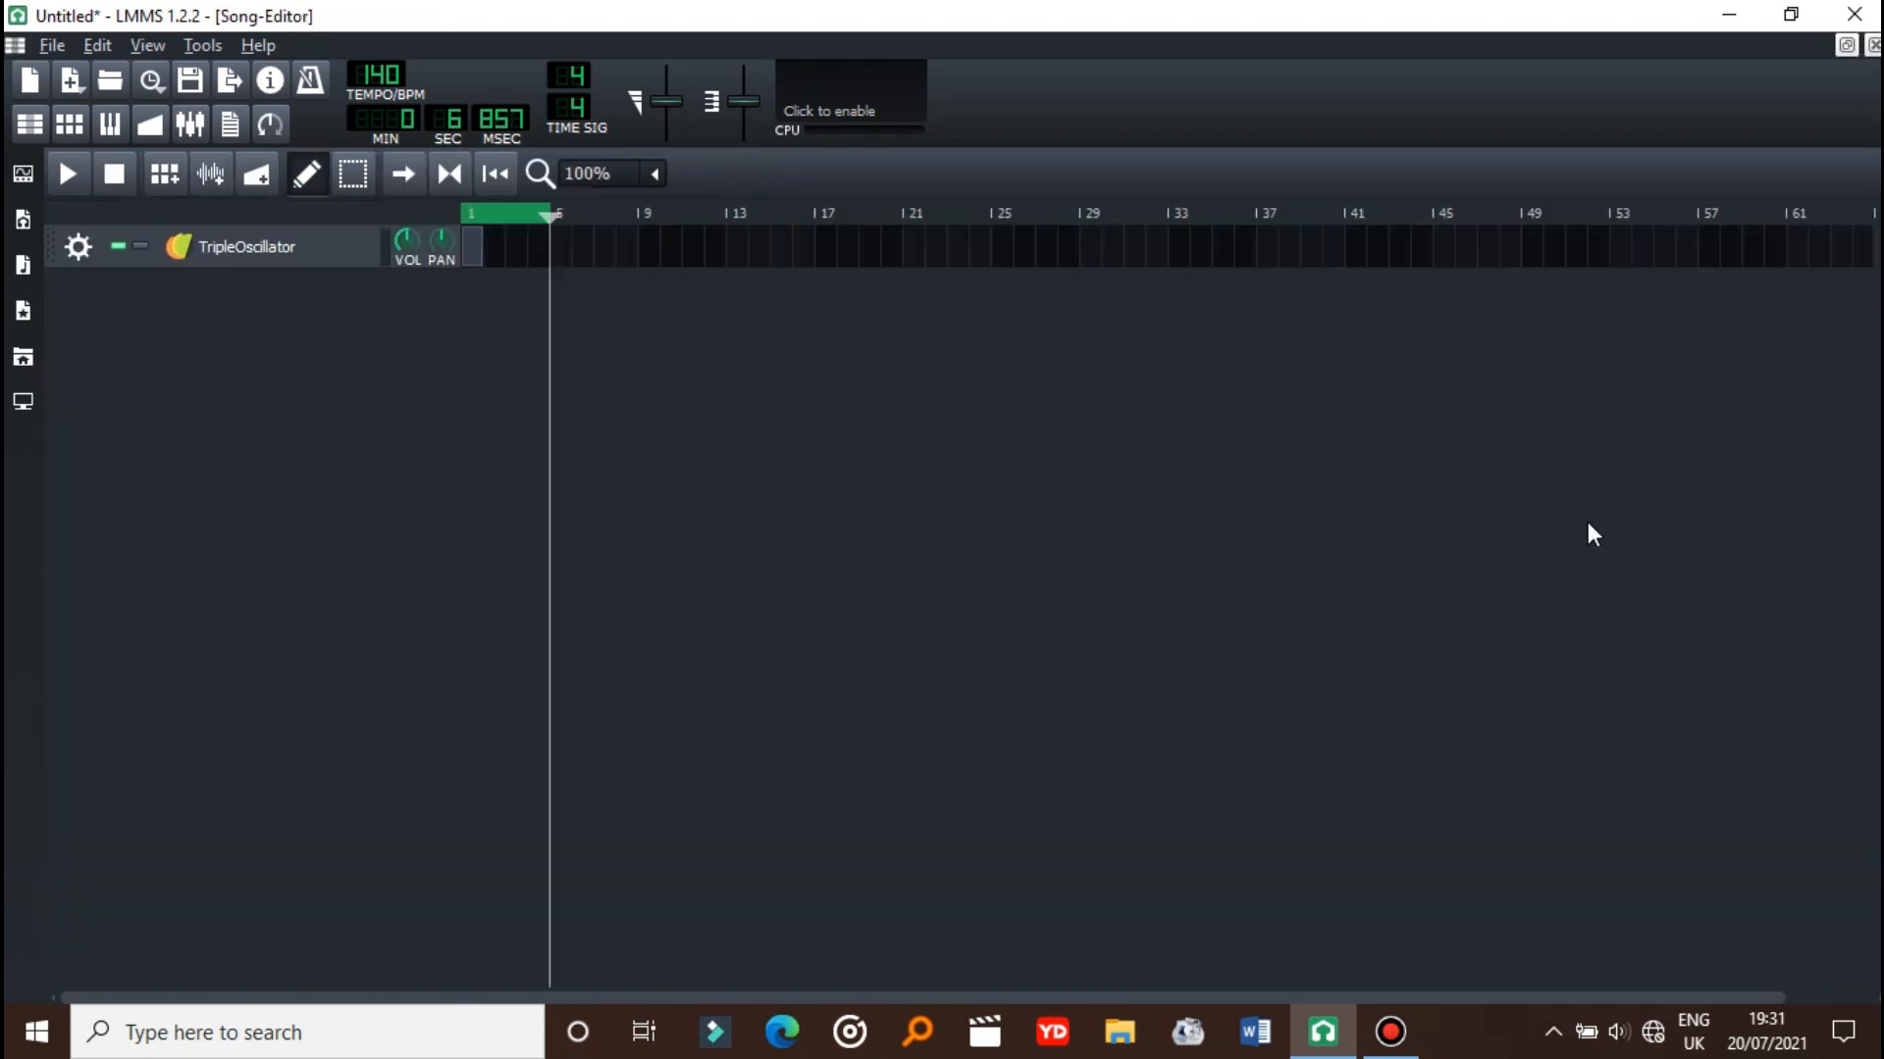
pyautogui.moveTo(432, 341)
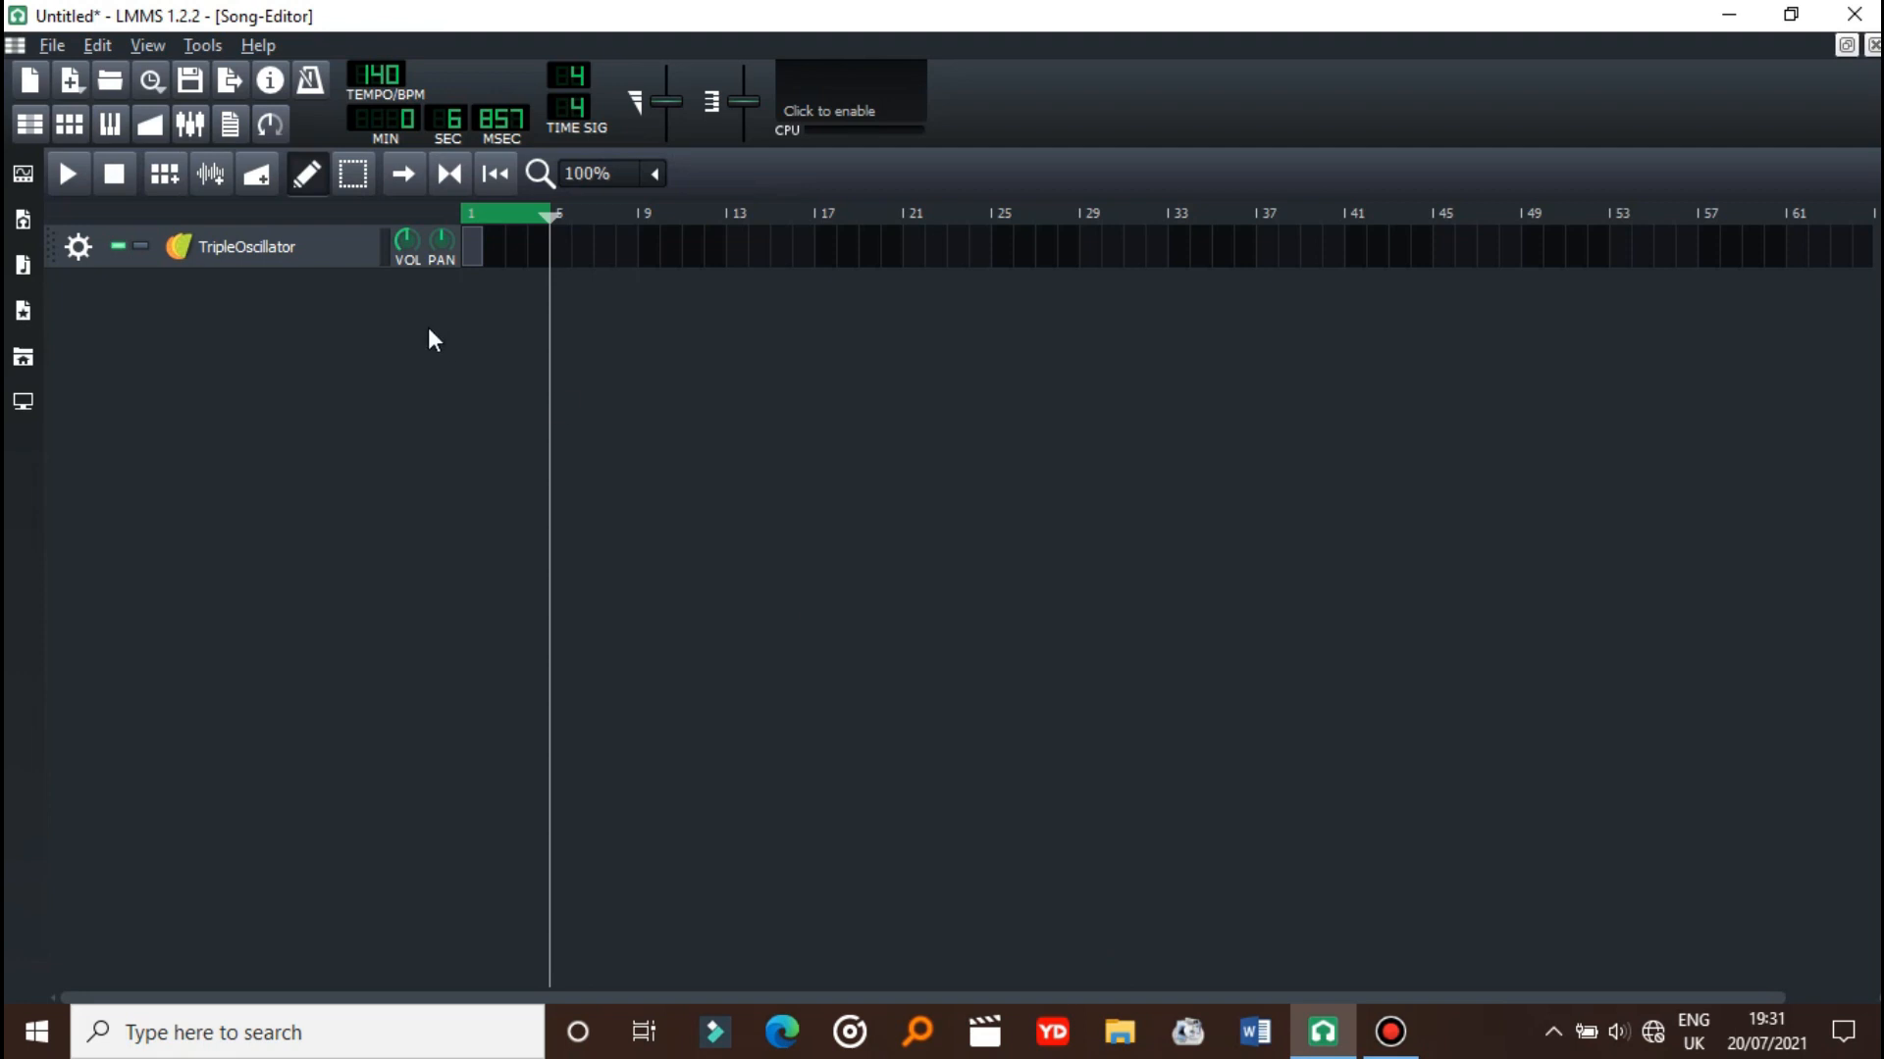
pyautogui.moveTo(27, 280)
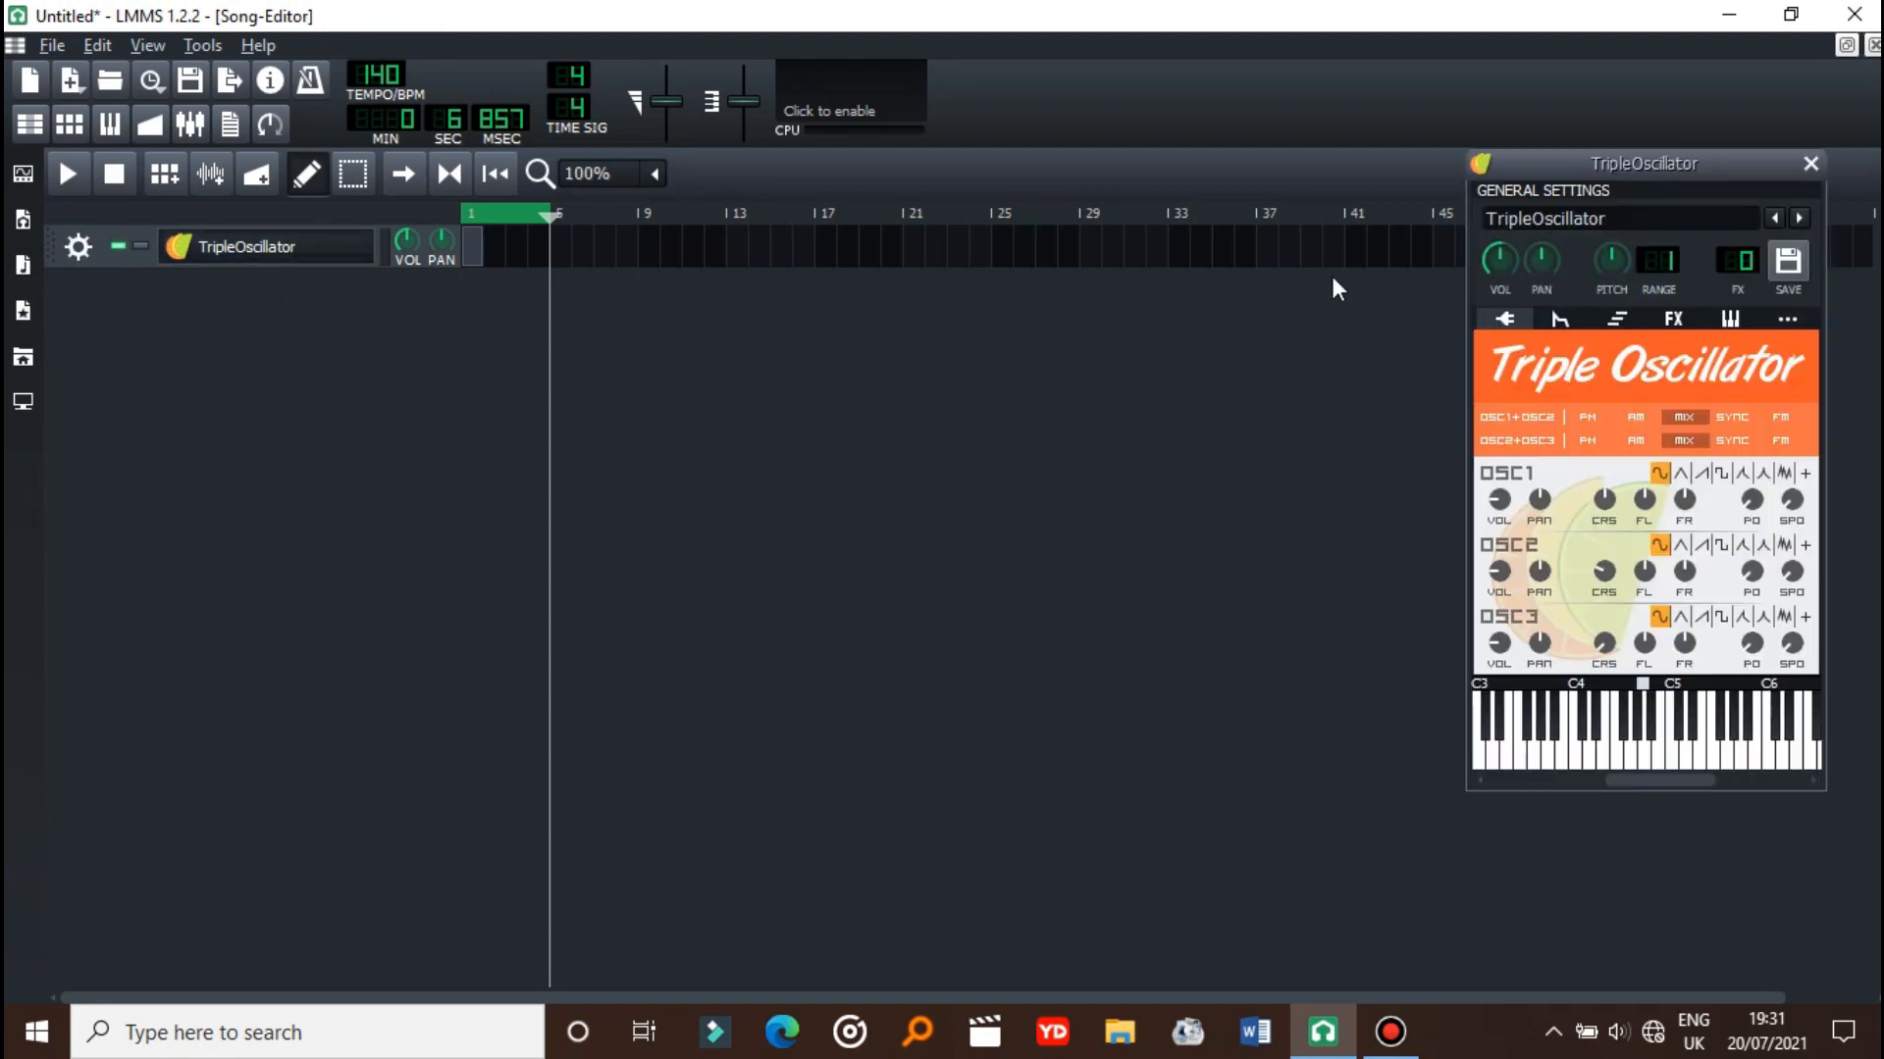
pyautogui.click(1670, 318)
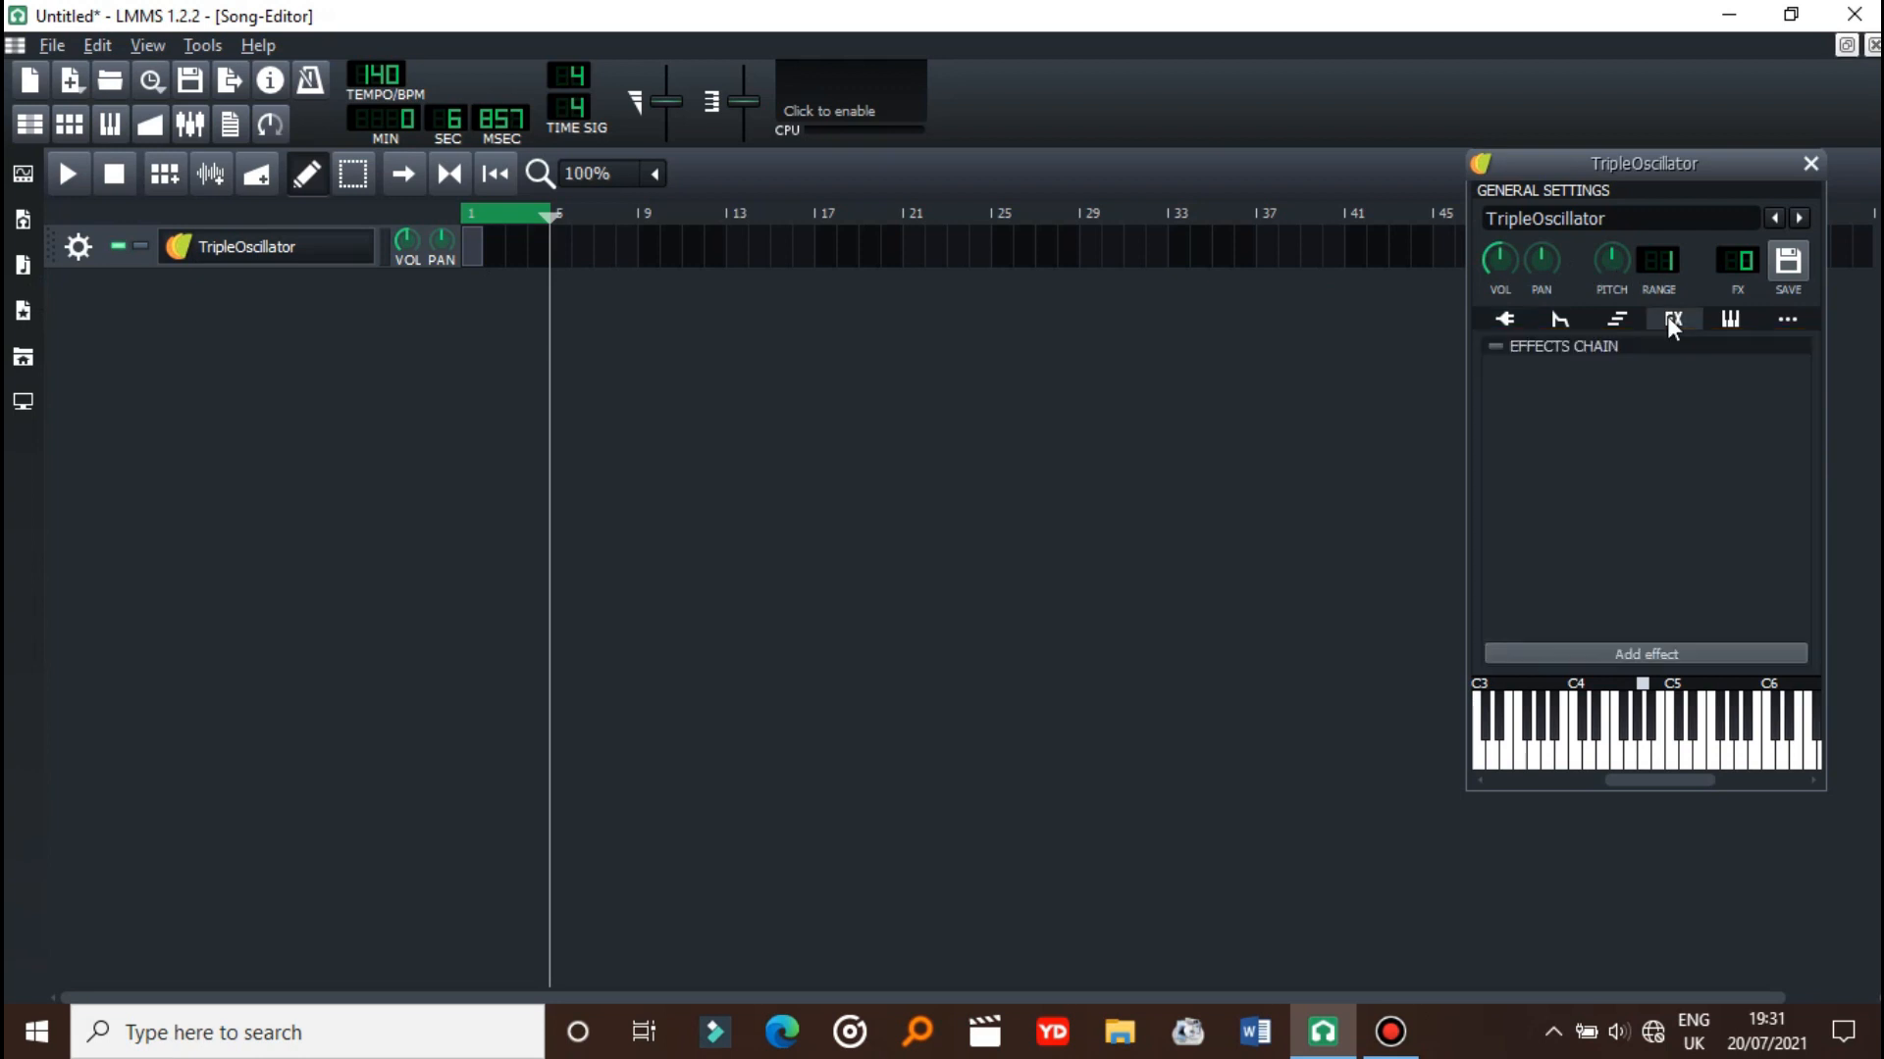
pyautogui.click(1645, 653)
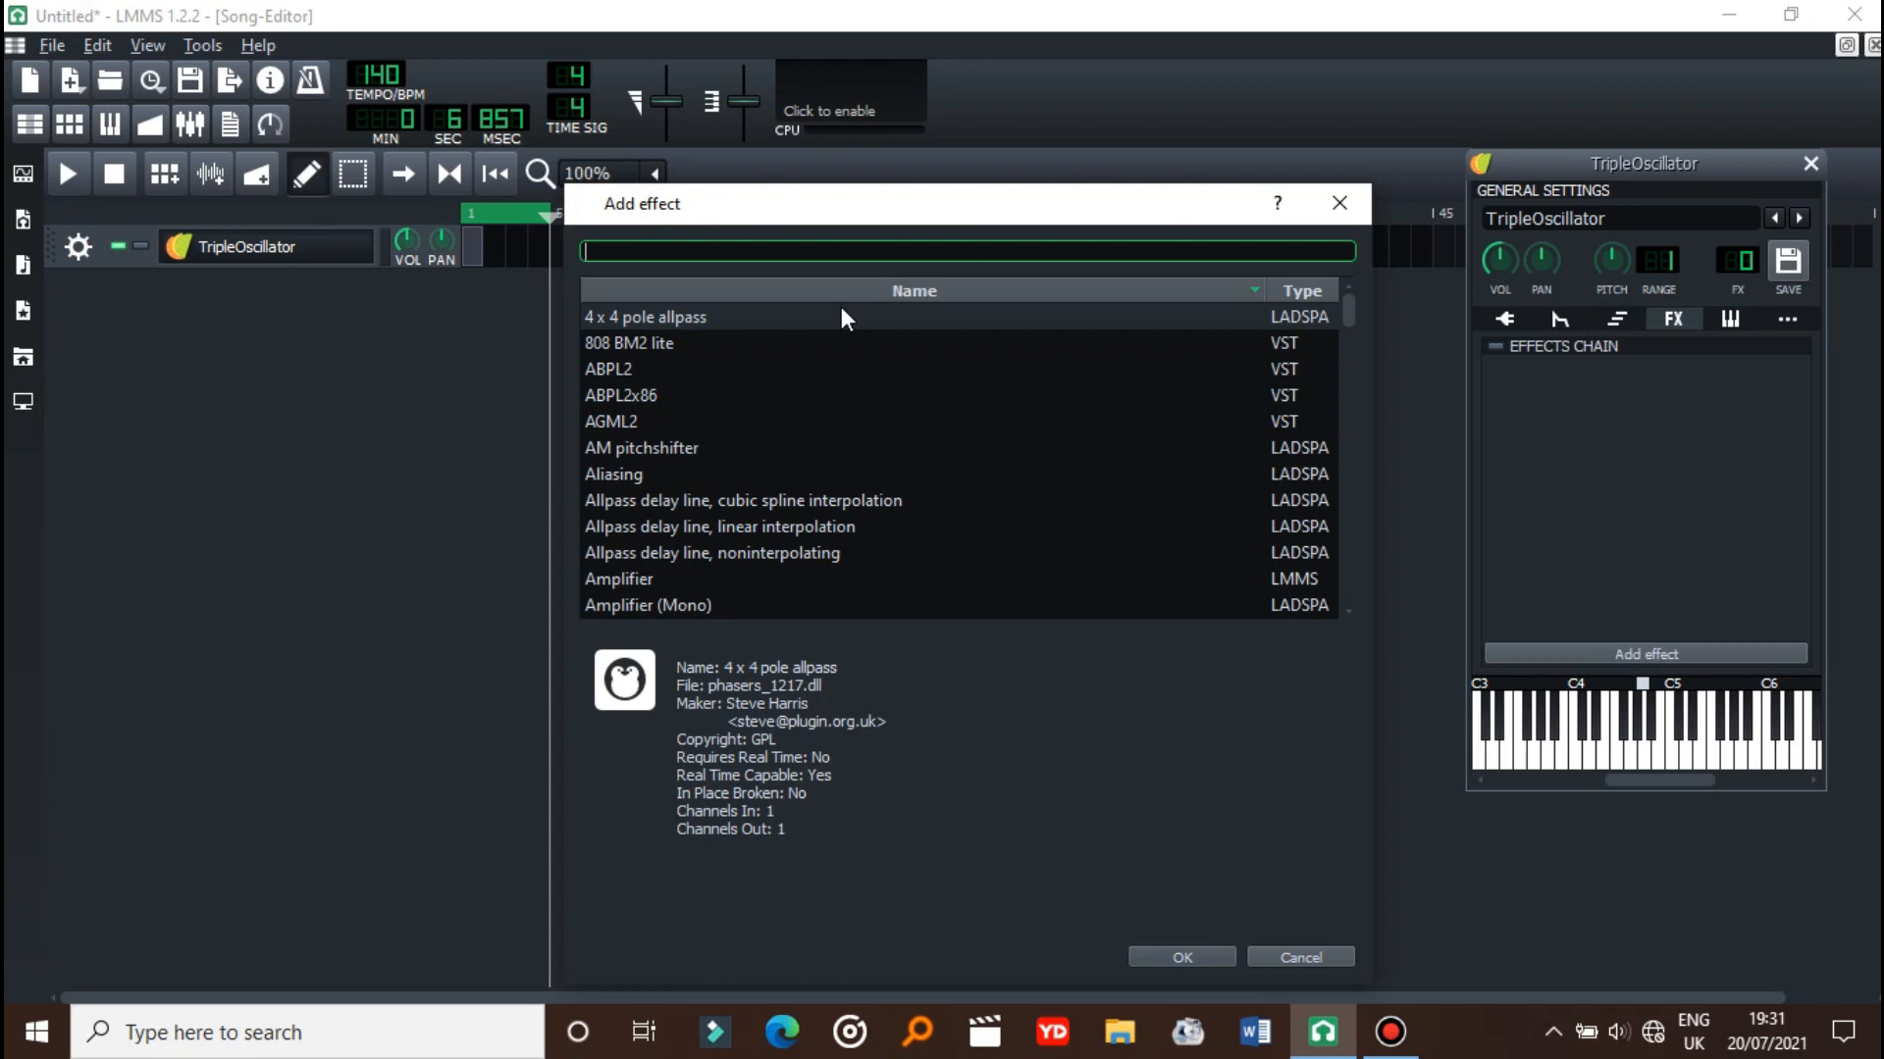
pyautogui.write('half')
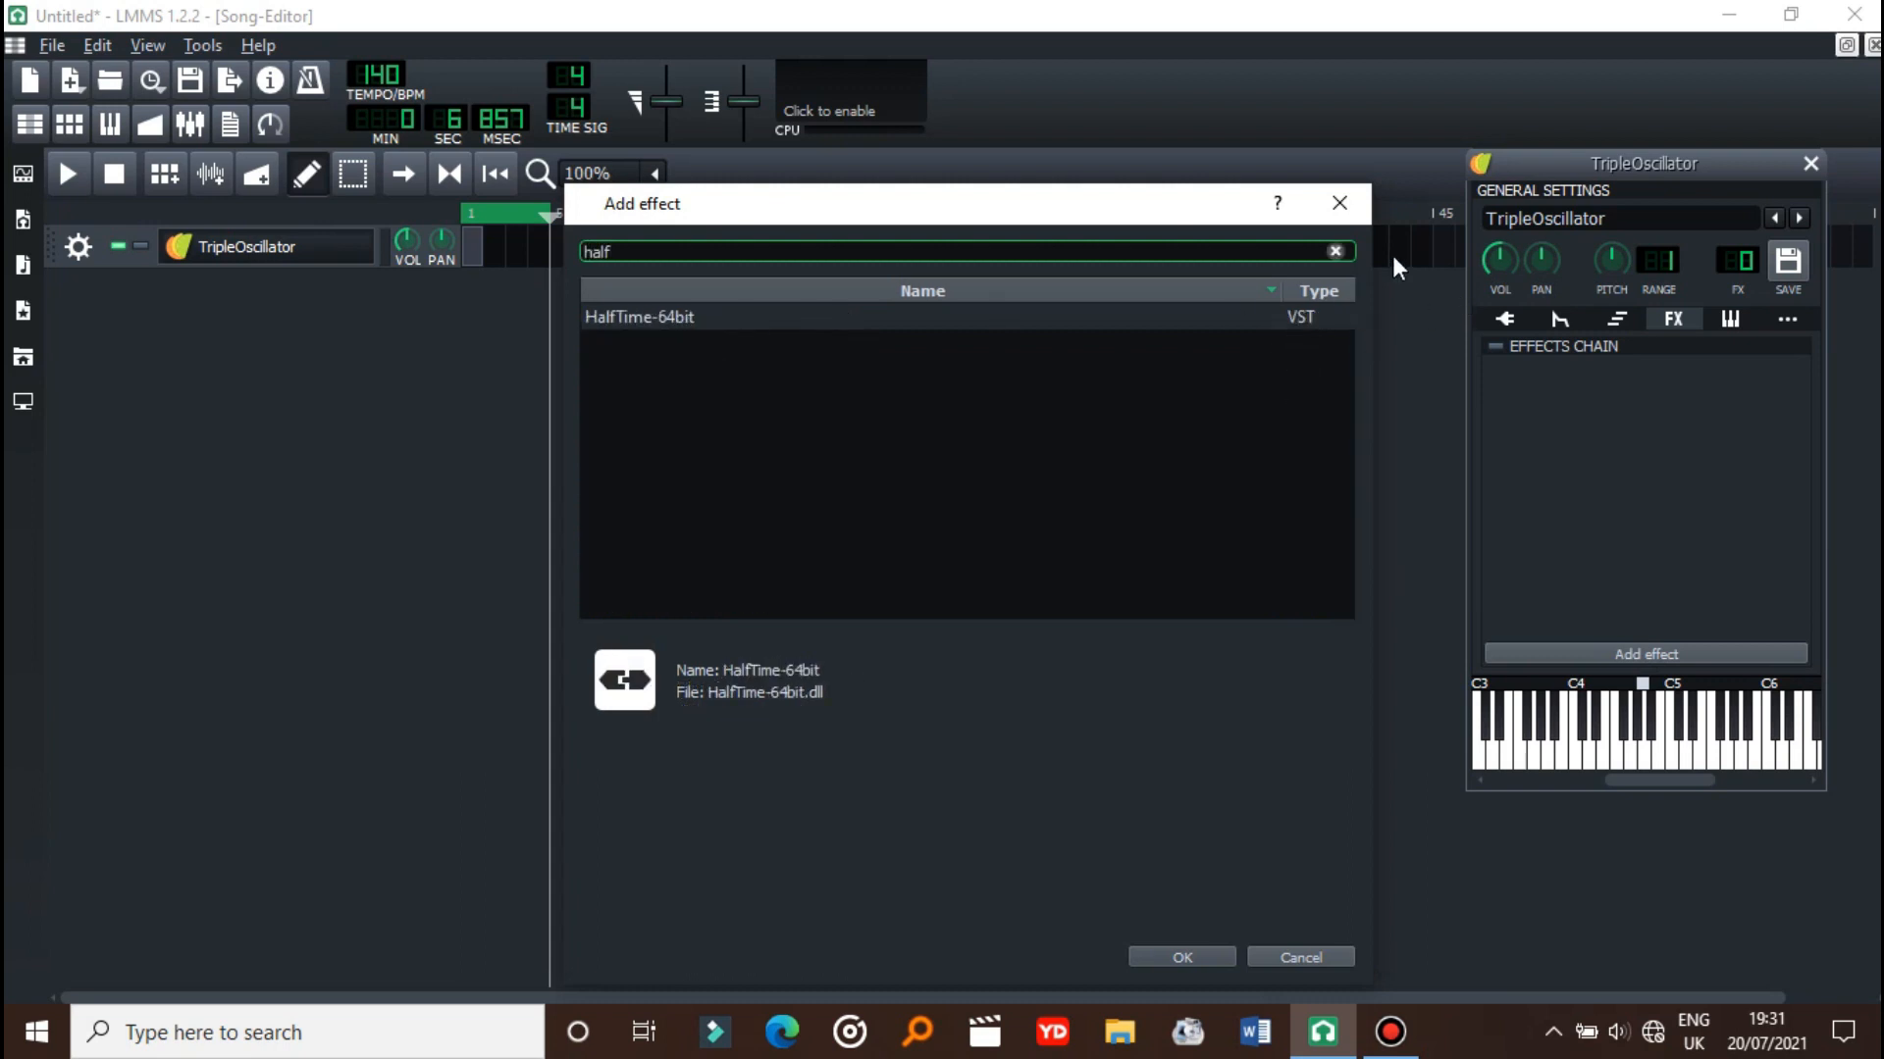
pyautogui.moveTo(1337, 203)
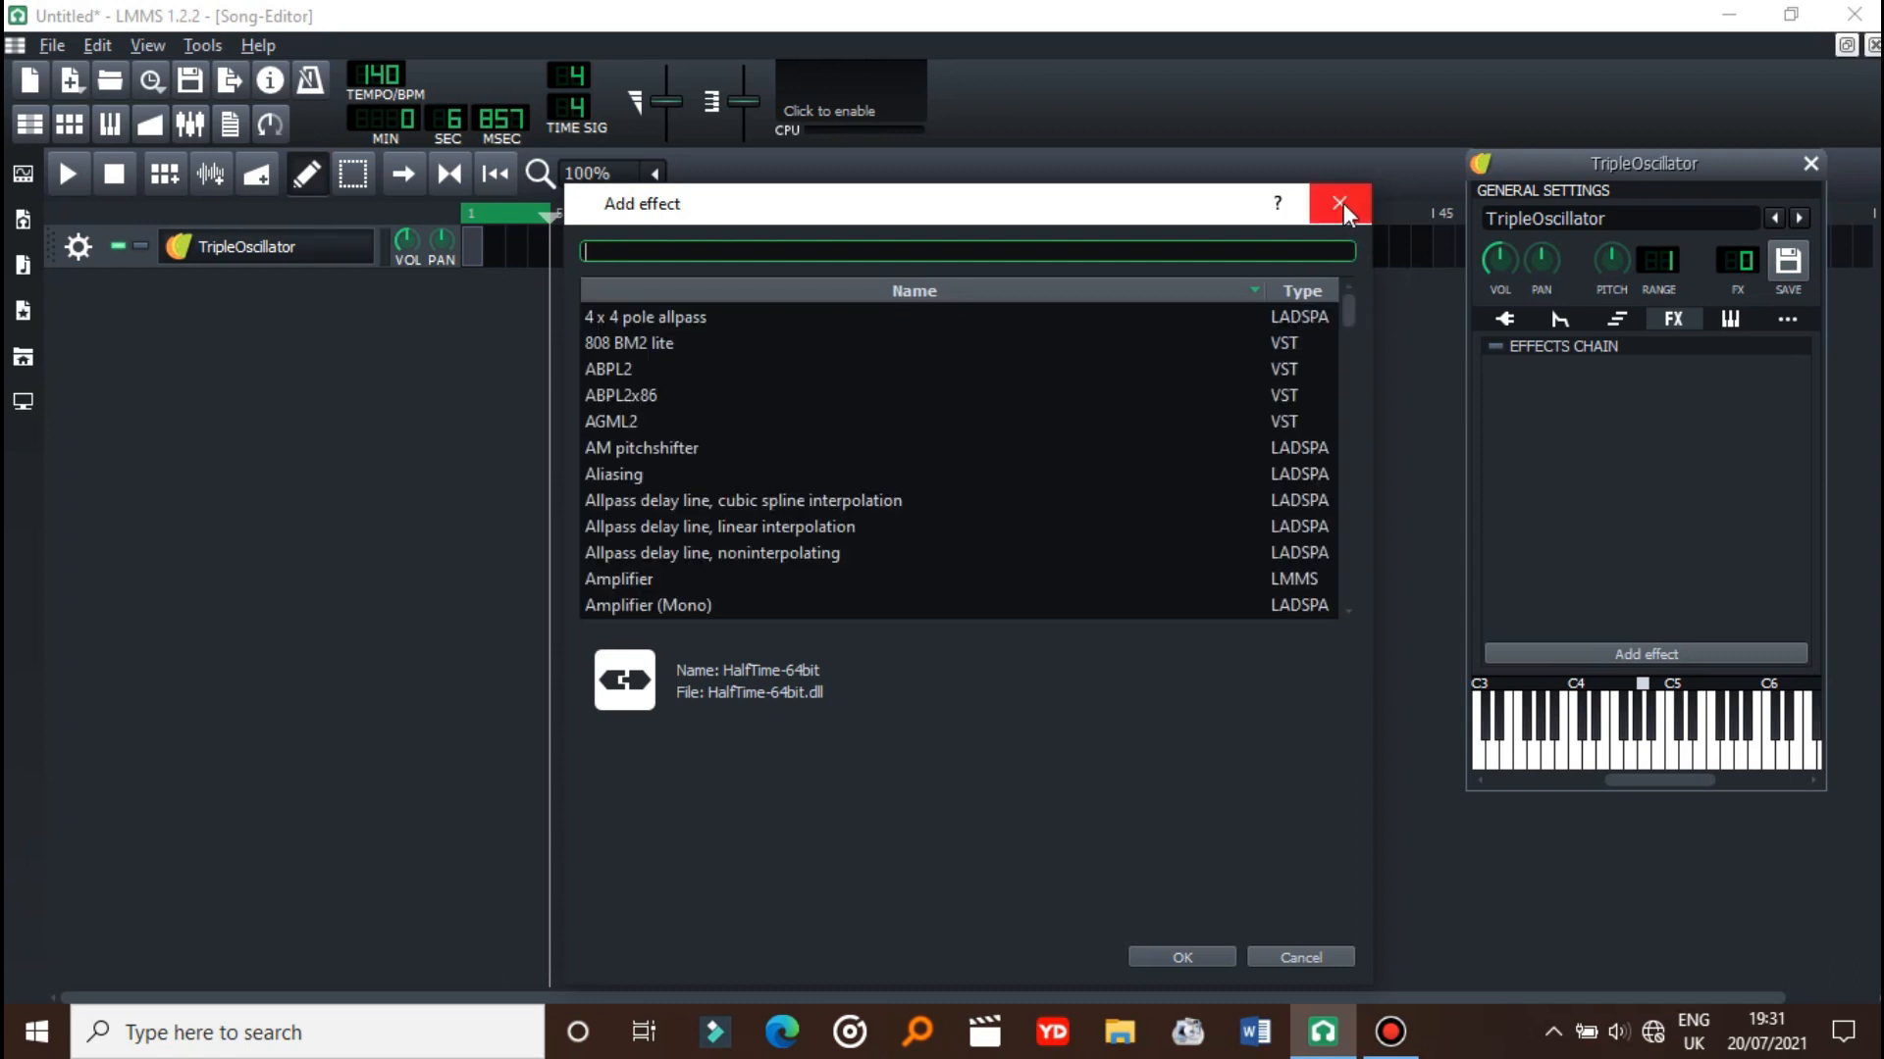
pyautogui.click(1338, 203)
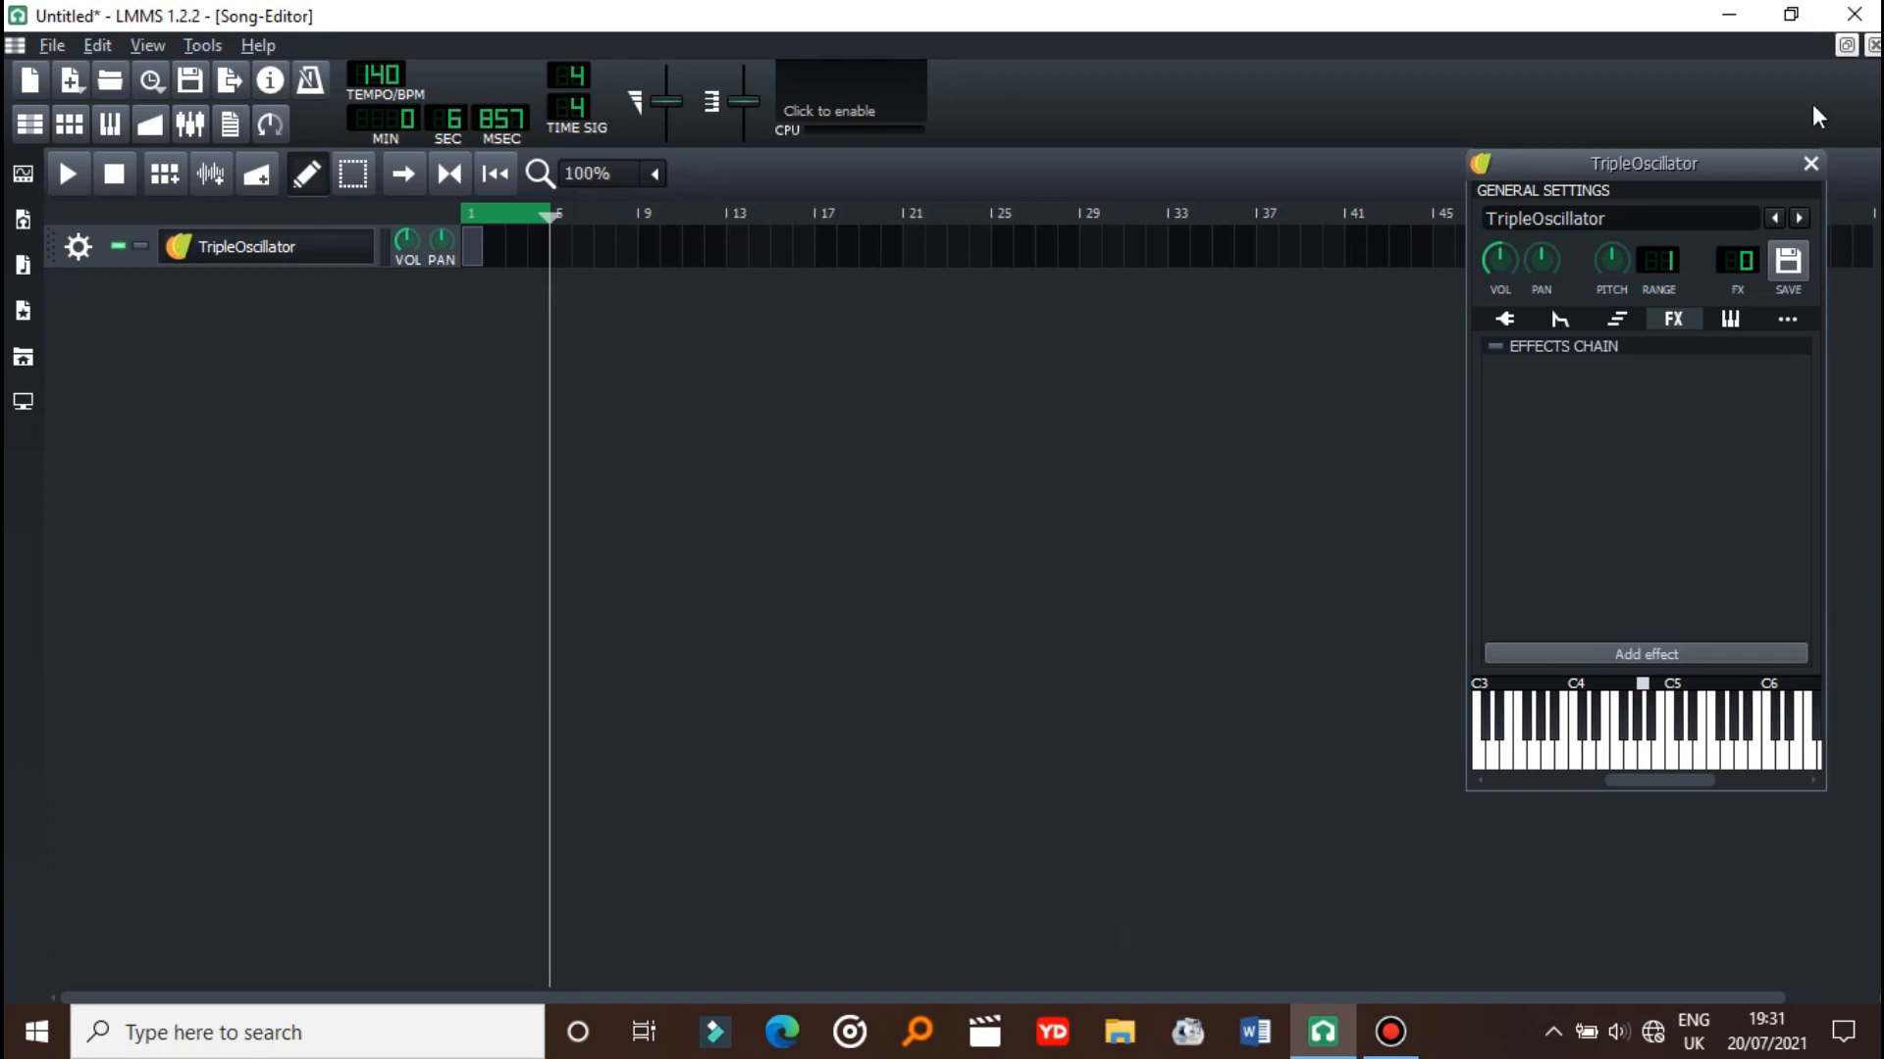
pyautogui.click(1812, 165)
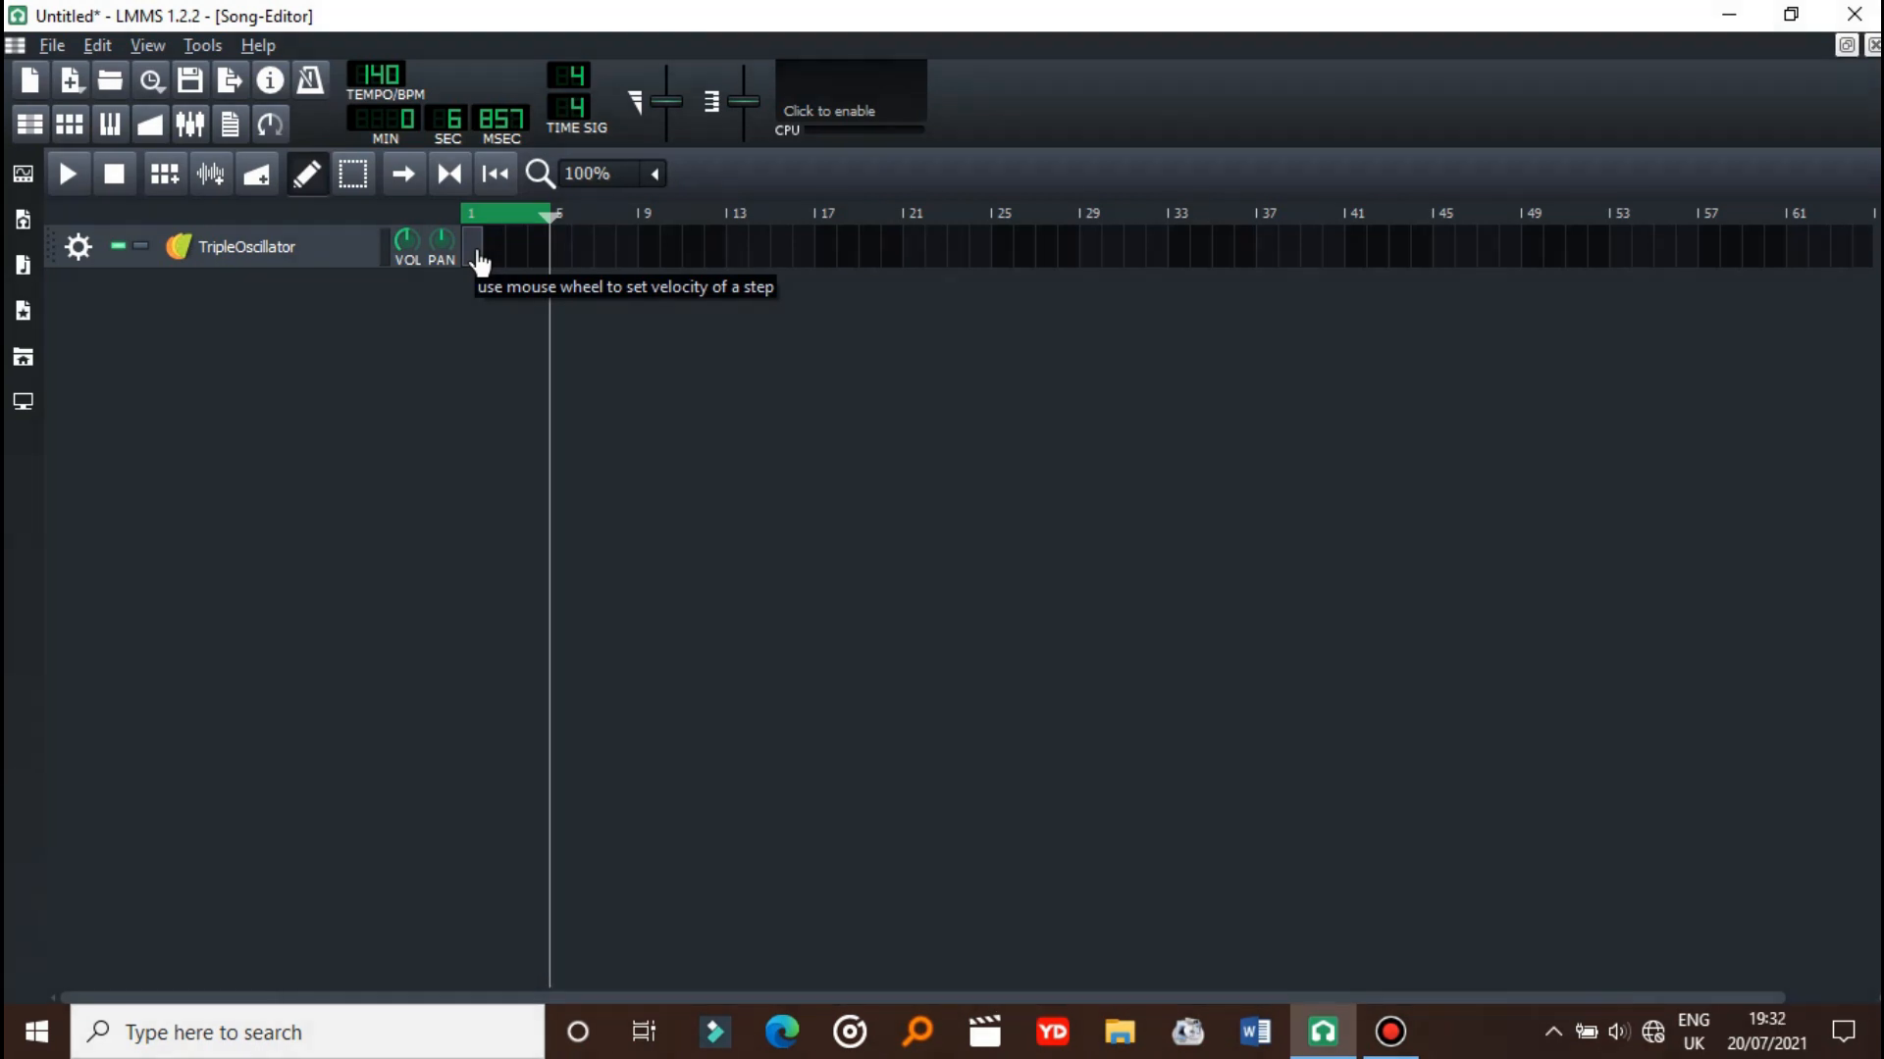
pyautogui.moveTo(58, 50)
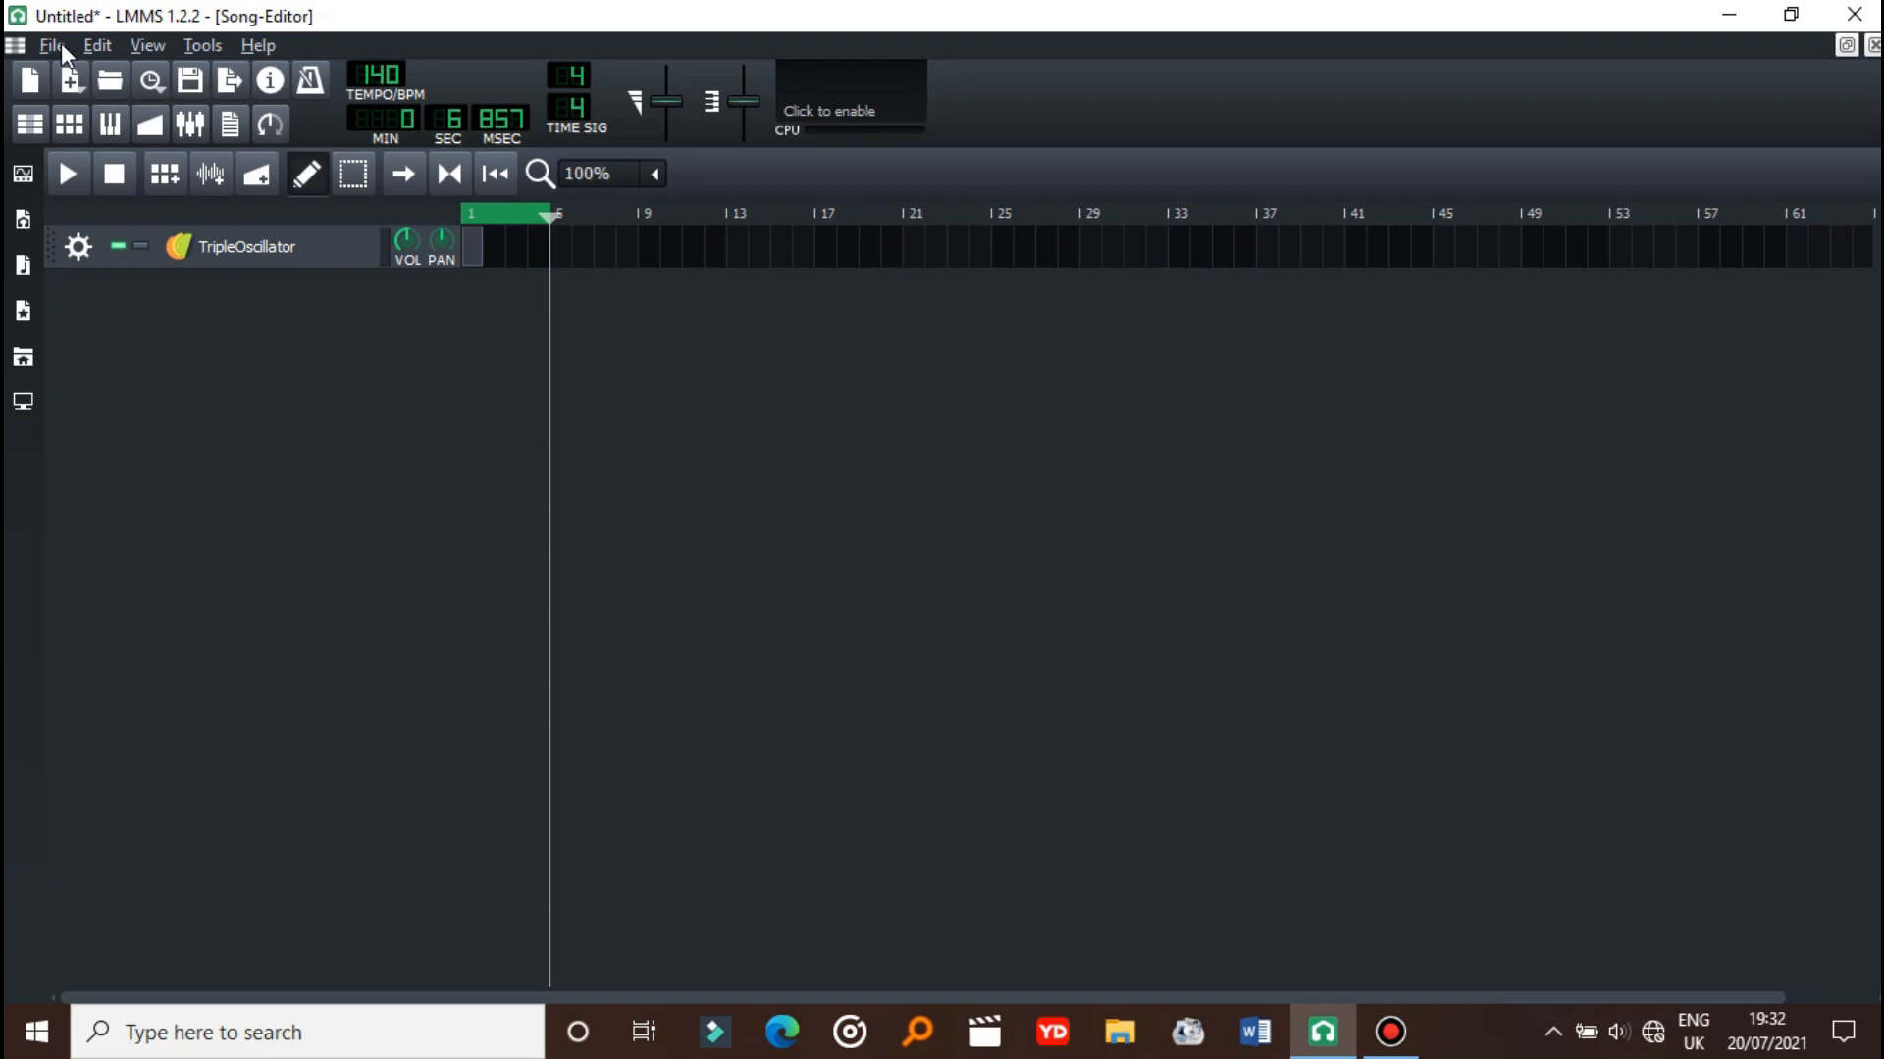
# - Open Edit > Settings on the Directories page showing the VST plugin path
pyautogui.click(97, 44)
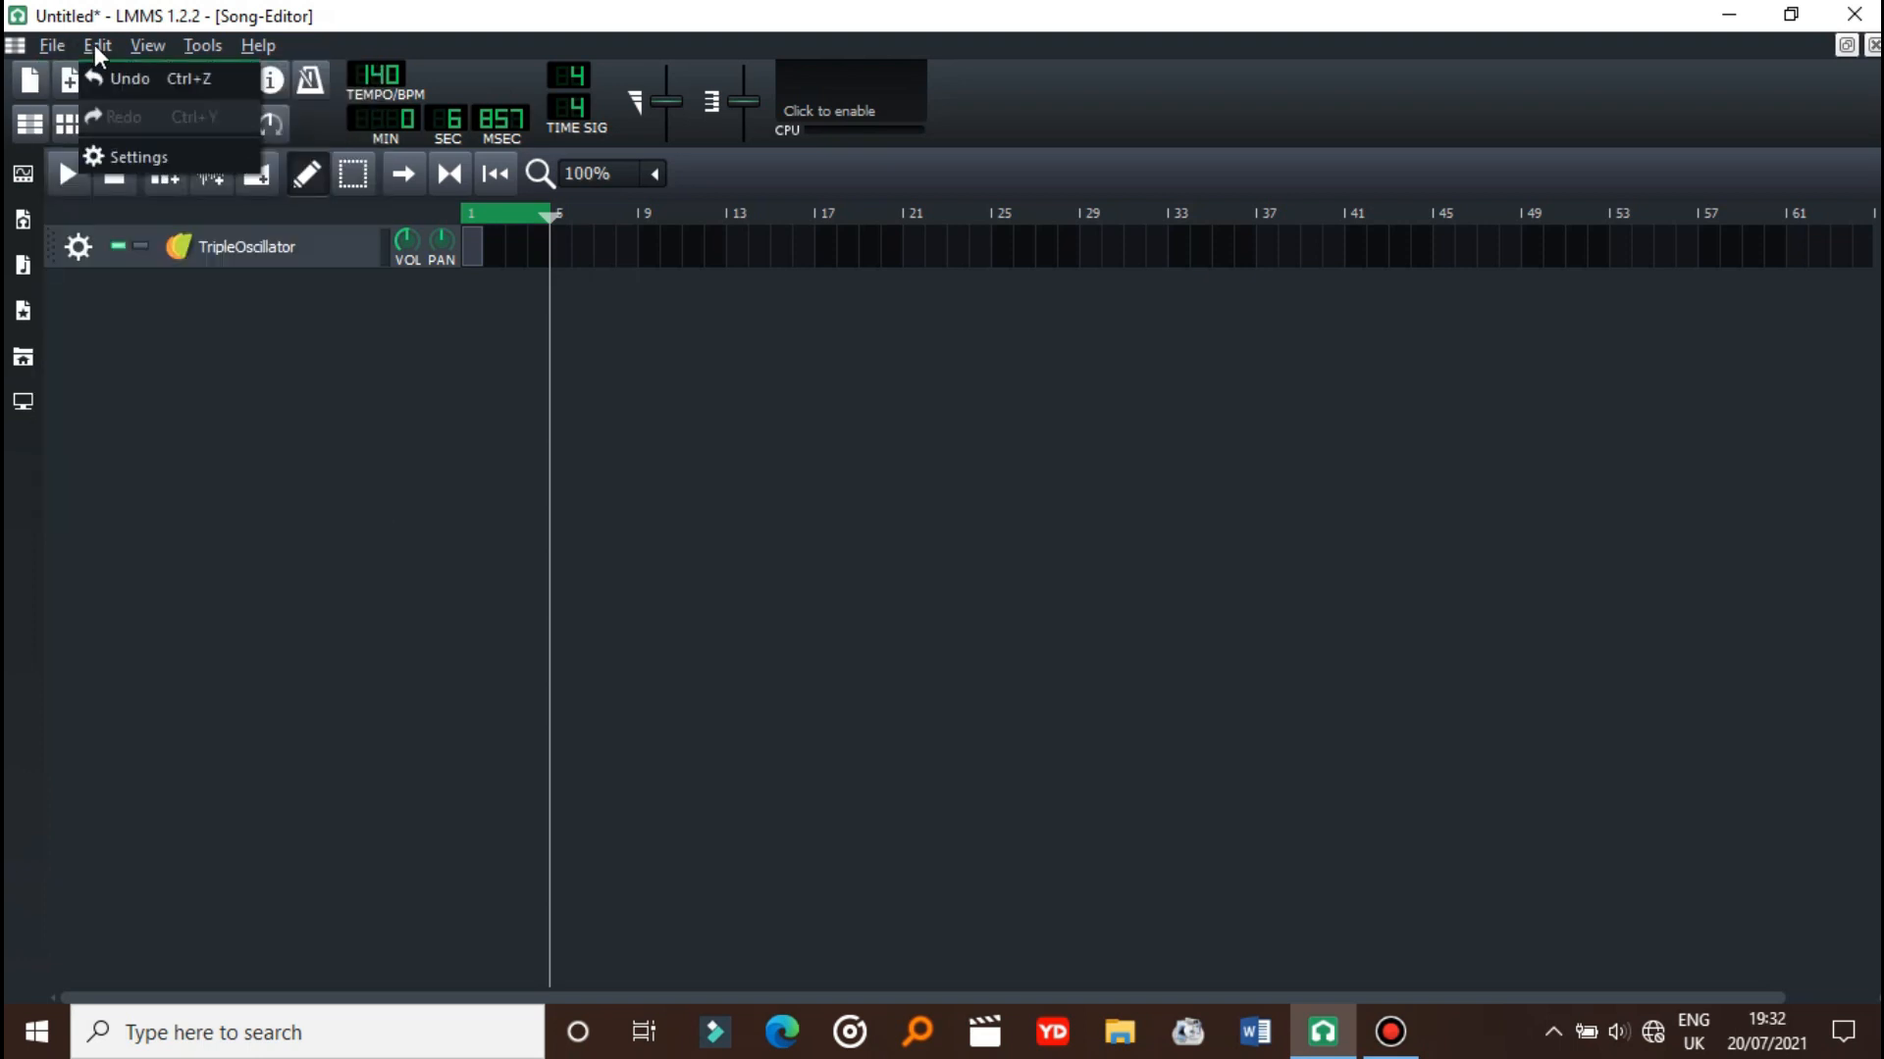
pyautogui.click(138, 156)
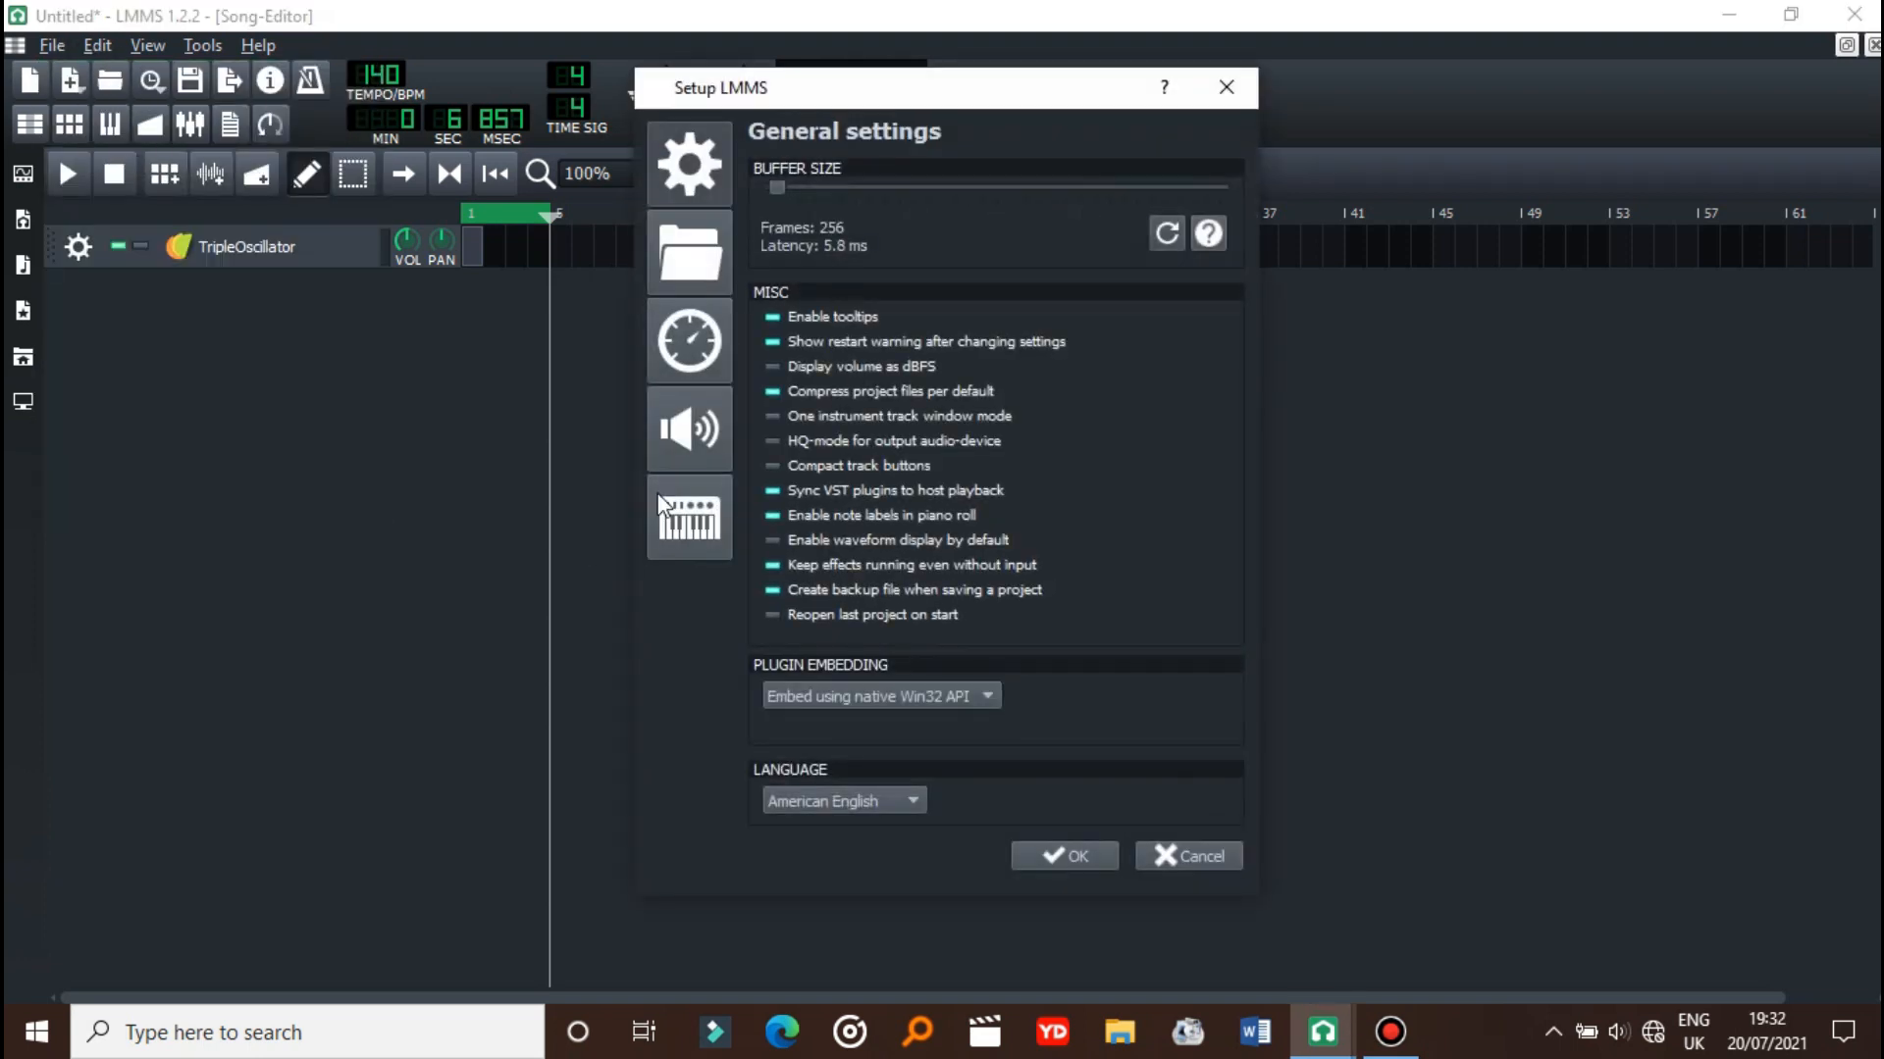
pyautogui.click(689, 252)
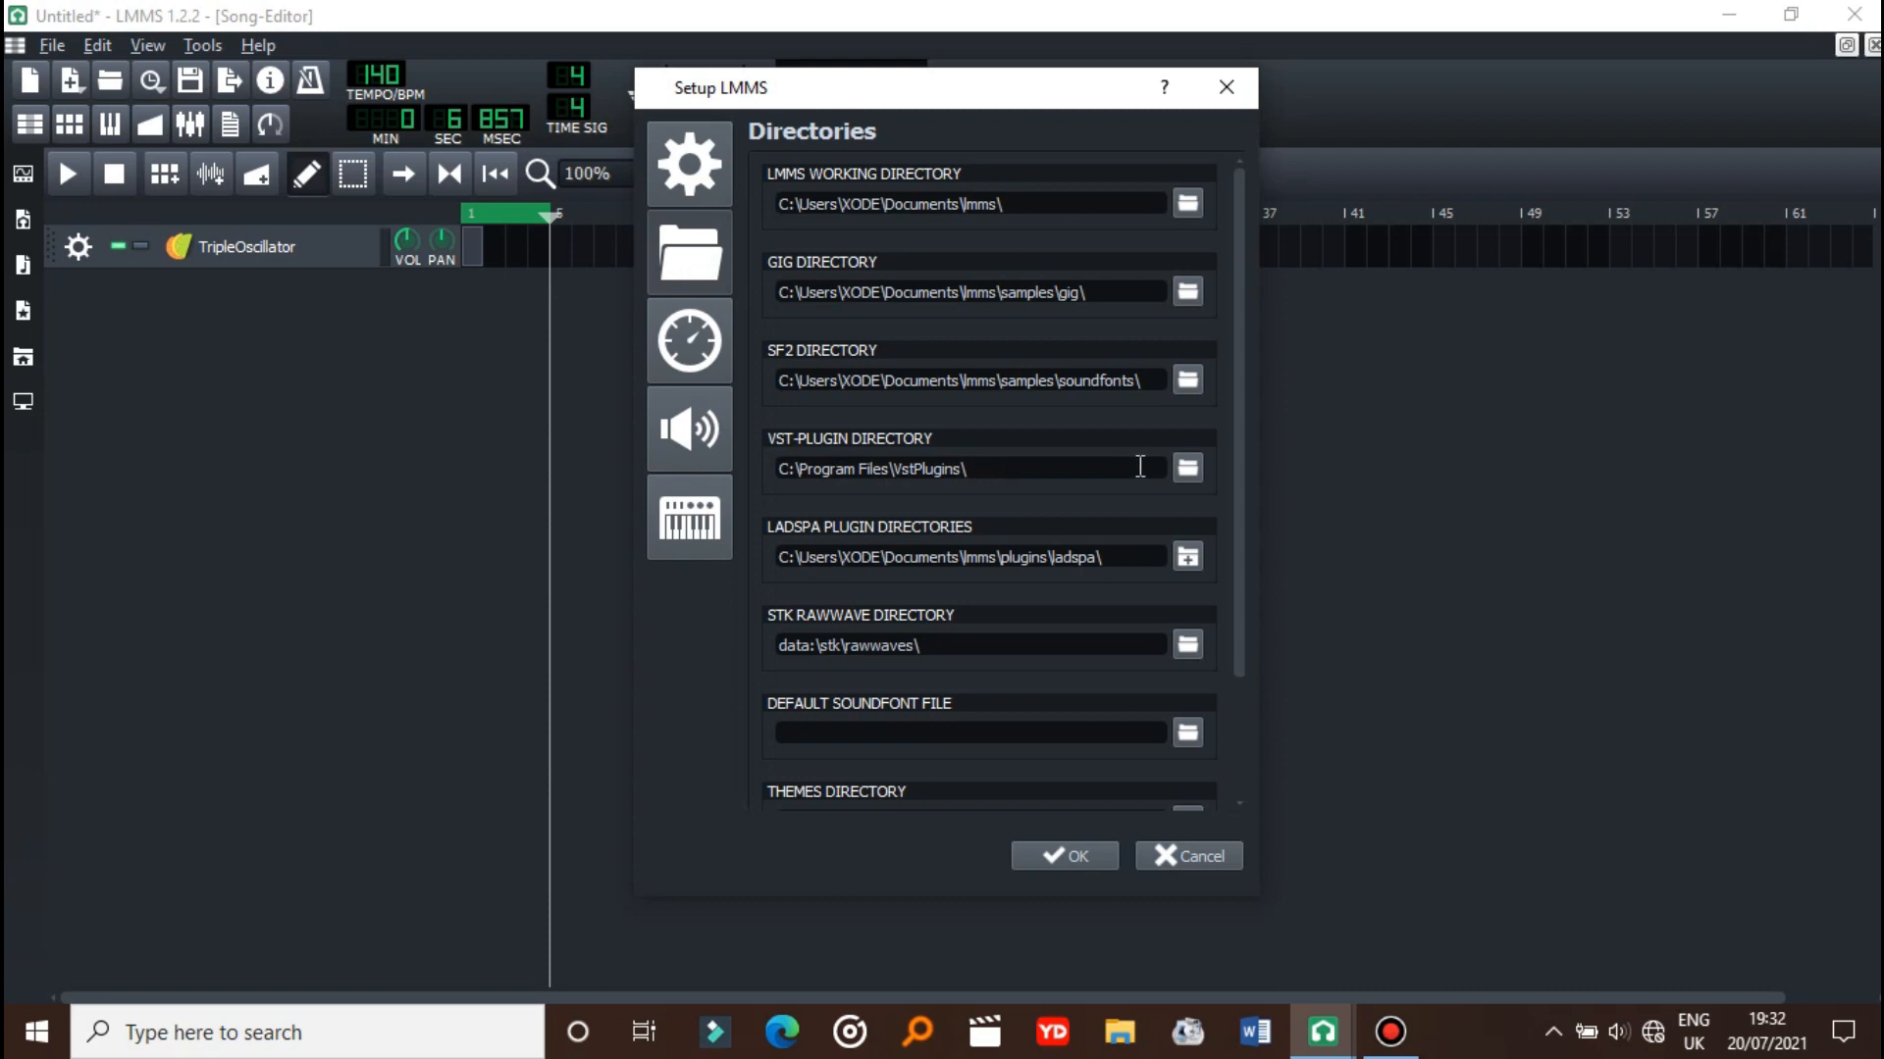
pyautogui.moveTo(1204, 441)
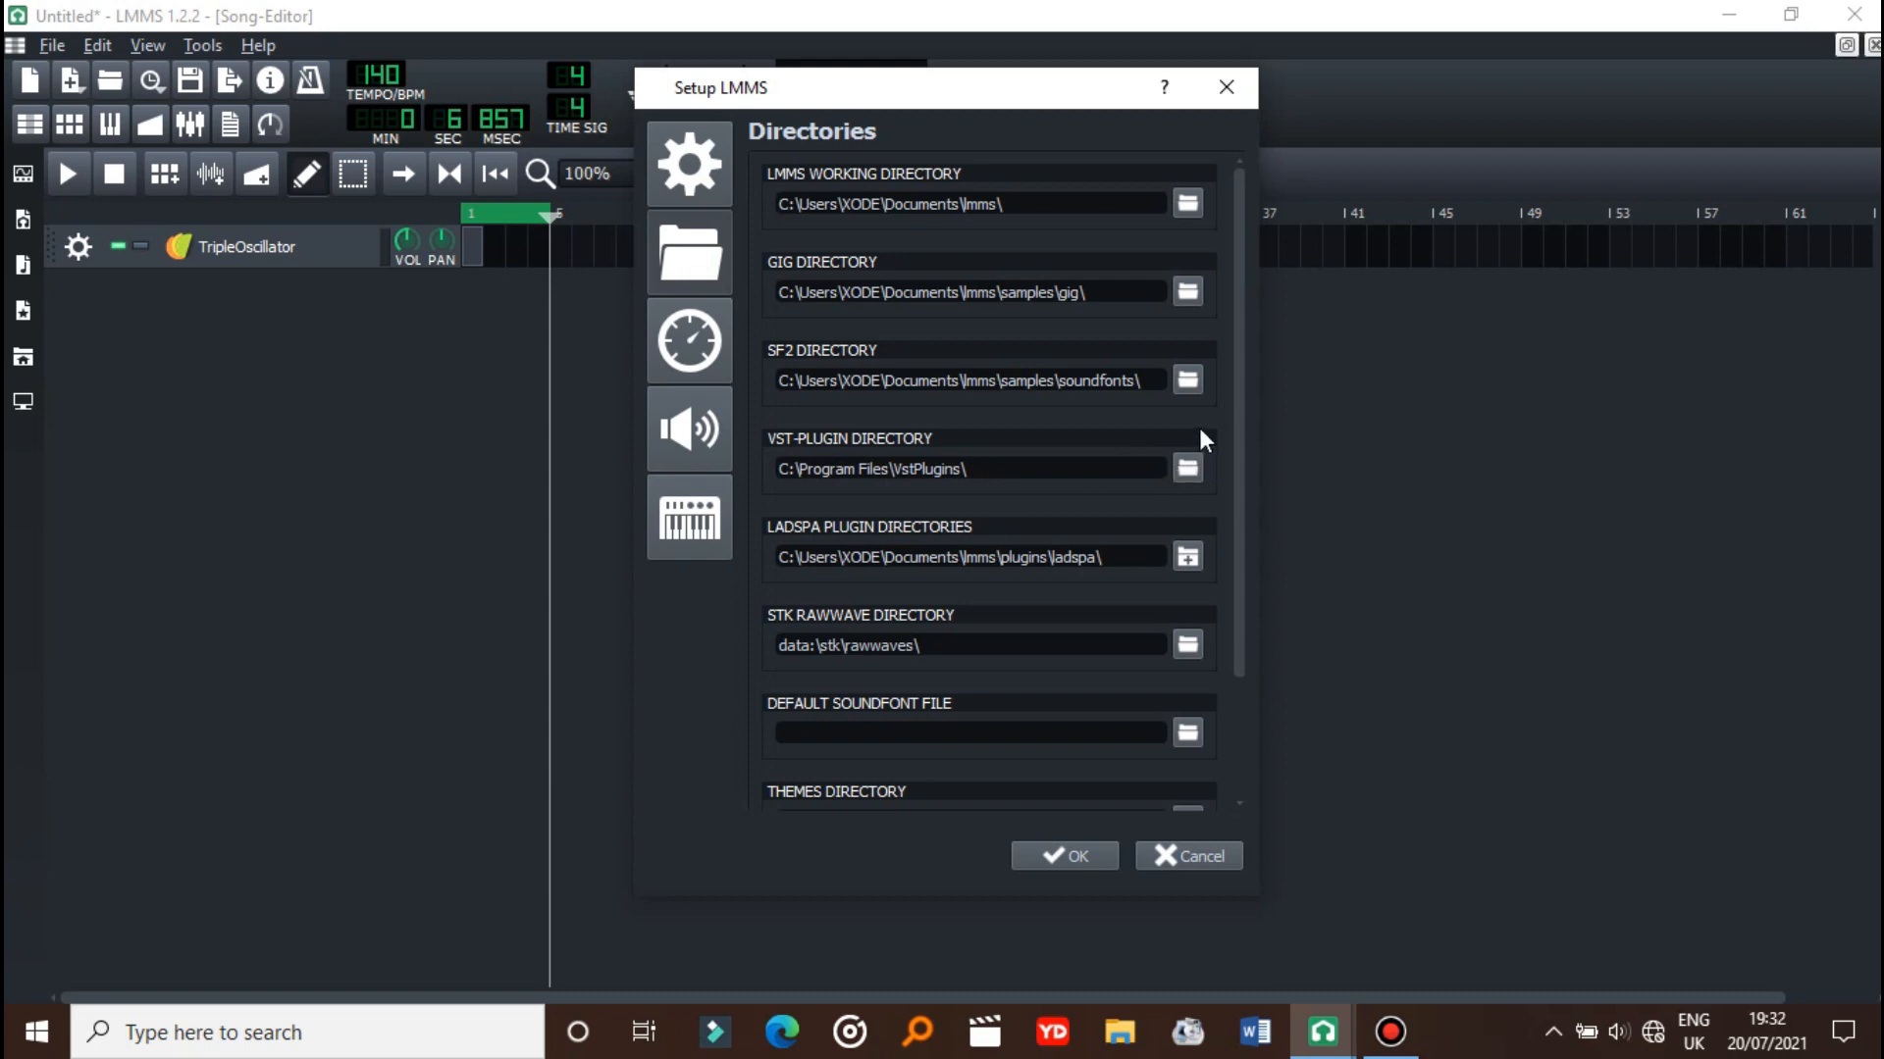
pyautogui.moveTo(1225, 86)
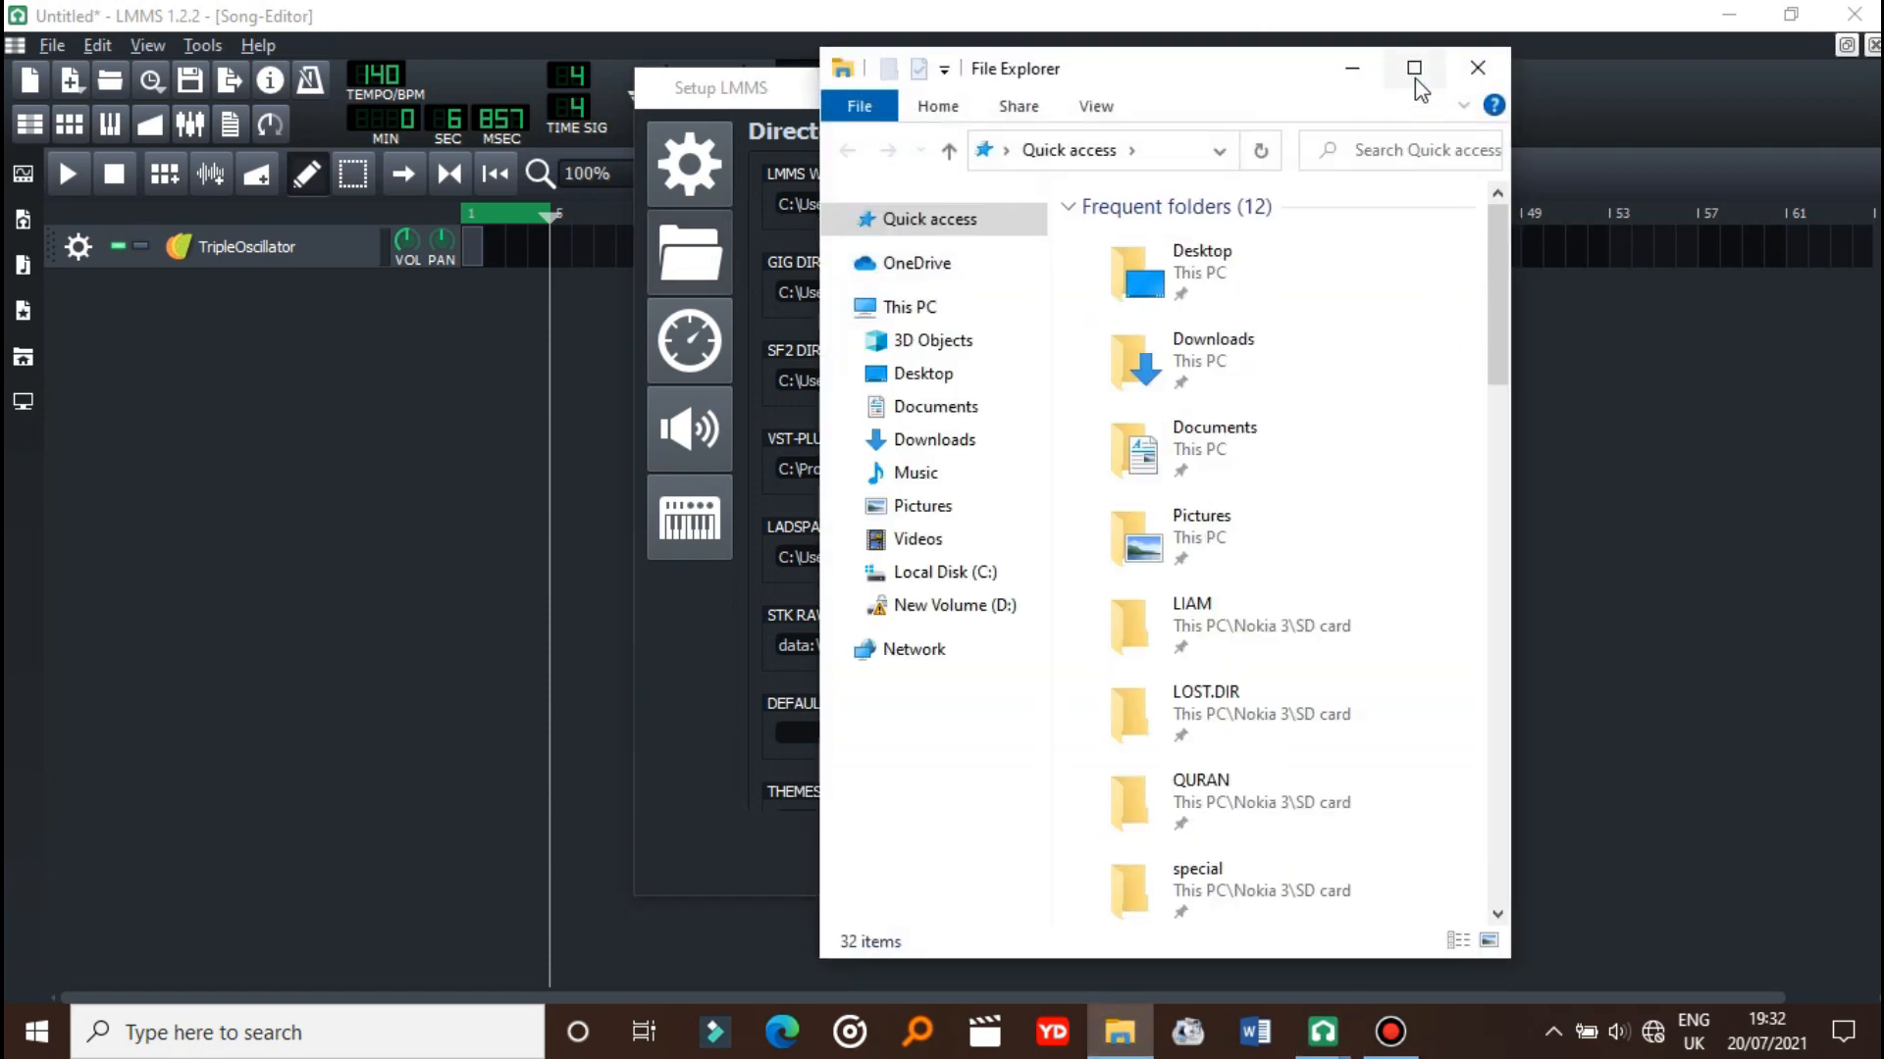
# - Maximize File Explorer and browse C: > Program Files > VstPlugins, selecting Effectrix.dll
pyautogui.click(1413, 67)
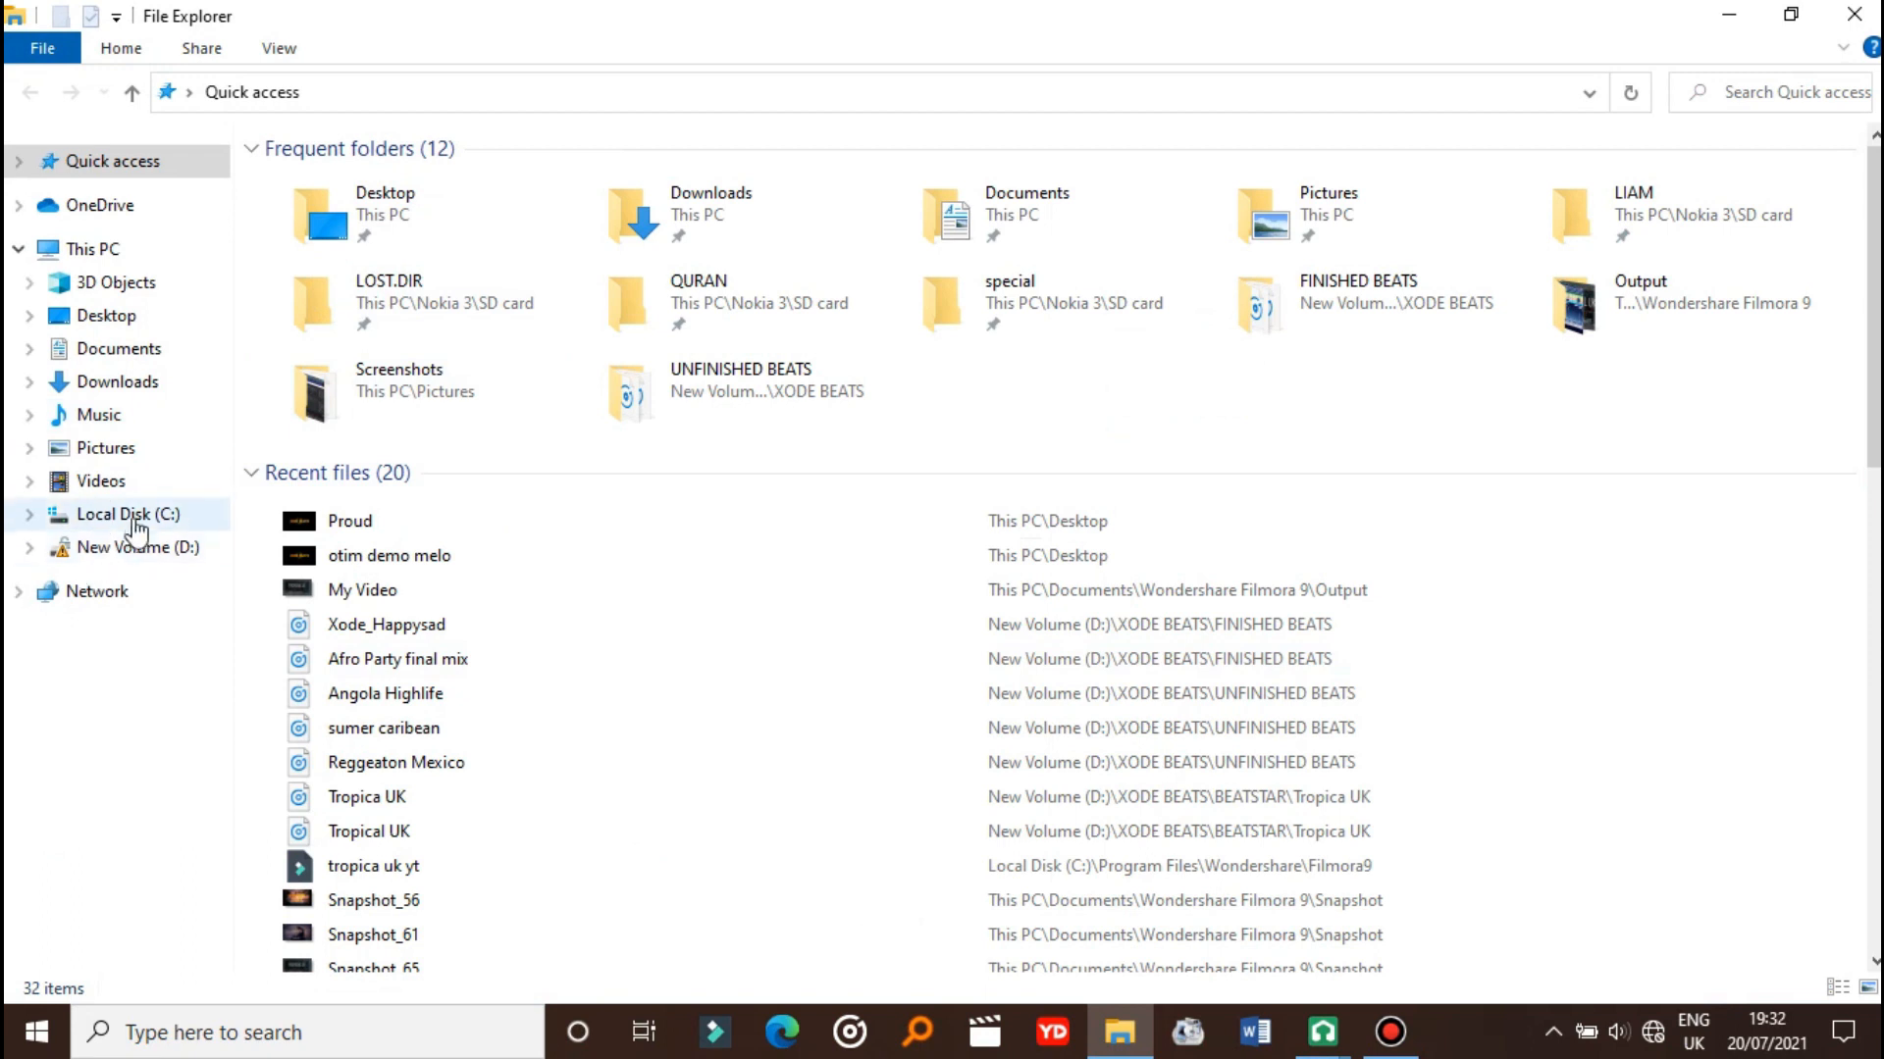
pyautogui.click(124, 514)
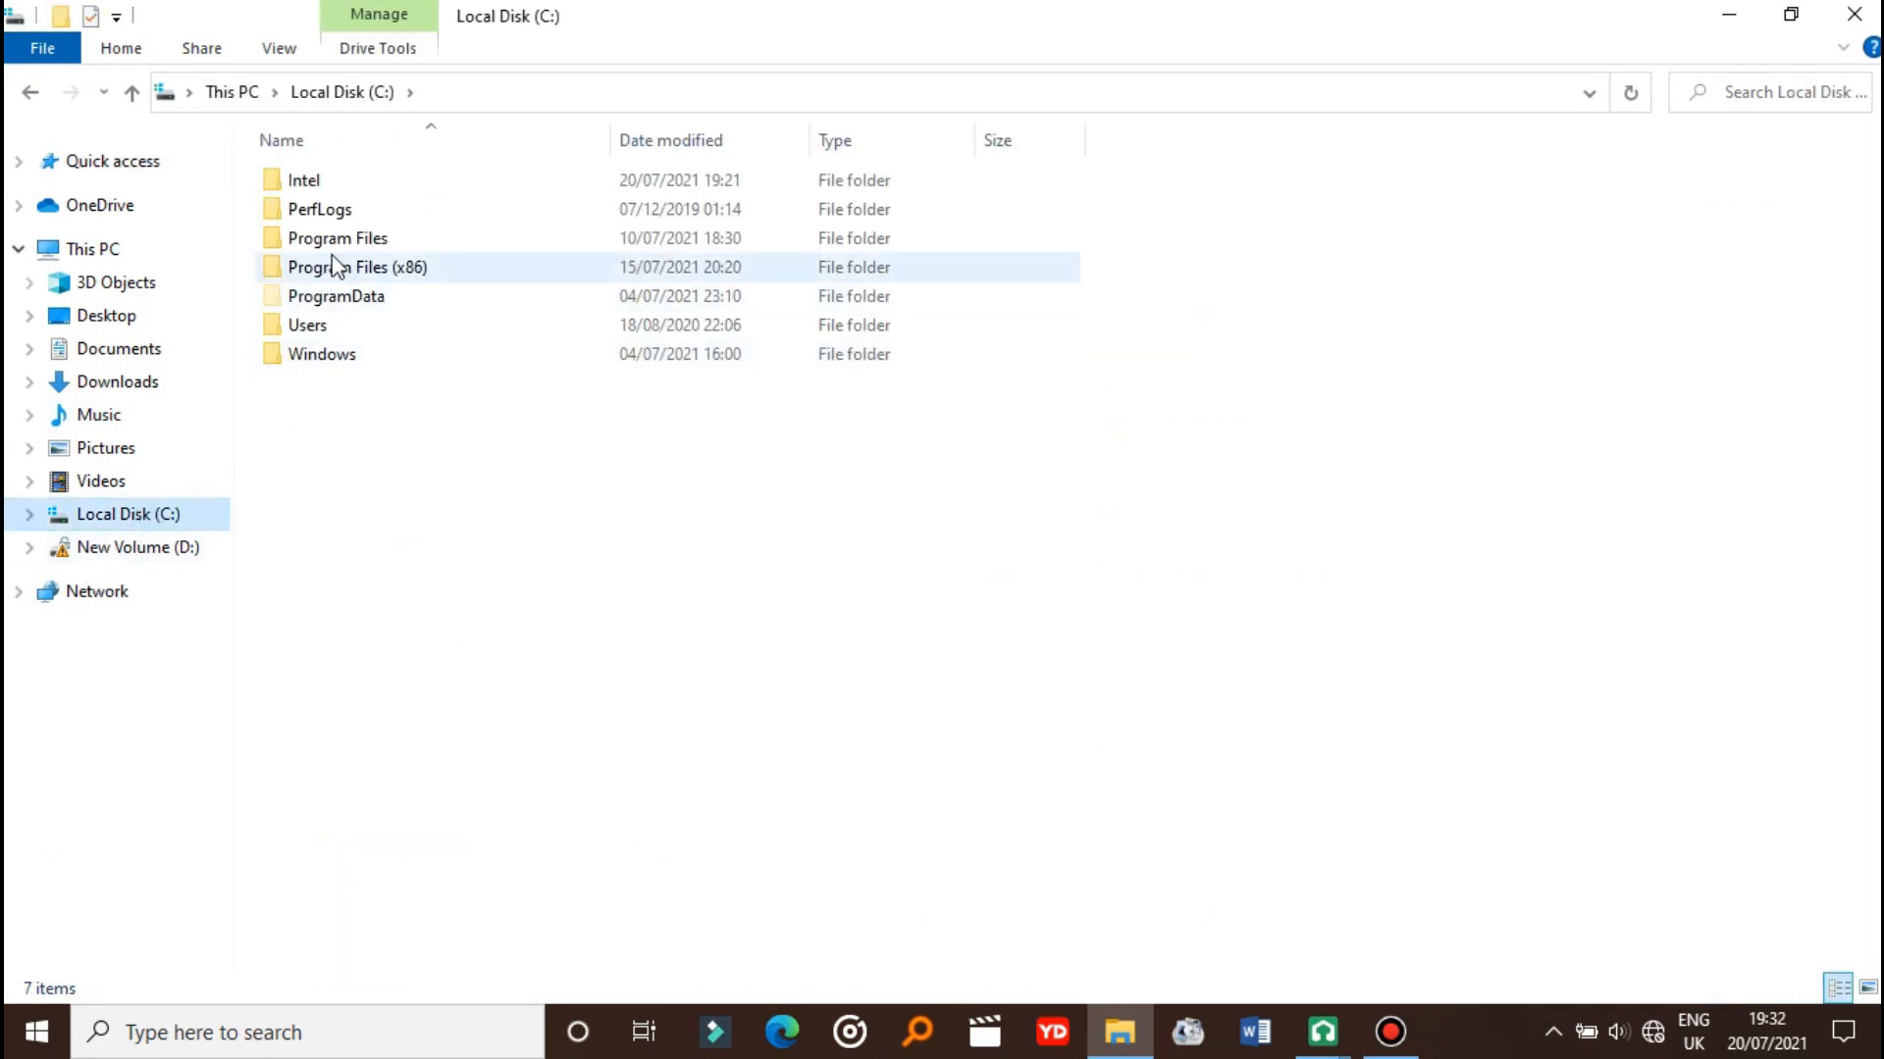
pyautogui.doubleClick(336, 238)
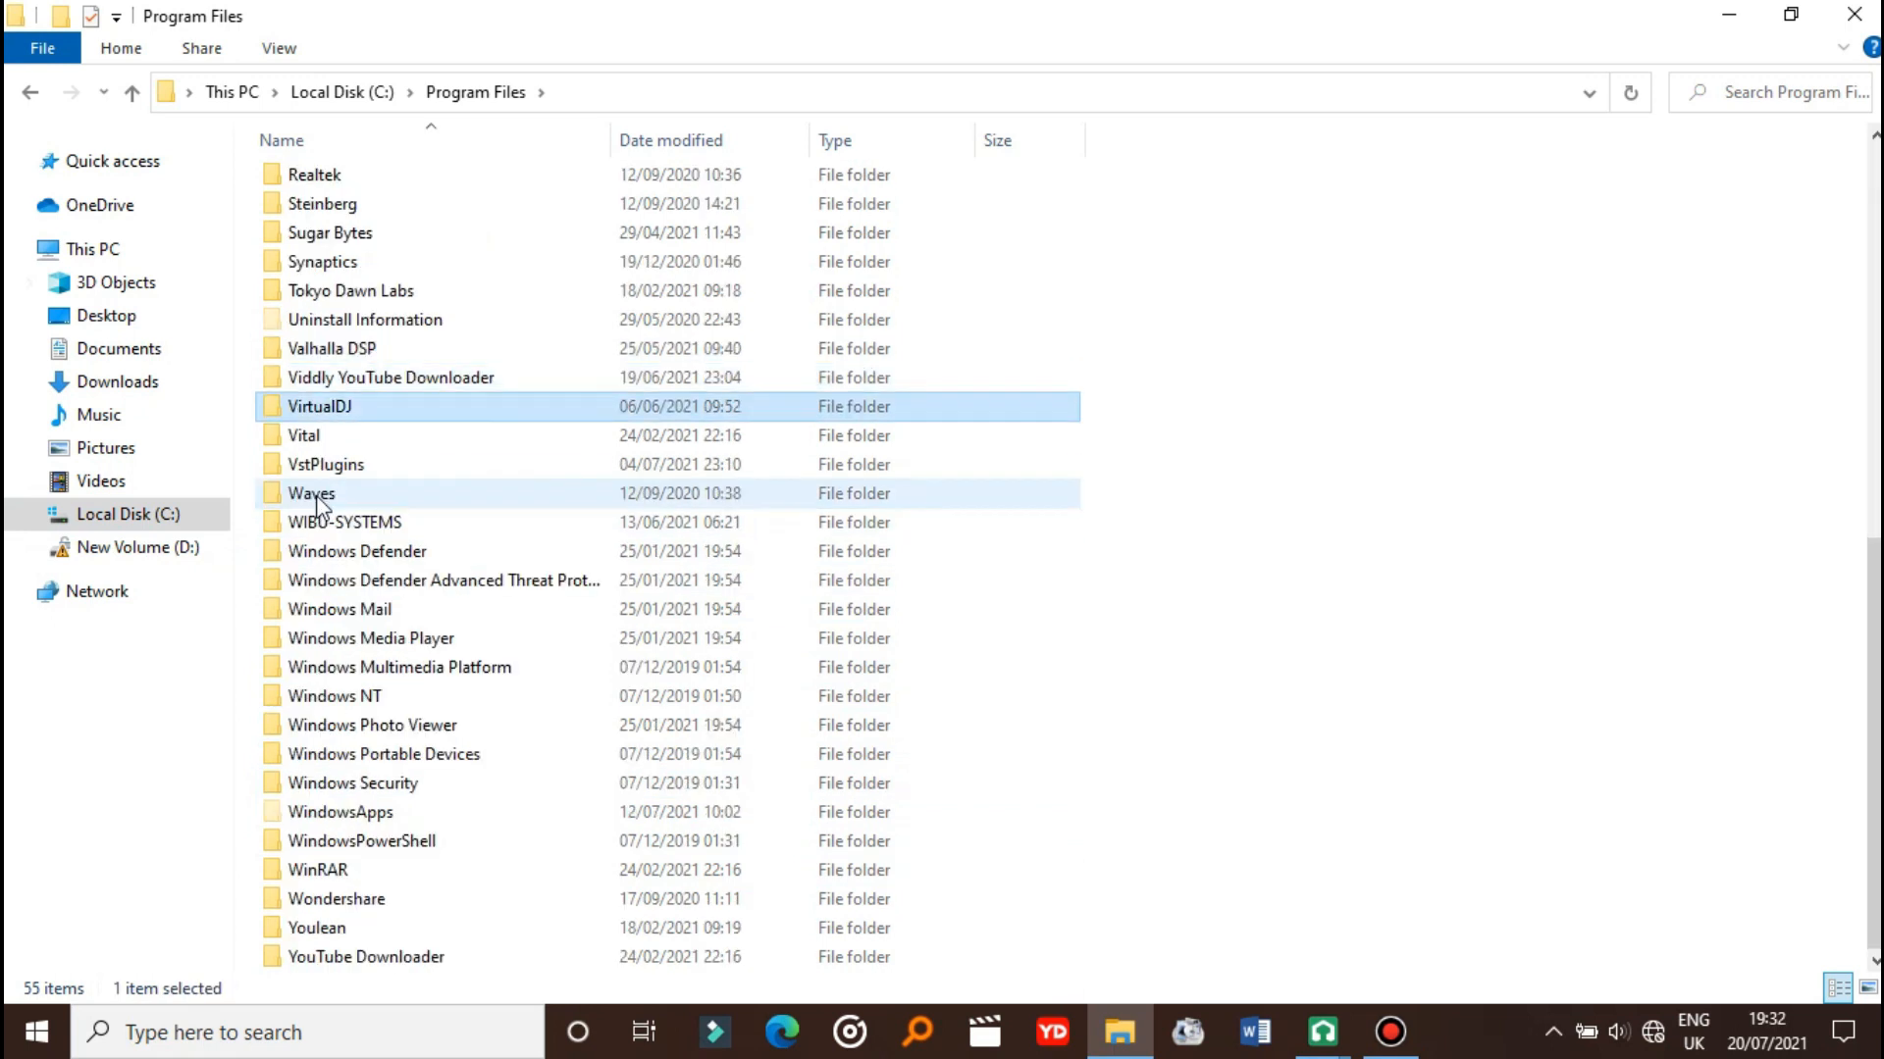
pyautogui.click(304, 434)
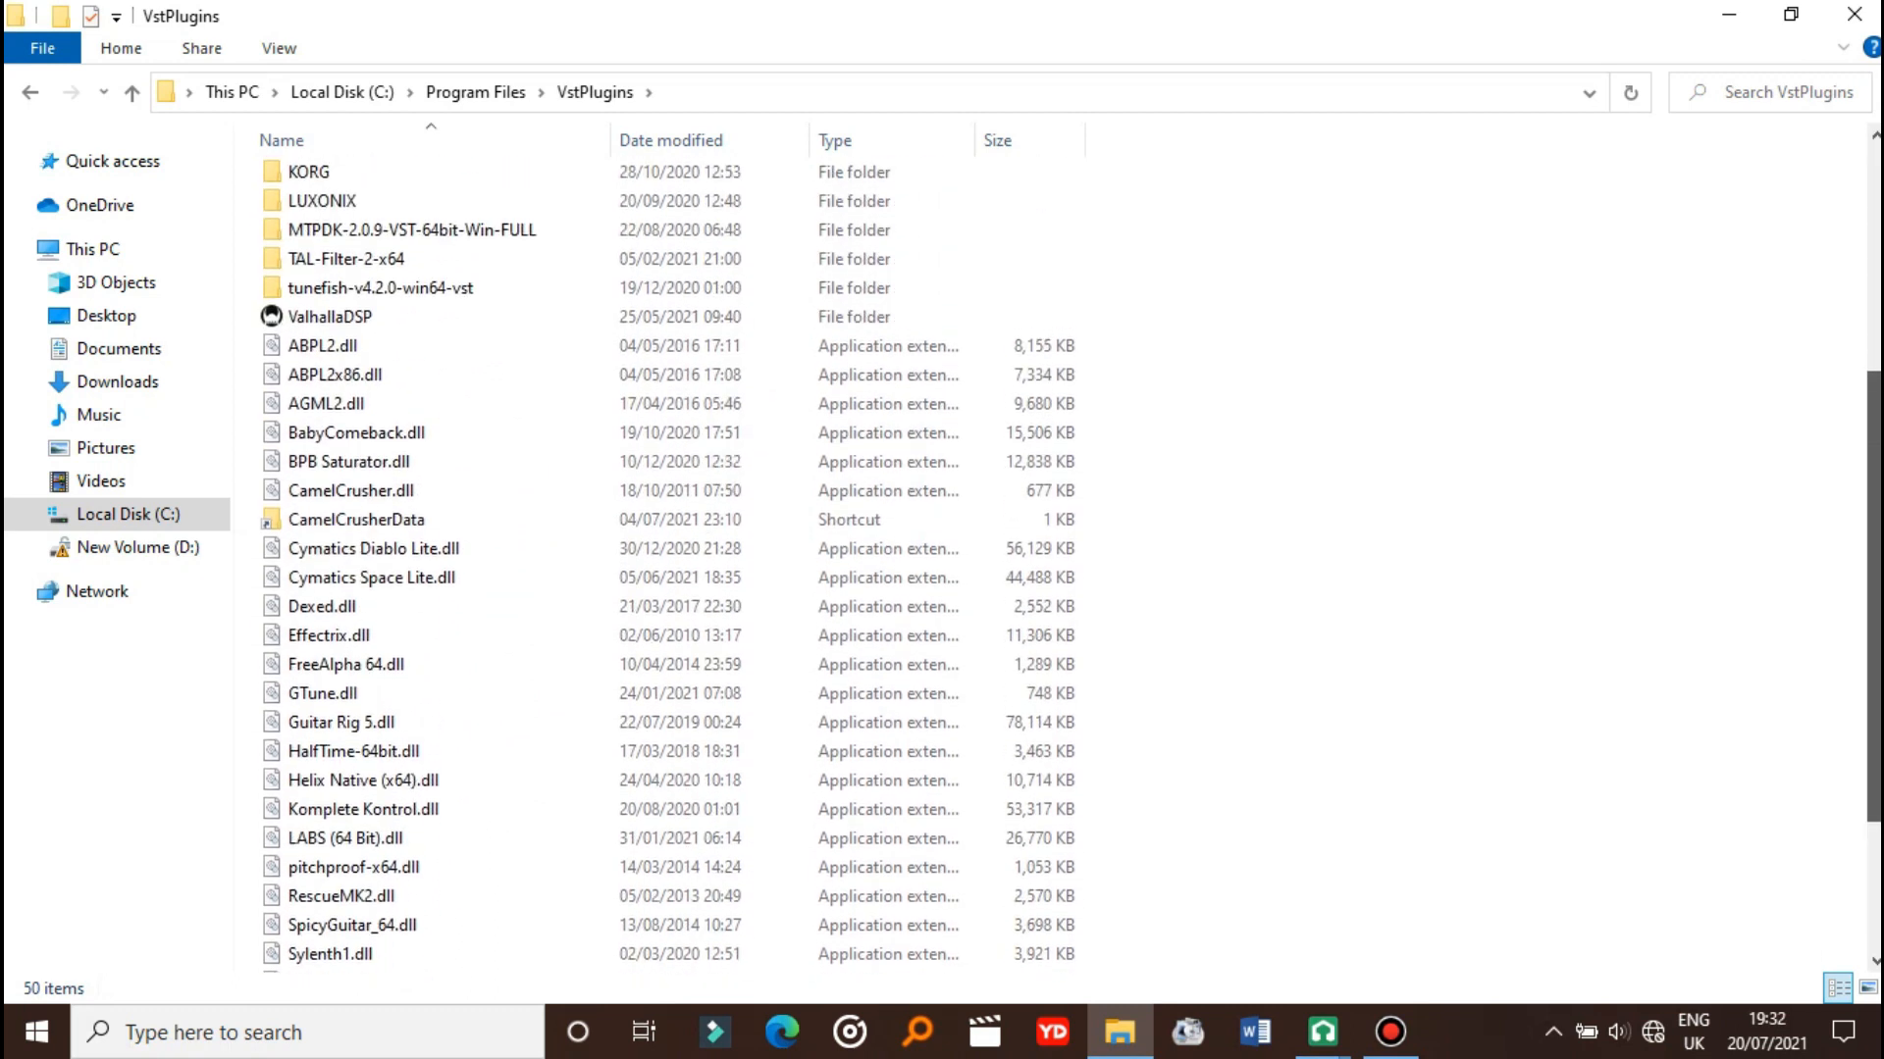
pyautogui.click(348, 635)
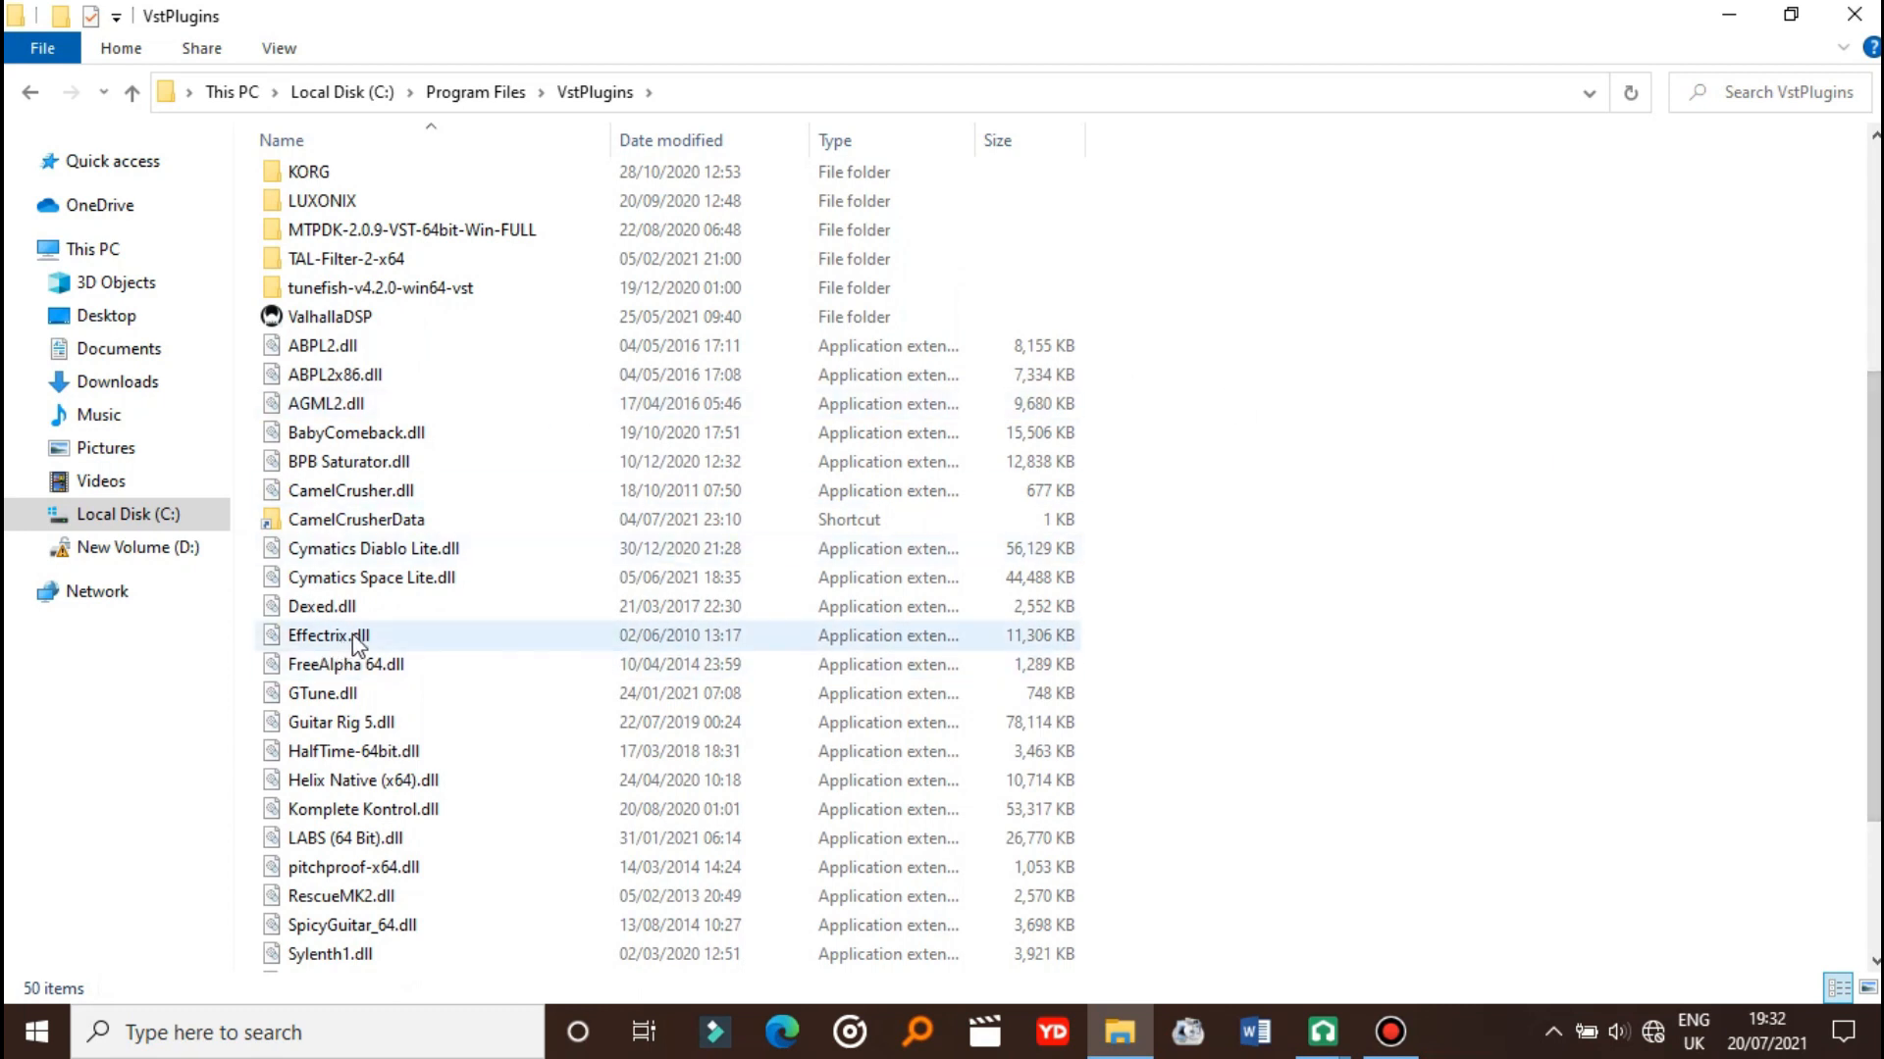
pyautogui.moveTo(517, 707)
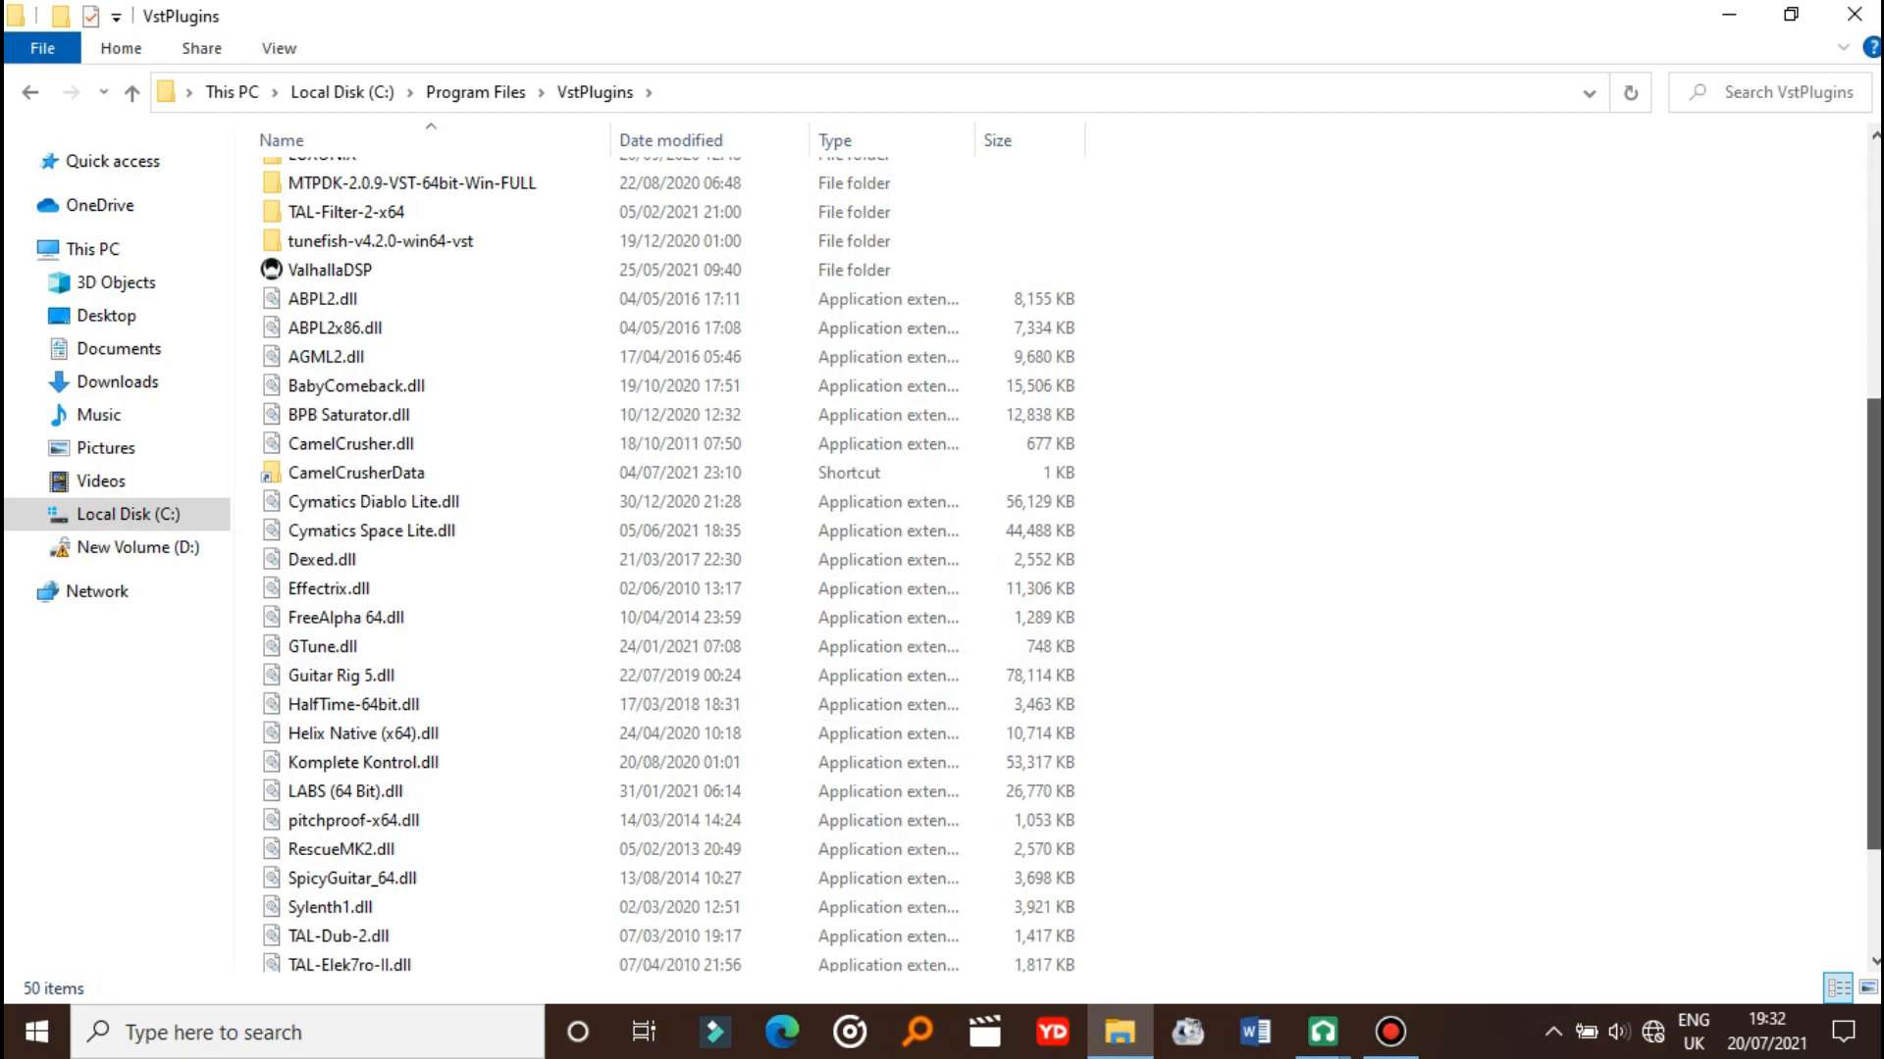
pyautogui.scroll(-3)
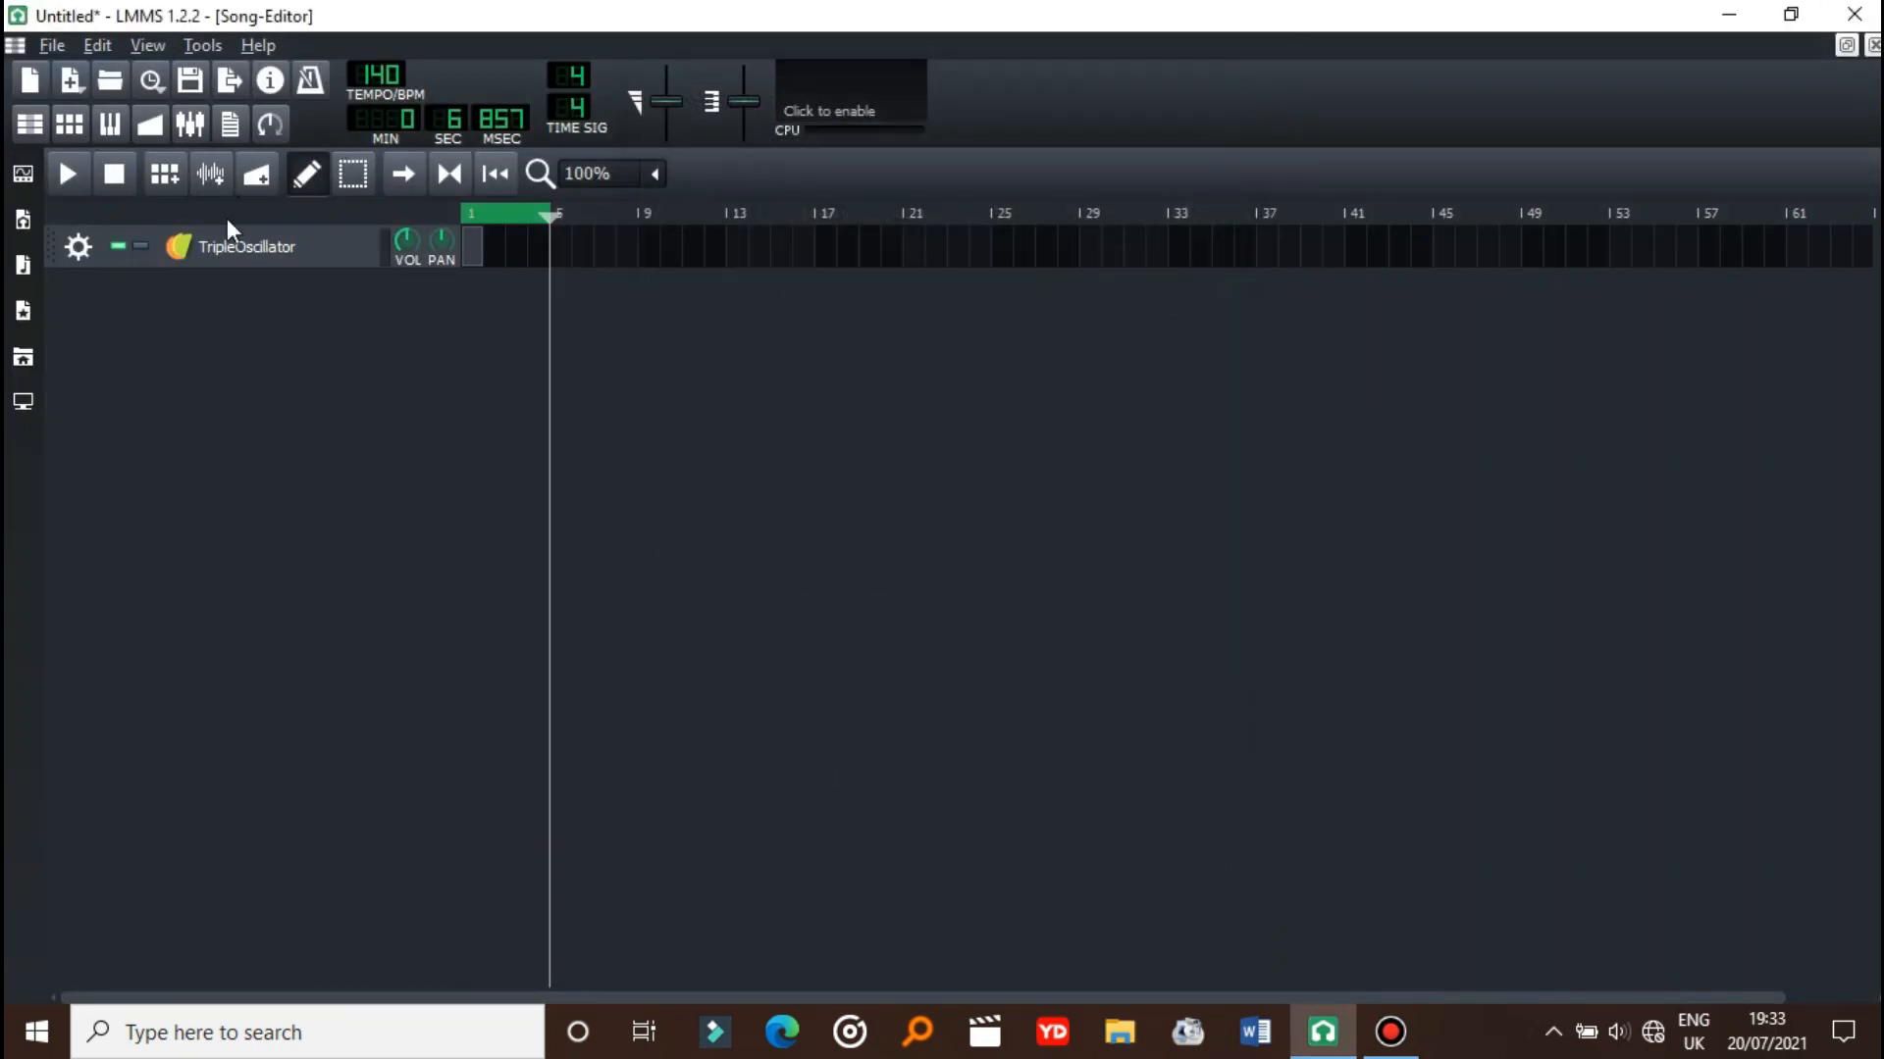
pyautogui.click(246, 247)
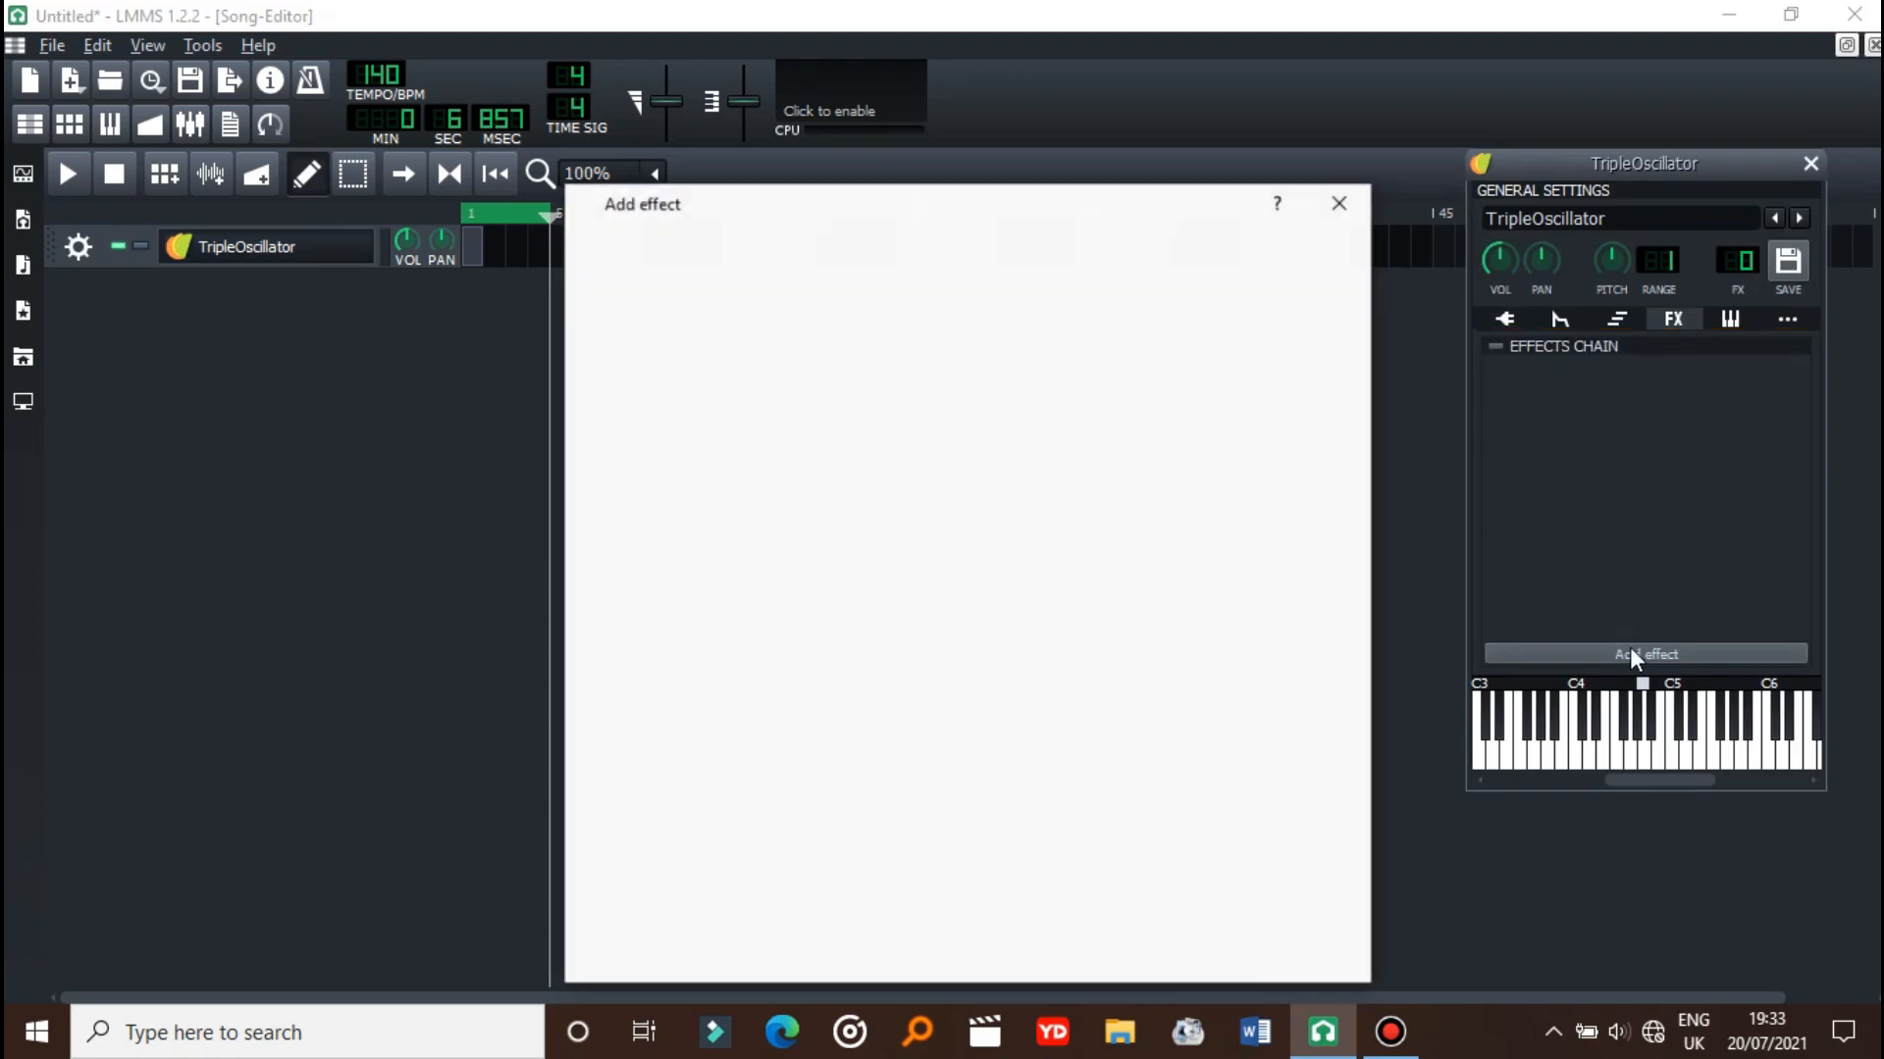
pyautogui.write('cam')
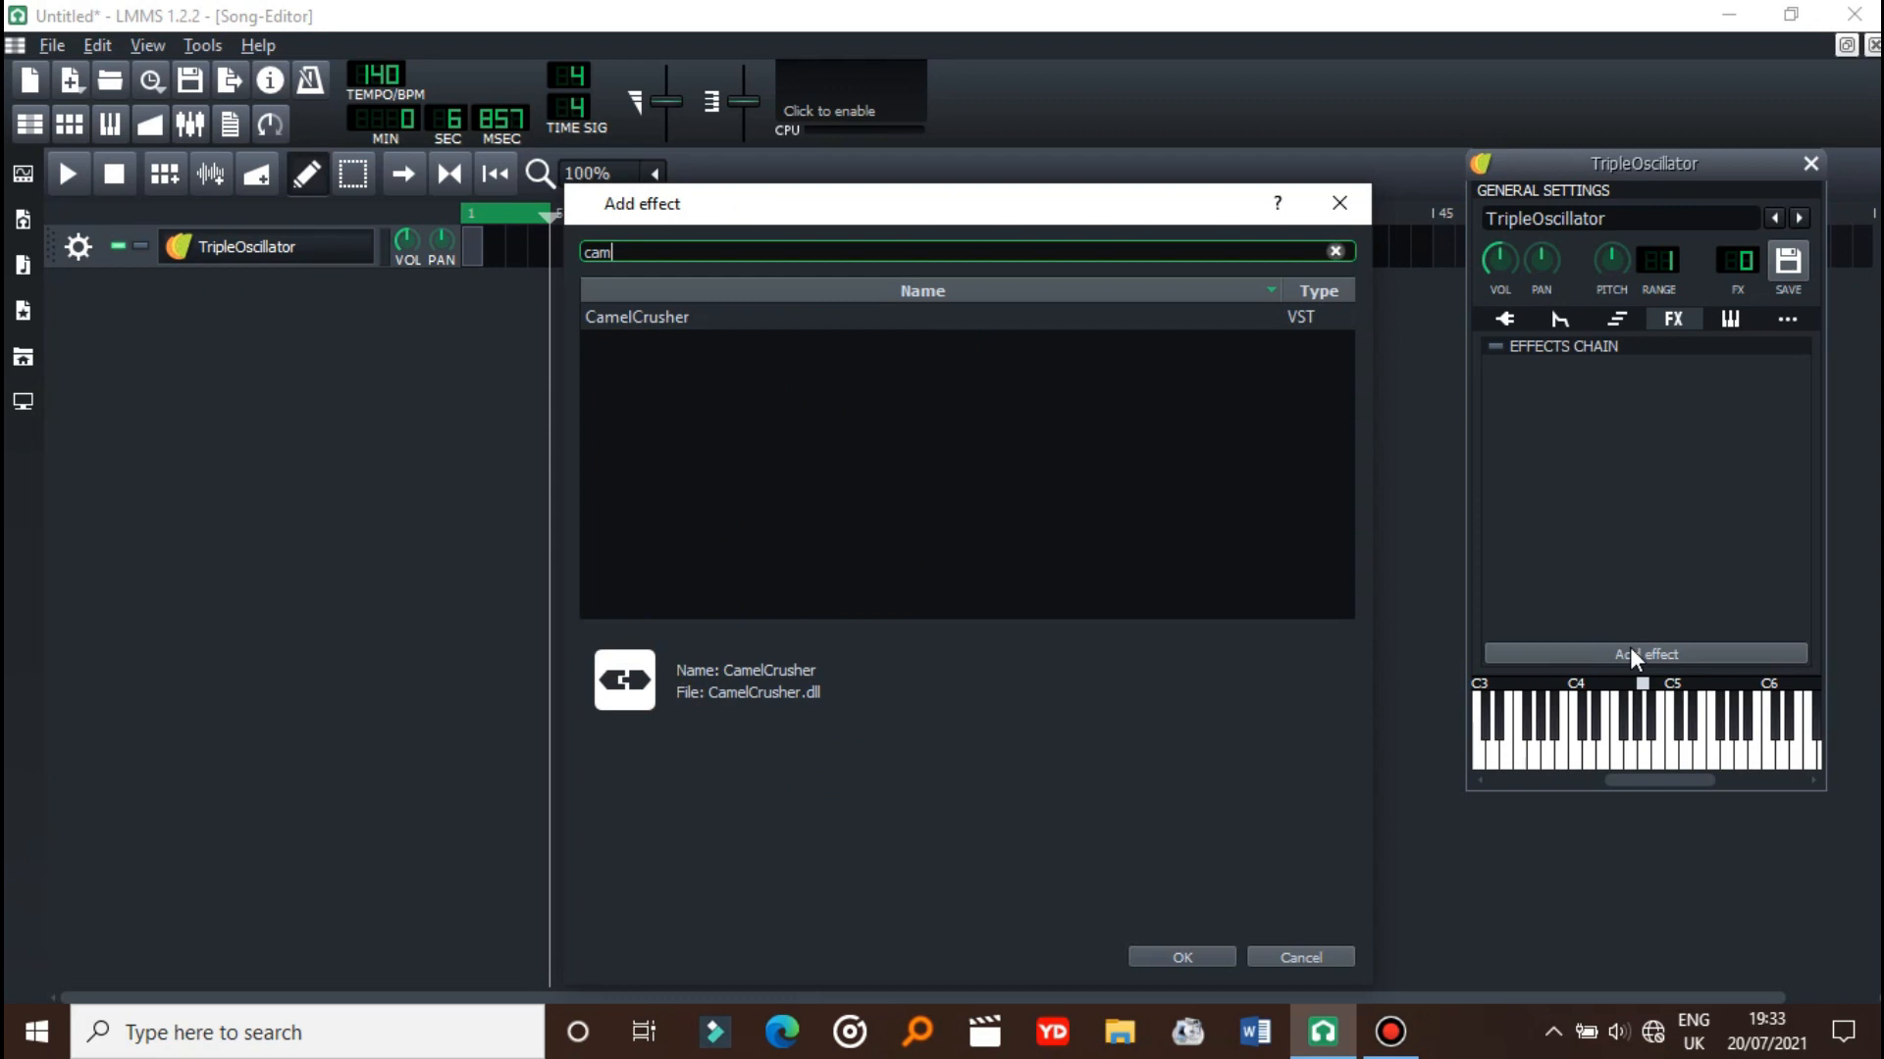
pyautogui.moveTo(805, 335)
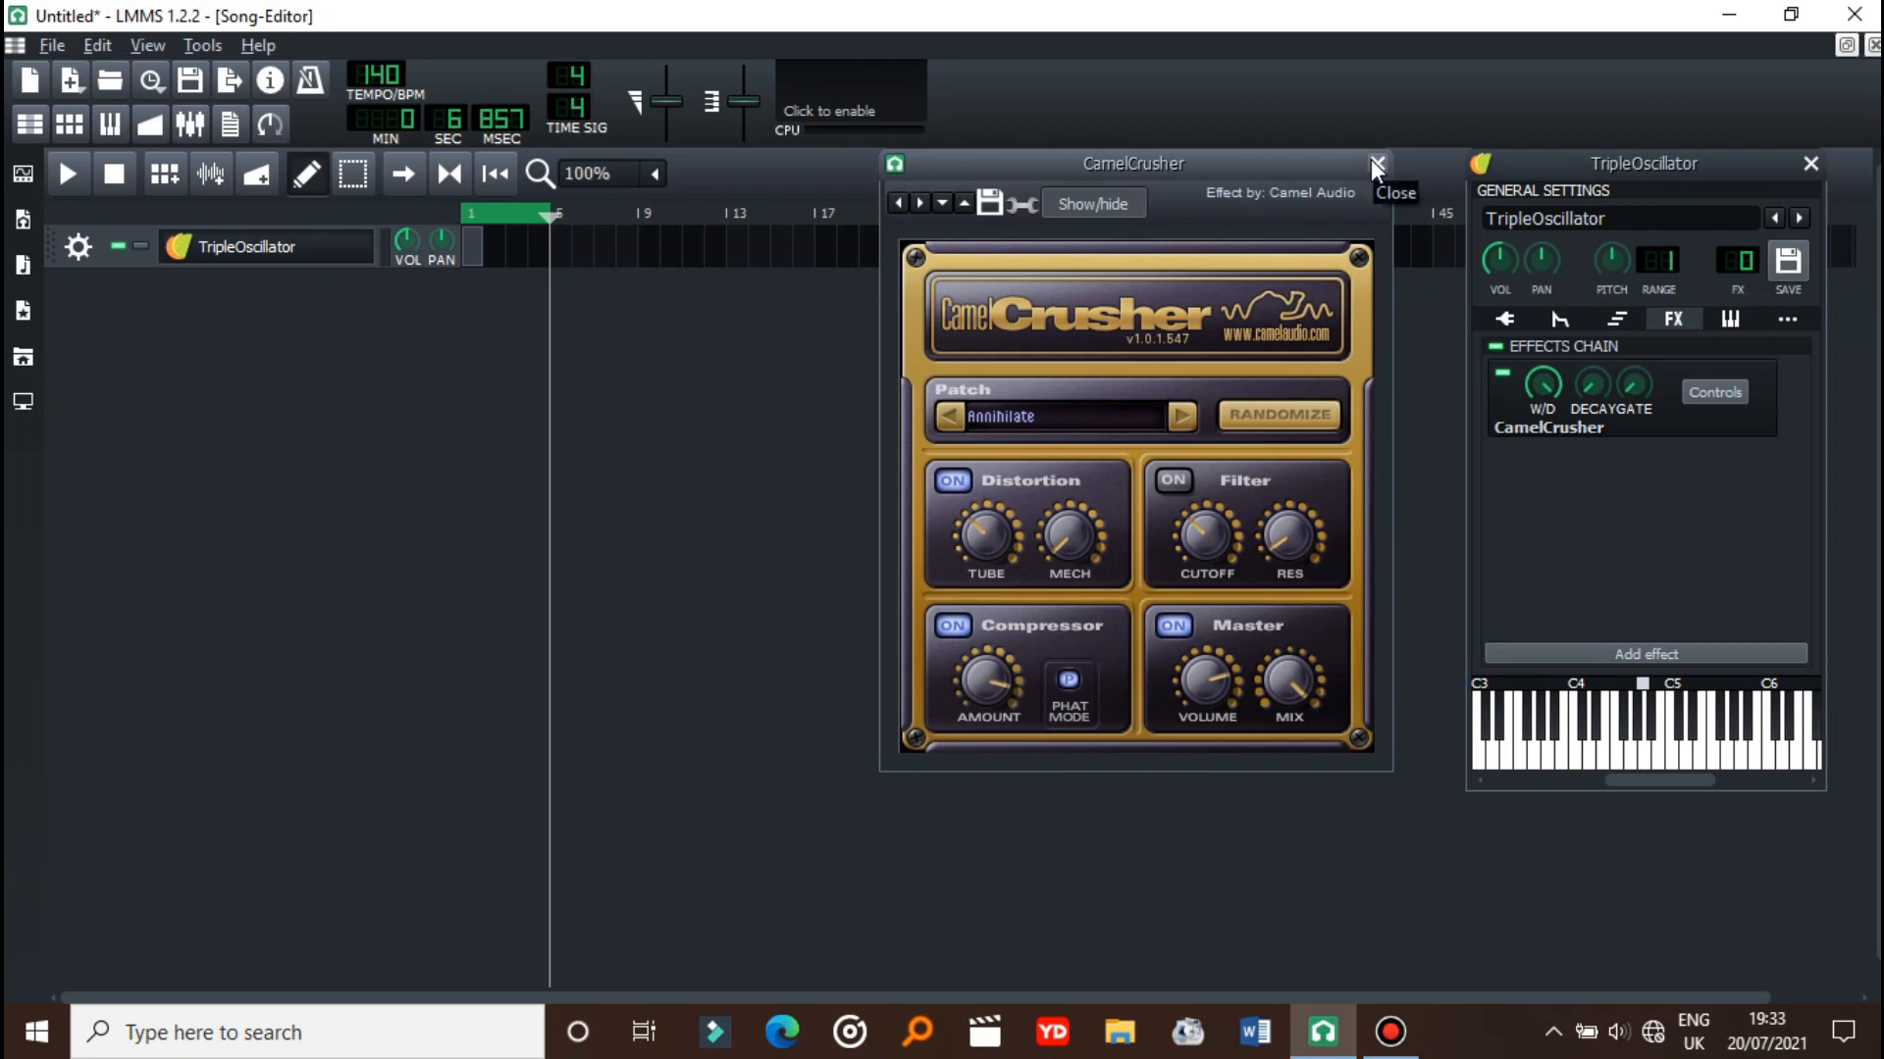
pyautogui.click(1376, 165)
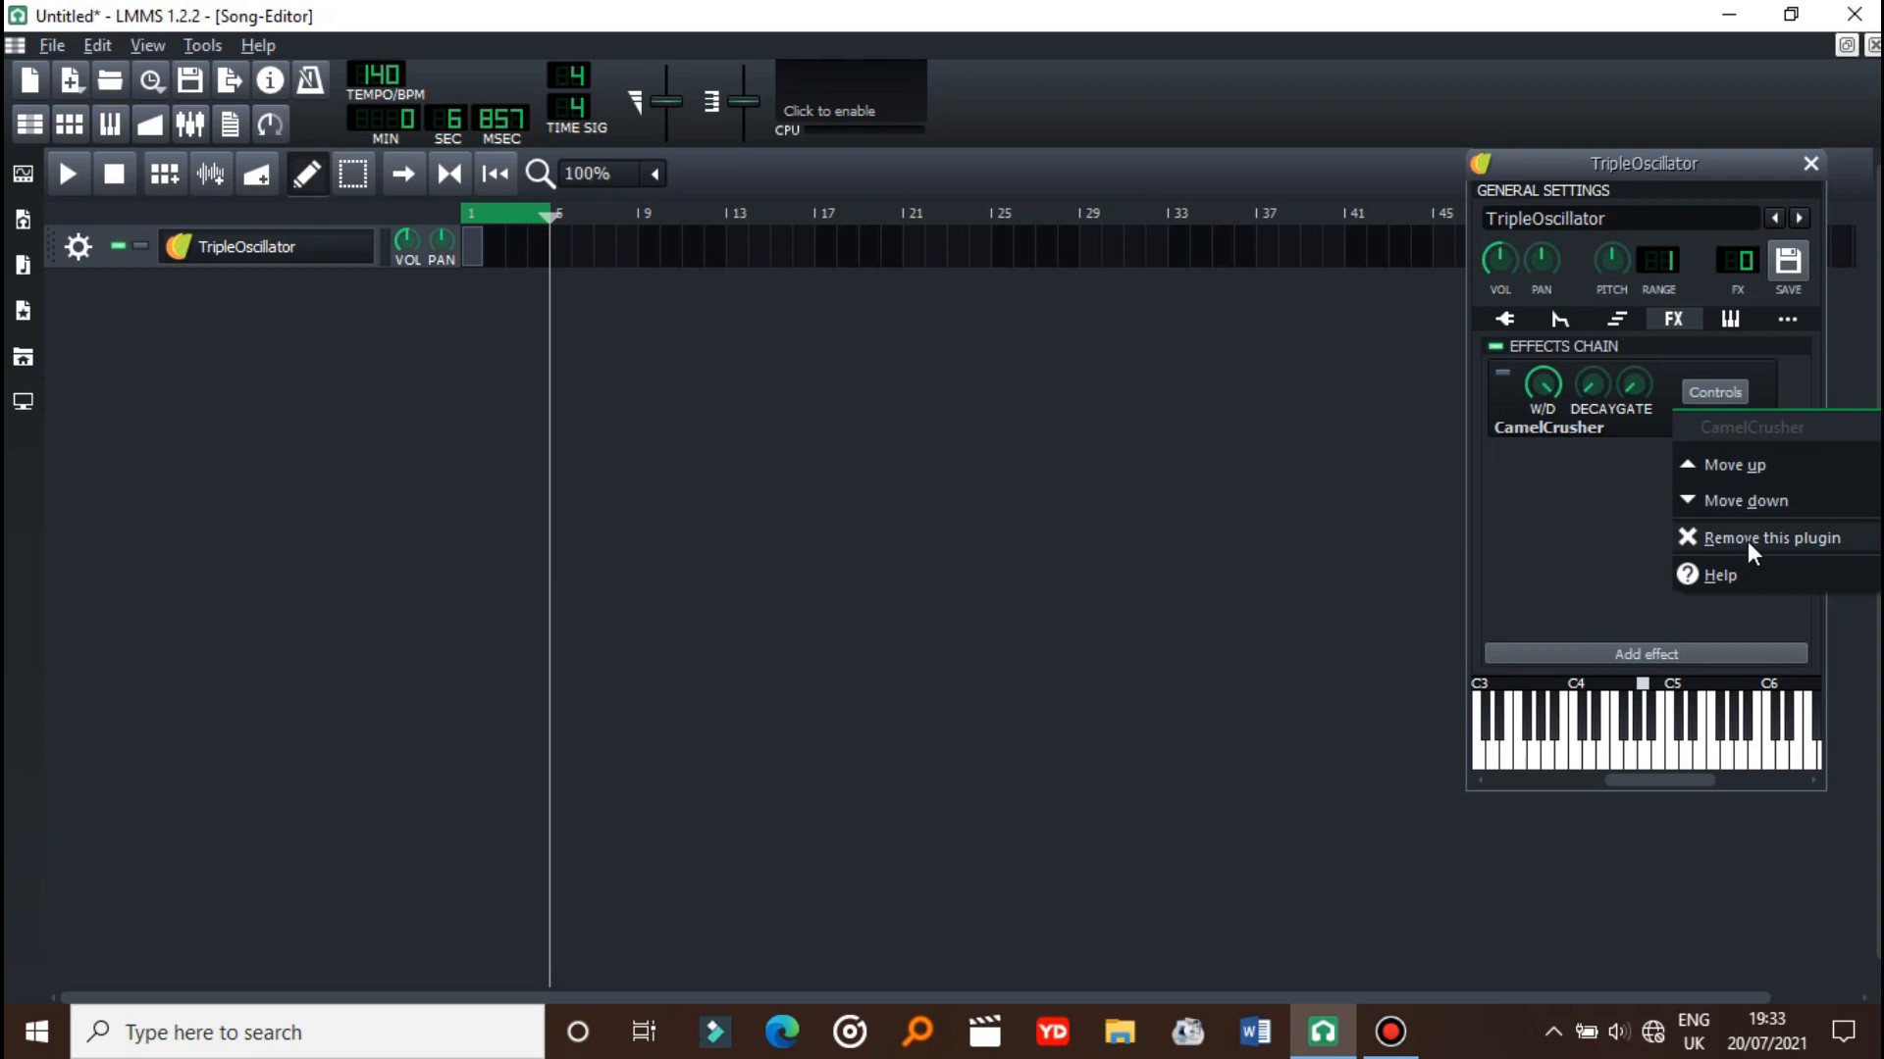
pyautogui.click(1772, 539)
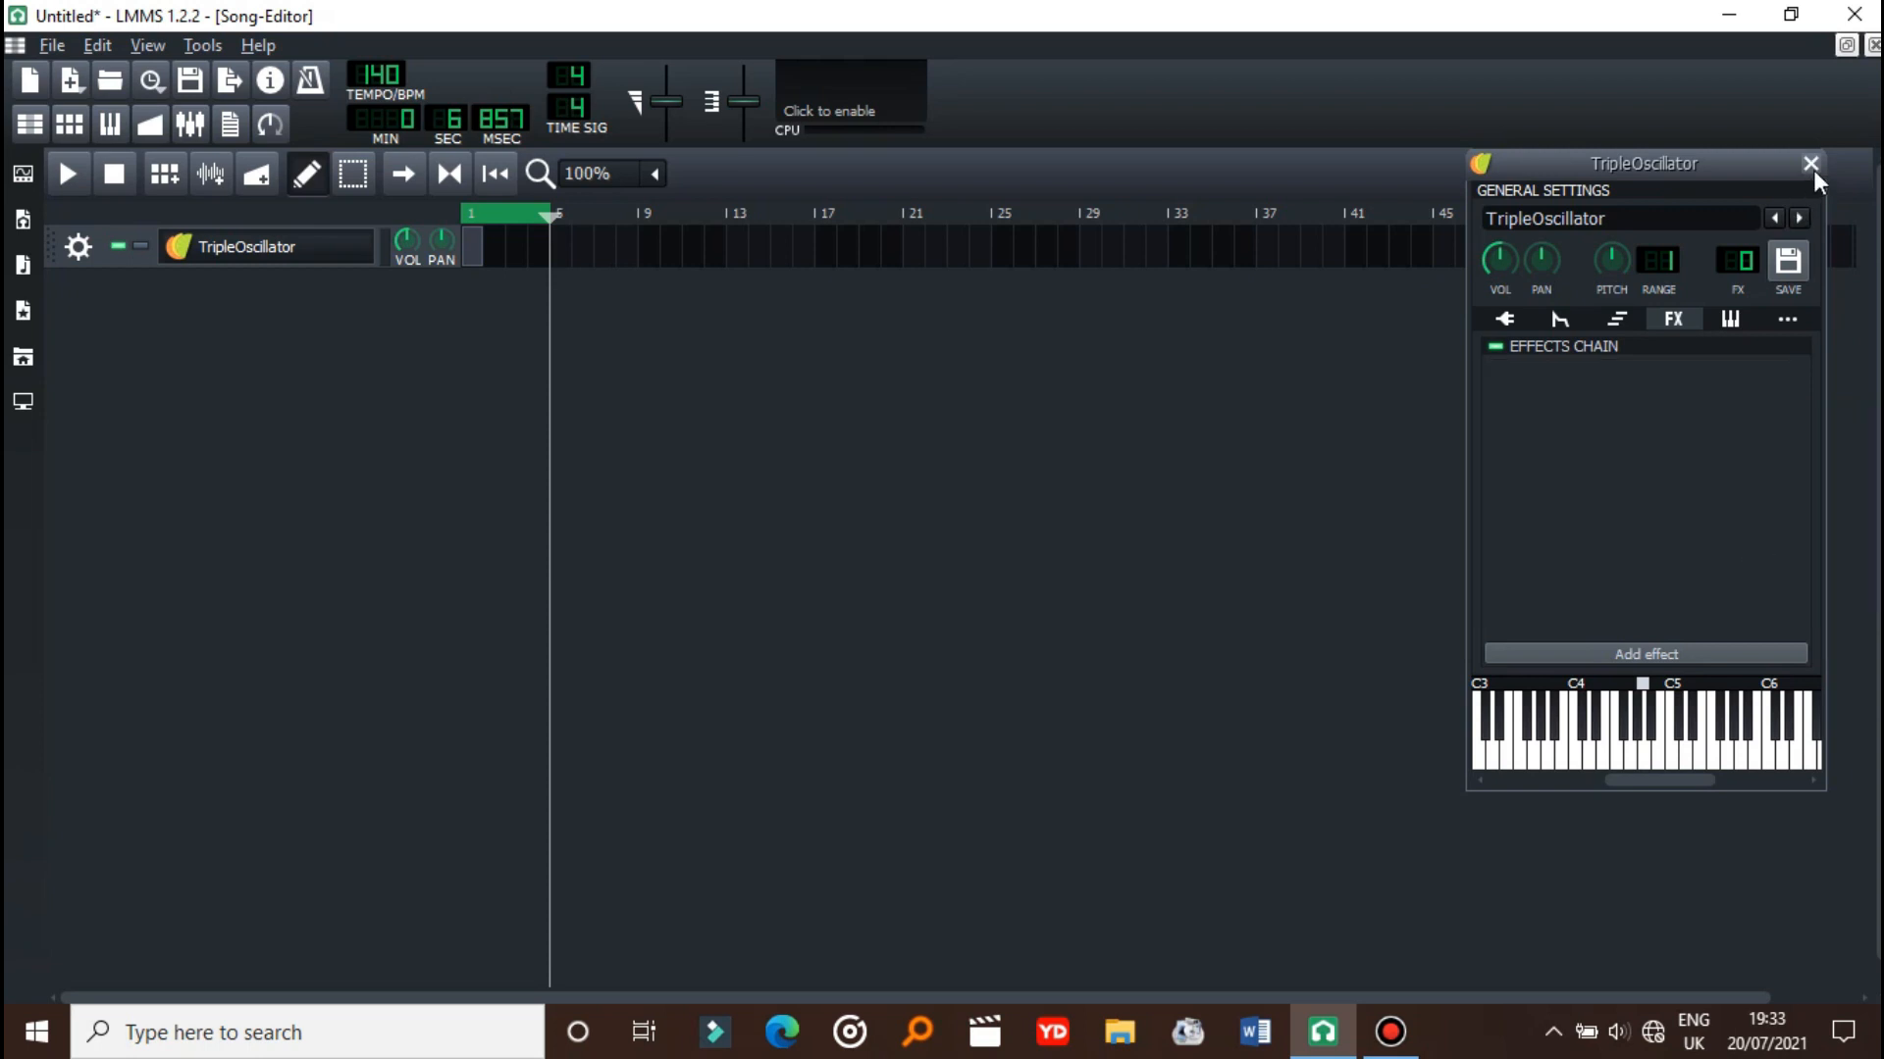
pyautogui.click(1809, 164)
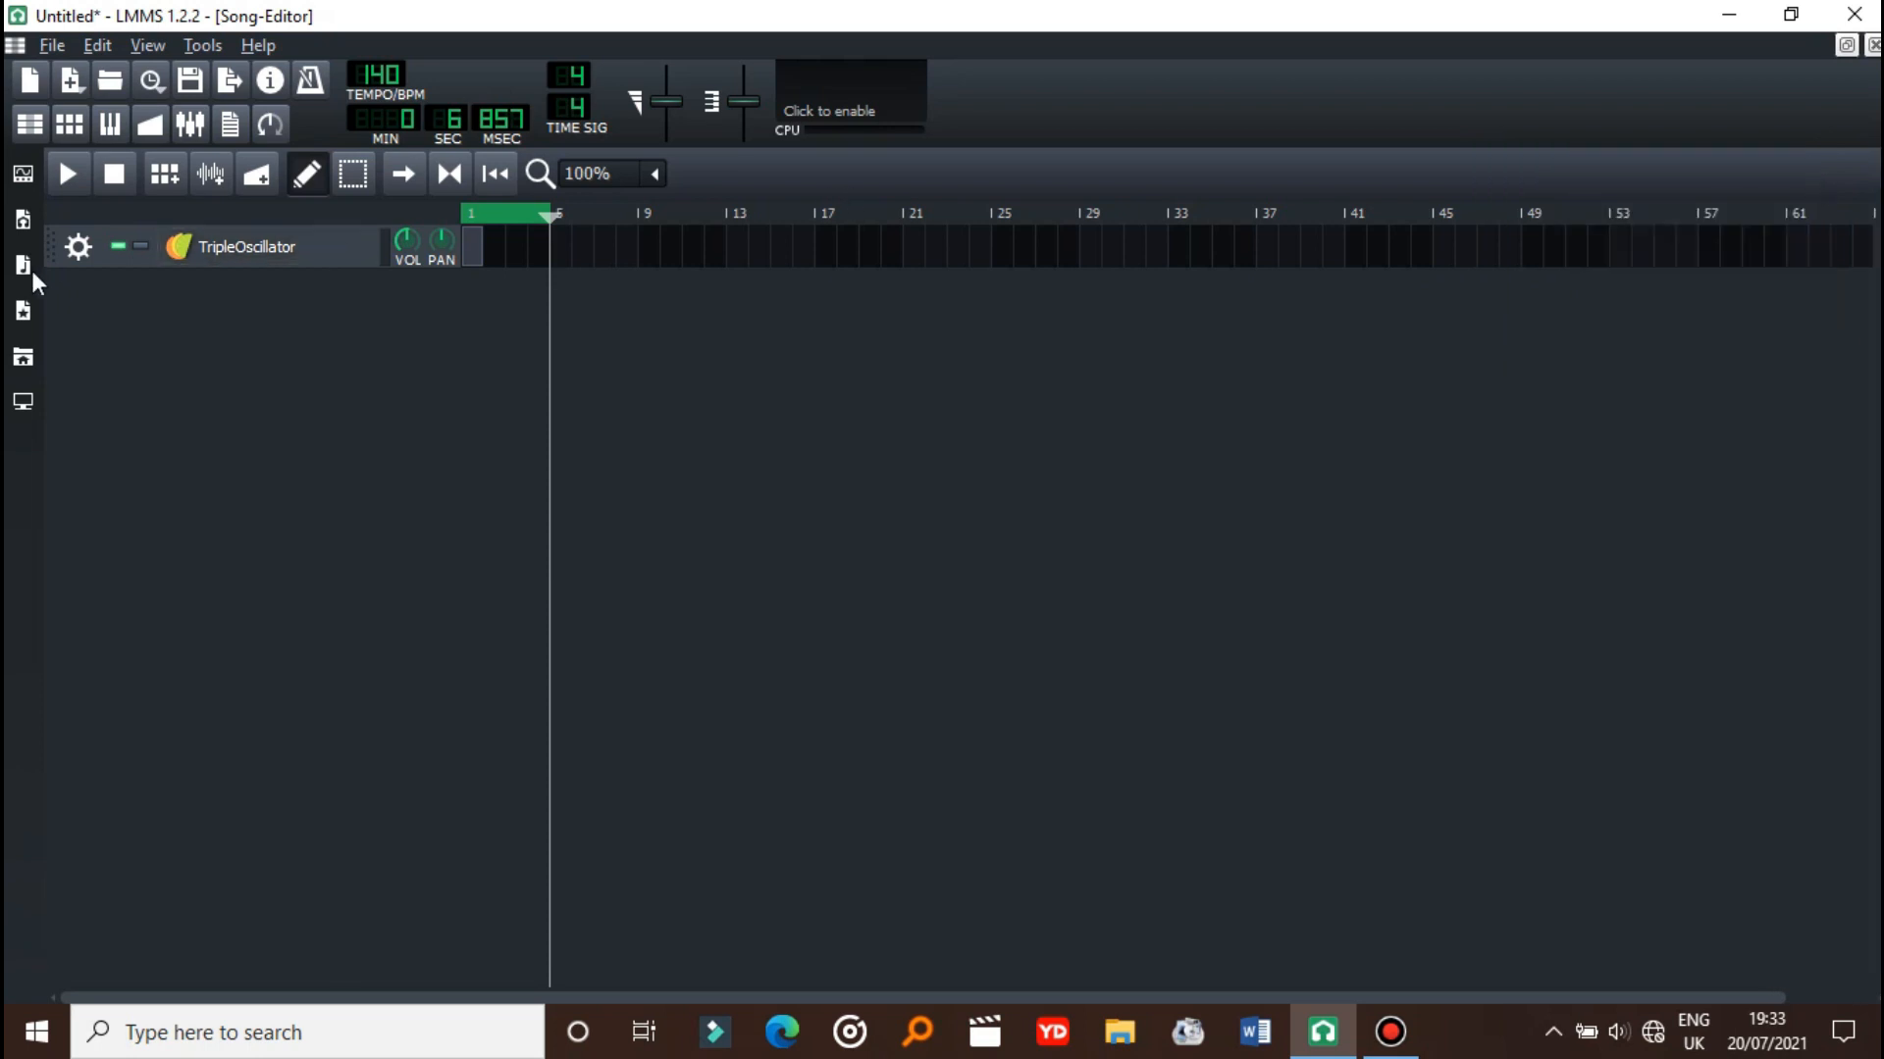
pyautogui.click(23, 265)
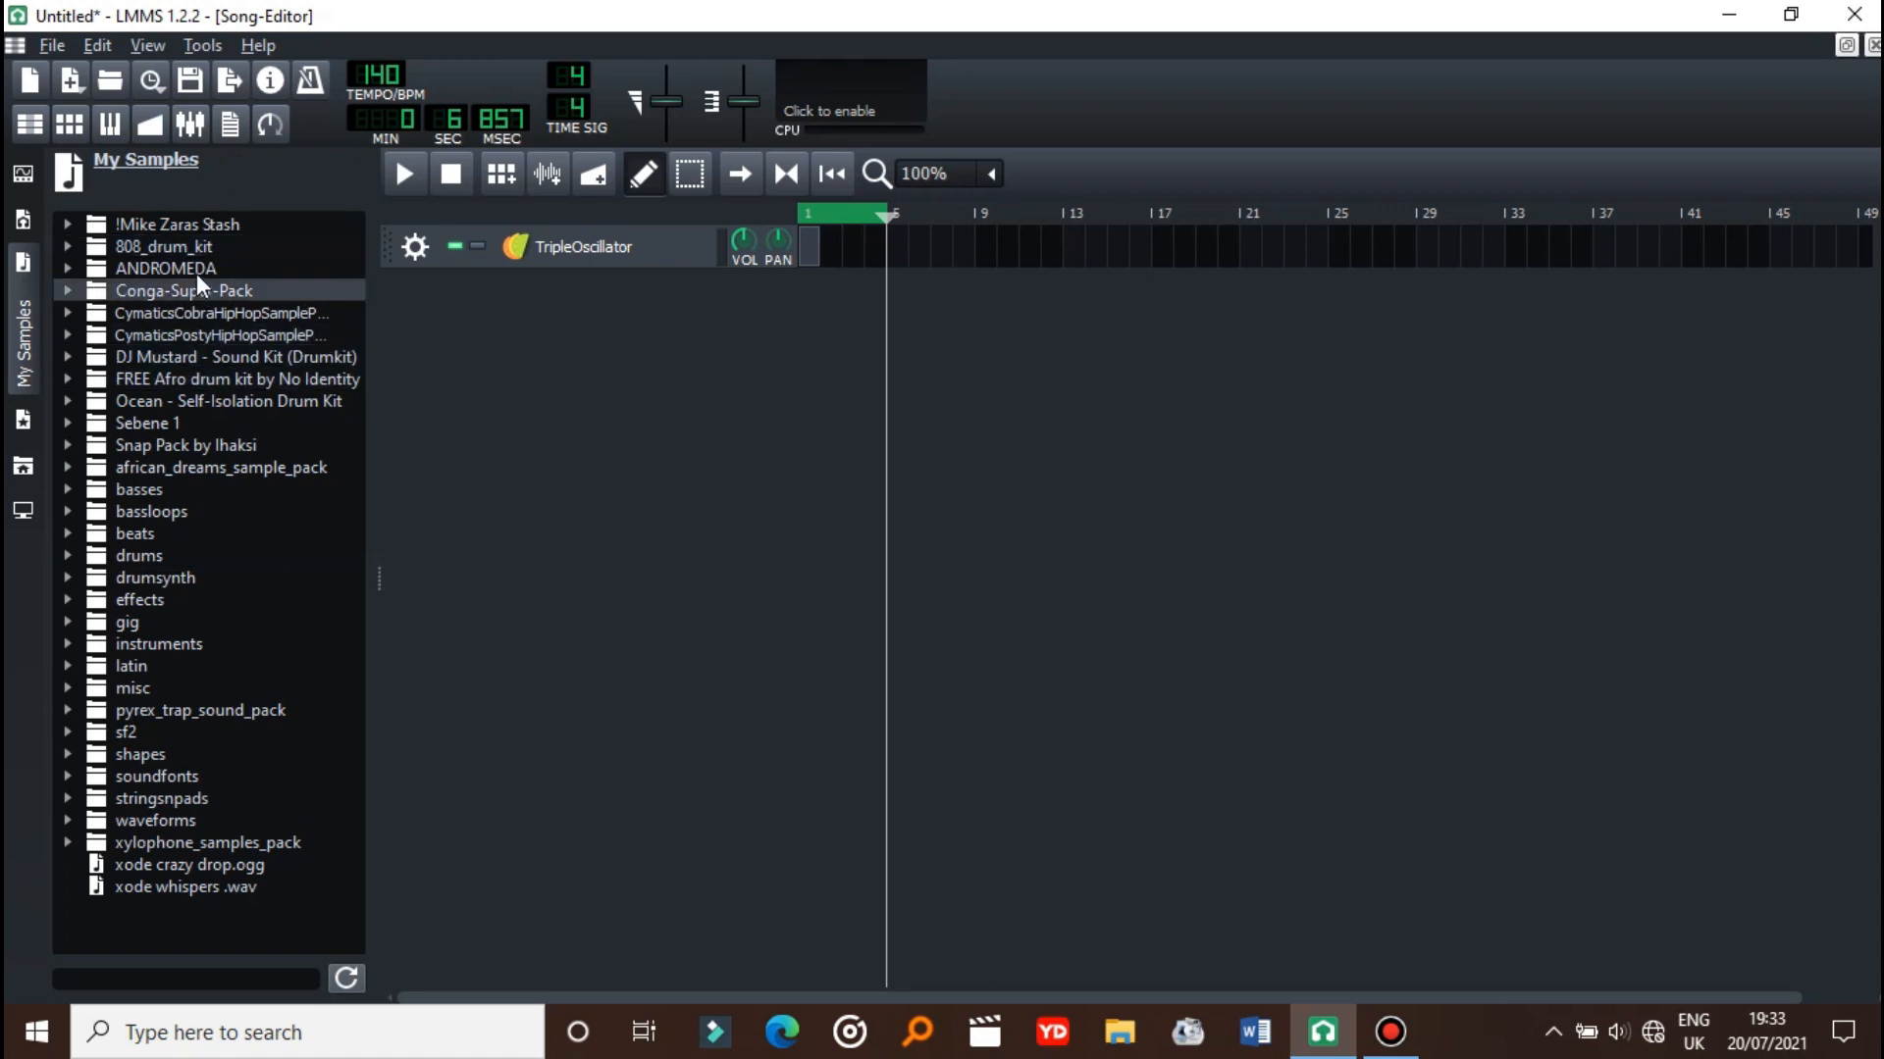
pyautogui.moveTo(181, 225)
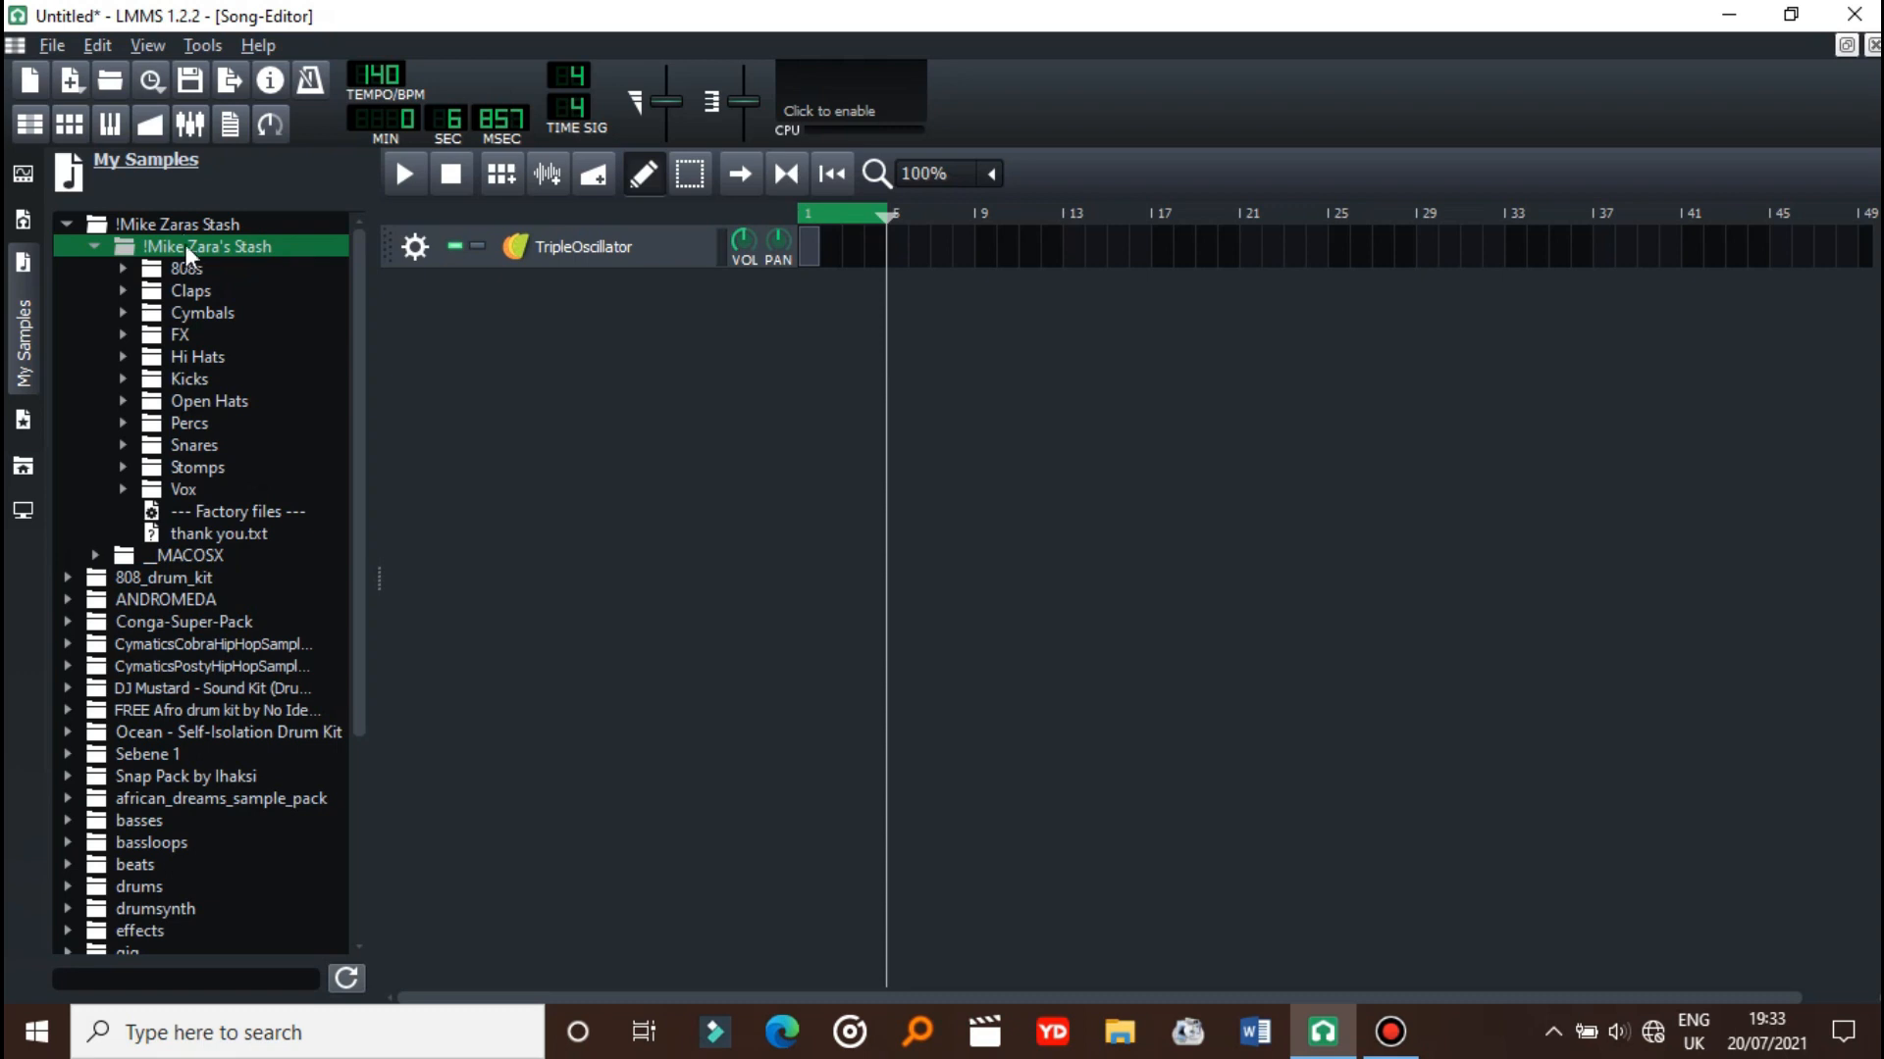
pyautogui.click(122, 246)
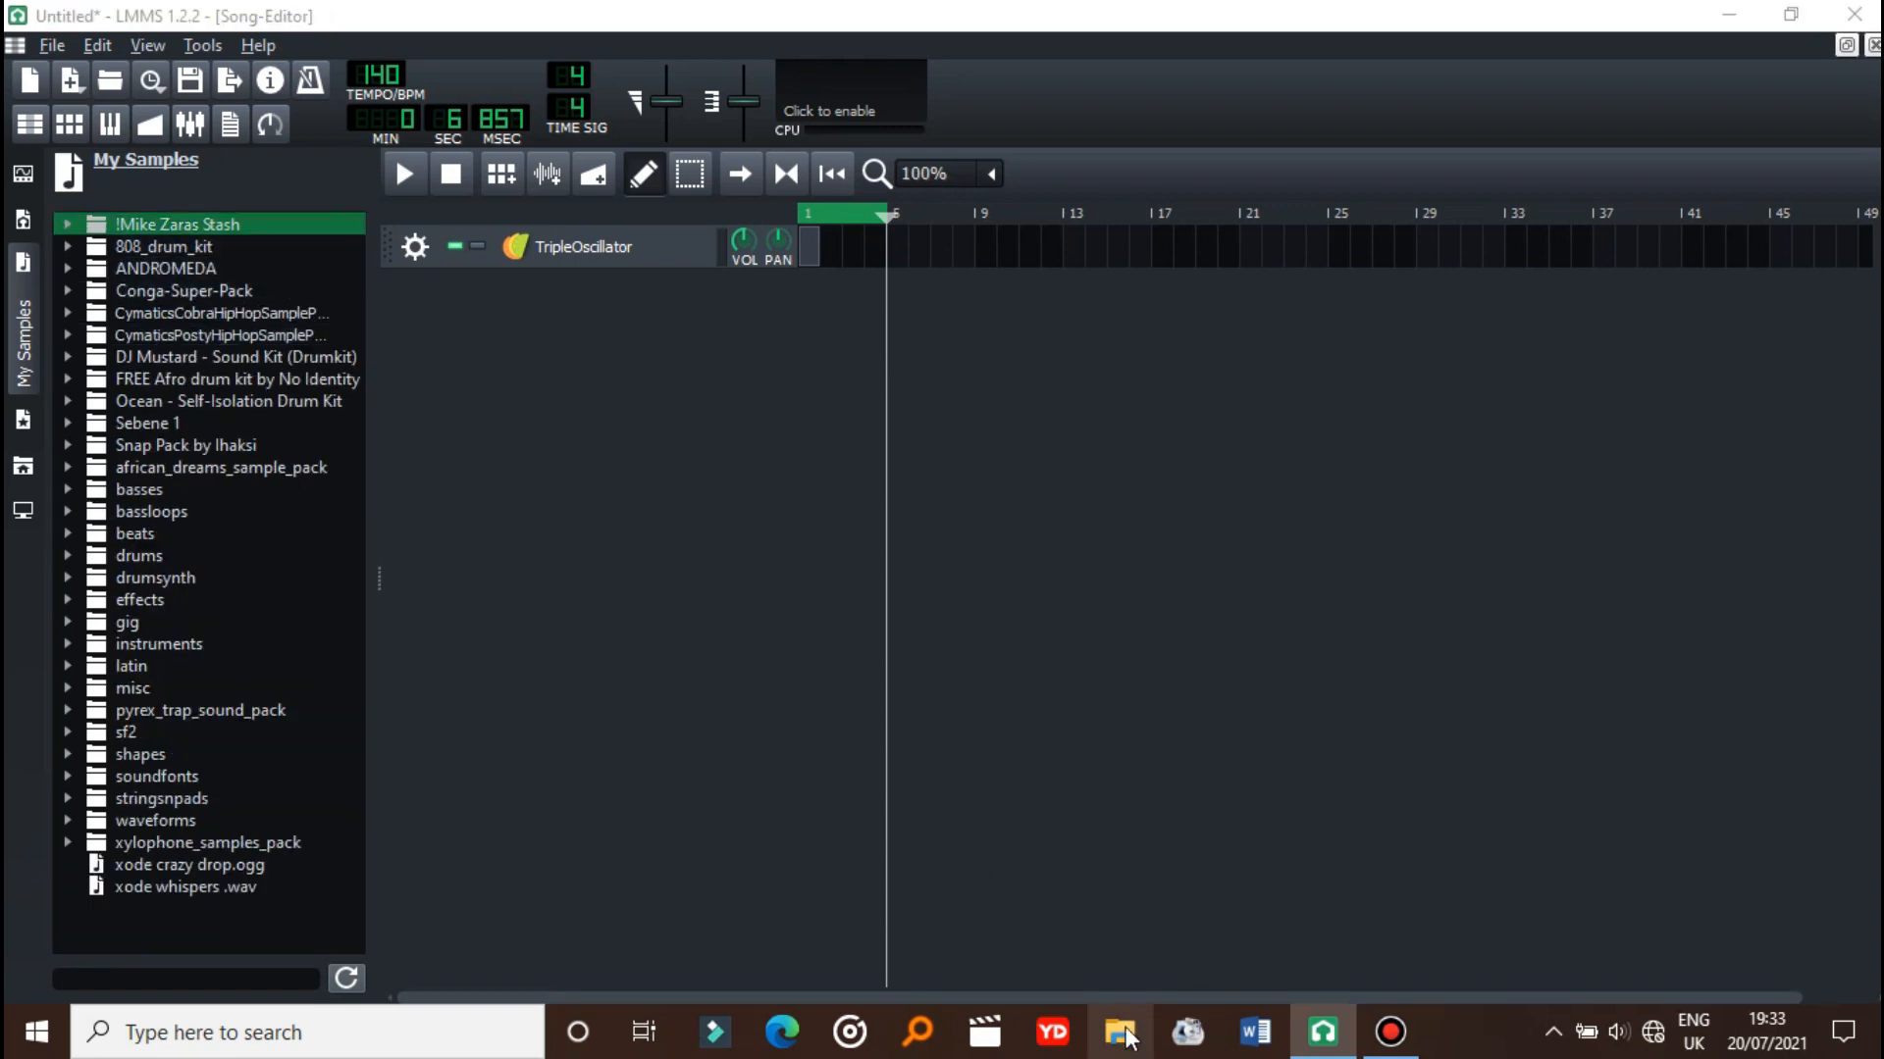
# - Browse File Explorer to C: > Program Files > LMMS > data > samples
pyautogui.click(1119, 1031)
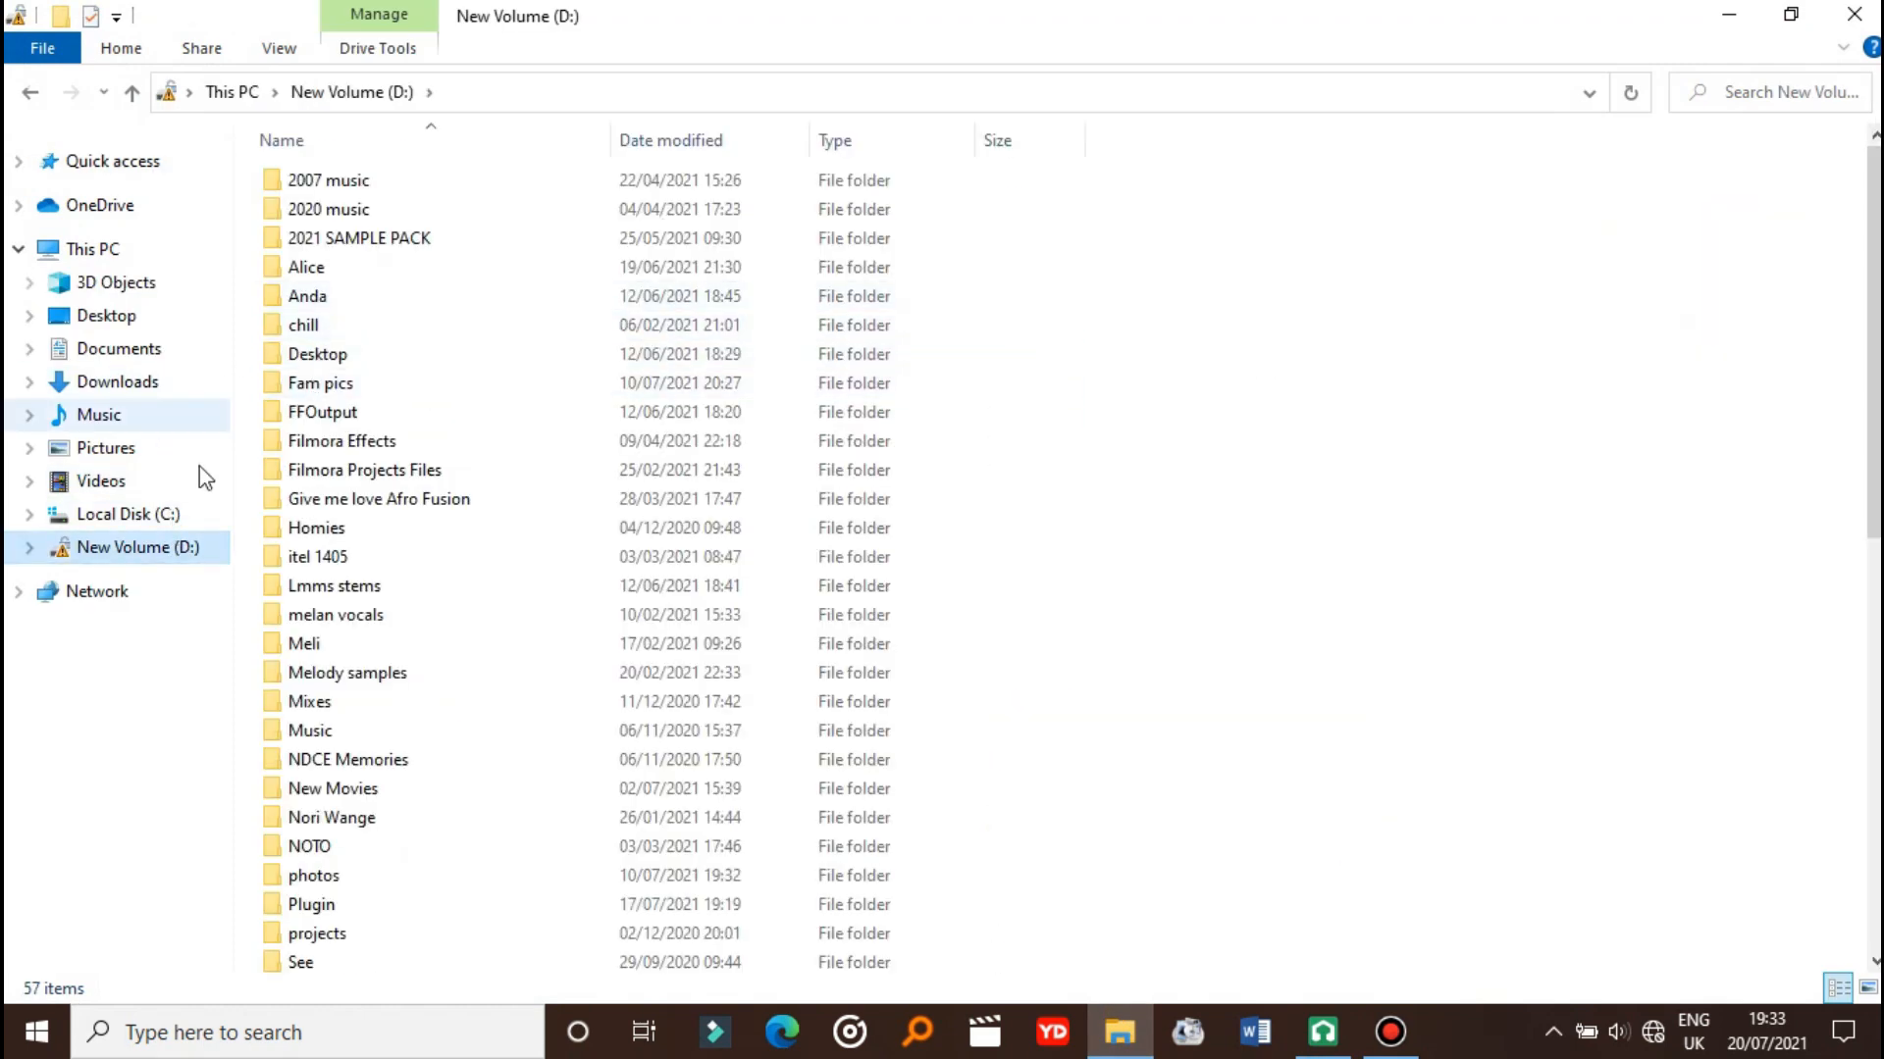
pyautogui.click(125, 514)
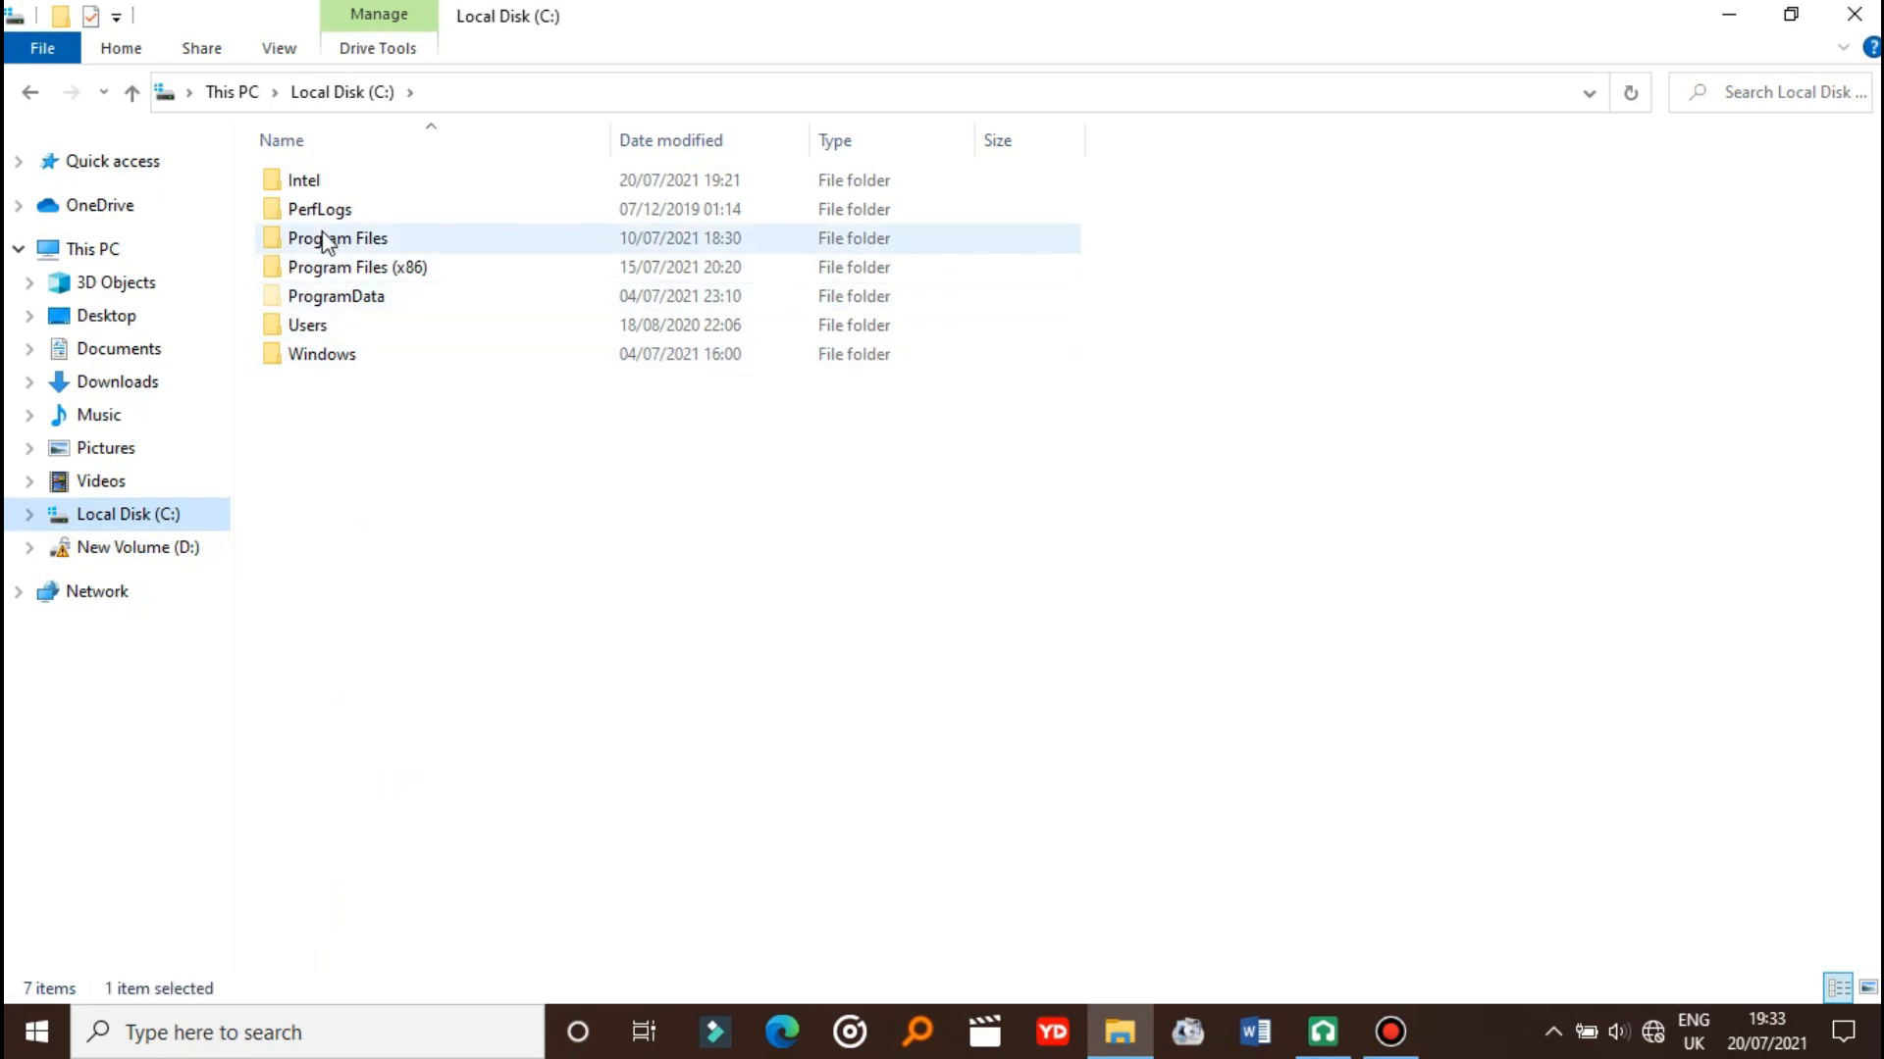
pyautogui.doubleClick(337, 238)
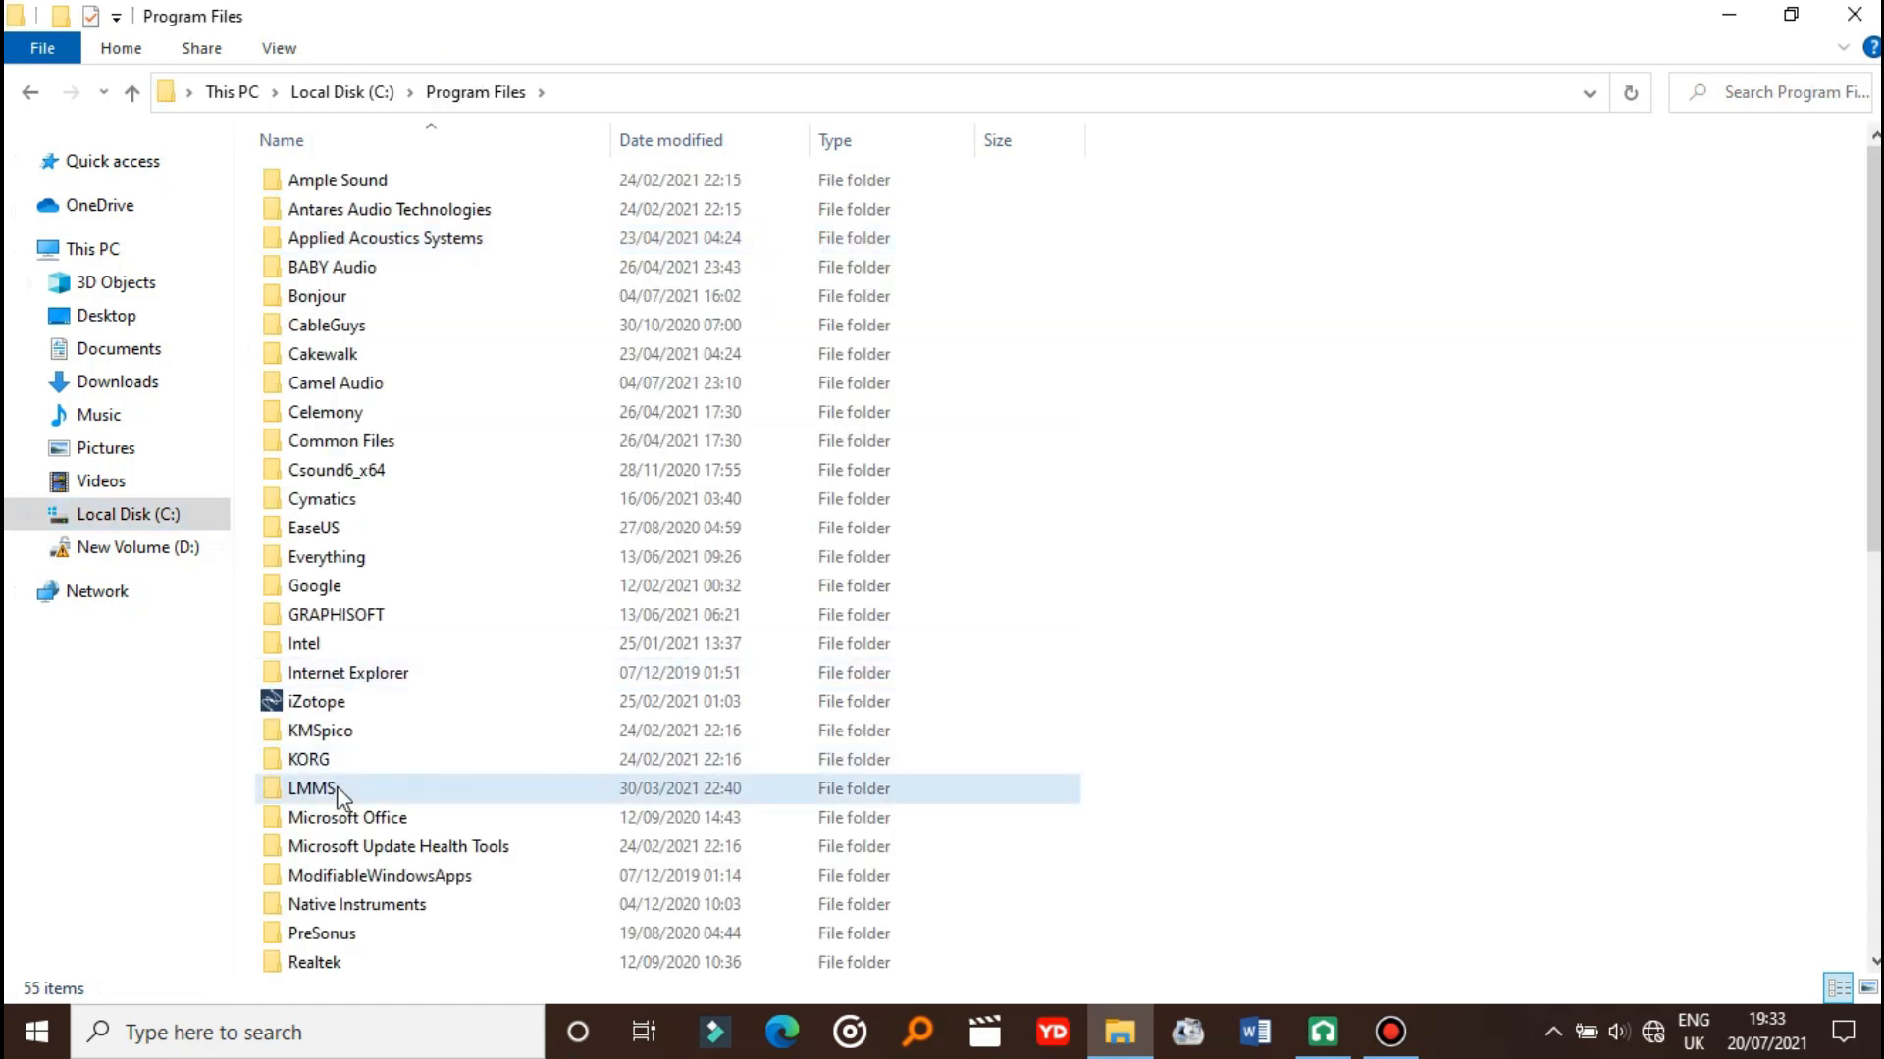
pyautogui.doubleClick(312, 787)
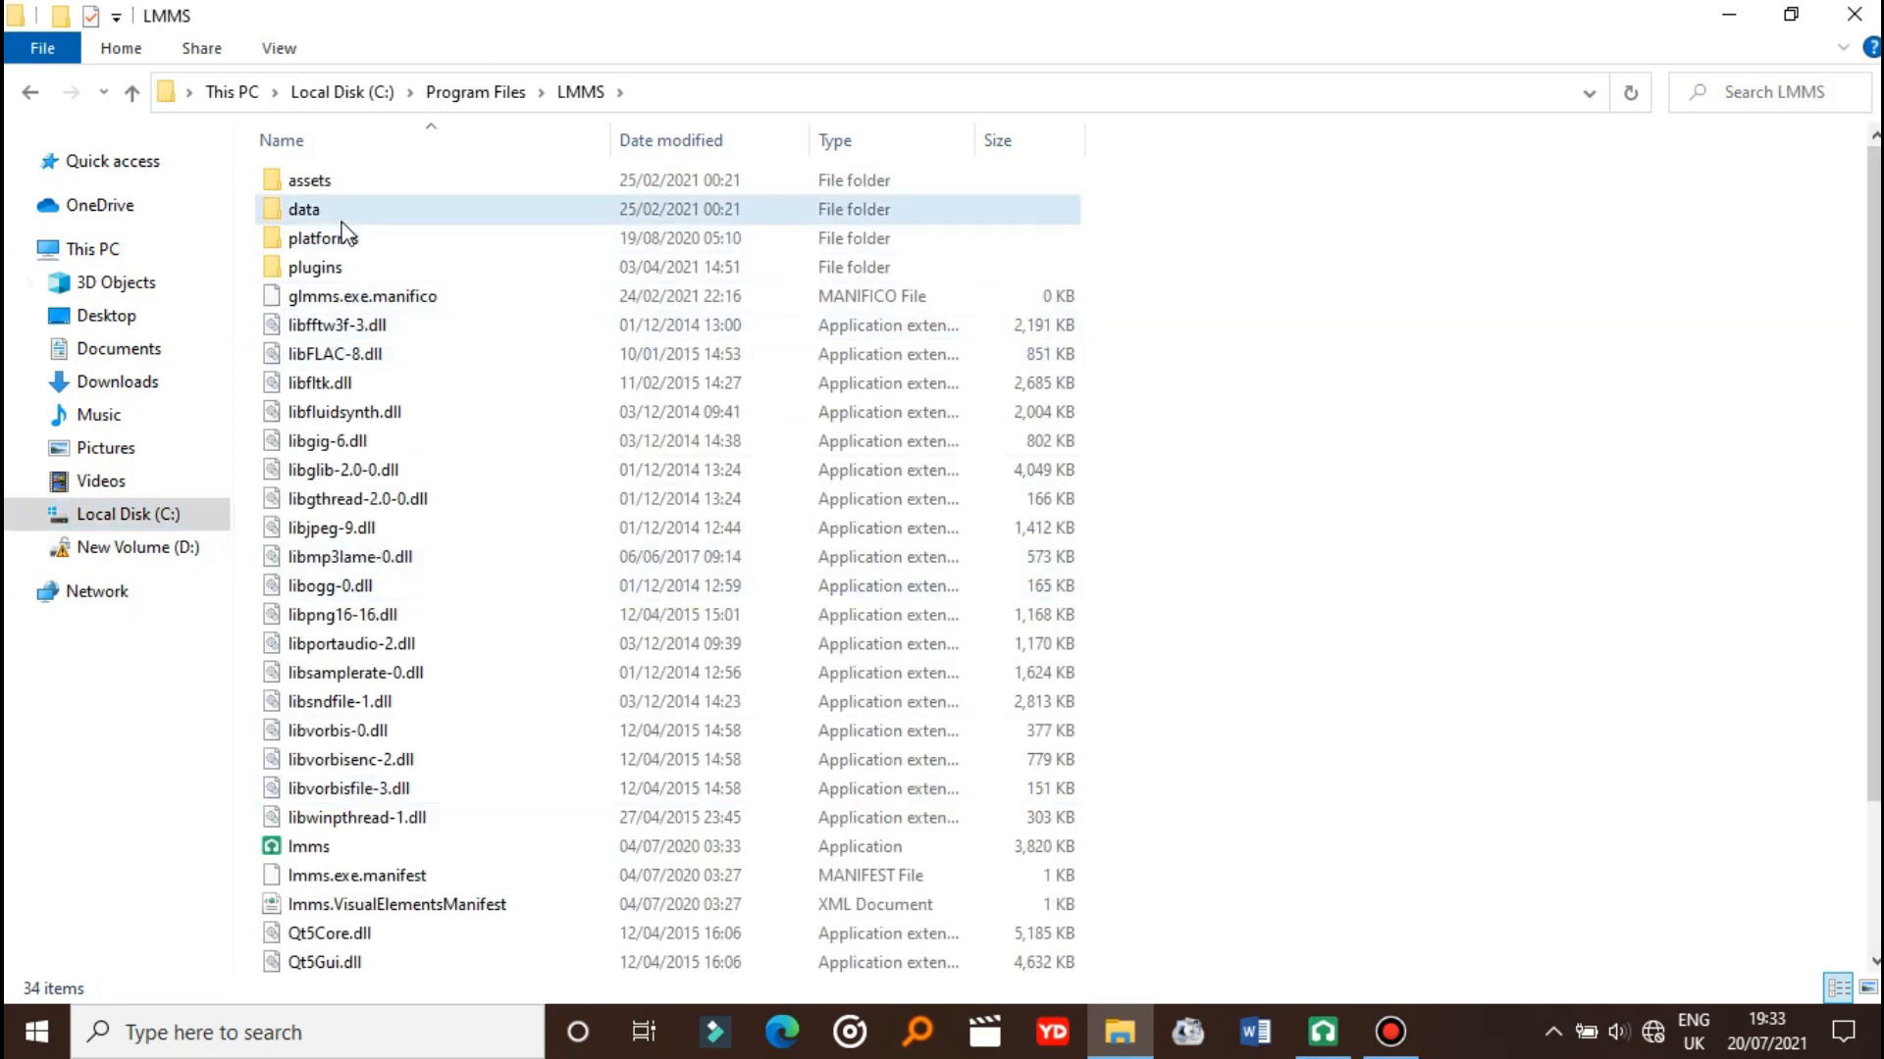
pyautogui.doubleClick(304, 208)
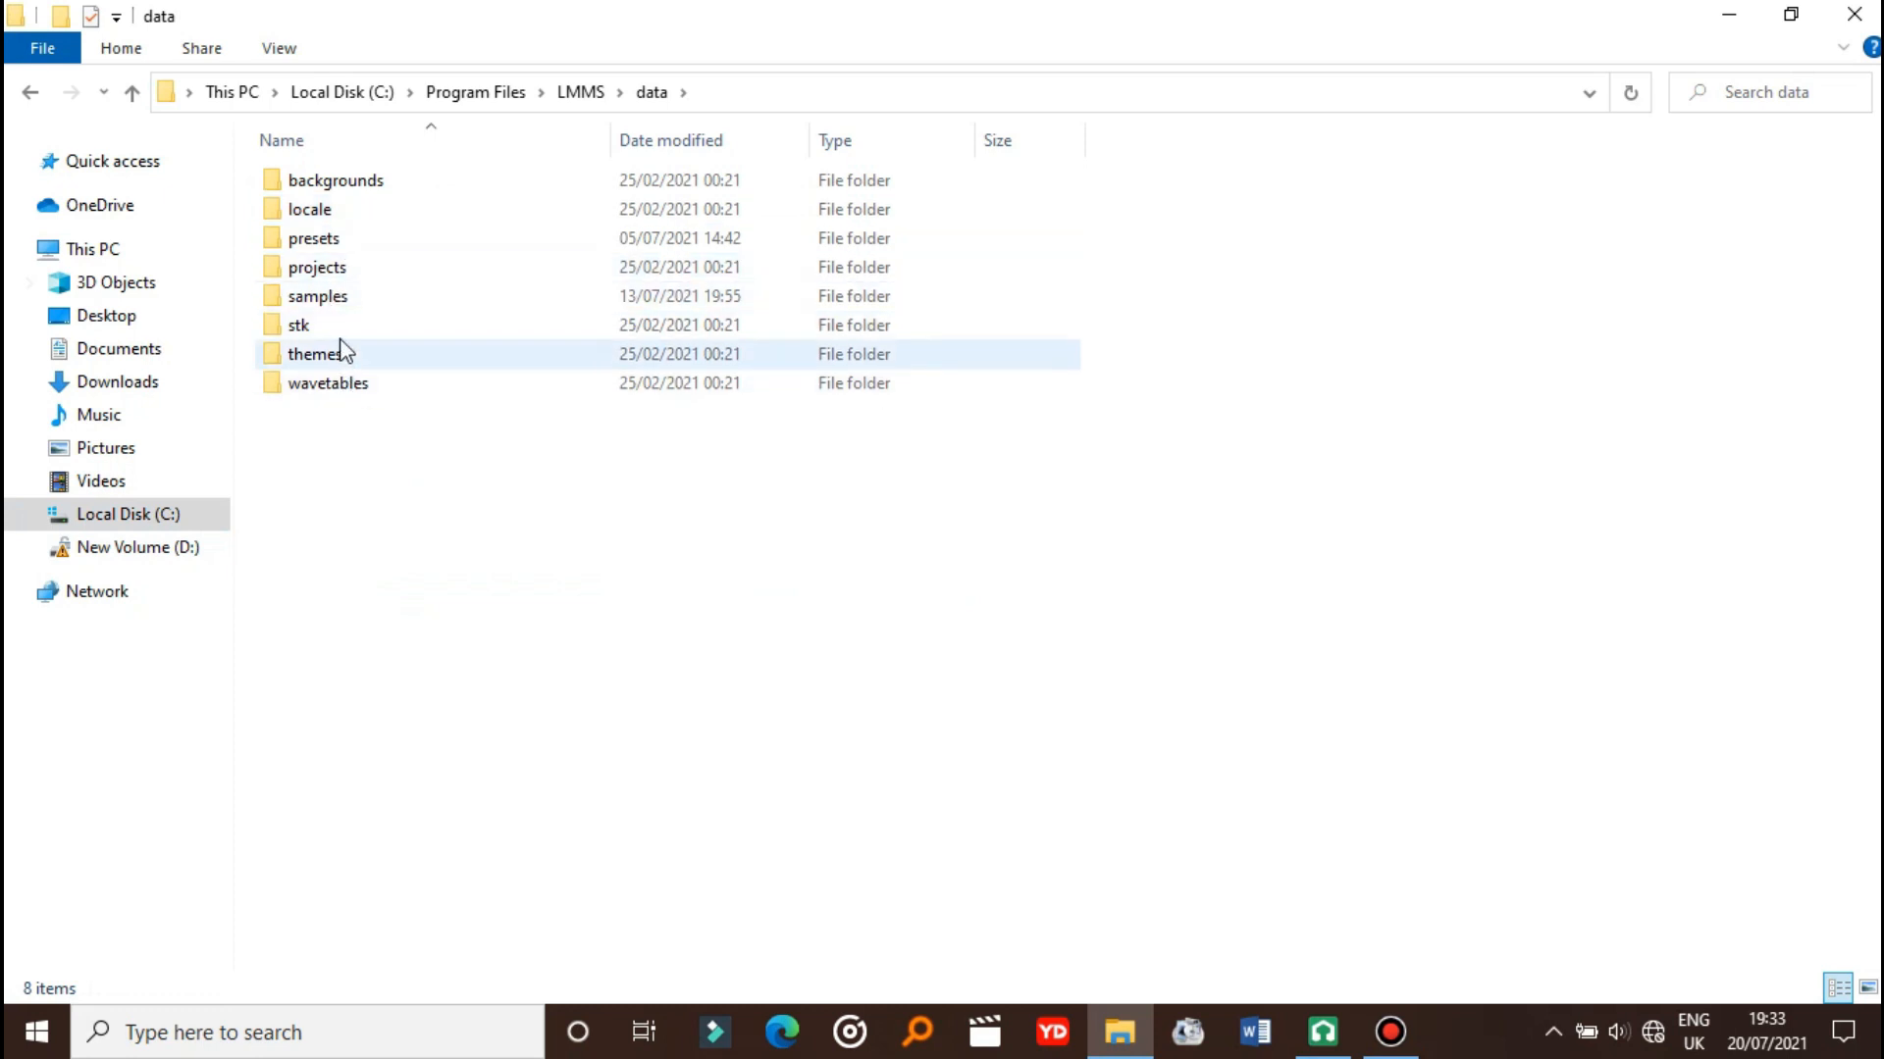
pyautogui.doubleClick(317, 295)
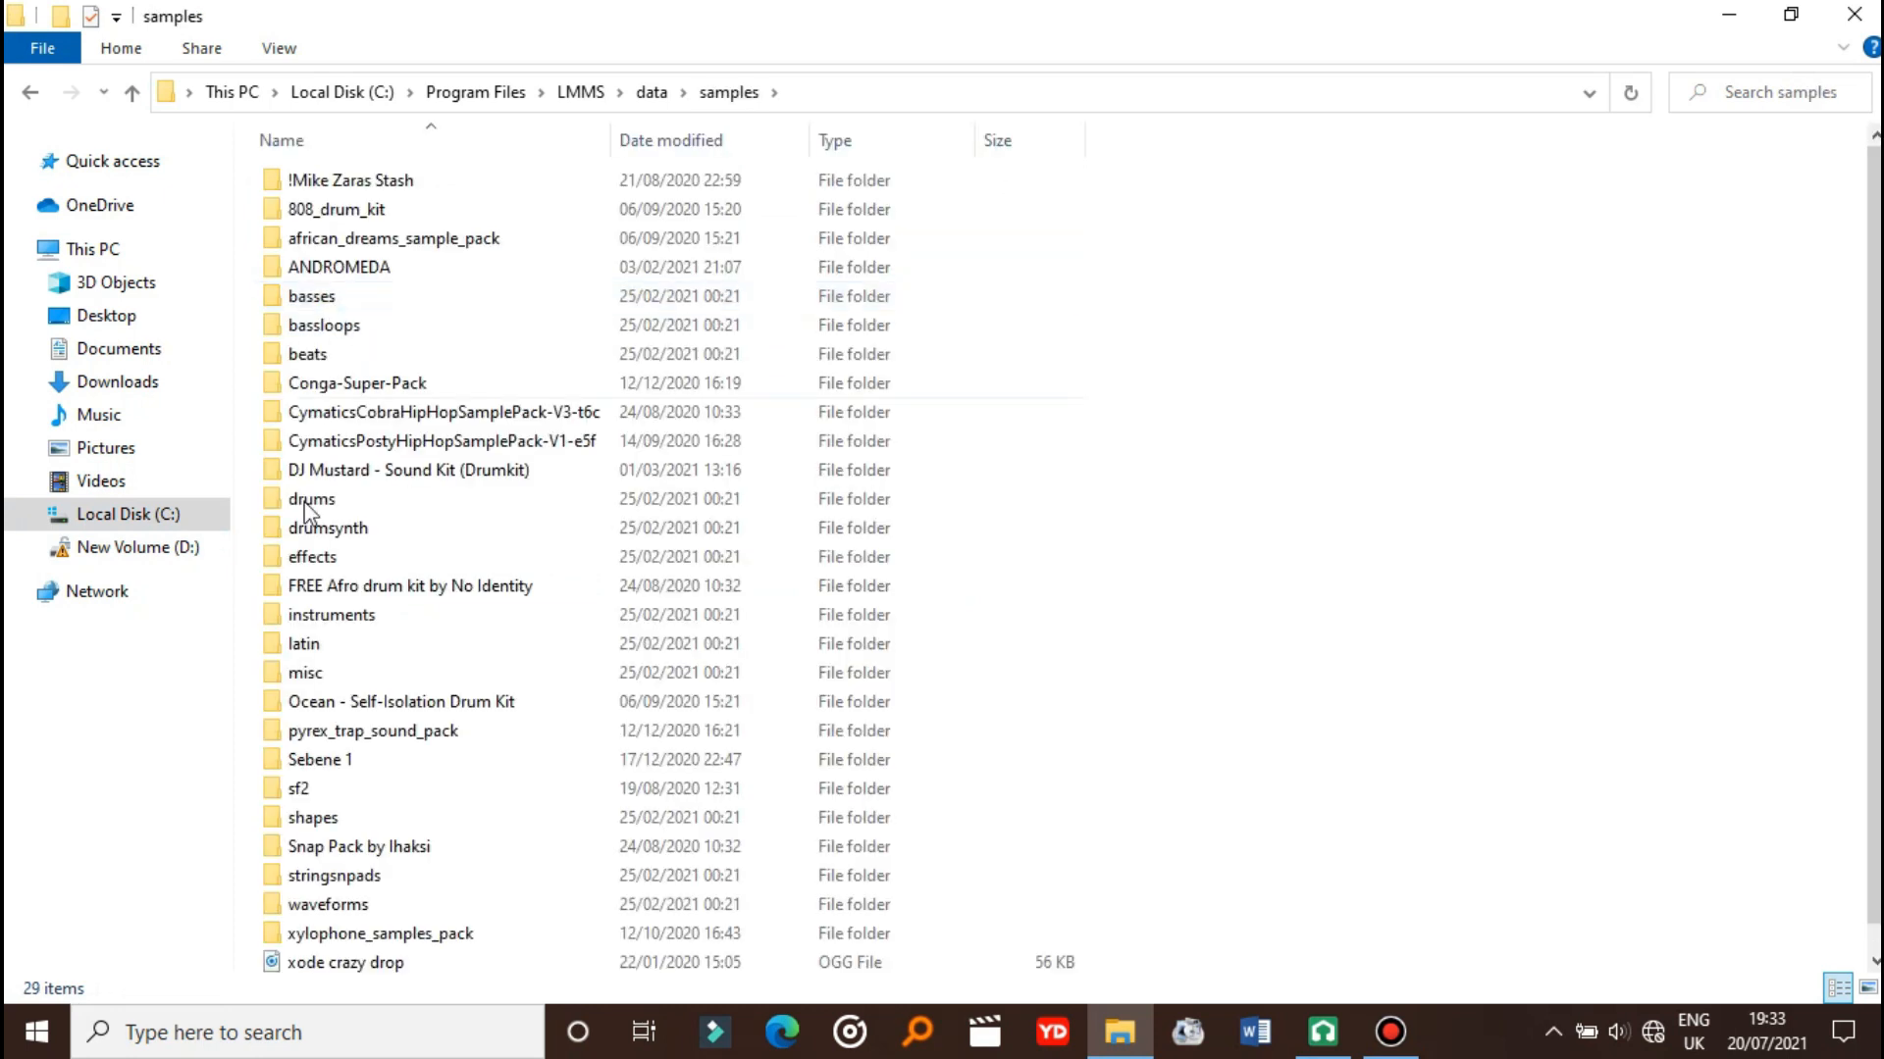
pyautogui.moveTo(617, 691)
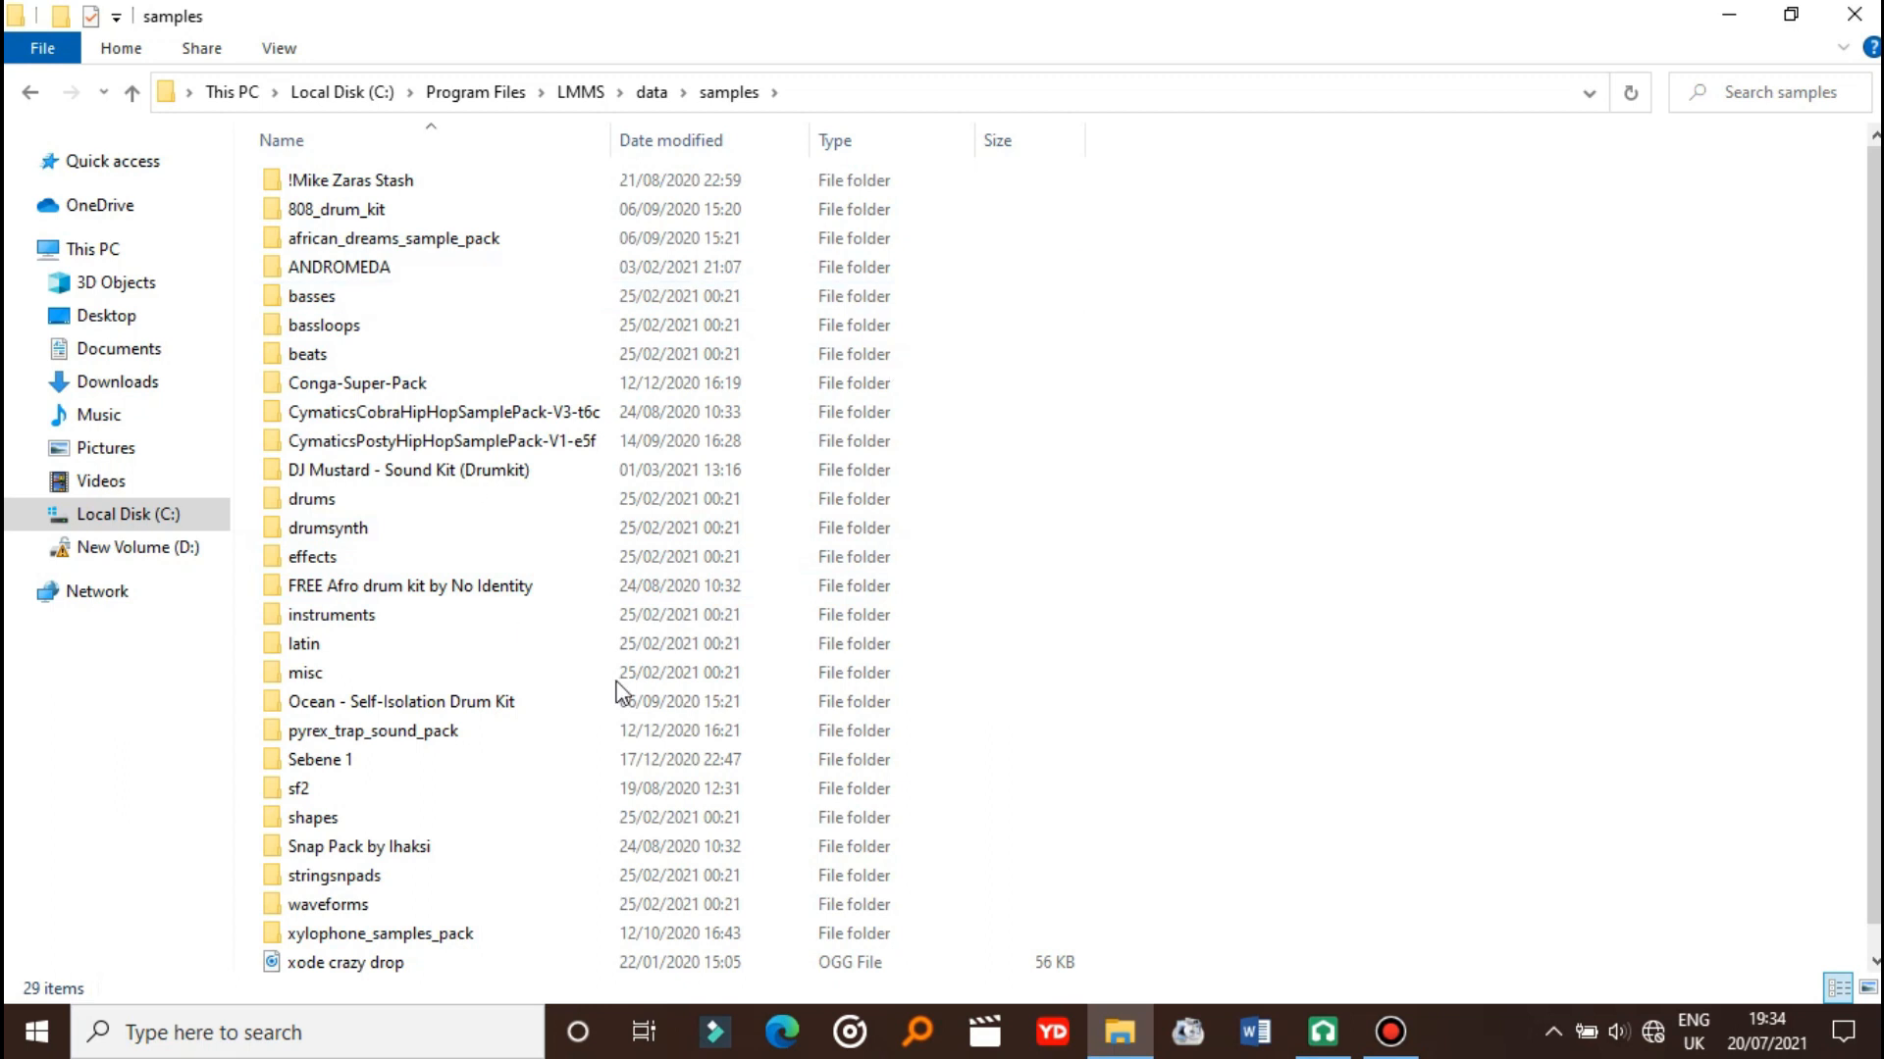
pyautogui.click(350, 209)
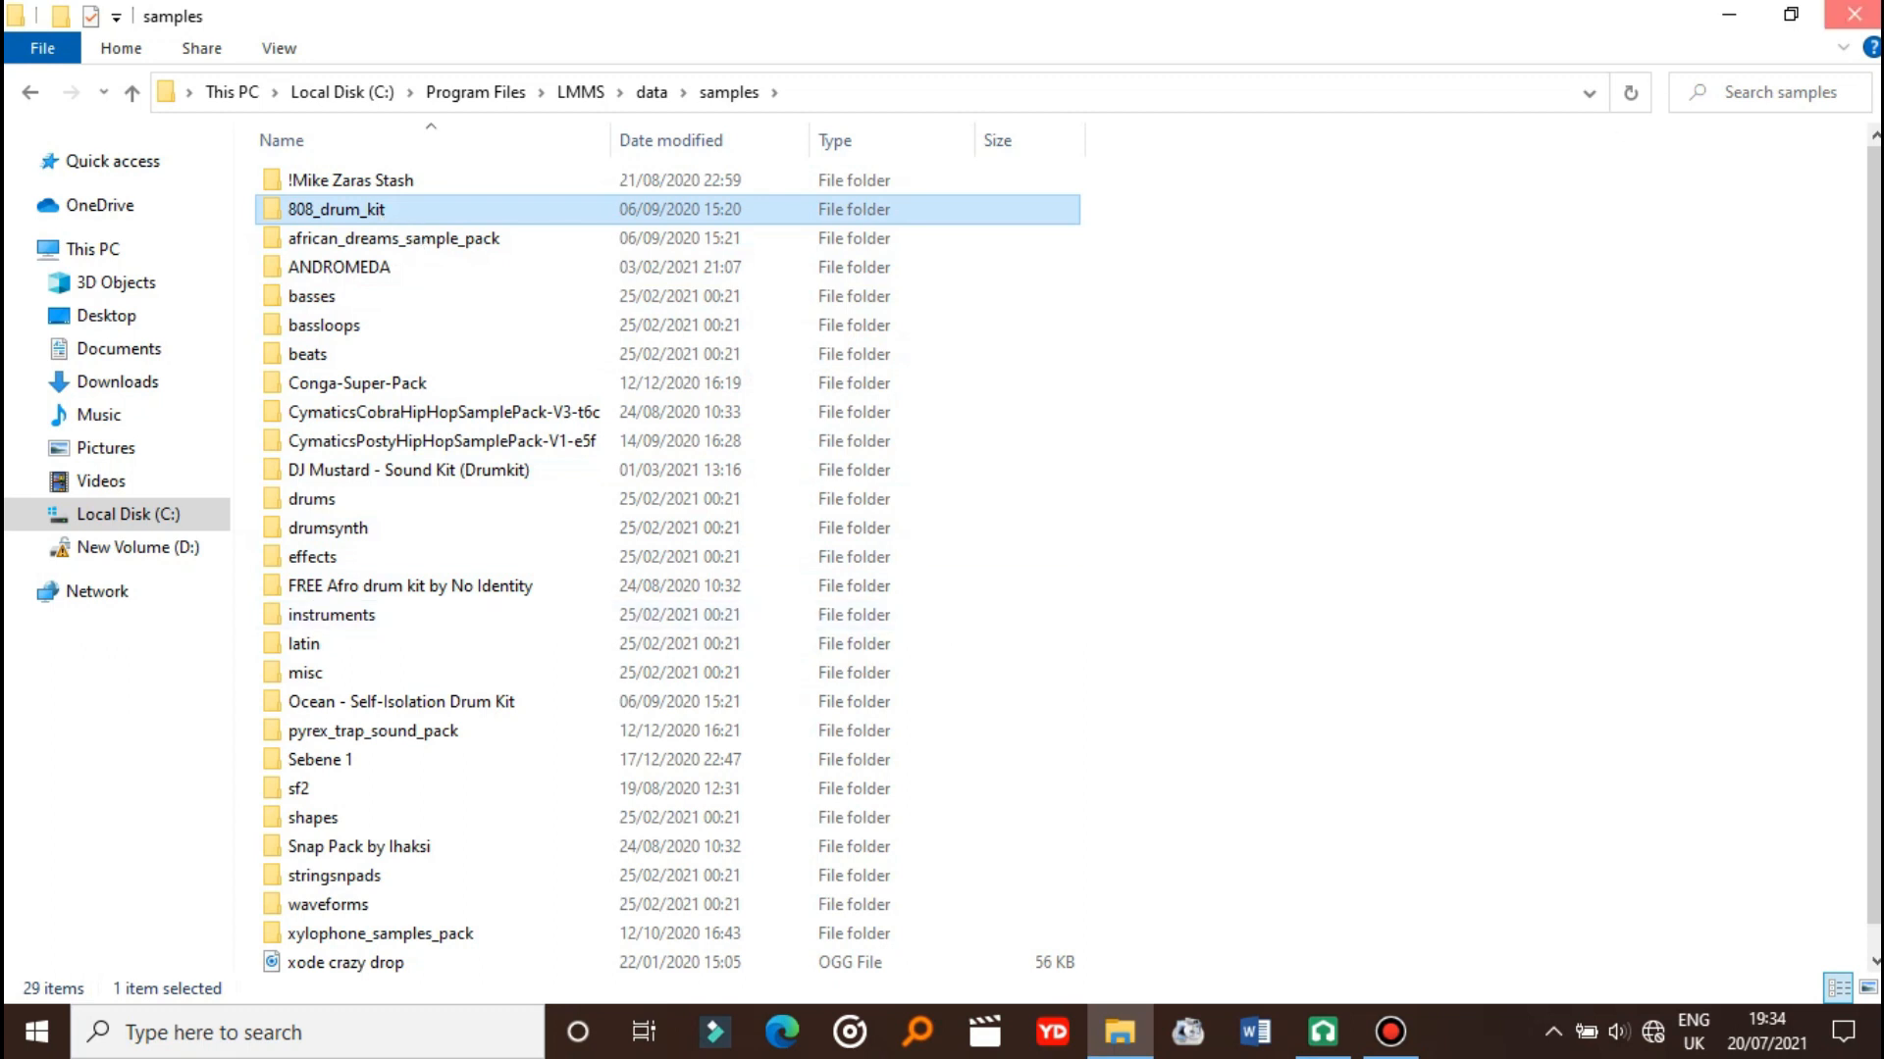
# - Back in LMMS, browse !Mike Zaras Stash > Hi Hats, then open the TripleOscillator piano roll
pyautogui.click(1321, 1031)
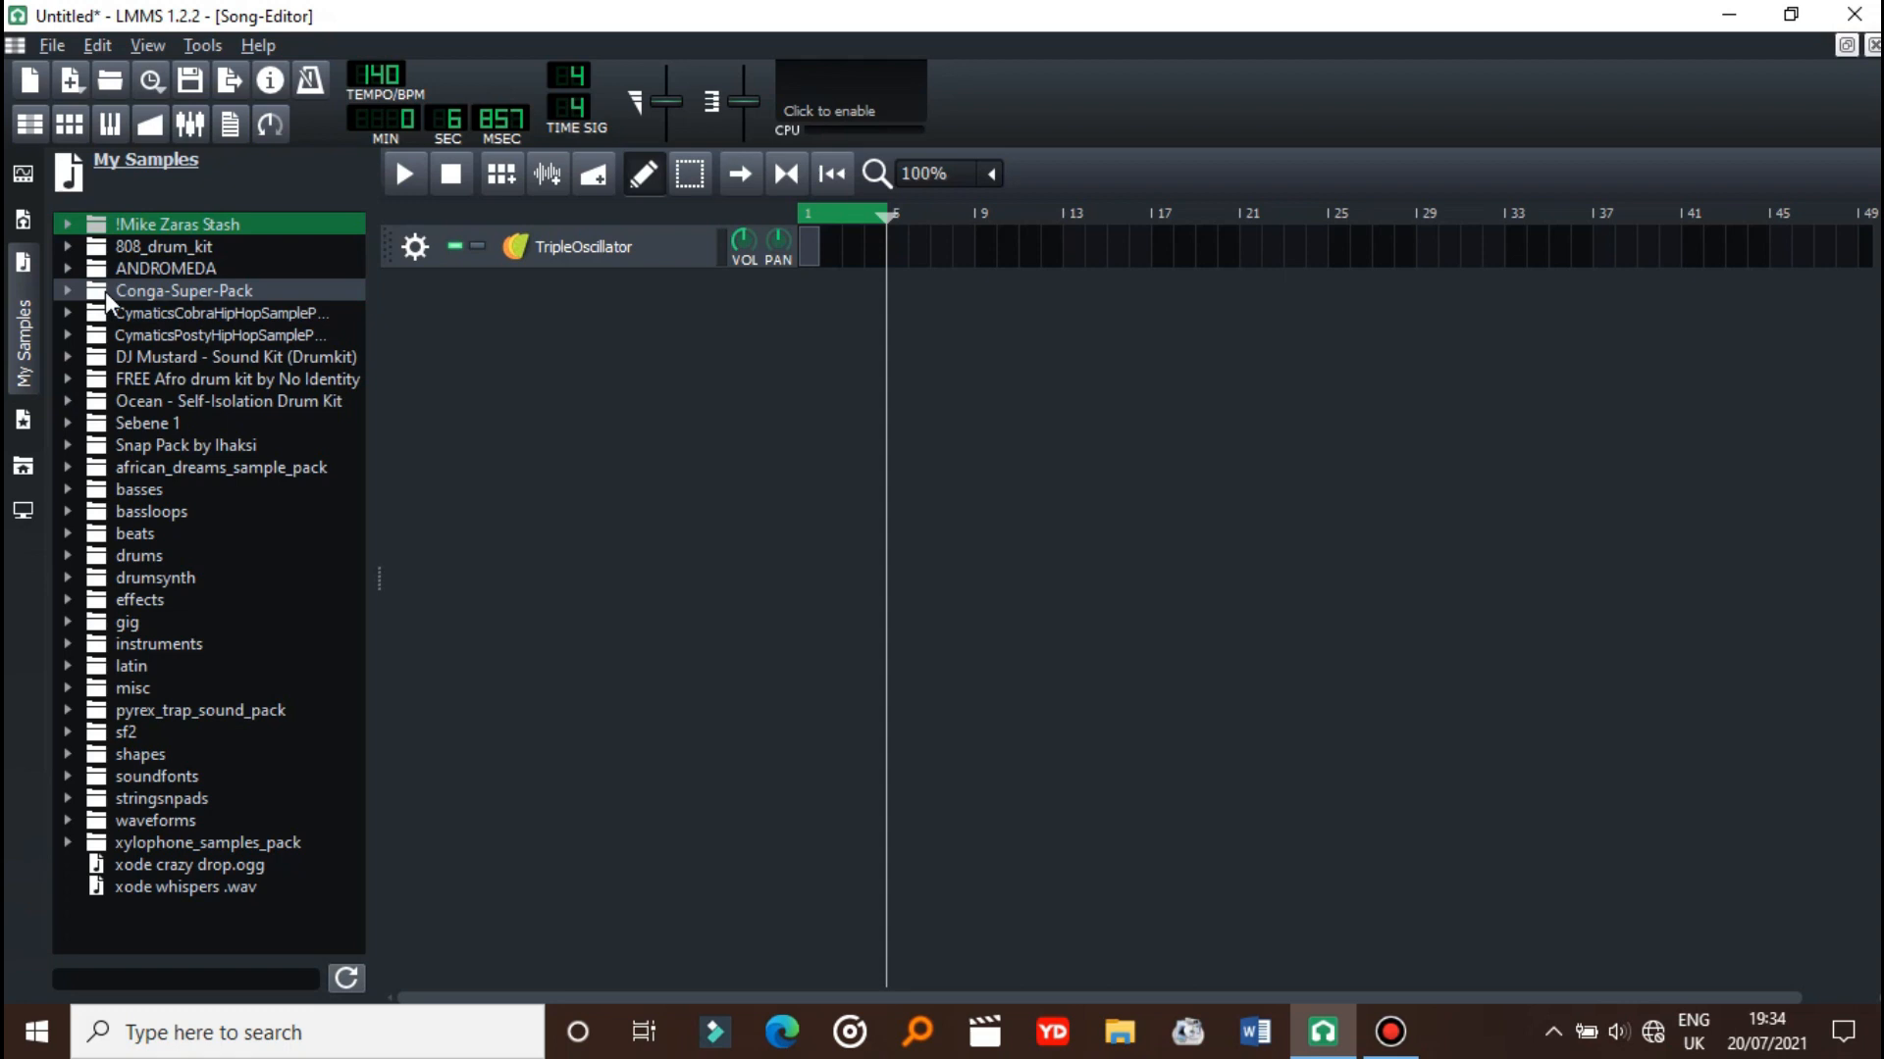
pyautogui.click(69, 224)
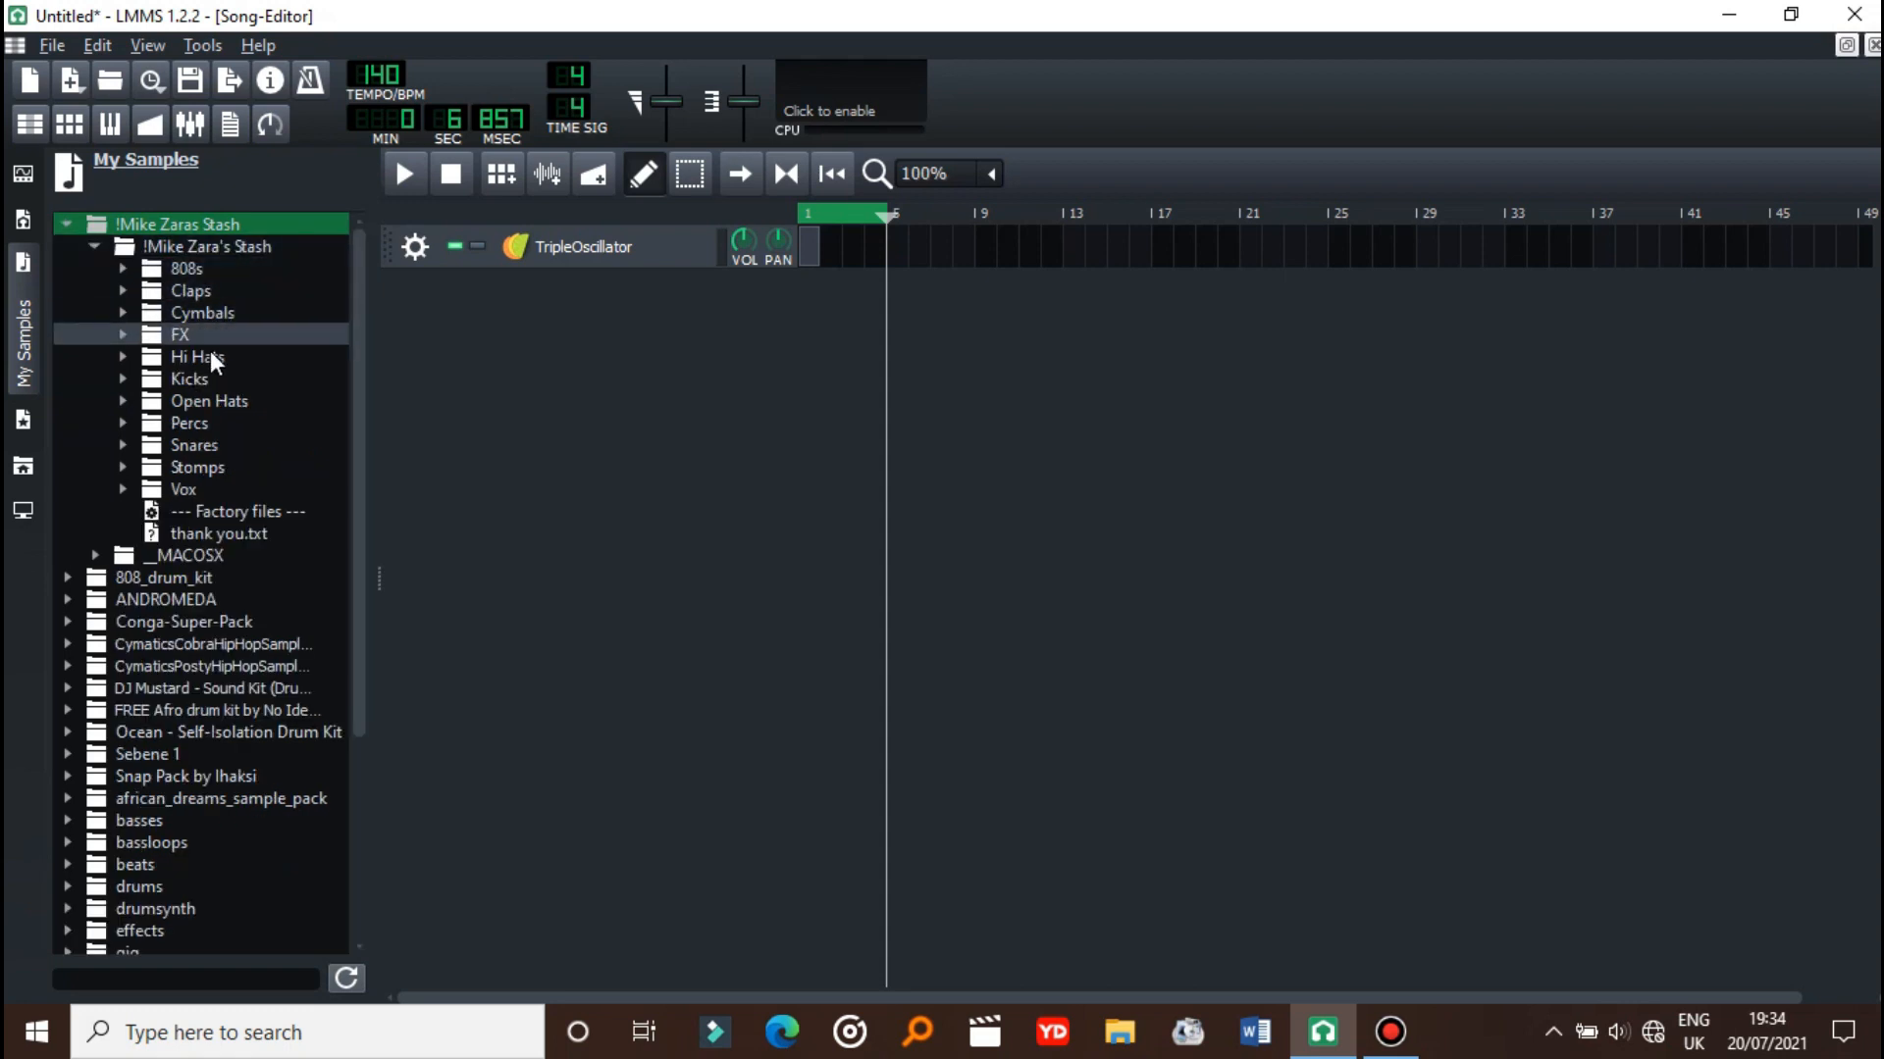
pyautogui.click(198, 357)
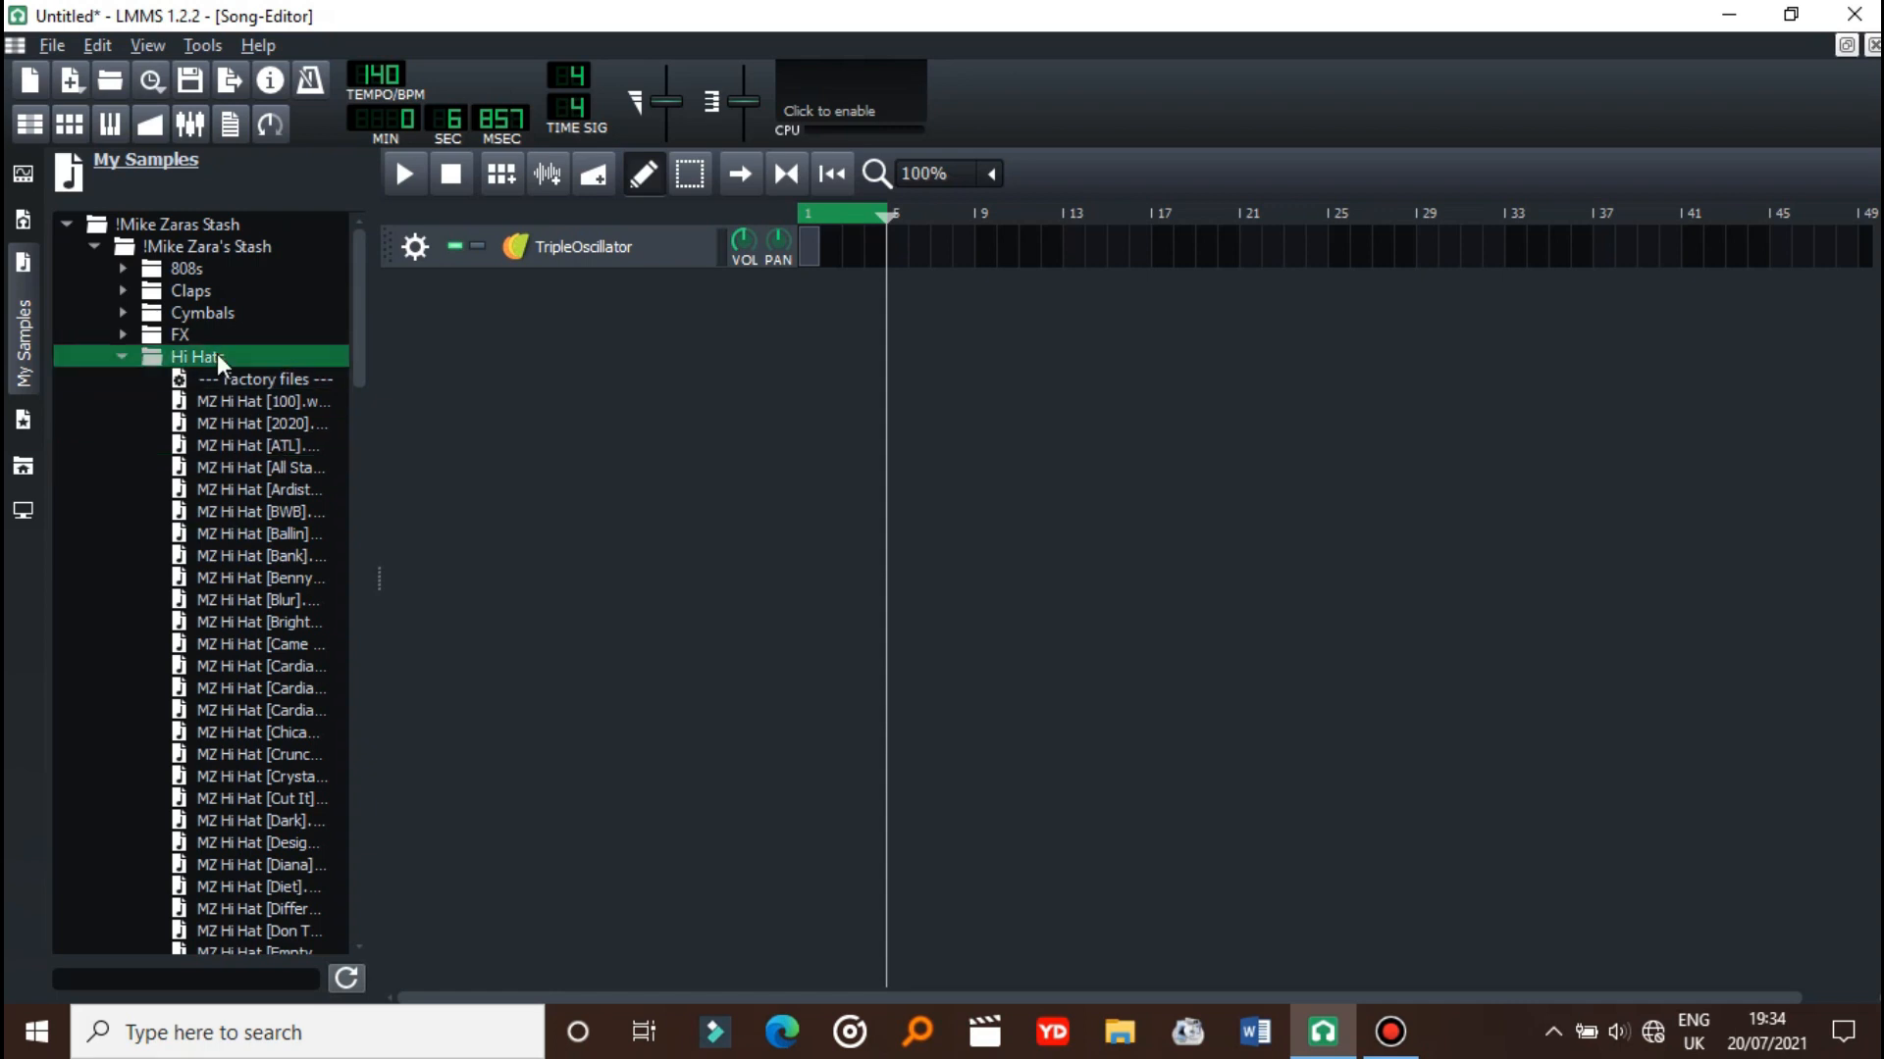
pyautogui.click(94, 224)
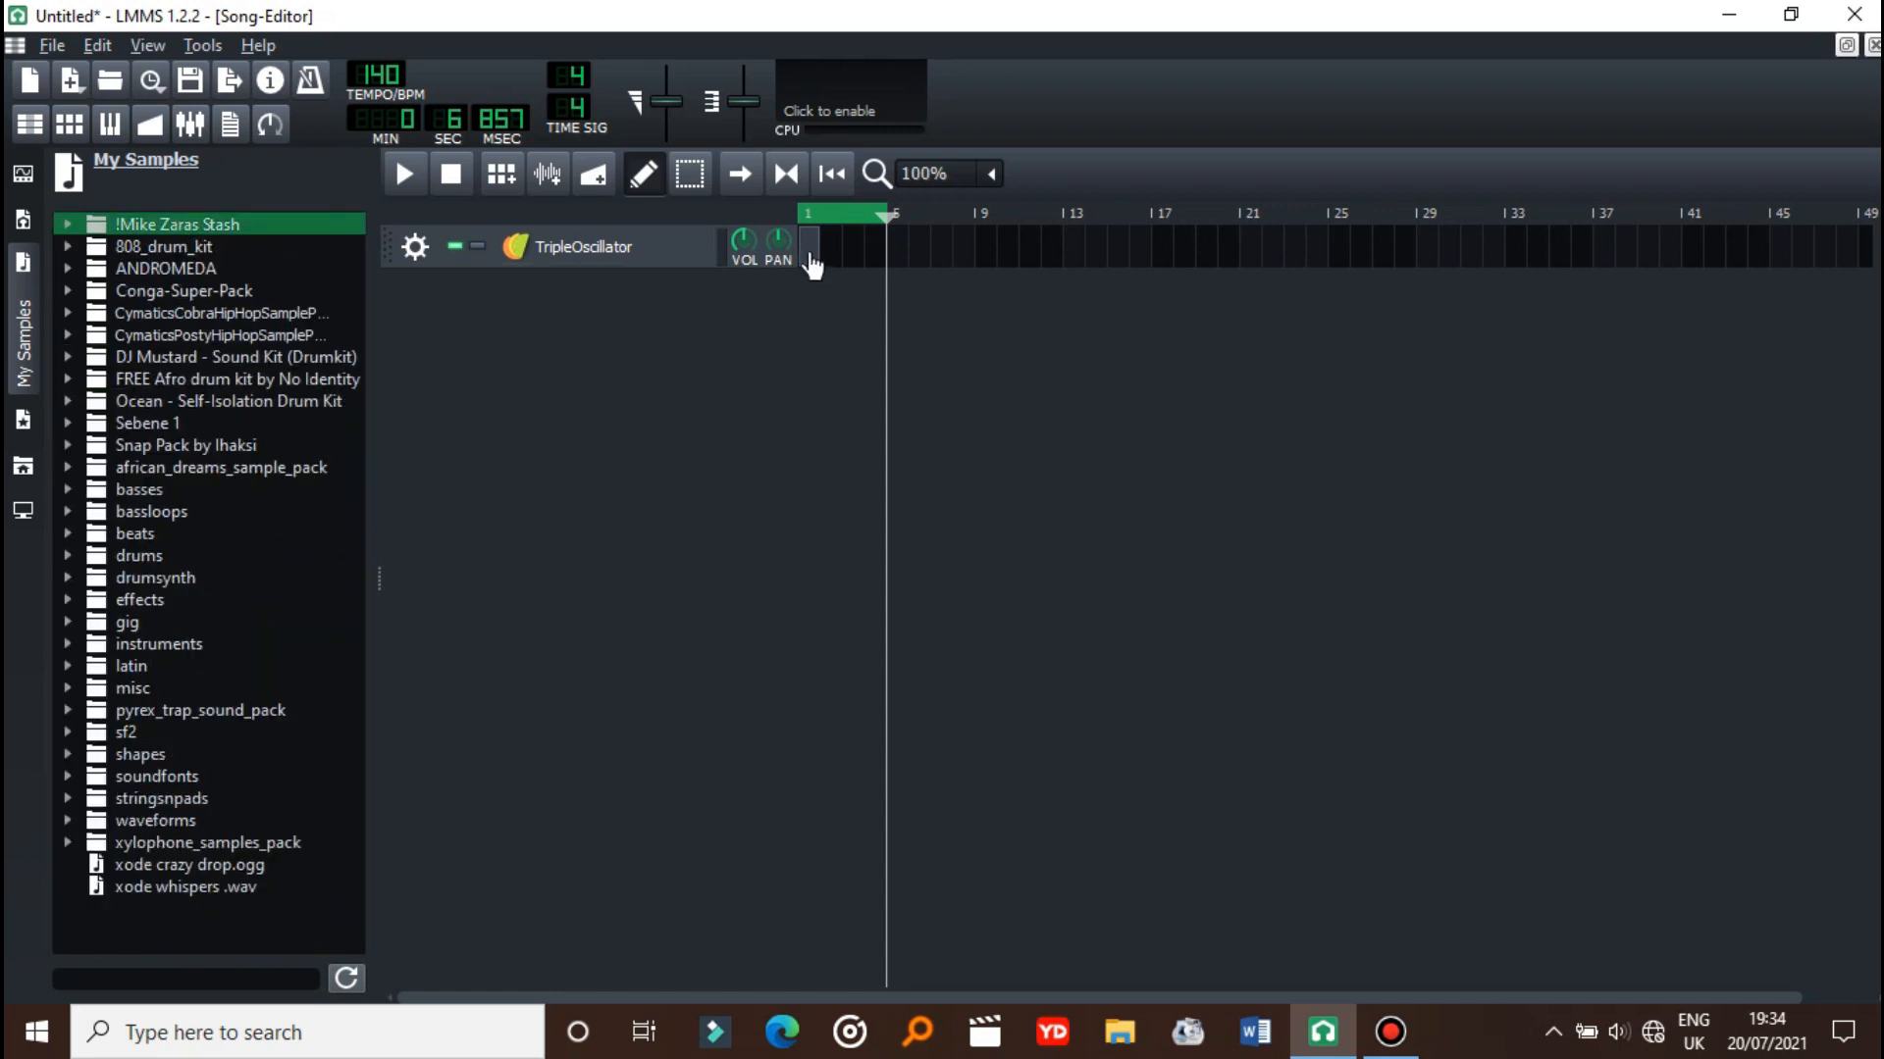
pyautogui.doubleClick(812, 246)
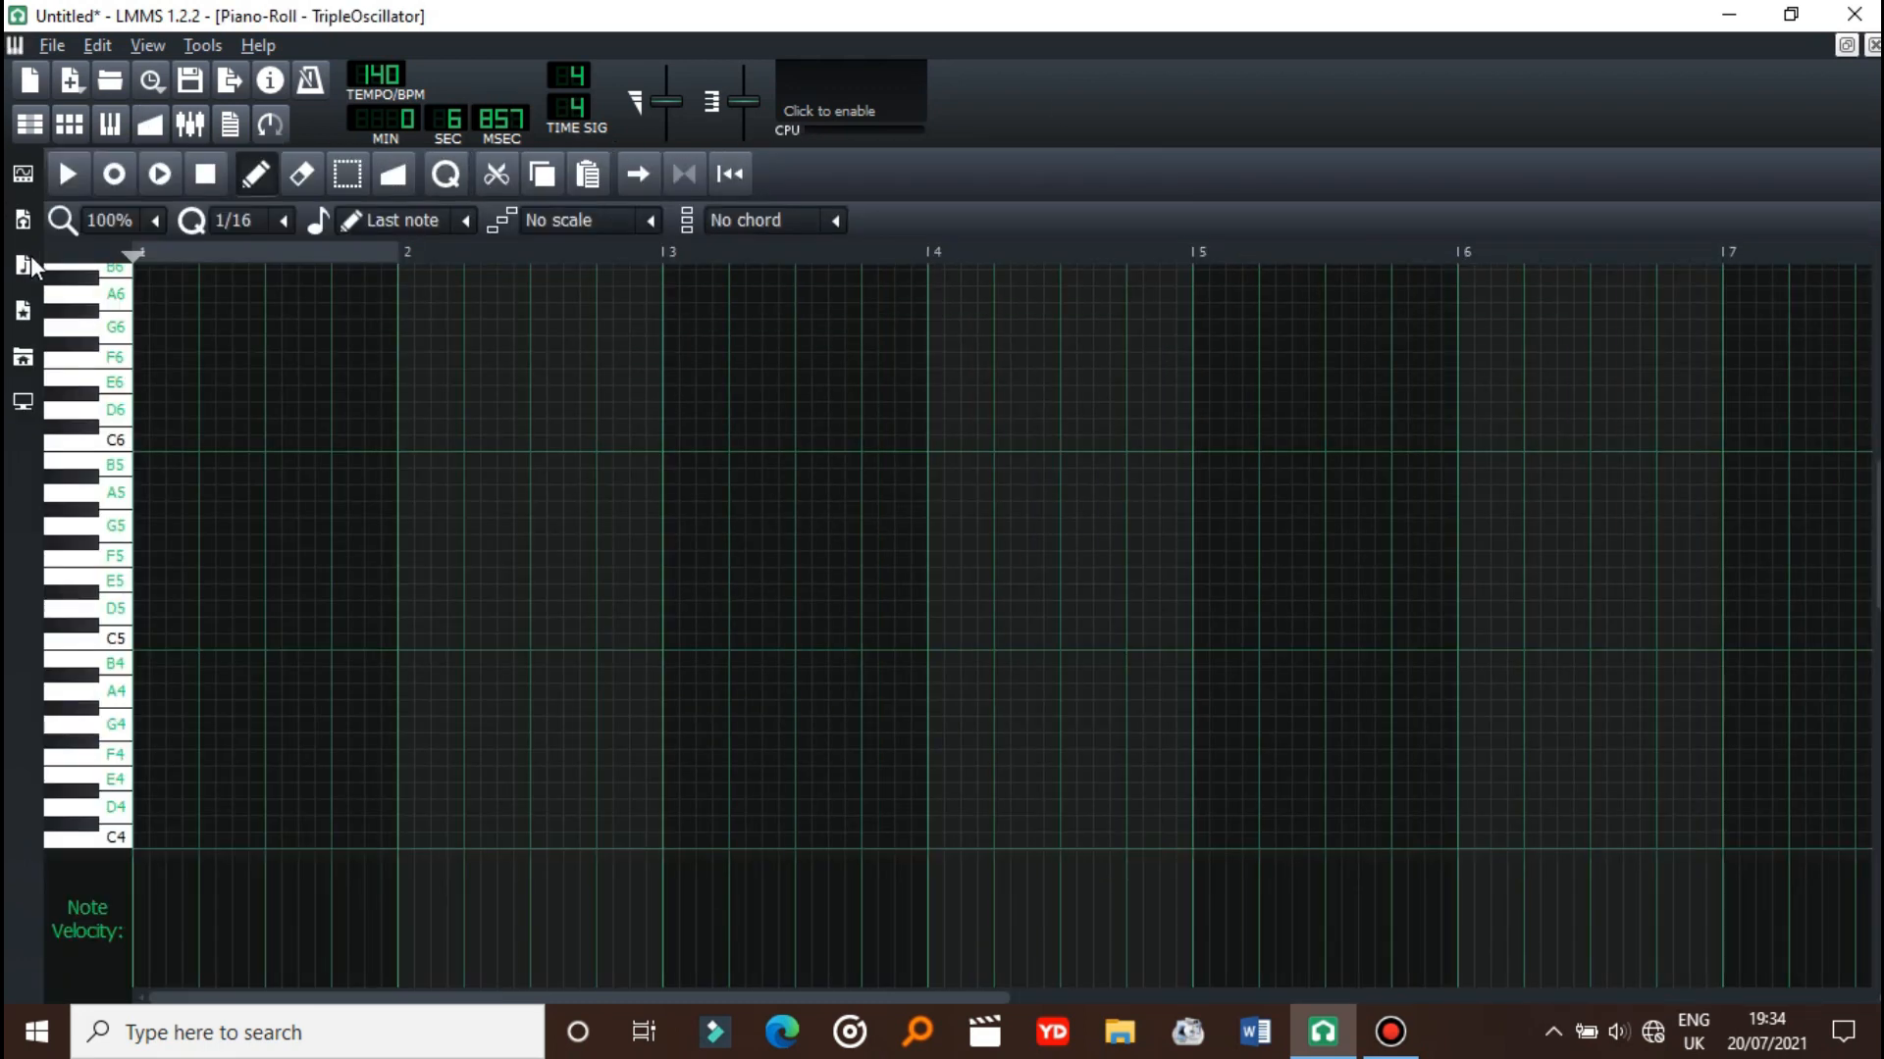
pyautogui.moveTo(991, 162)
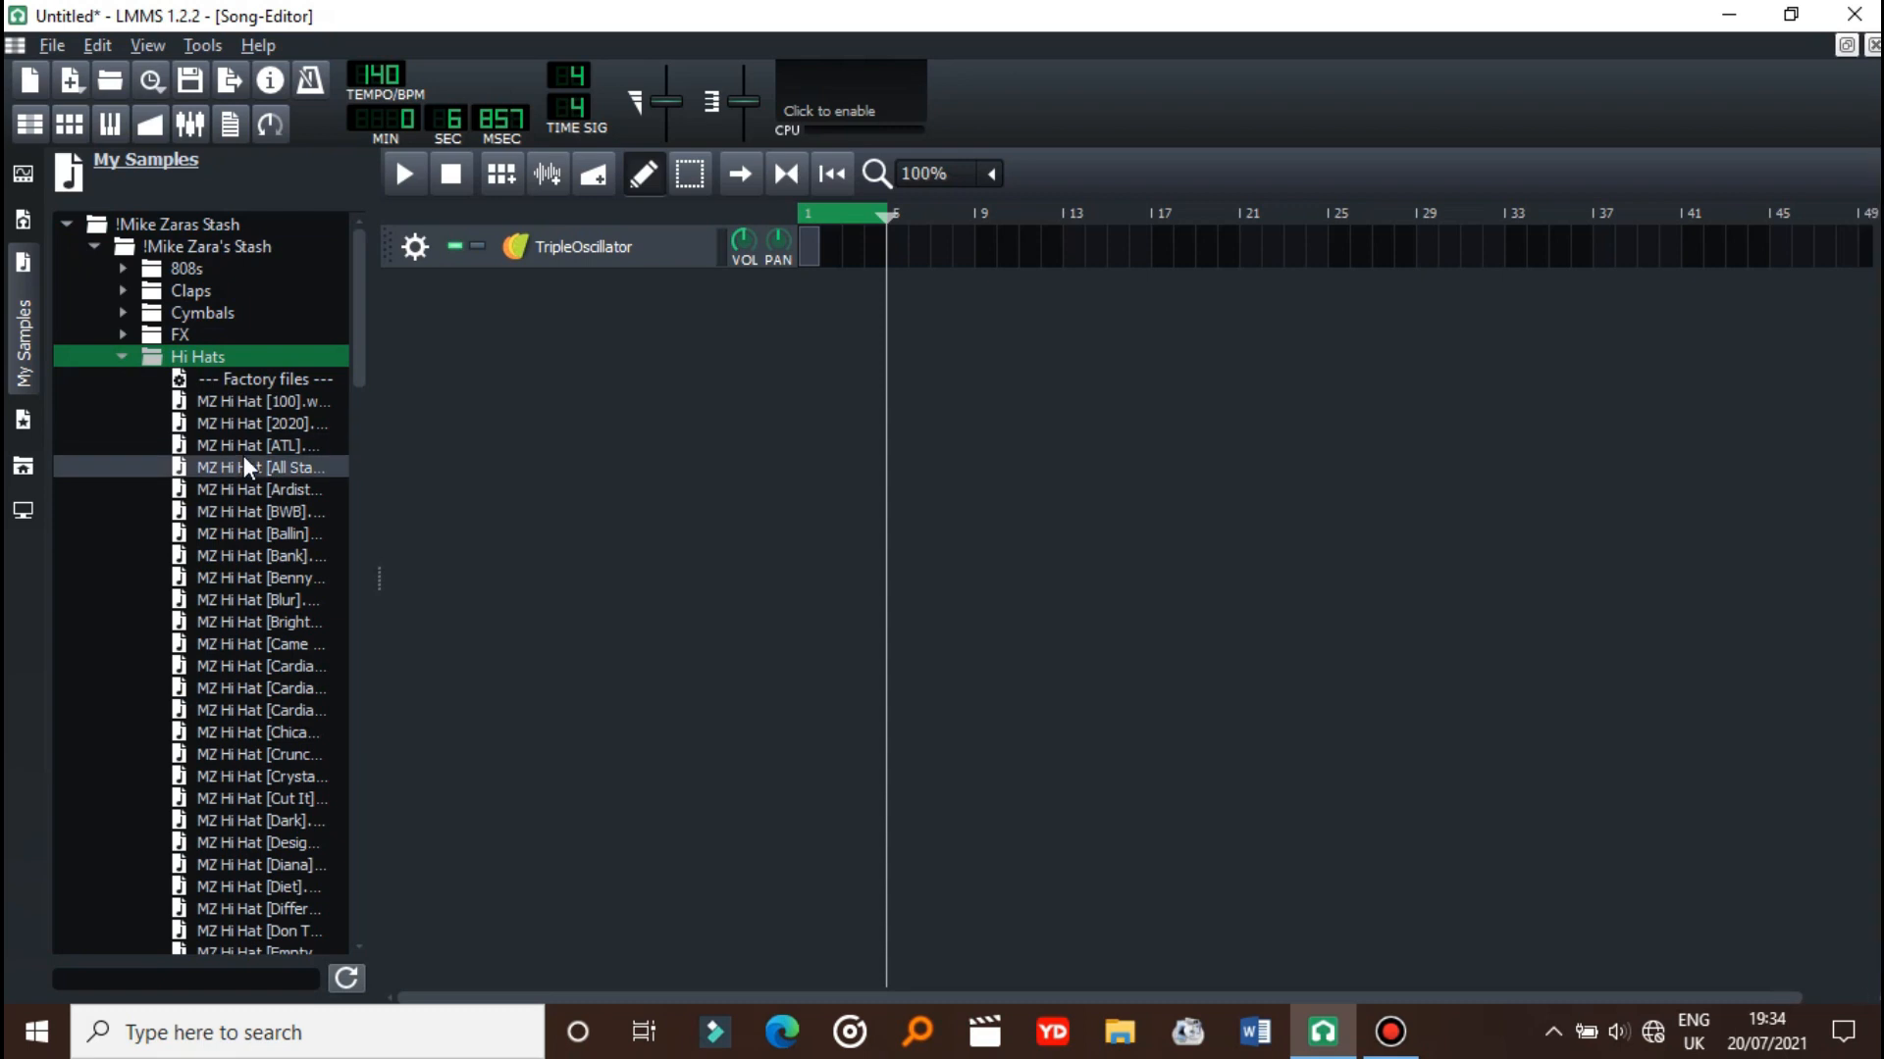
# - Add MZ Hi Hat [All Star].wav as a track, enter eight A4 notes, and play
pyautogui.doubleClick(261, 467)
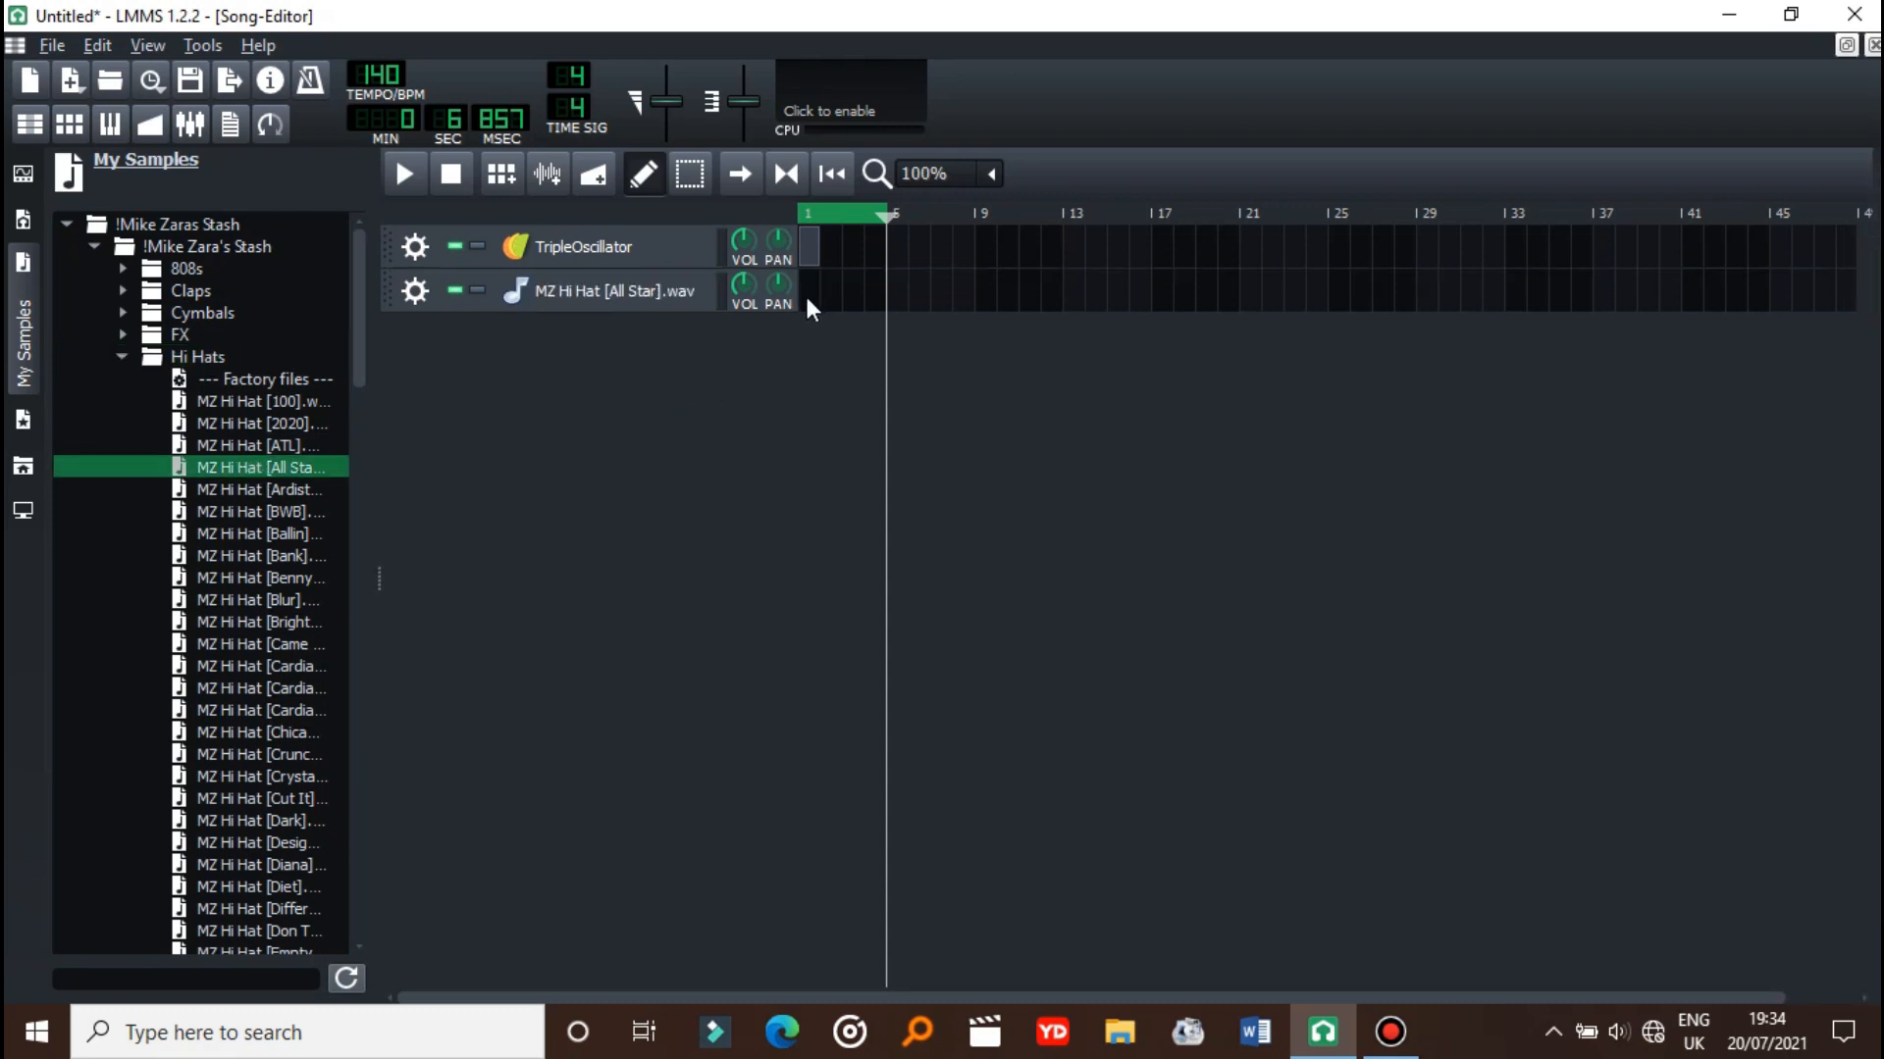
pyautogui.doubleClick(841, 290)
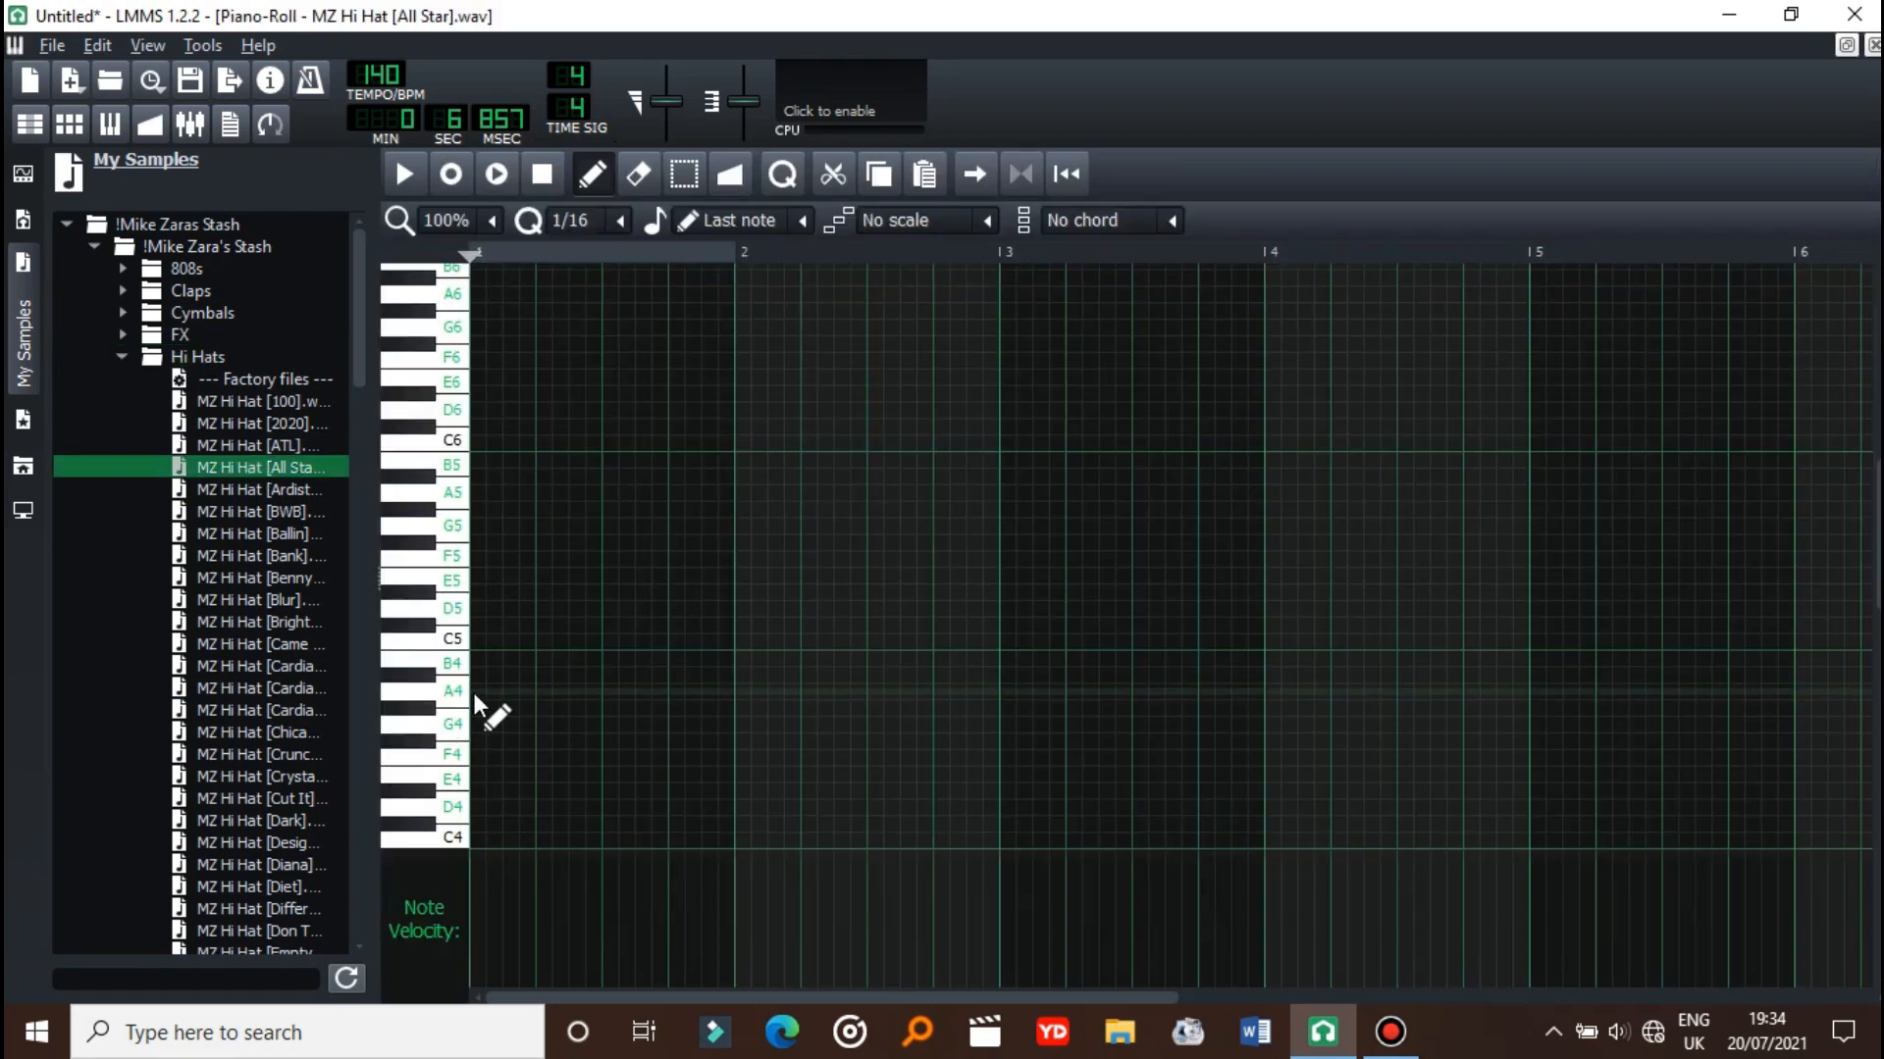
pyautogui.click(478, 690)
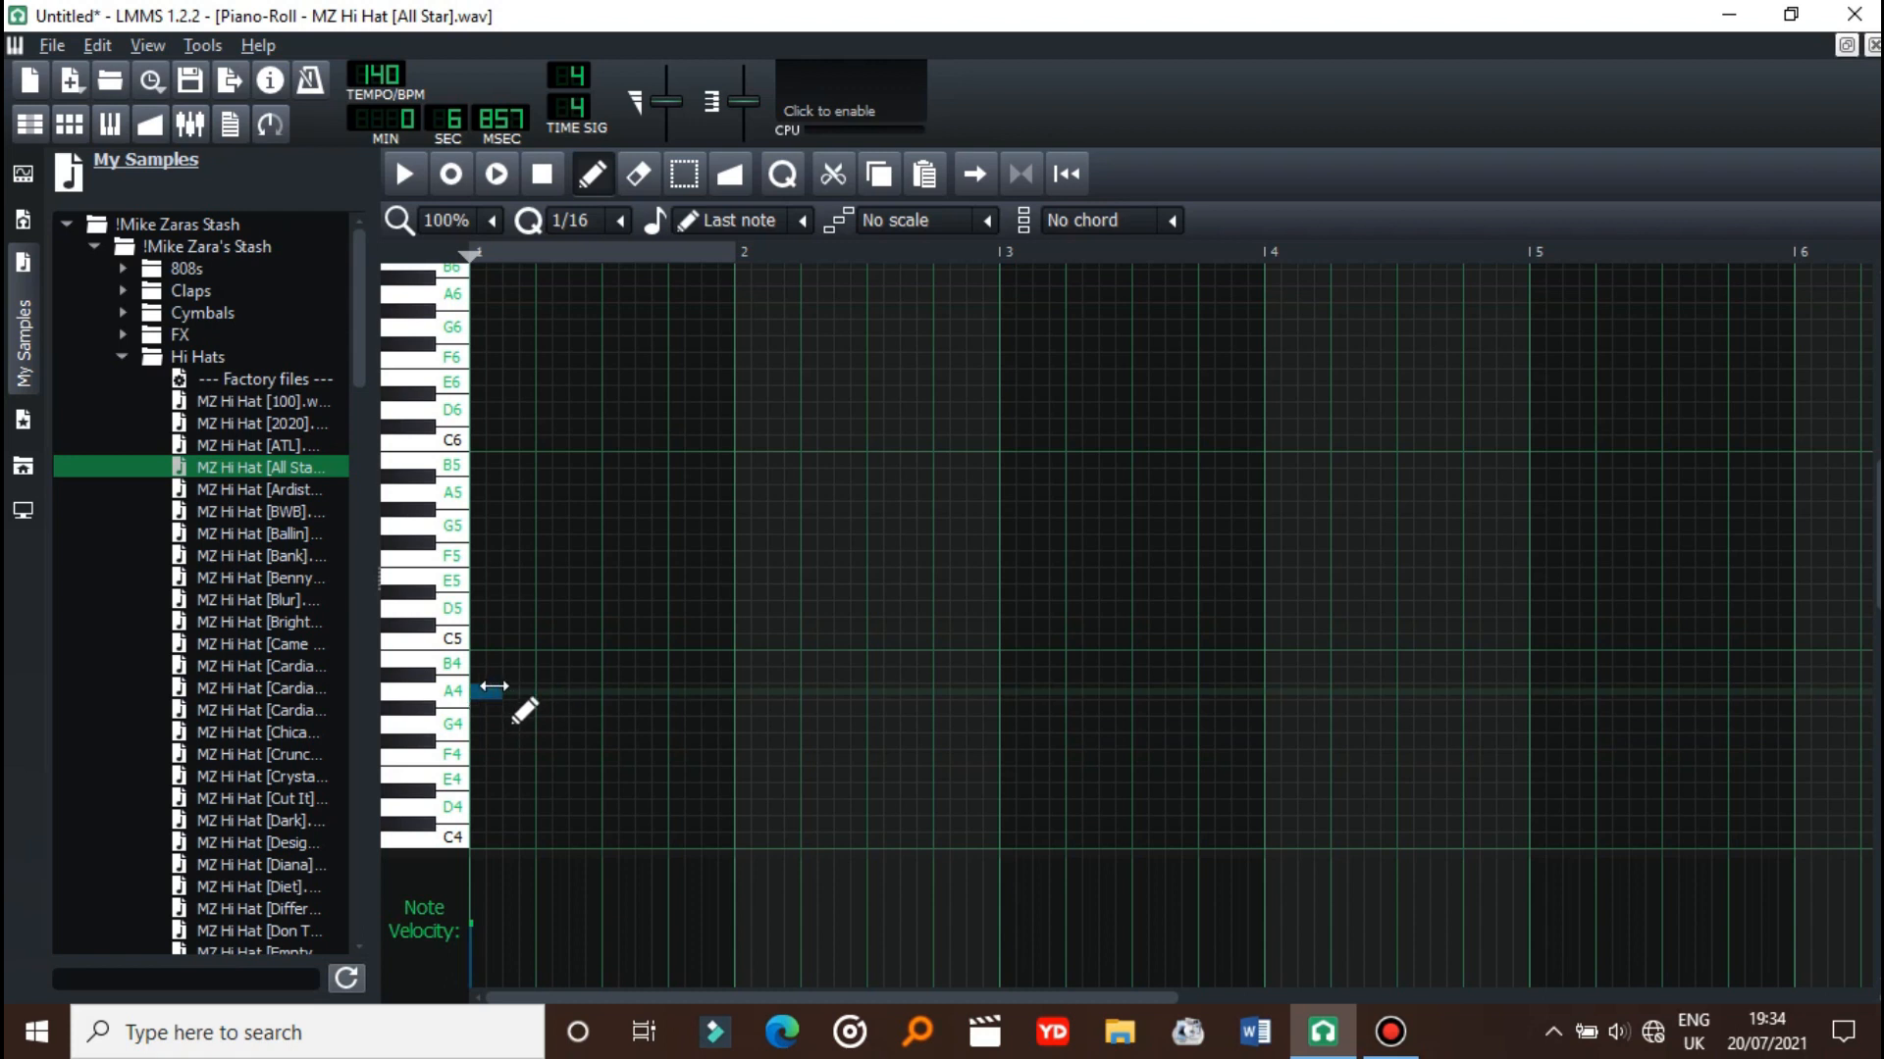
pyautogui.click(481, 691)
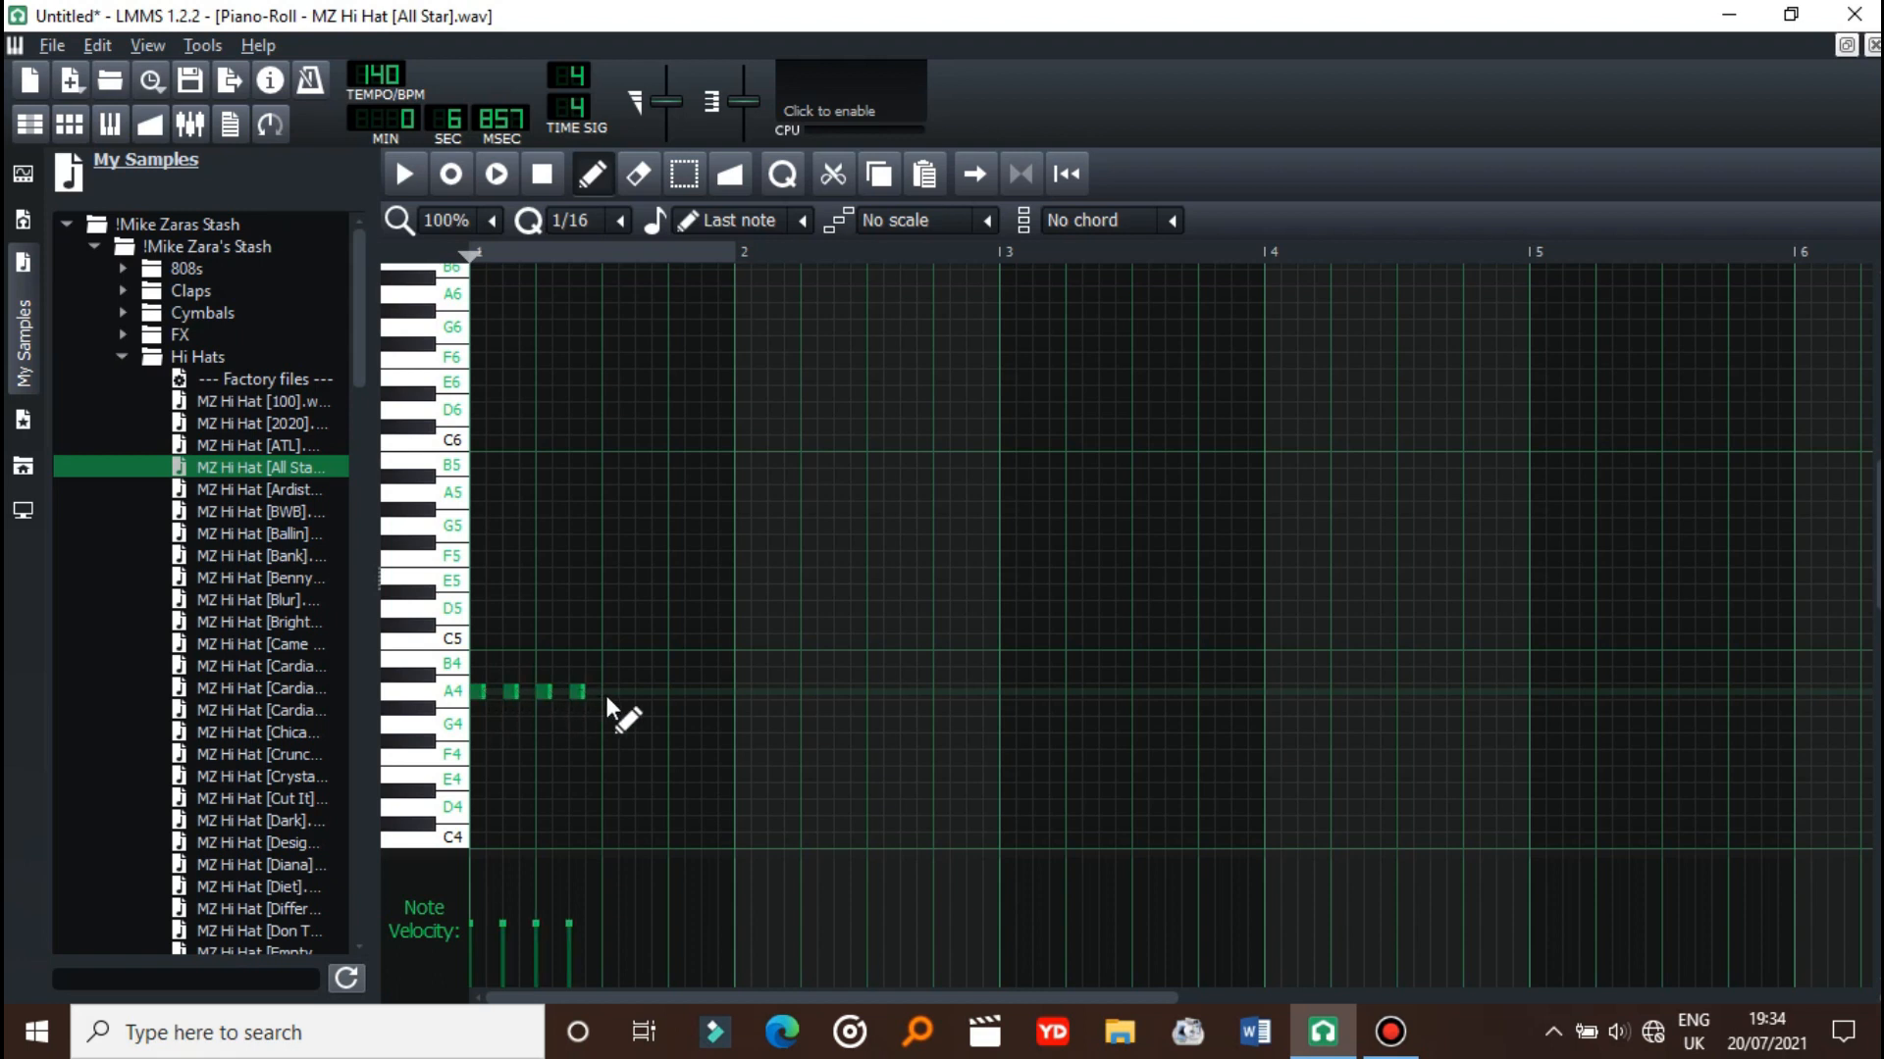
pyautogui.click(642, 691)
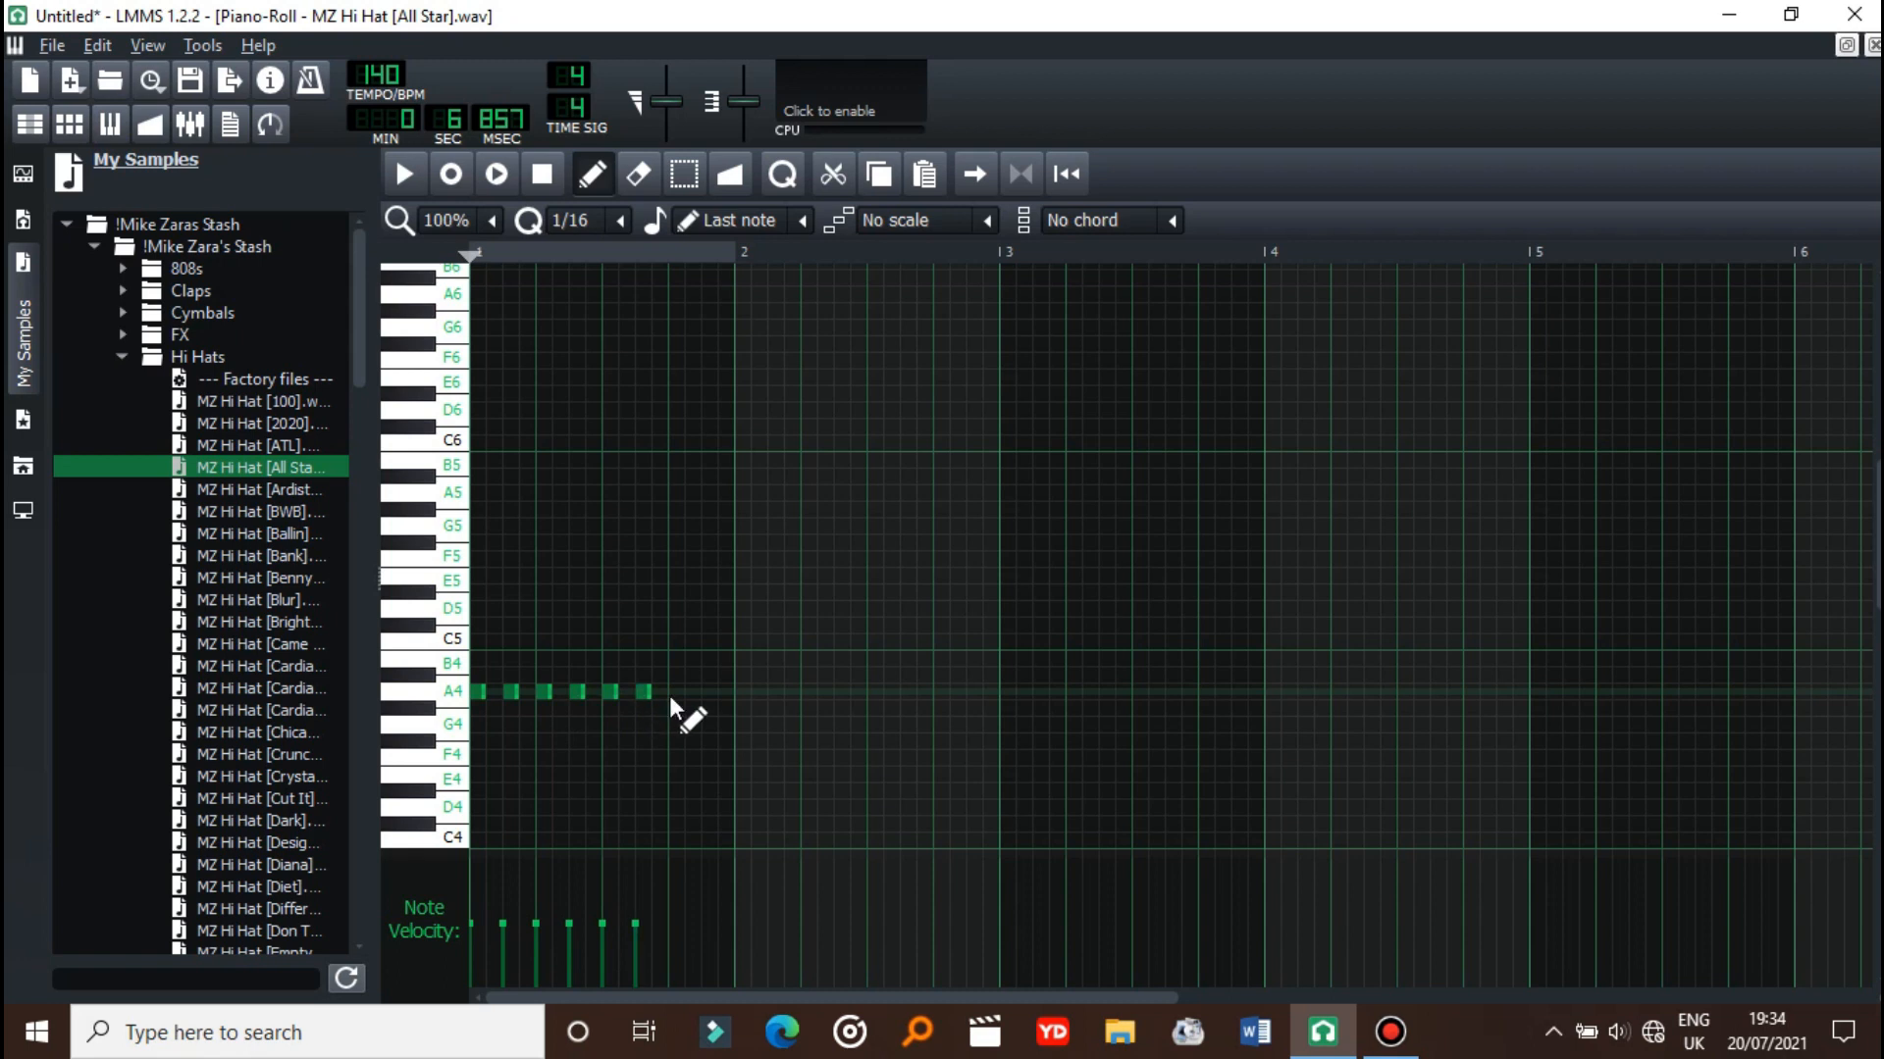
pyautogui.click(706, 691)
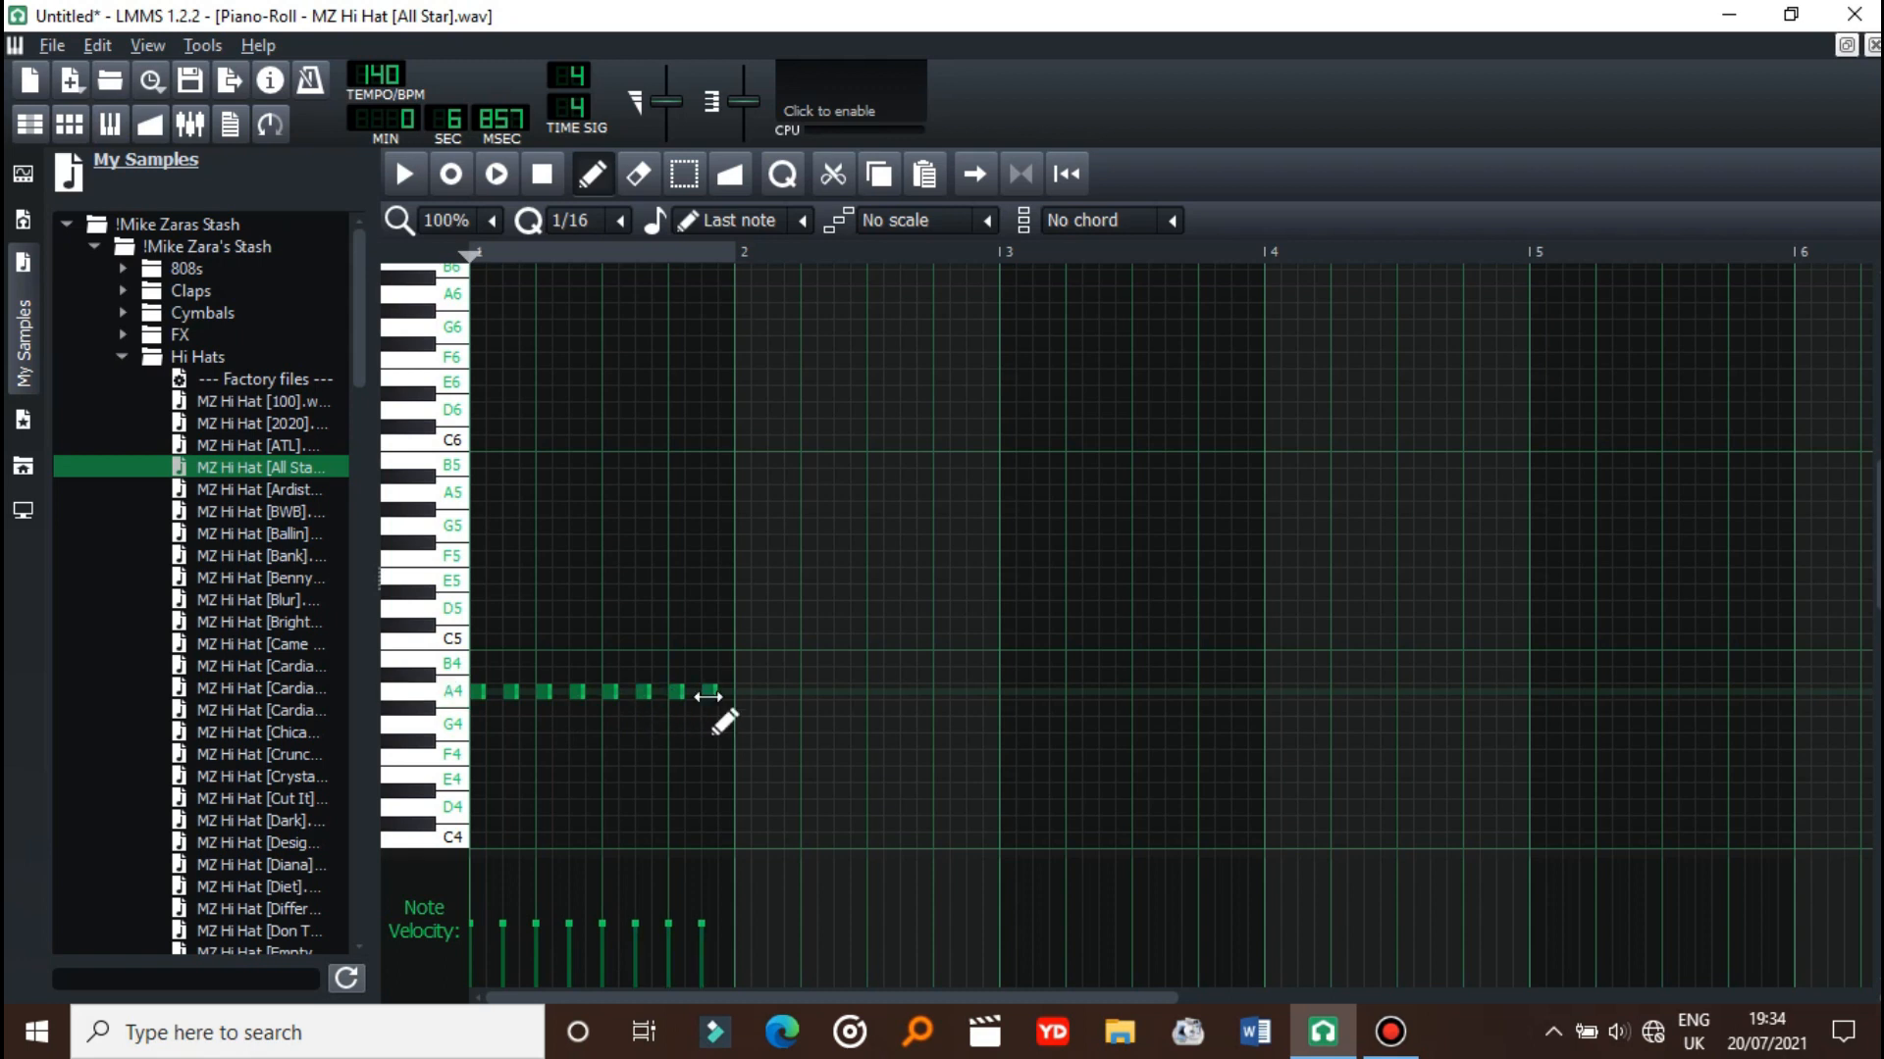
pyautogui.click(403, 172)
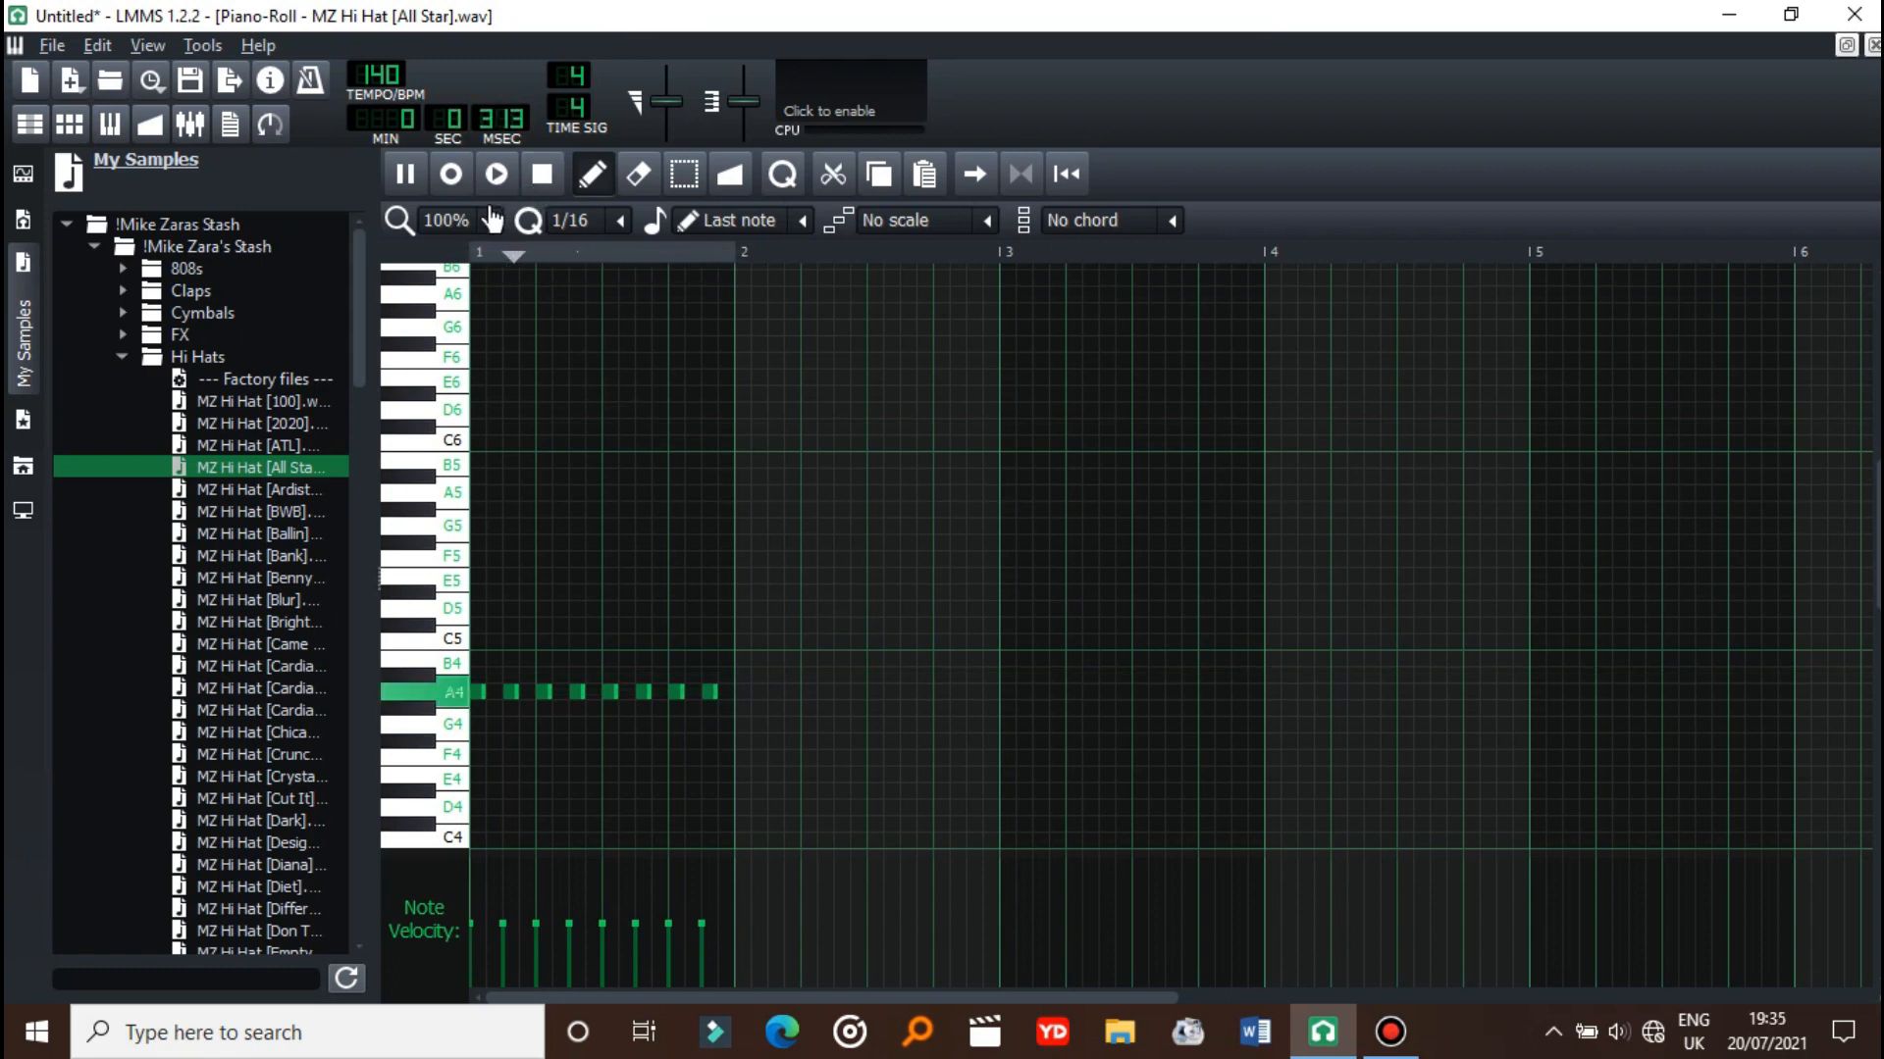
# - Stop playback, collapse the Hi Hats and !Mike Zaras Stash folders, and zoom the Piano Roll to 400%
pyautogui.click(491, 219)
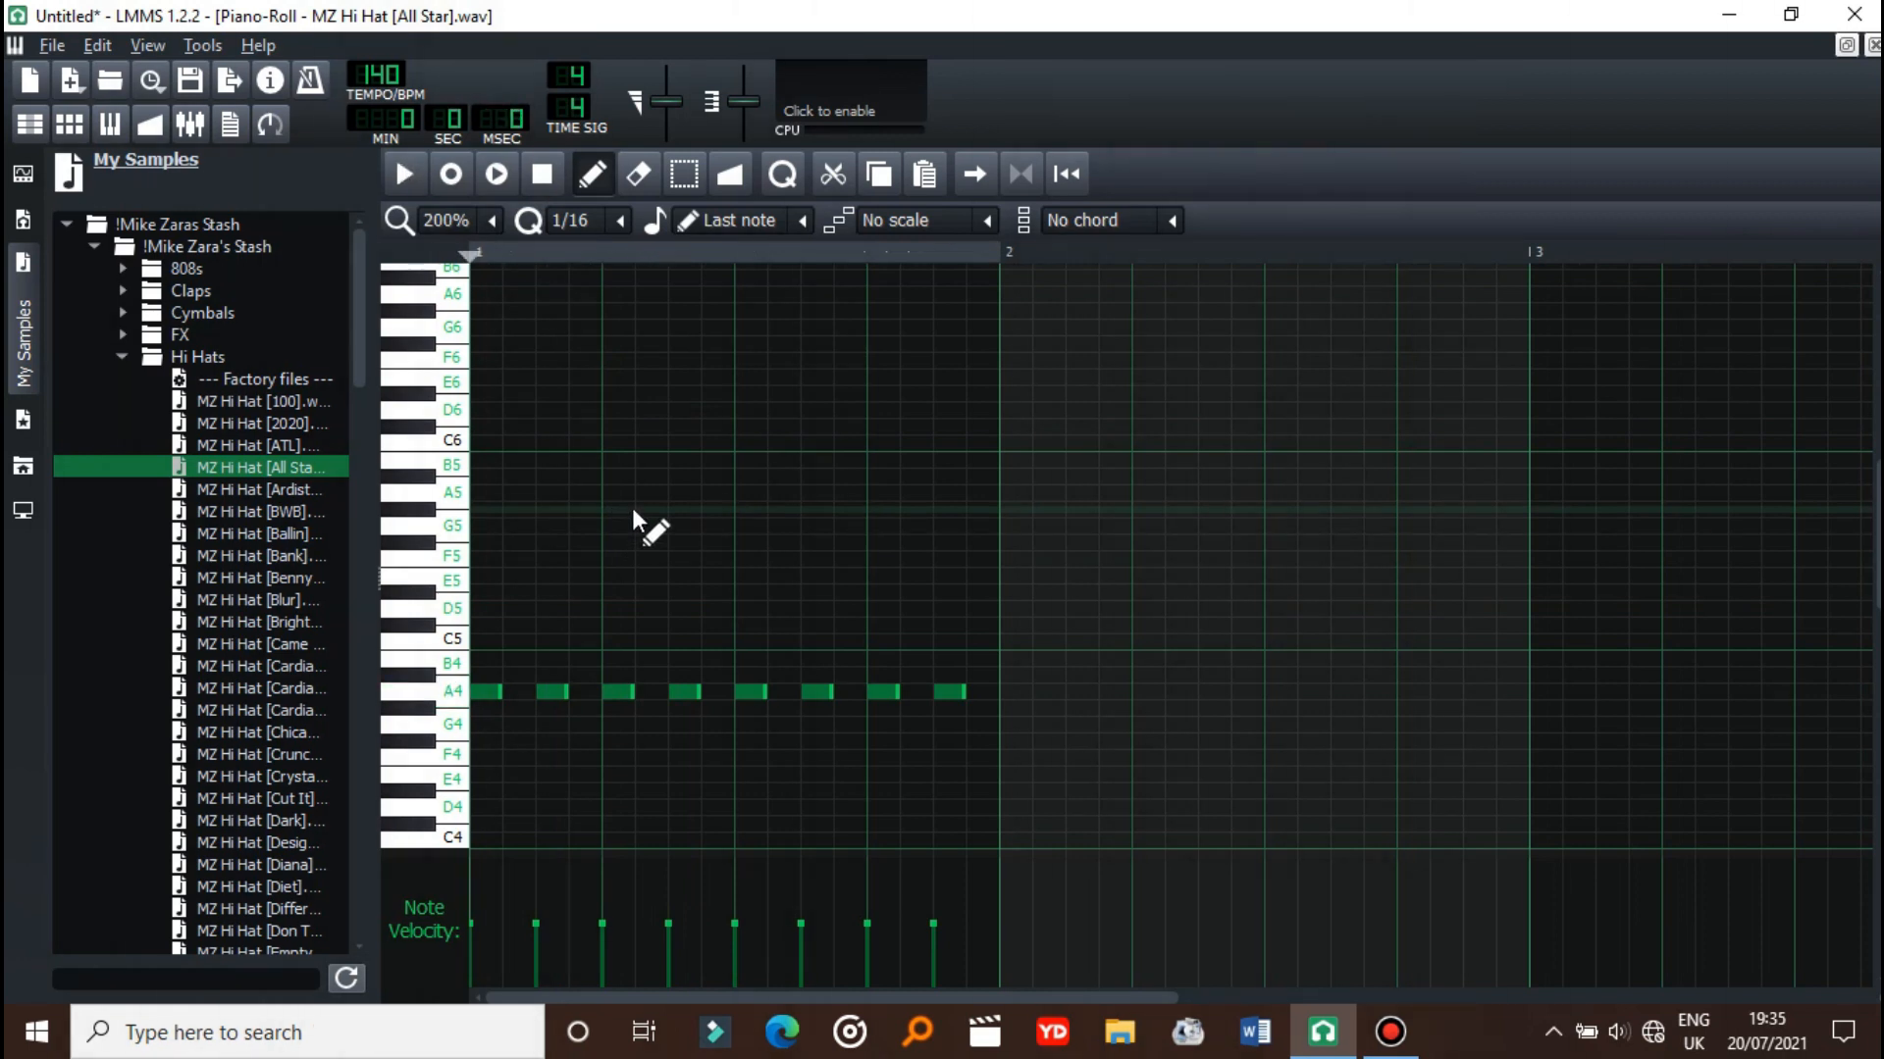
pyautogui.click(198, 355)
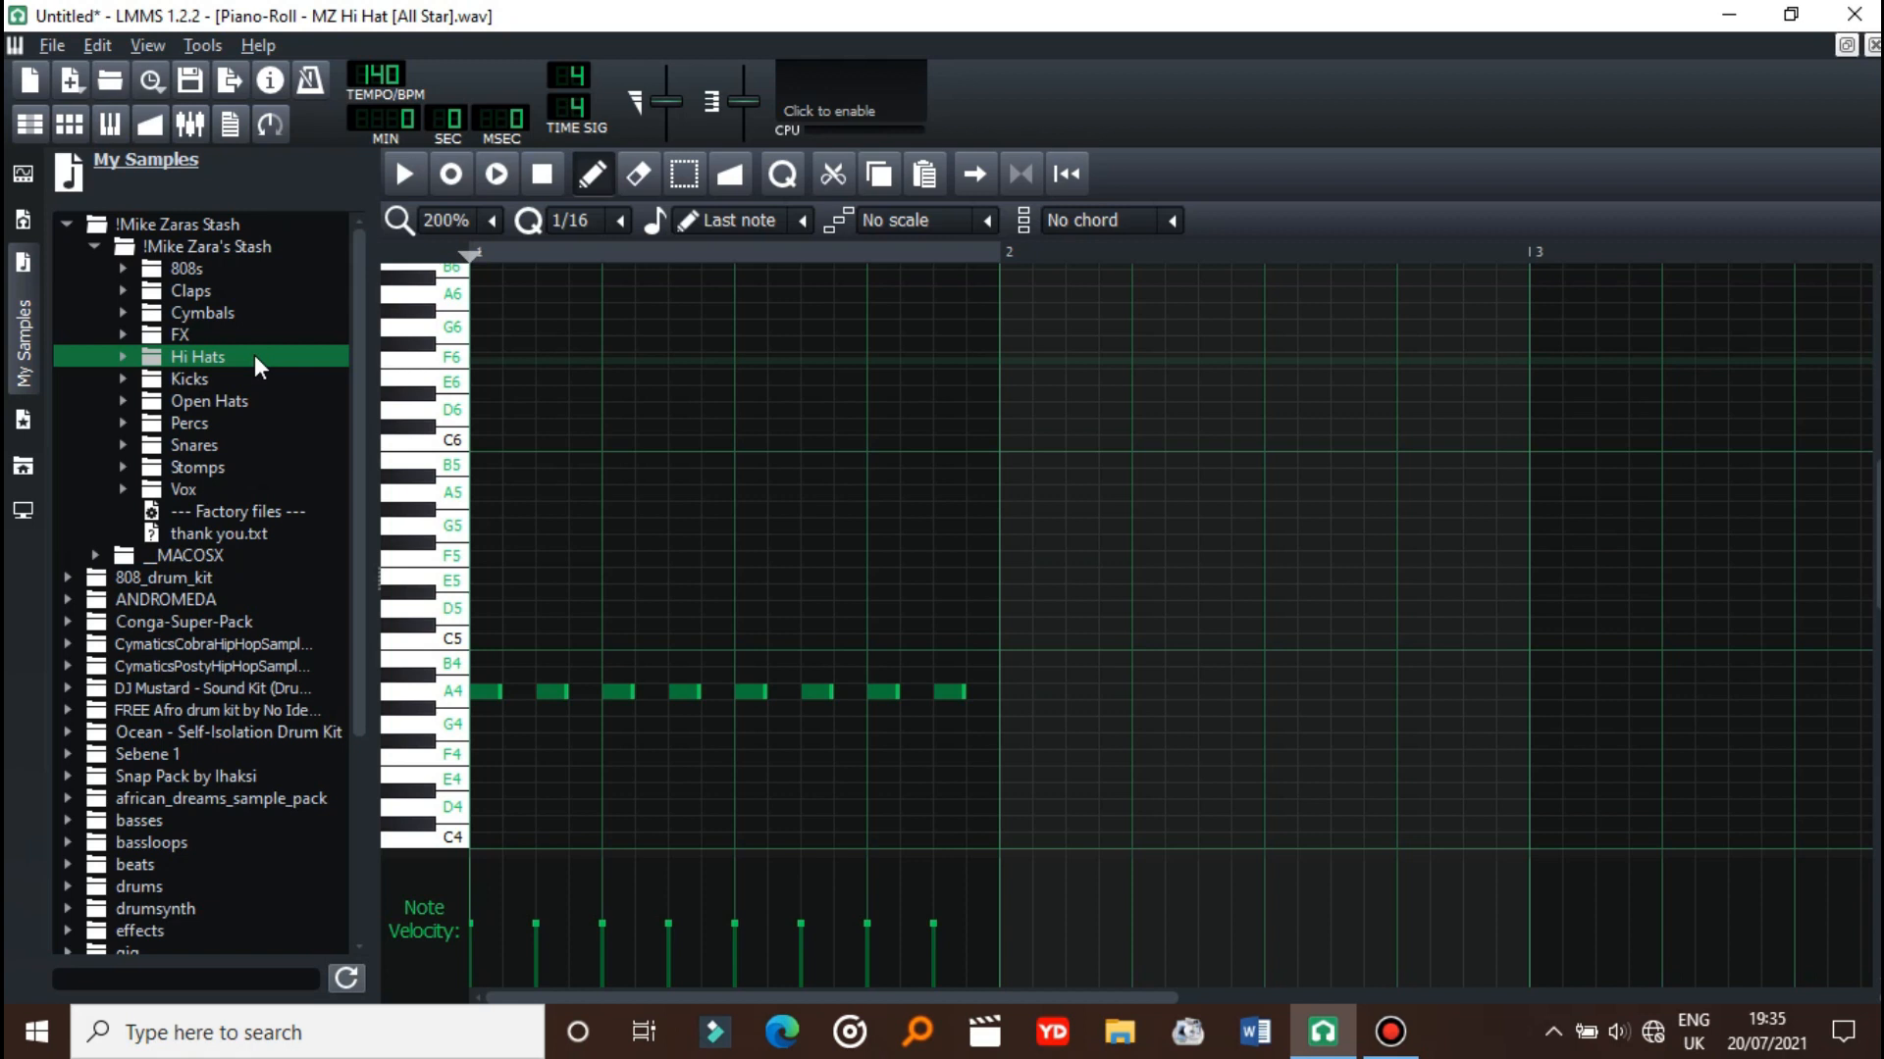
pyautogui.click(69, 224)
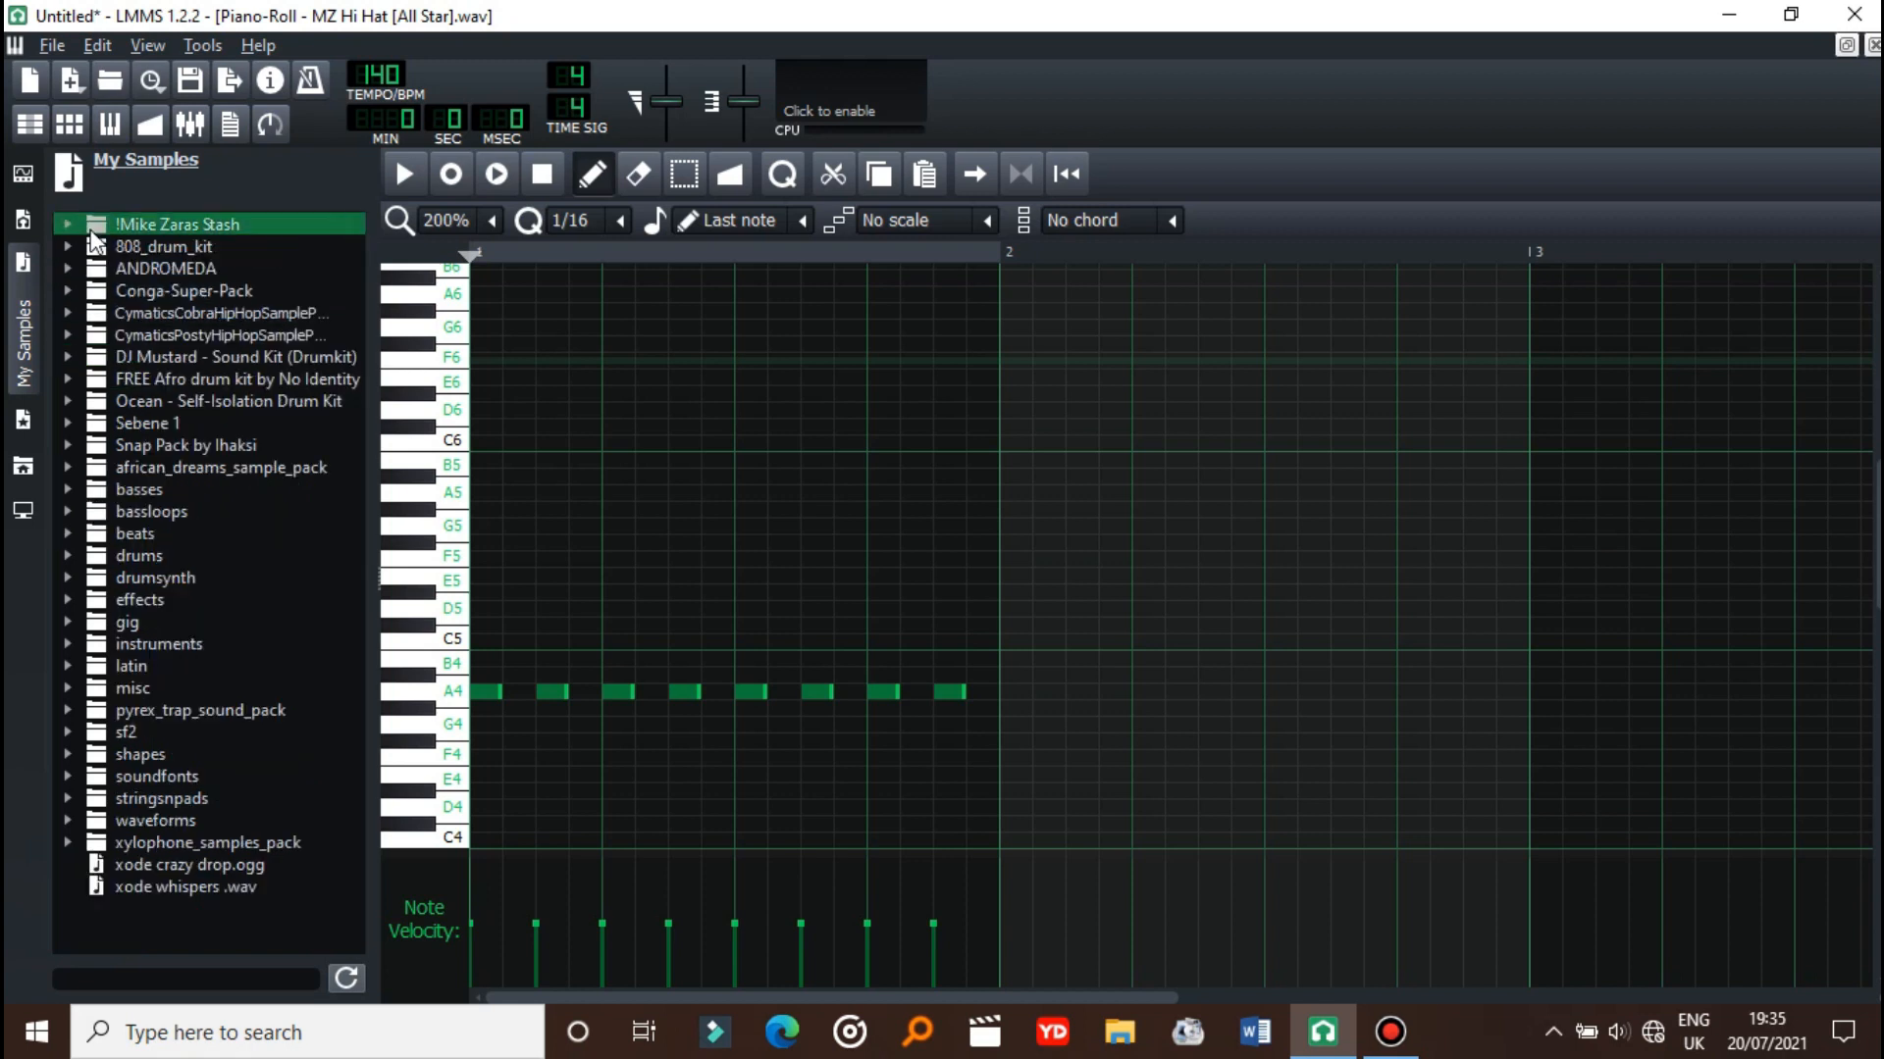
pyautogui.click(487, 220)
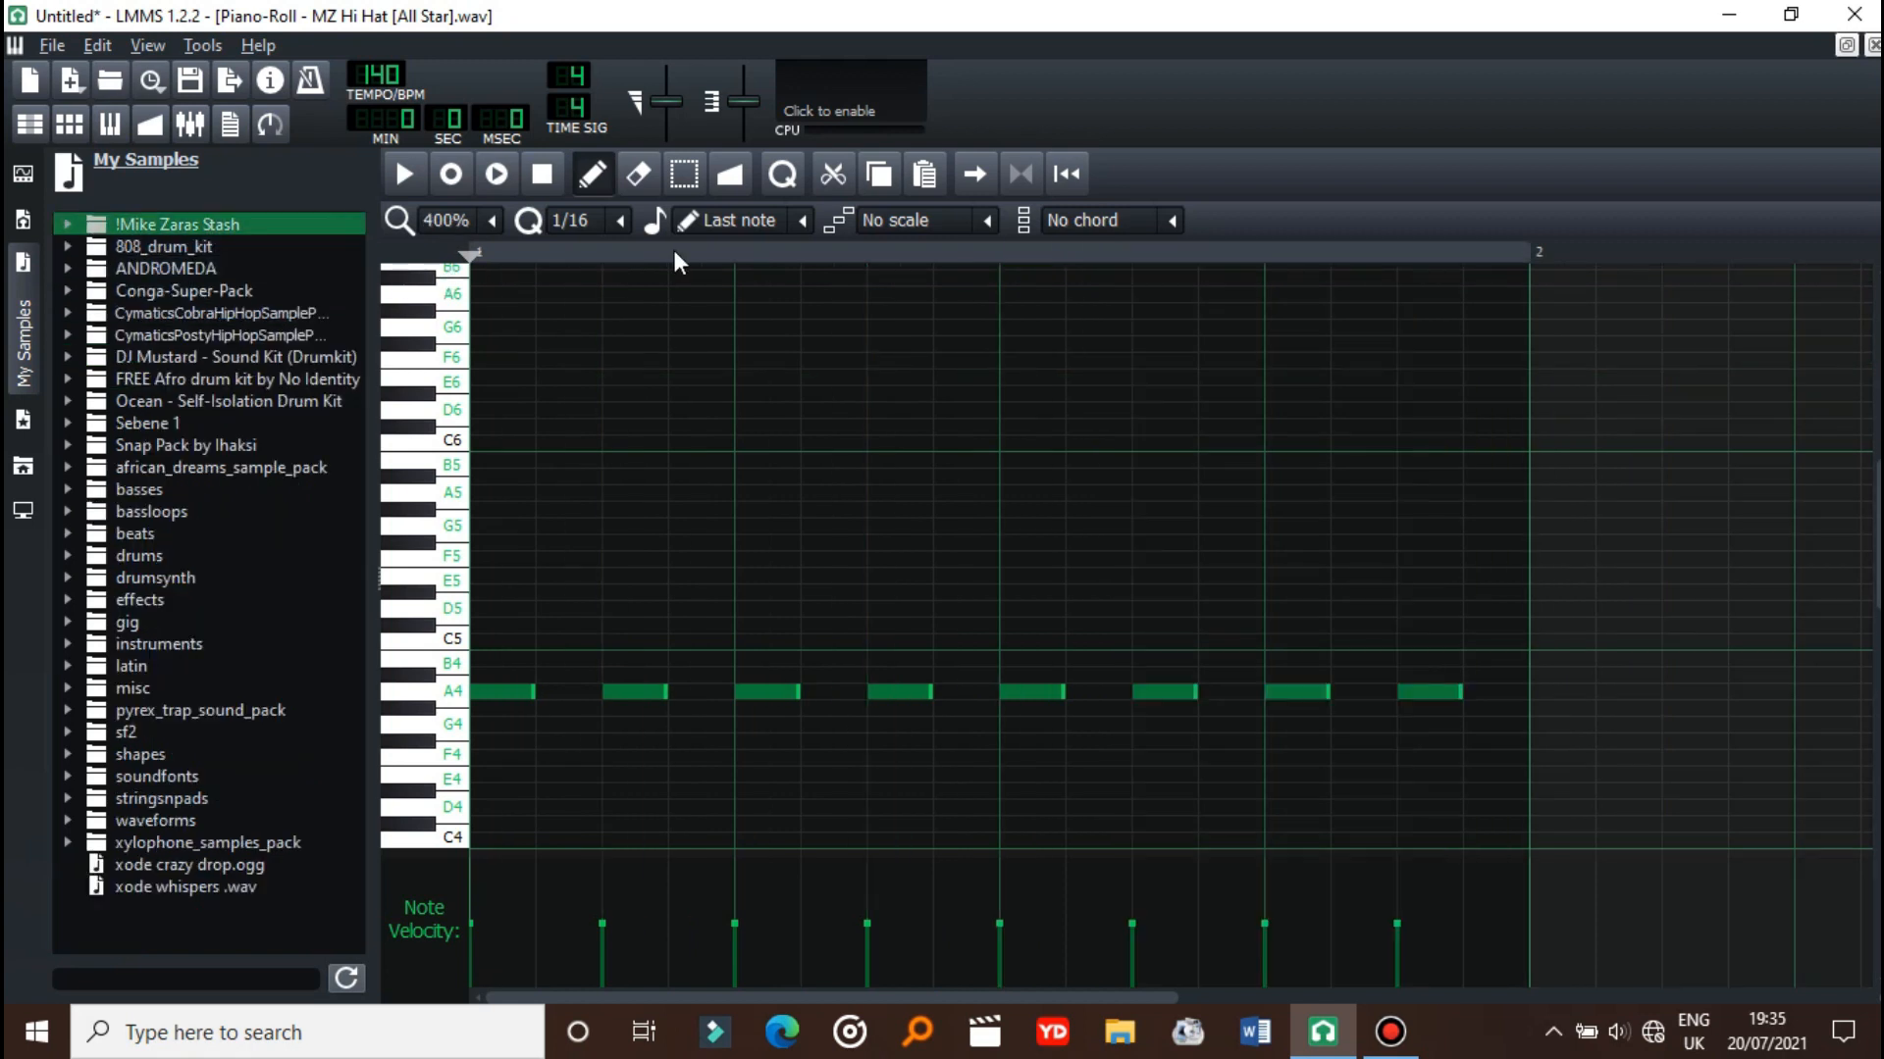
pyautogui.moveTo(631, 214)
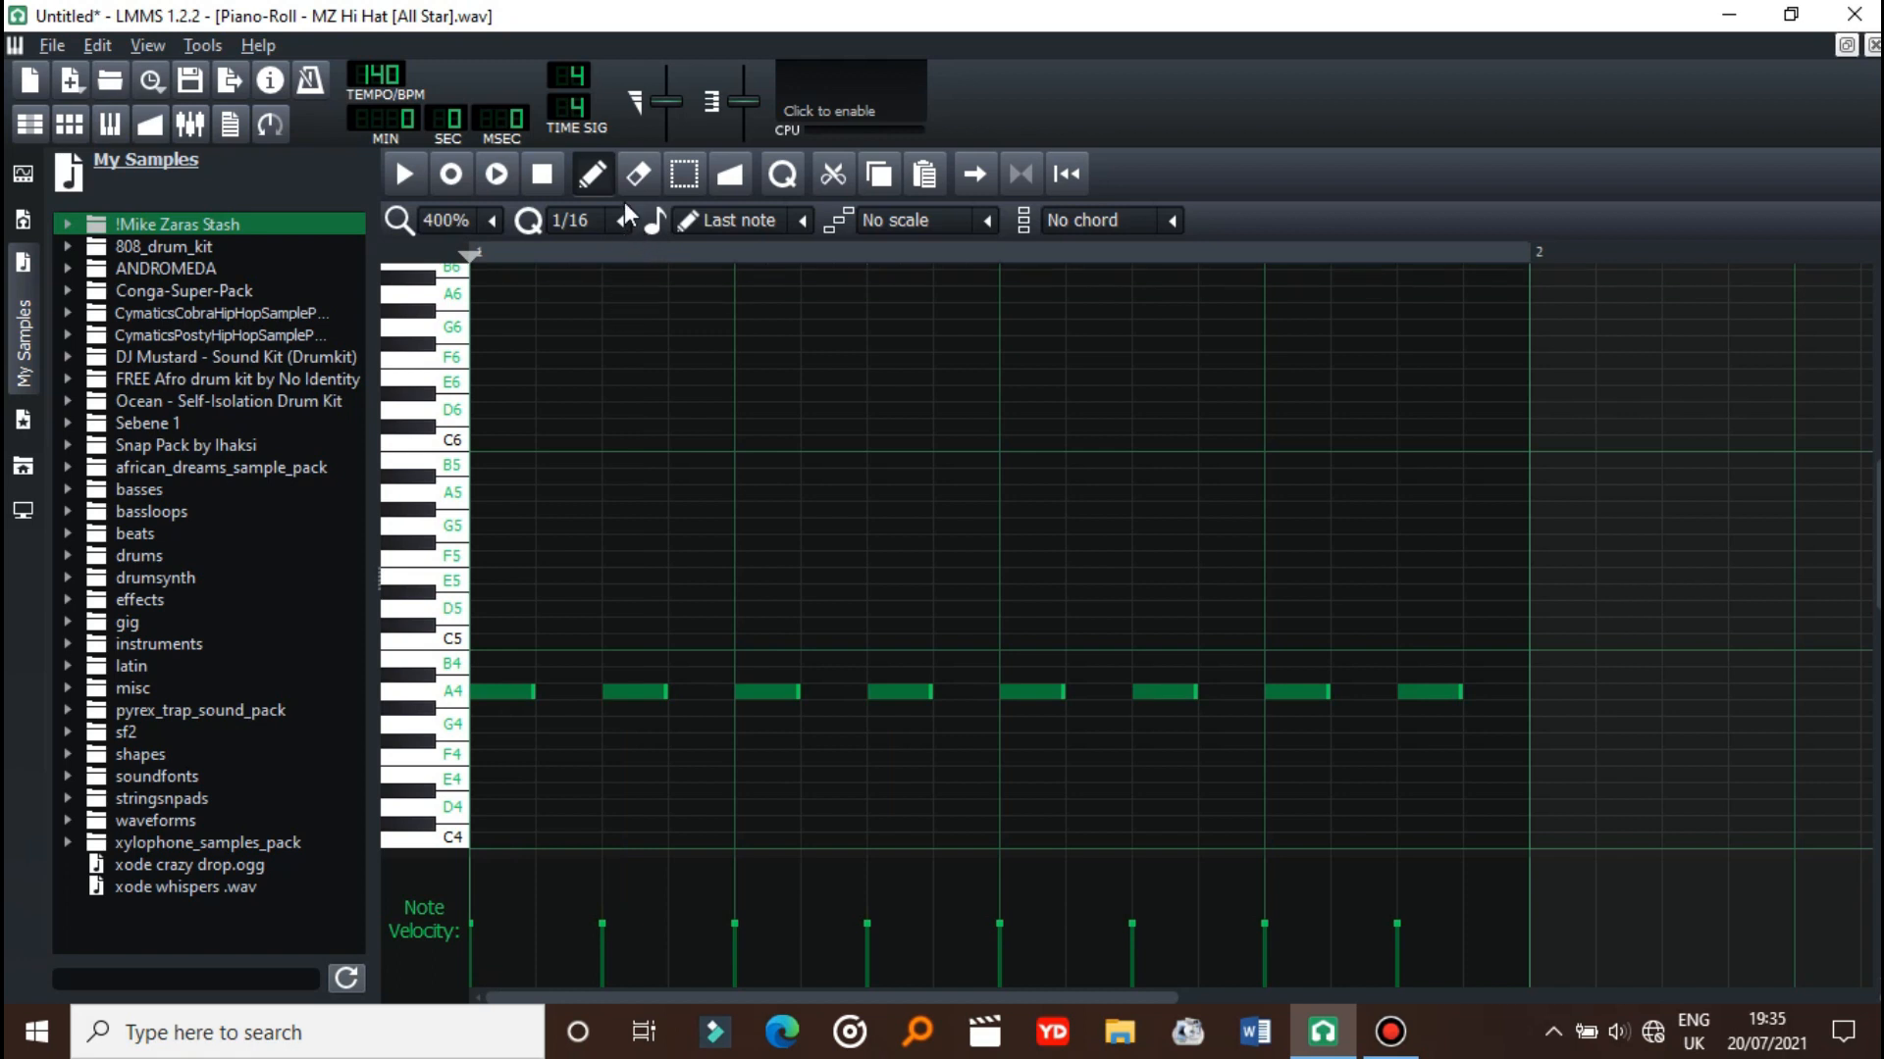
# - Set the Piano-Roll note snapping to 1/64, passing through 1/32 first
pyautogui.click(619, 220)
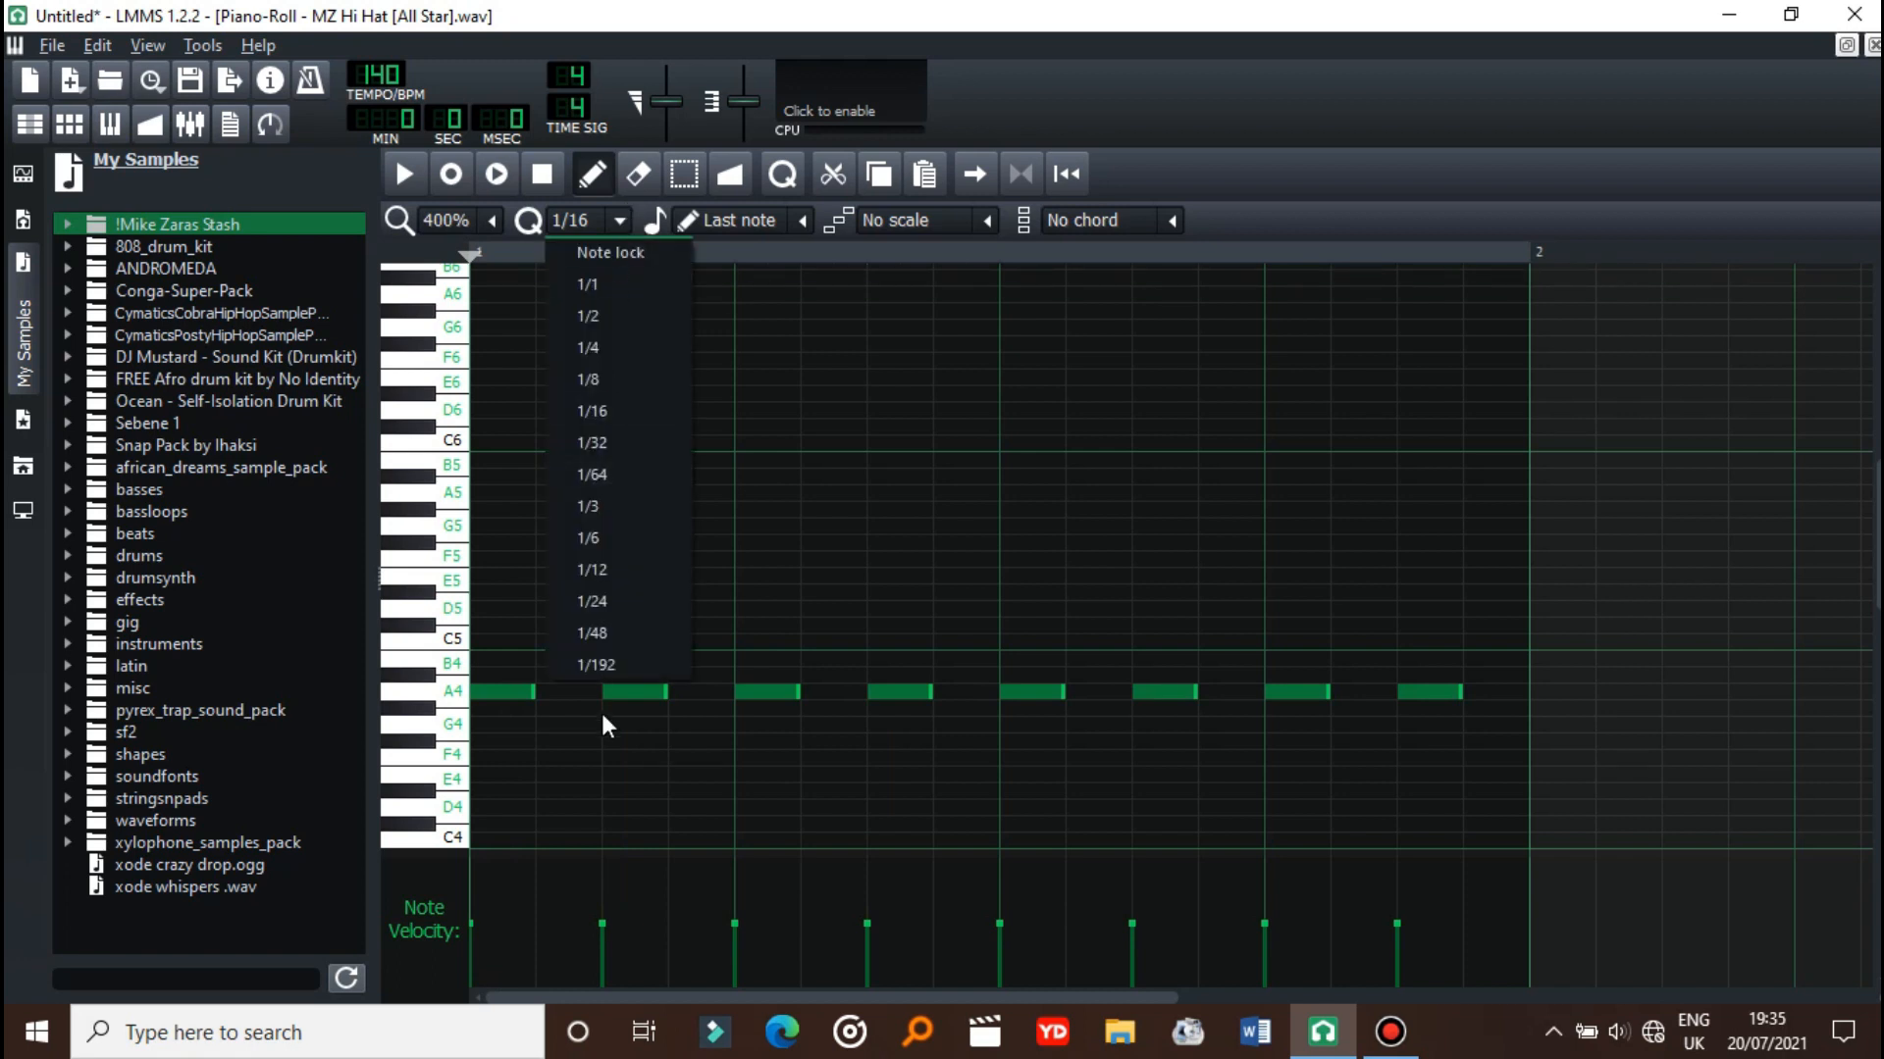
pyautogui.moveTo(611, 473)
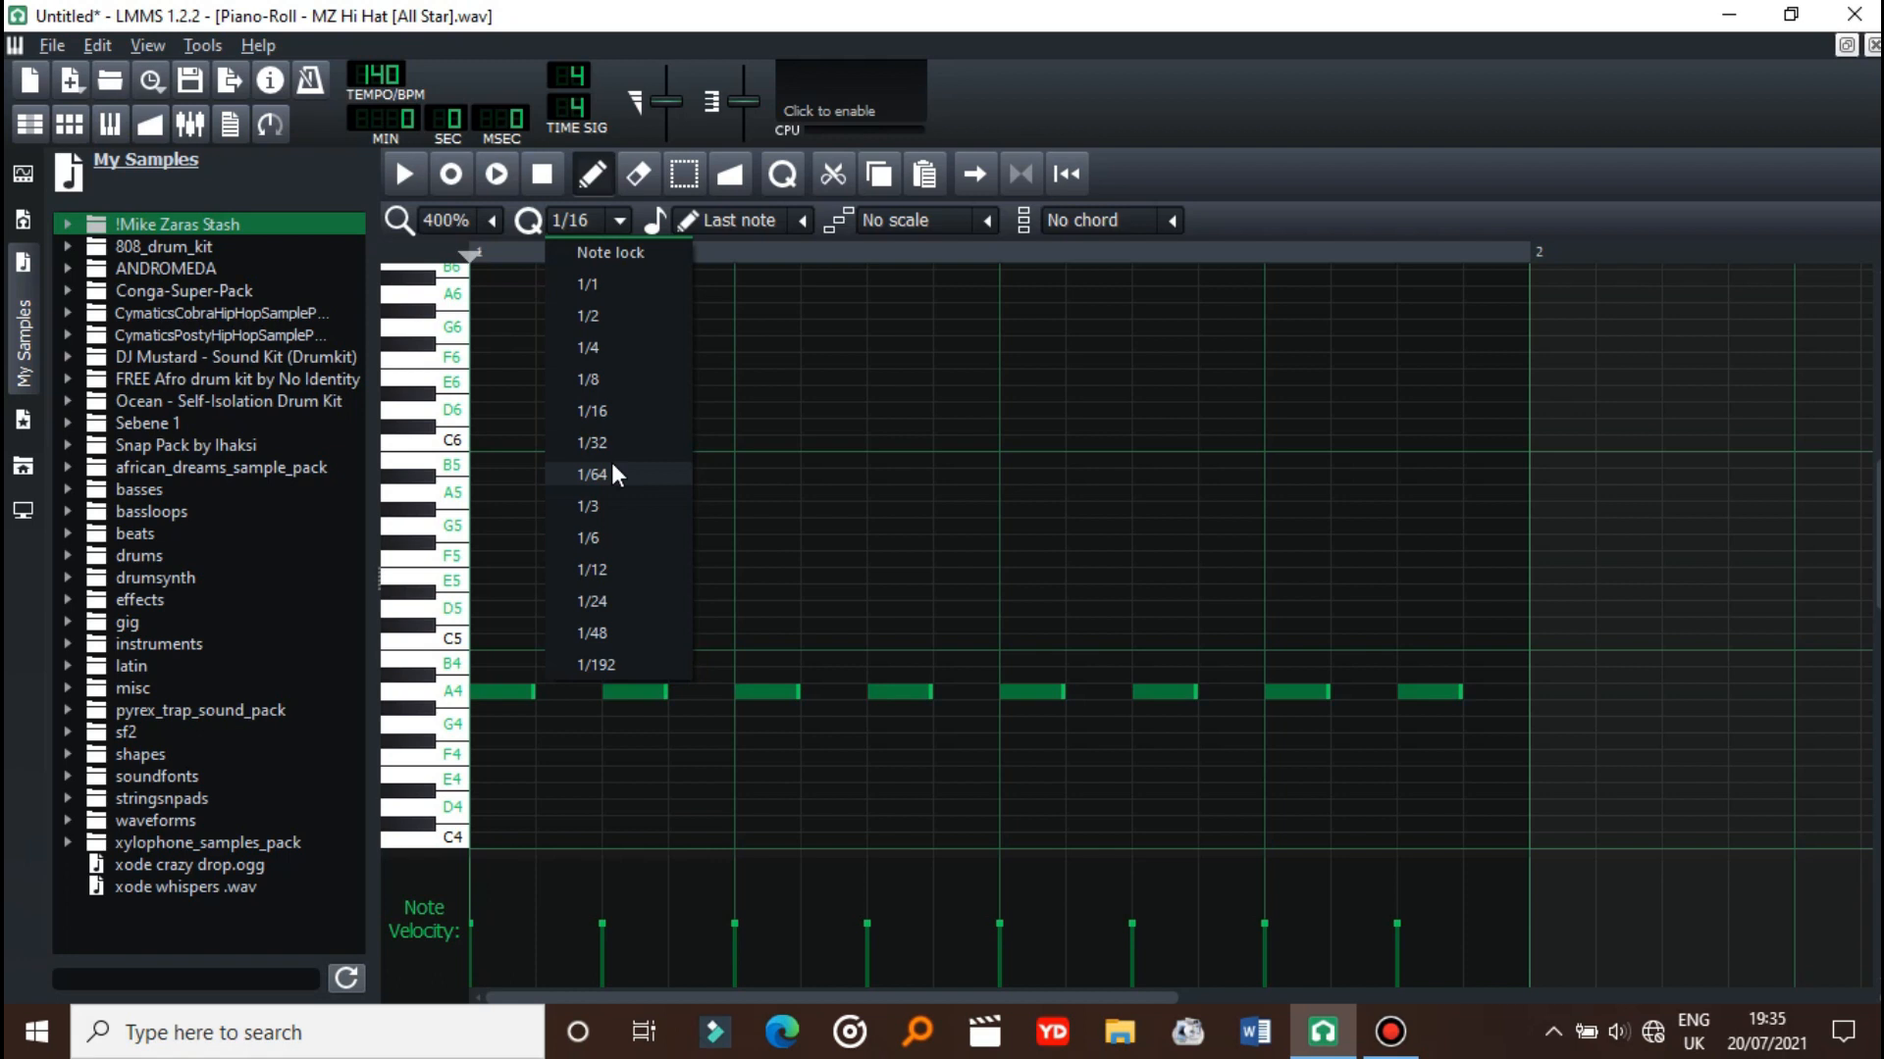
pyautogui.moveTo(606, 594)
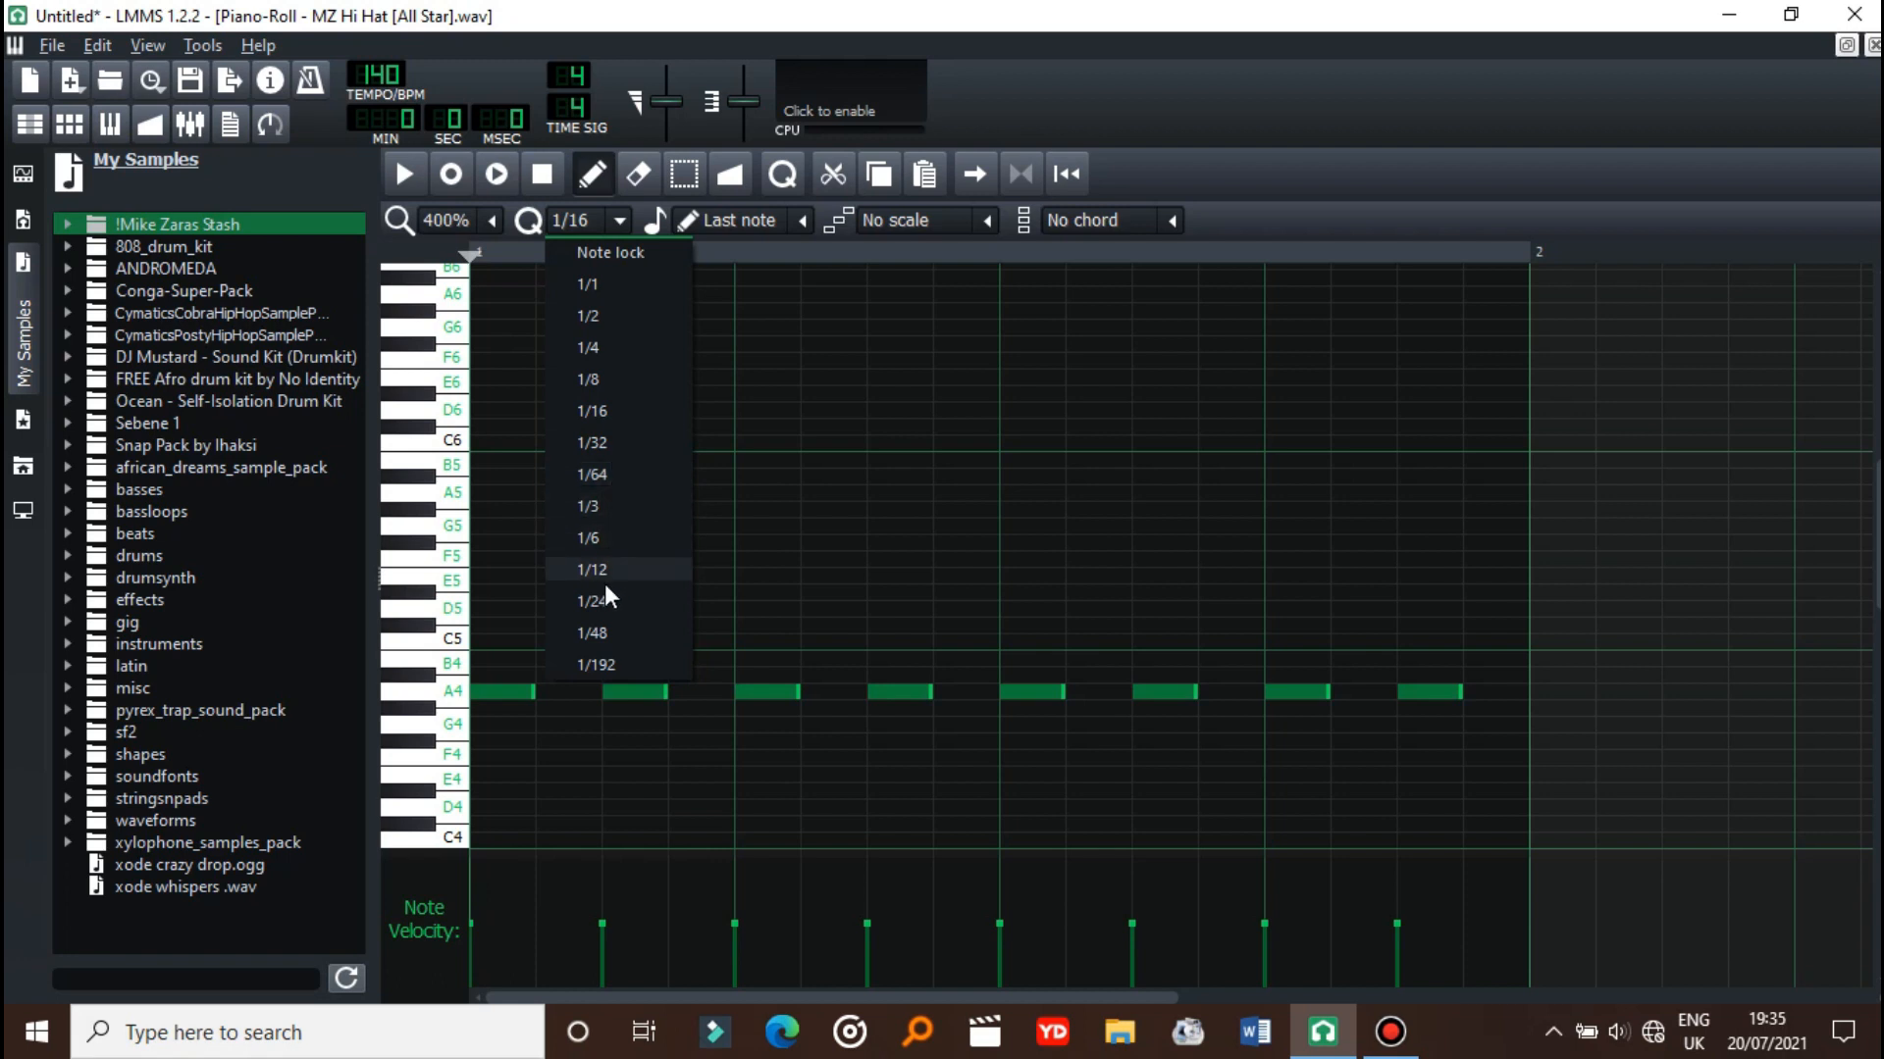
pyautogui.moveTo(606, 450)
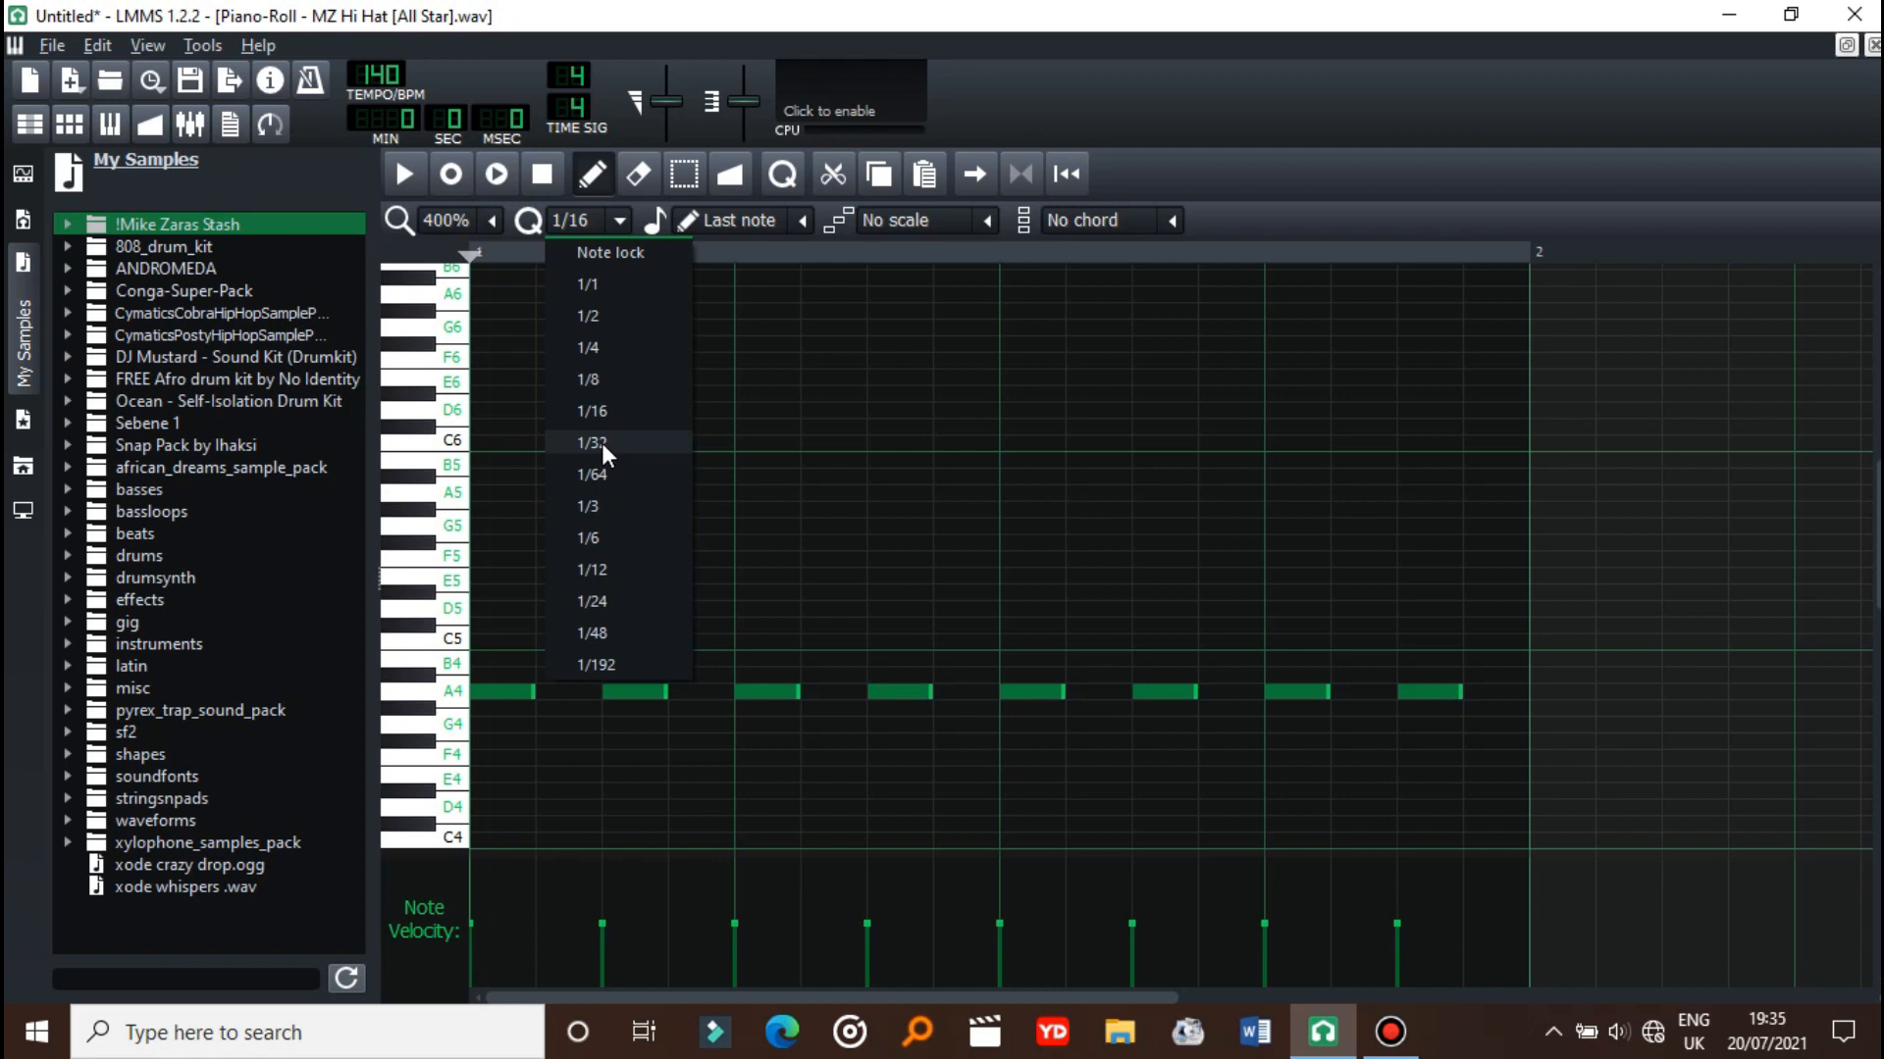
pyautogui.moveTo(612, 457)
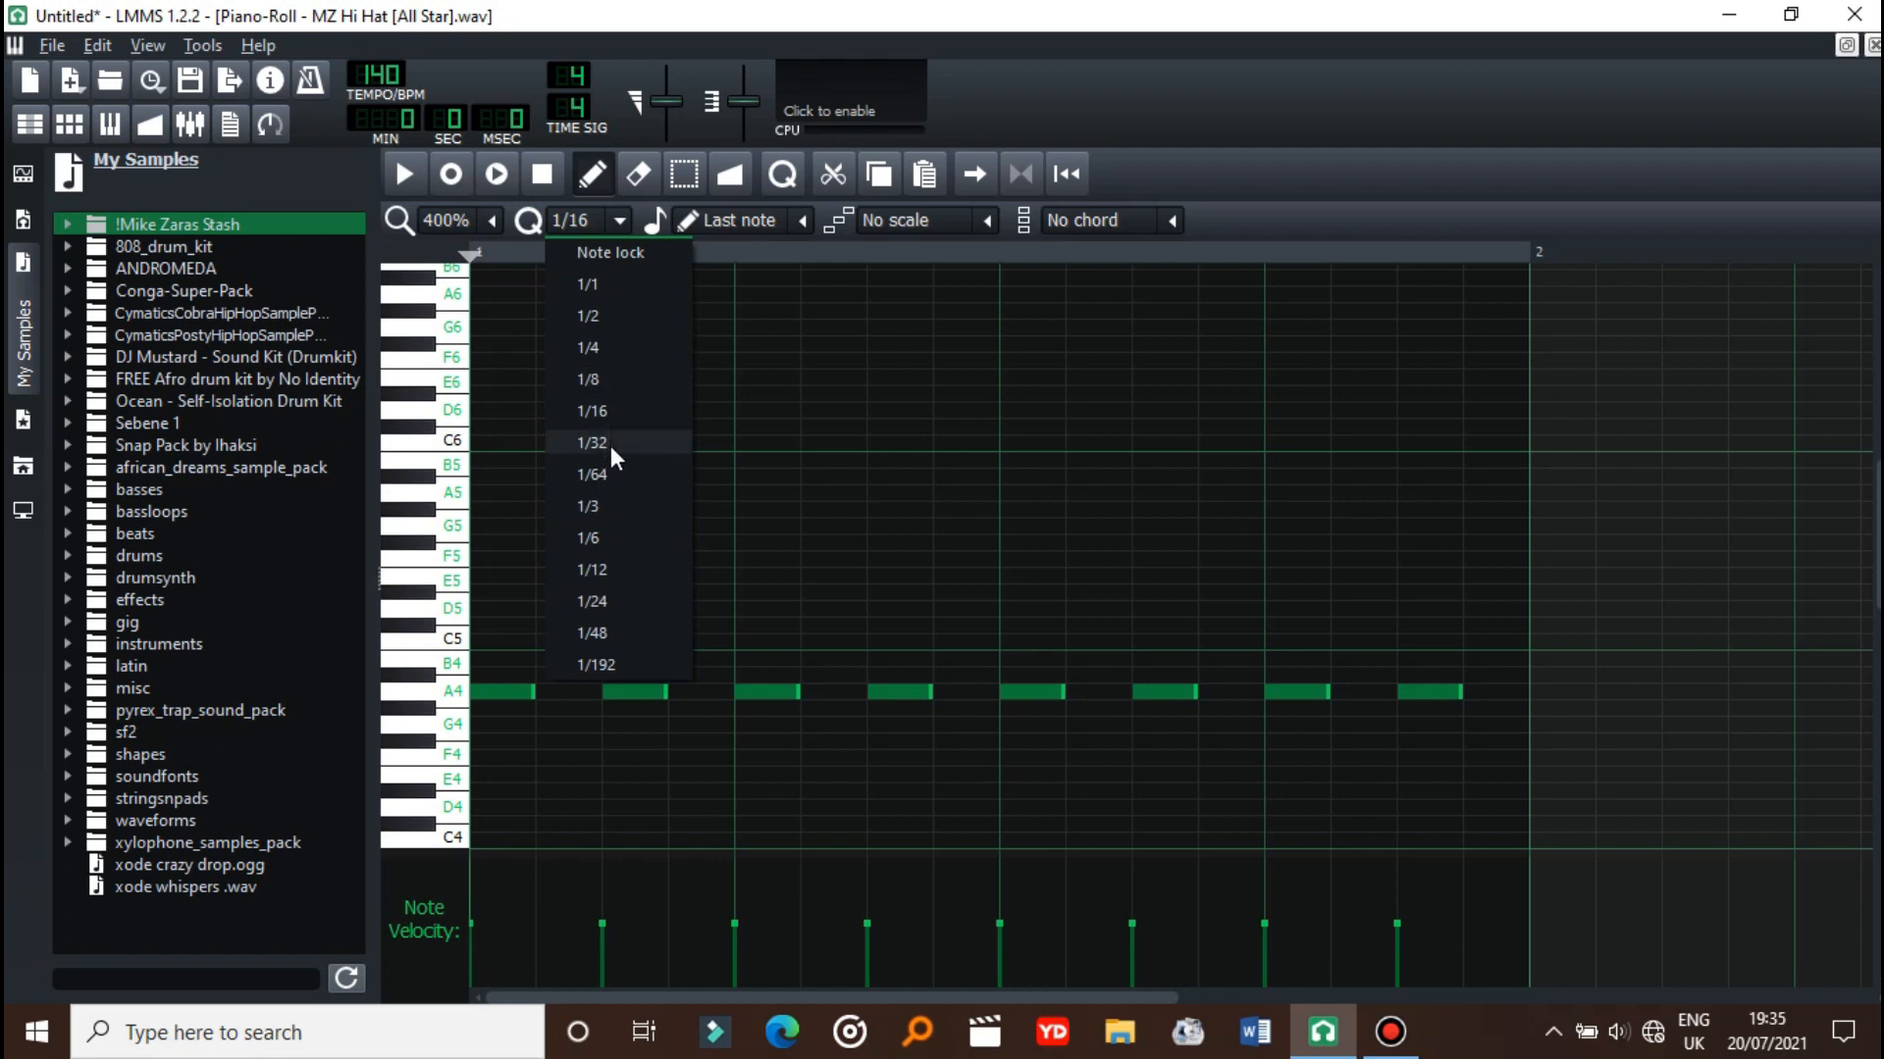
pyautogui.click(591, 442)
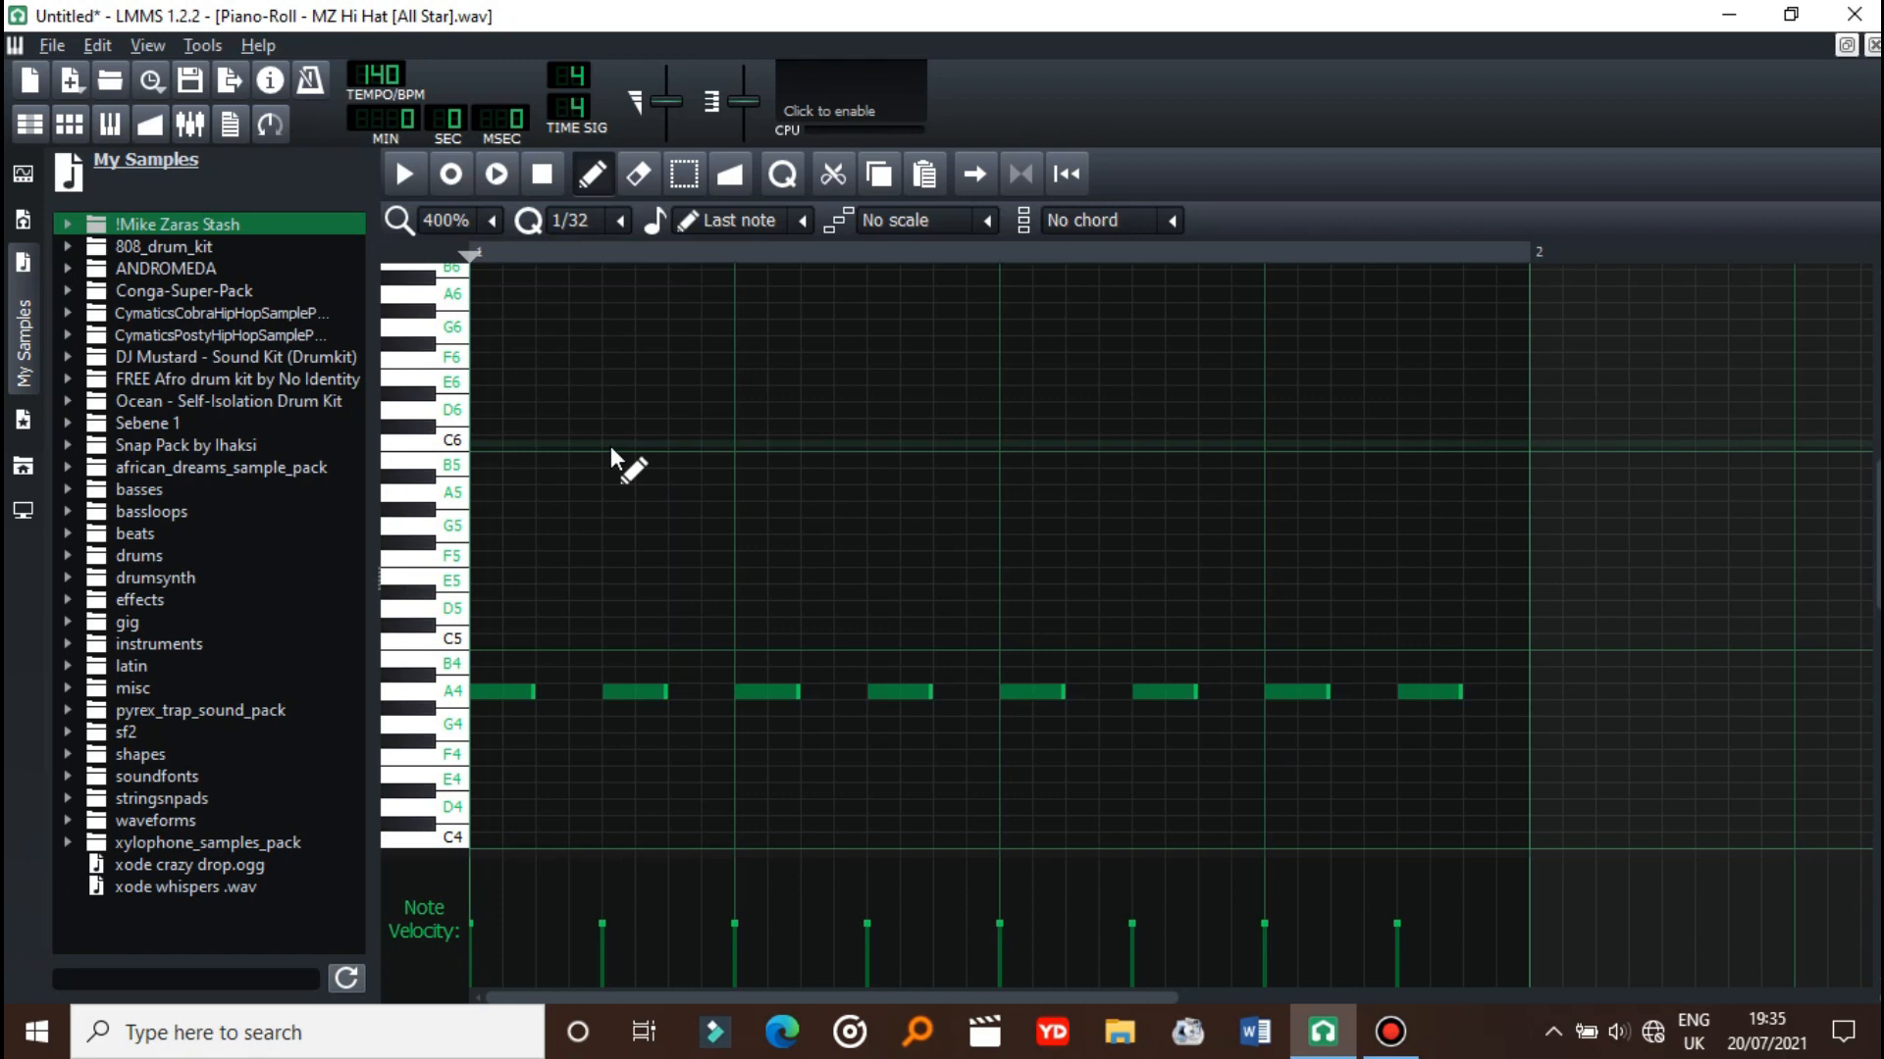
pyautogui.moveTo(624, 241)
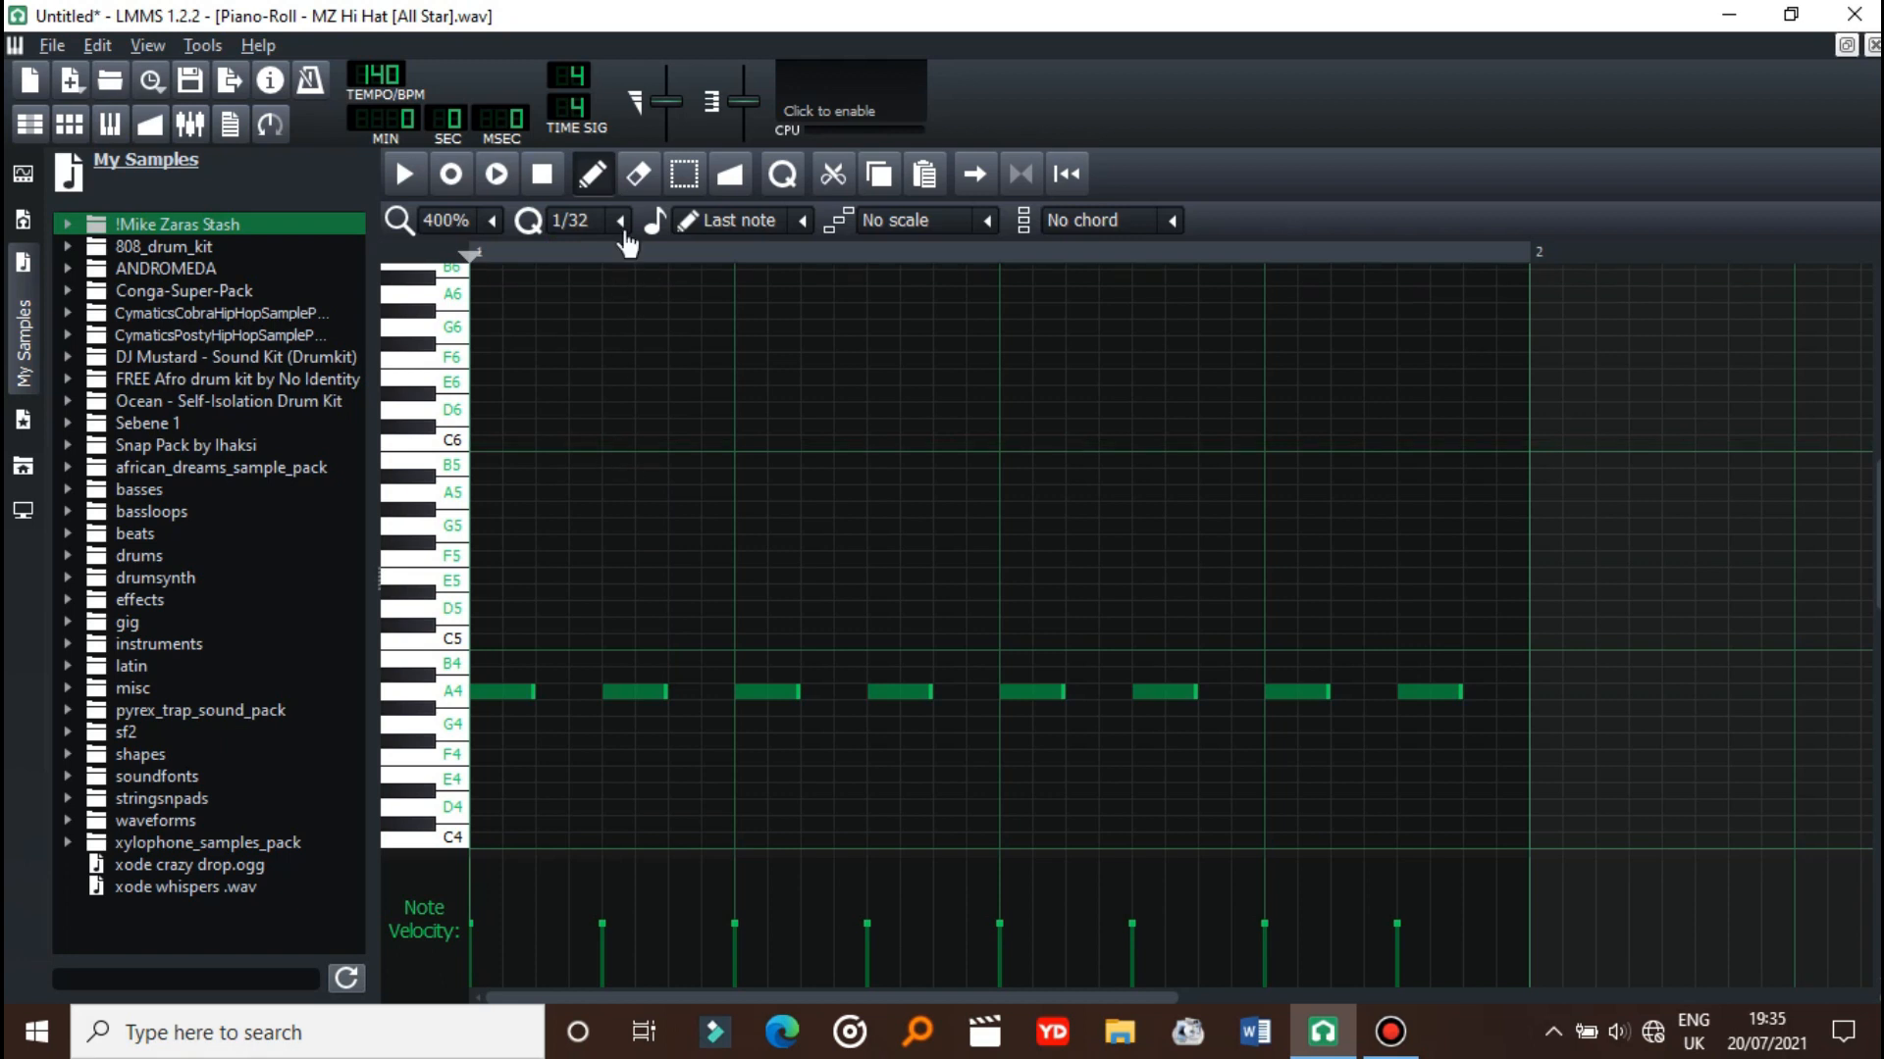
pyautogui.click(620, 220)
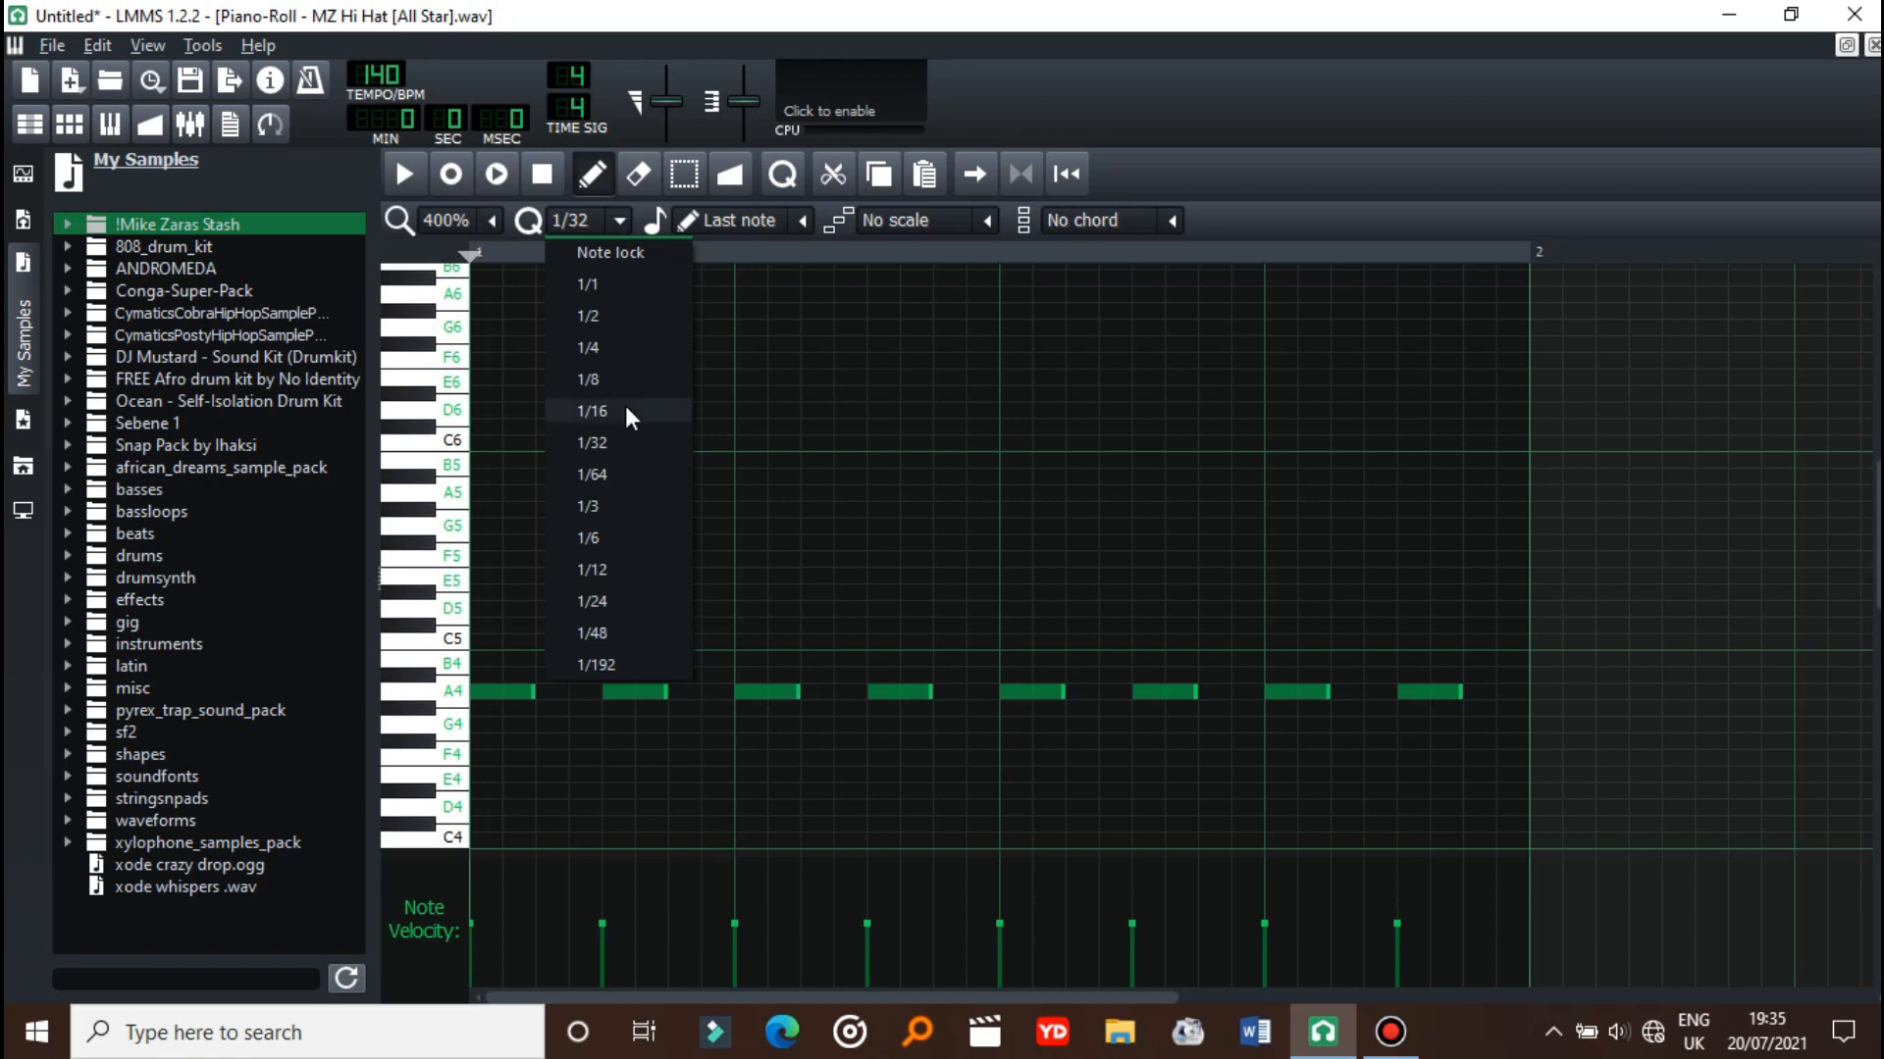
pyautogui.click(591, 473)
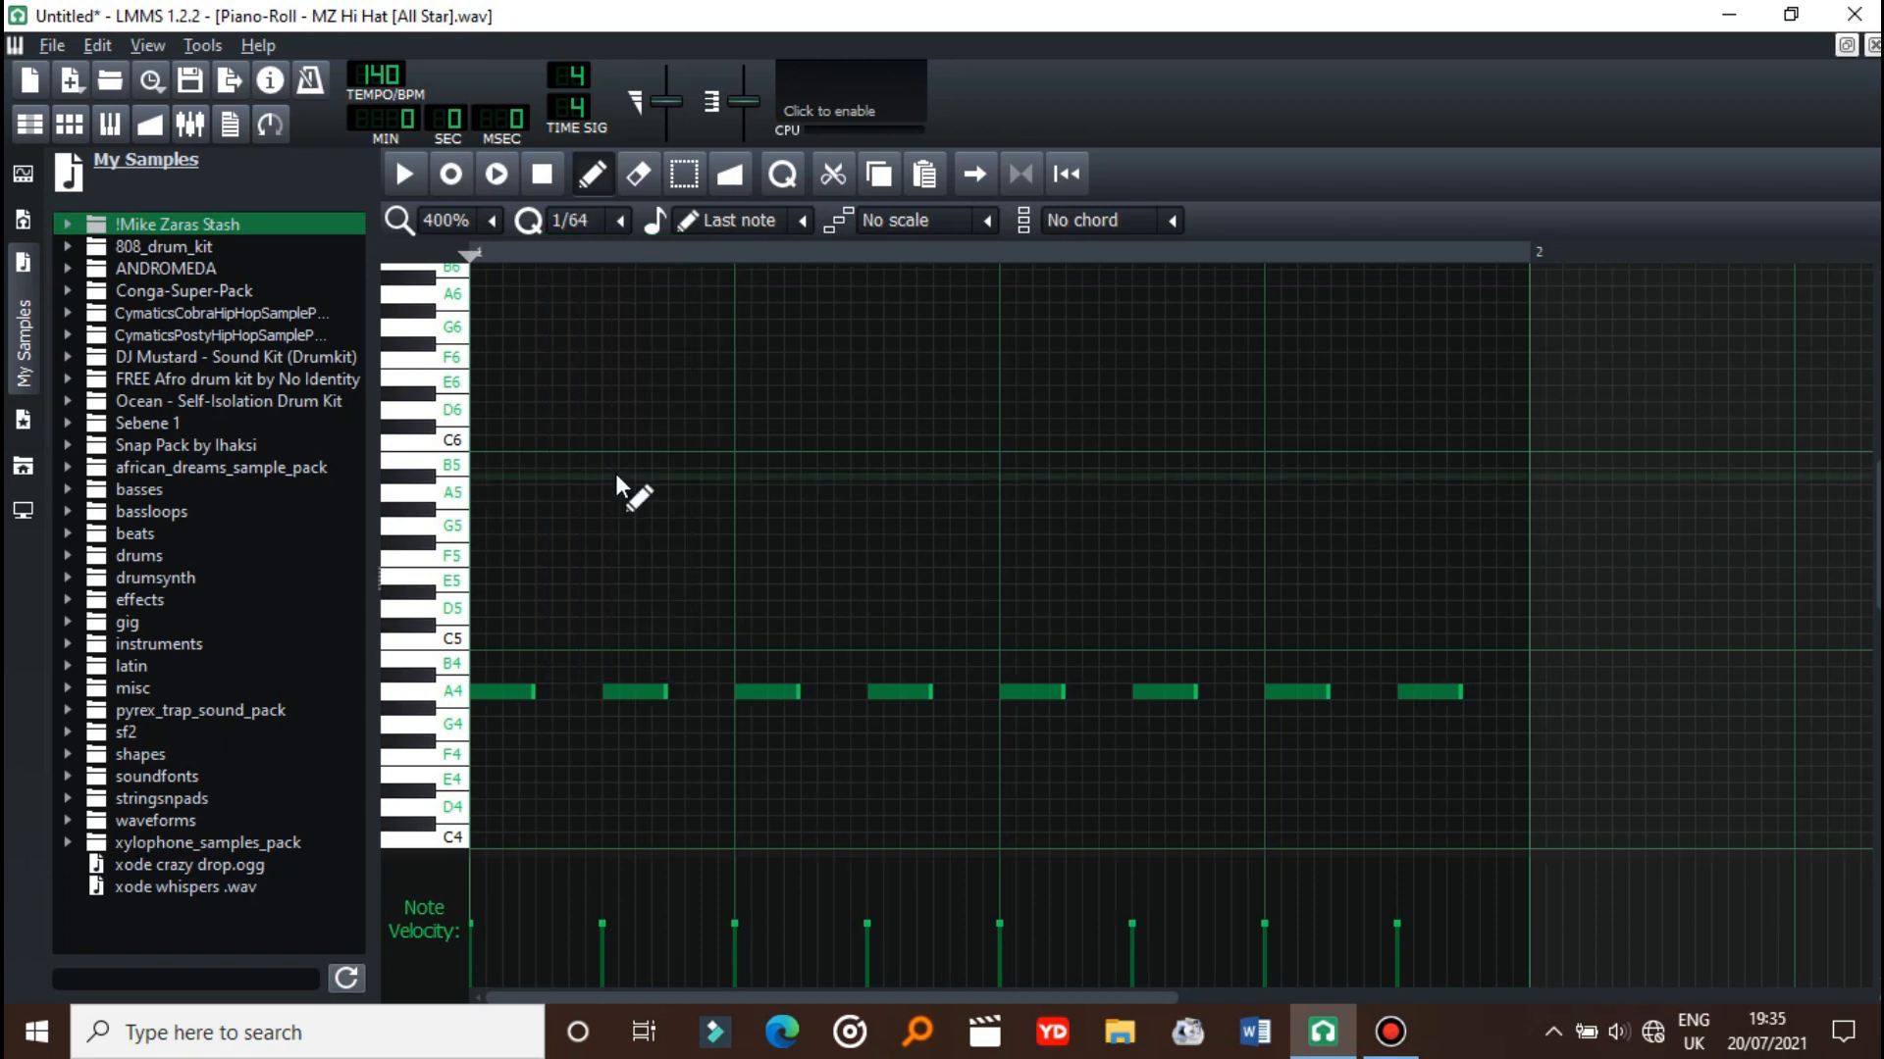
pyautogui.moveTo(622, 273)
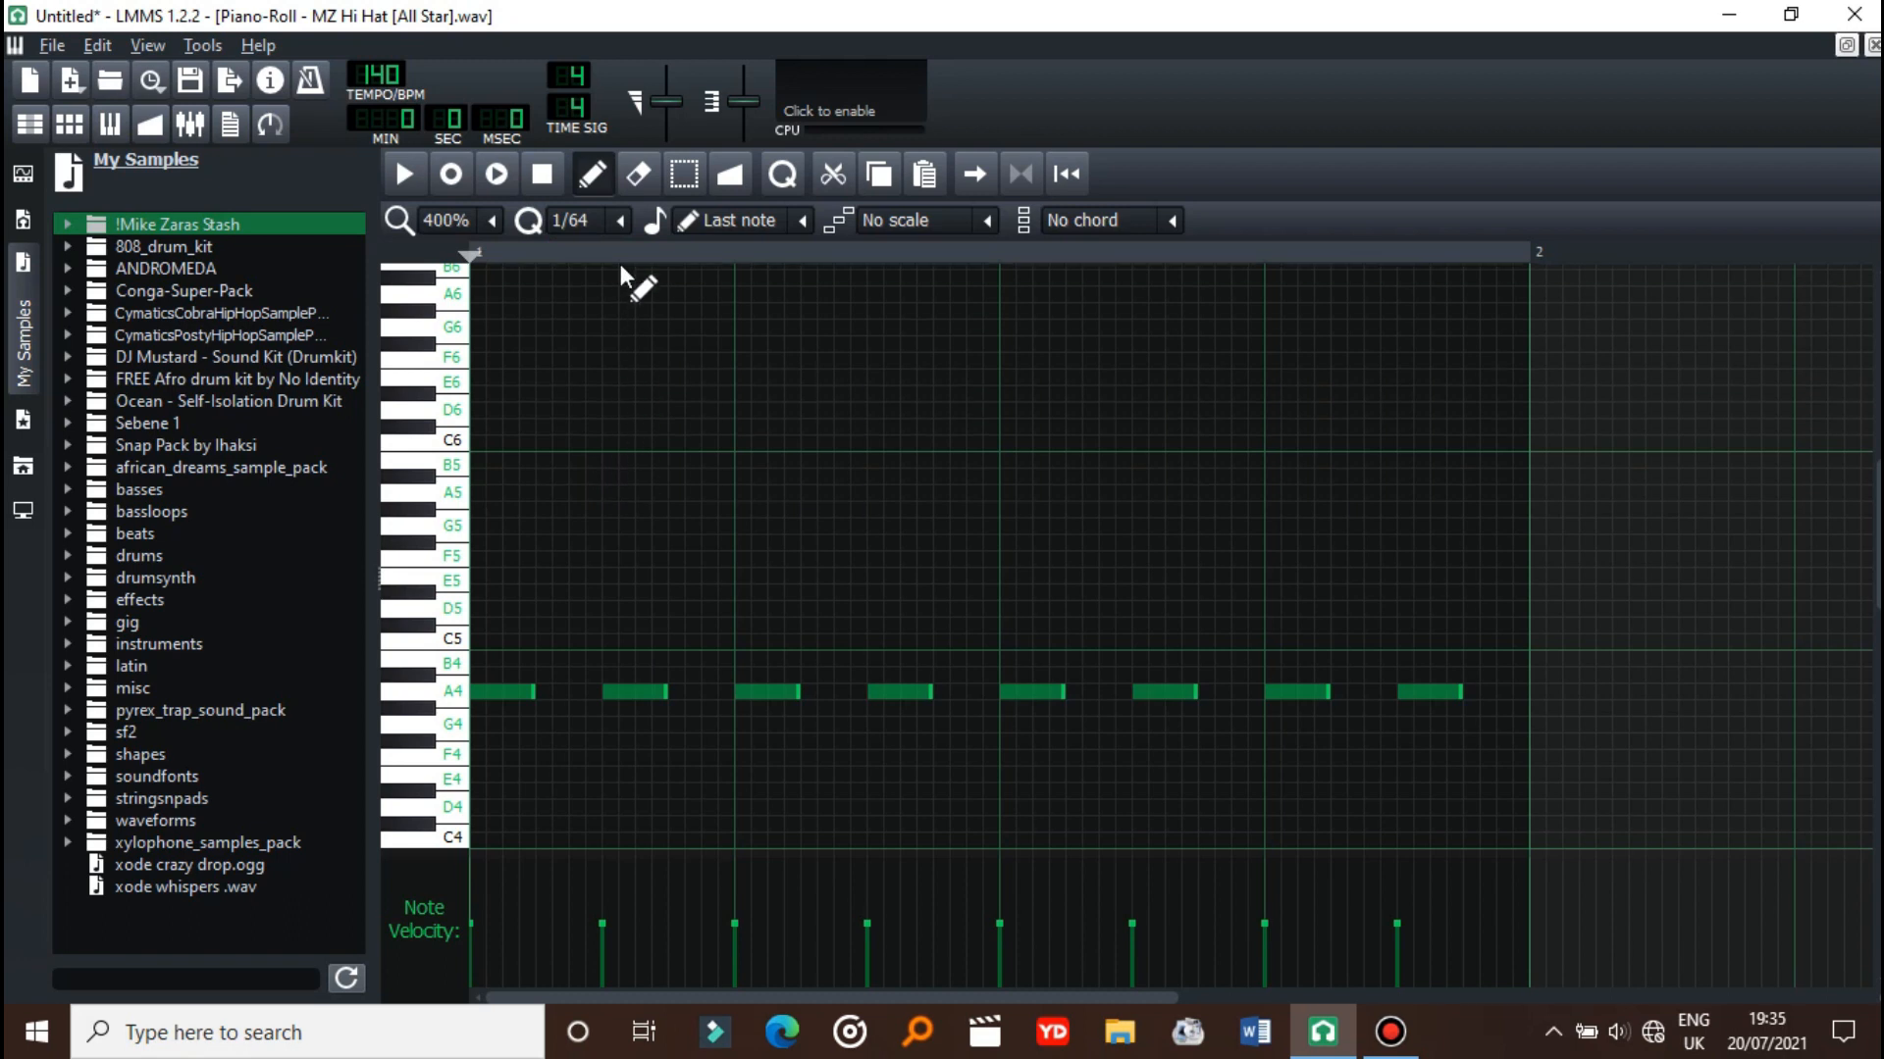
pyautogui.moveTo(552, 694)
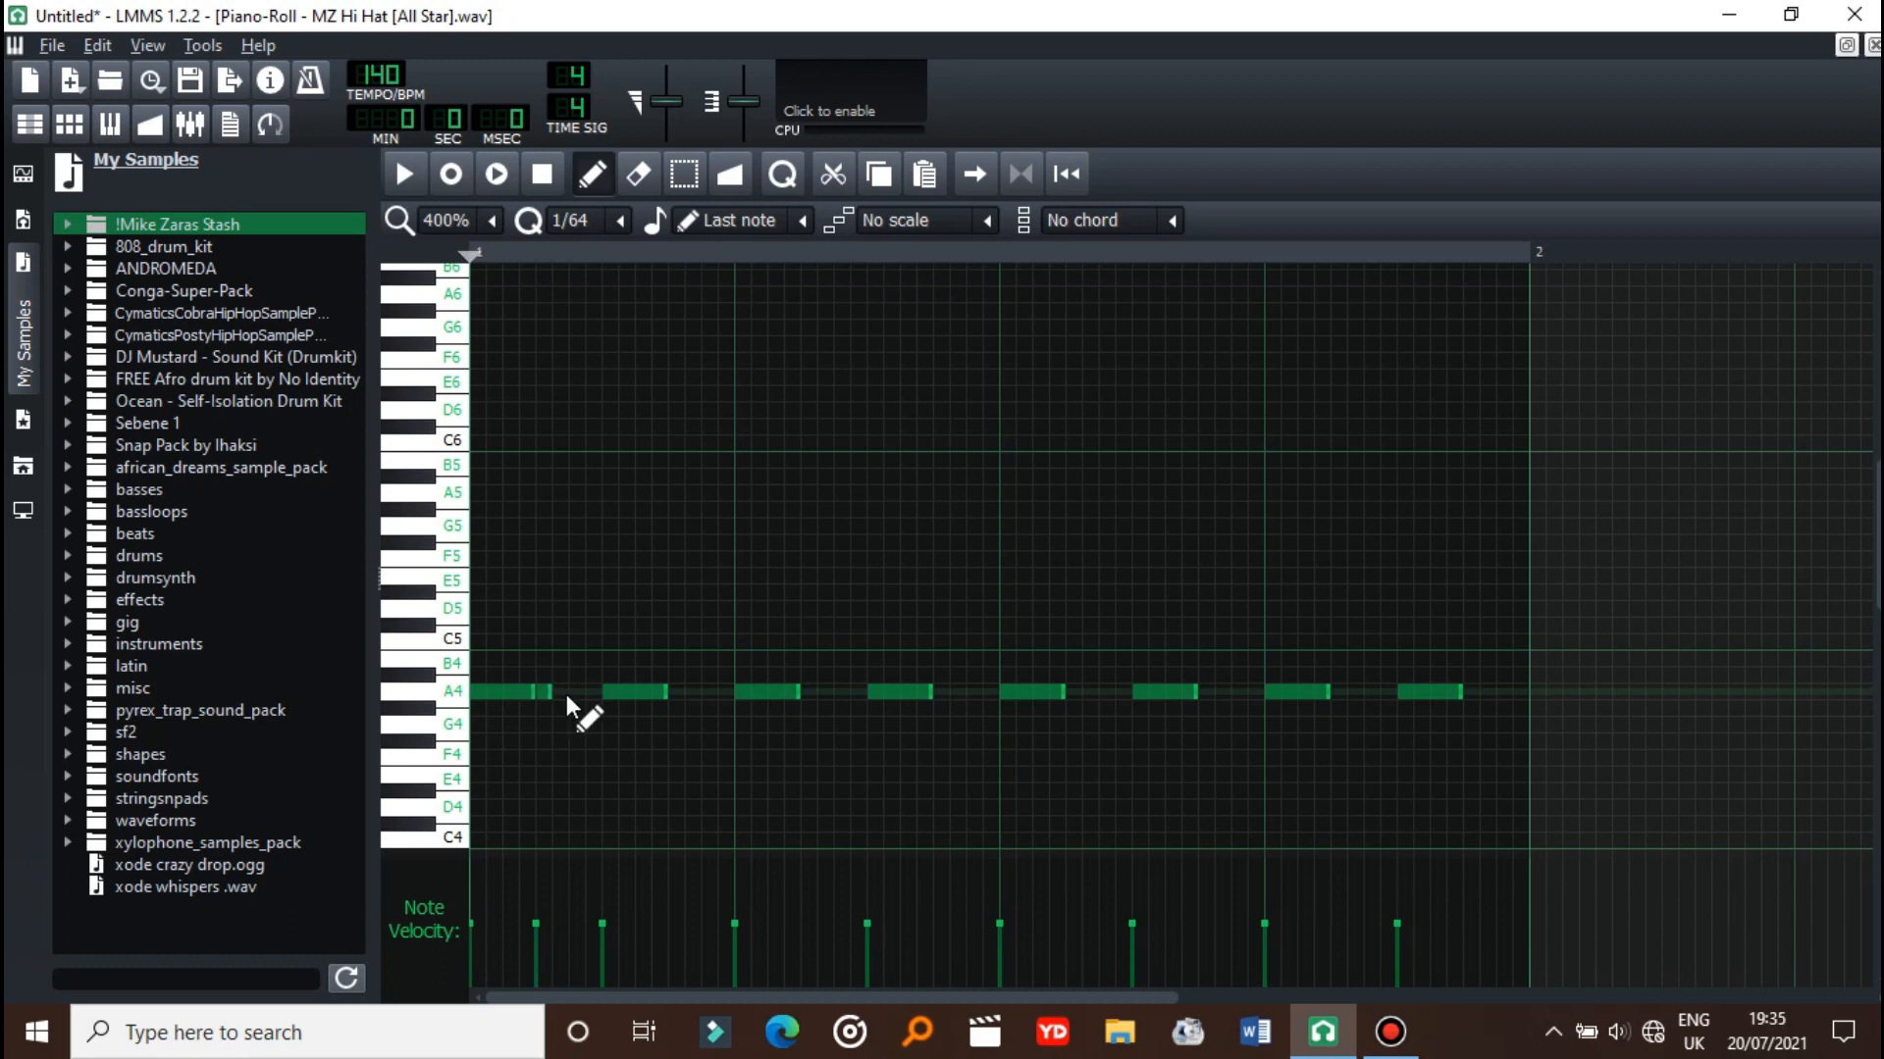
# - Add a quick roll of short A4 hi-hat notes after the first hit, plus one more note
pyautogui.click(577, 691)
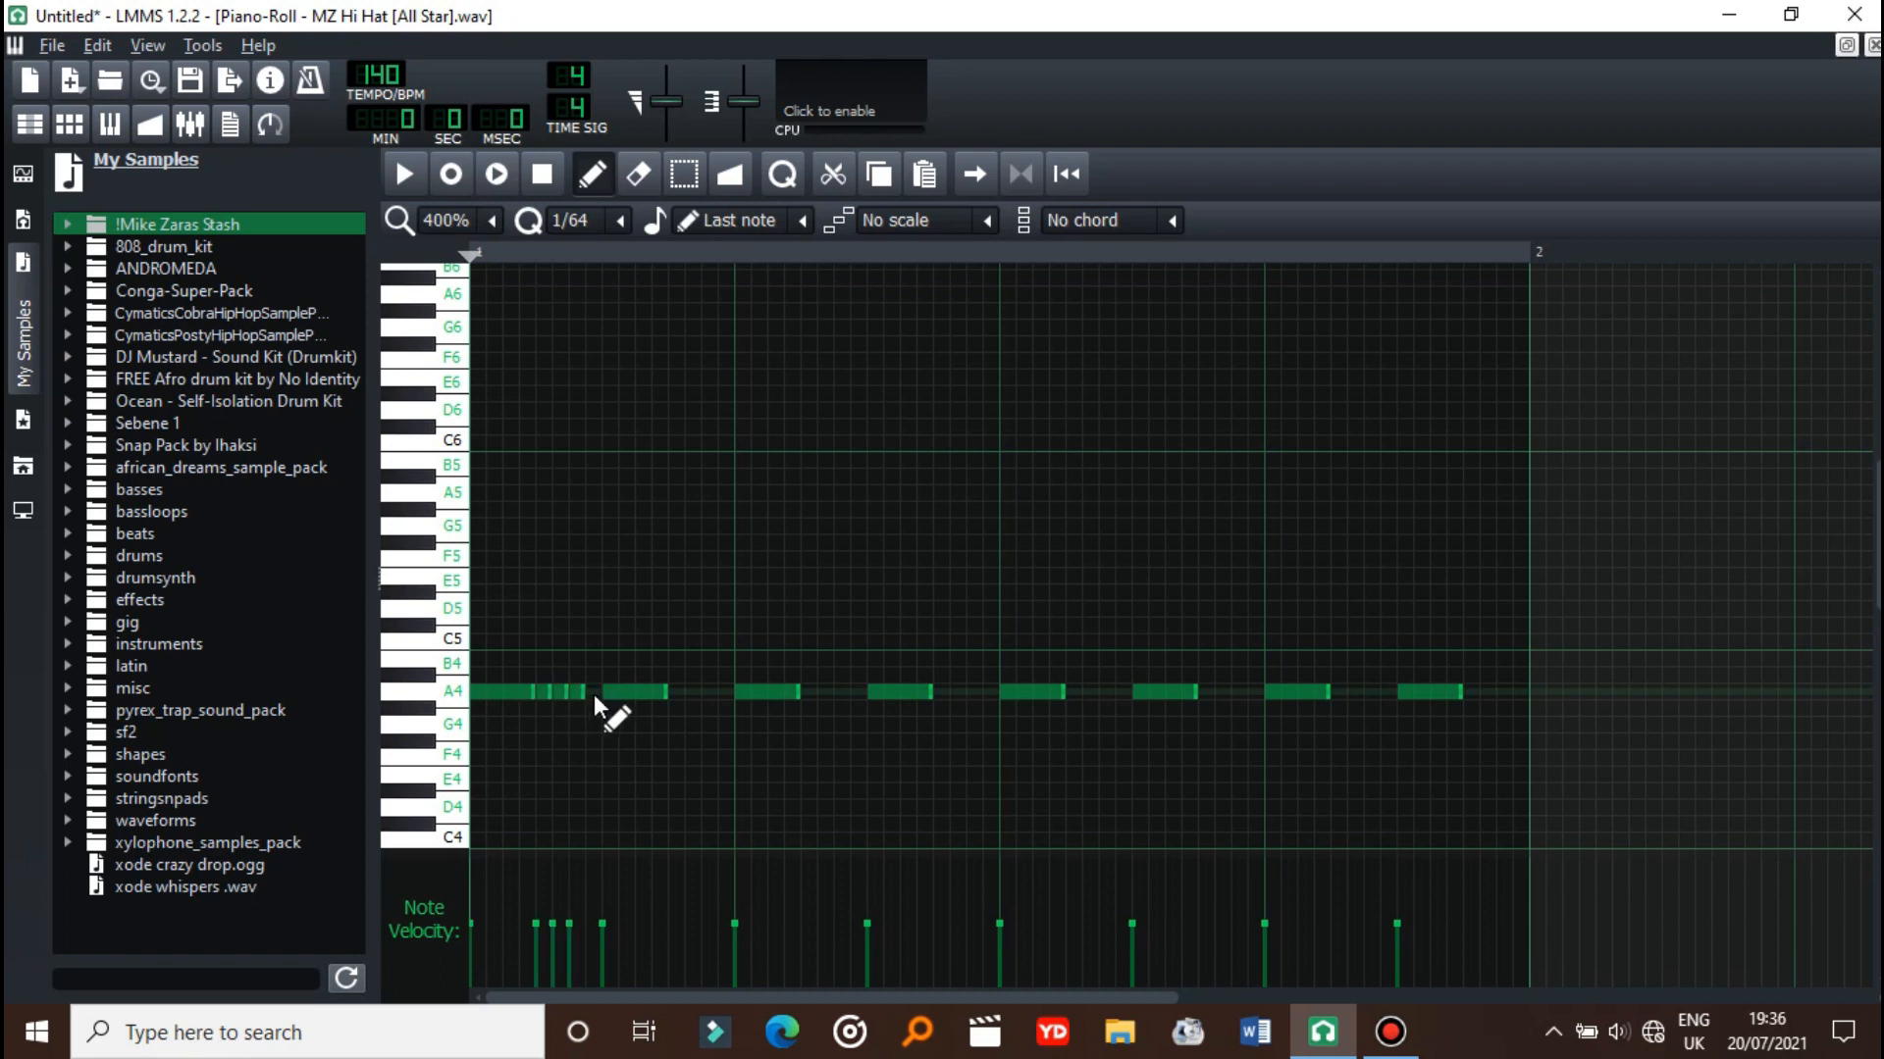
pyautogui.click(589, 690)
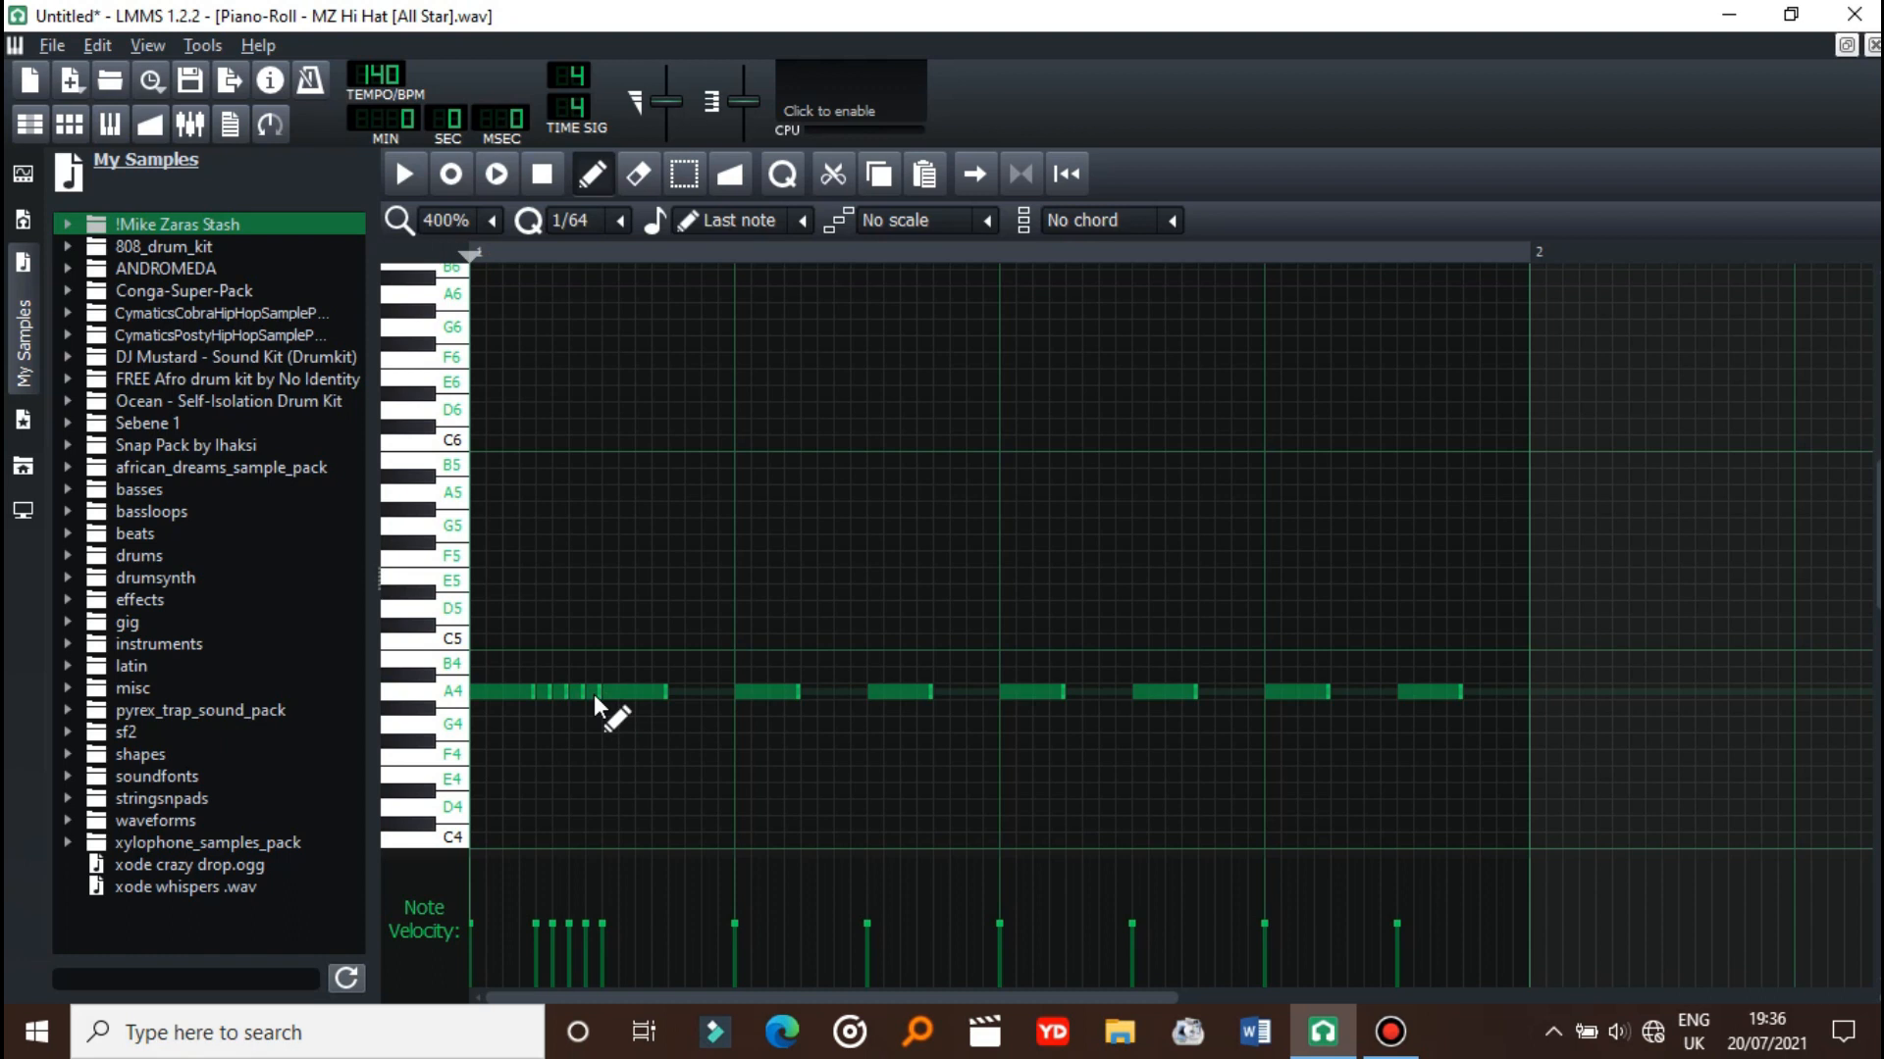
pyautogui.click(403, 173)
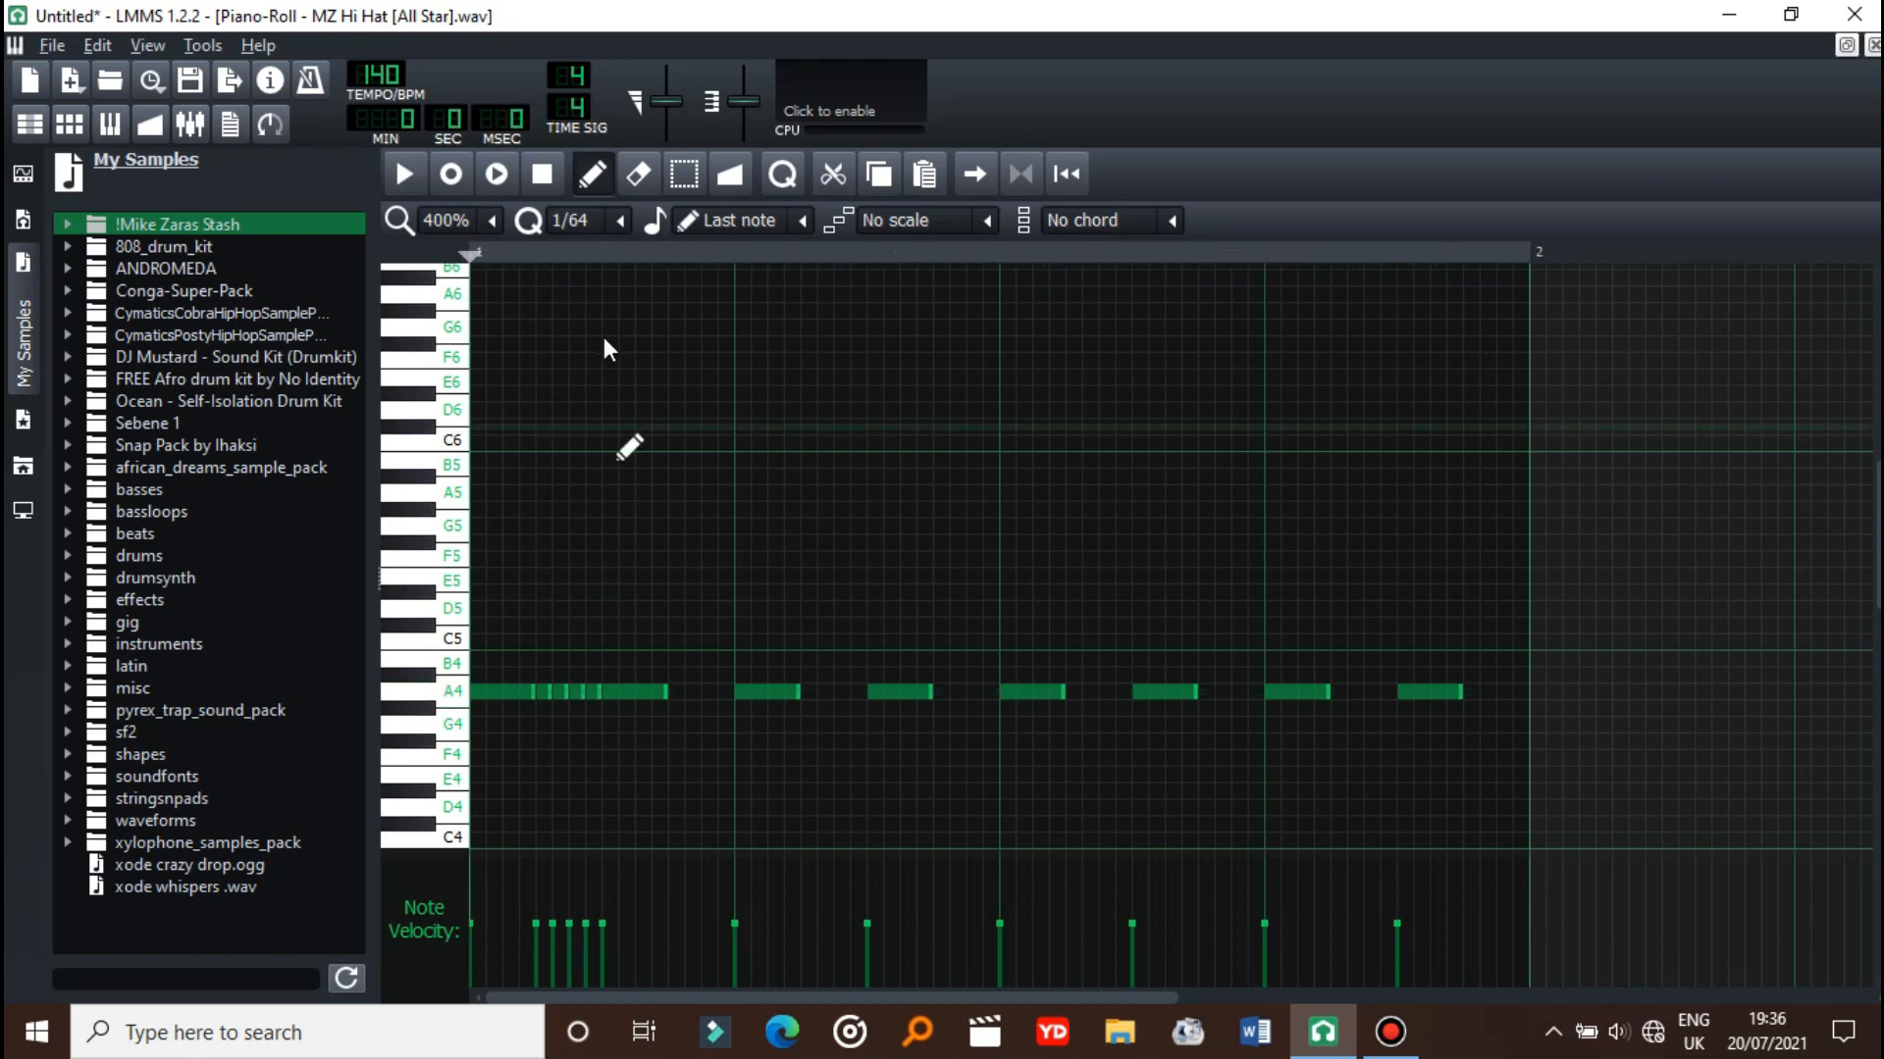
pyautogui.moveTo(620, 229)
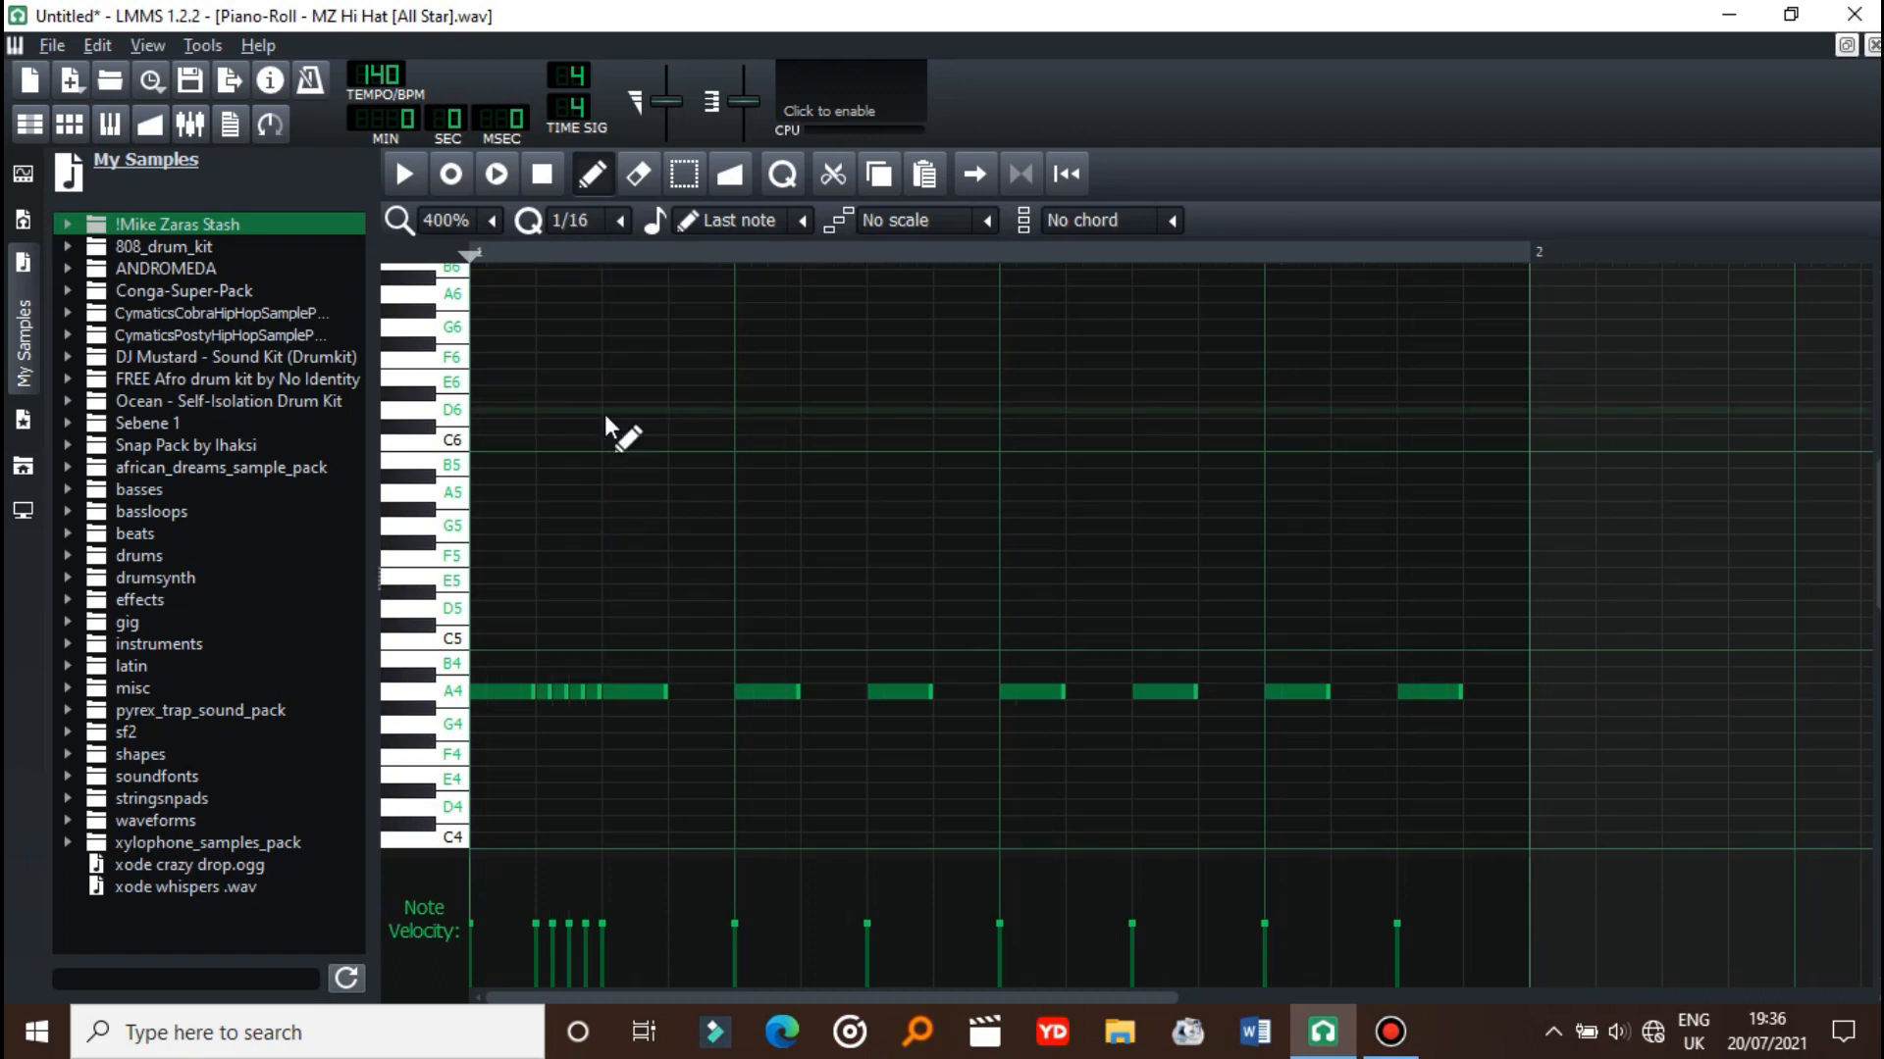
pyautogui.moveTo(690, 620)
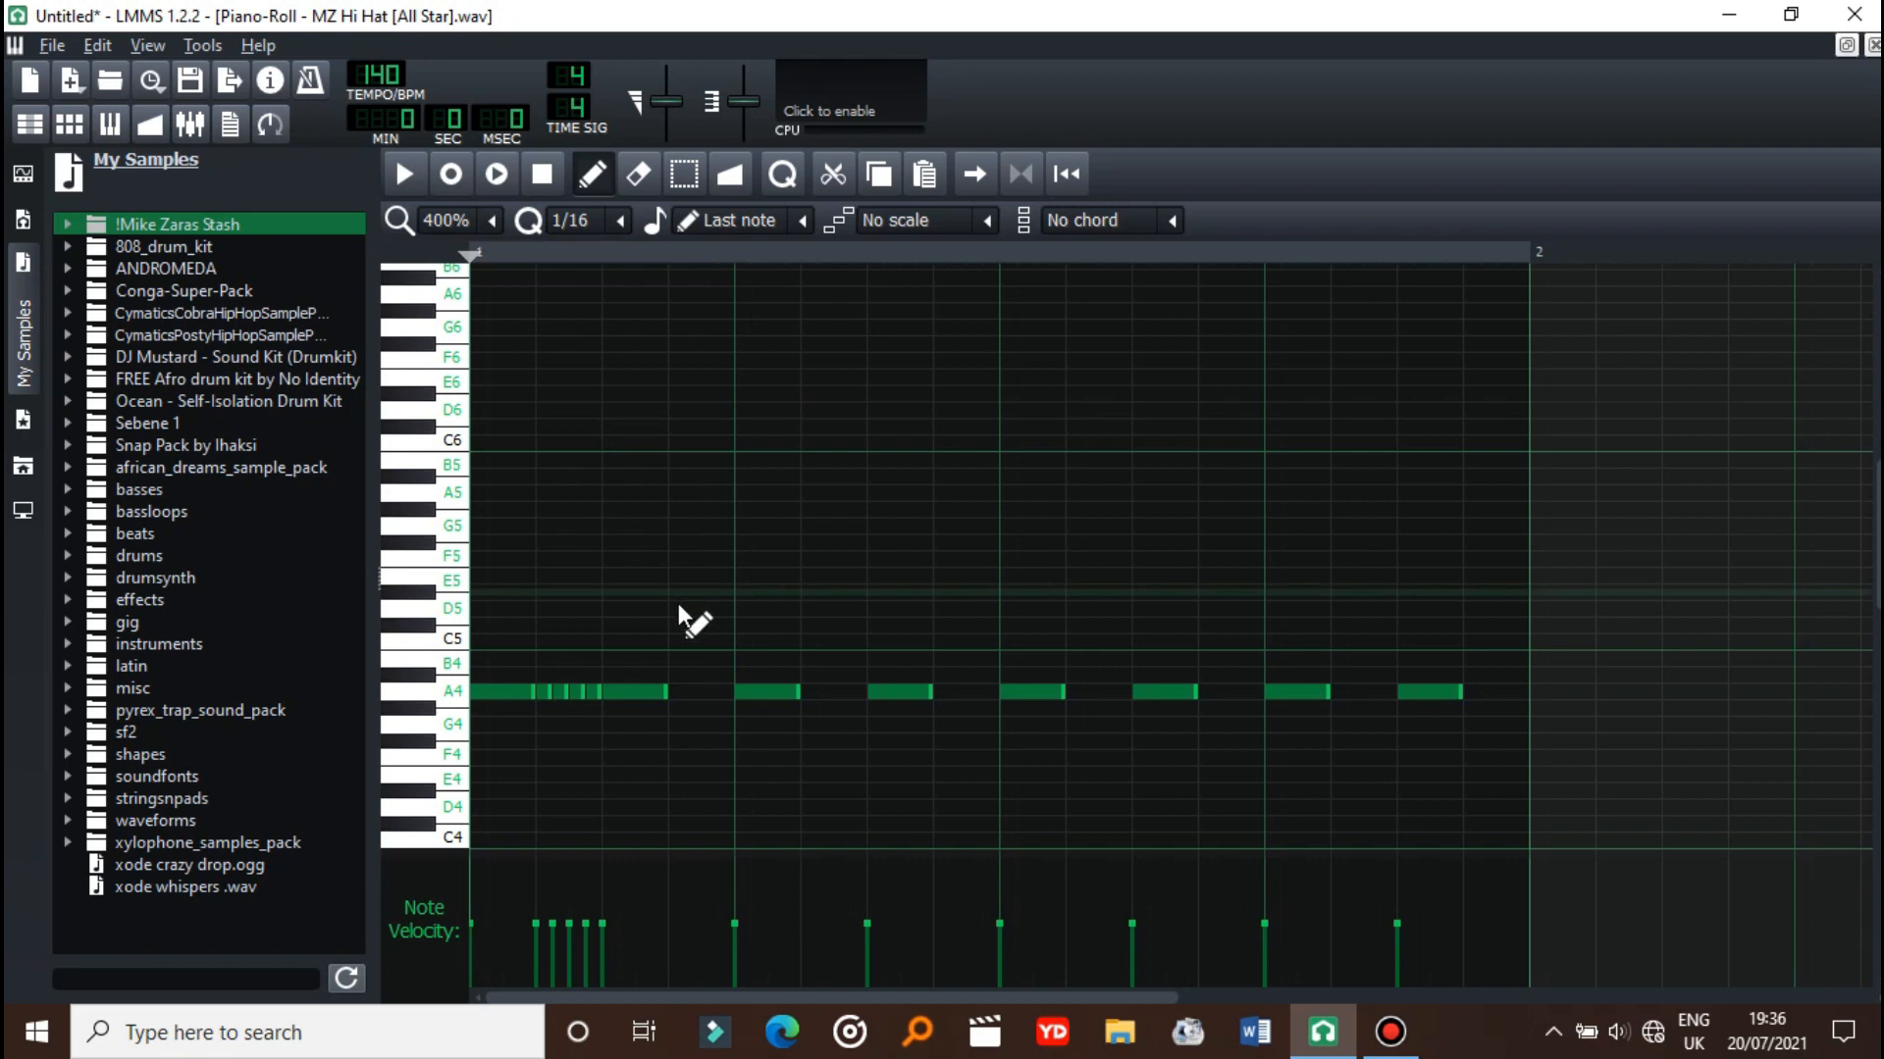
pyautogui.click(667, 690)
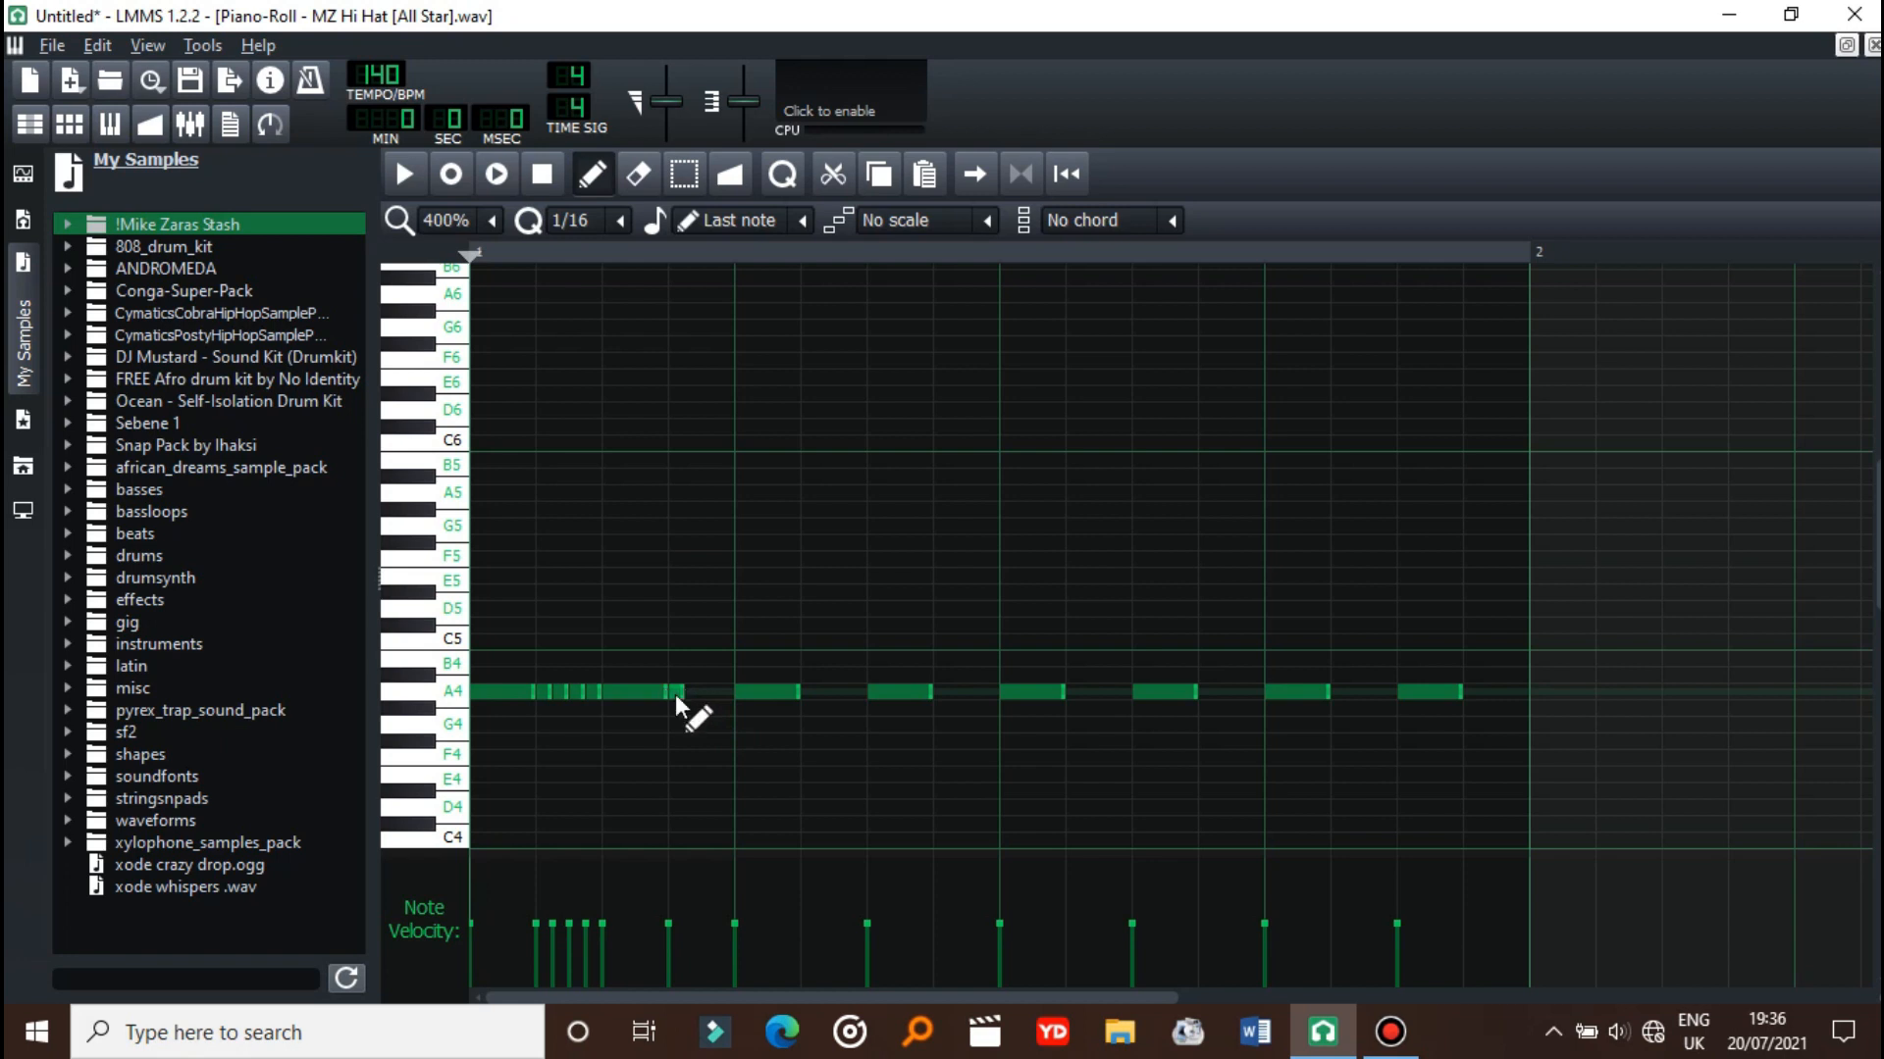
pyautogui.moveTo(676, 694)
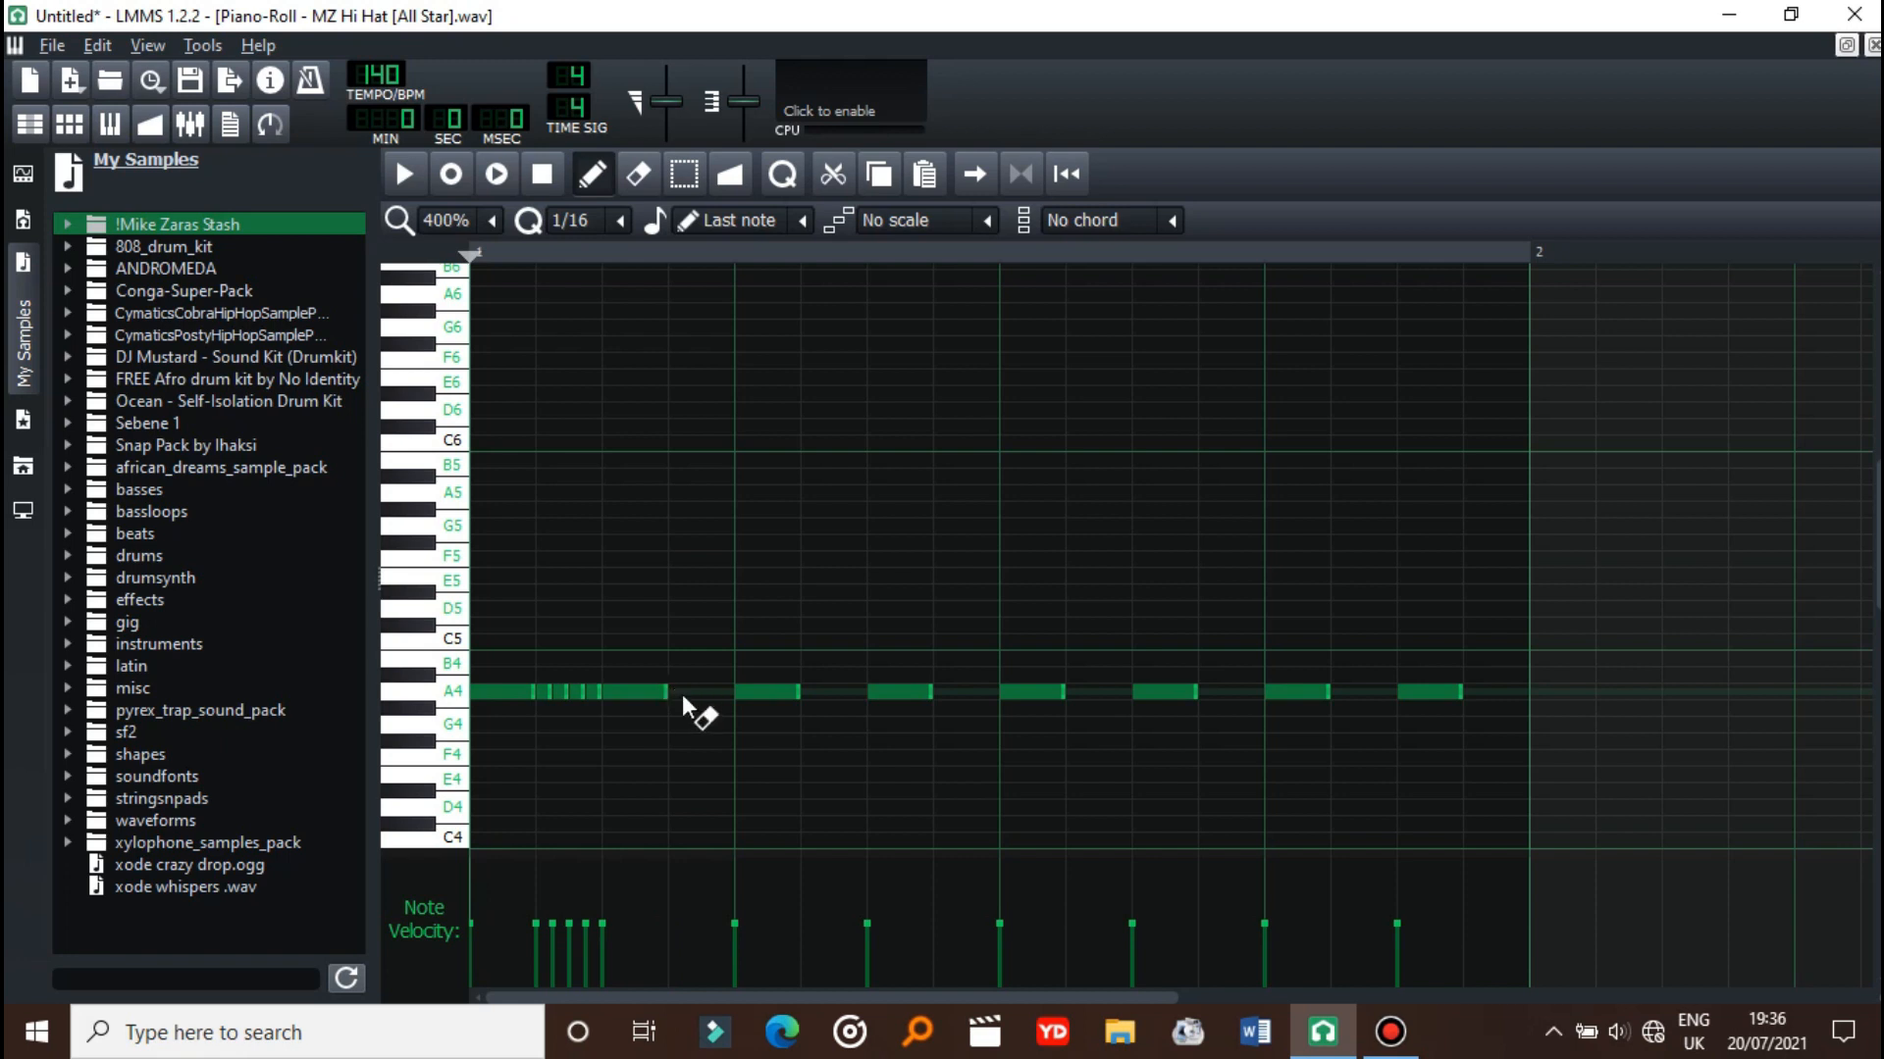
# - Open the note grid size list in the hi-hat Piano-Roll
pyautogui.click(620, 220)
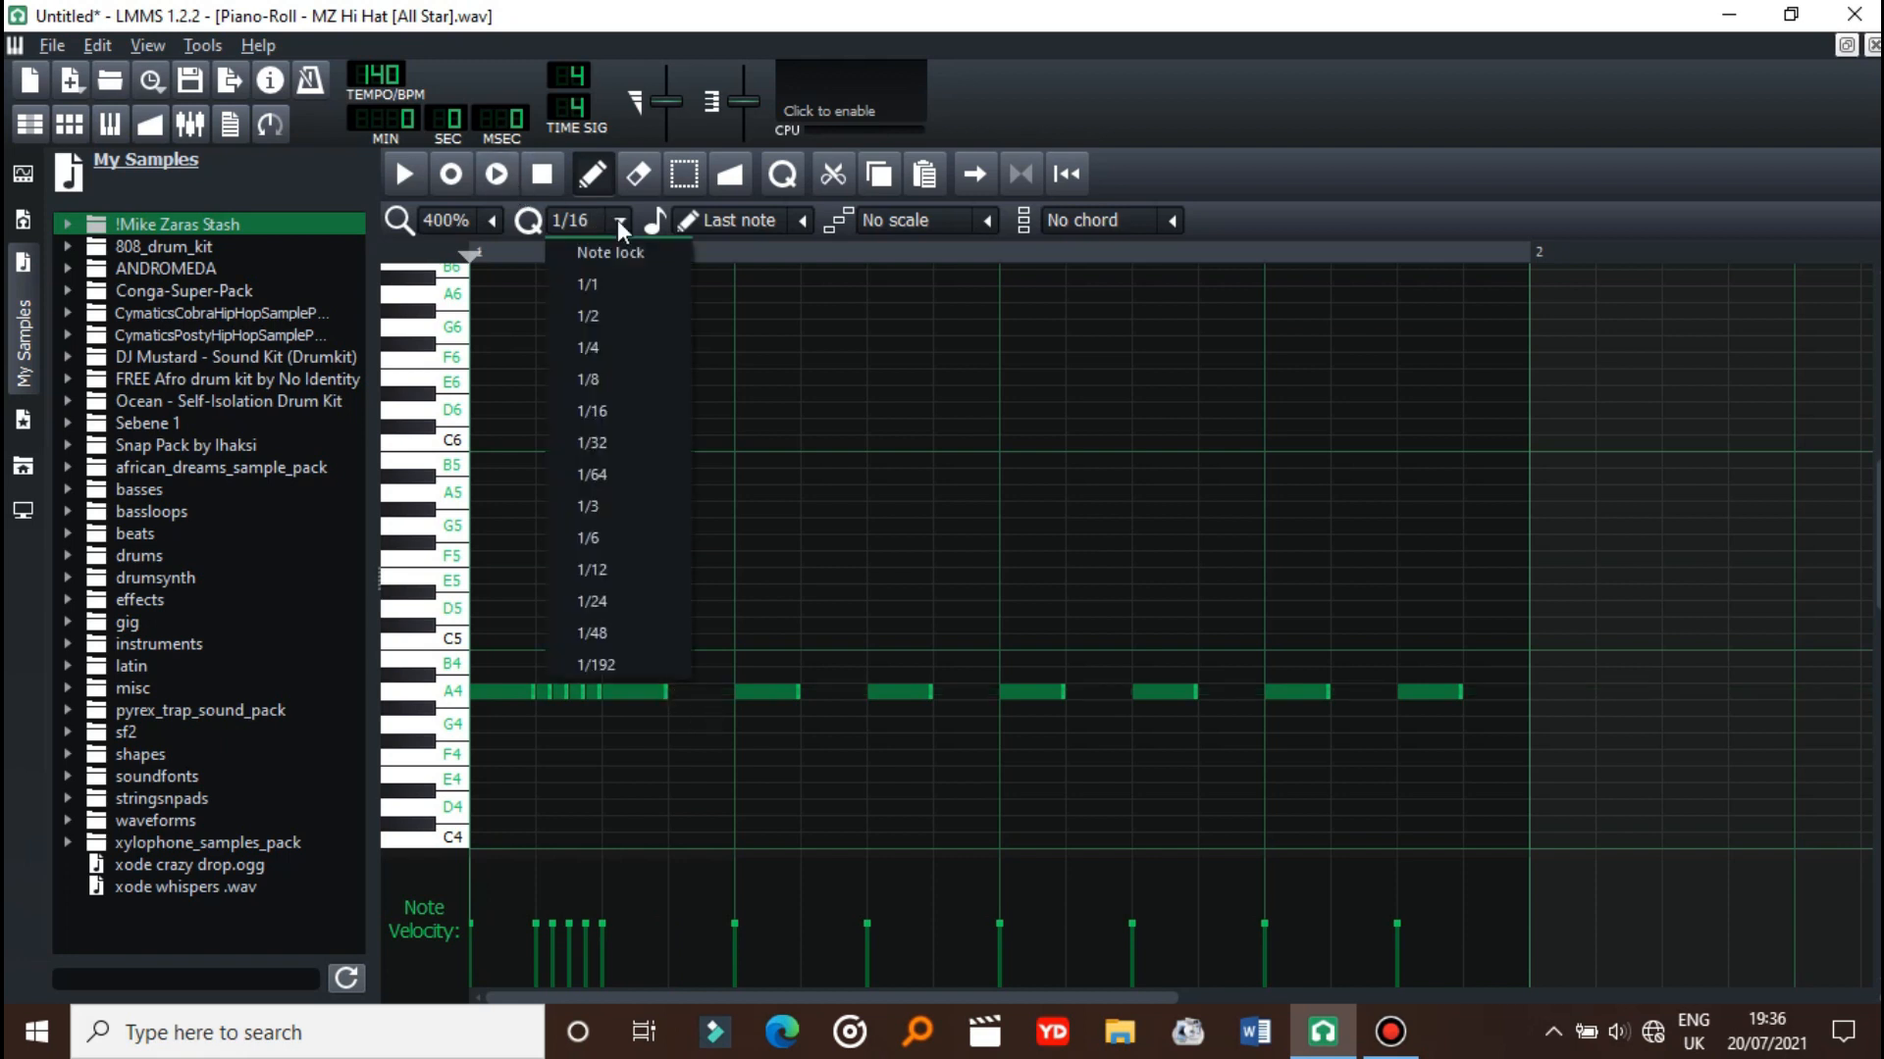
pyautogui.moveTo(588, 347)
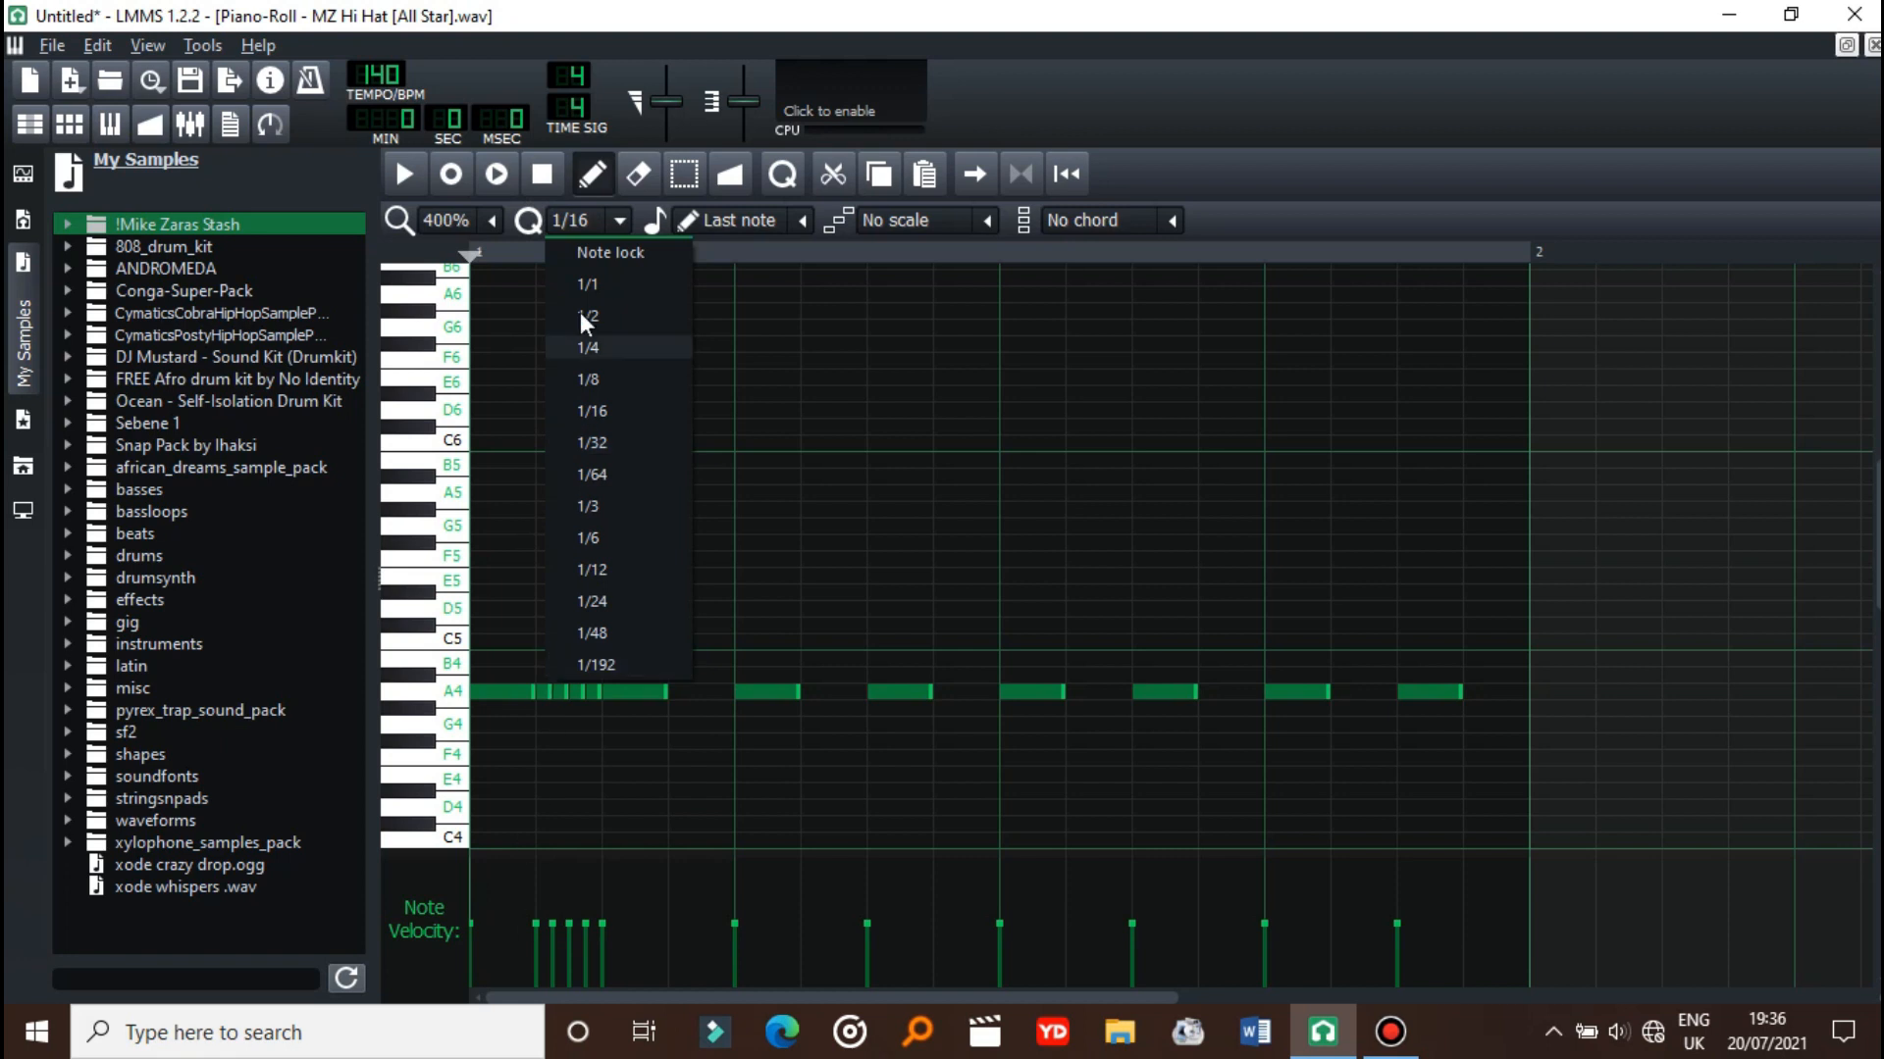
pyautogui.moveTo(619, 723)
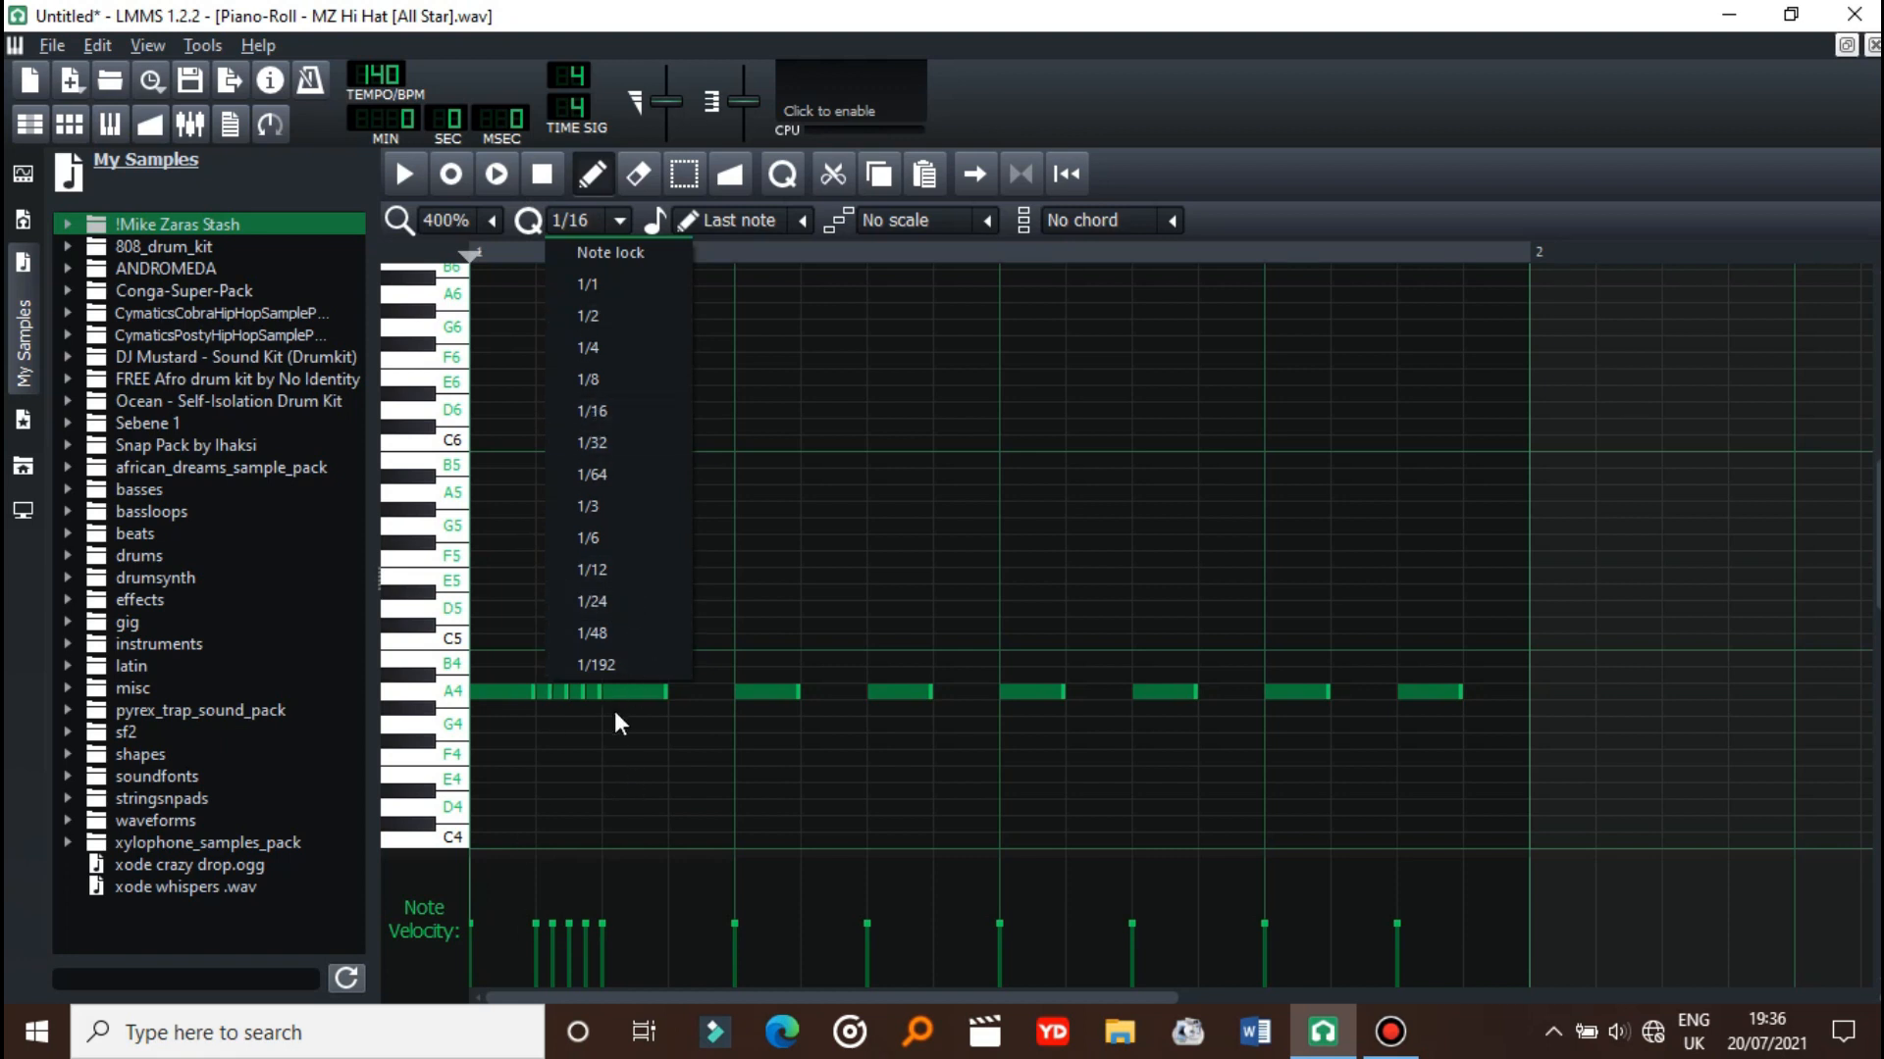
pyautogui.moveTo(647, 569)
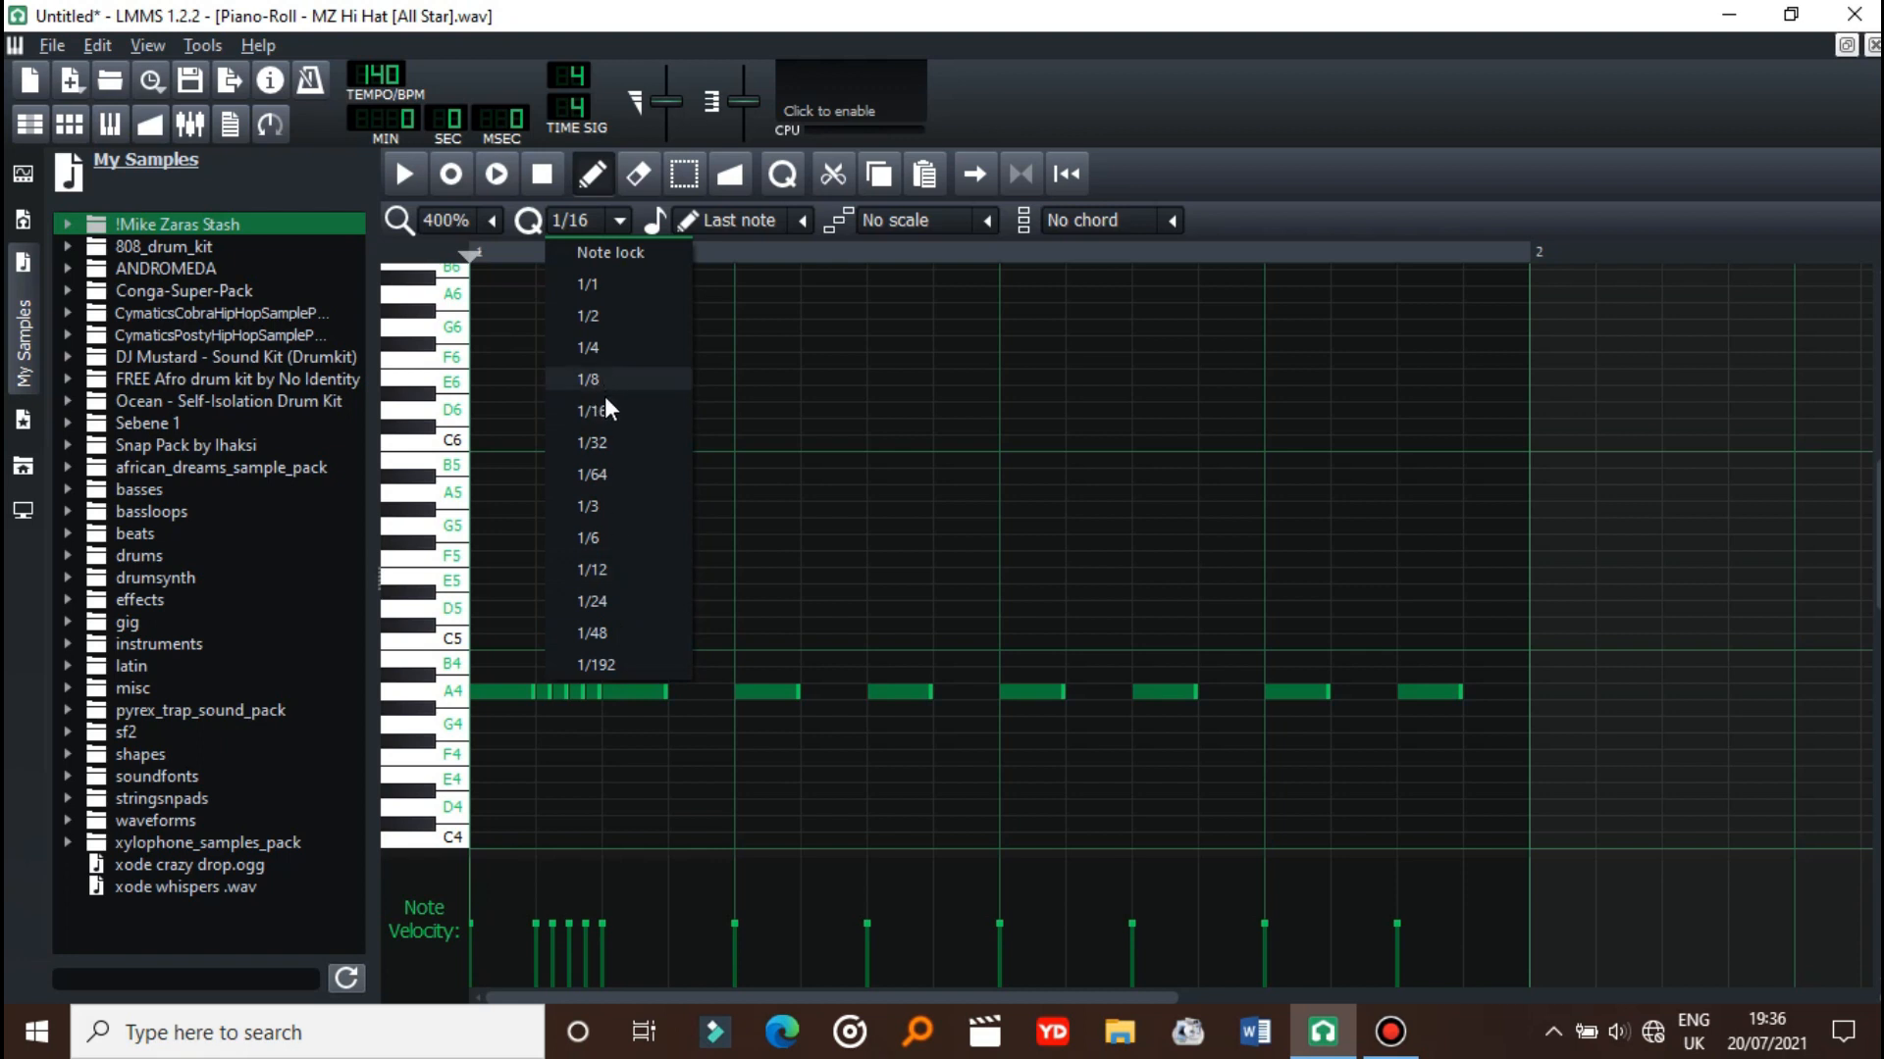
pyautogui.moveTo(606, 421)
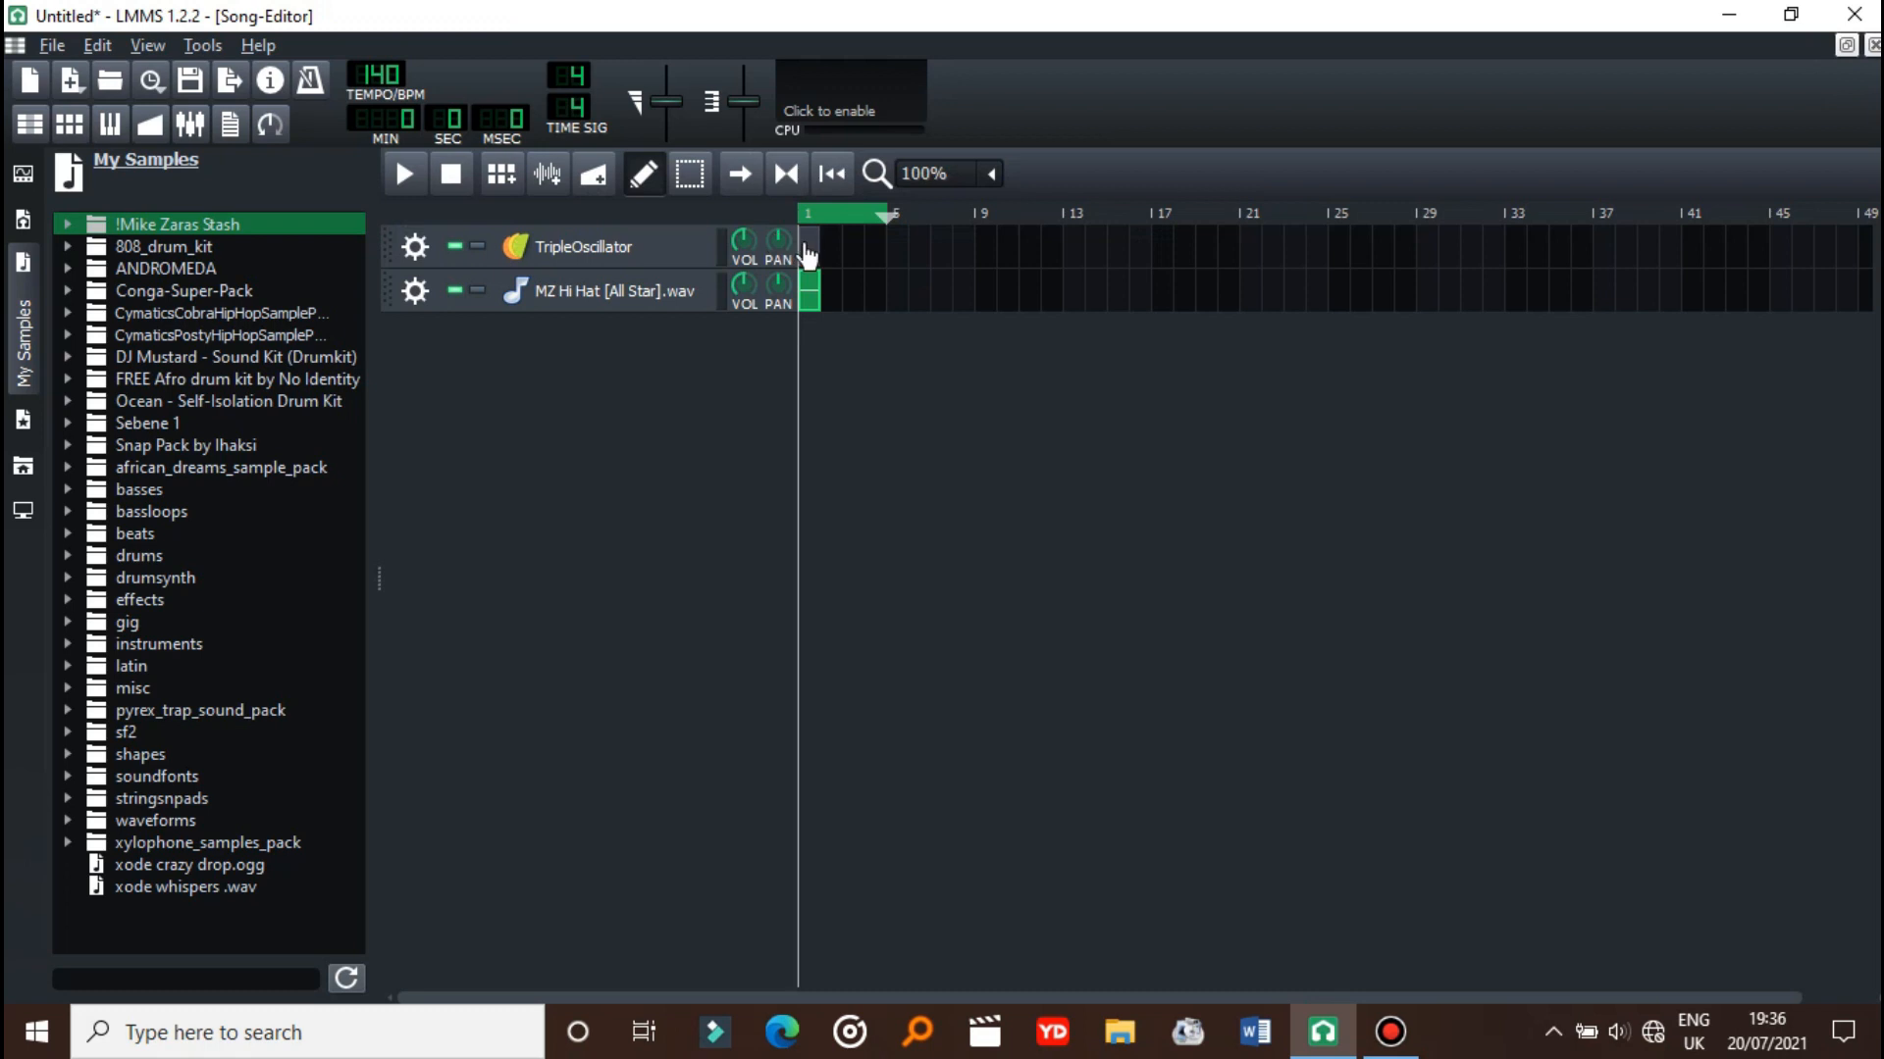
# - Open the TripleOscillator track's pattern in the Piano-Roll and zoom it to 200%
pyautogui.doubleClick(808, 246)
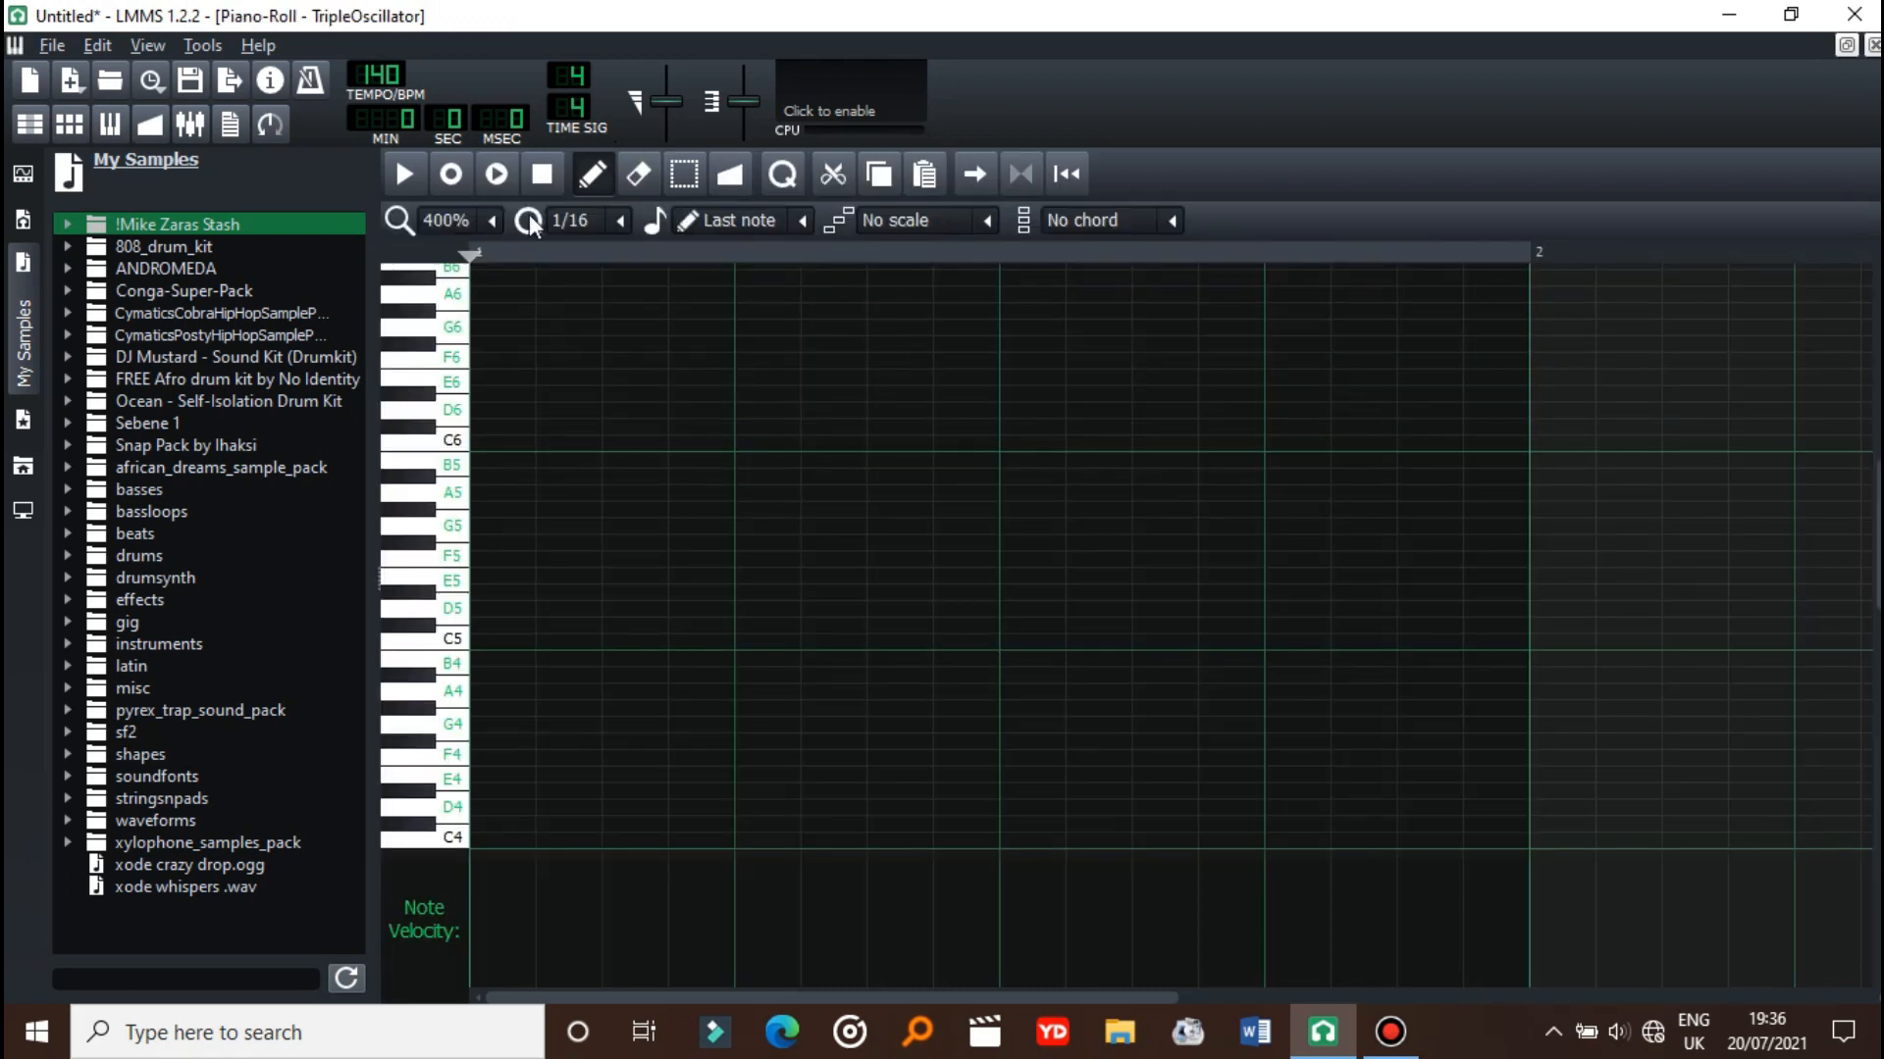
pyautogui.click(526, 220)
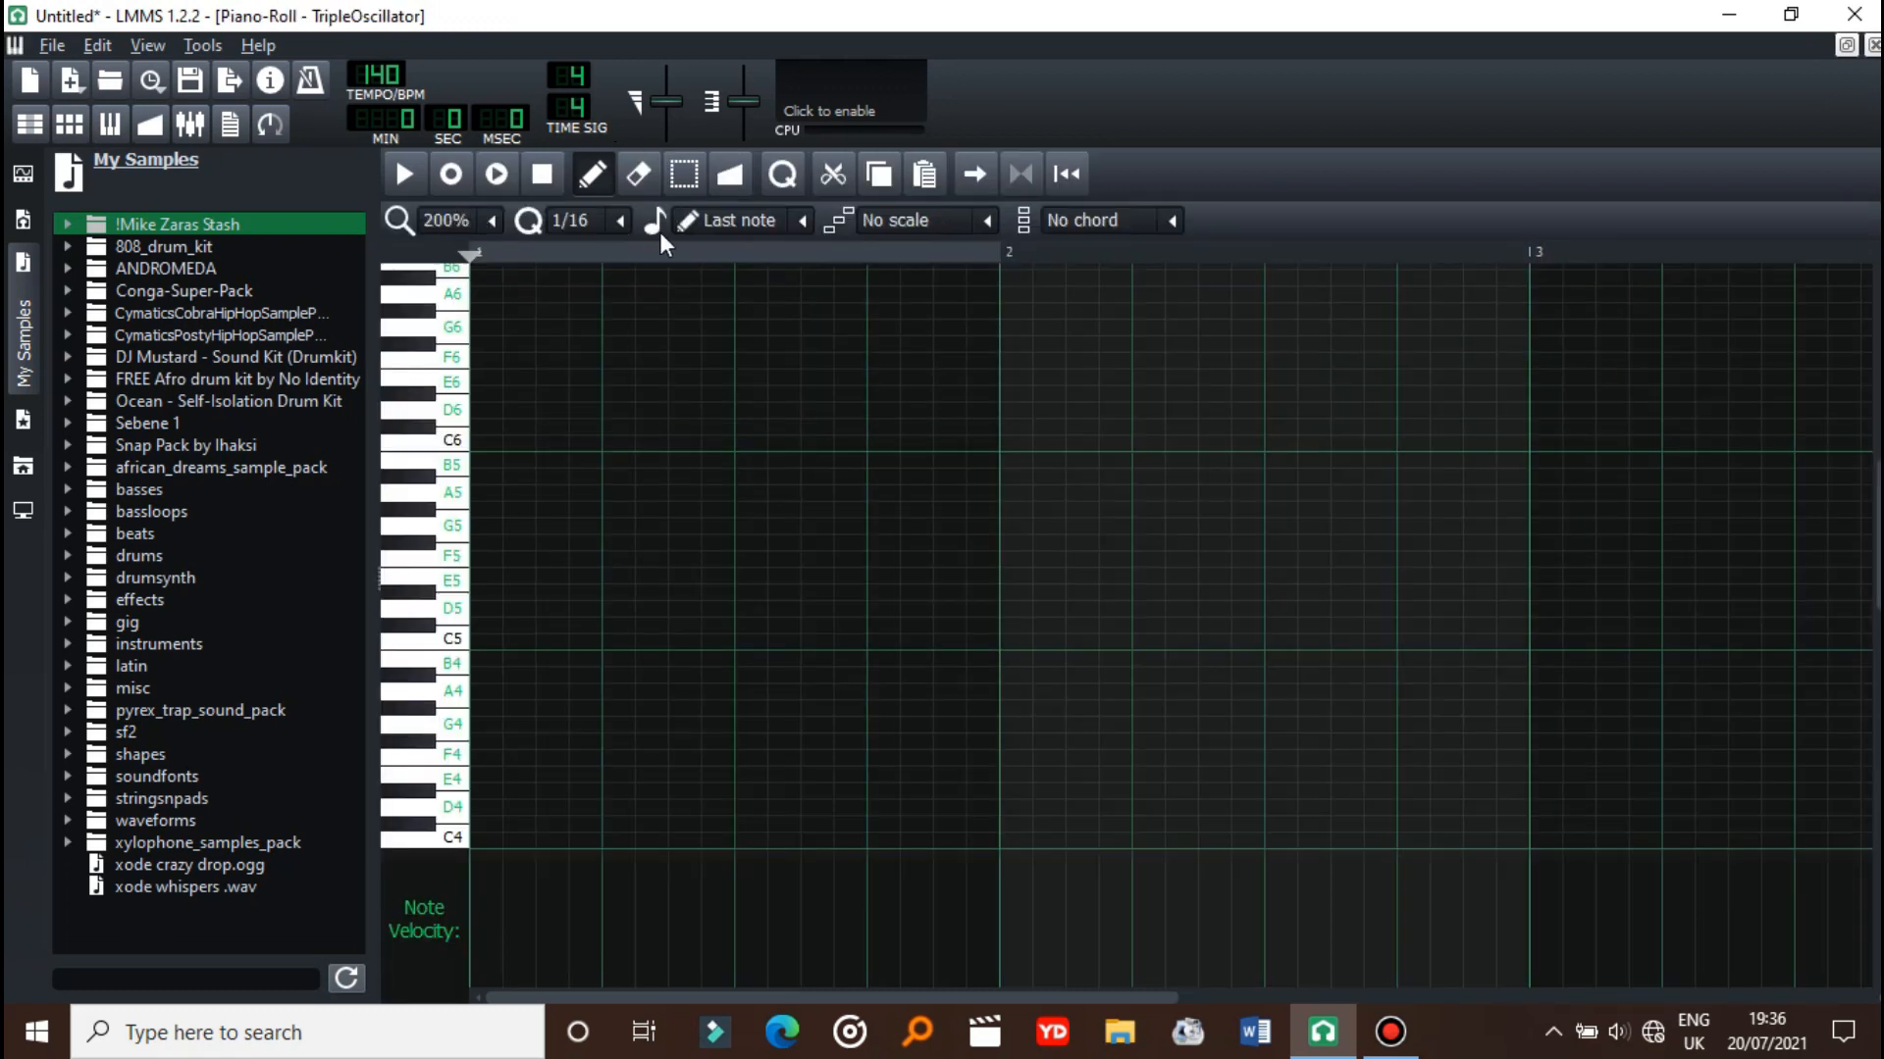
pyautogui.moveTo(982, 236)
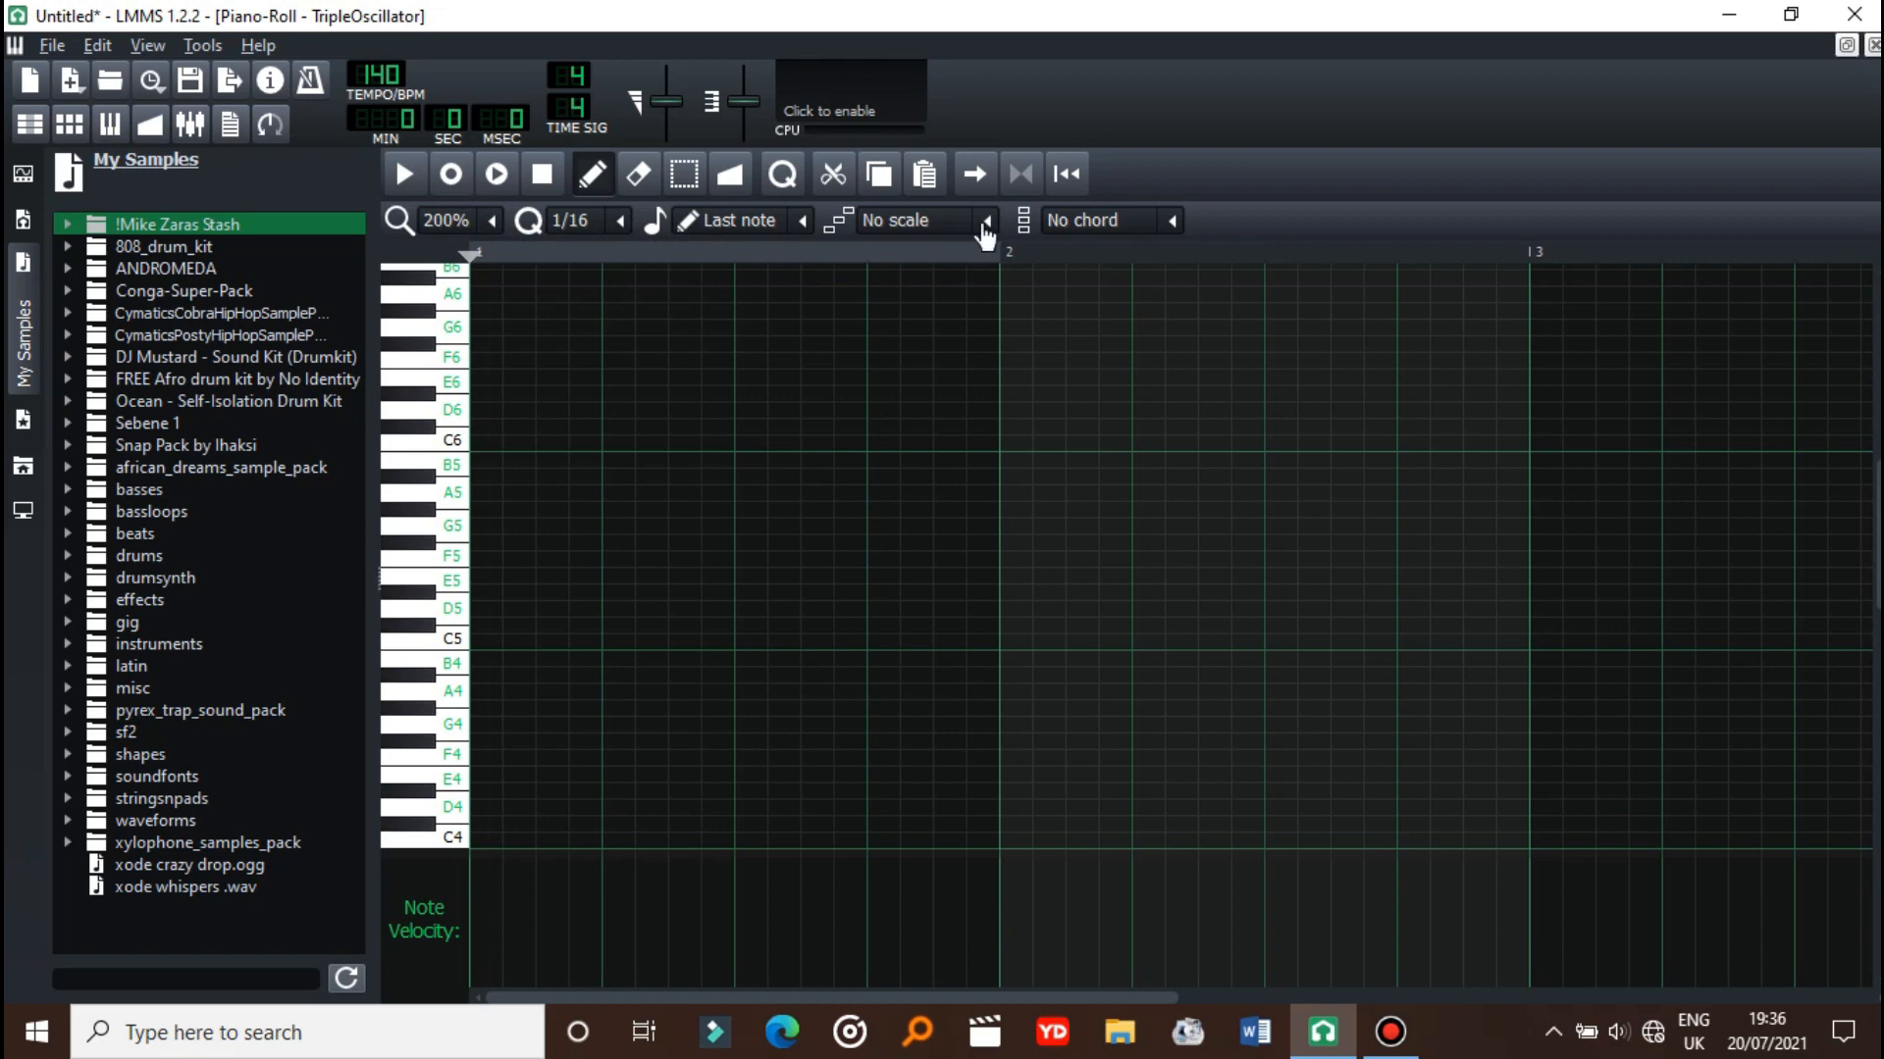
pyautogui.click(981, 223)
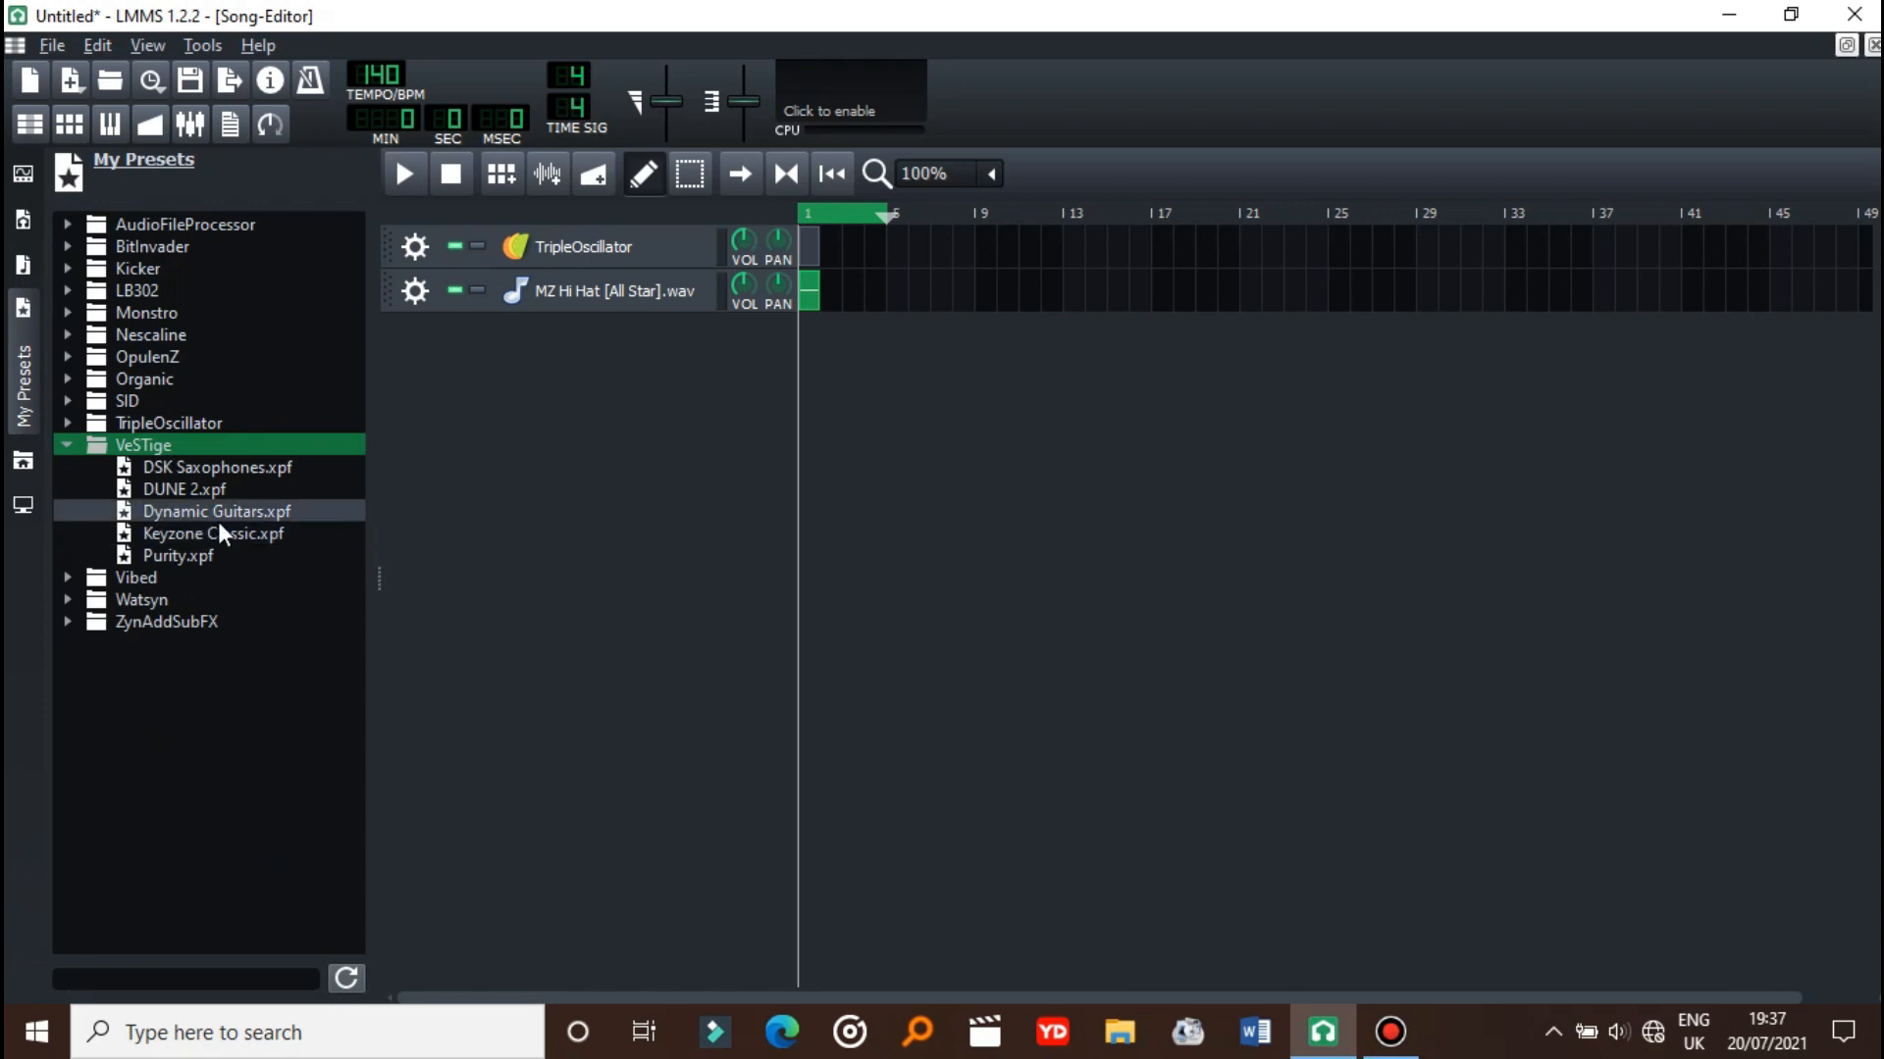
# - Load Keyzone Classic.xpf as a new track, close its plugin window, and open its pattern
pyautogui.doubleClick(214, 533)
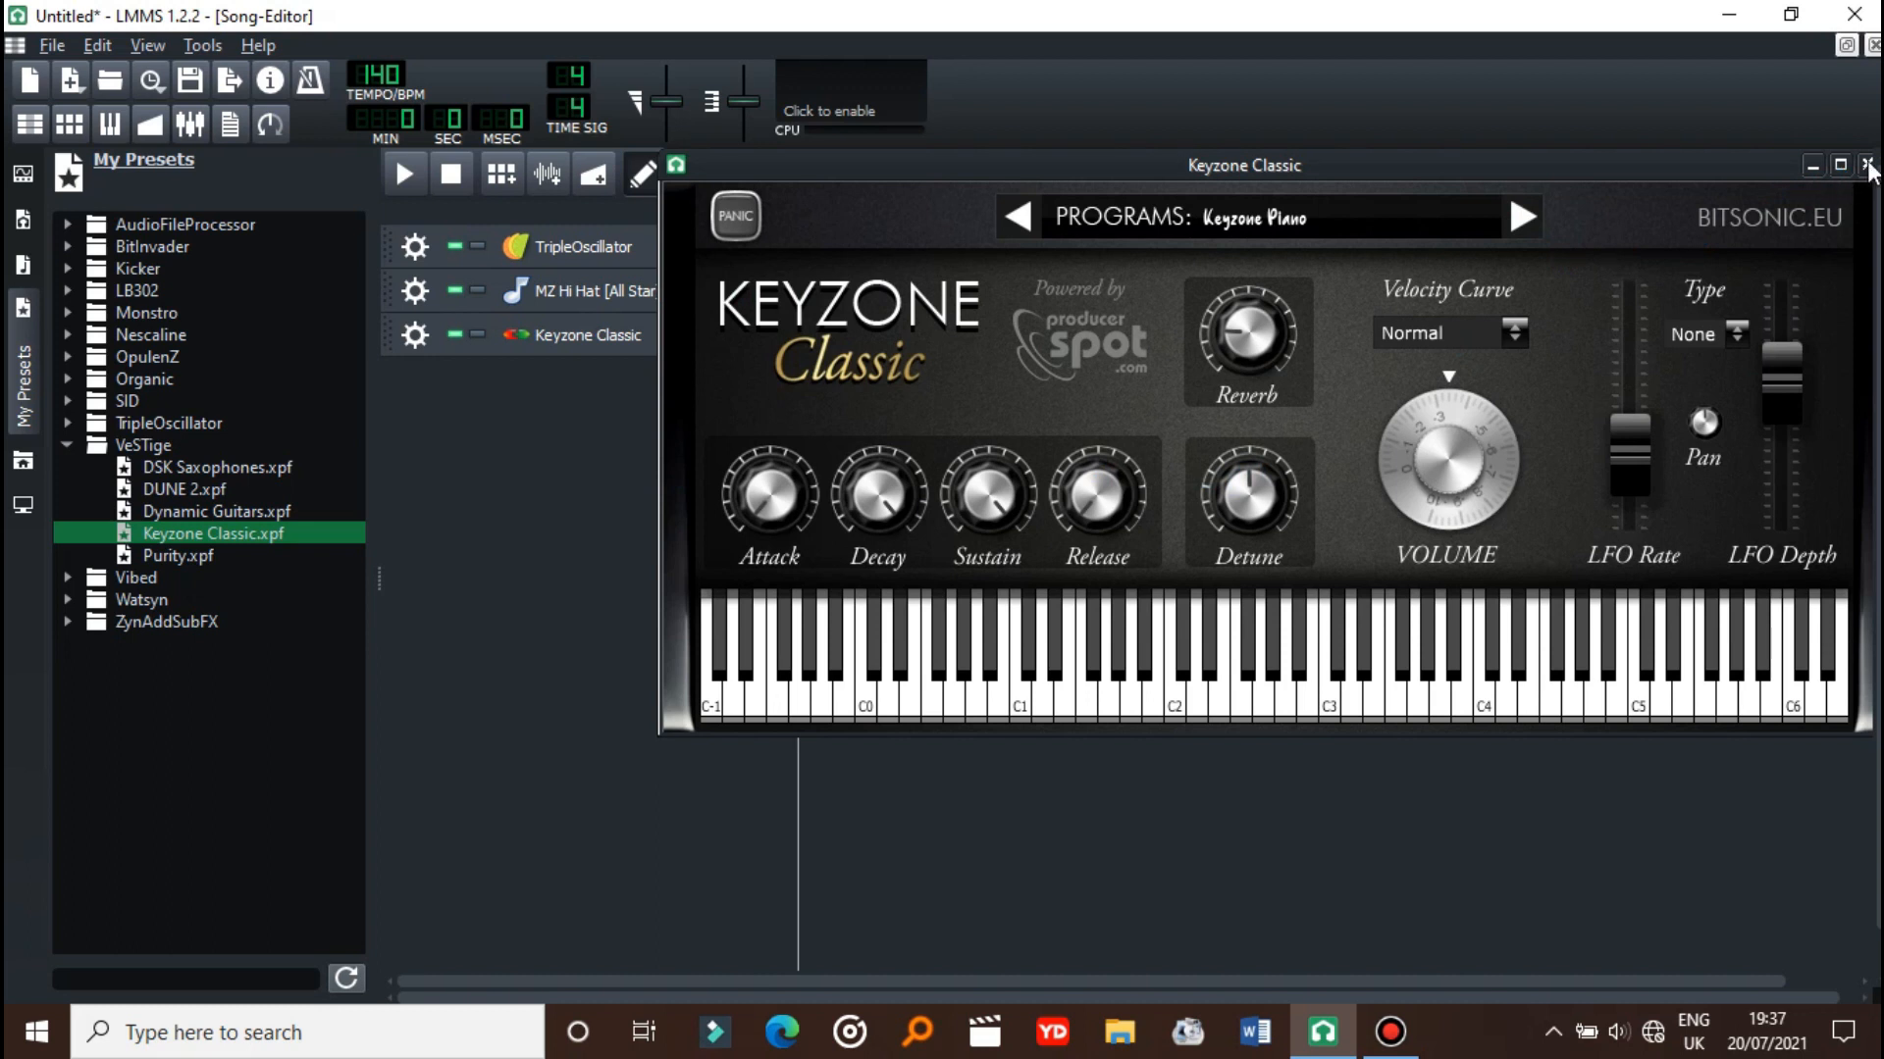
pyautogui.click(1869, 166)
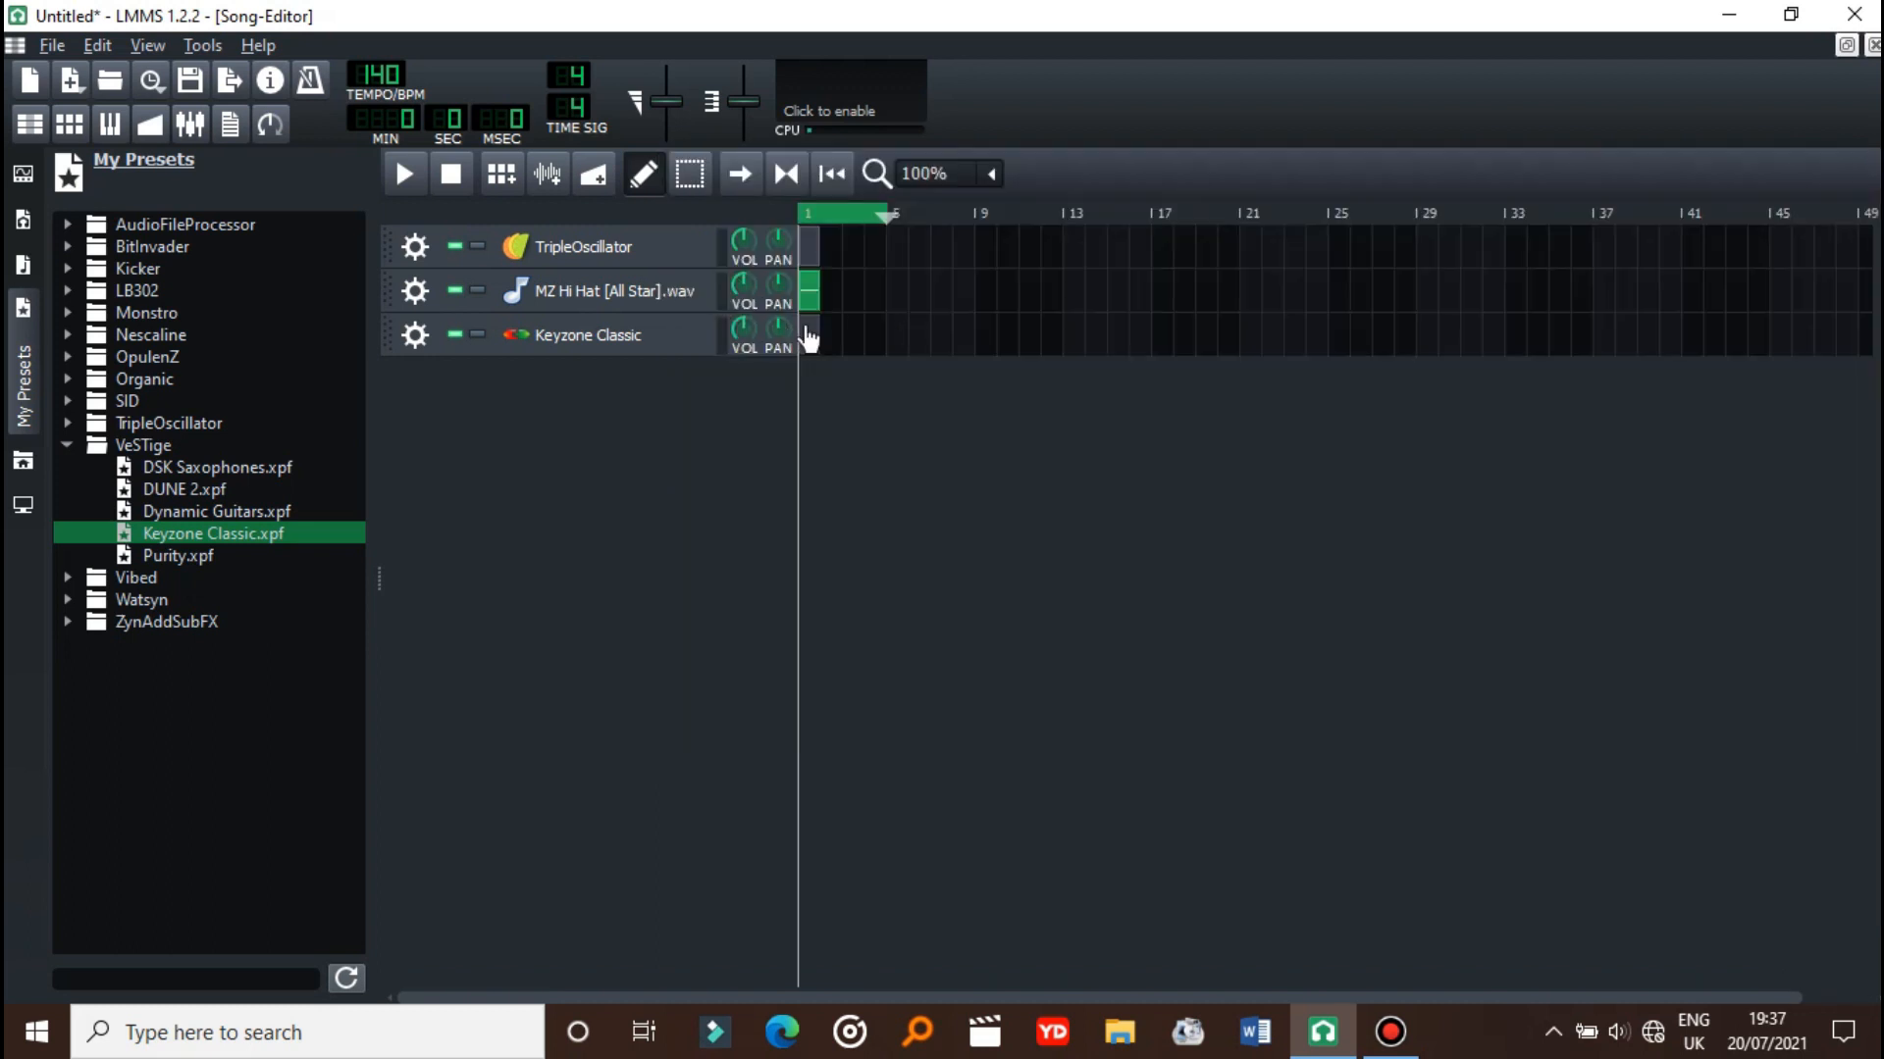
pyautogui.doubleClick(865, 336)
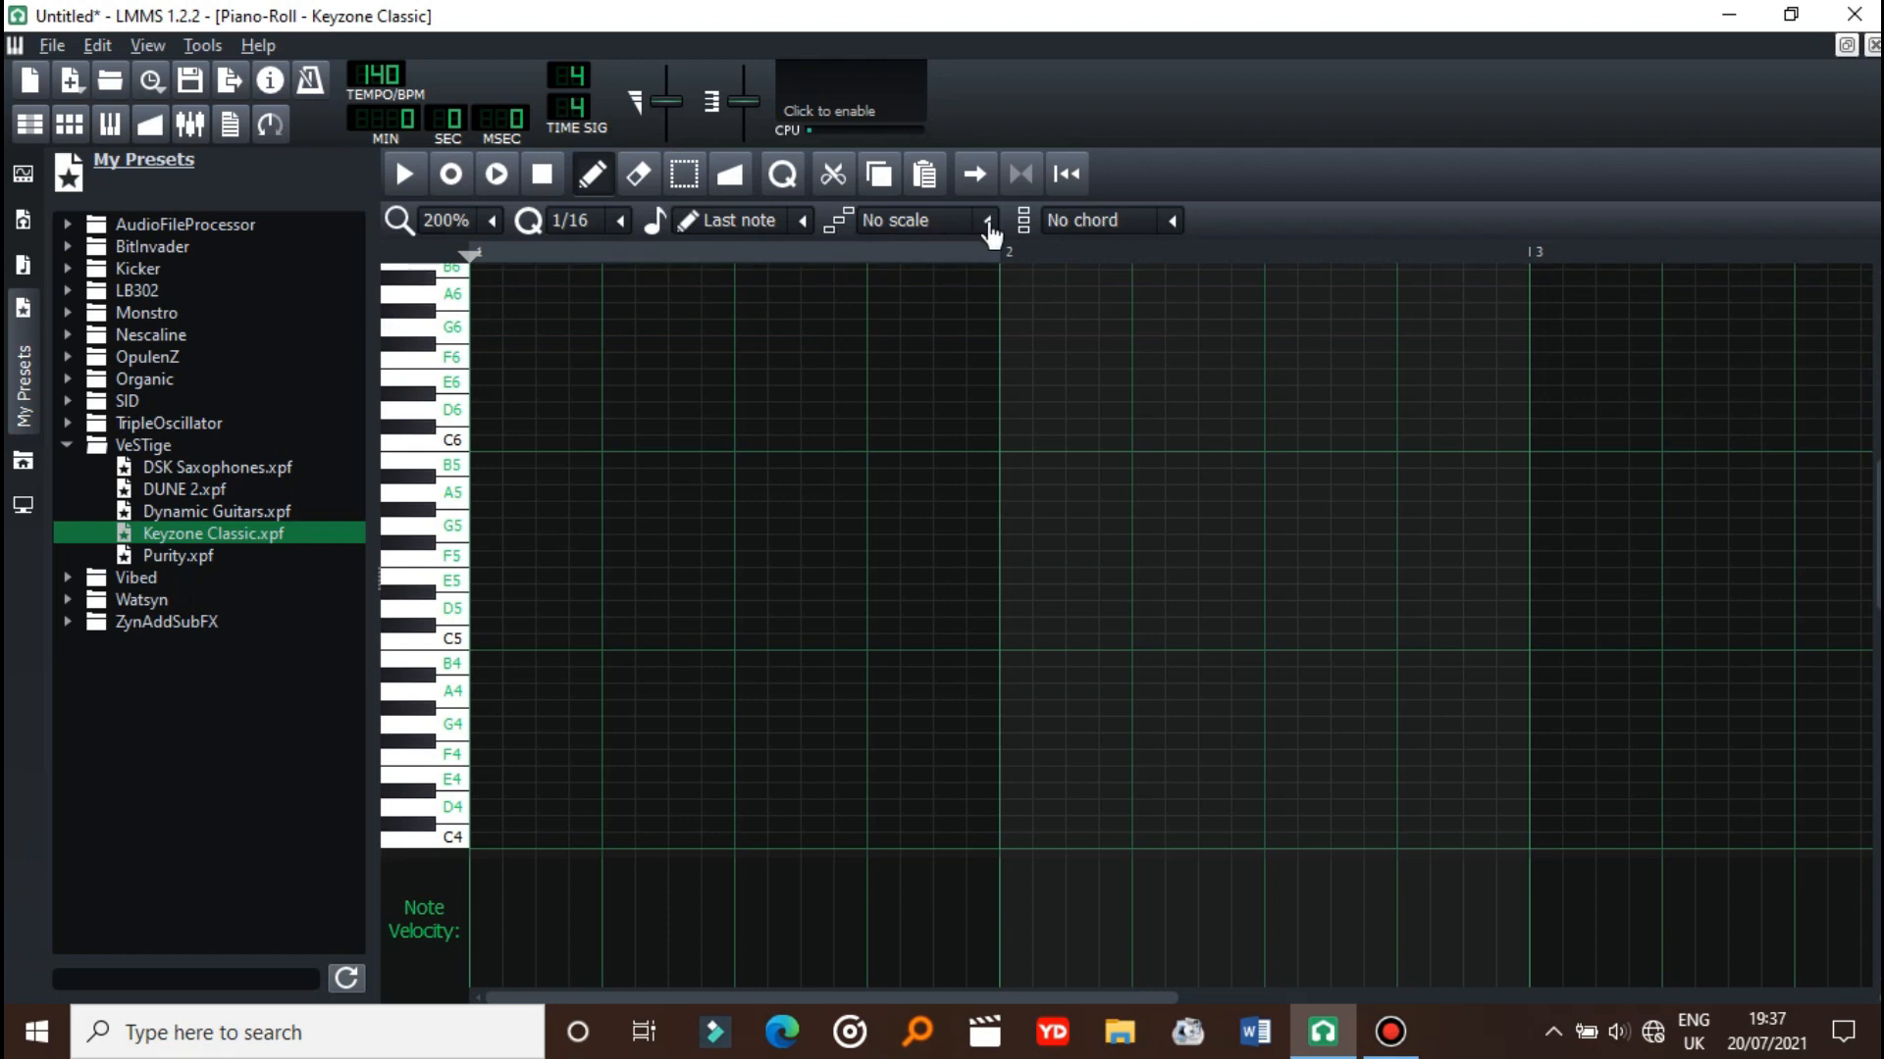
# - Choose Major from the Keyzone Classic Piano-Roll scale list
pyautogui.click(988, 220)
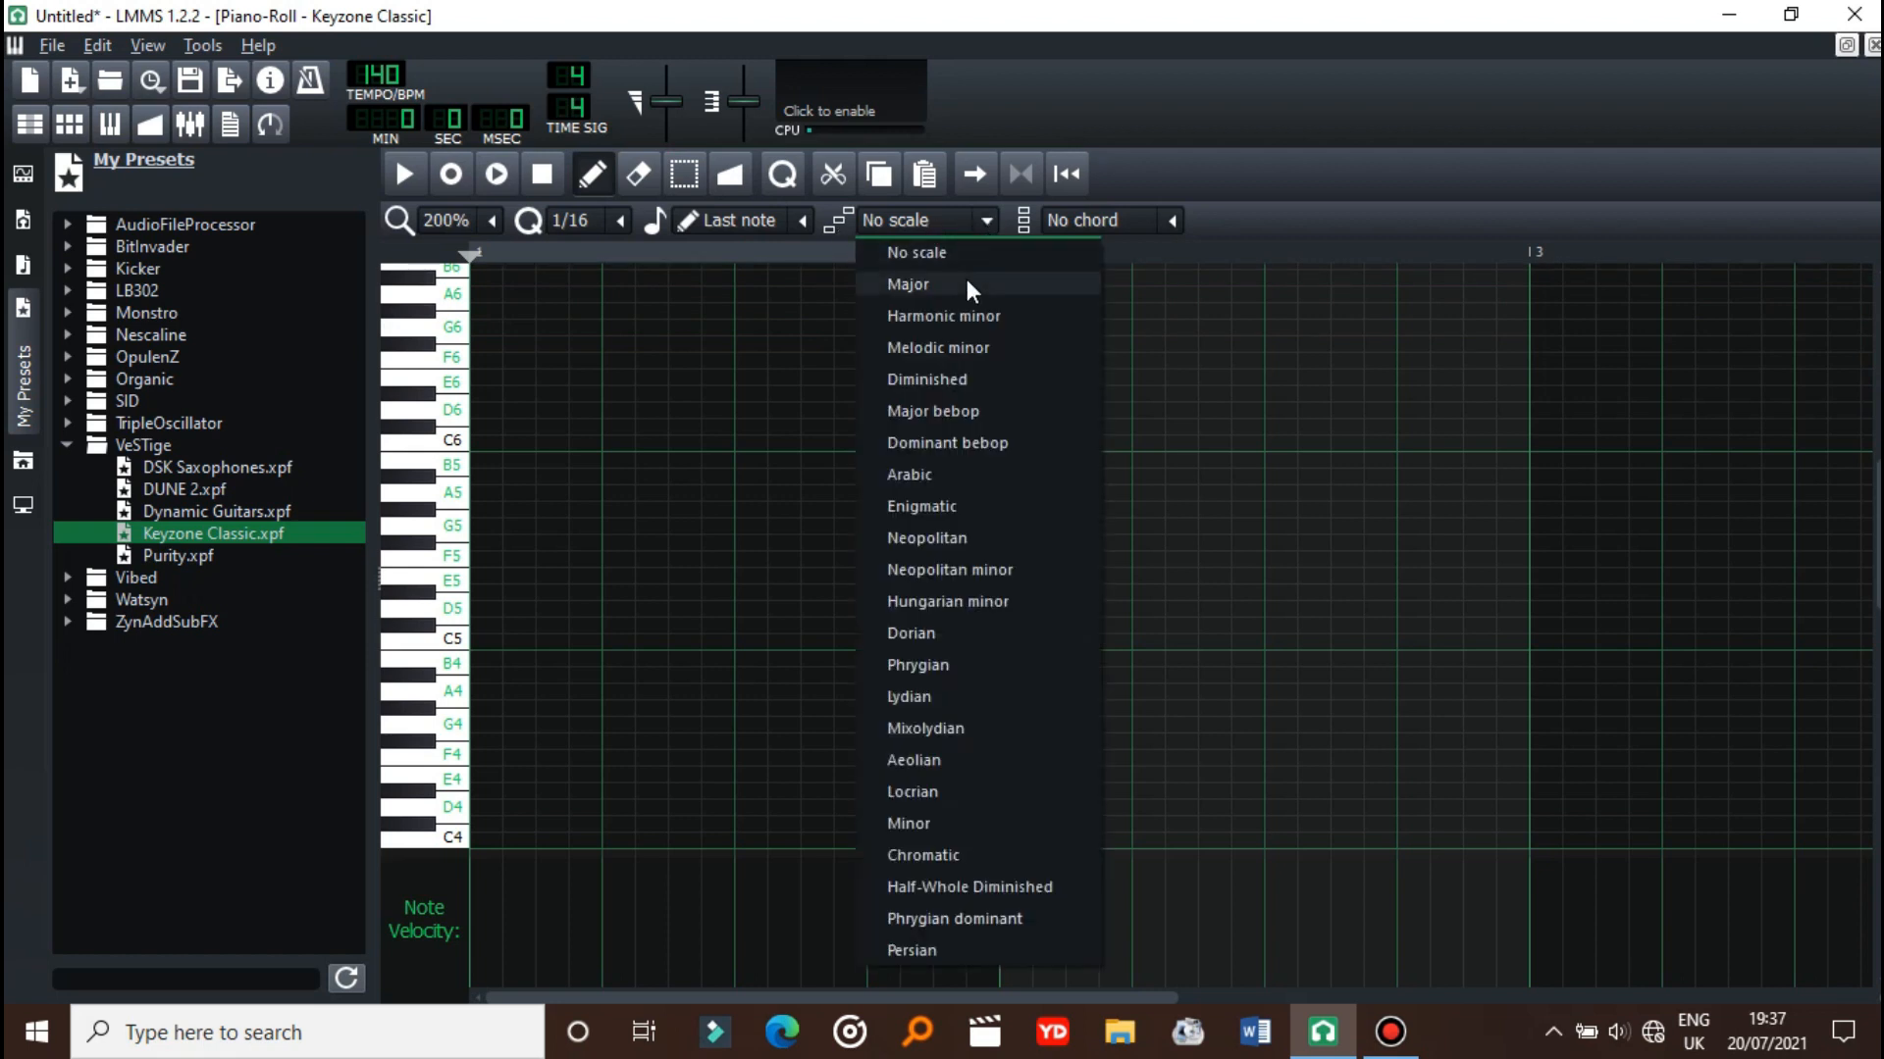
pyautogui.moveTo(954, 322)
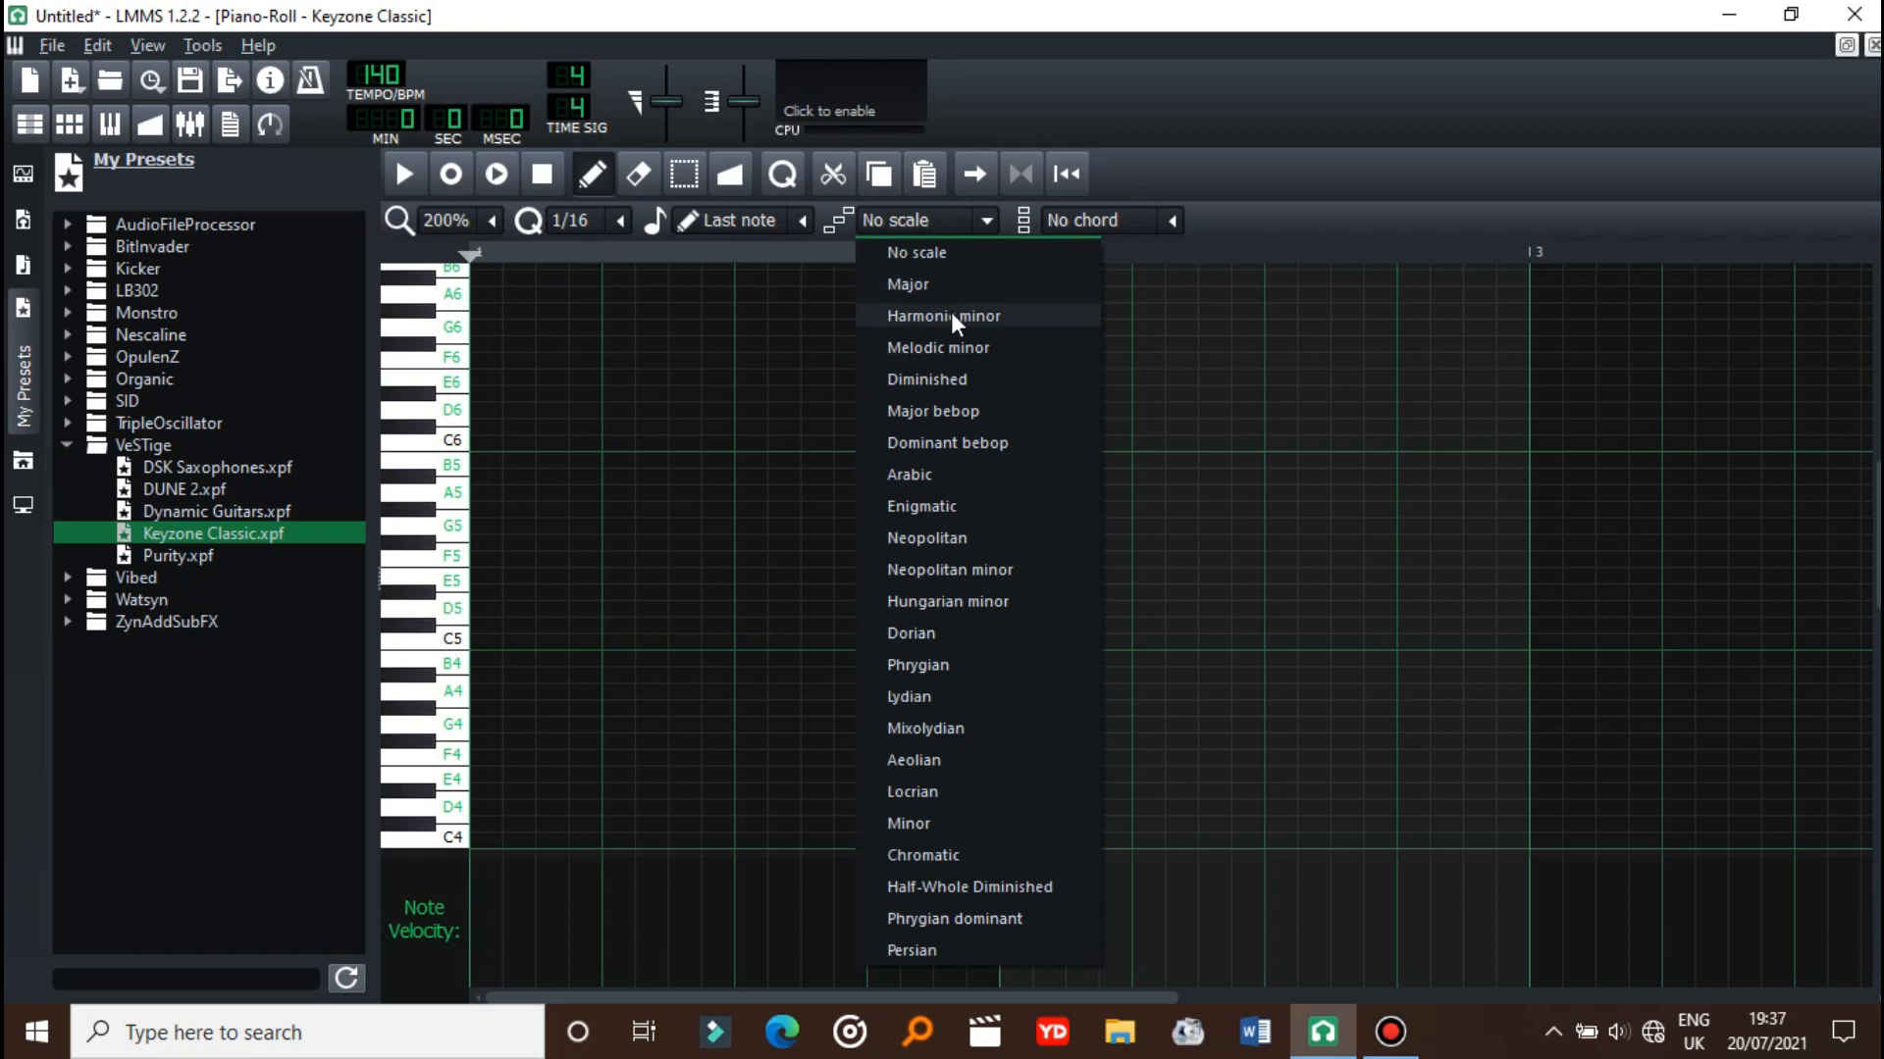
pyautogui.moveTo(952, 354)
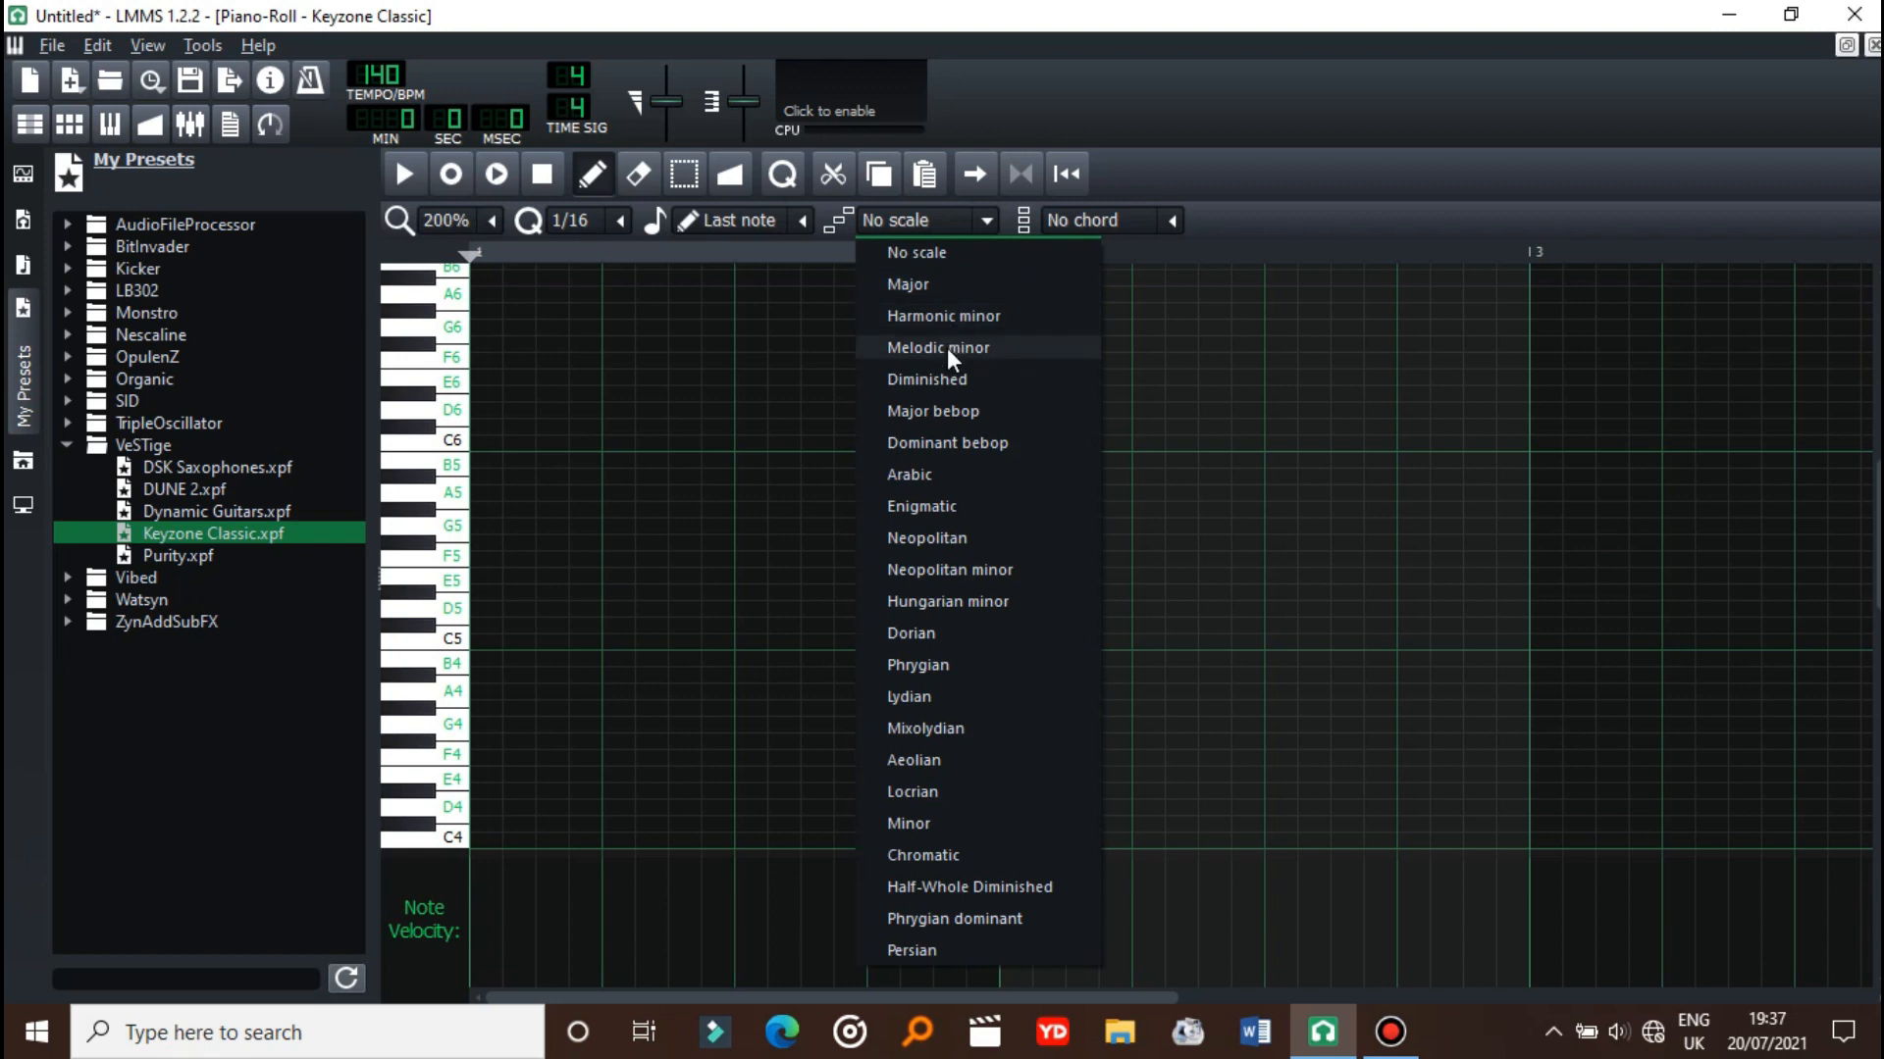
pyautogui.moveTo(940, 289)
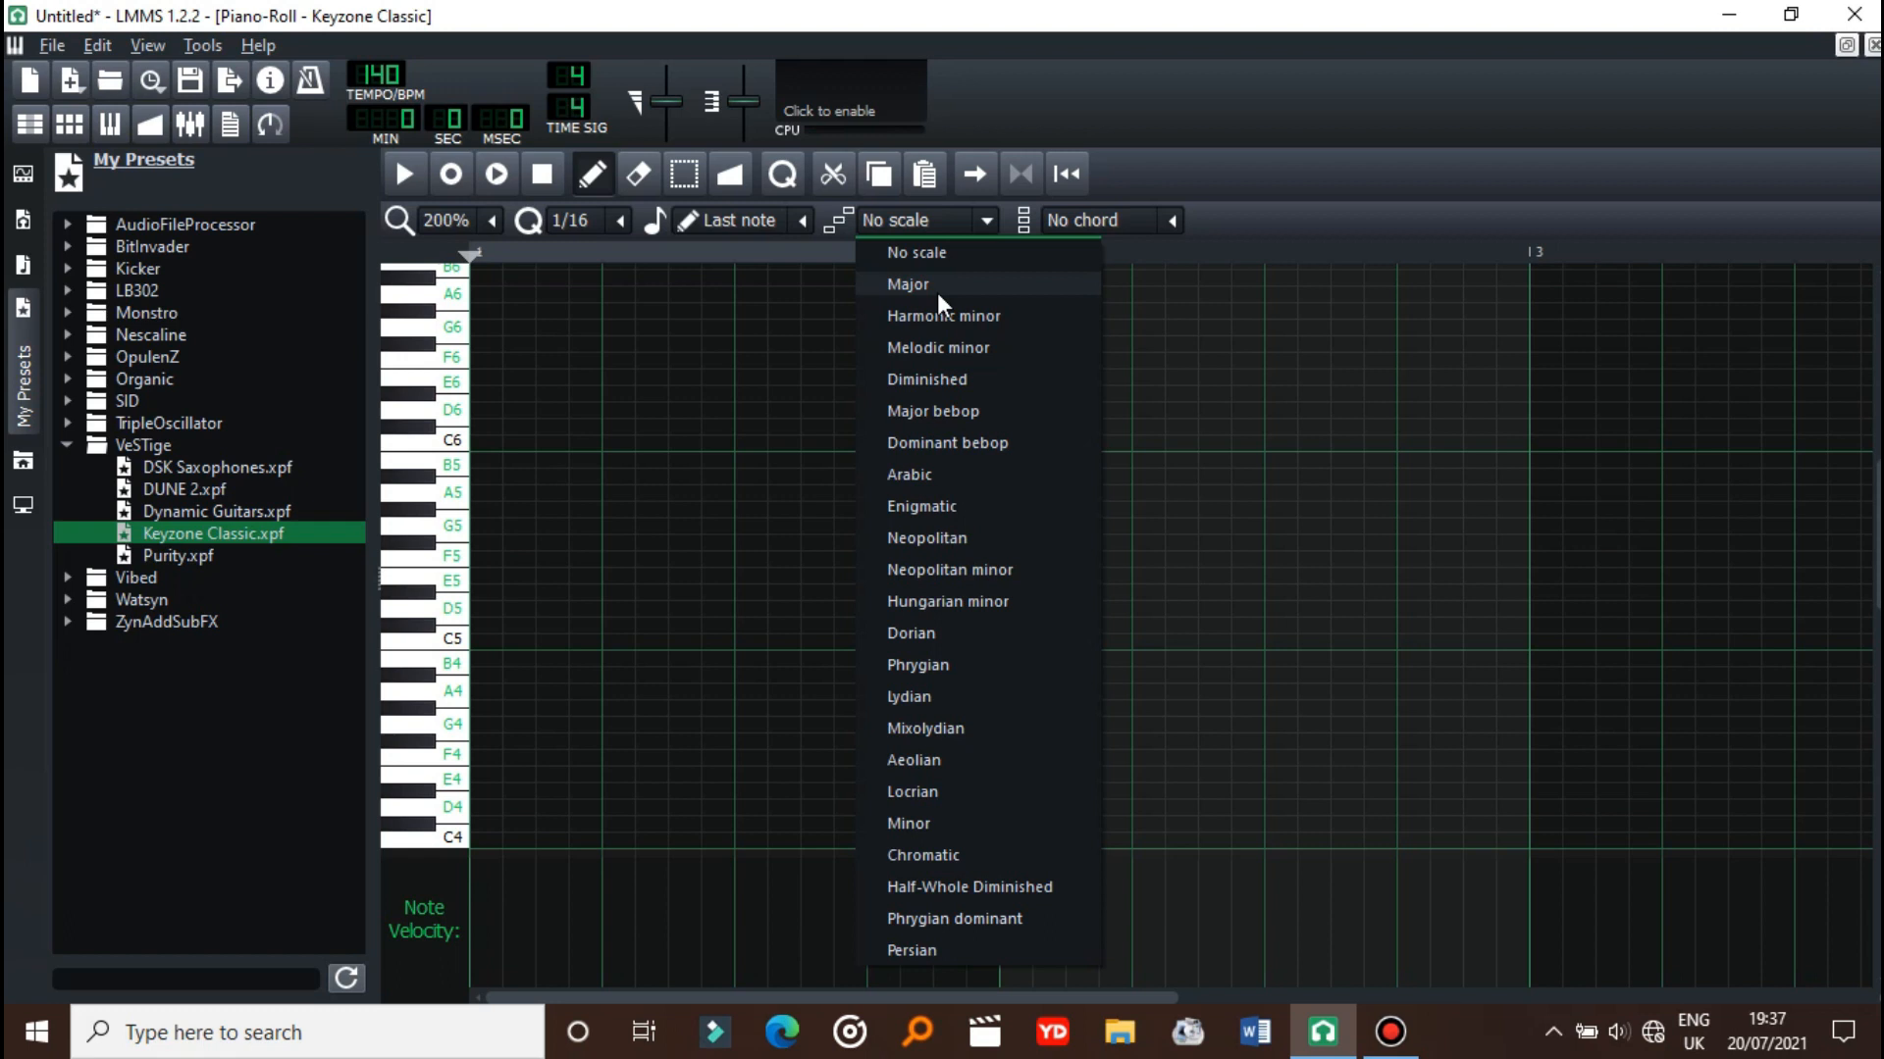
pyautogui.click(909, 285)
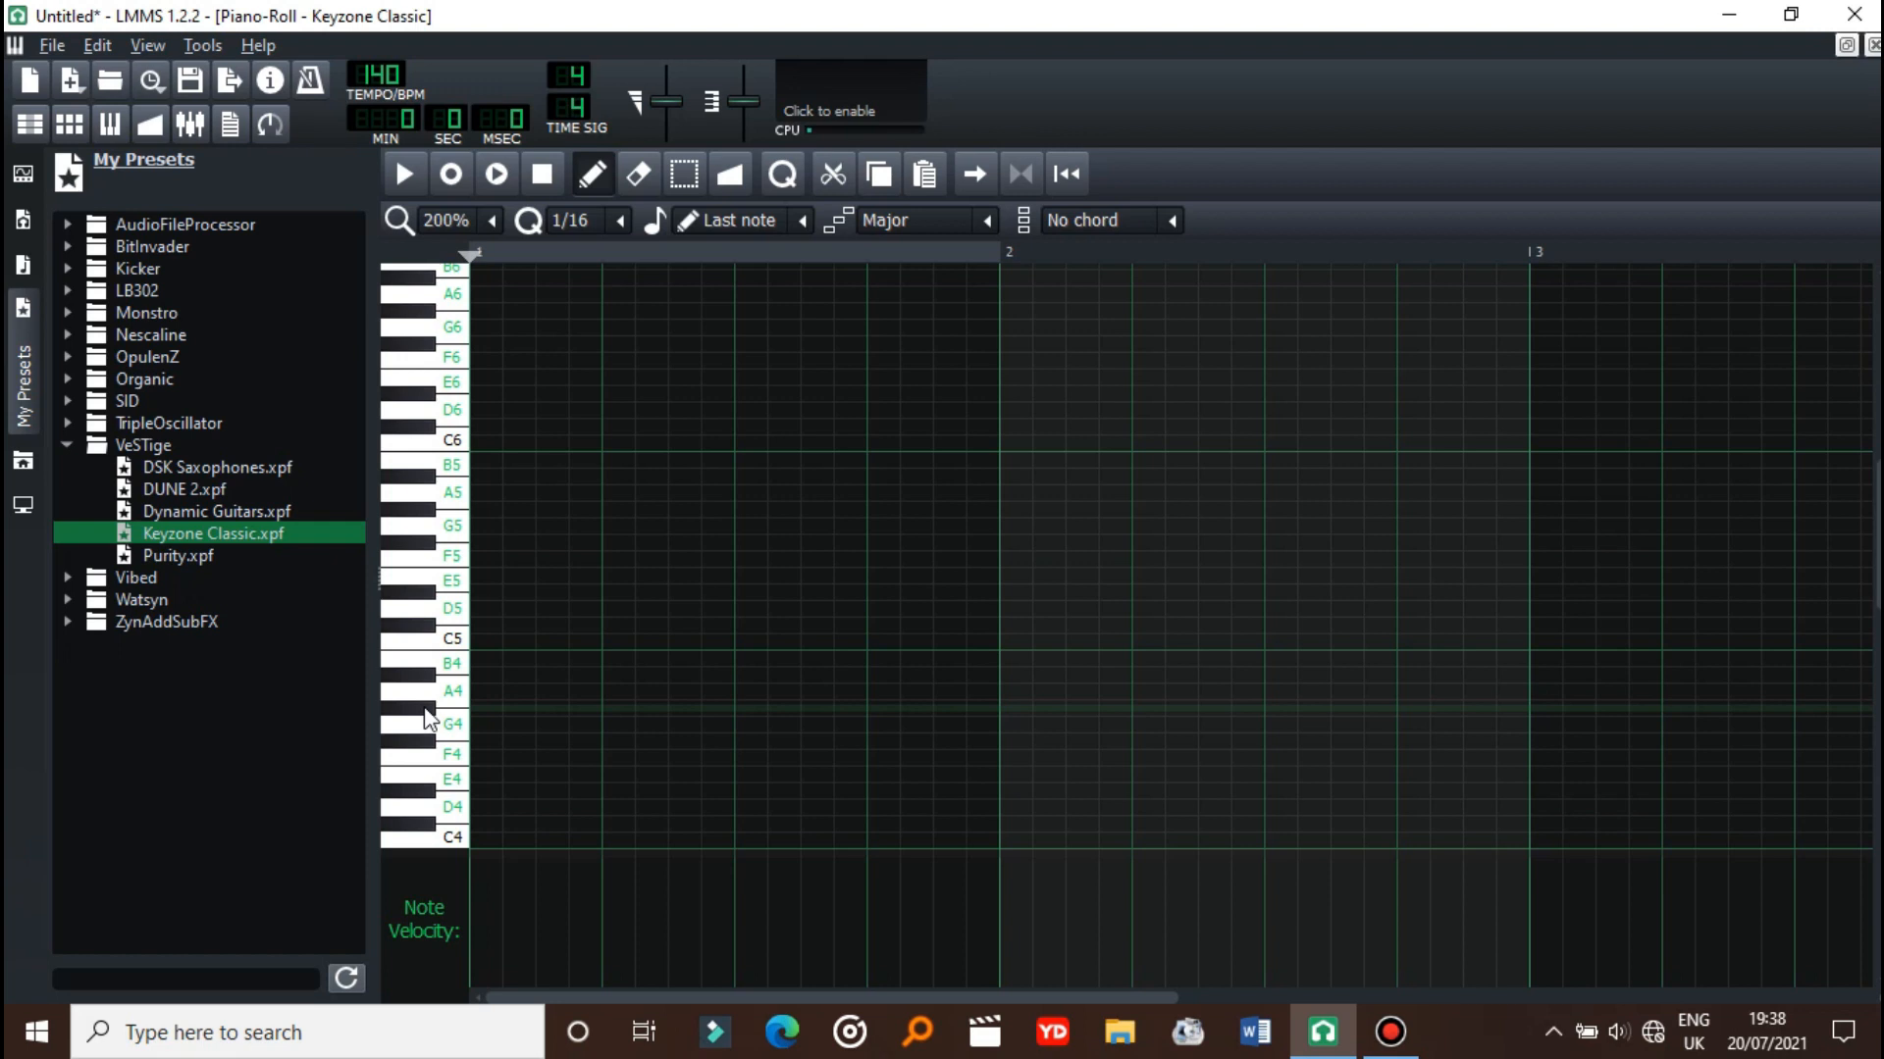
# - Mark the current scale from the piano keys and collapse the My Presets browser
pyautogui.rightClick(427, 718)
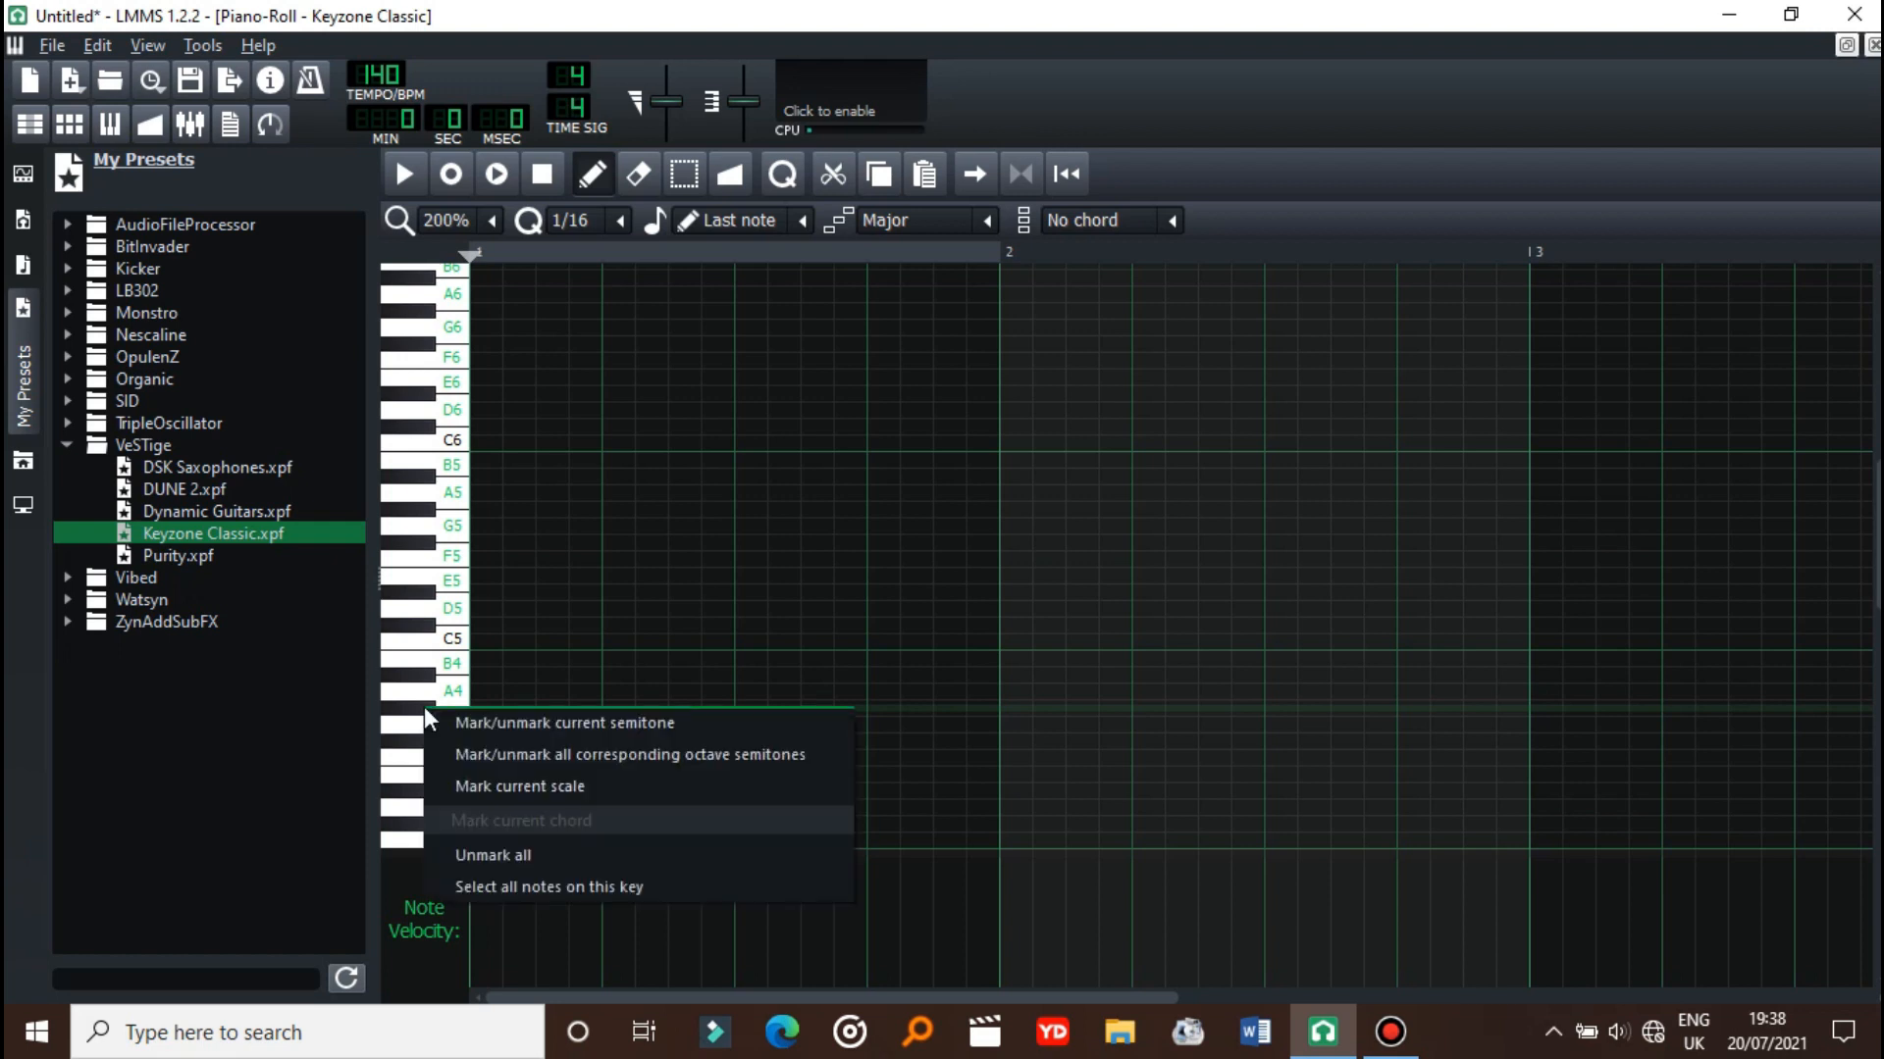
pyautogui.moveTo(519, 786)
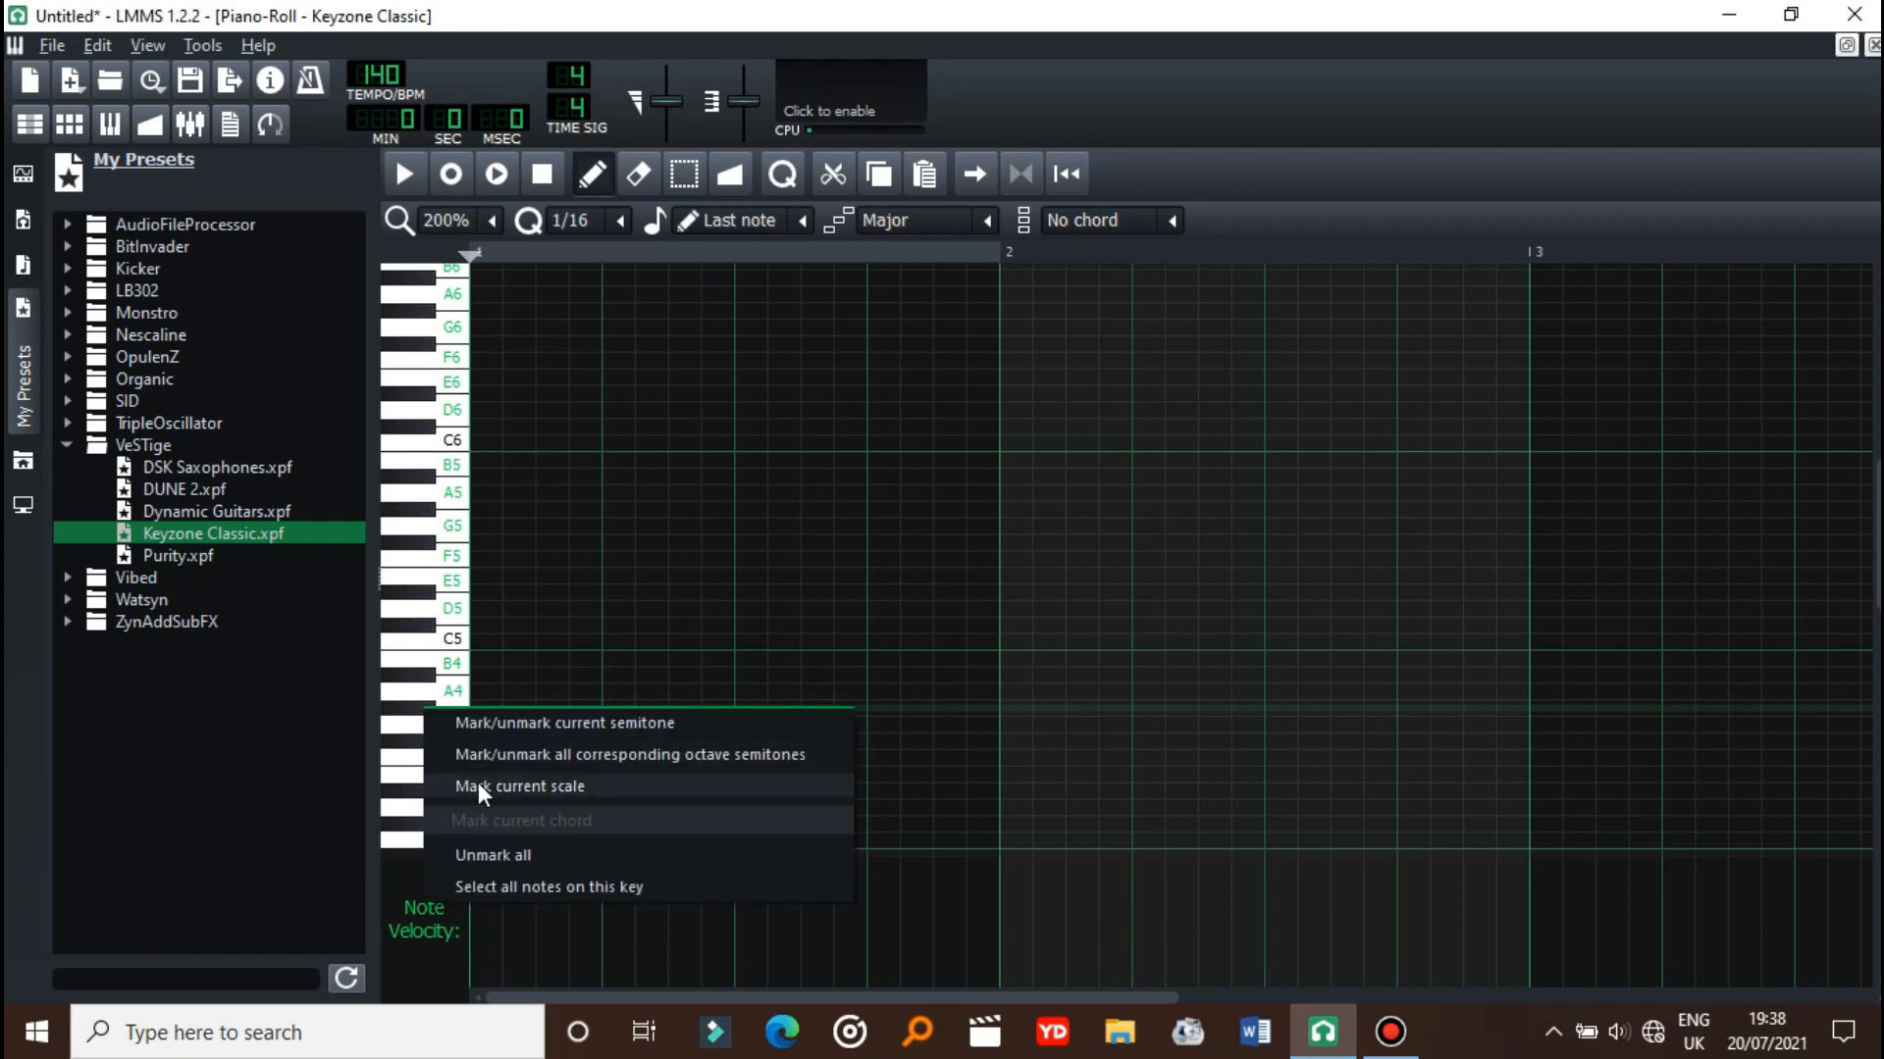
pyautogui.click(518, 786)
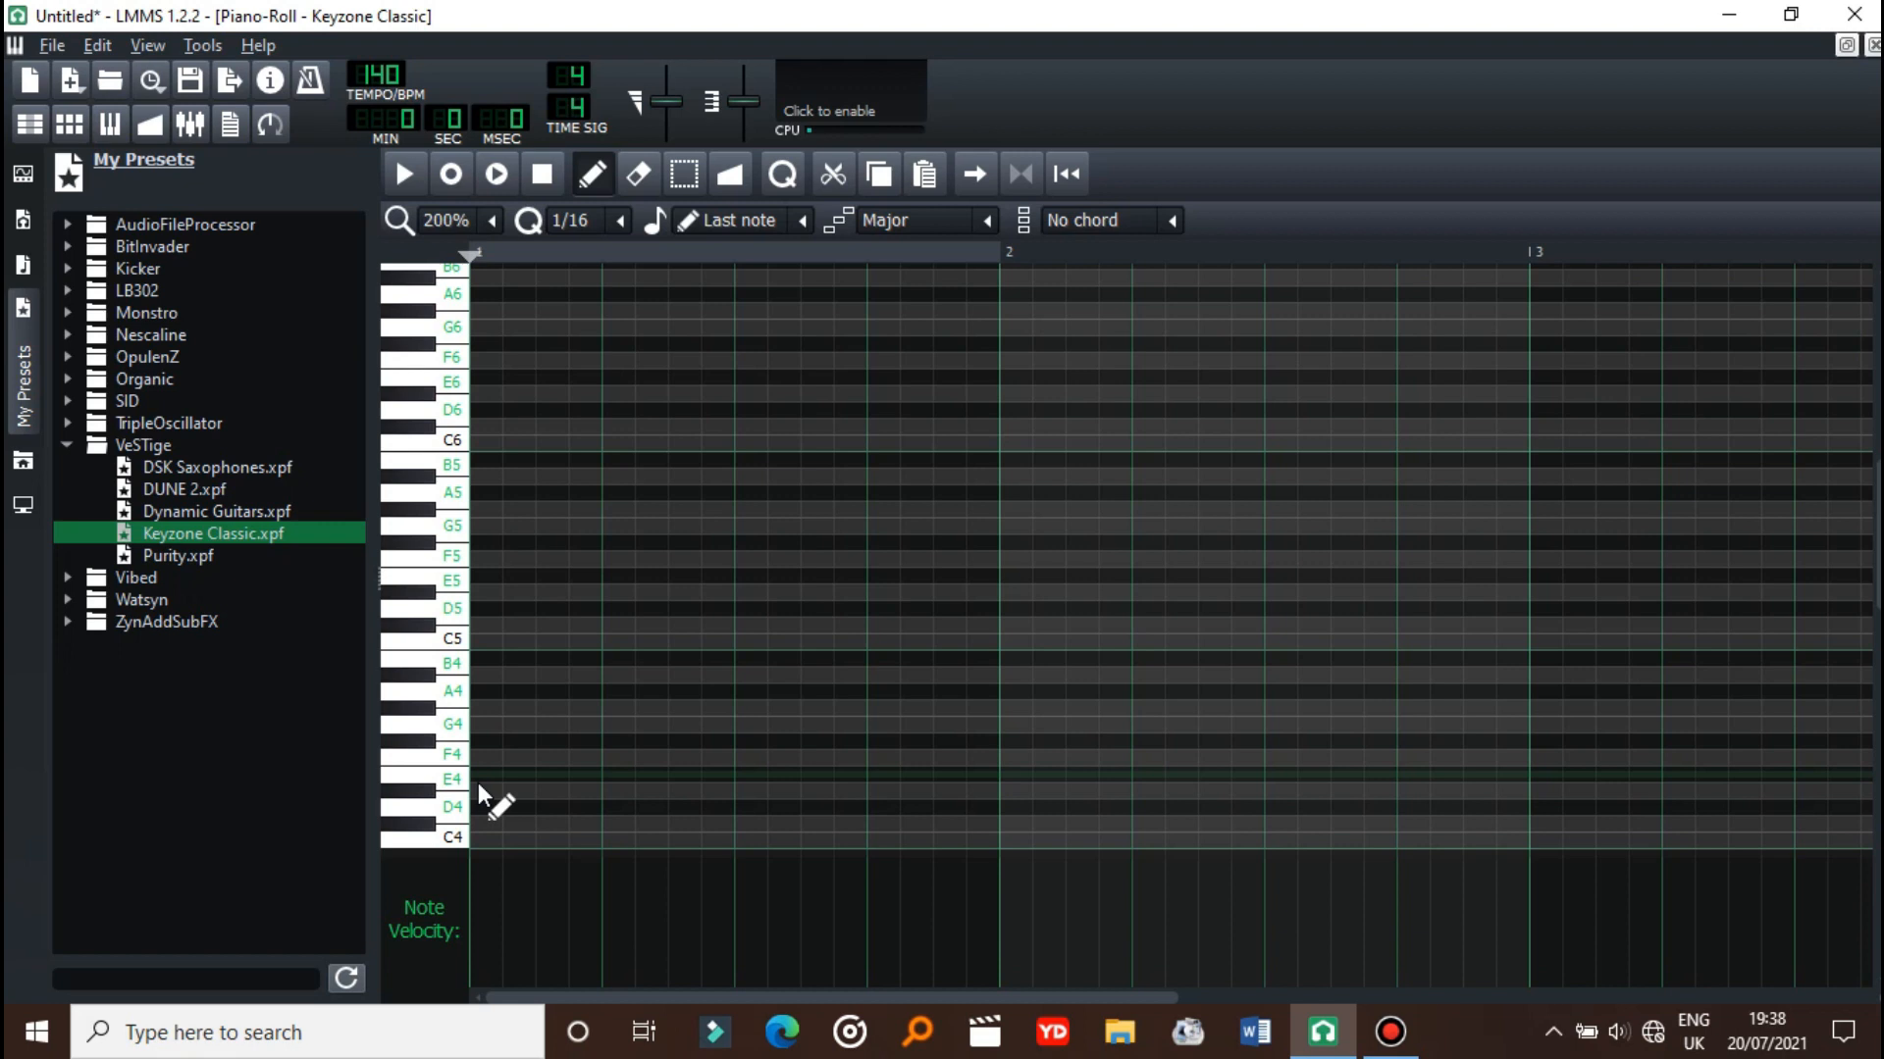
pyautogui.click(69, 444)
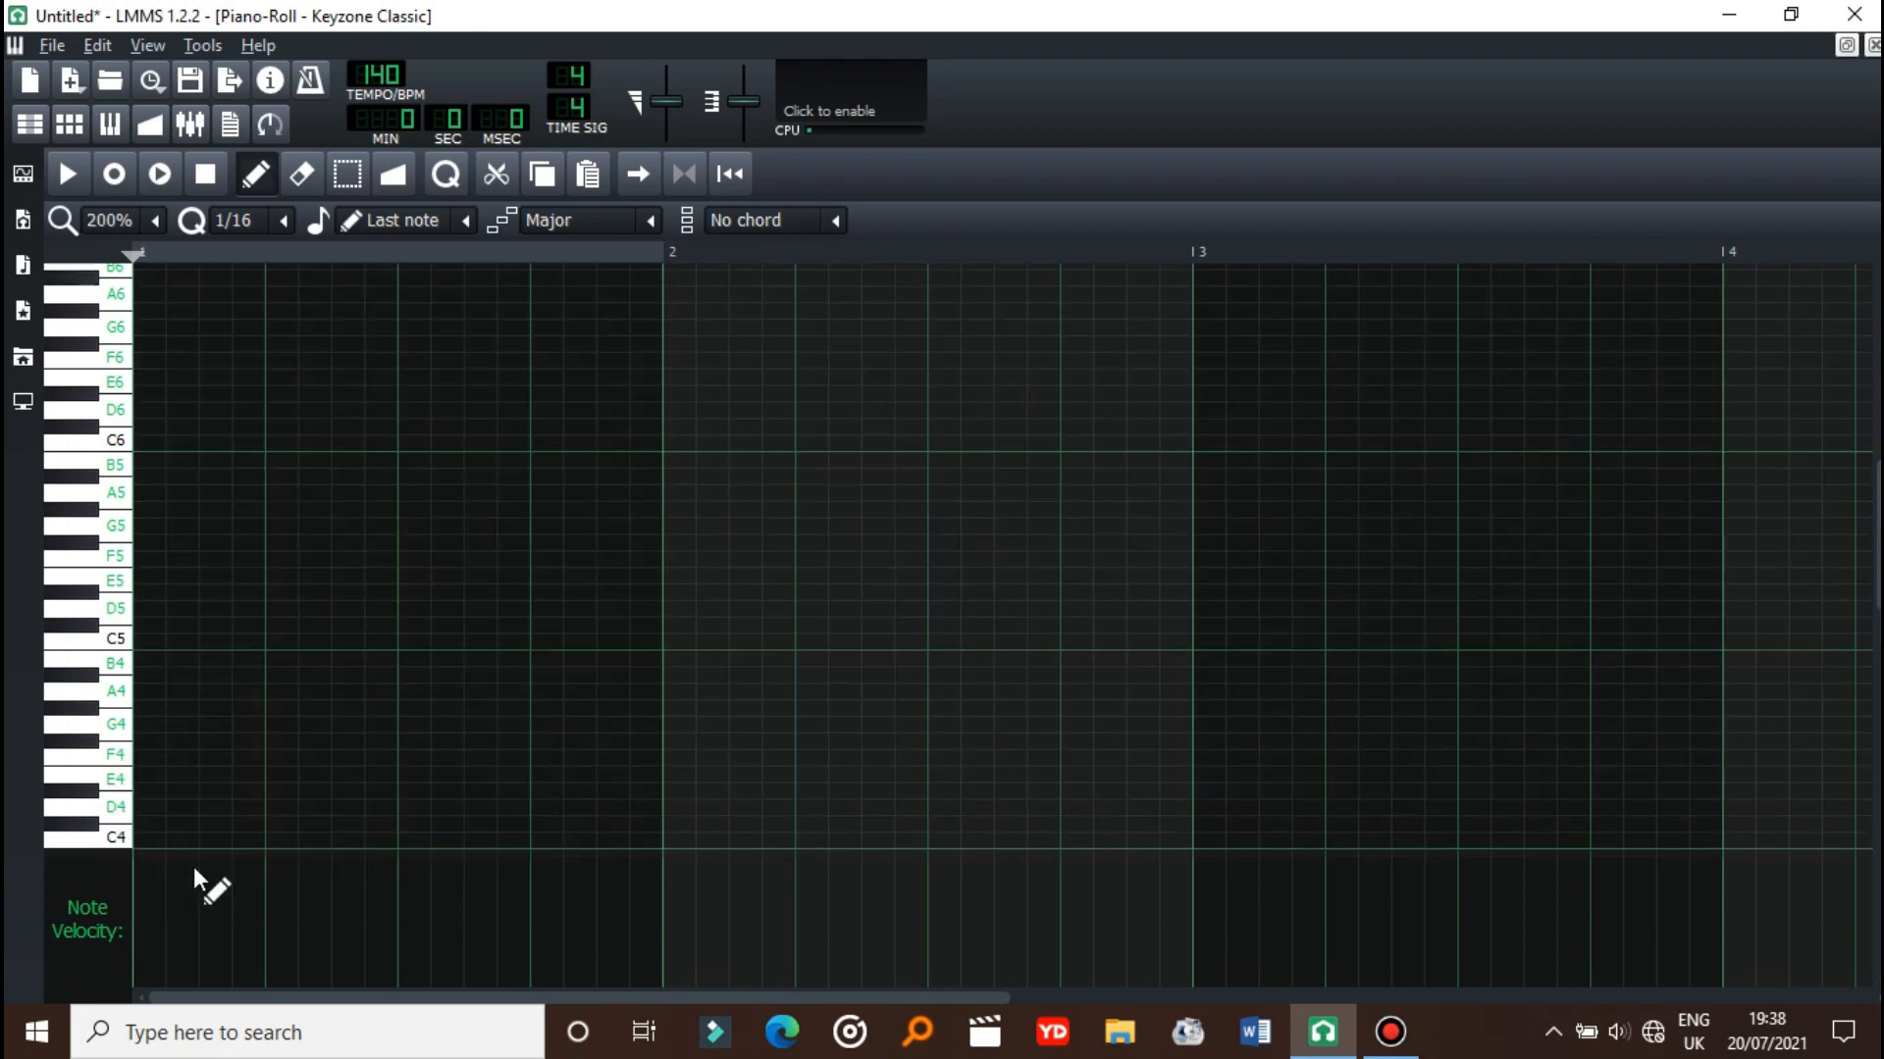
# - Mark the current scale on the grid from the G4 key
pyautogui.rightClick(116, 722)
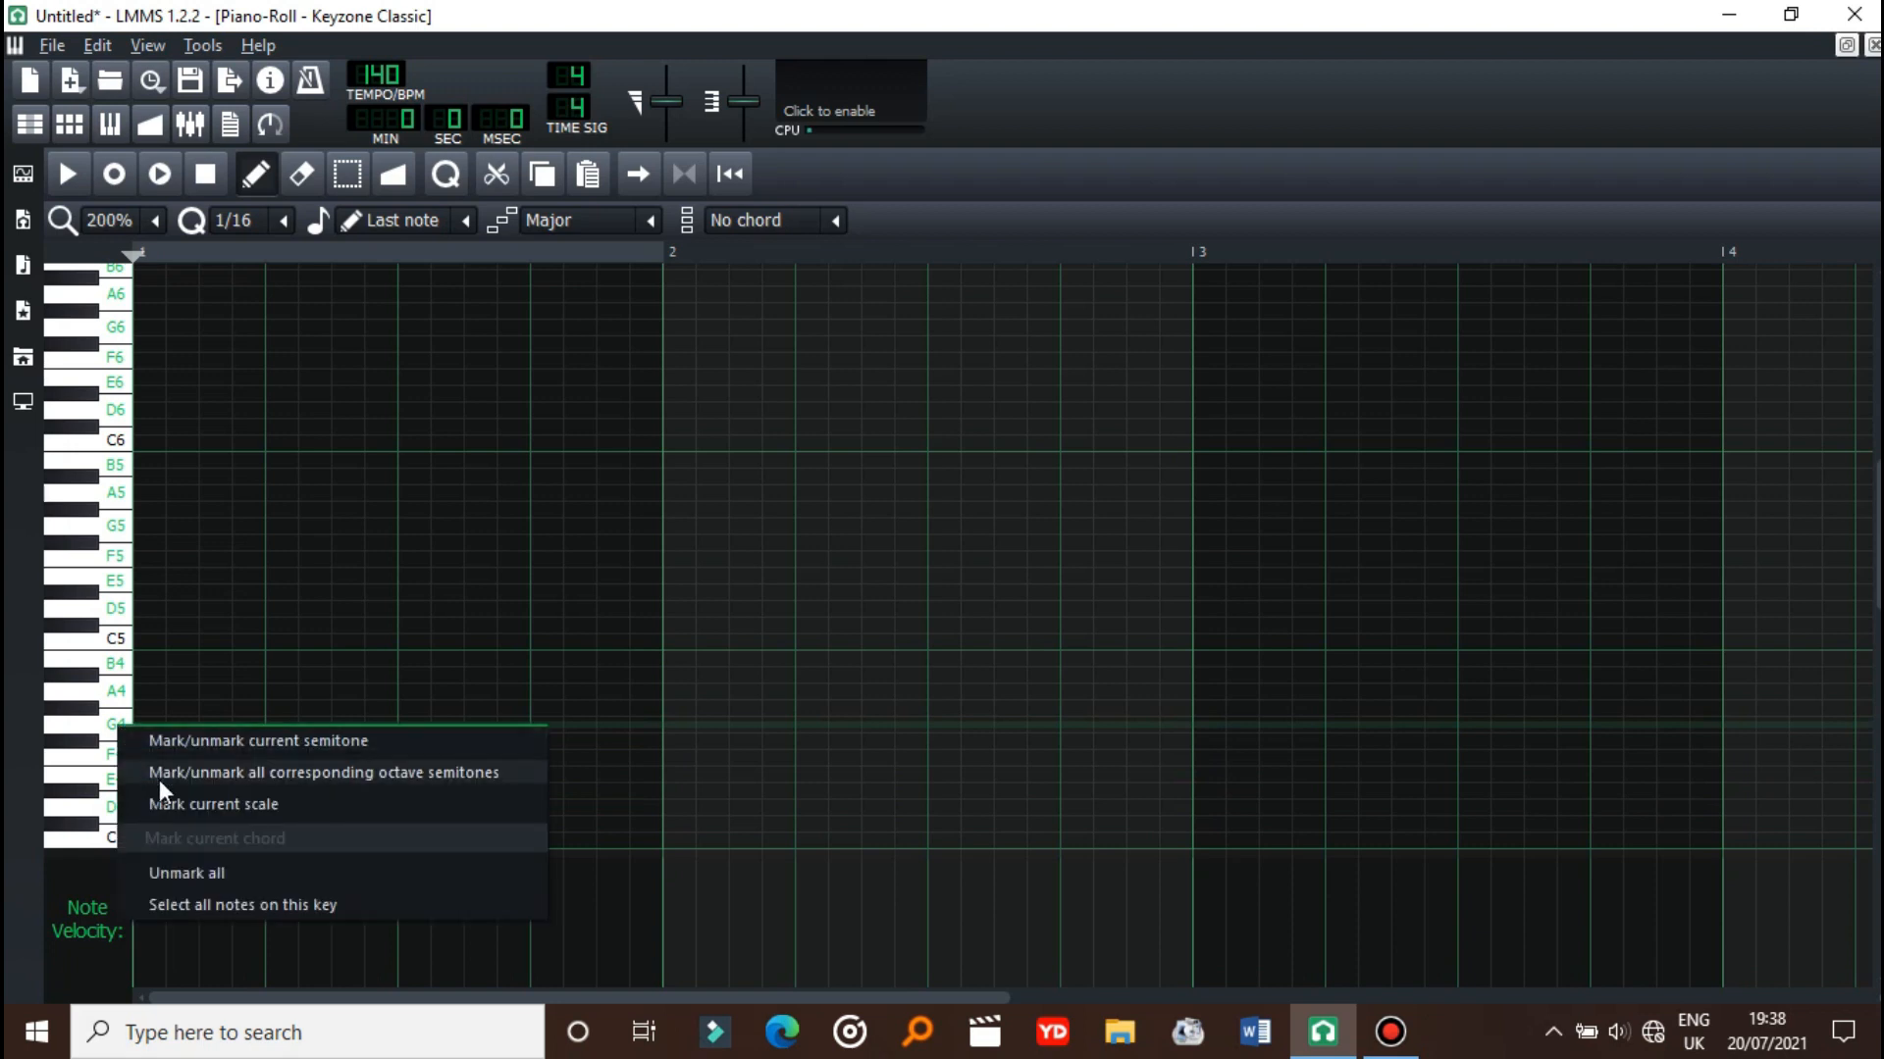
pyautogui.moveTo(176, 805)
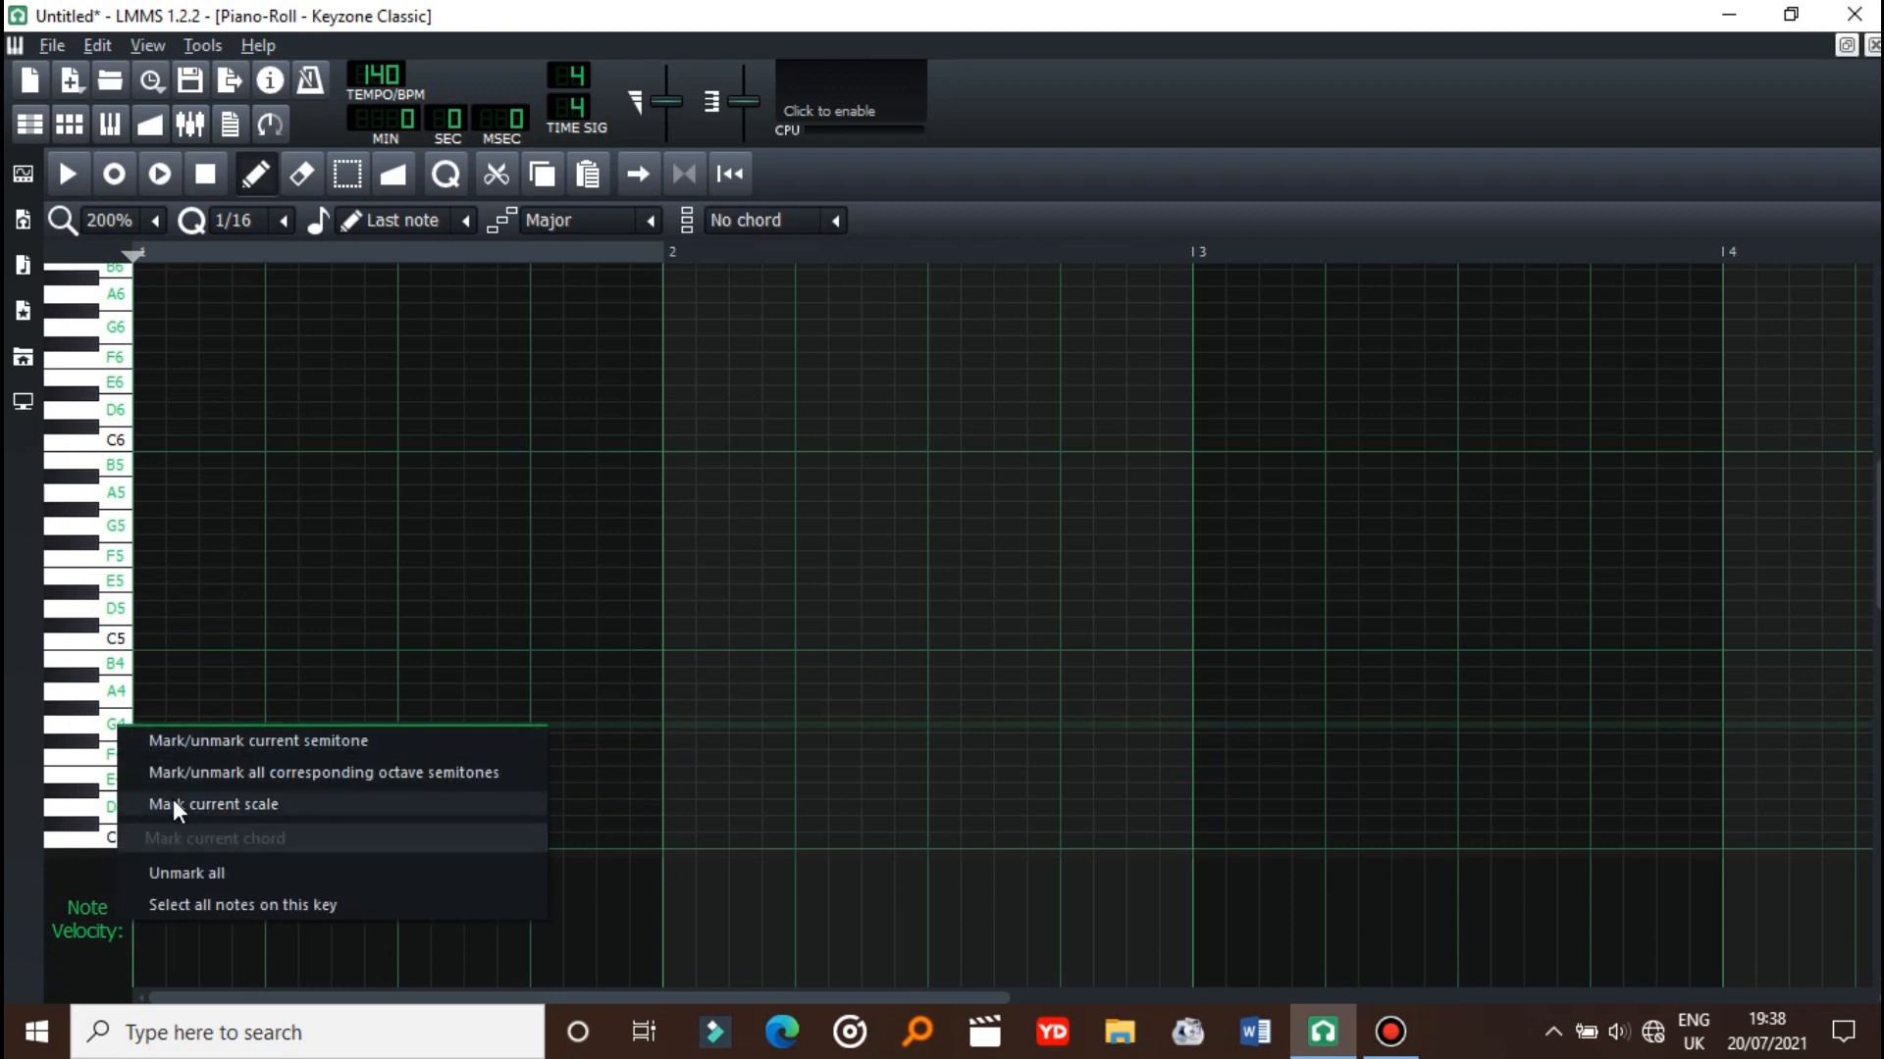
pyautogui.click(213, 803)
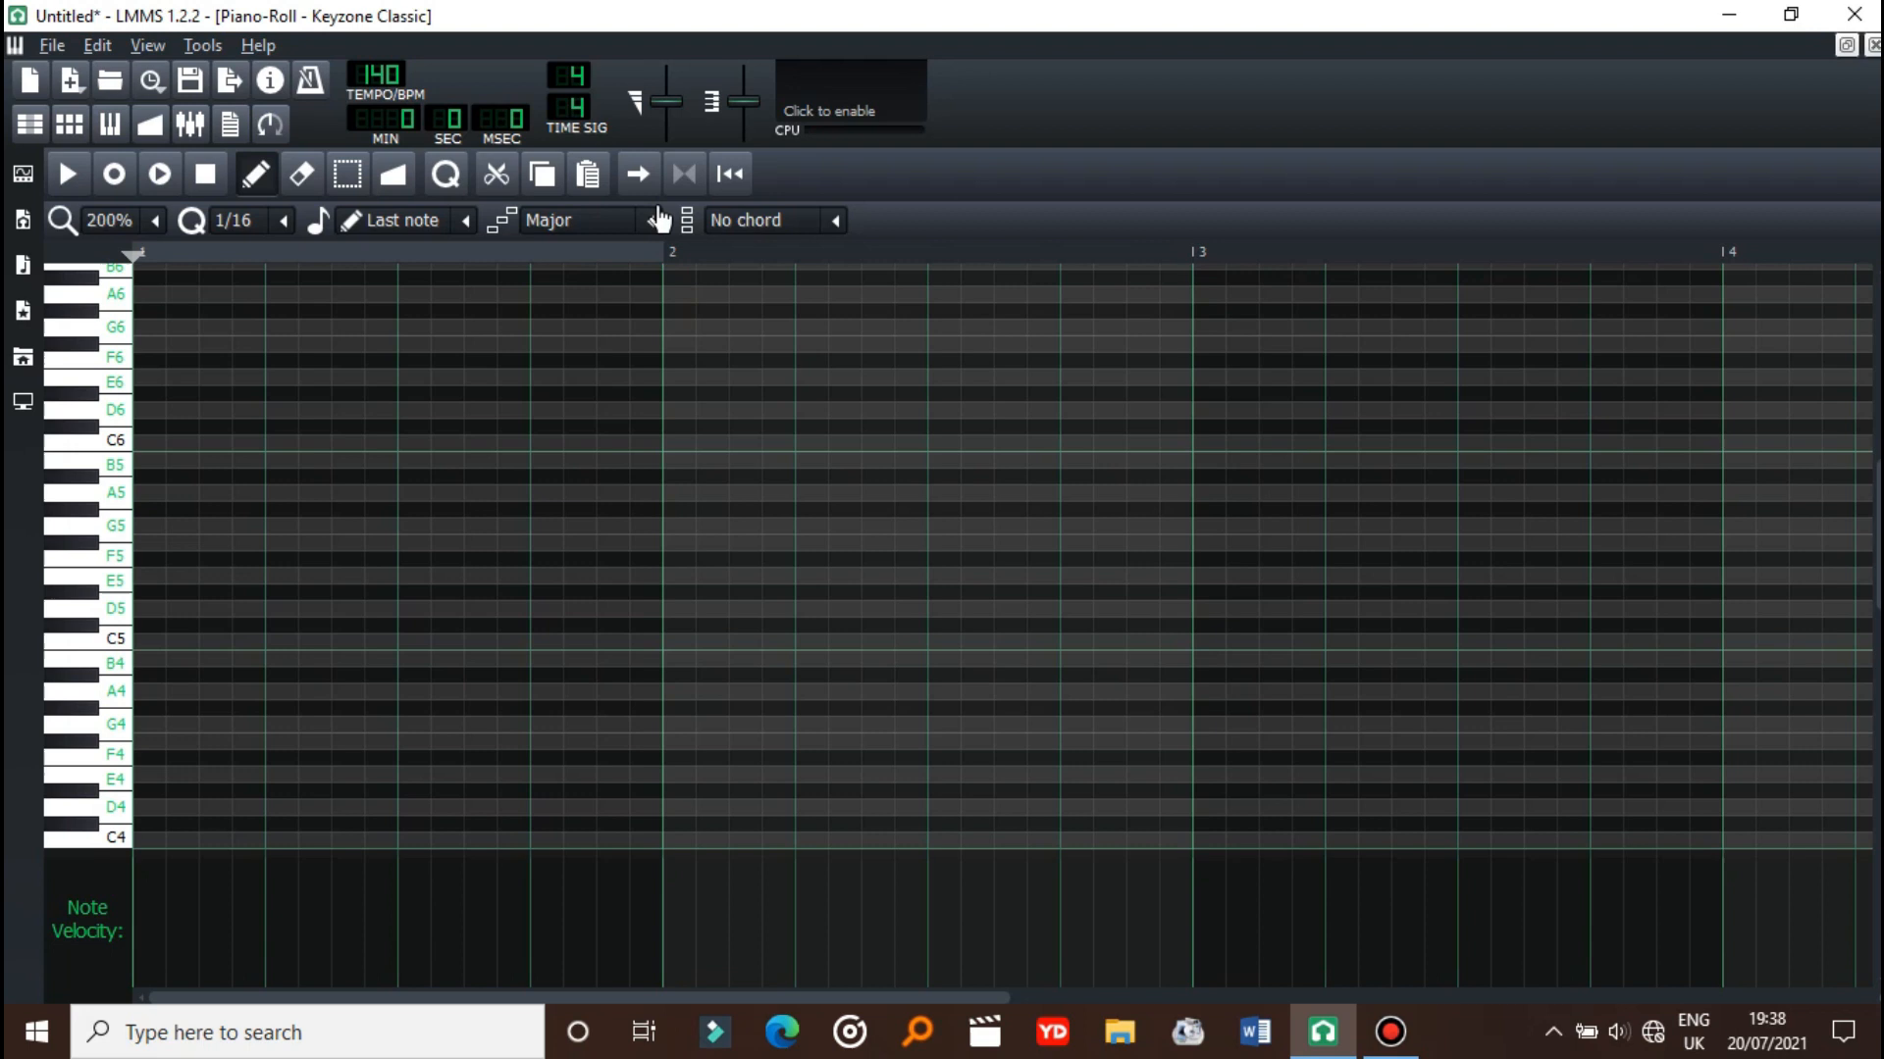
# - Switch the scale to Melodic minor and mark it, then mark the Major scale again from G4
pyautogui.click(588, 219)
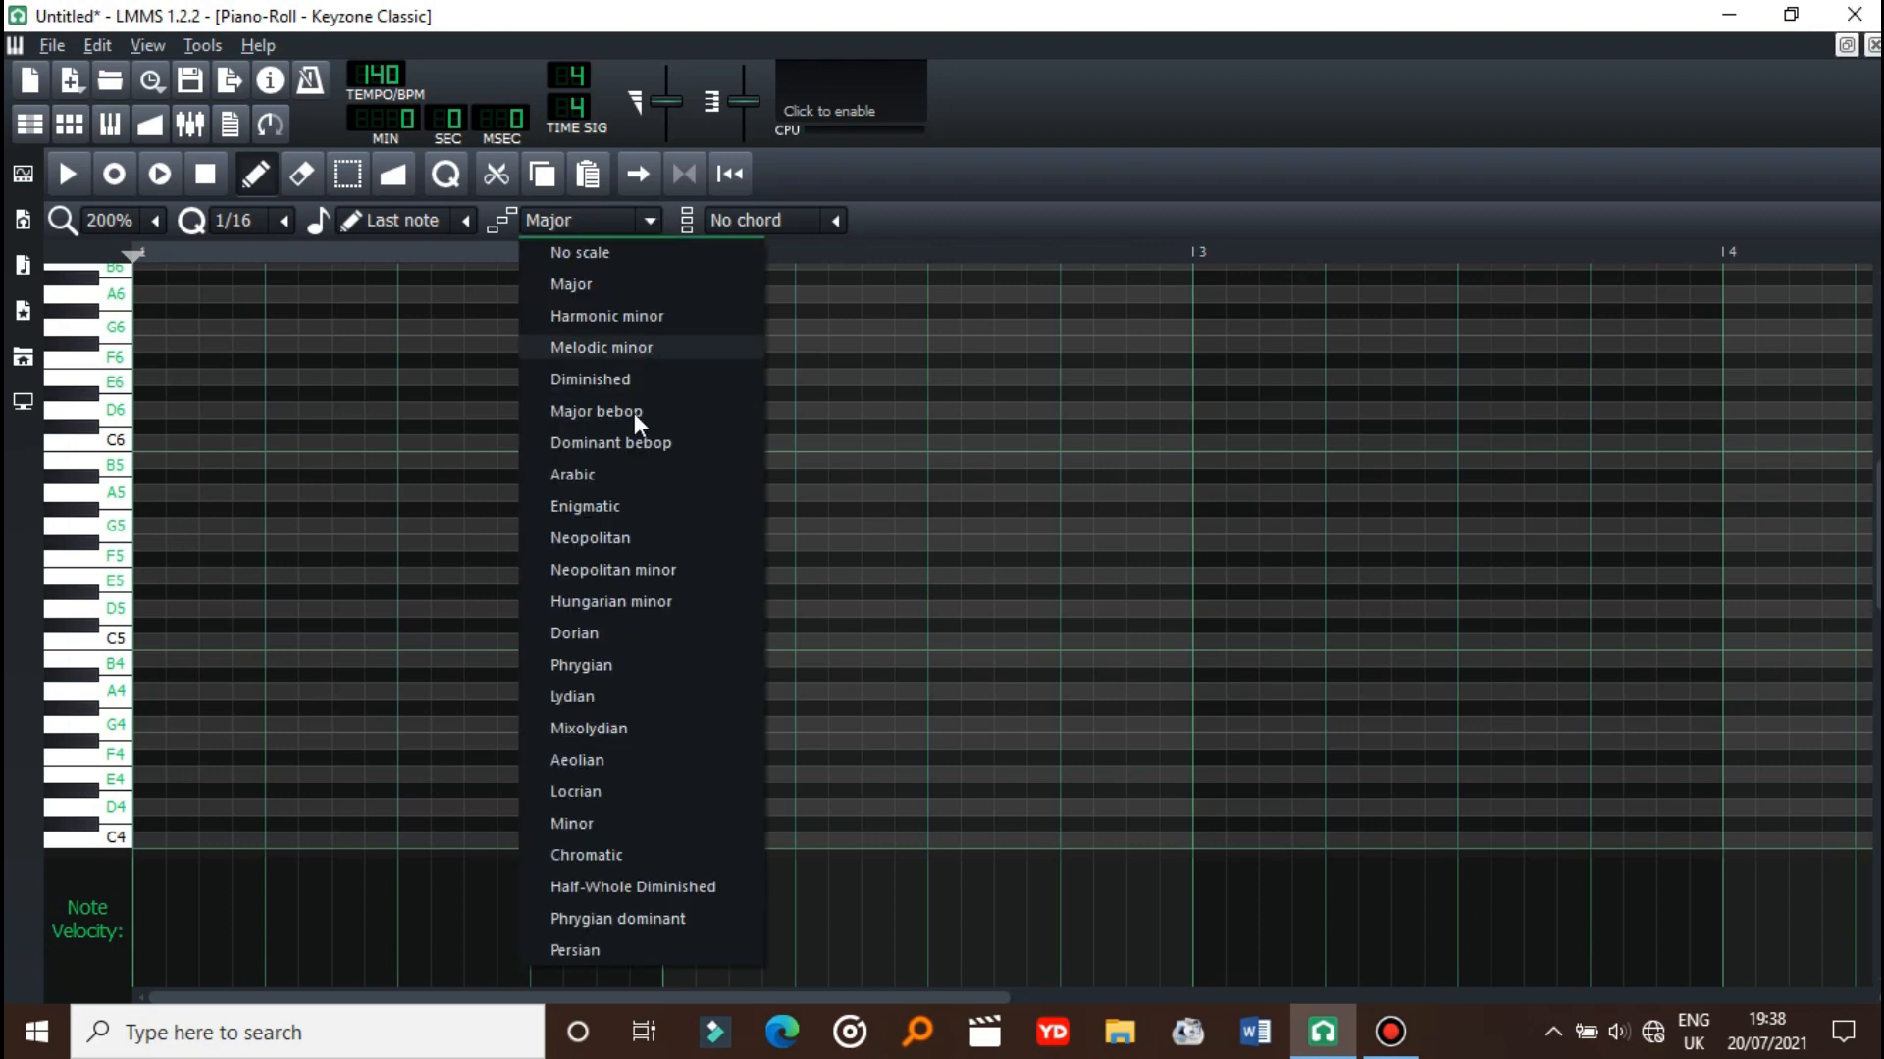
pyautogui.click(600, 347)
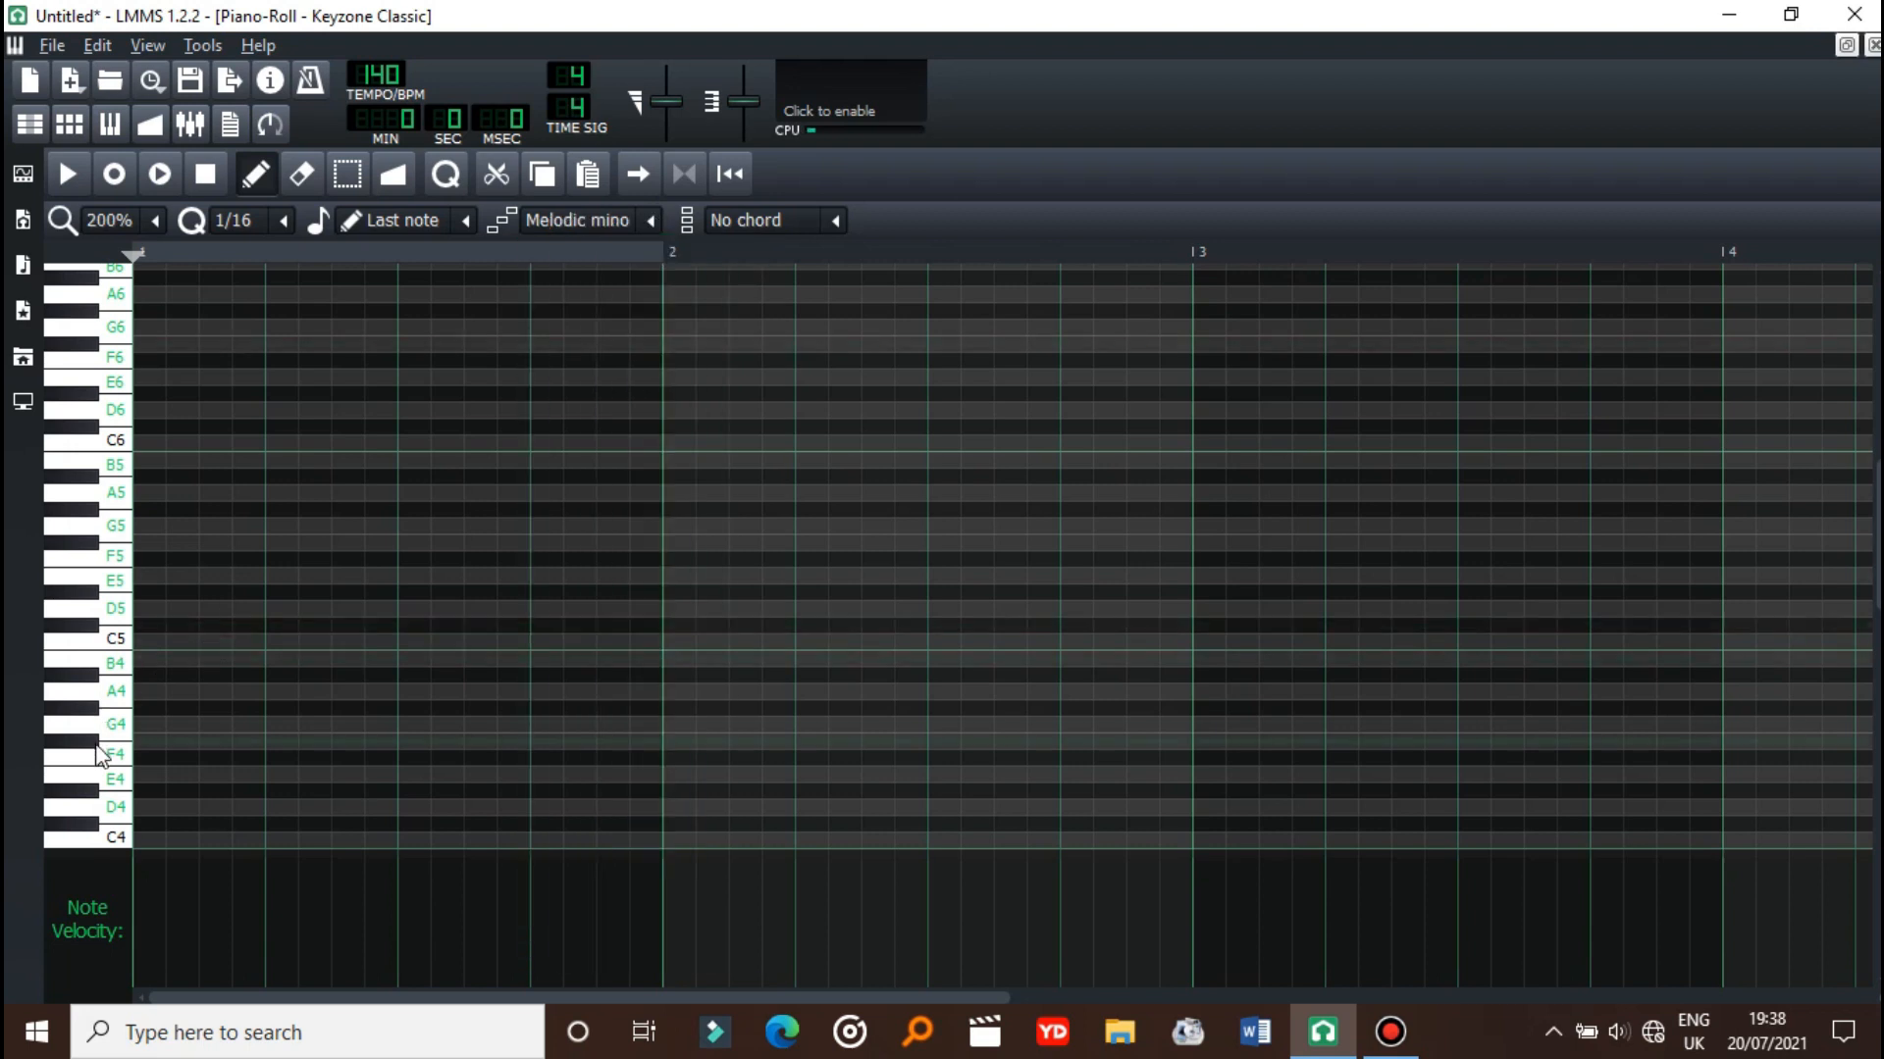
pyautogui.rightClick(98, 754)
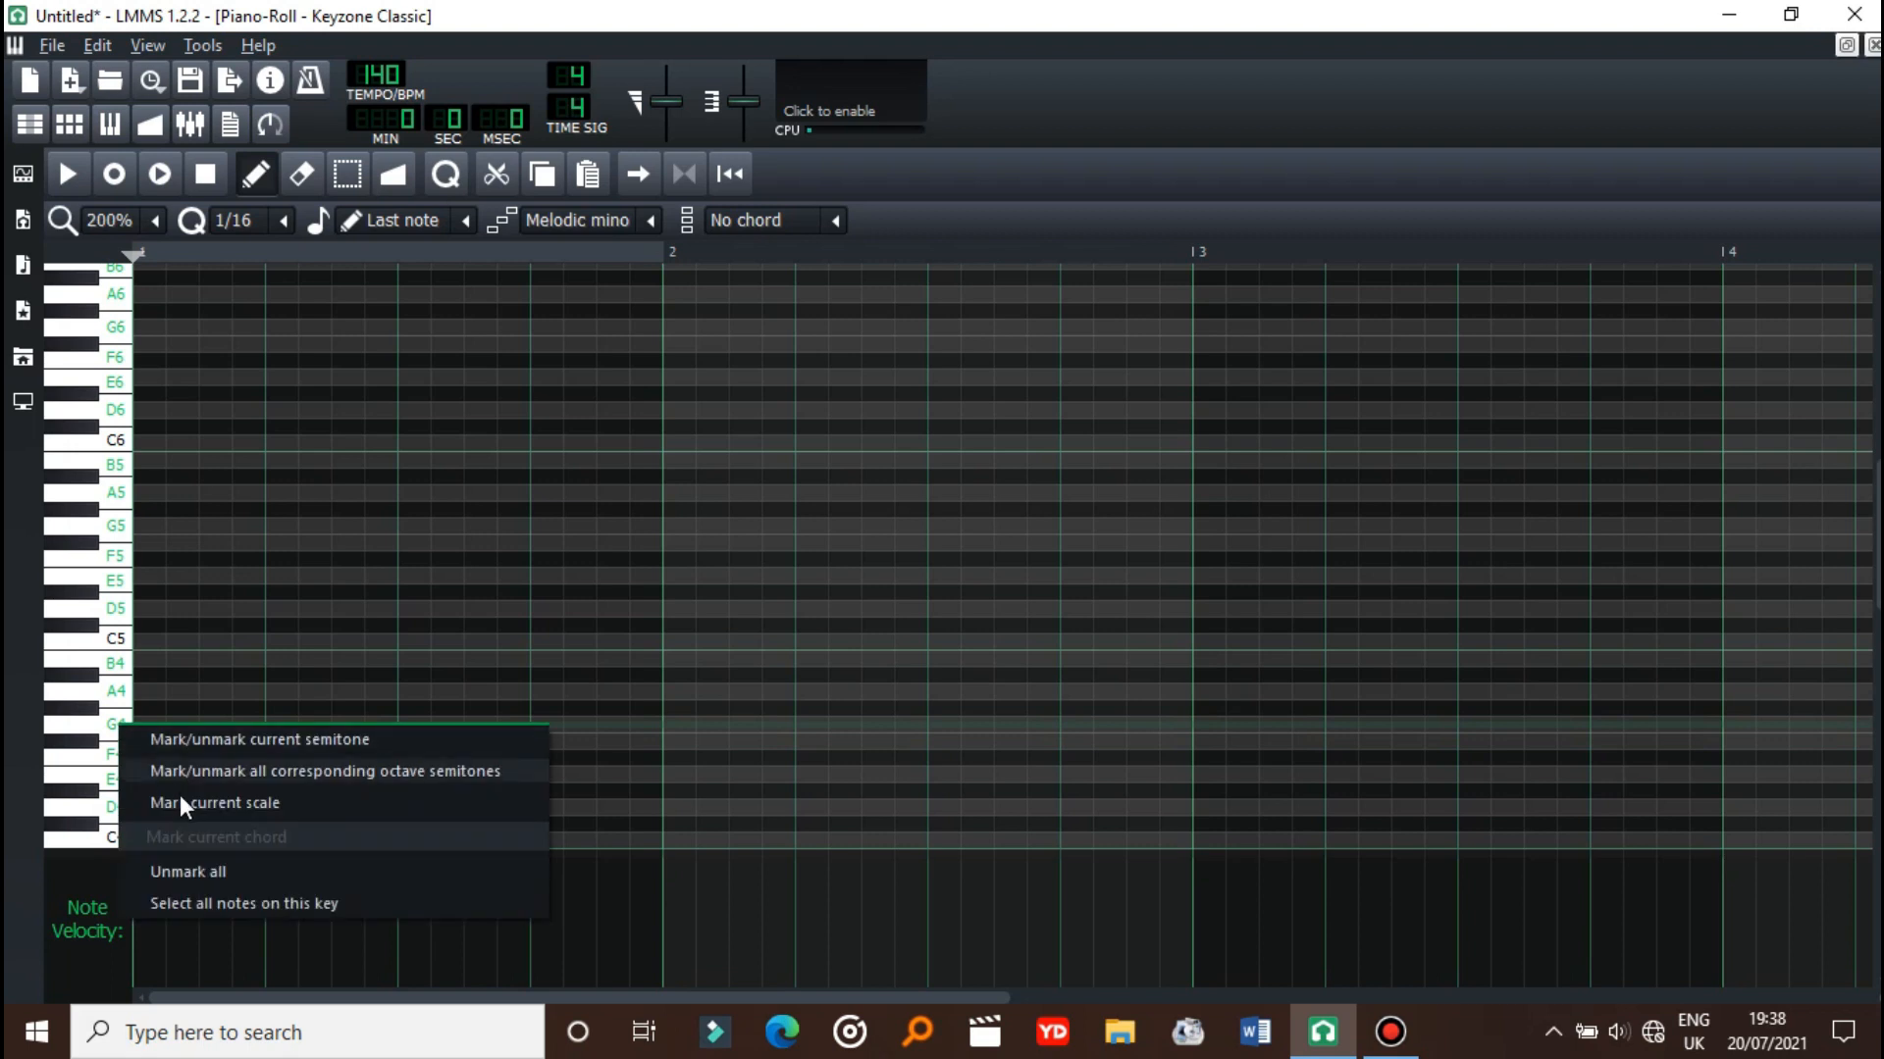
pyautogui.click(214, 803)
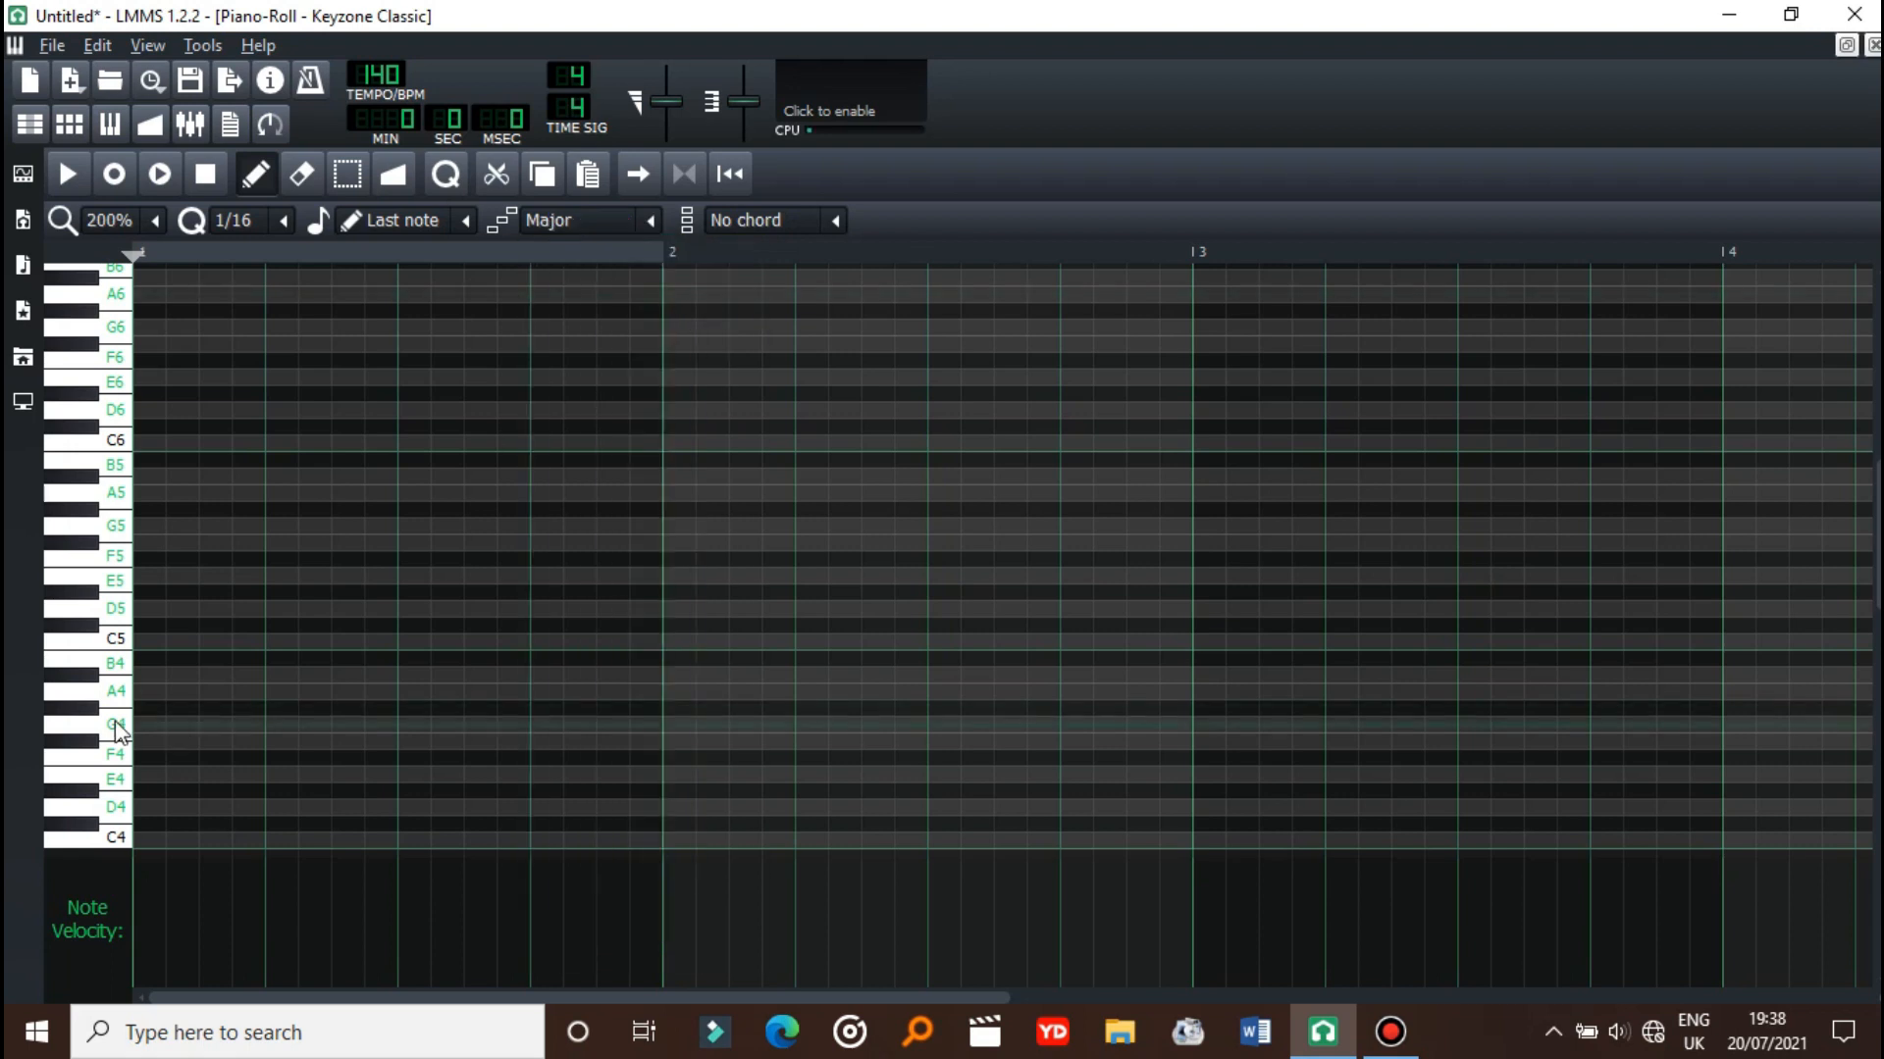
pyautogui.rightClick(115, 723)
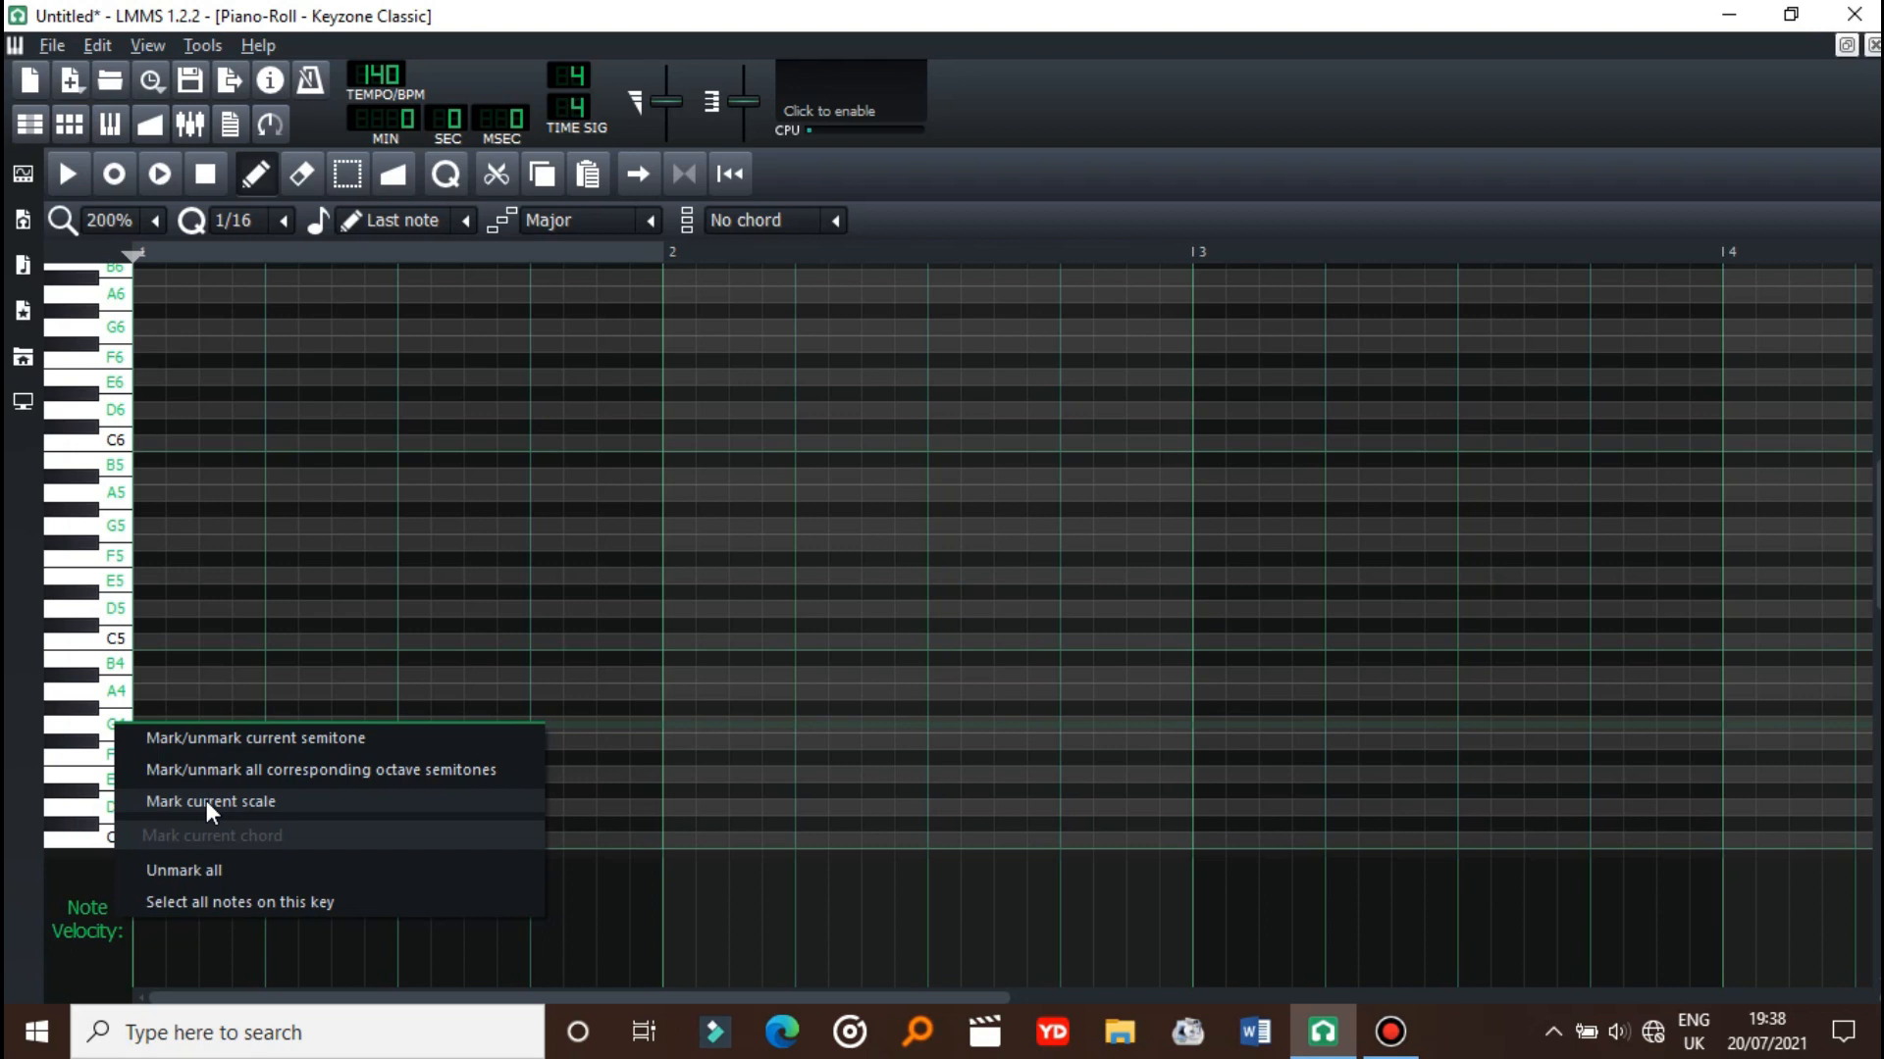
pyautogui.click(209, 801)
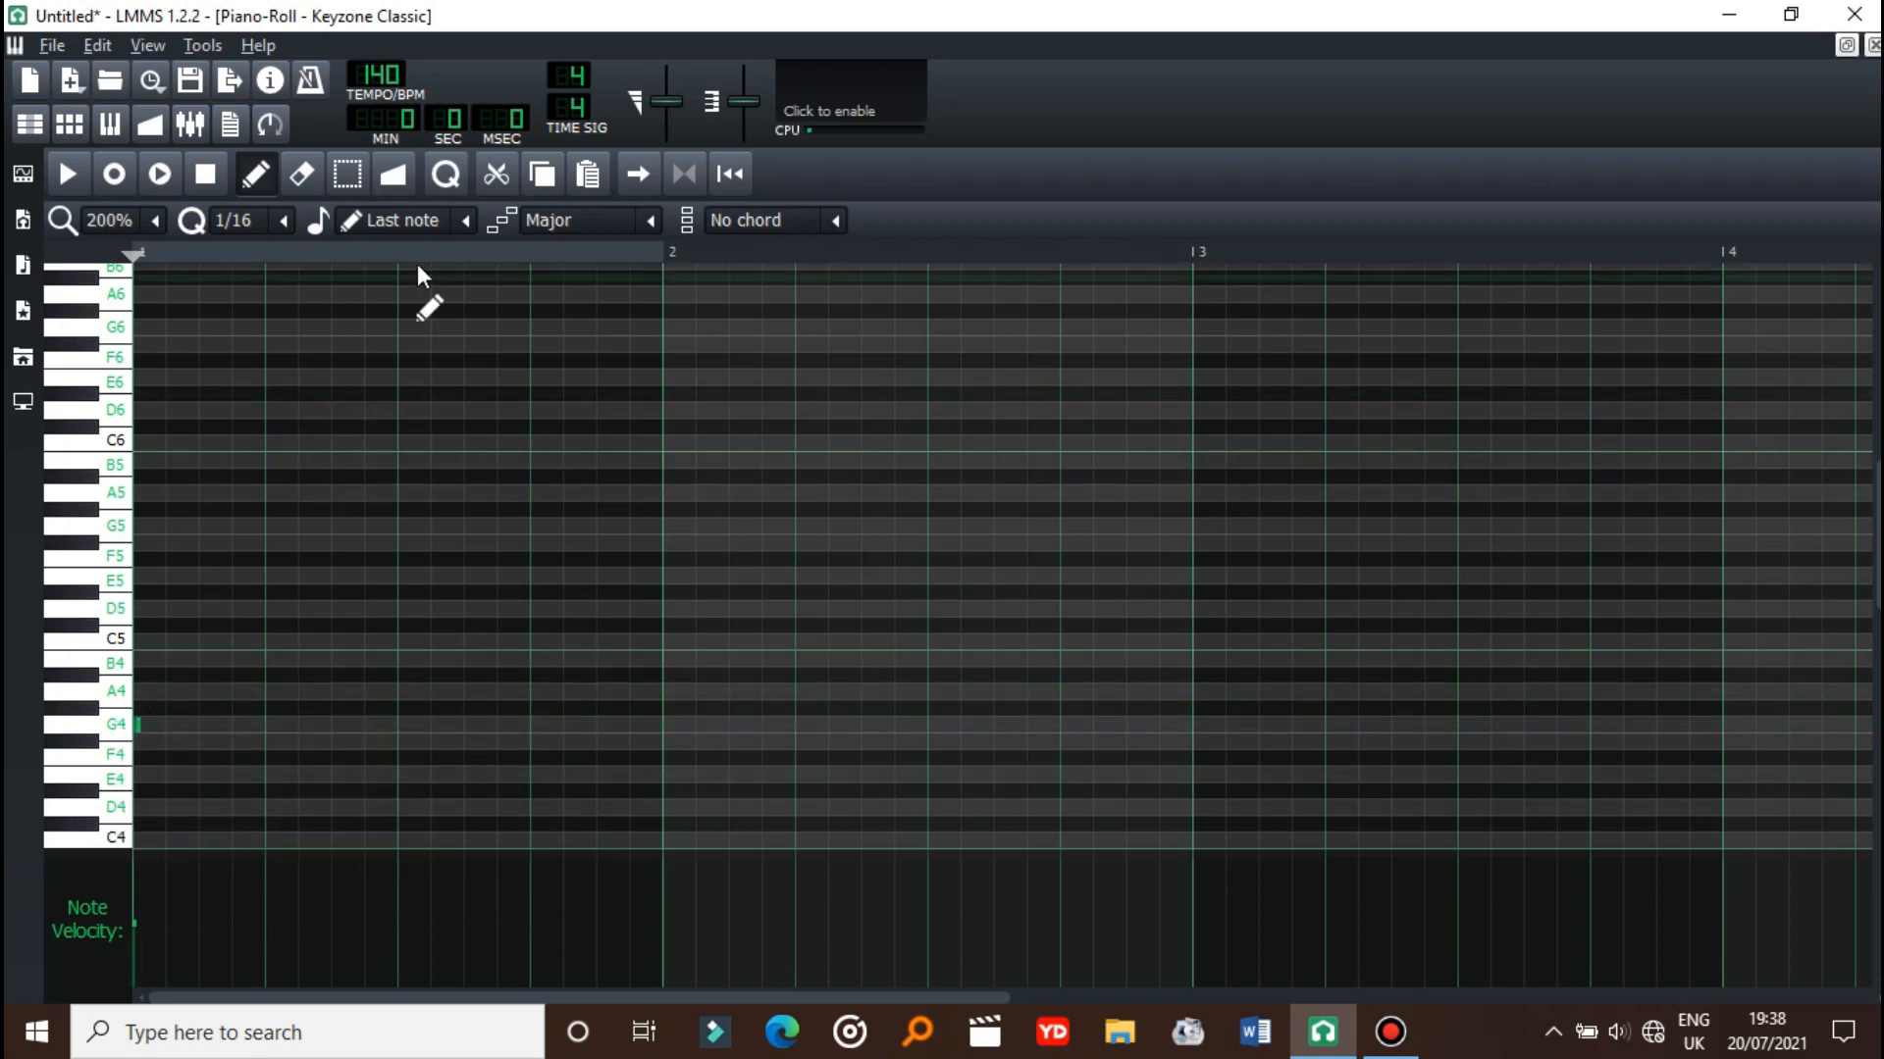
# - Draw a whole-note G4 in bar 1, then set note length back to Last note
pyautogui.click(403, 220)
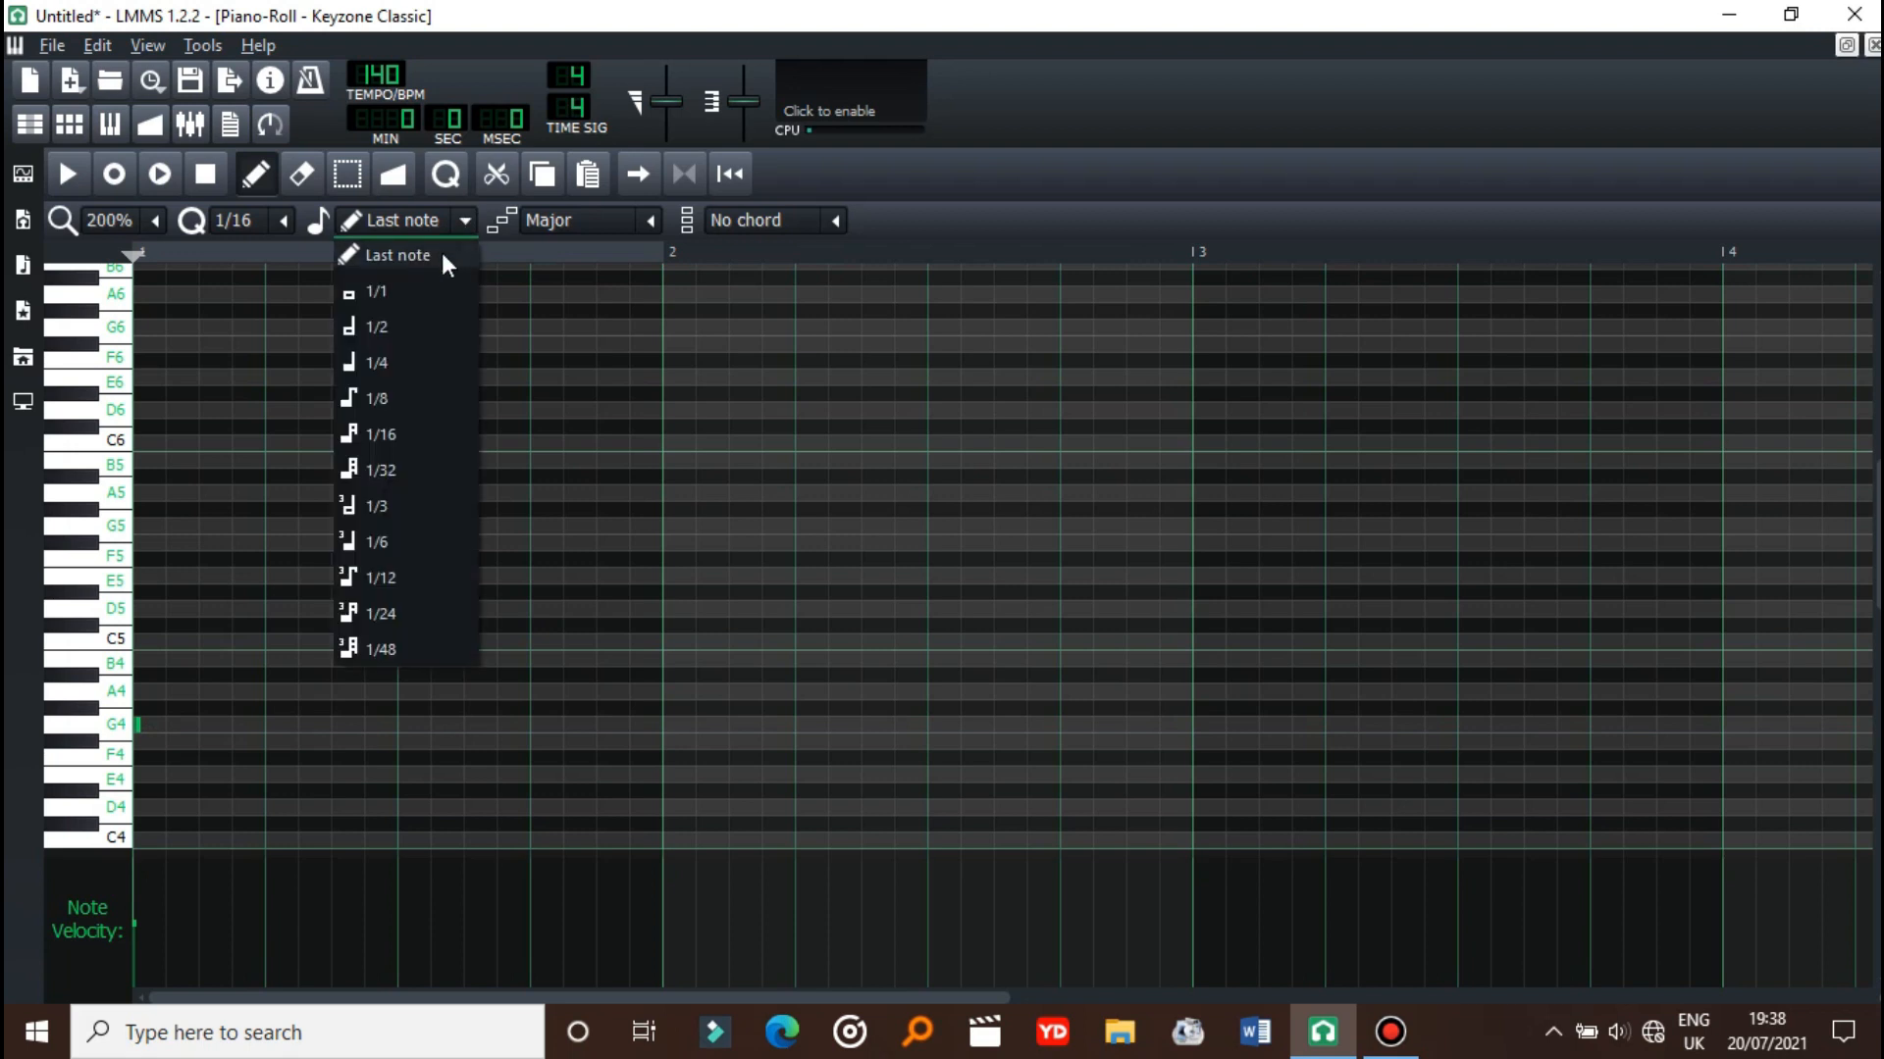
pyautogui.click(377, 291)
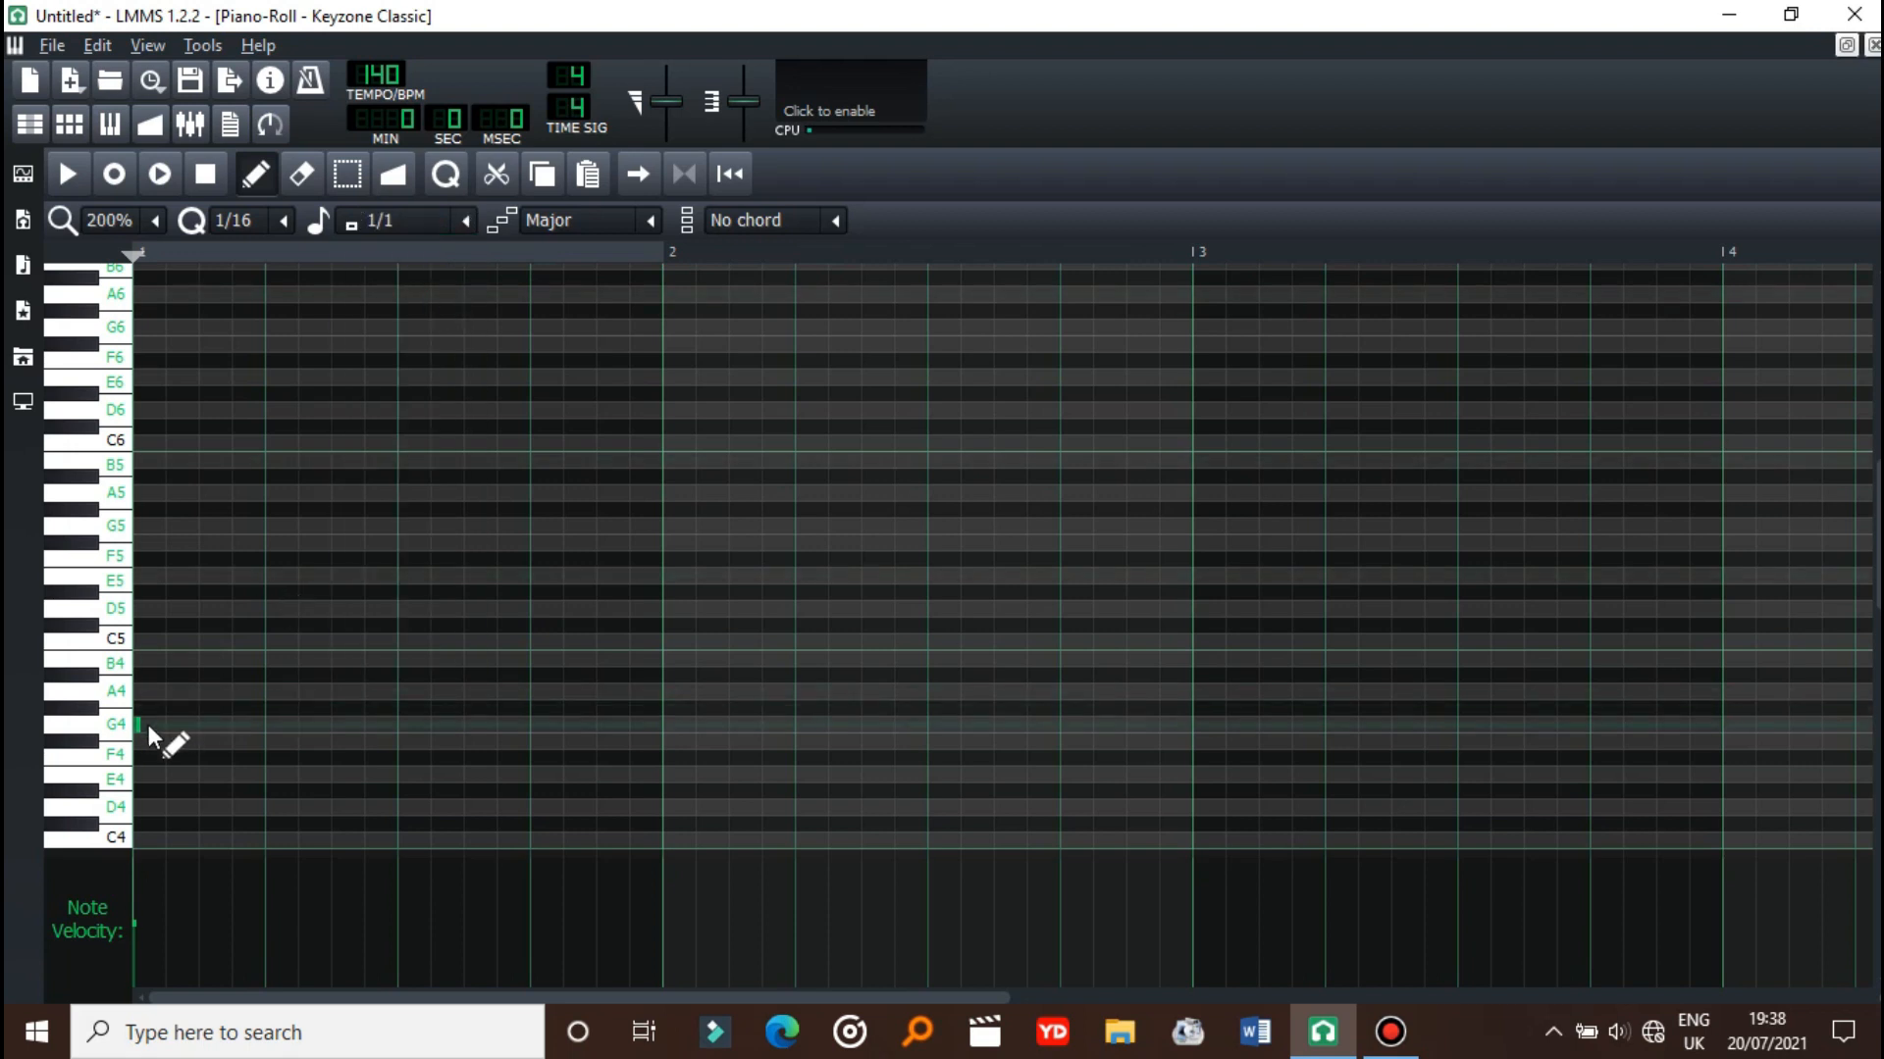
pyautogui.moveTo(138, 724); pyautogui.dragTo(658, 724)
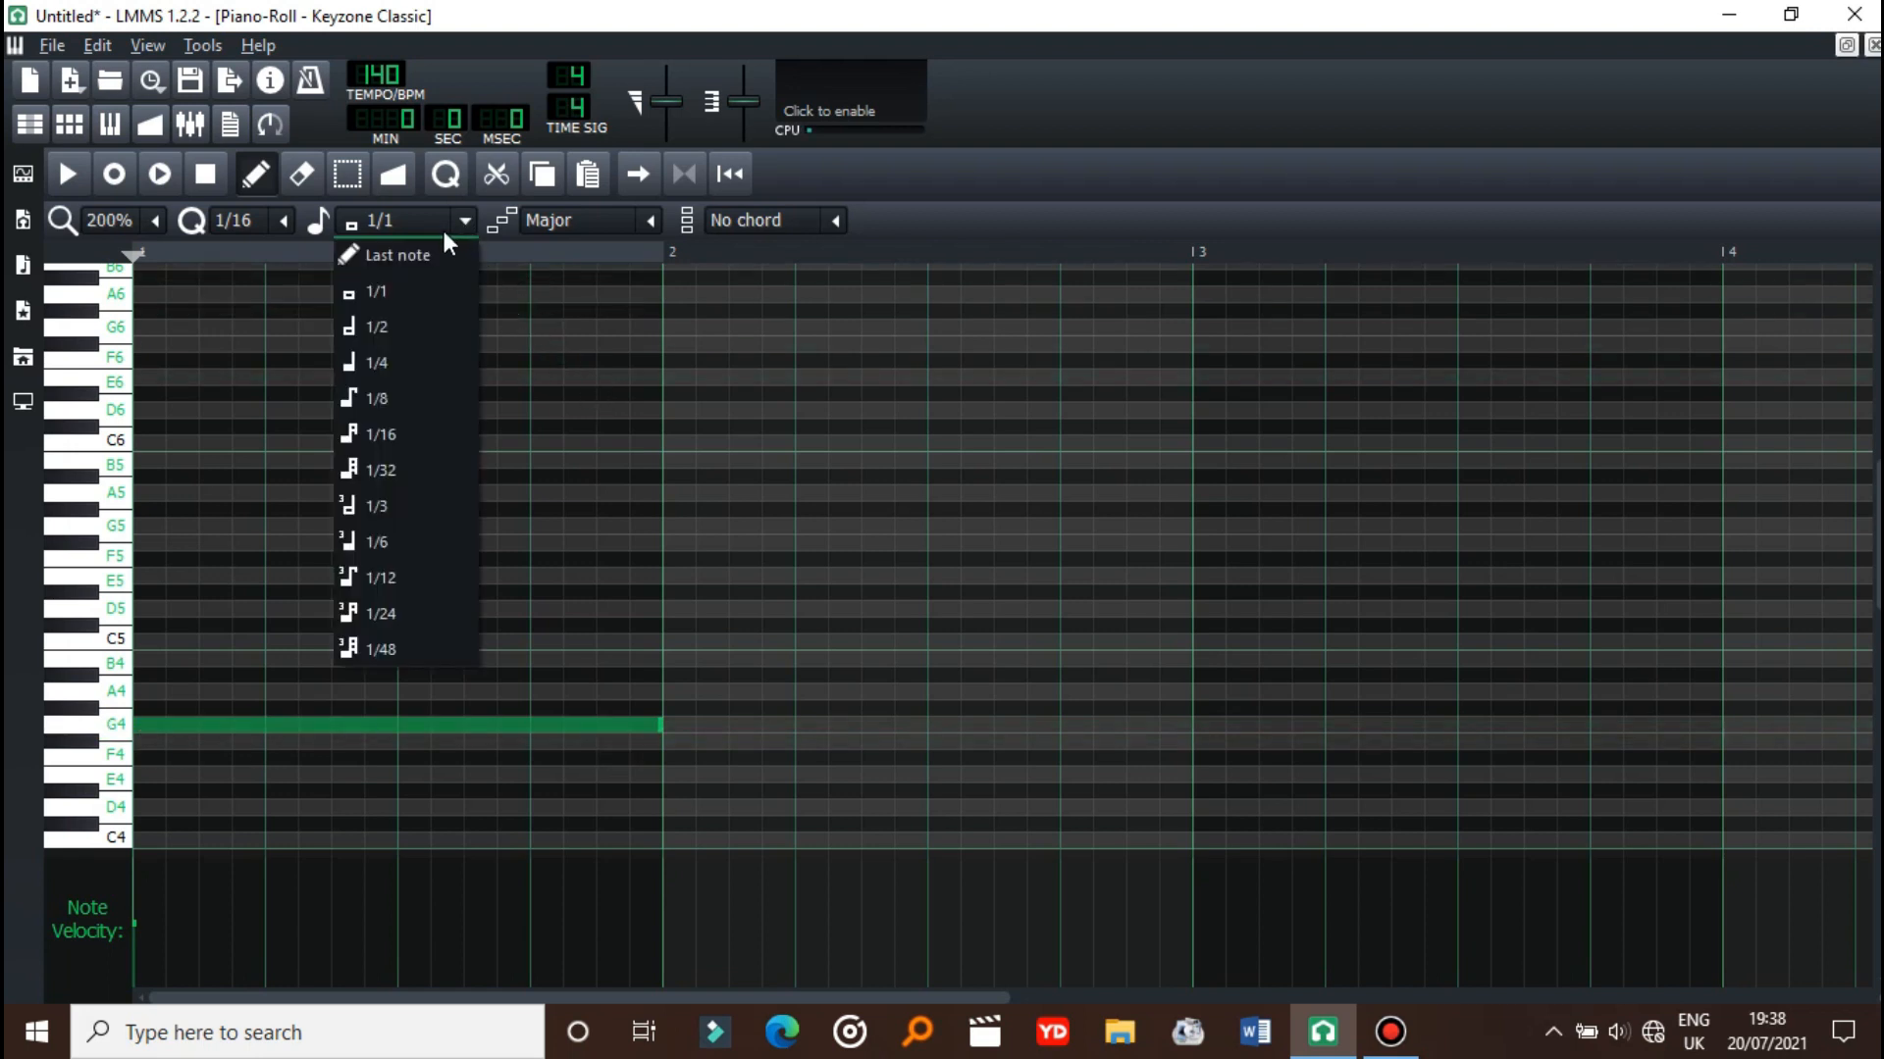
pyautogui.click(396, 255)
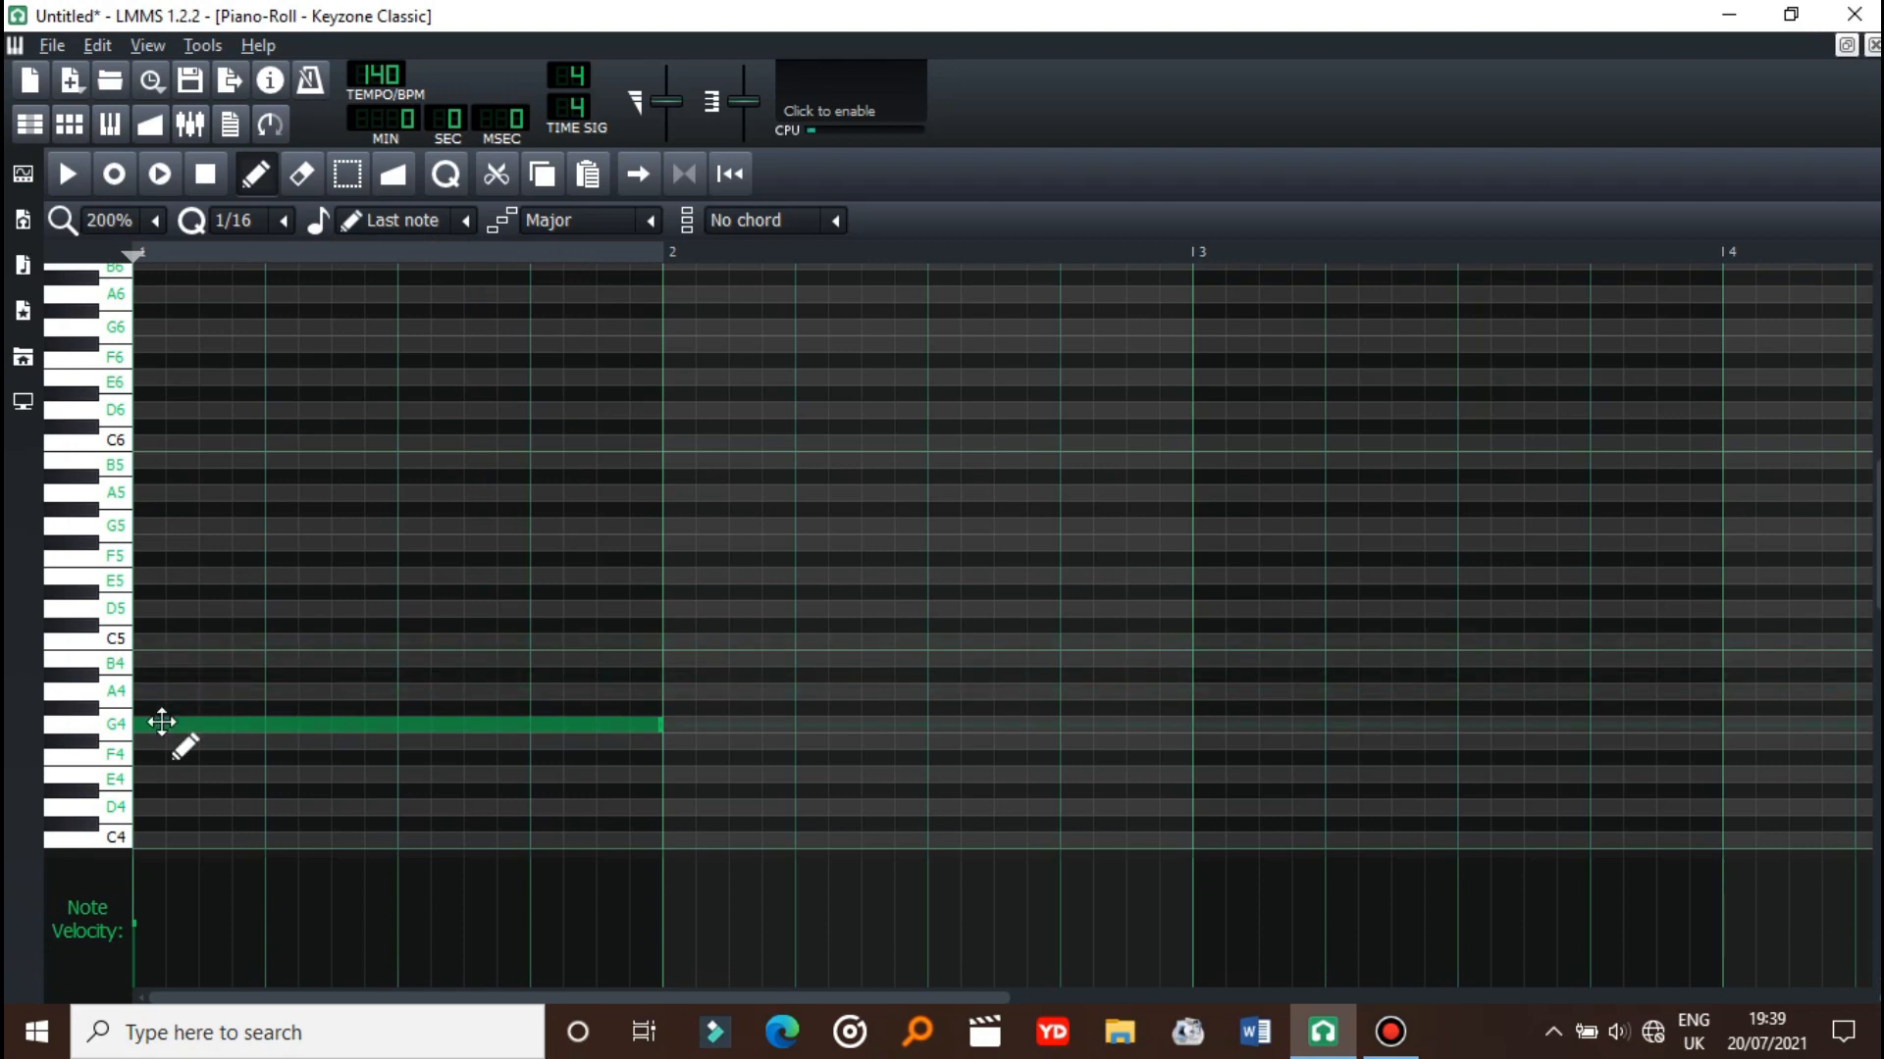
pyautogui.moveTo(156, 676)
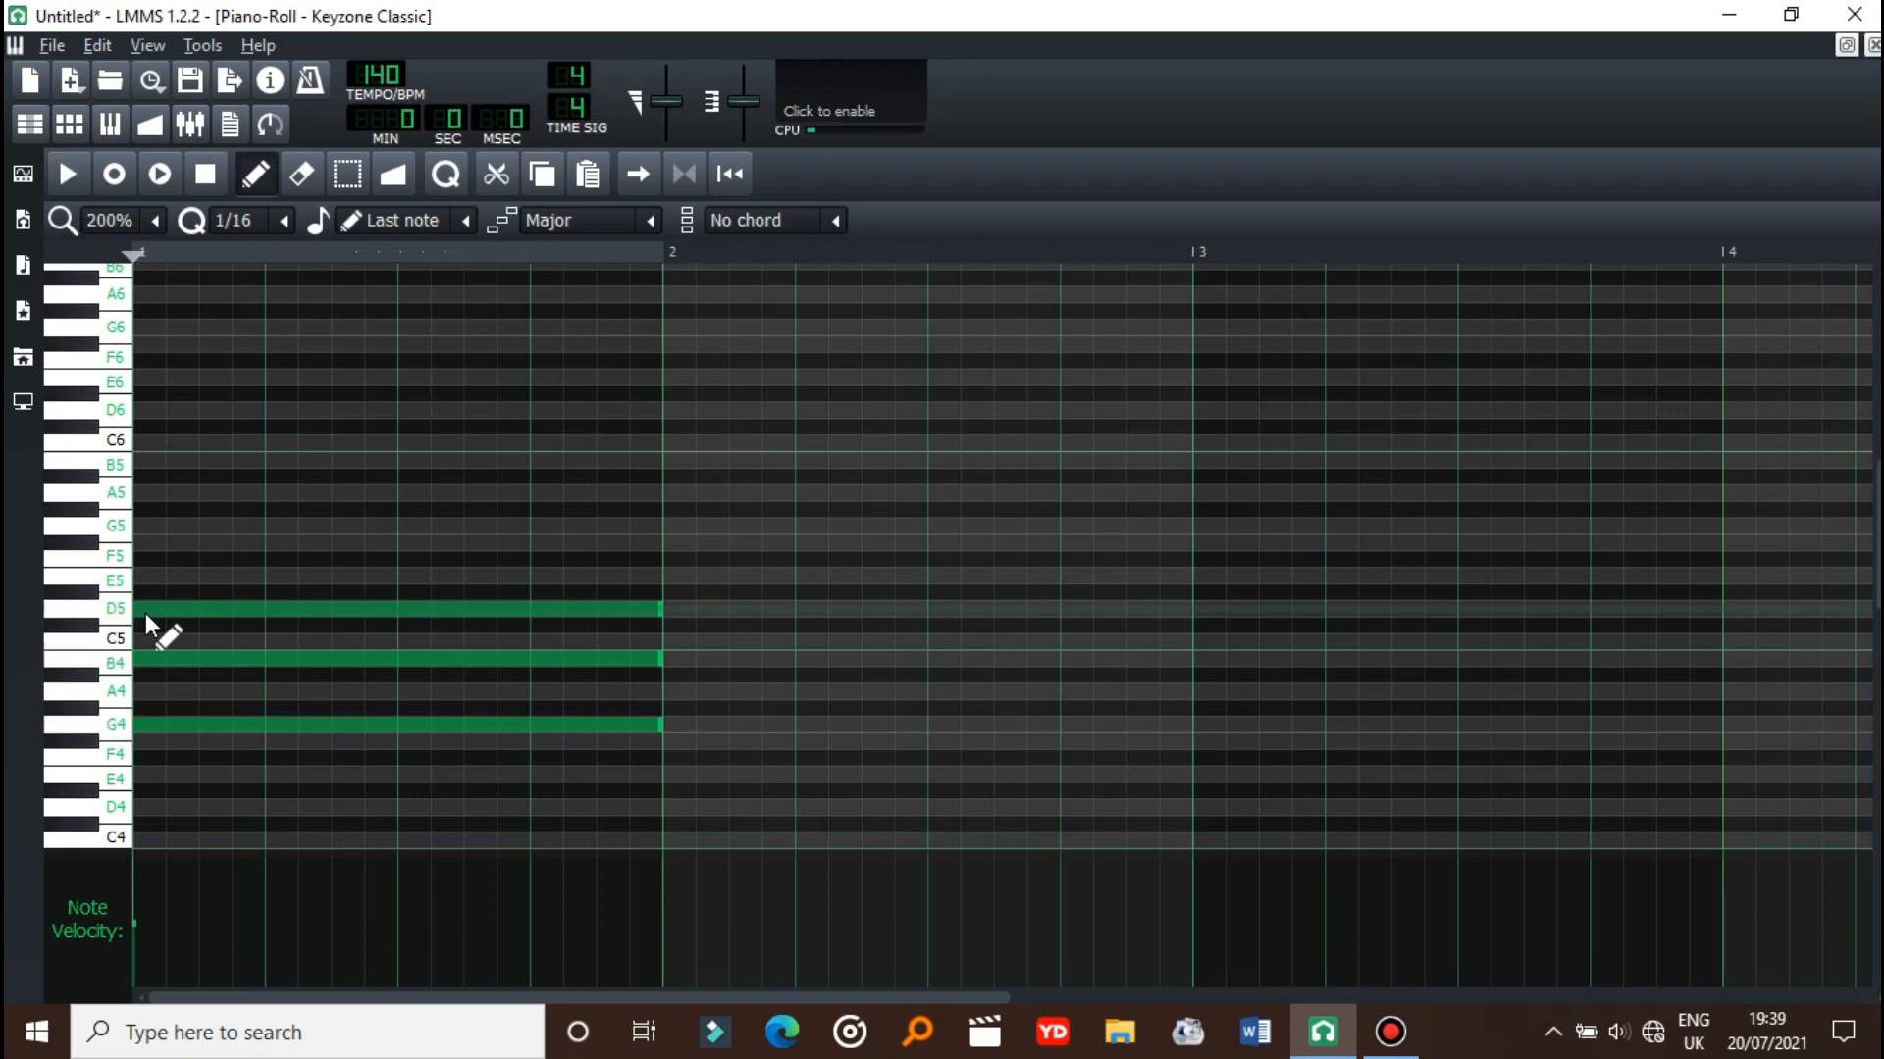
# - Play the pattern, then draw whole notes for the bar 3 F♯4-A4-C5 chord
pyautogui.click(396, 609)
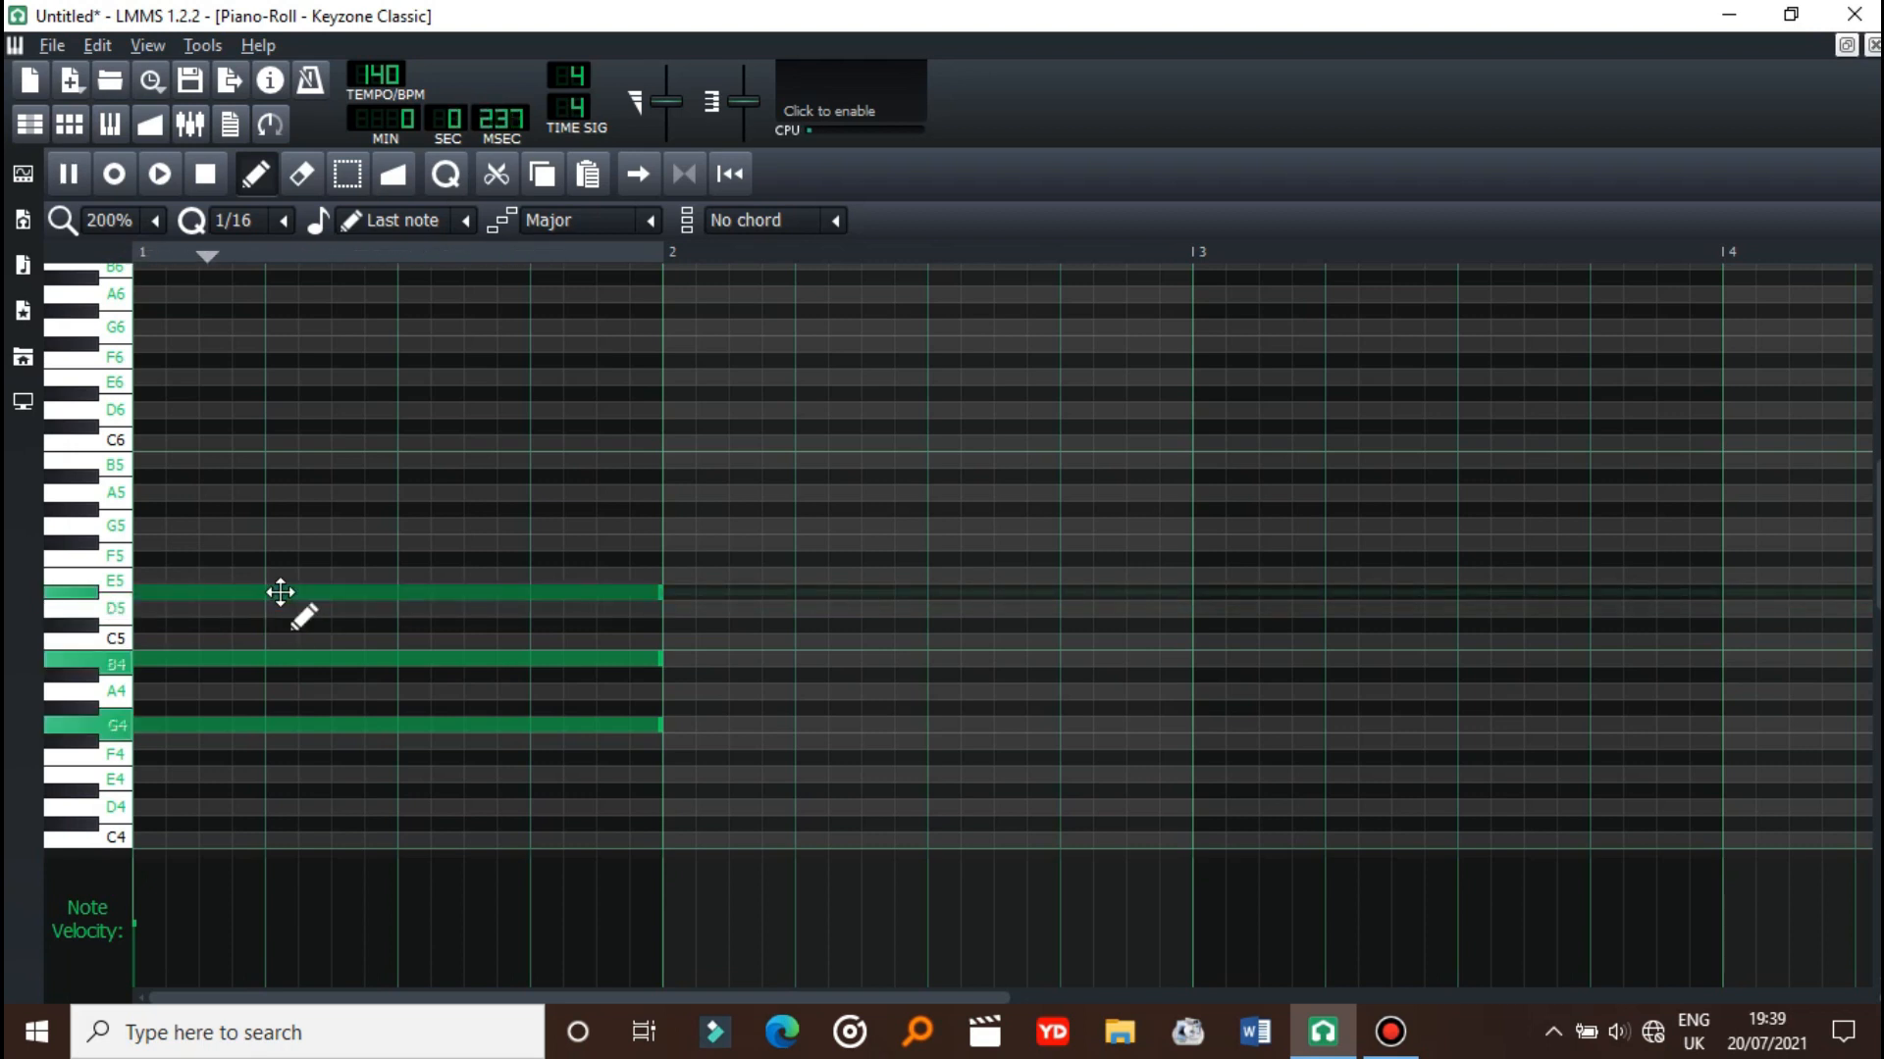
pyautogui.click(68, 175)
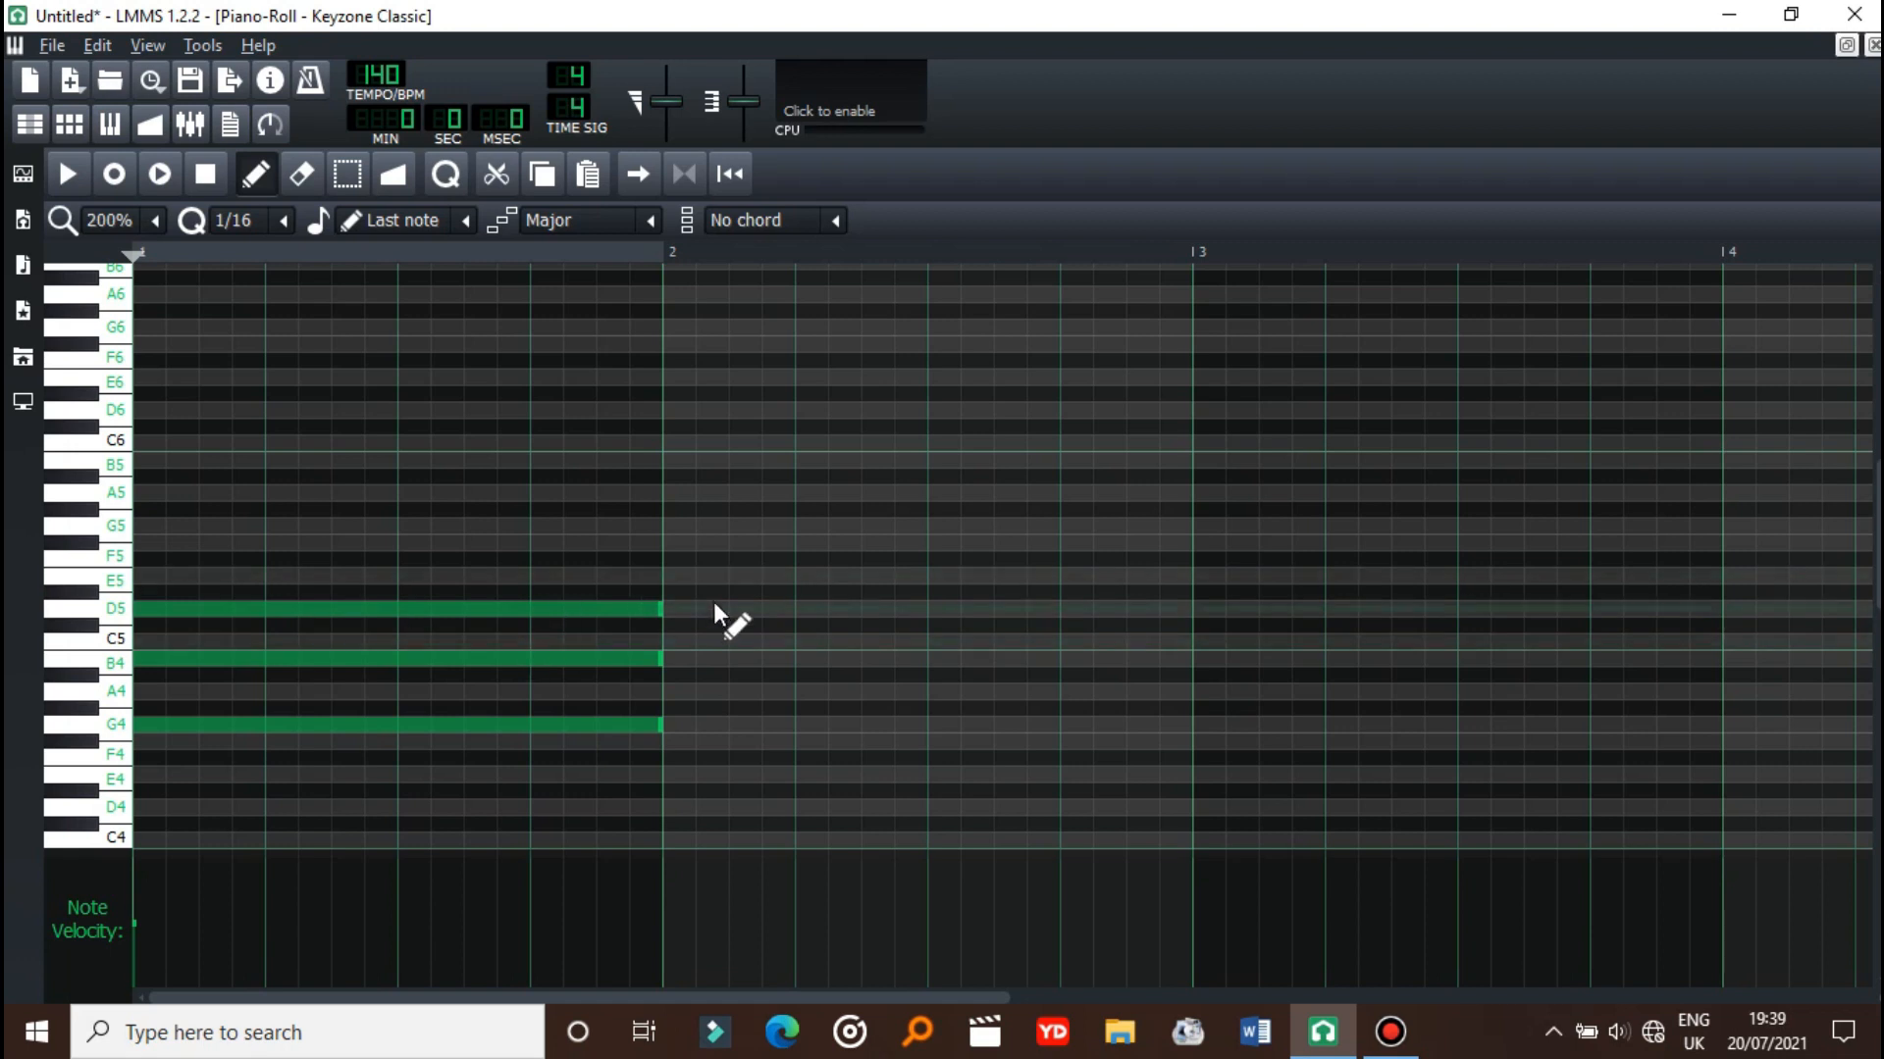
pyautogui.moveTo(519, 700)
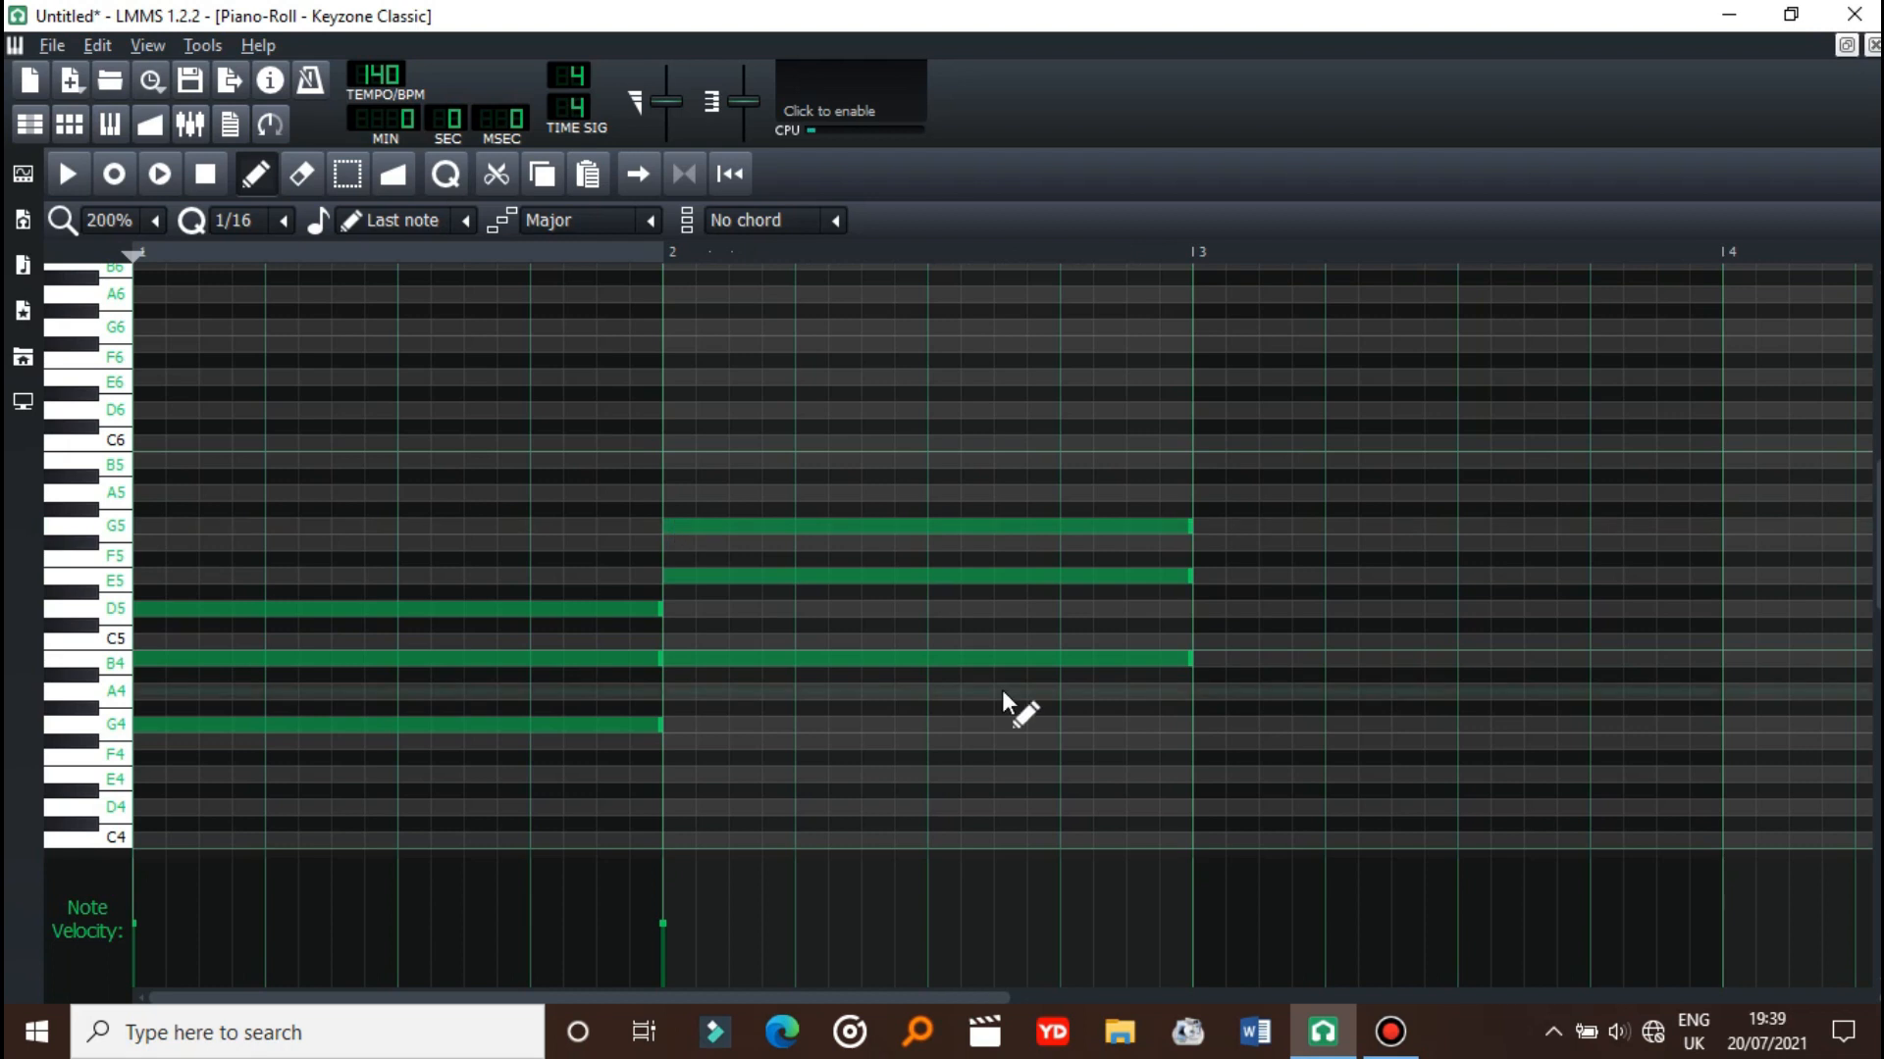
pyautogui.moveTo(1195, 741); pyautogui.dragTo(1717, 742)
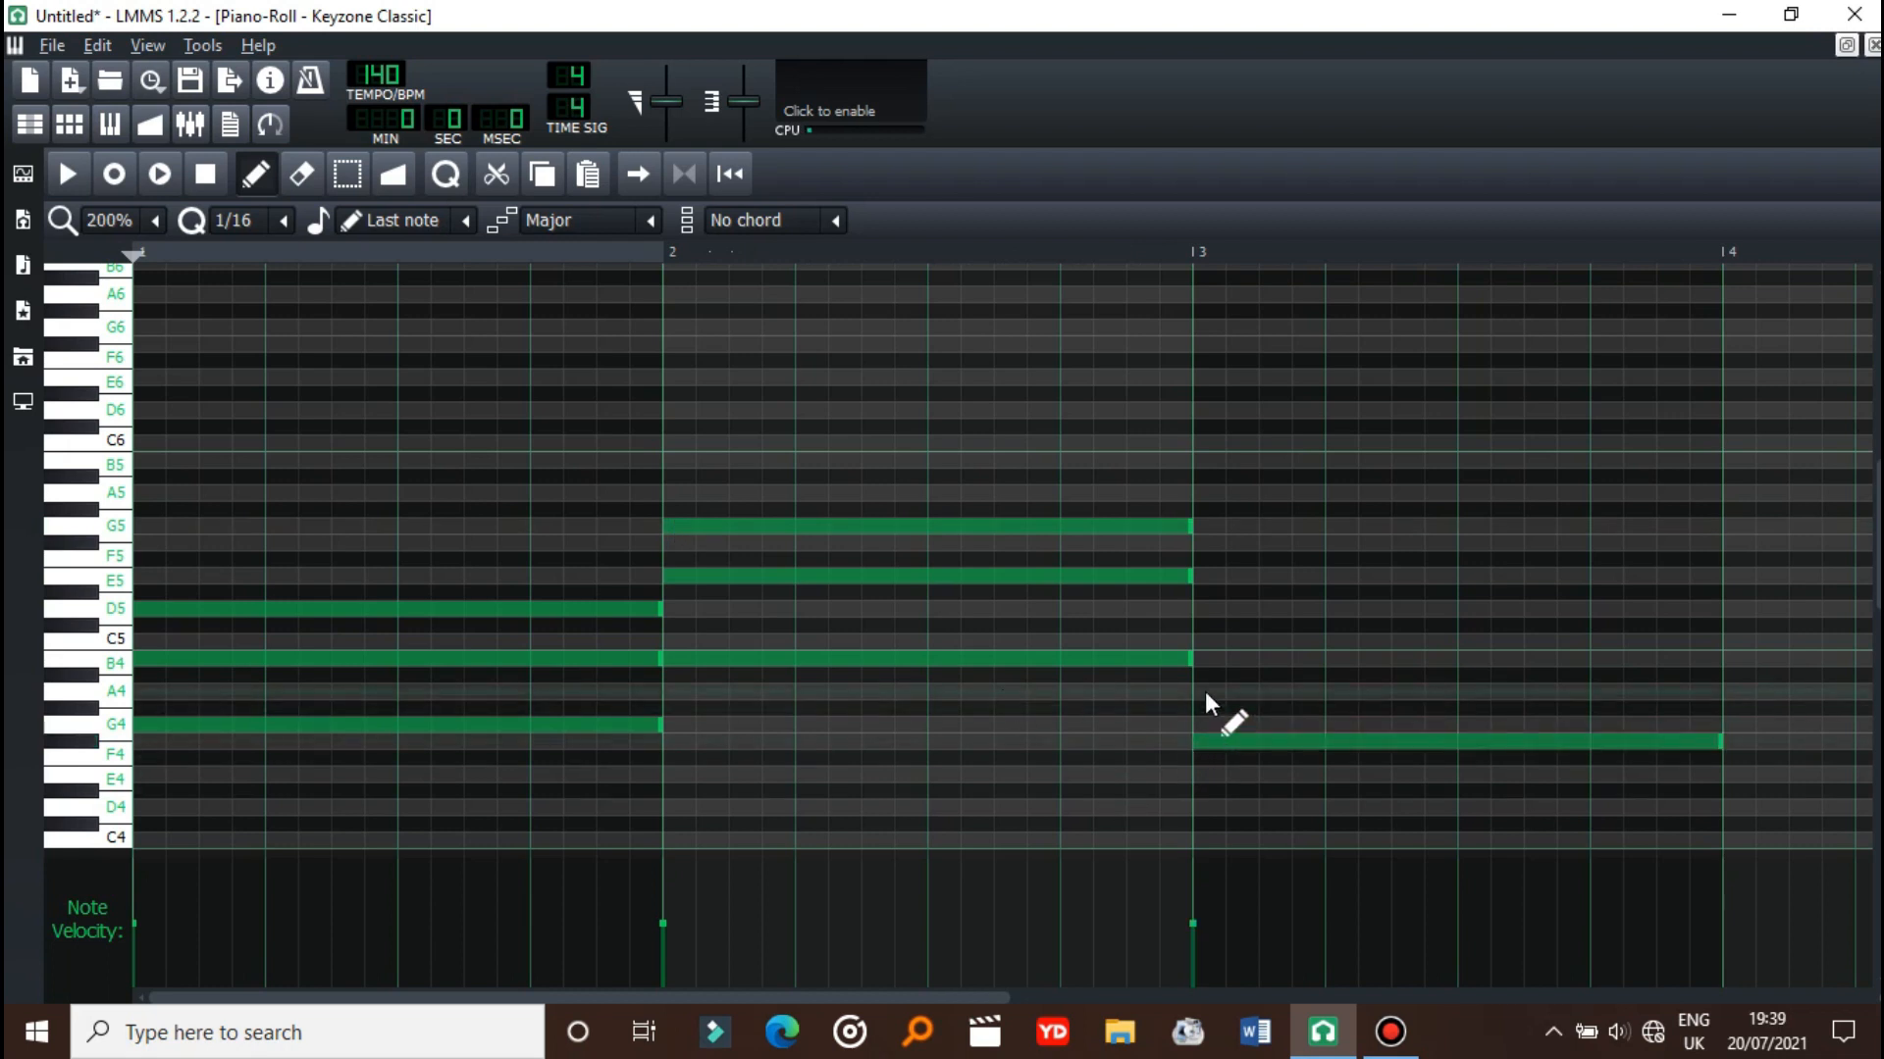
pyautogui.moveTo(1454, 740); pyautogui.dragTo(1454, 624)
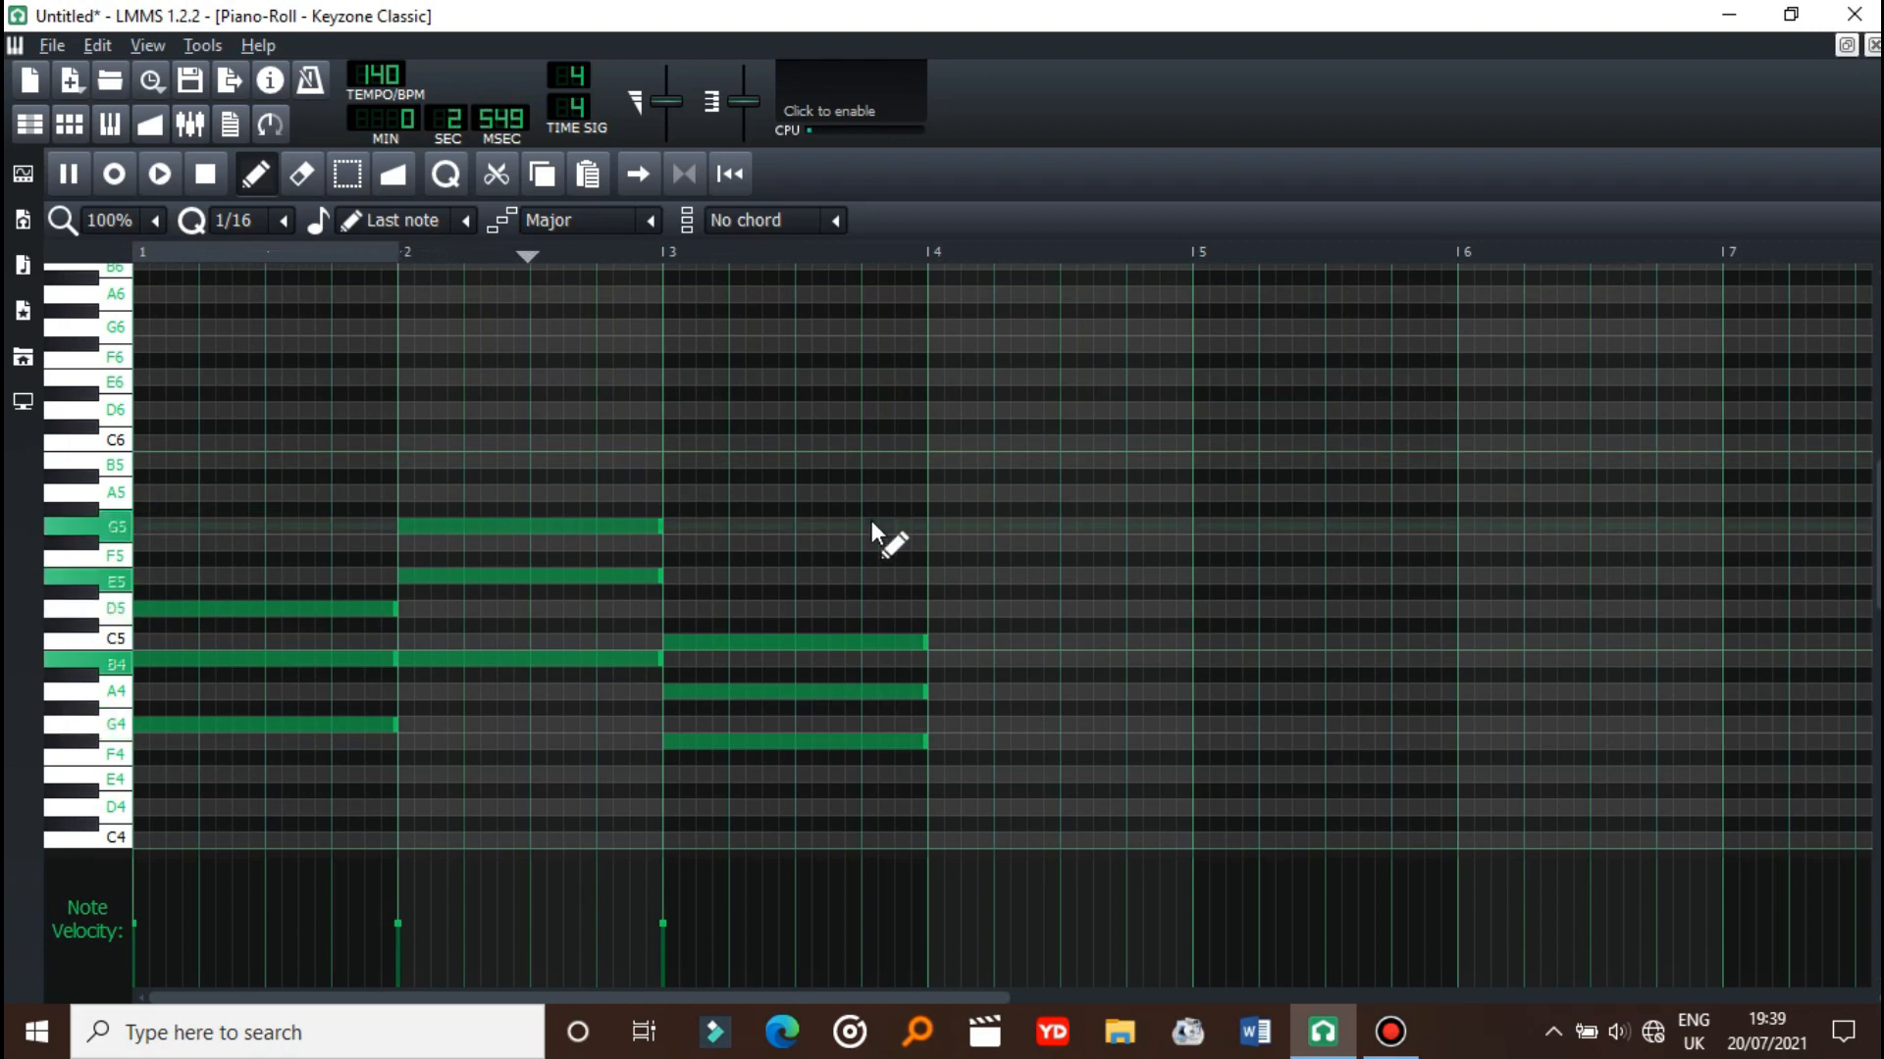
# - Raise a bar 3 chord note toward G4-B4-D5 and add a high note to the bar 4 chord
pyautogui.click(68, 173)
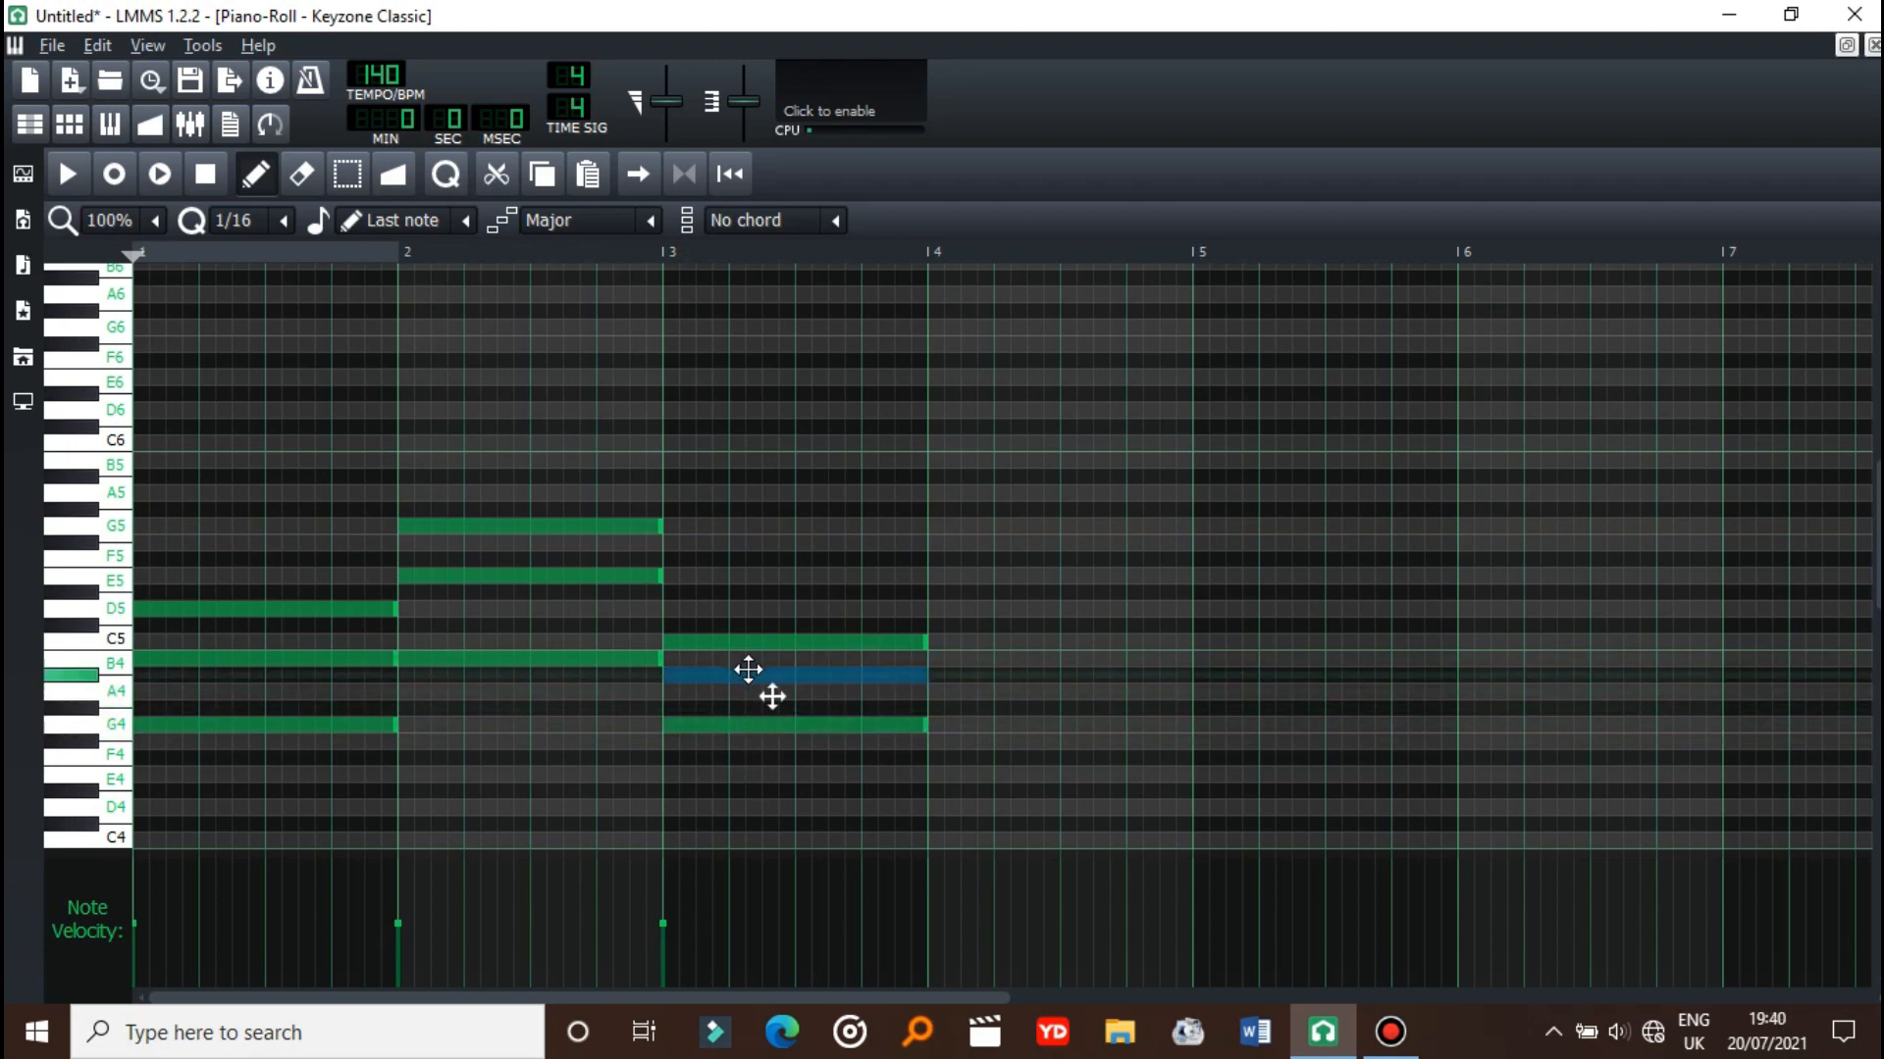
pyautogui.moveTo(749, 673); pyautogui.dragTo(777, 624)
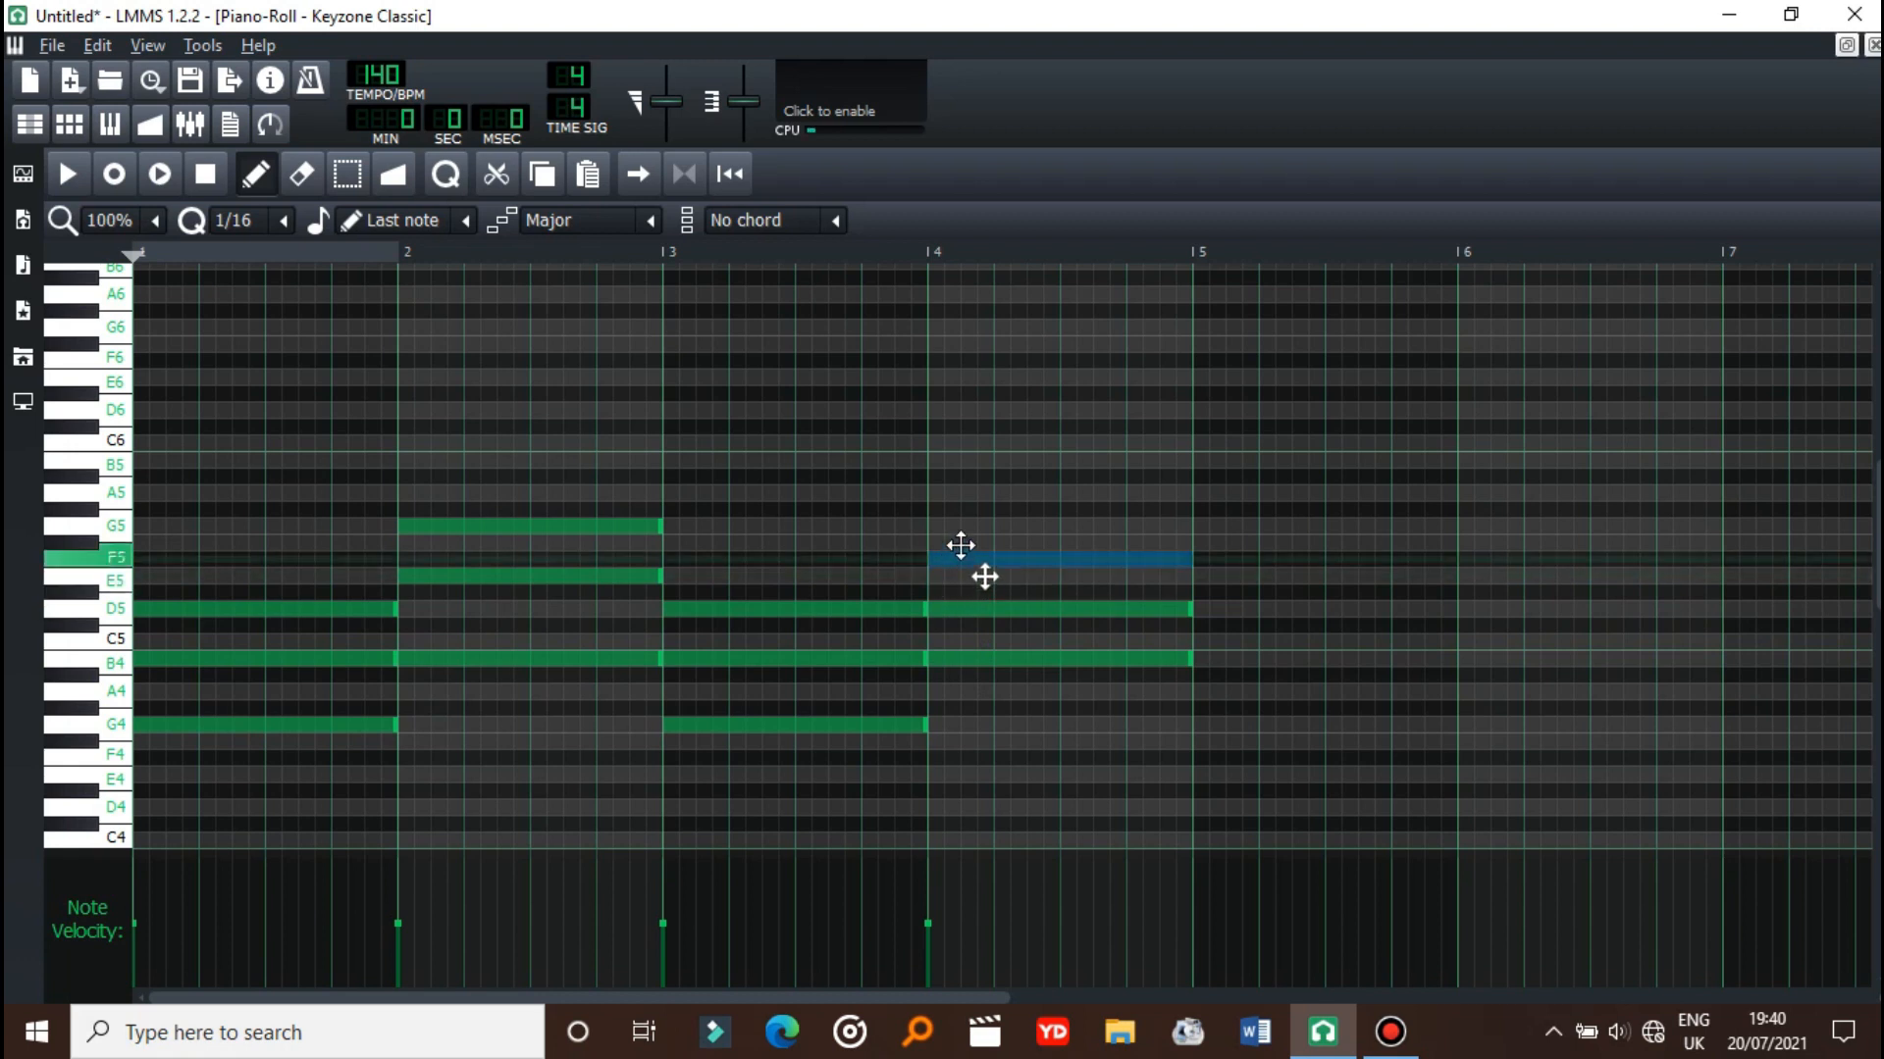
pyautogui.click(67, 172)
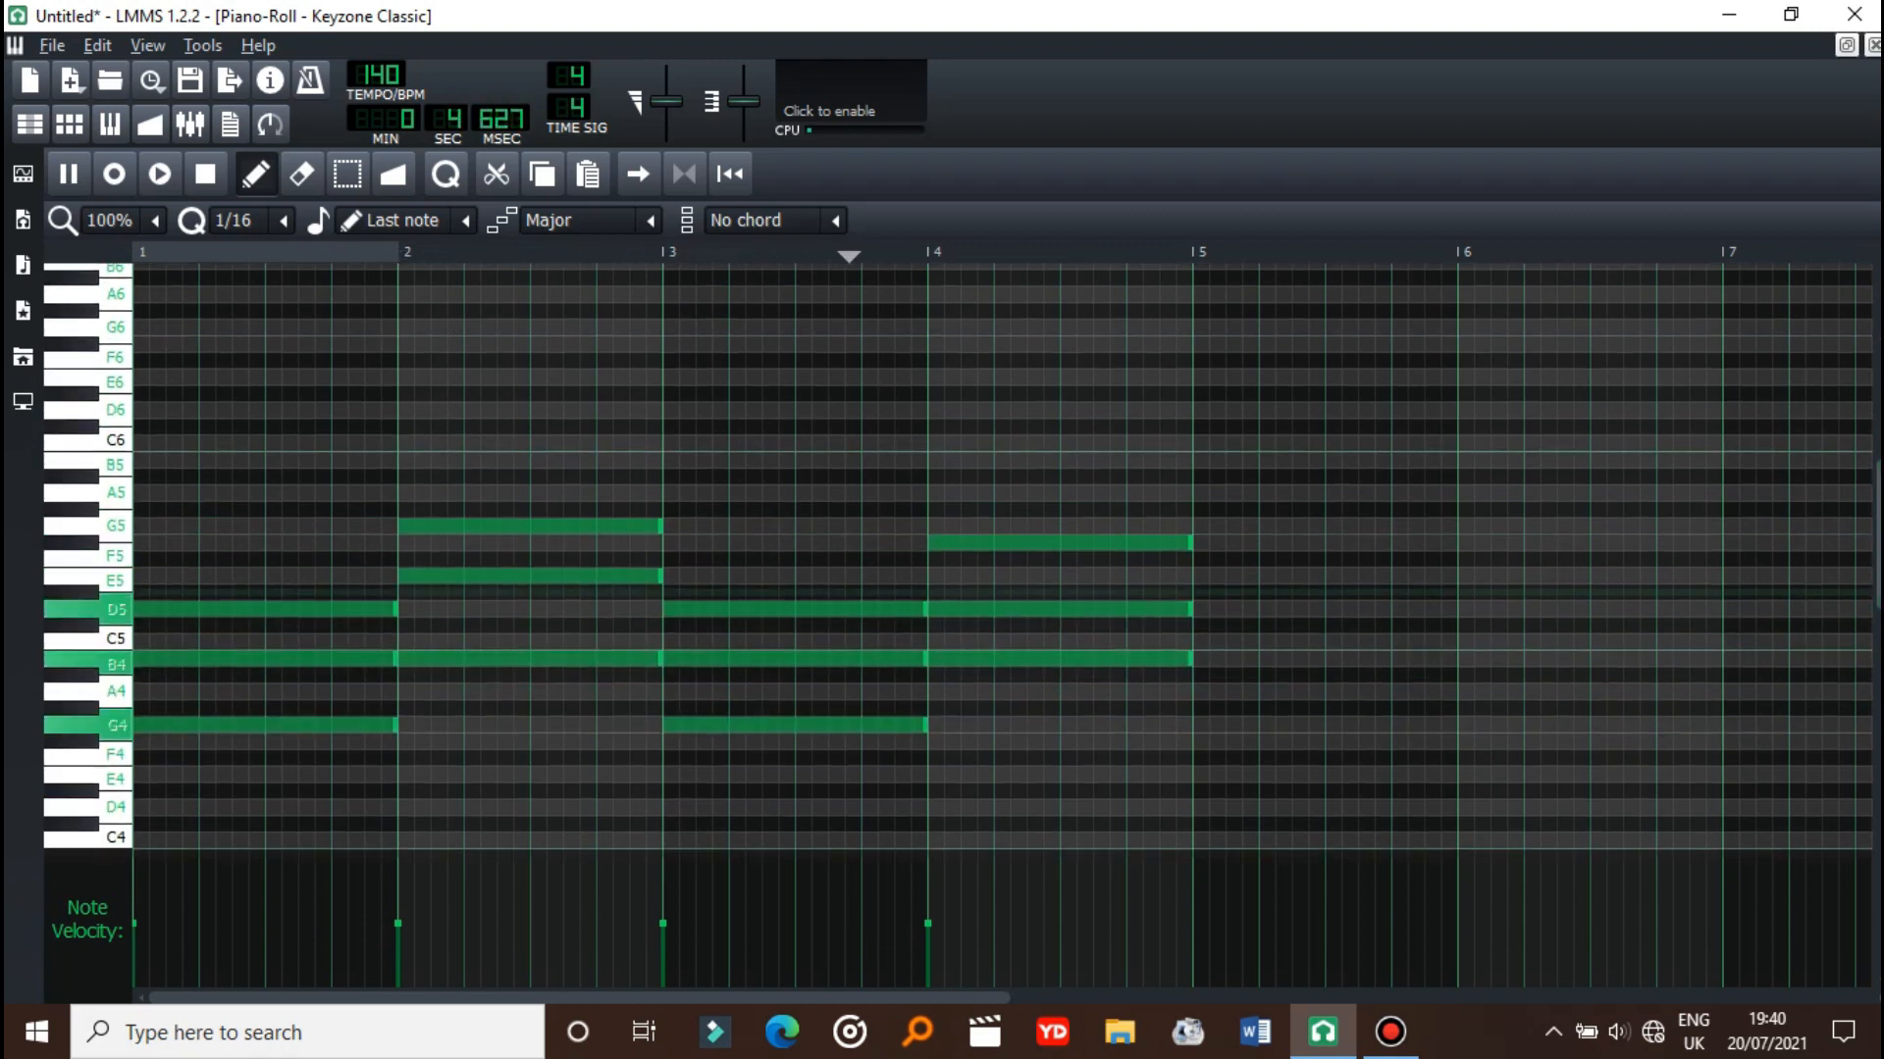
pyautogui.click(157, 174)
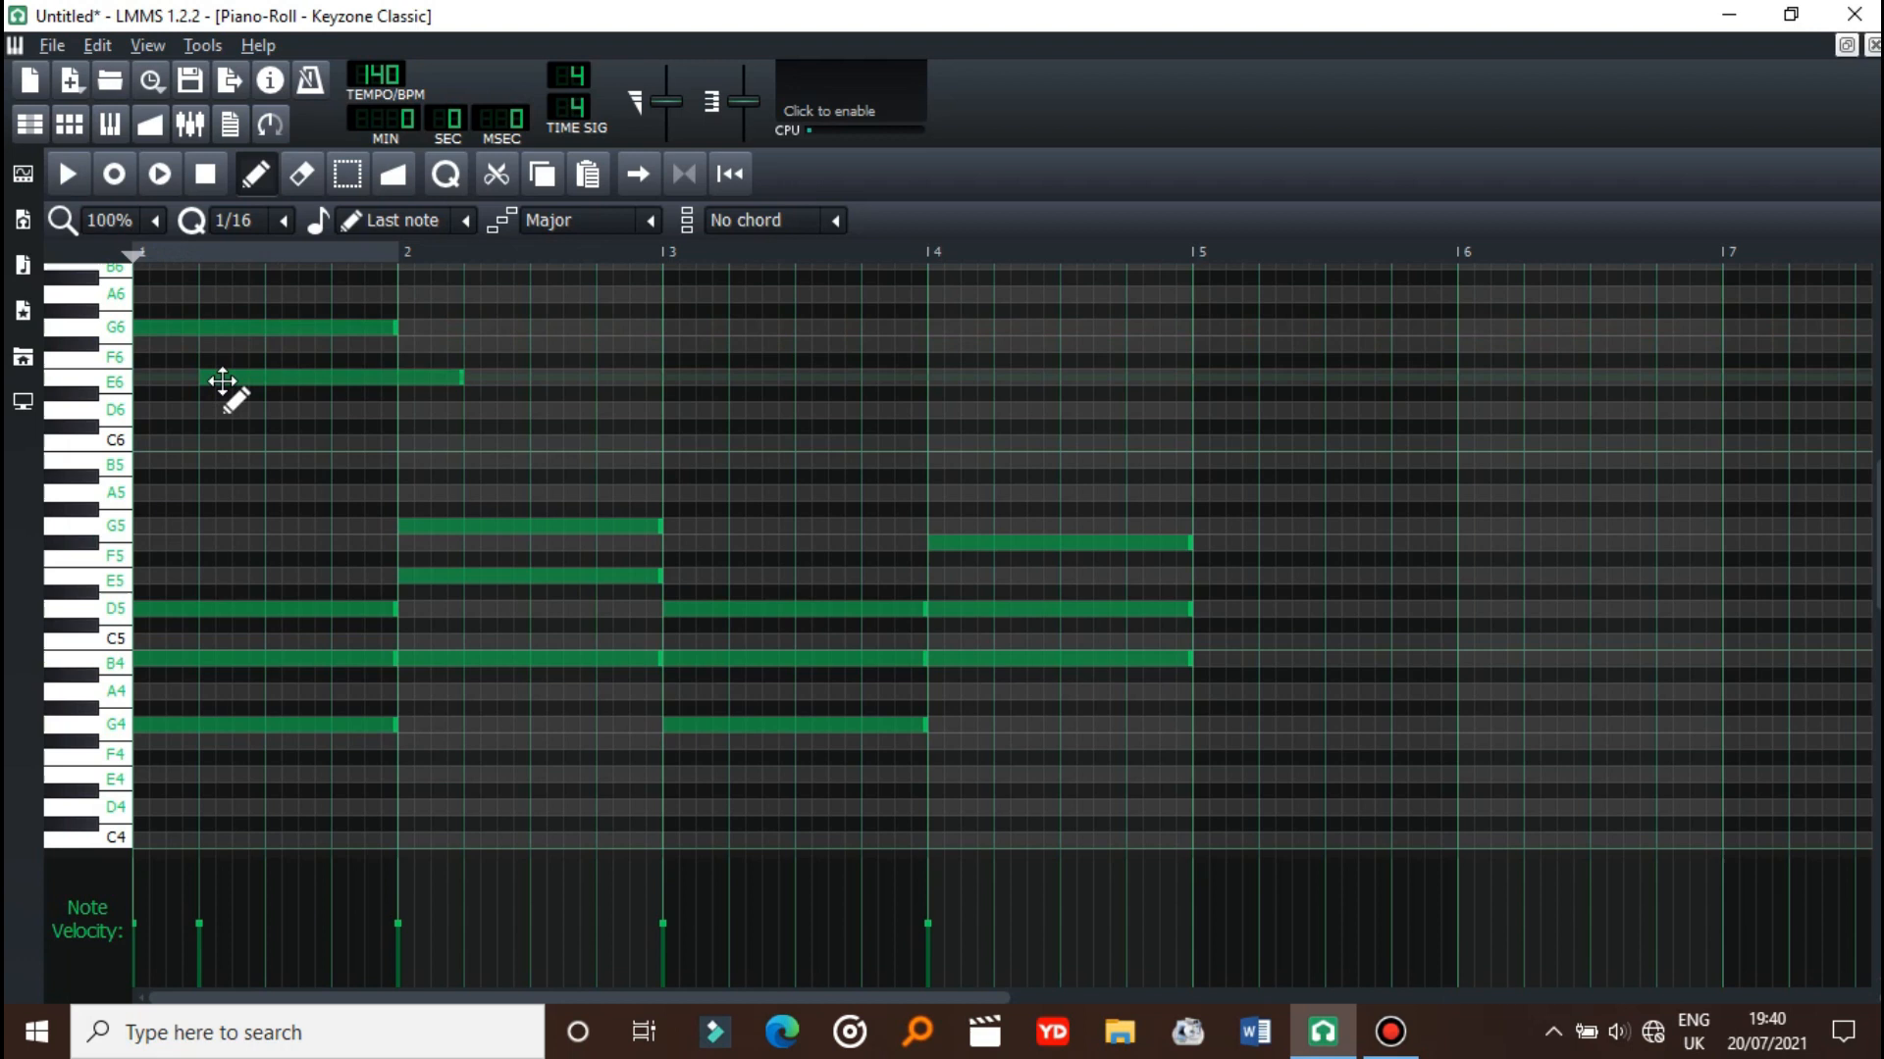
# - Add the next descending melody note after G6 and E6, then stop playback
pyautogui.click(65, 172)
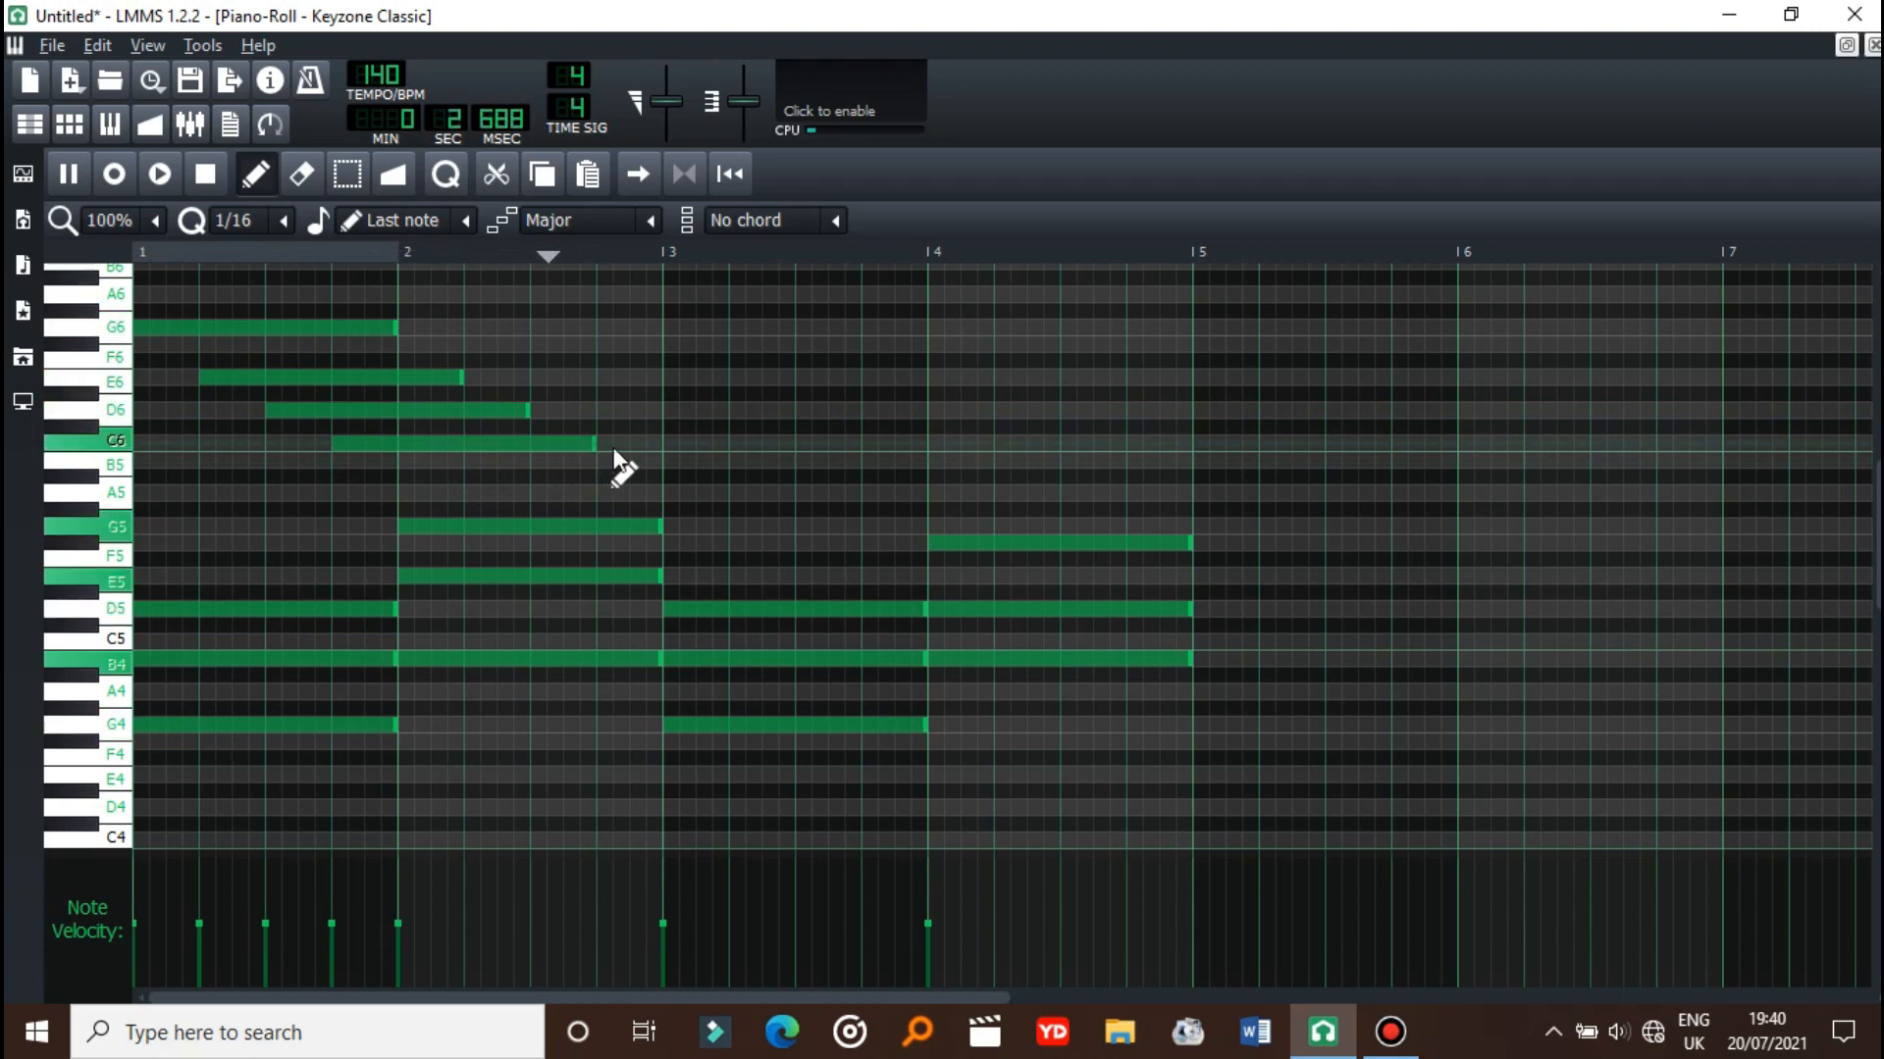
pyautogui.click(65, 173)
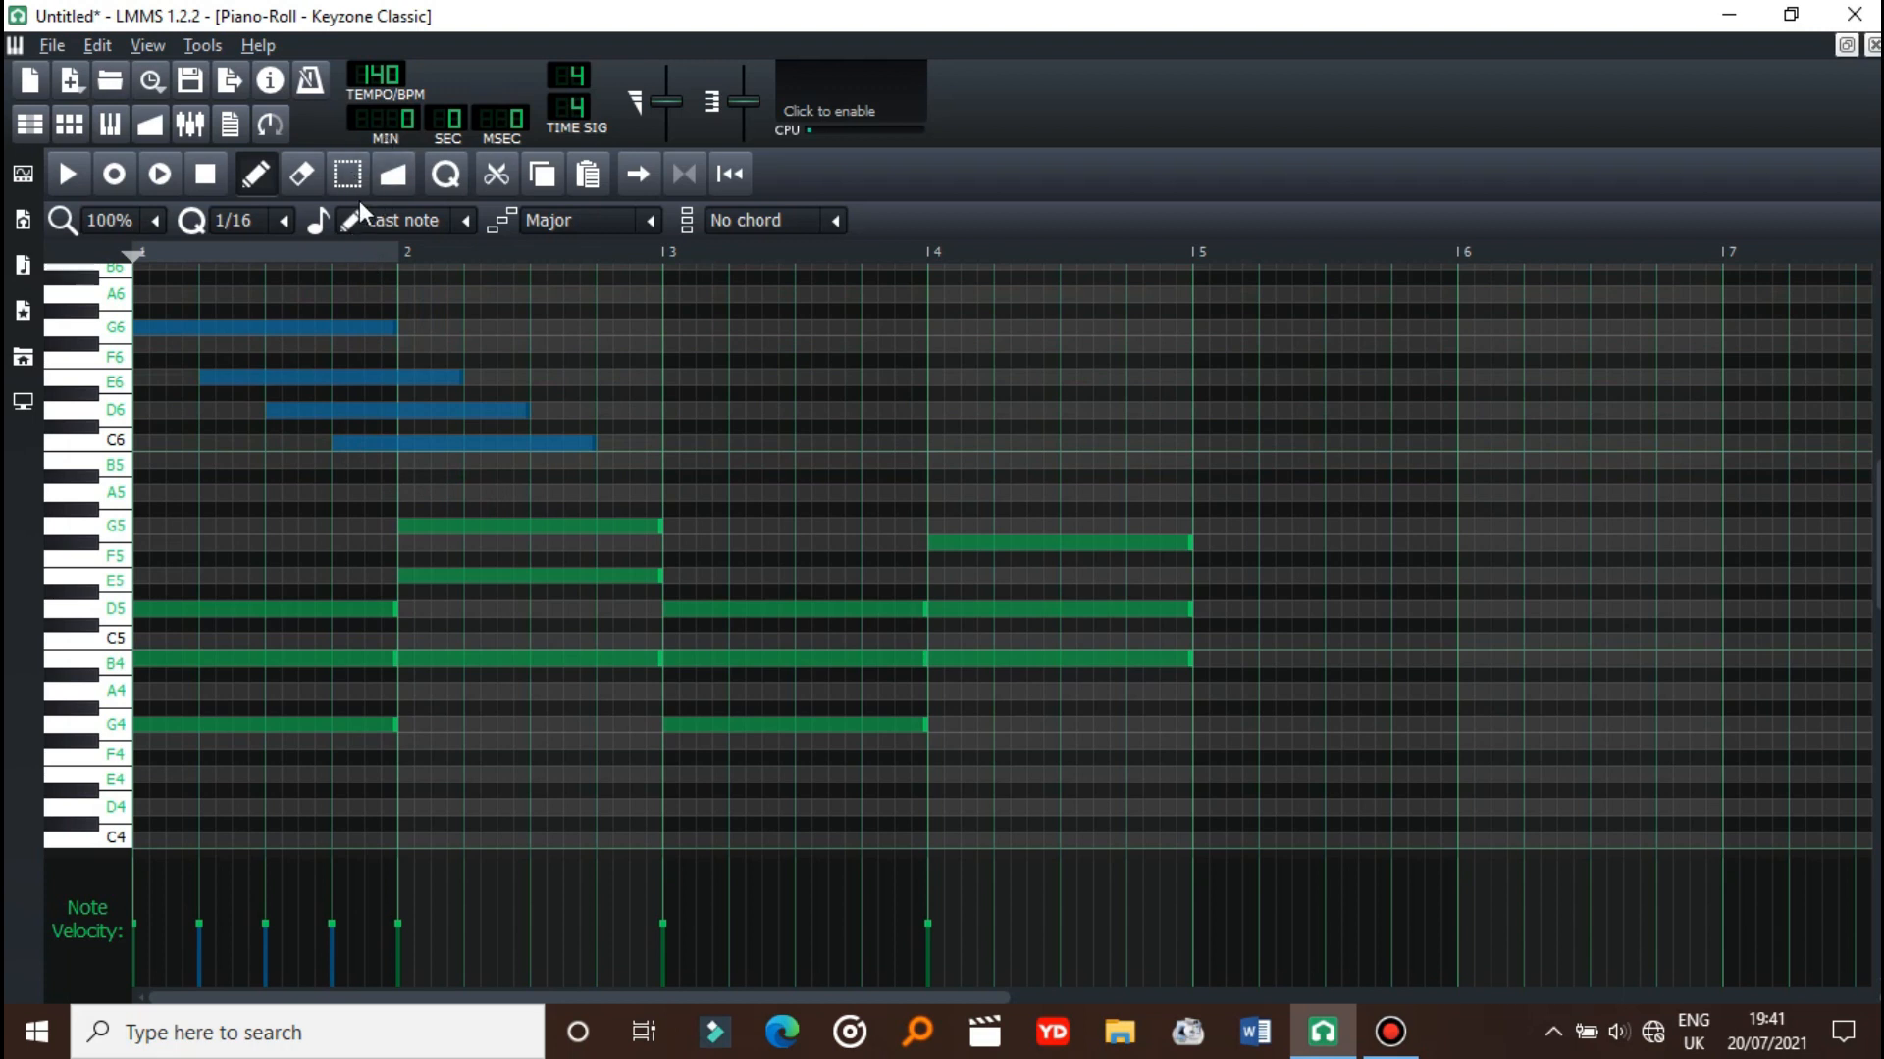
# - Place the copied melody at bar 3 and step its notes down from G6 to C6
pyautogui.click(346, 174)
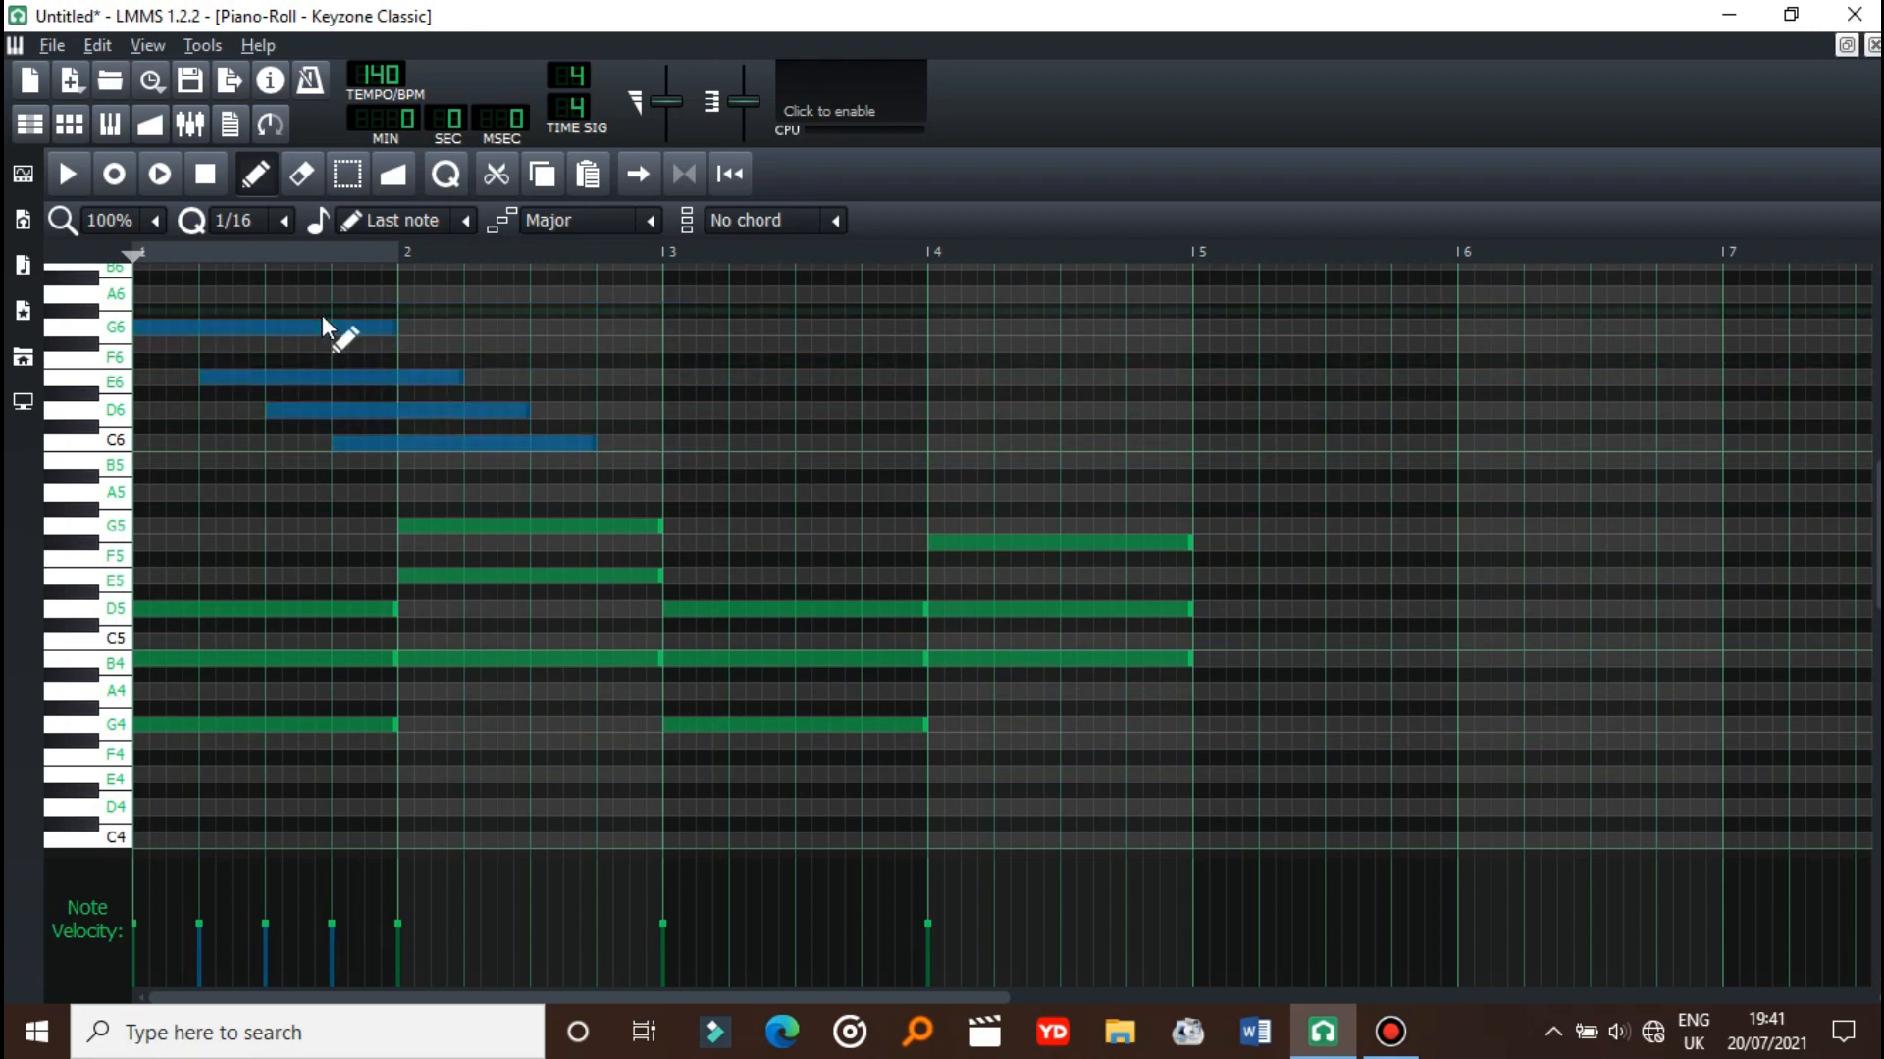
pyautogui.moveTo(402, 444)
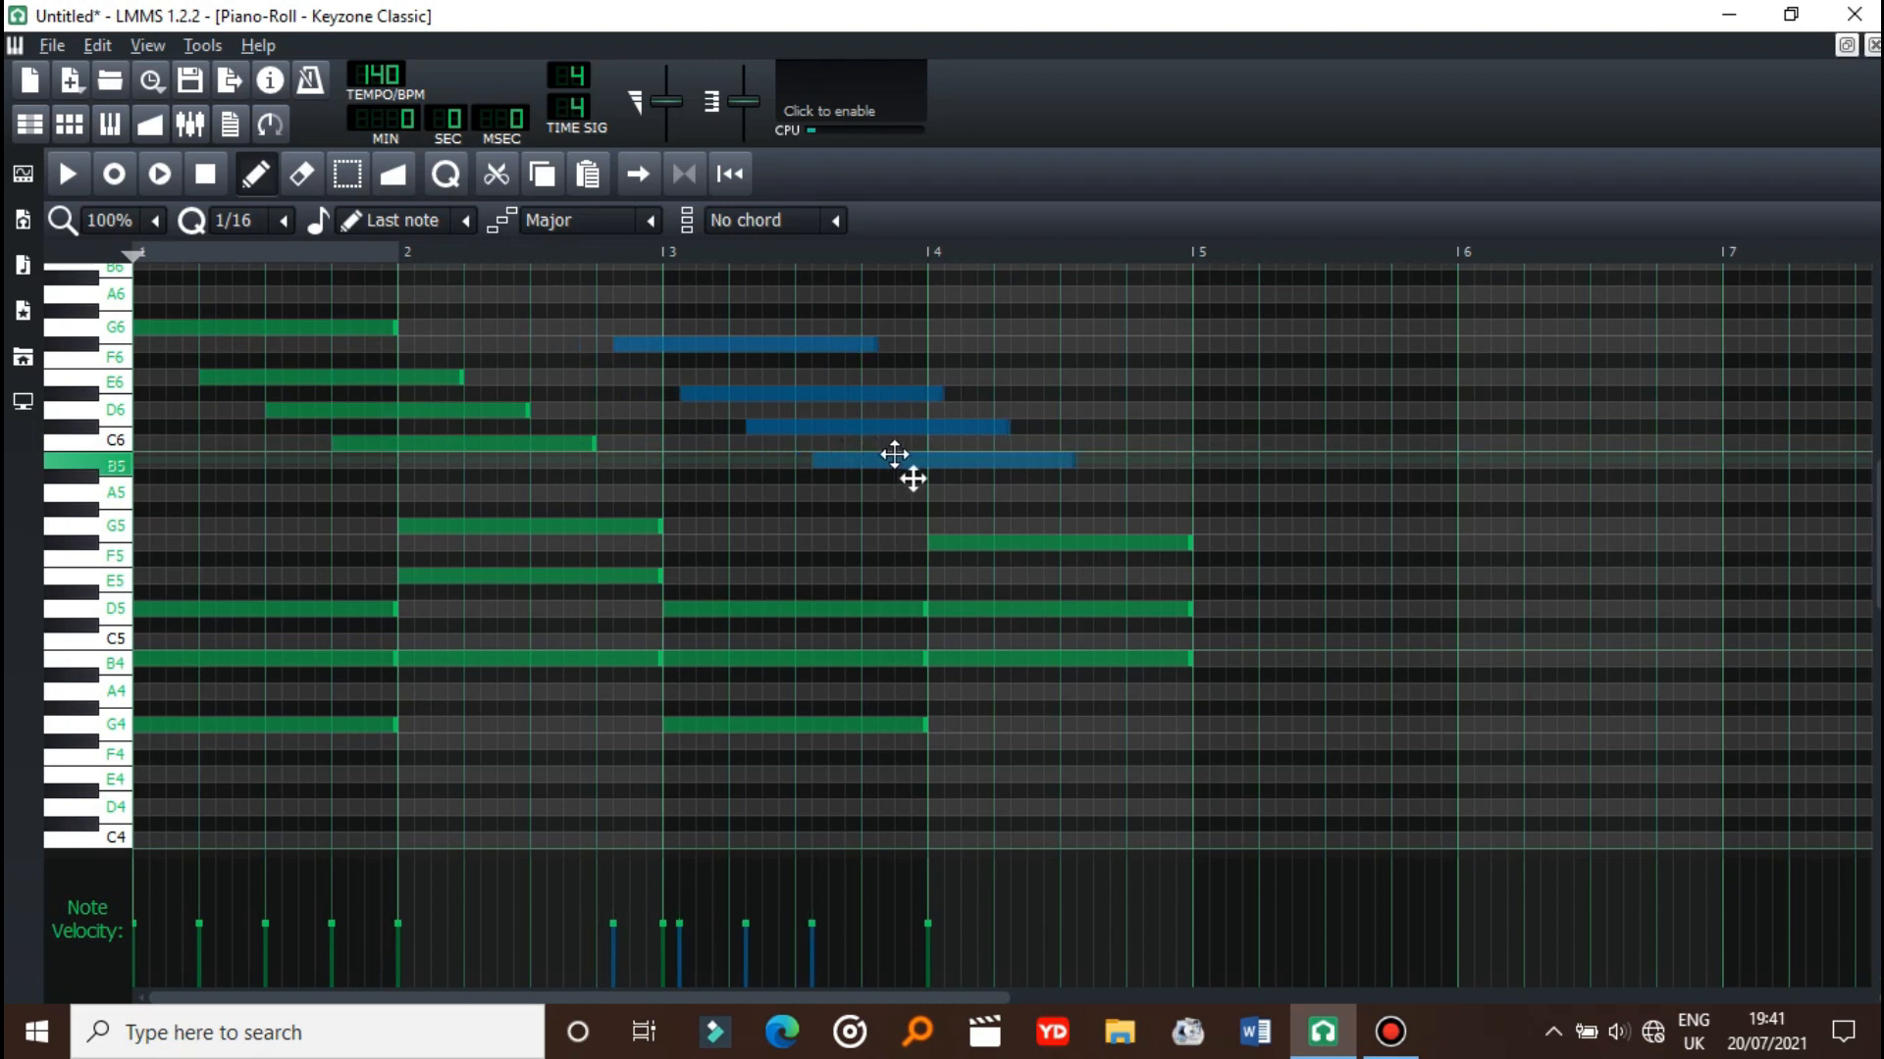
pyautogui.moveTo(895, 456); pyautogui.dragTo(940, 459)
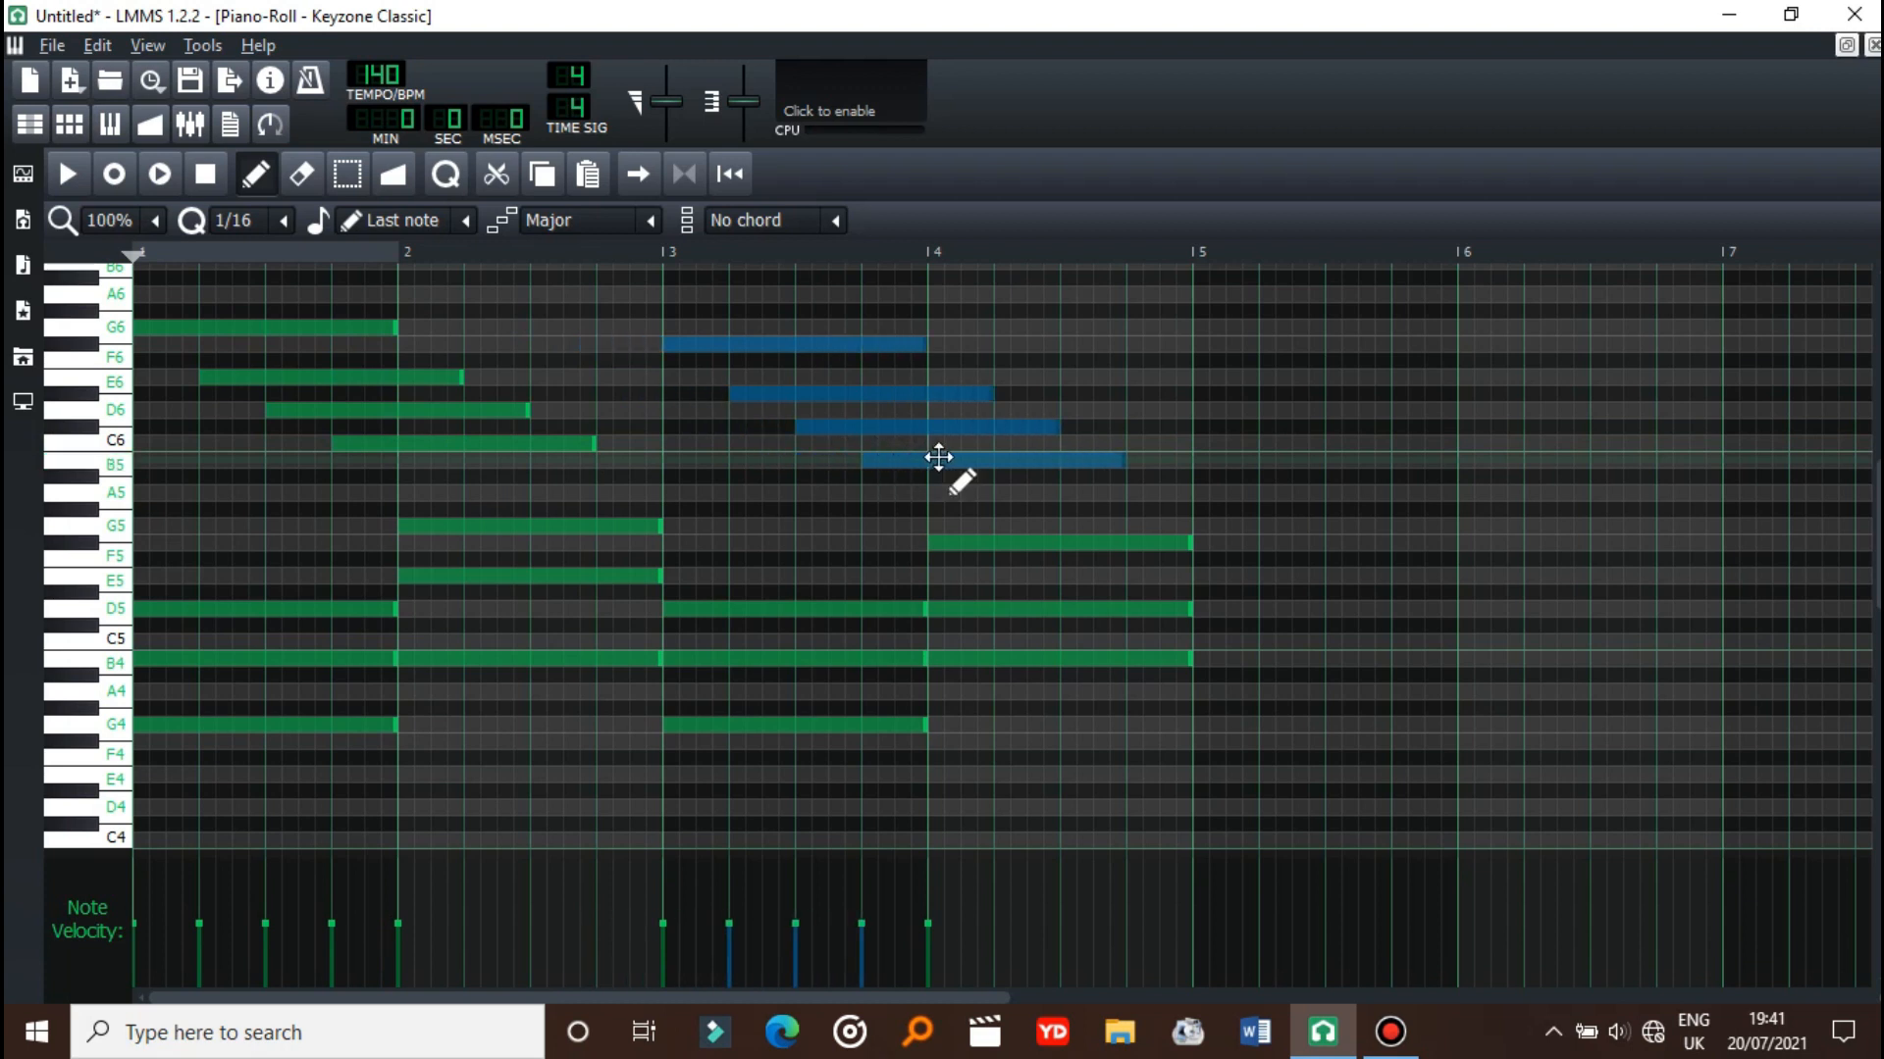
pyautogui.click(65, 175)
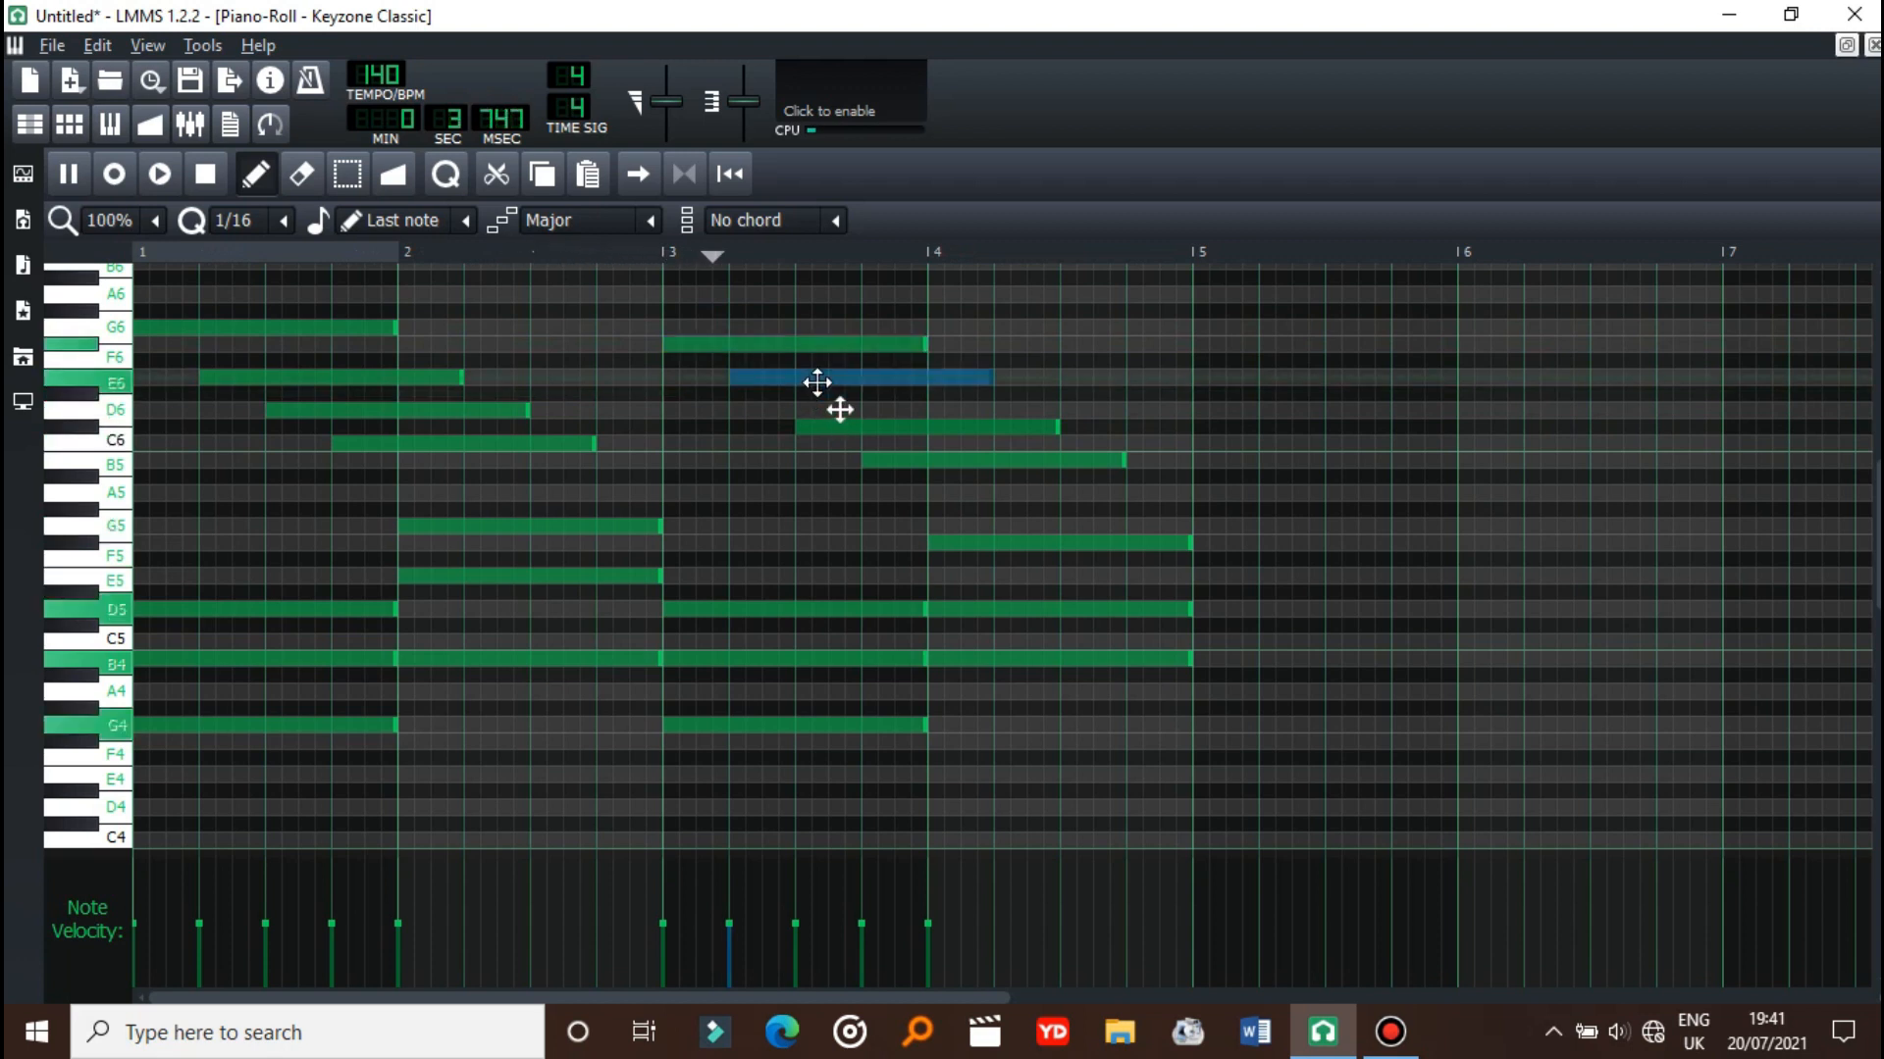
pyautogui.moveTo(817, 382); pyautogui.dragTo(867, 426)
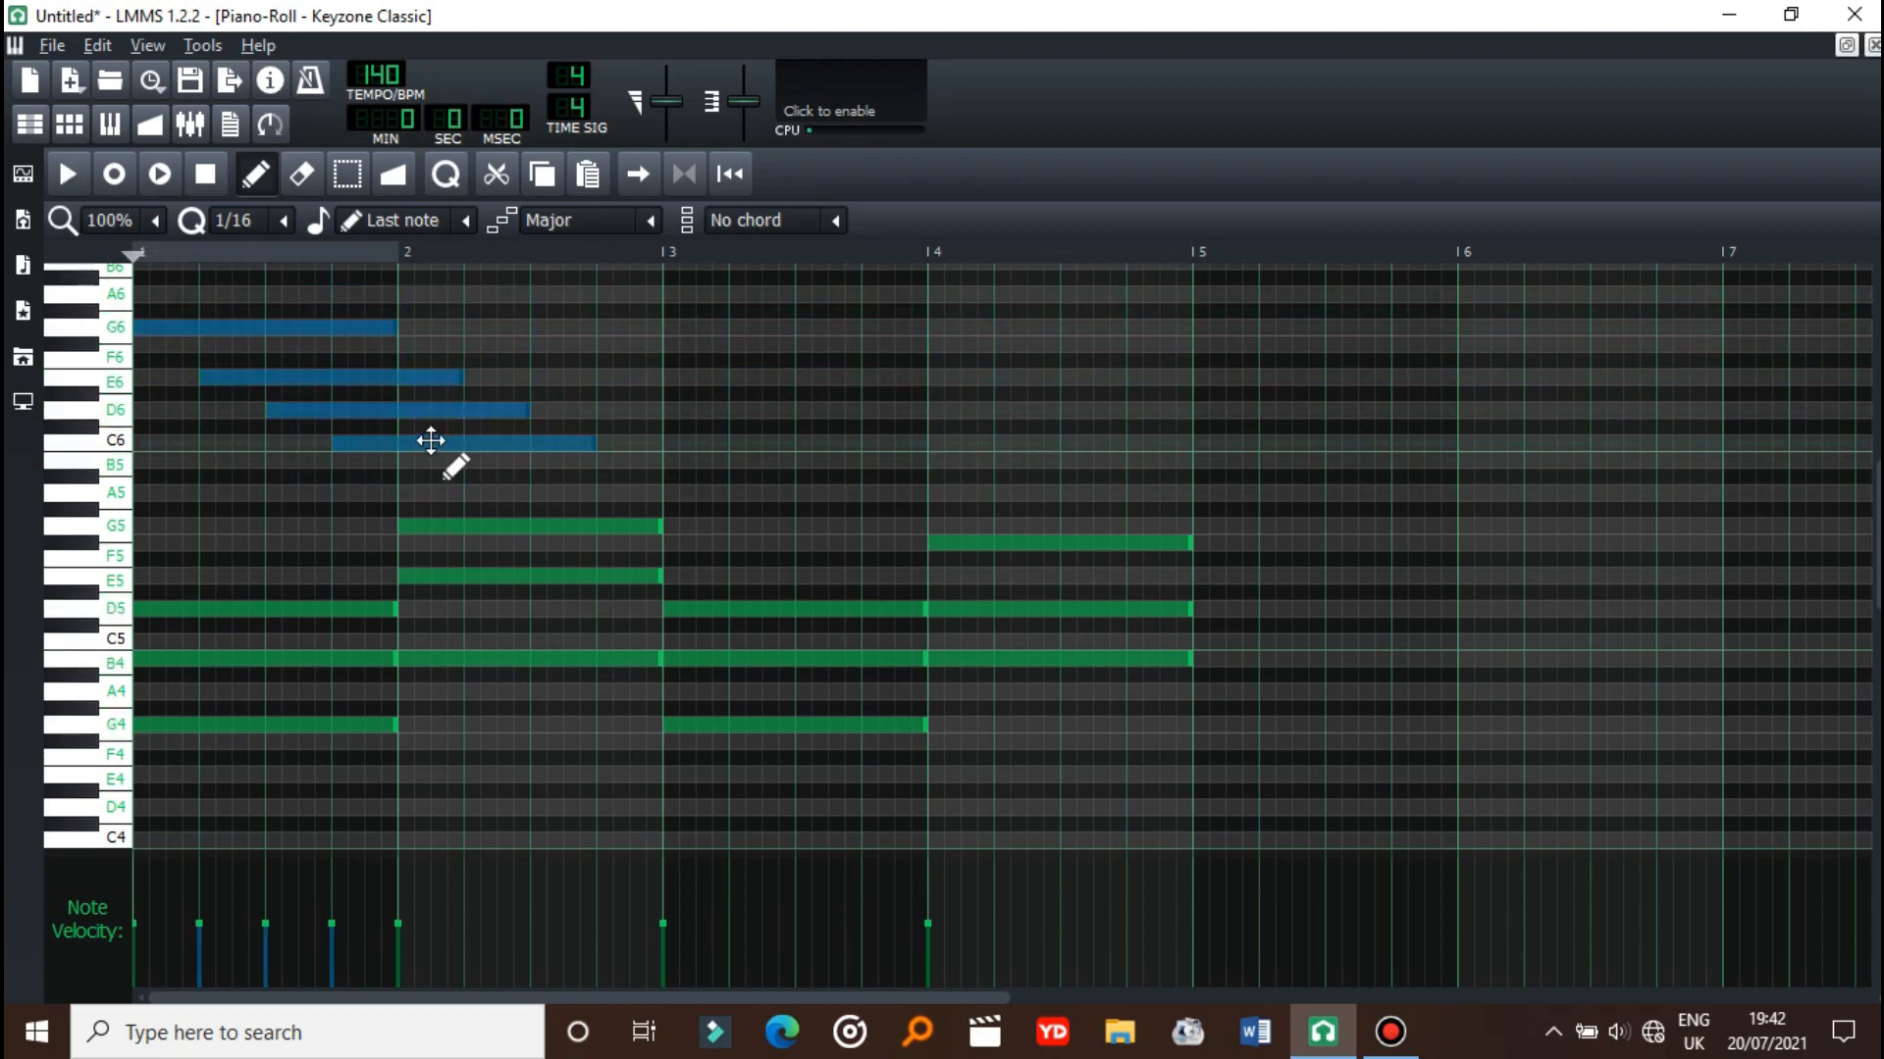
pyautogui.moveTo(462, 441); pyautogui.dragTo(990, 451)
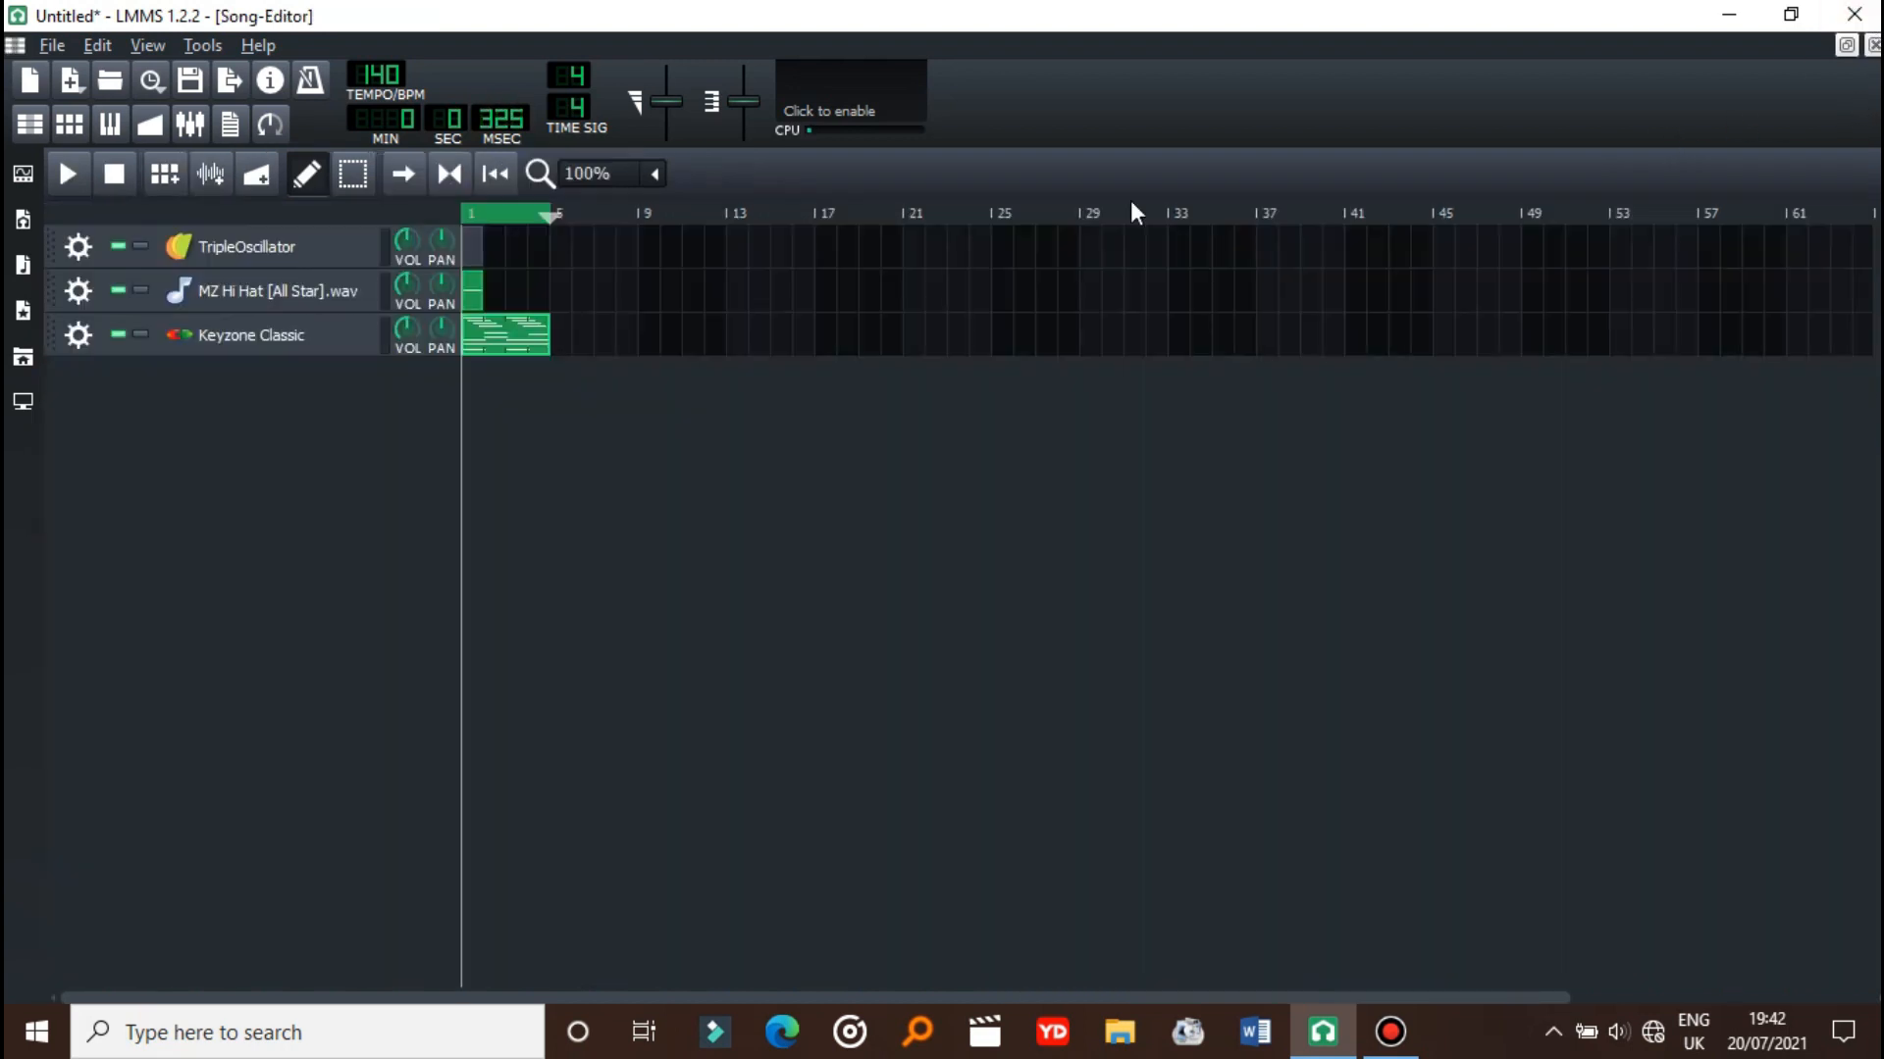
# - Replay the song, open the MZ Hi Hat pattern and stretch it to four bars
pyautogui.click(67, 175)
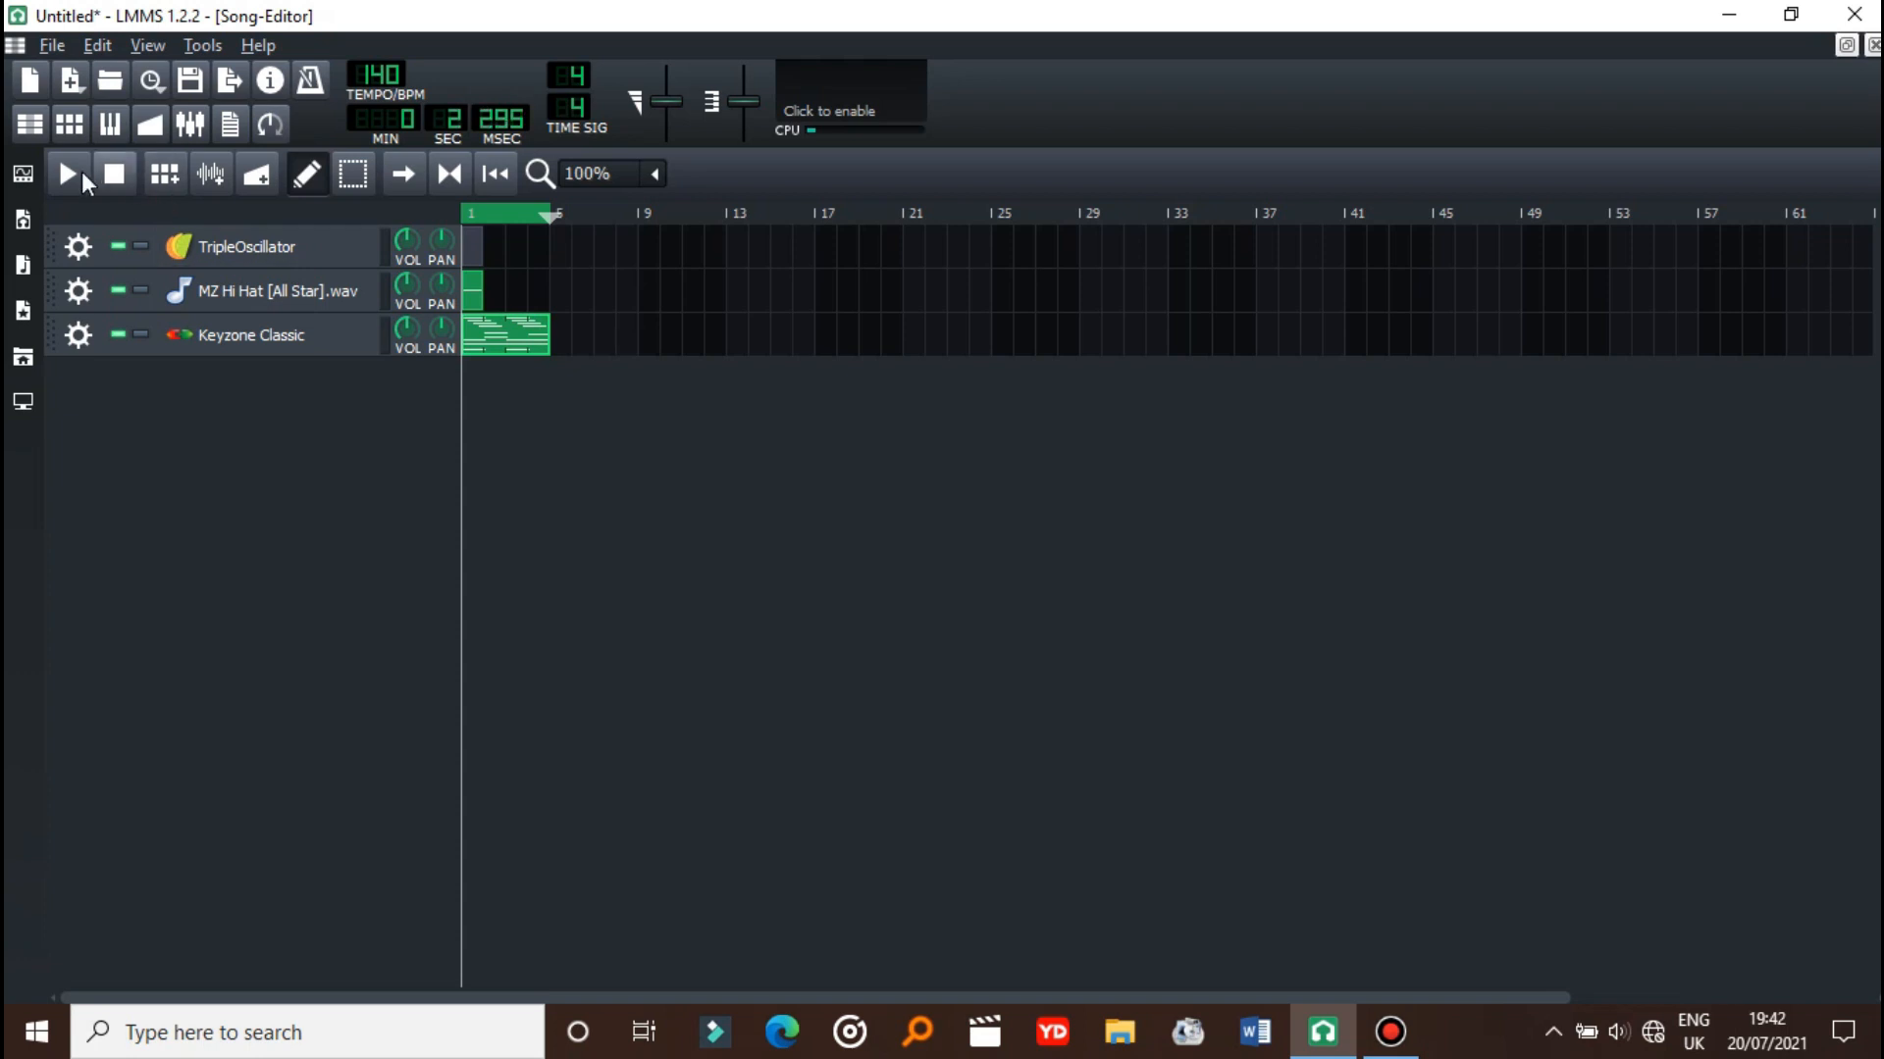
pyautogui.click(68, 173)
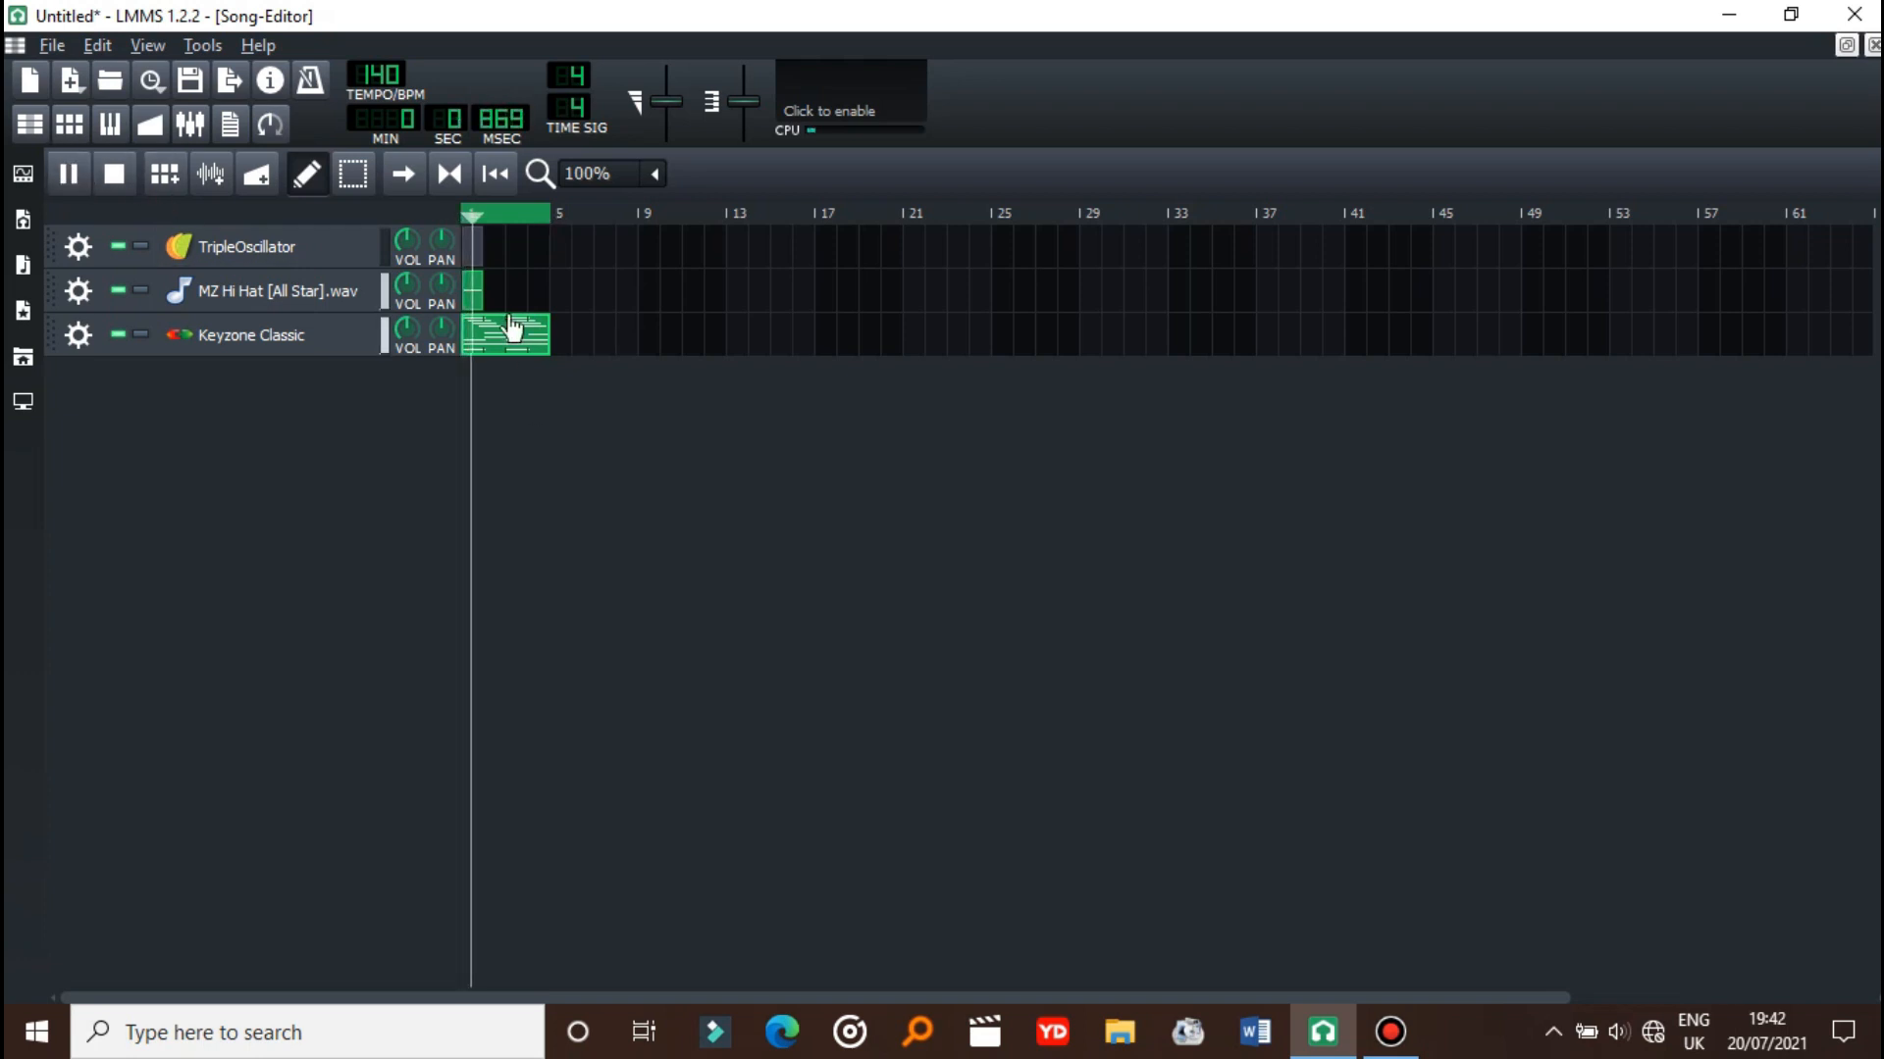
pyautogui.doubleClick(504, 291)
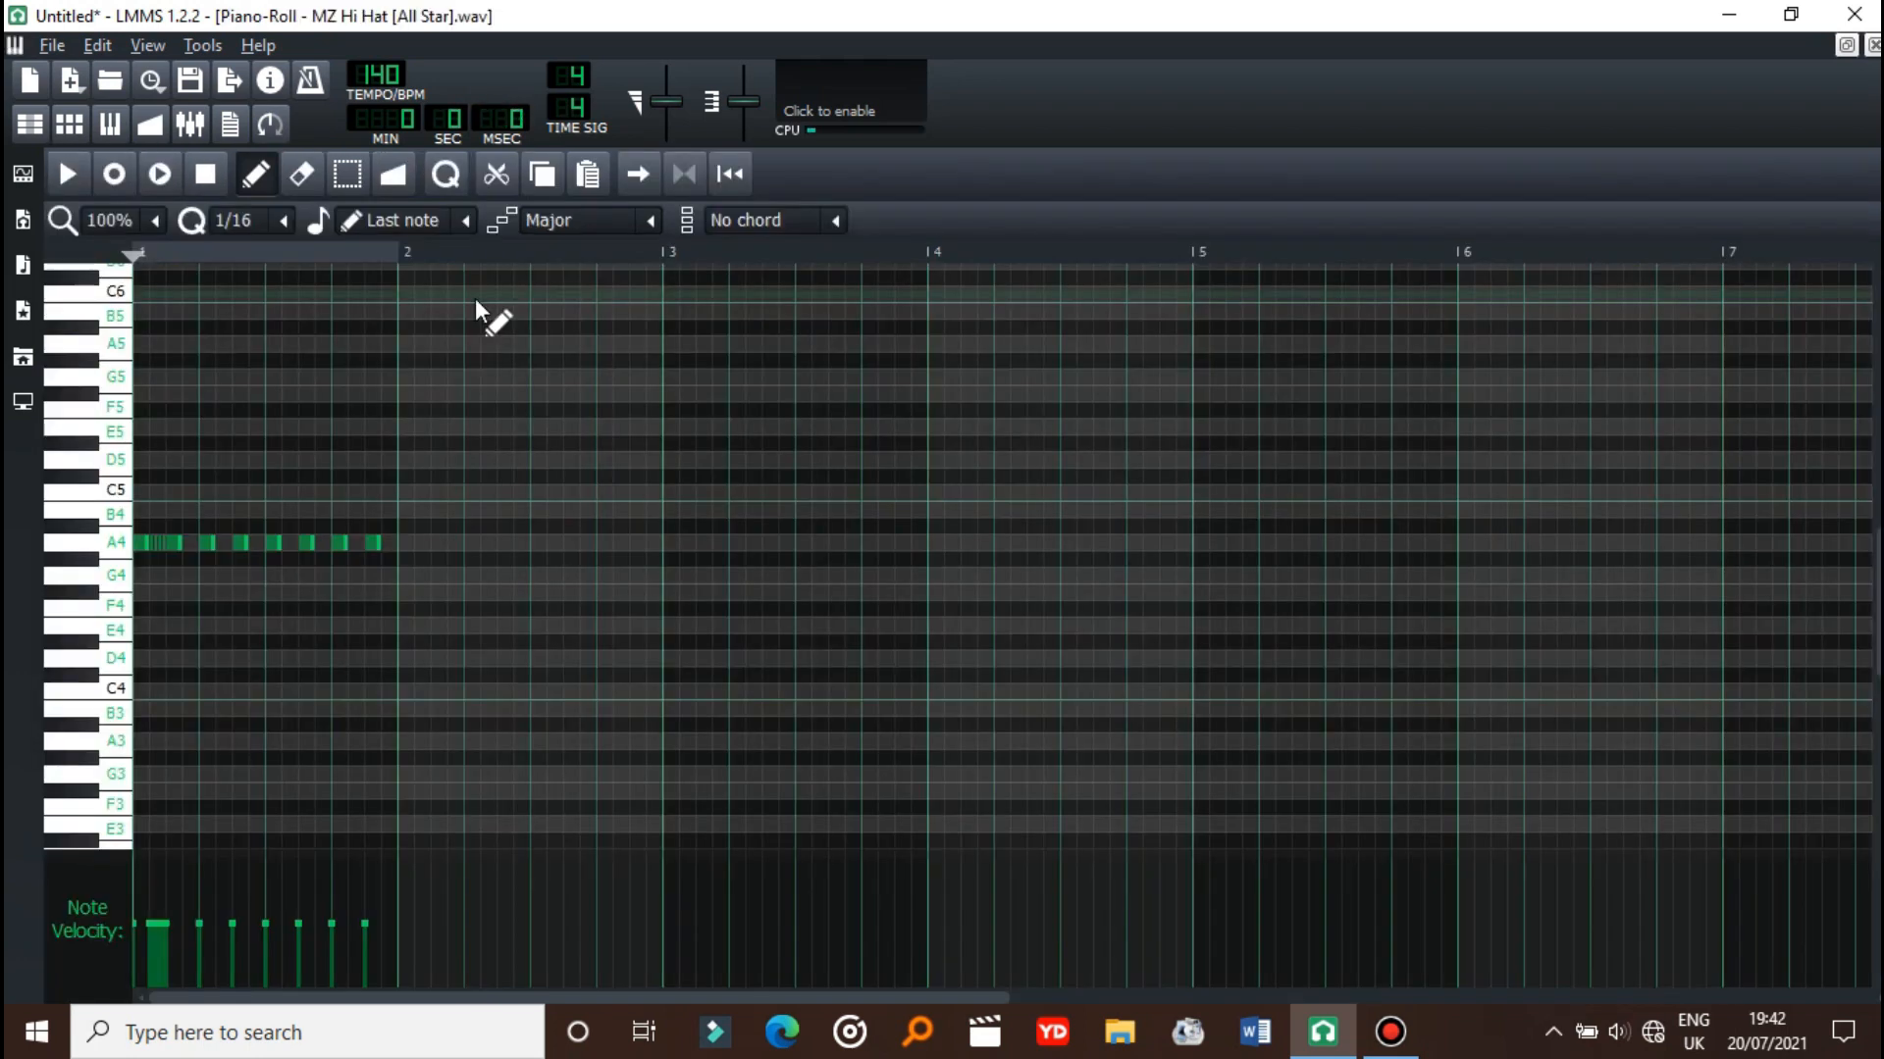
pyautogui.click(67, 173)
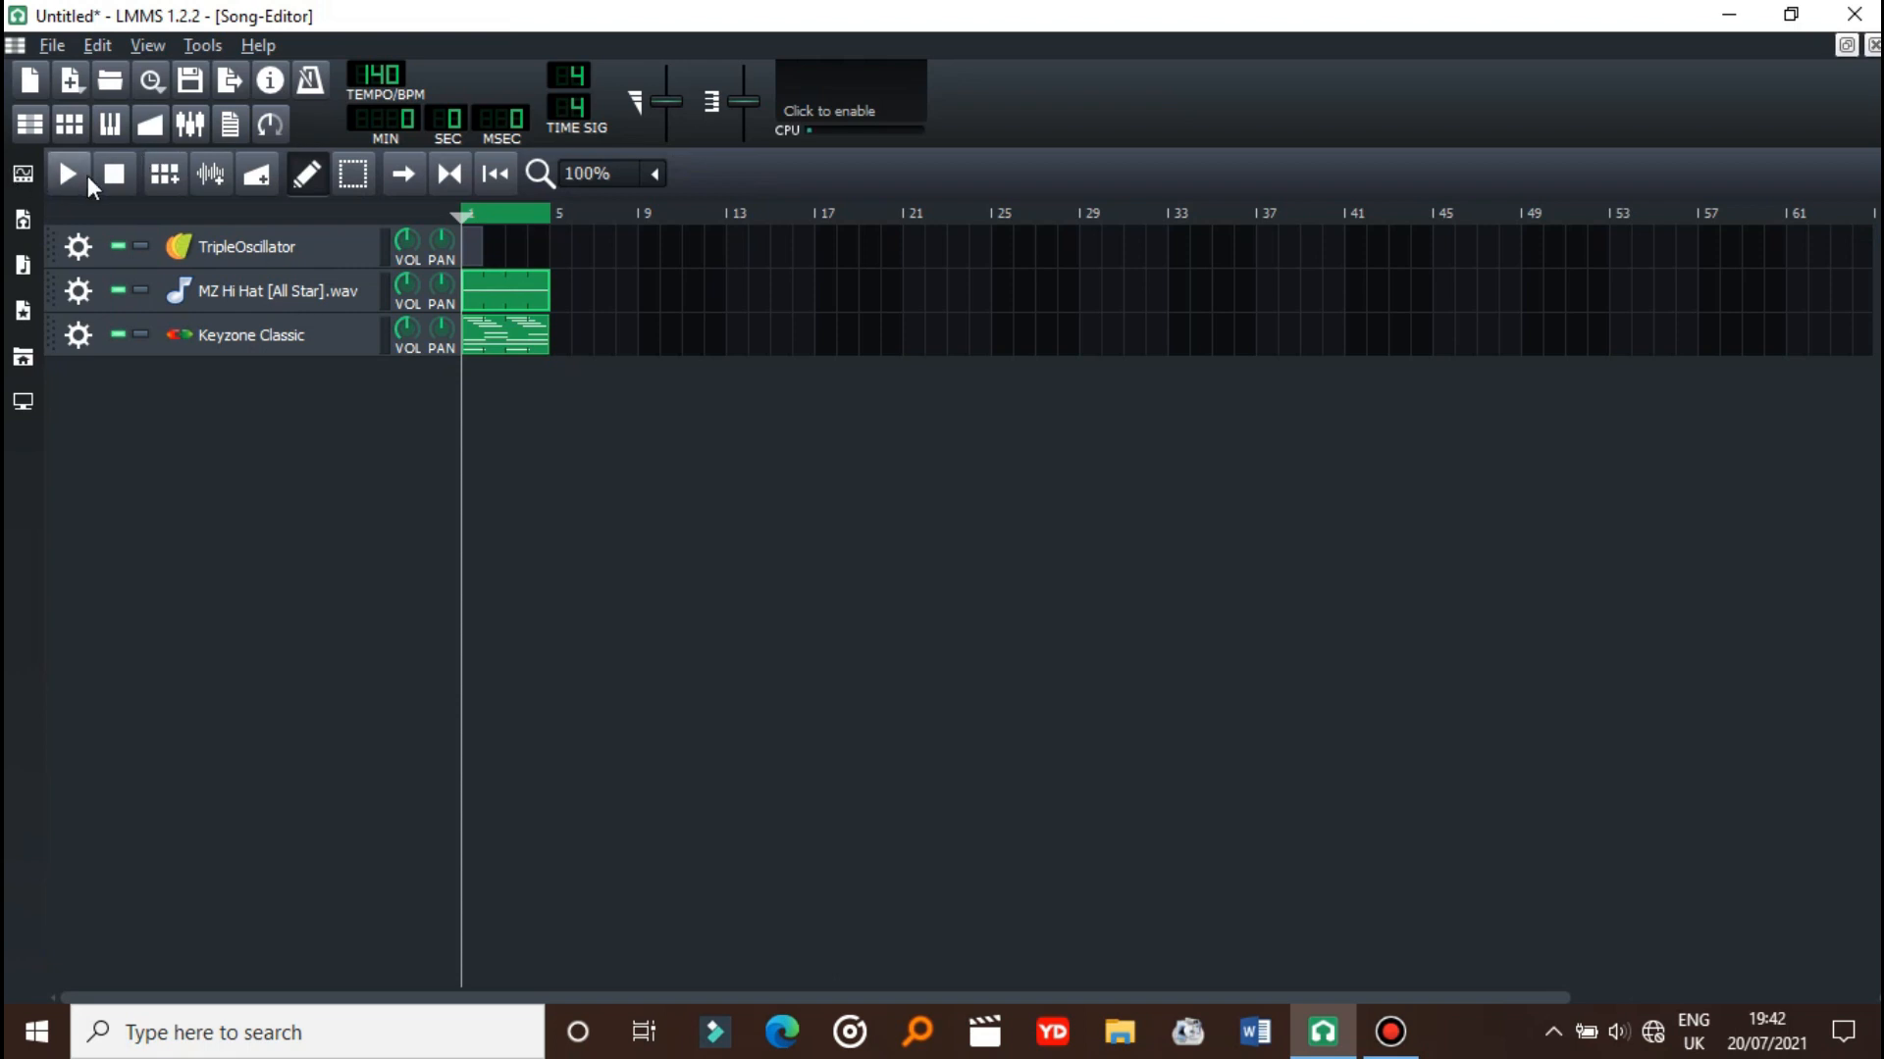
pyautogui.click(67, 174)
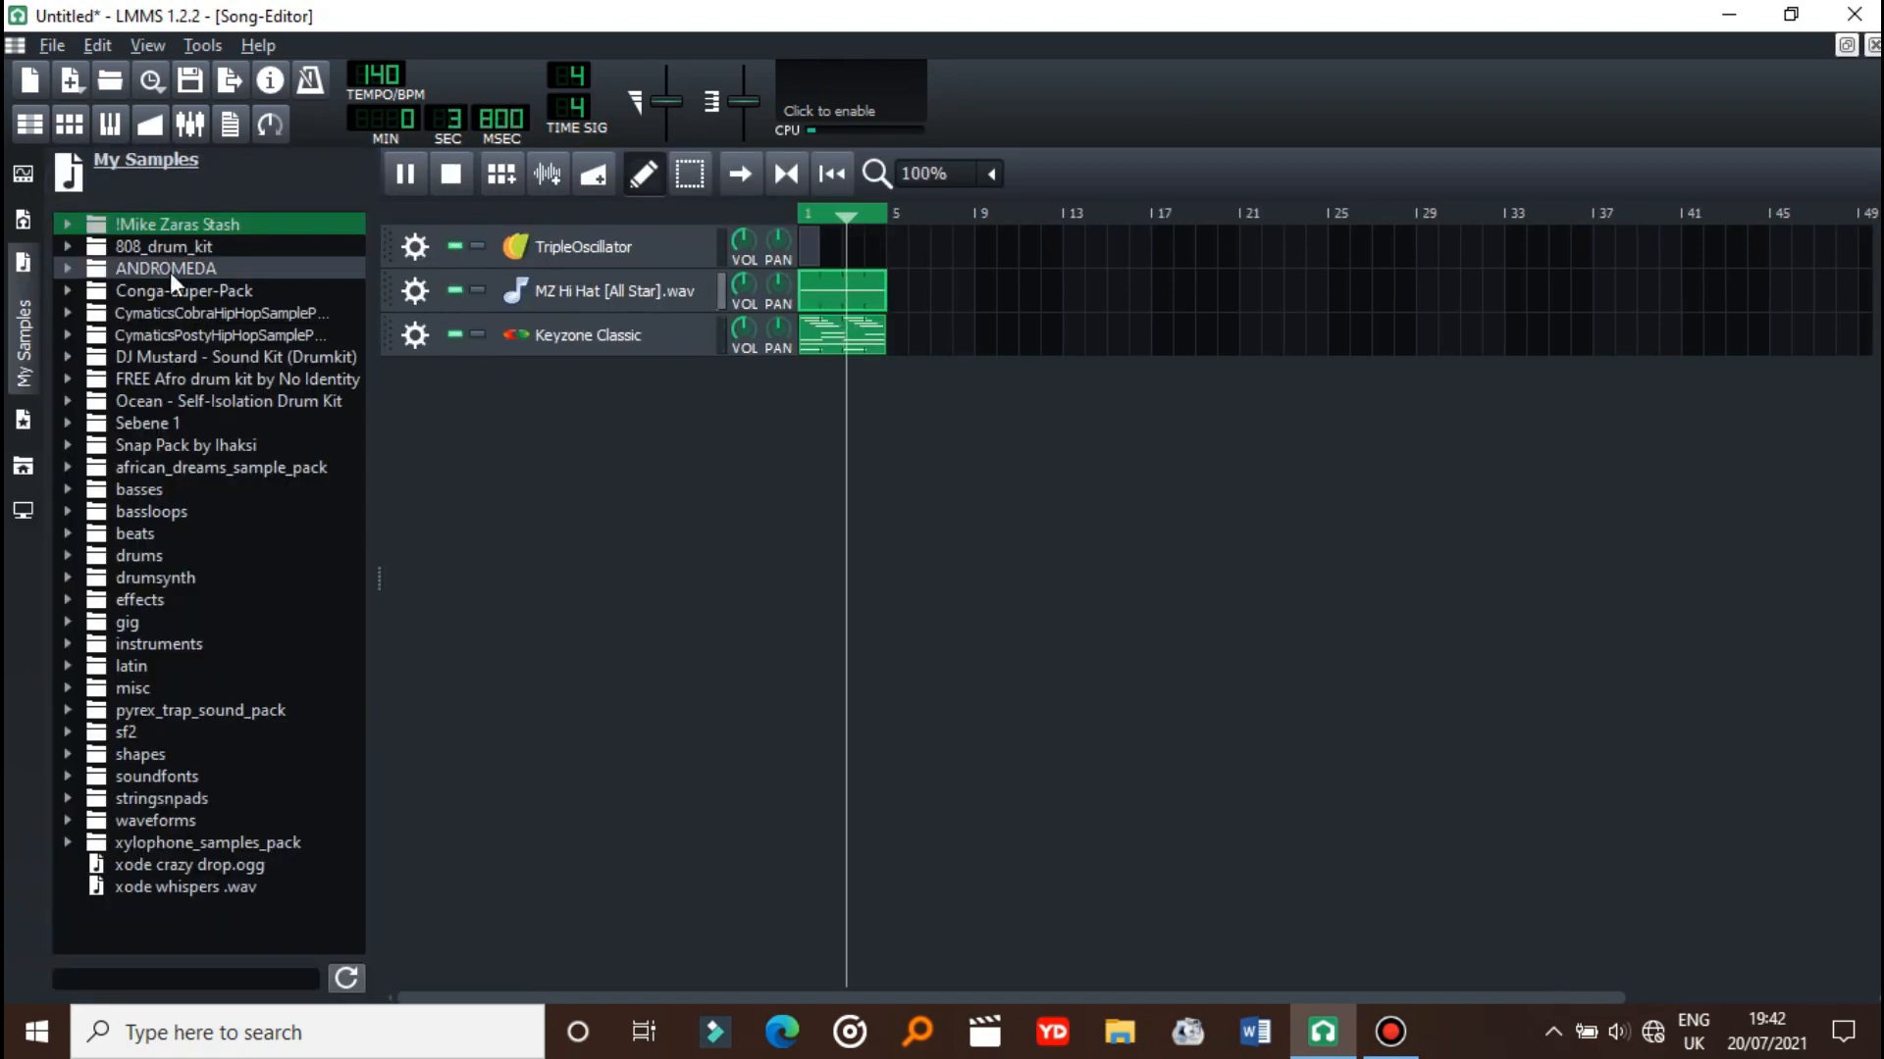
# - Add slip.wav from ANDROMEDA > 5. SNARES as a track and draw A4 hits
pyautogui.click(166, 268)
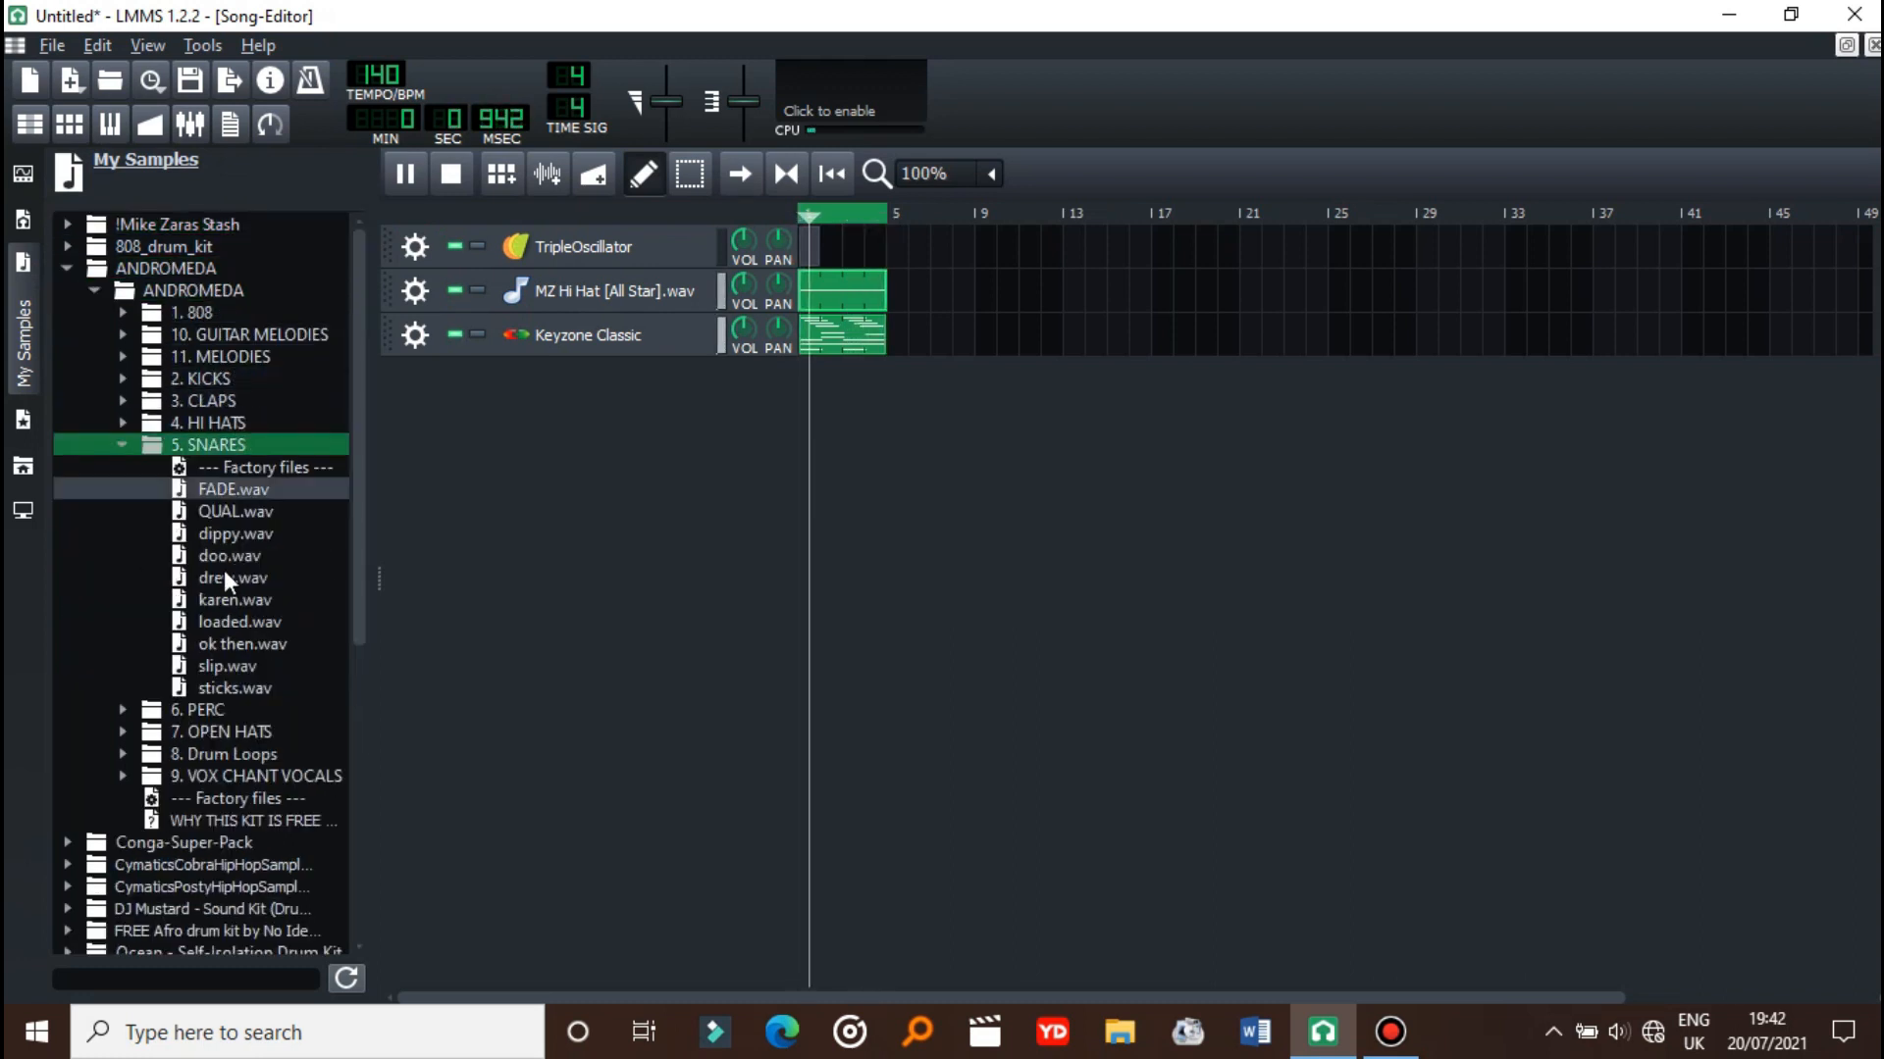
pyautogui.click(234, 599)
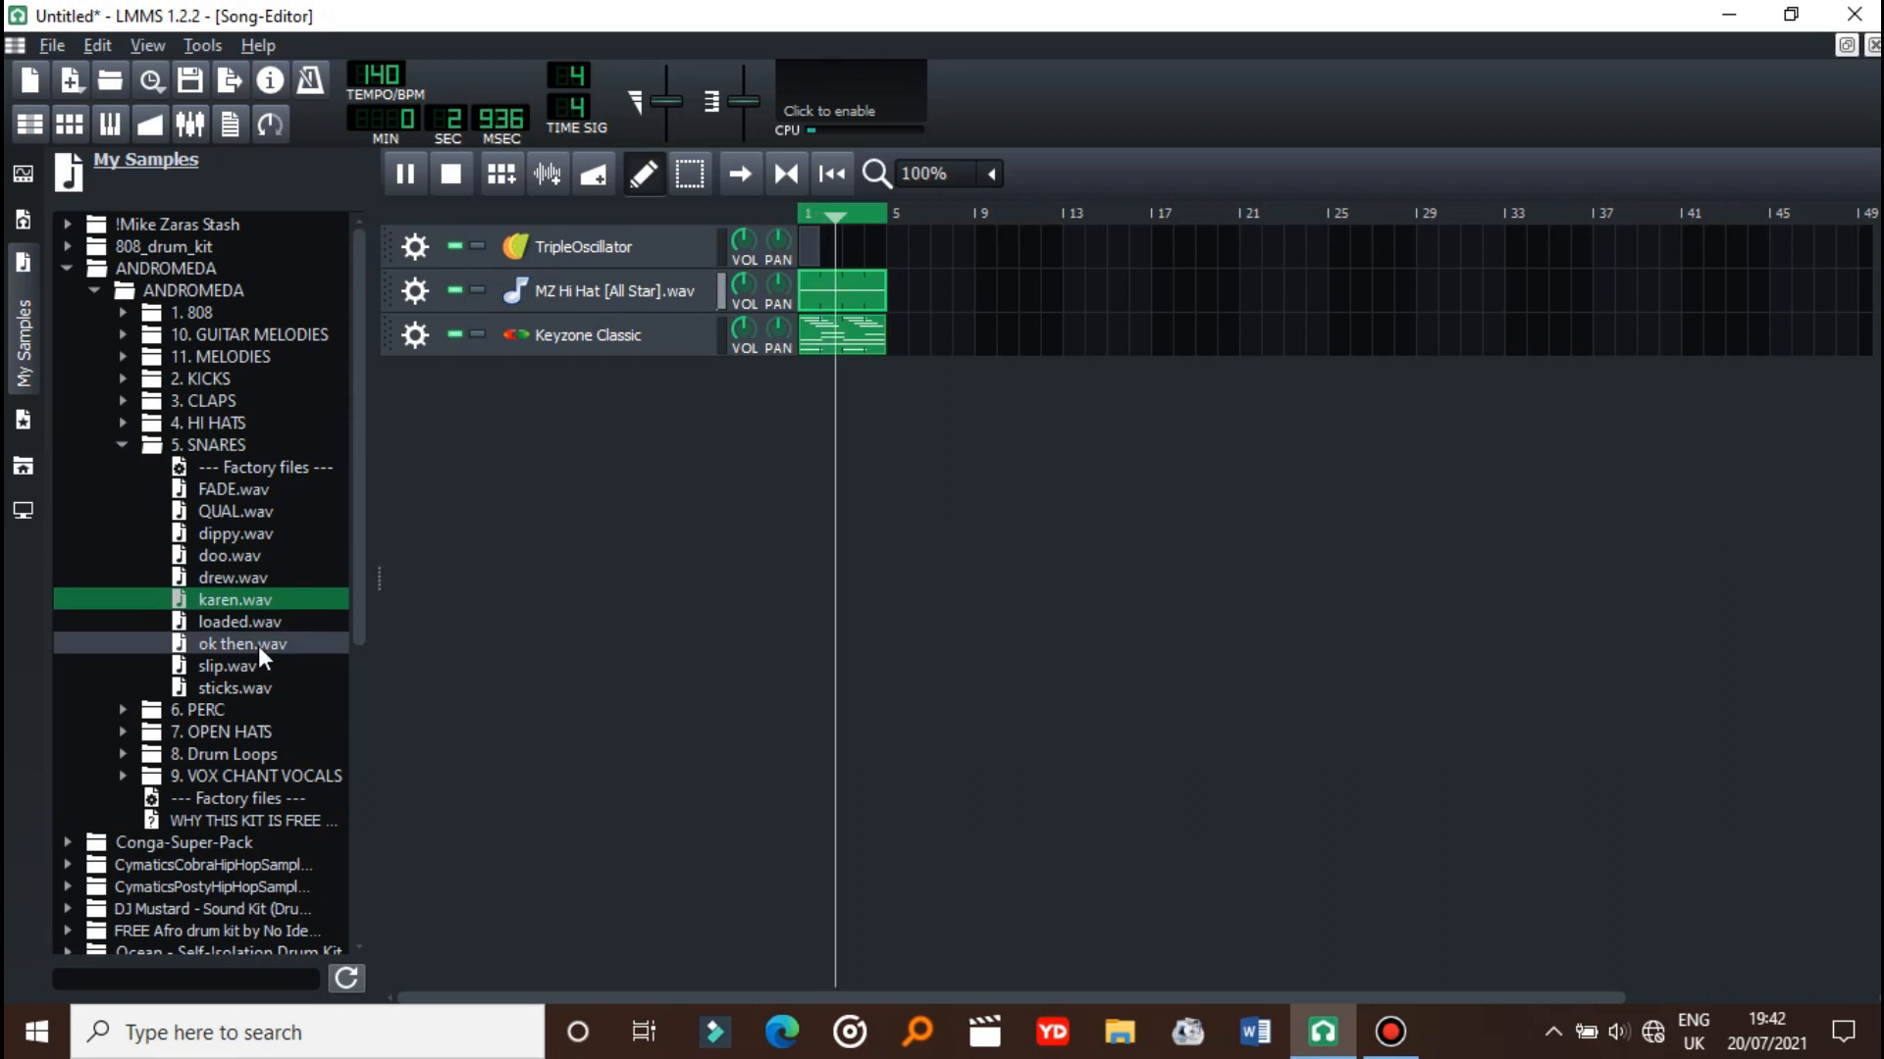
pyautogui.doubleClick(225, 665)
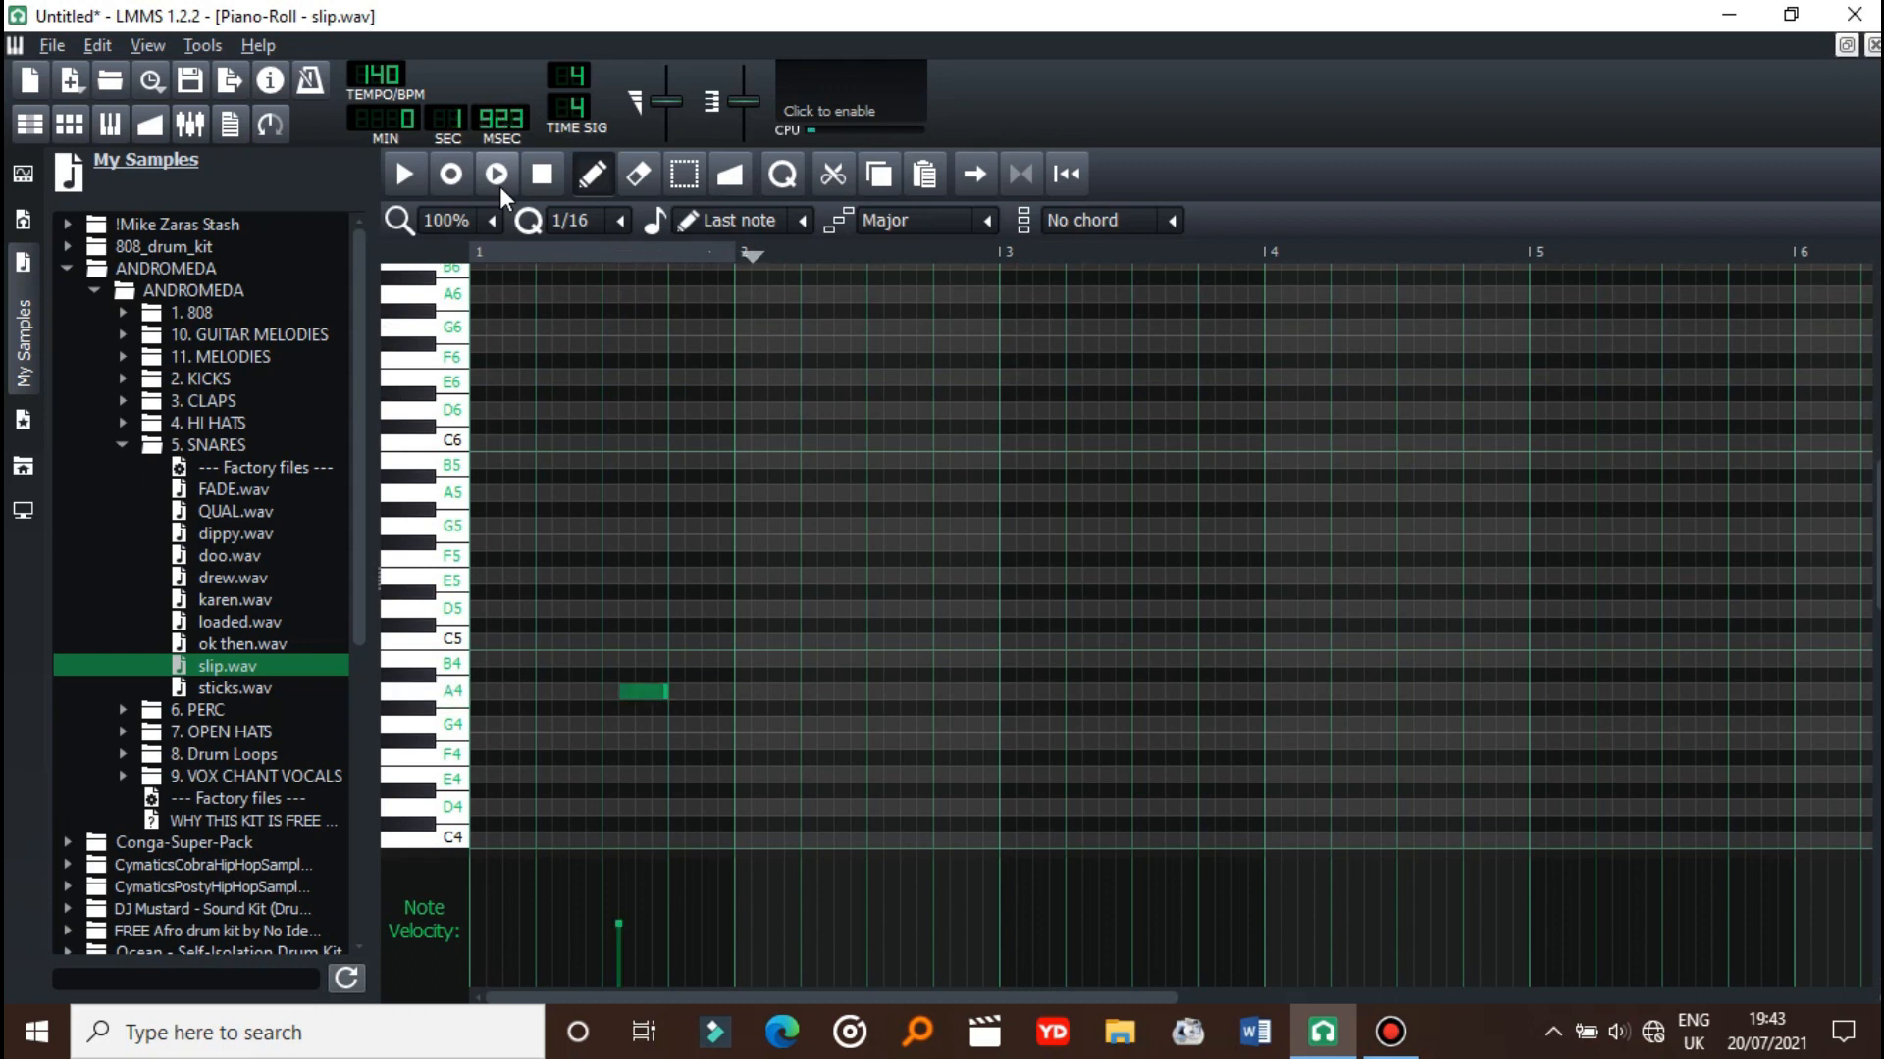
pyautogui.click(892, 690)
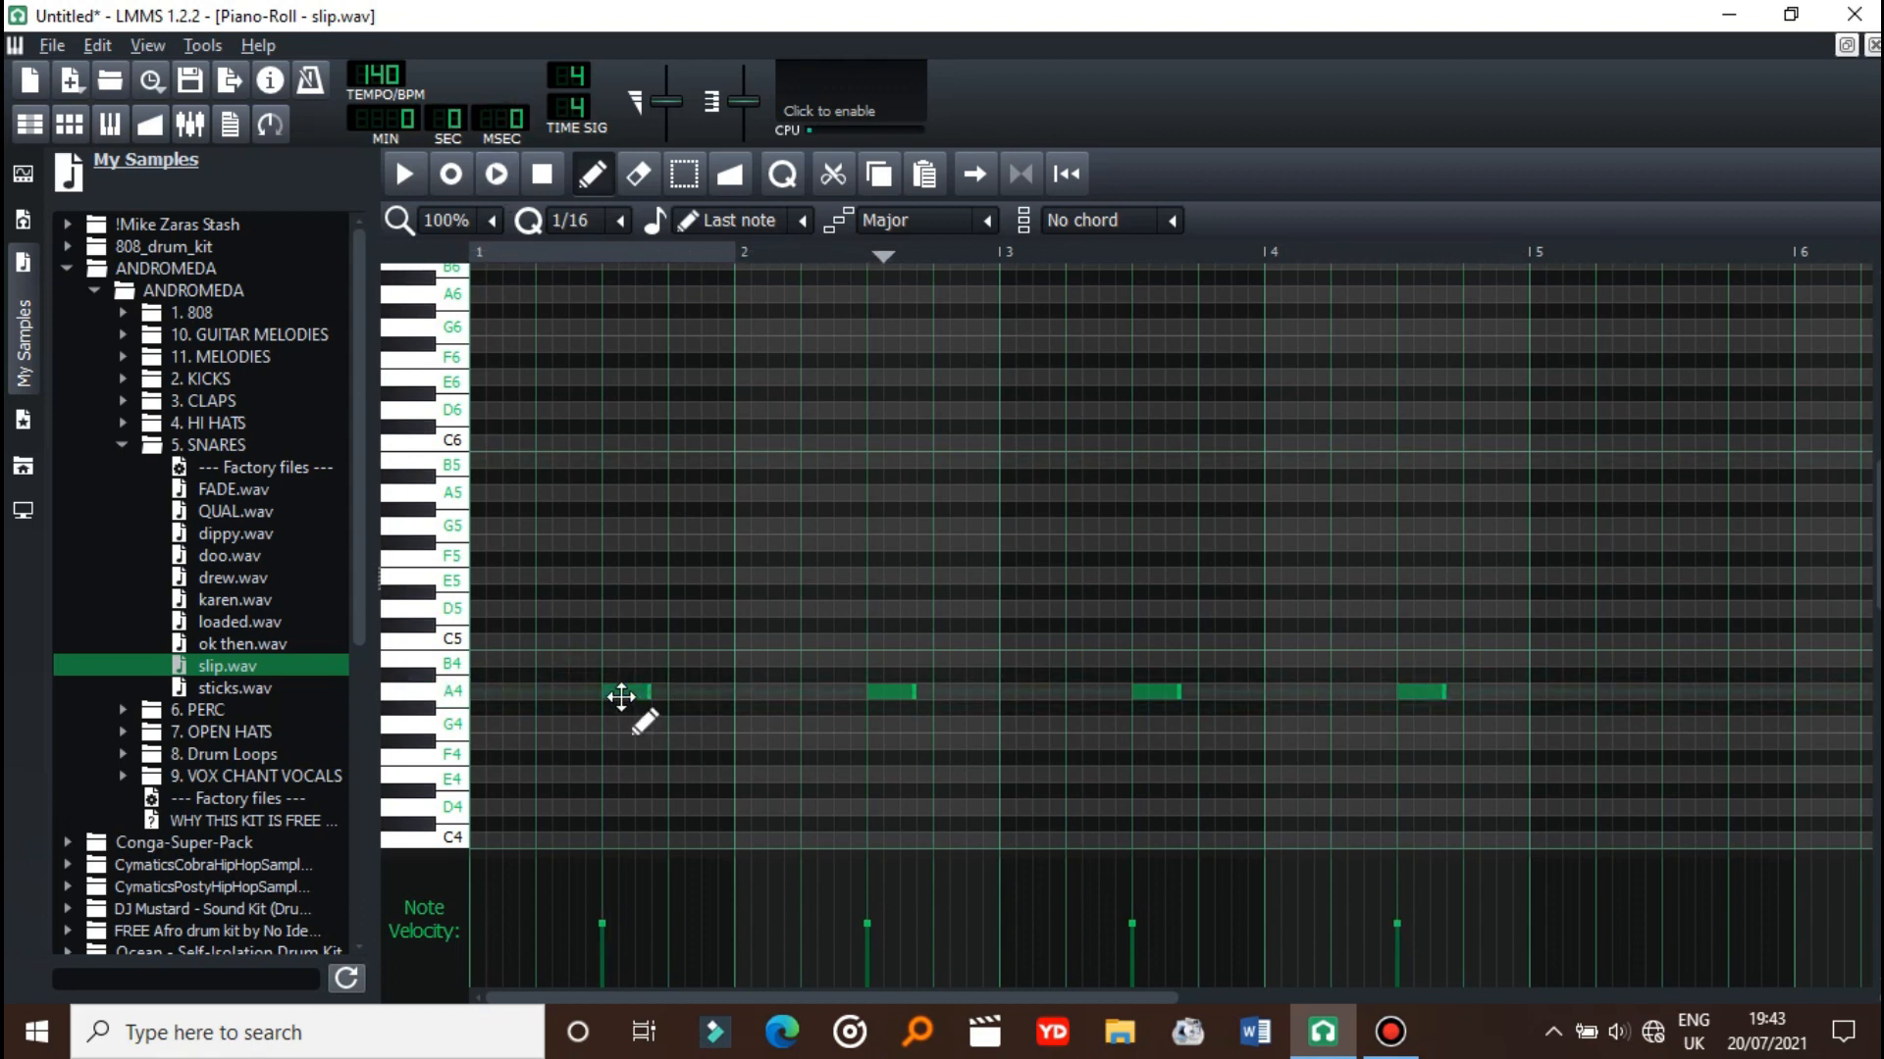
pyautogui.click(569, 220)
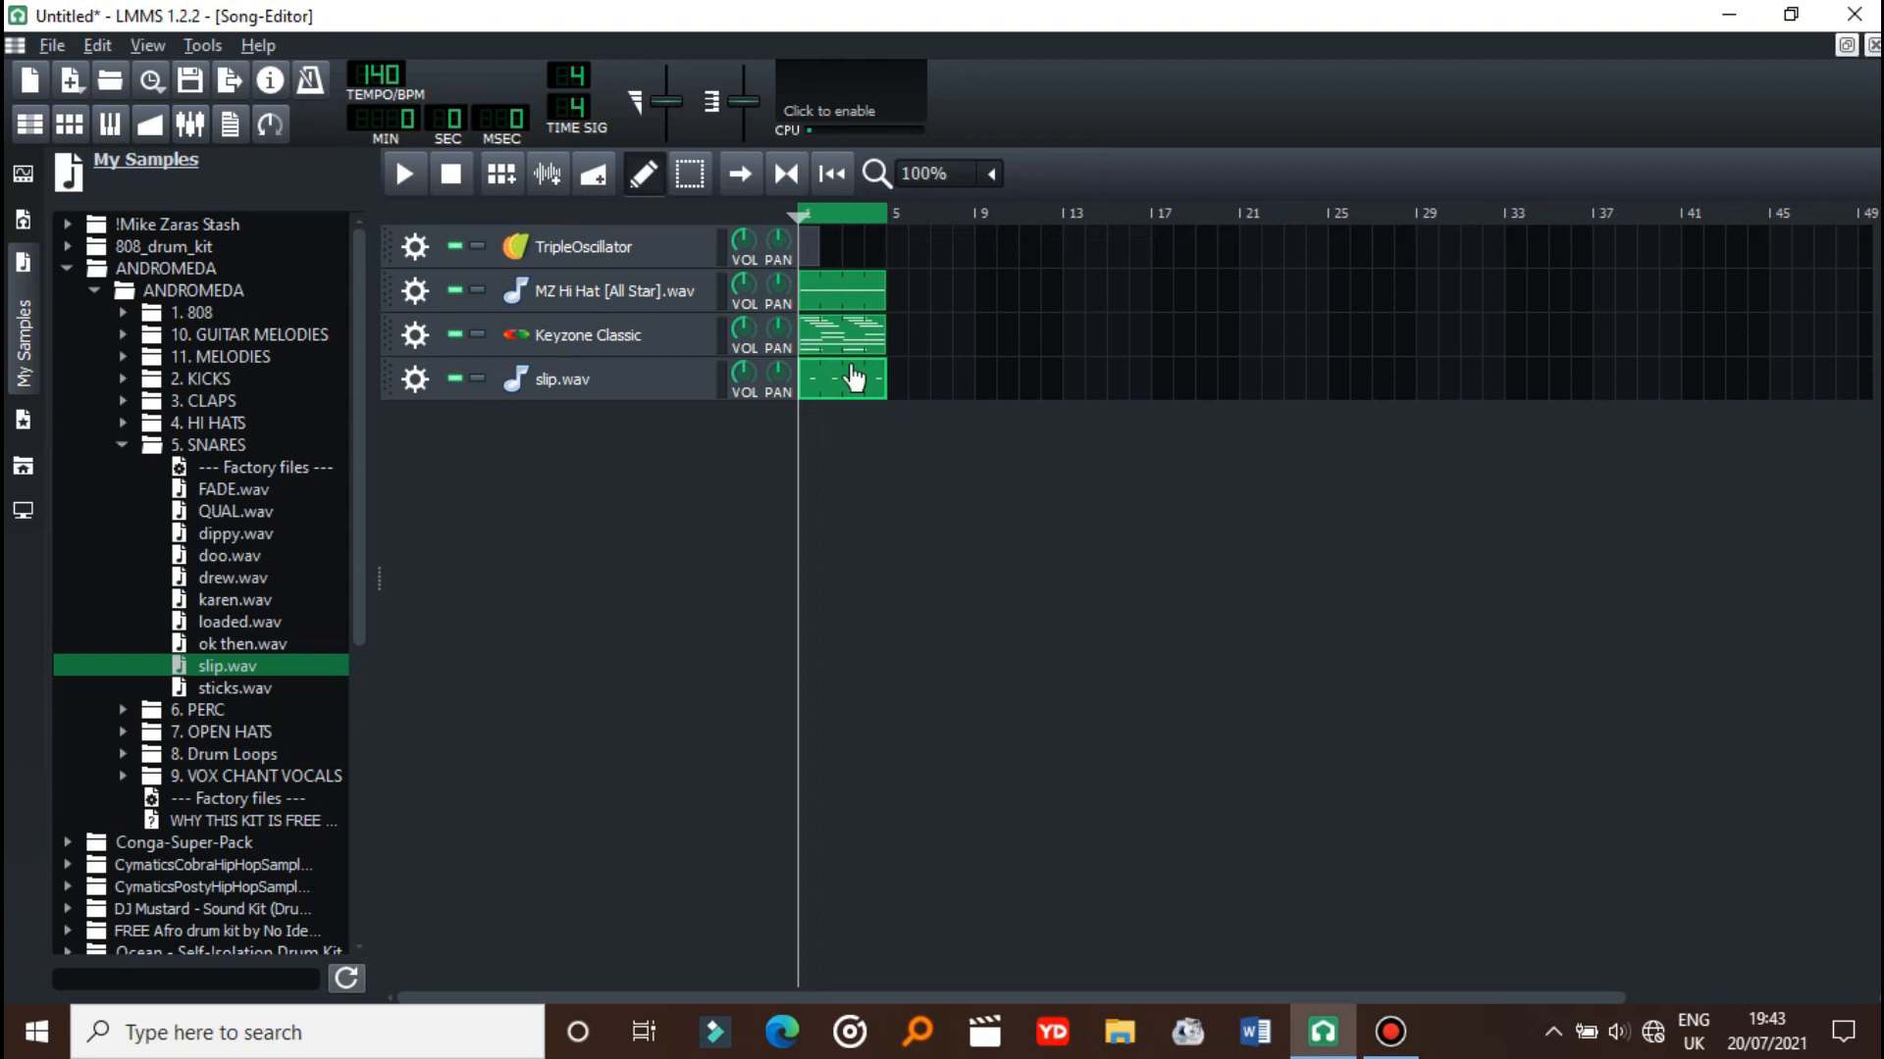
# - Move the Keyzone Classic pattern to bar 13 and create a new pattern at bar 1
pyautogui.doubleClick(840, 380)
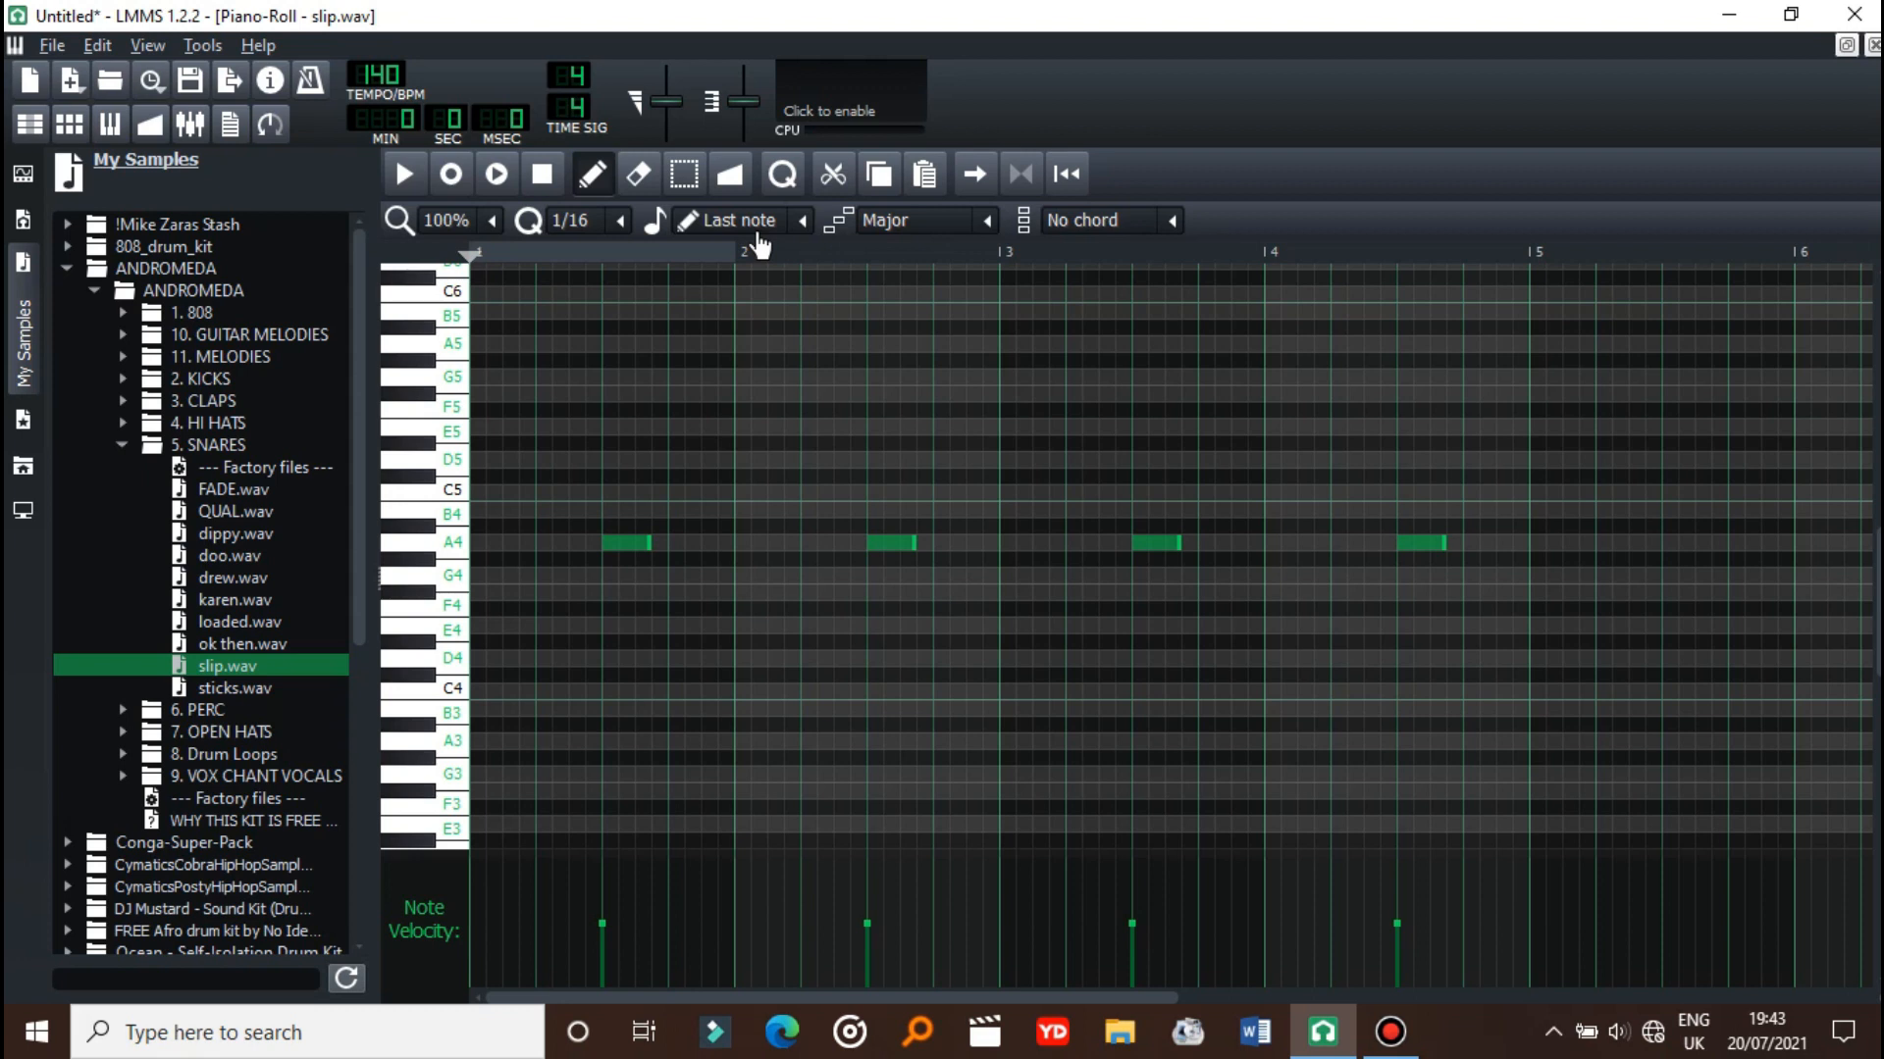
pyautogui.moveTo(510, 204)
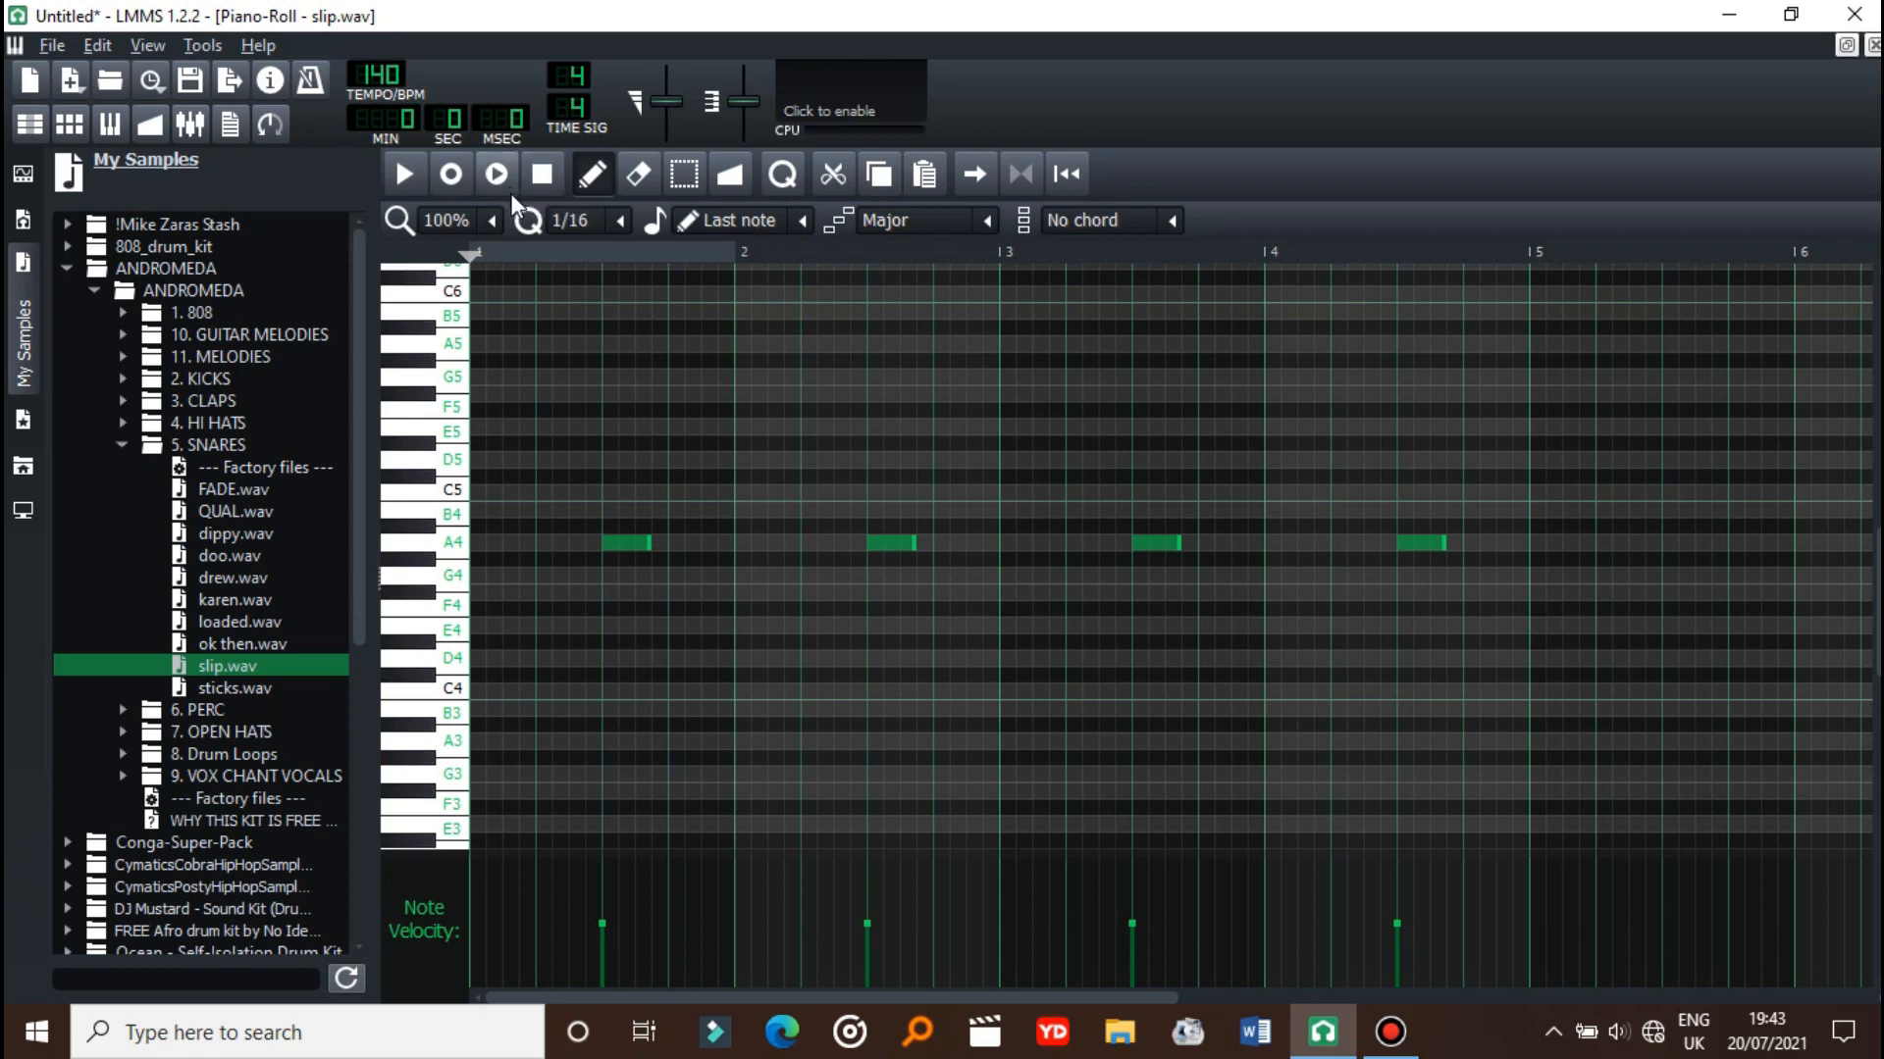
pyautogui.moveTo(495, 175)
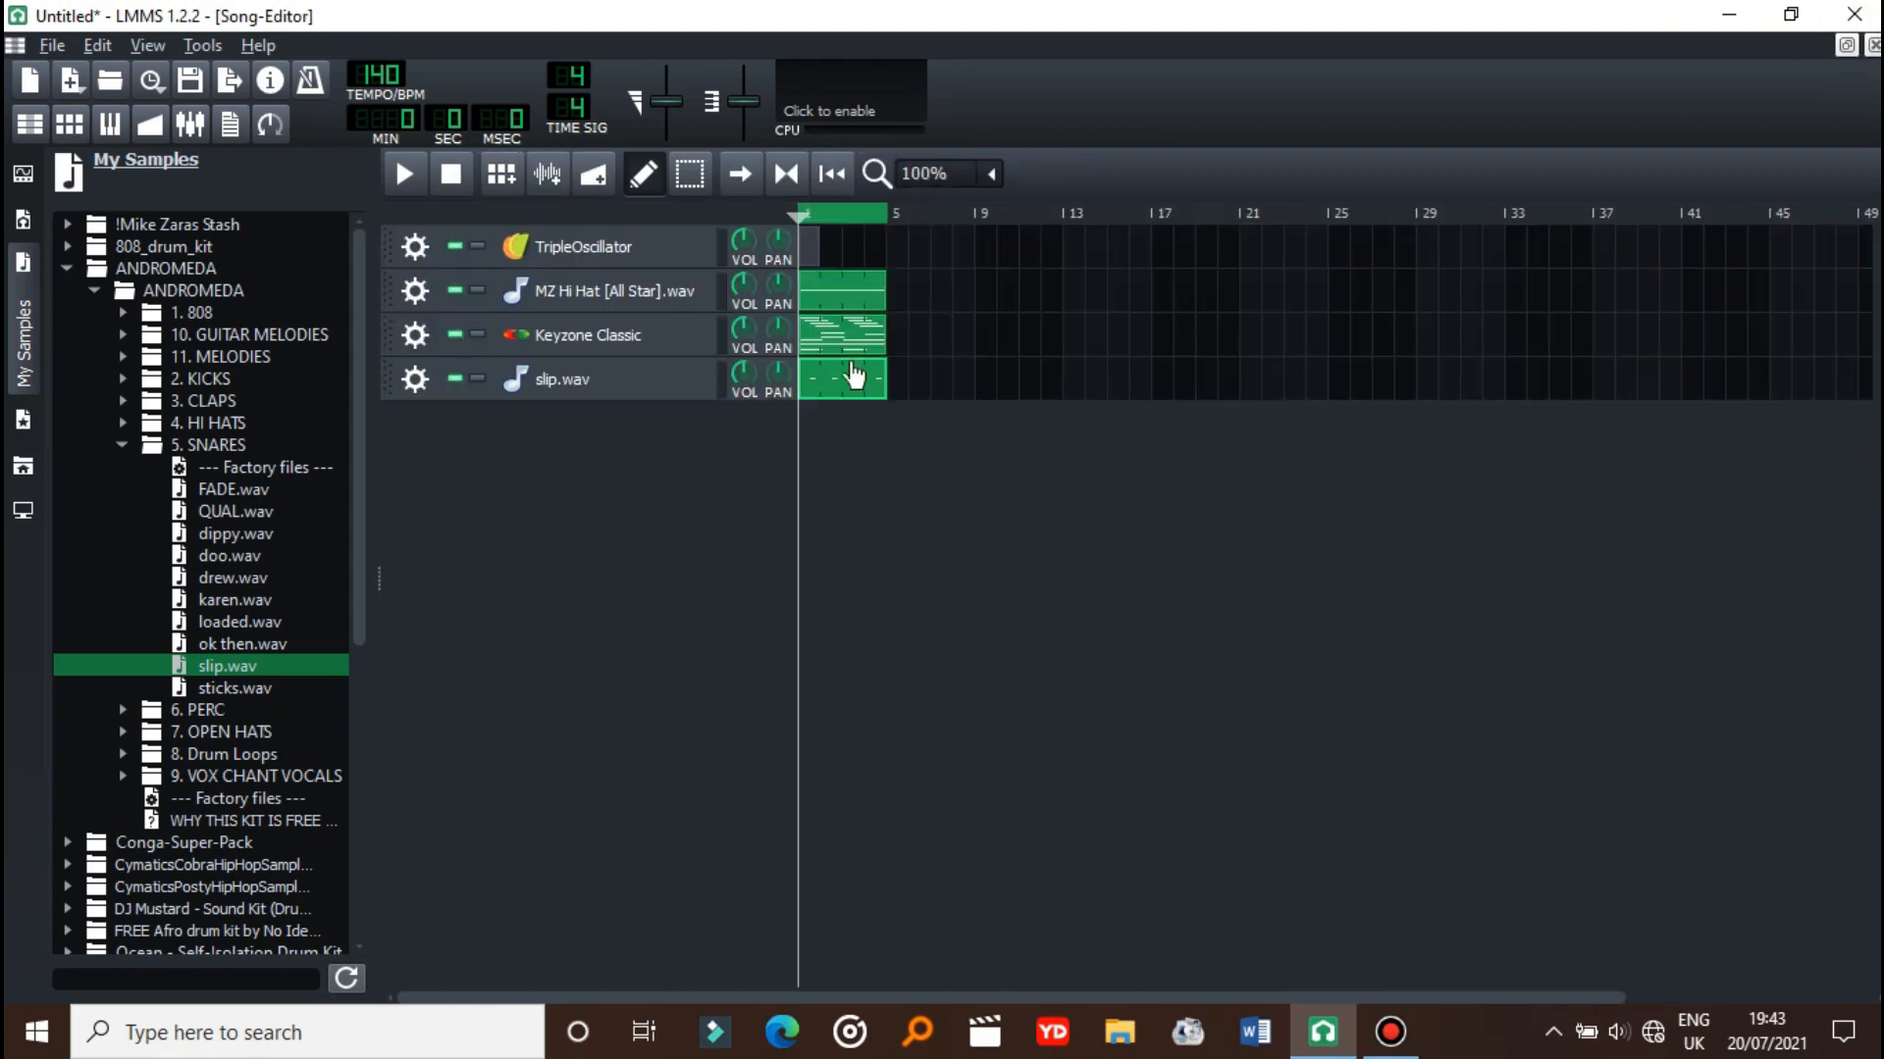
pyautogui.moveTo(841, 333); pyautogui.dragTo(1106, 333)
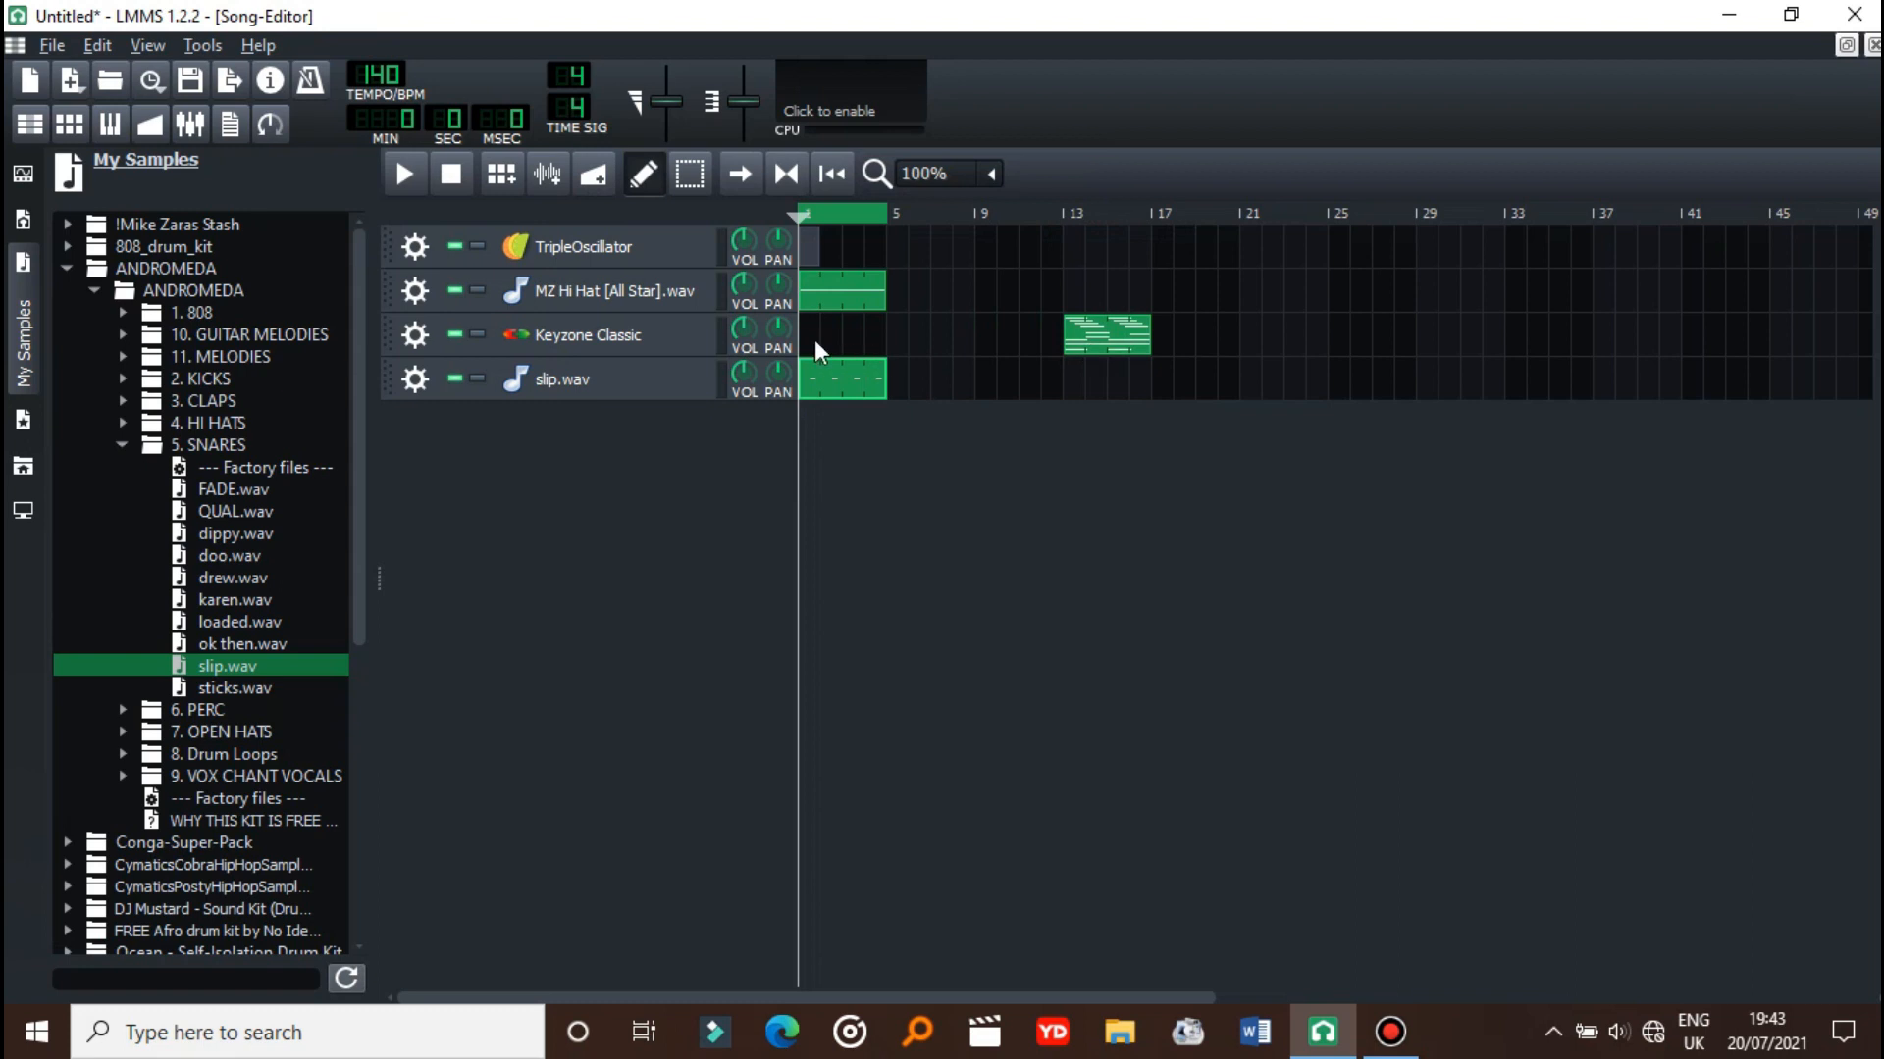
pyautogui.doubleClick(1103, 334)
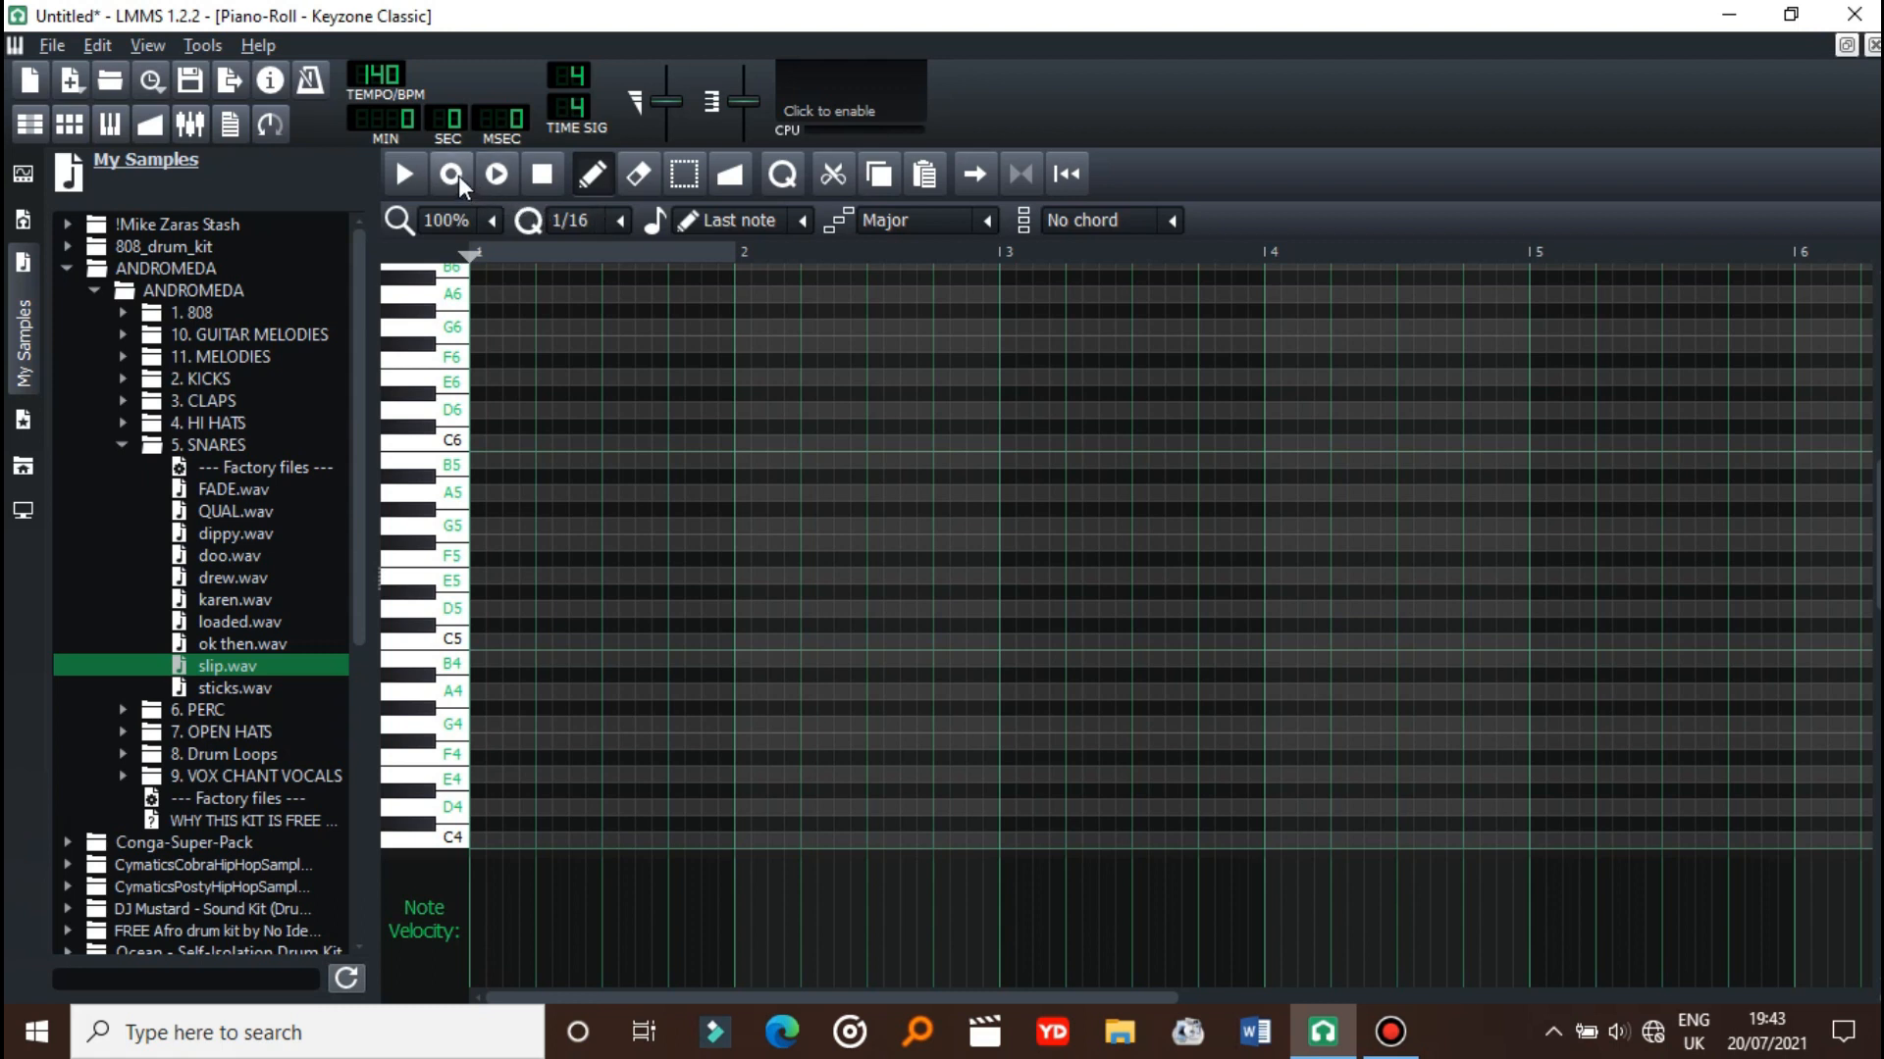
# - Try recording into the empty Keyzone Classic pattern, then stop recording and playback
pyautogui.click(403, 172)
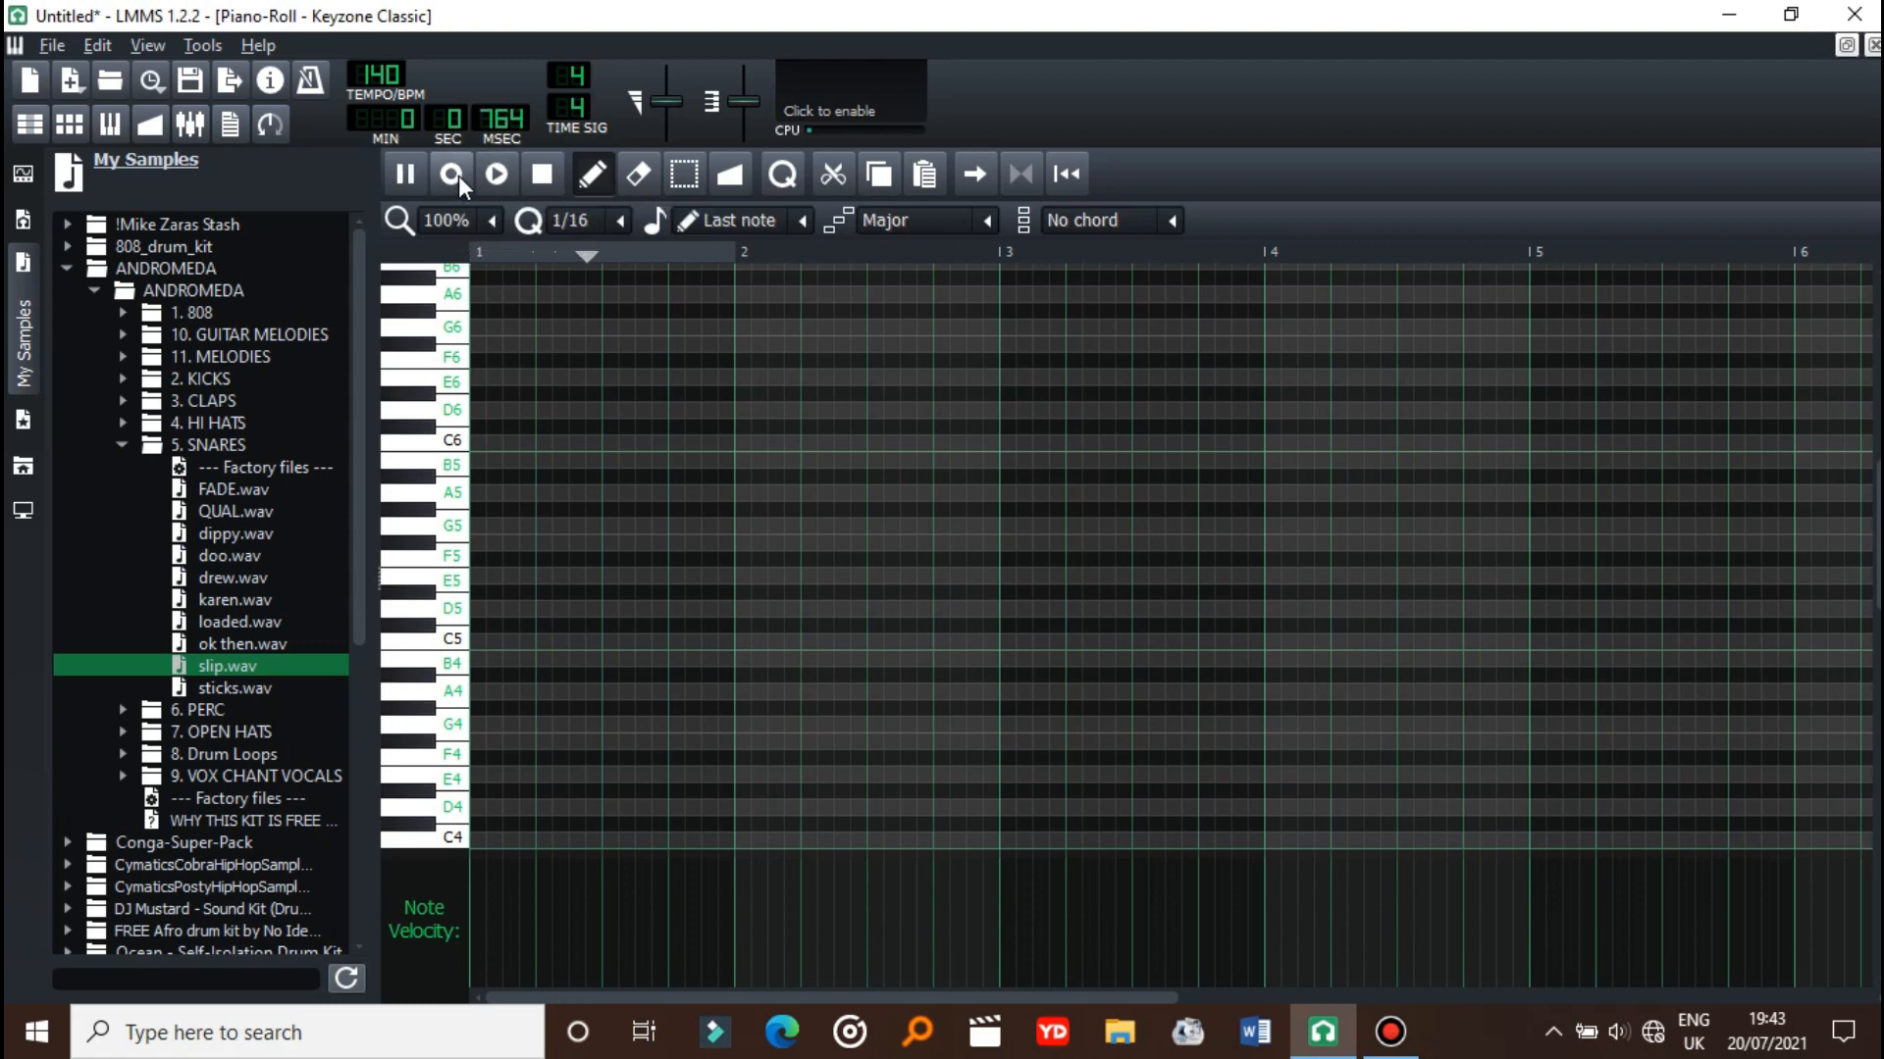
pyautogui.click(494, 174)
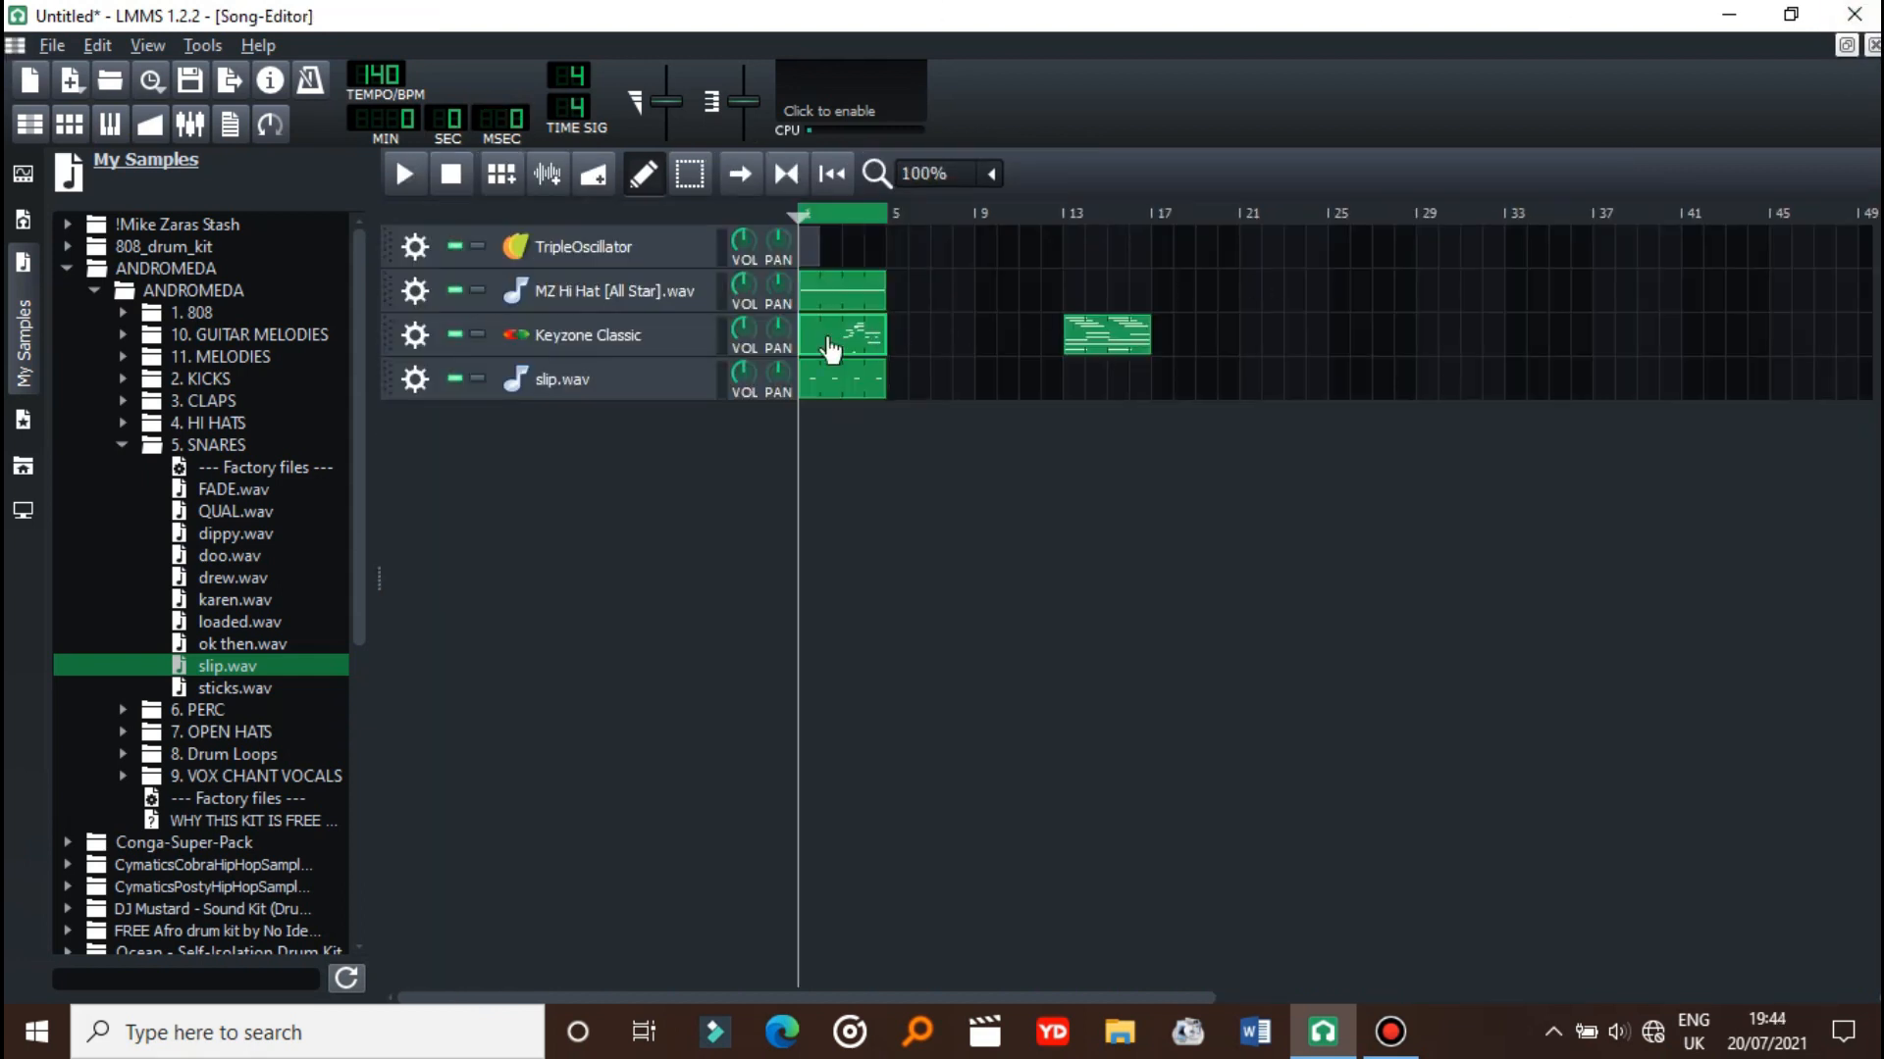
pyautogui.doubleClick(841, 336)
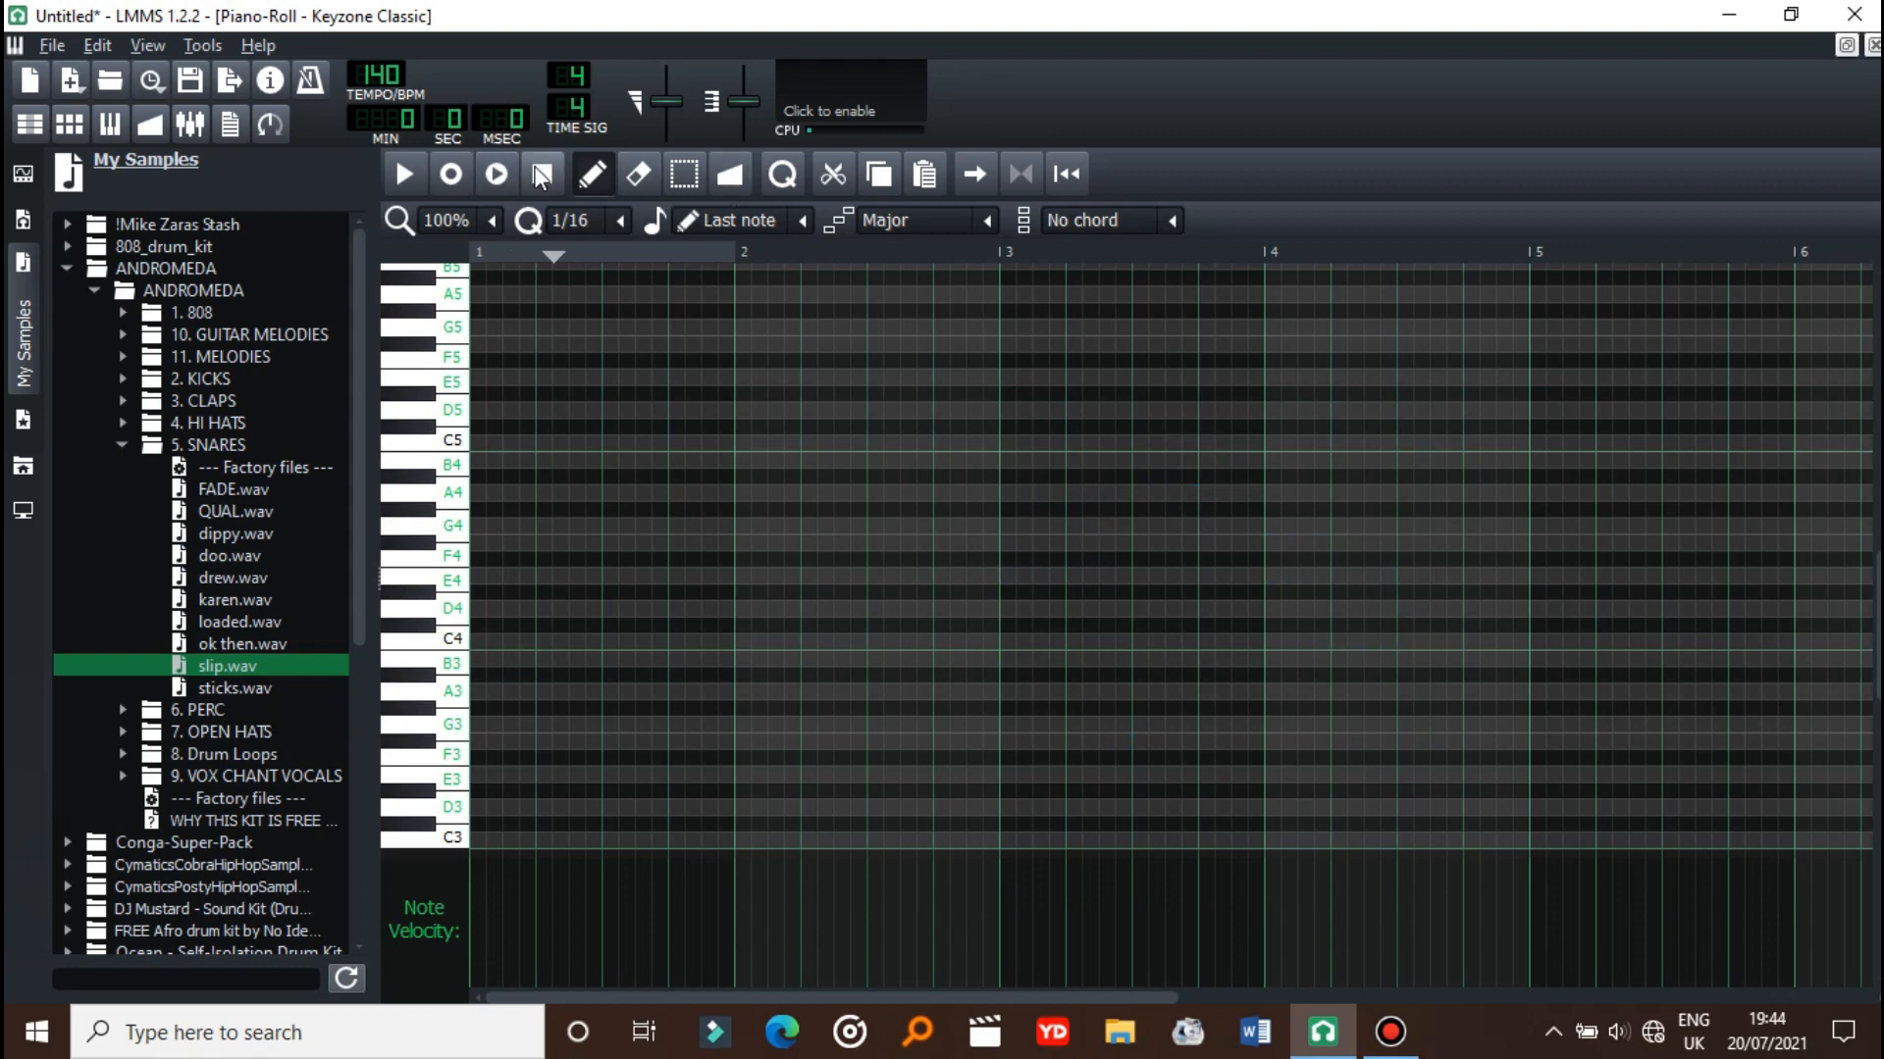
pyautogui.click(539, 172)
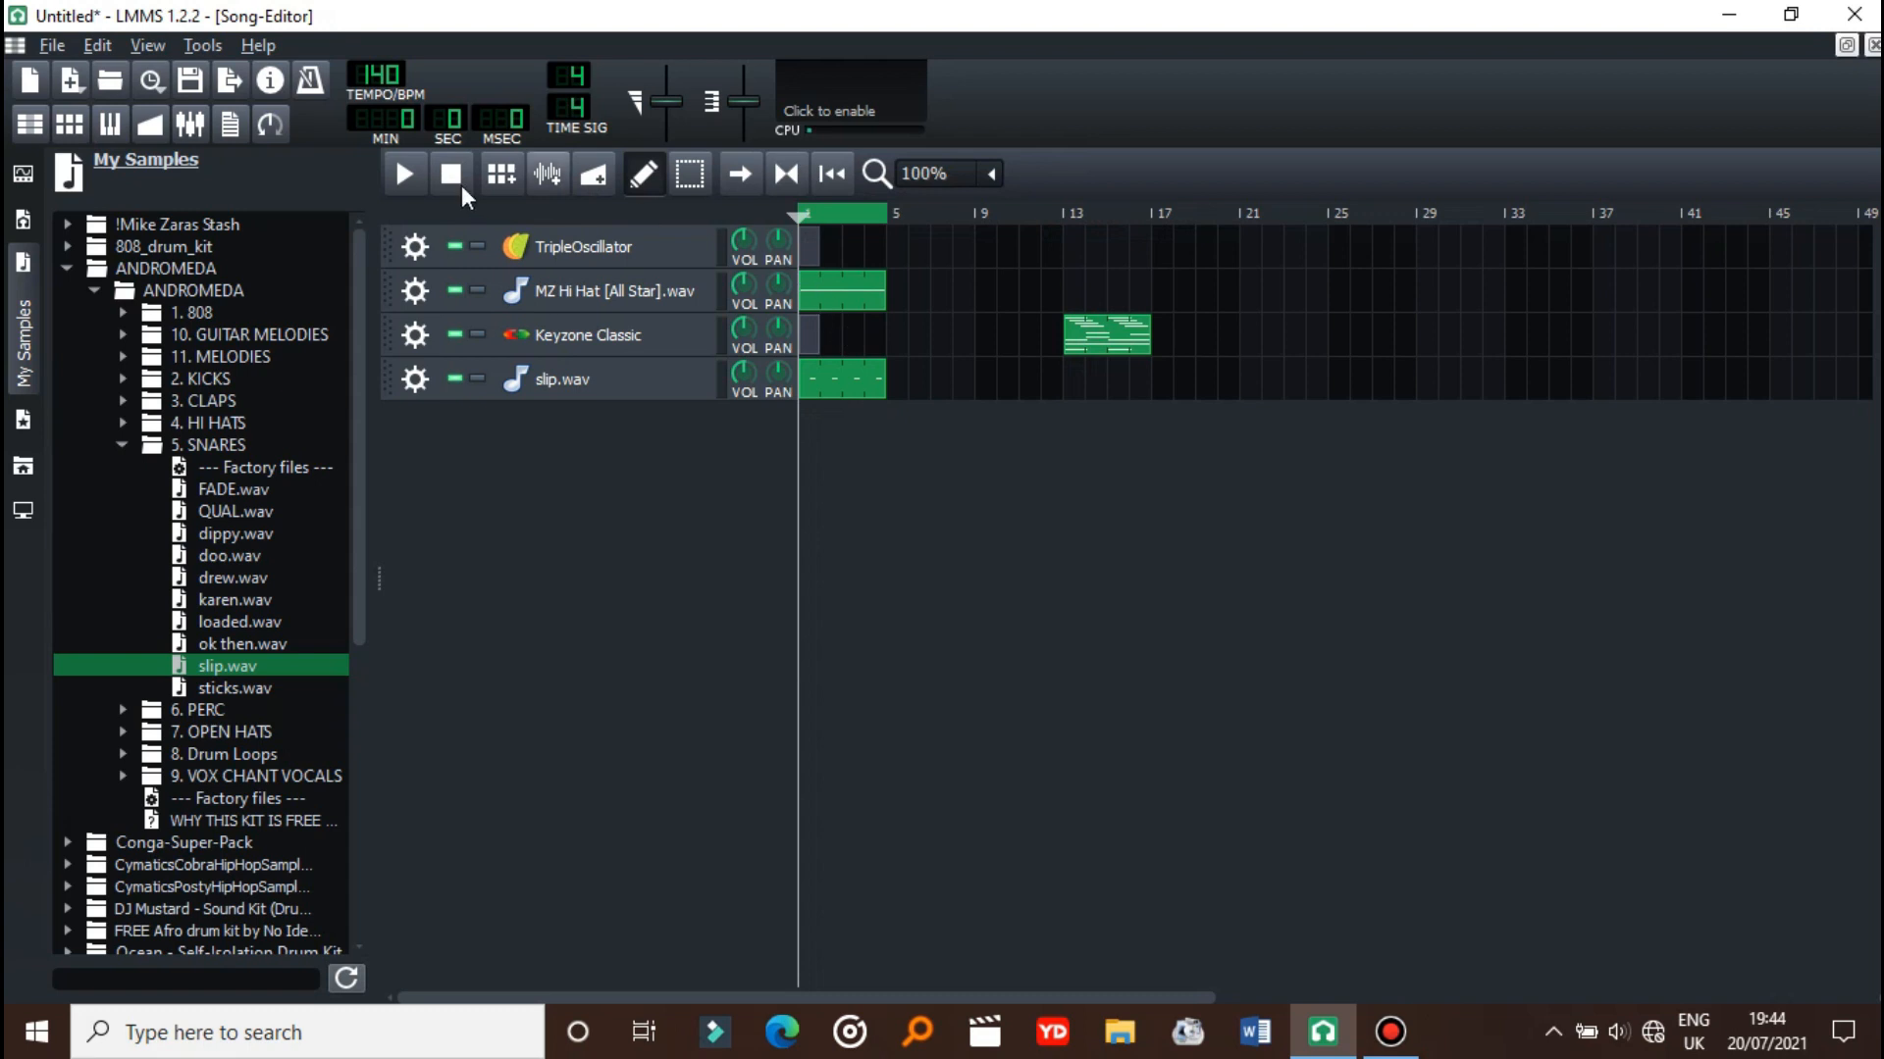
pyautogui.moveTo(325, 411)
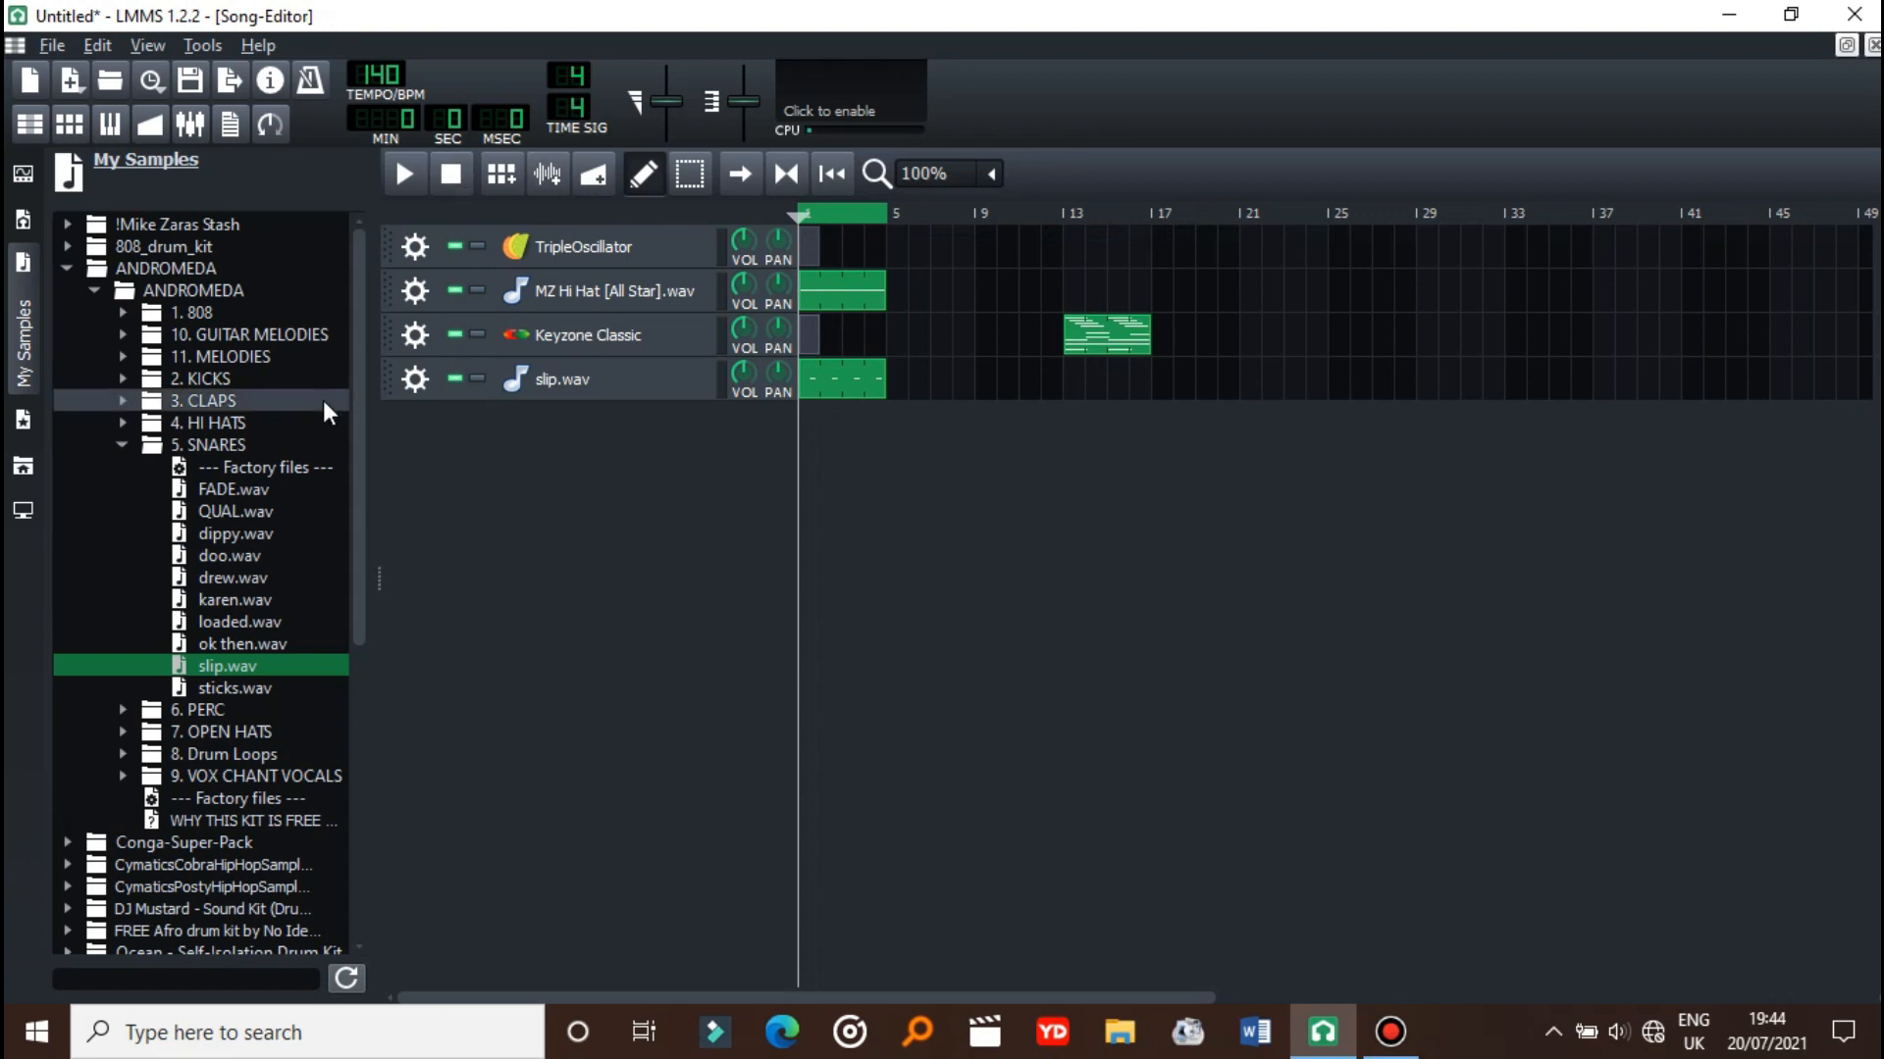
# - Collapse the 5. SNARES and ANDROMEDA folders and drag Keyzone Classic from bar 13 to bar 1
pyautogui.click(120, 444)
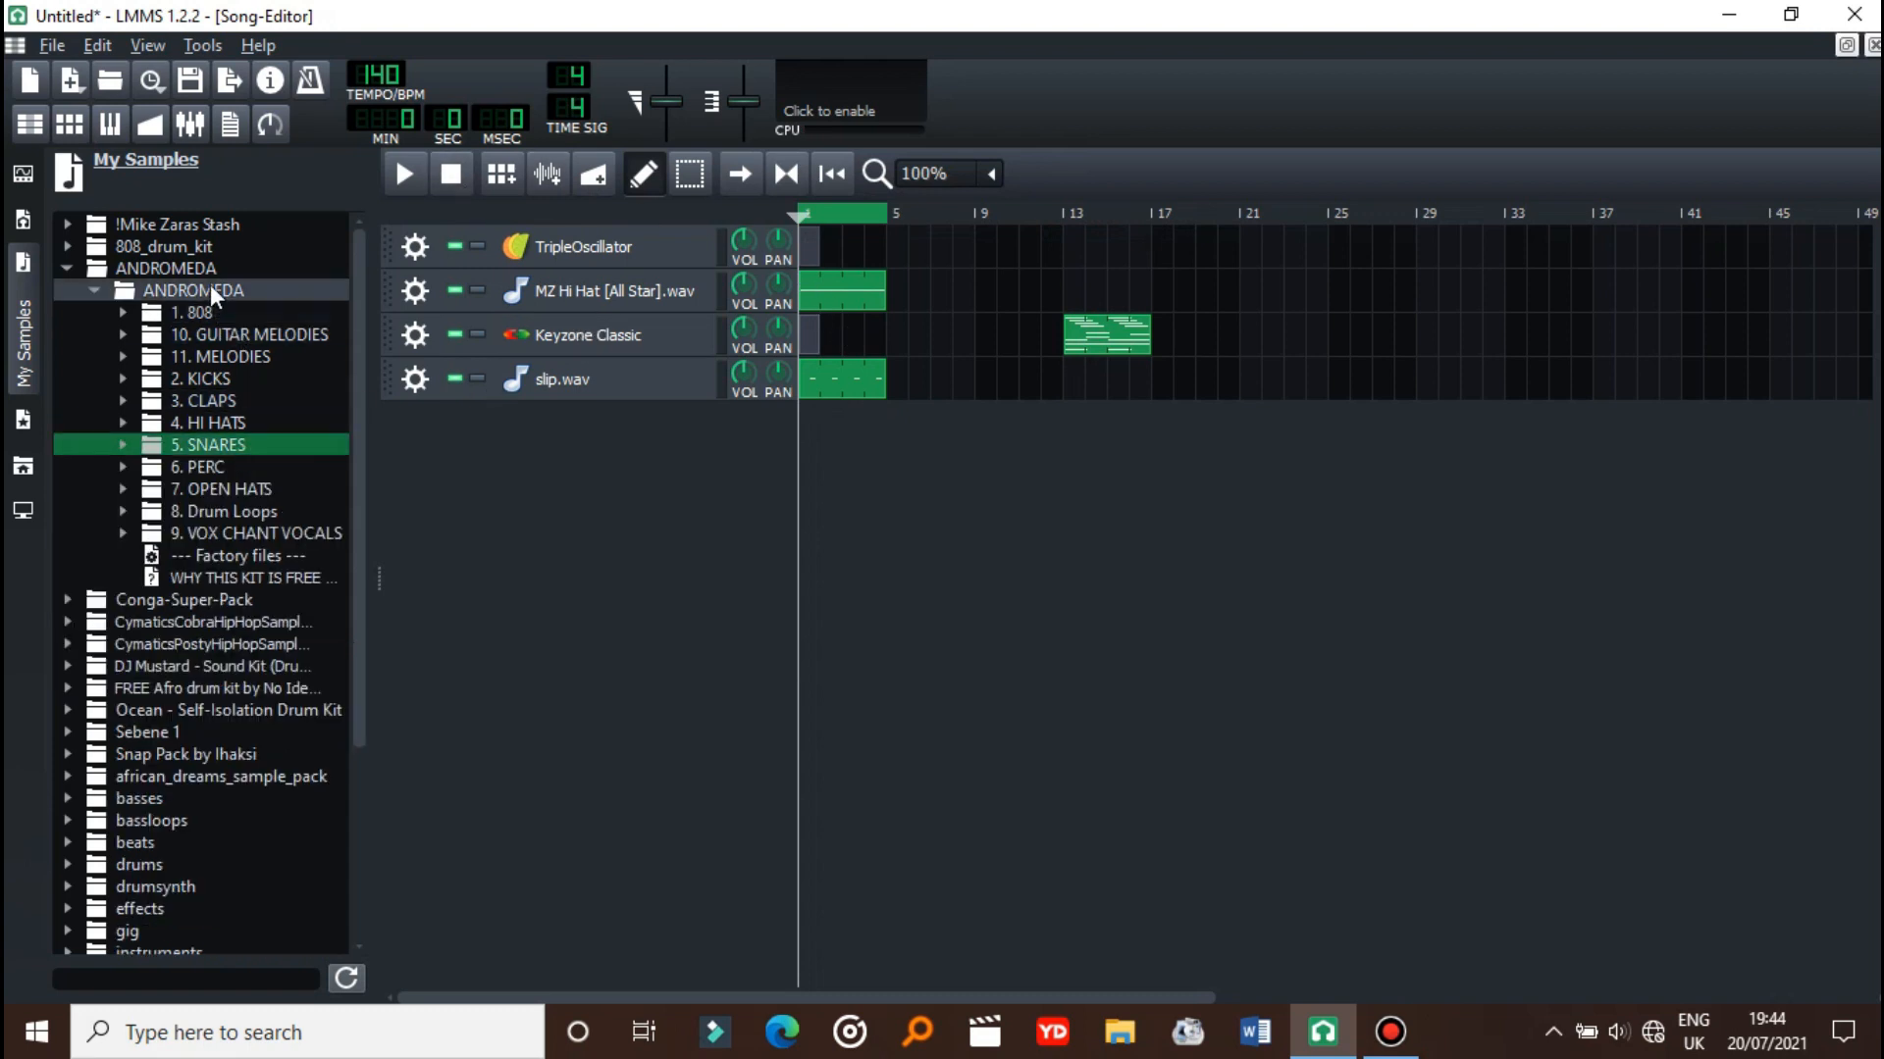
pyautogui.click(95, 289)
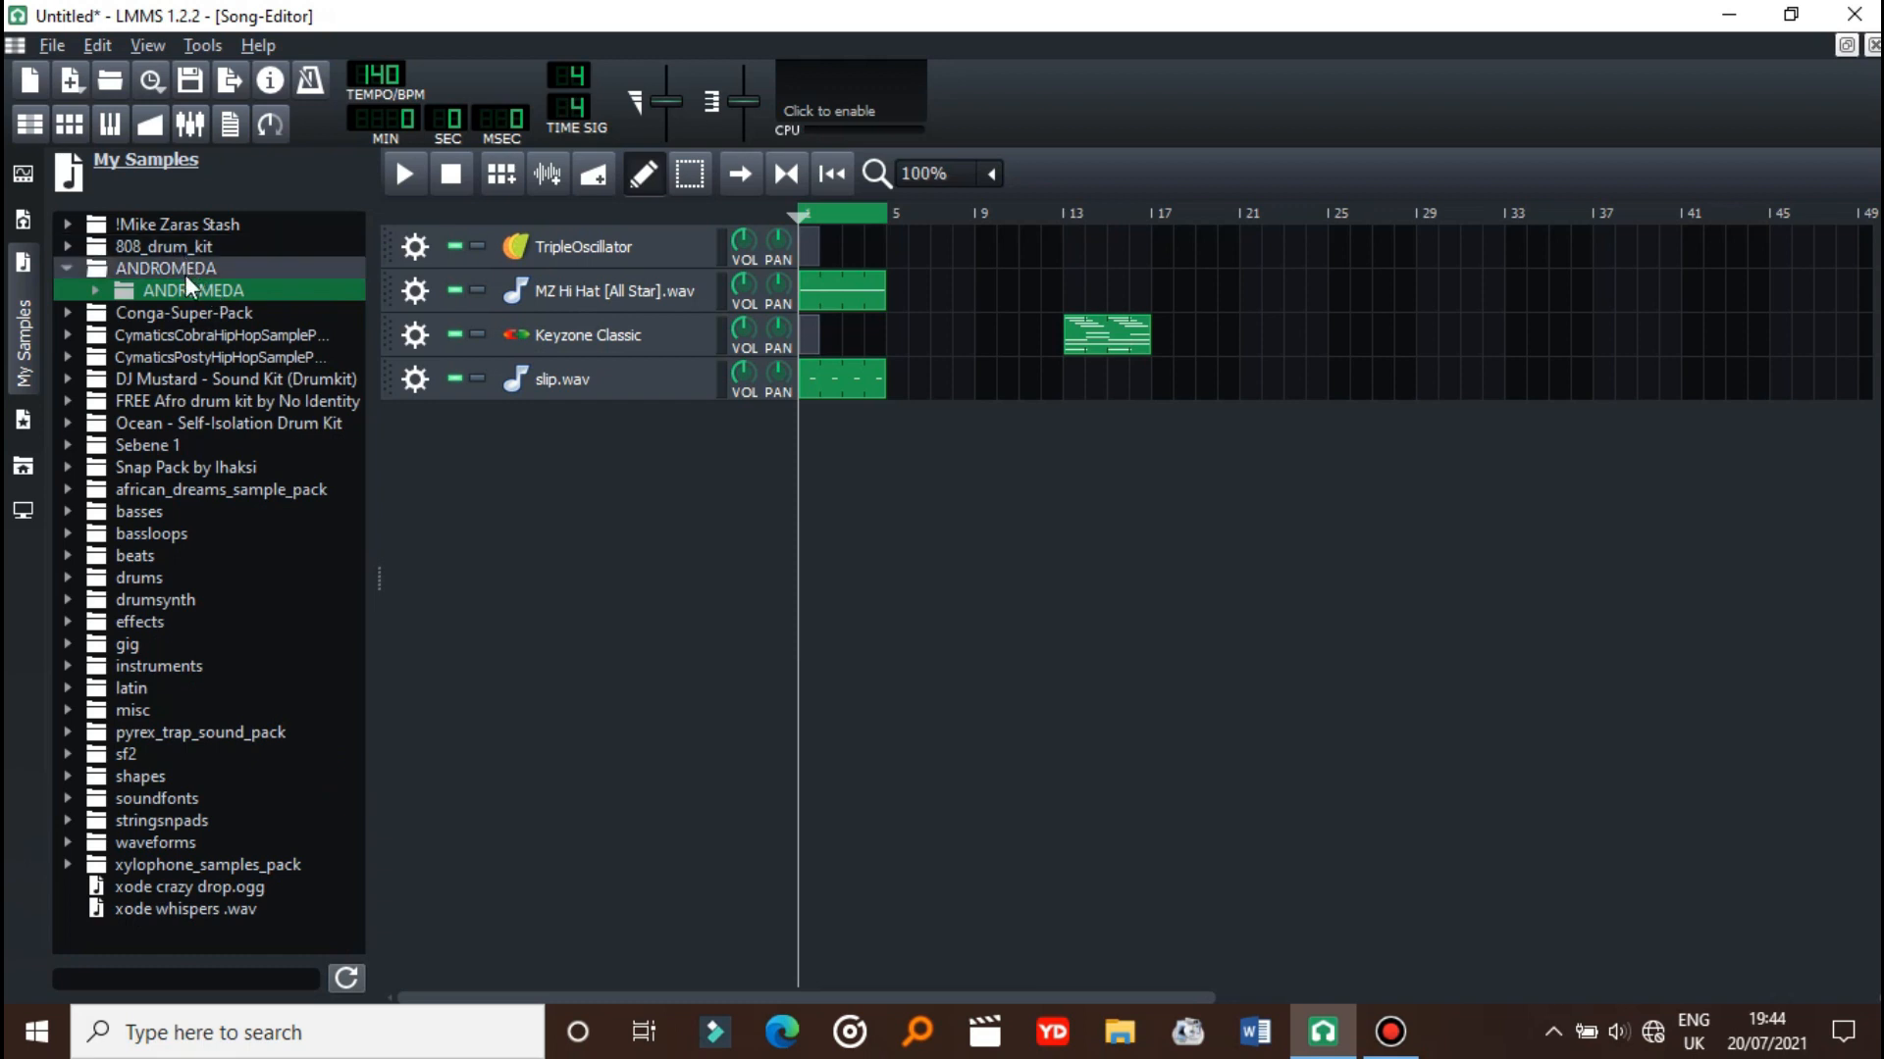
pyautogui.click(165, 268)
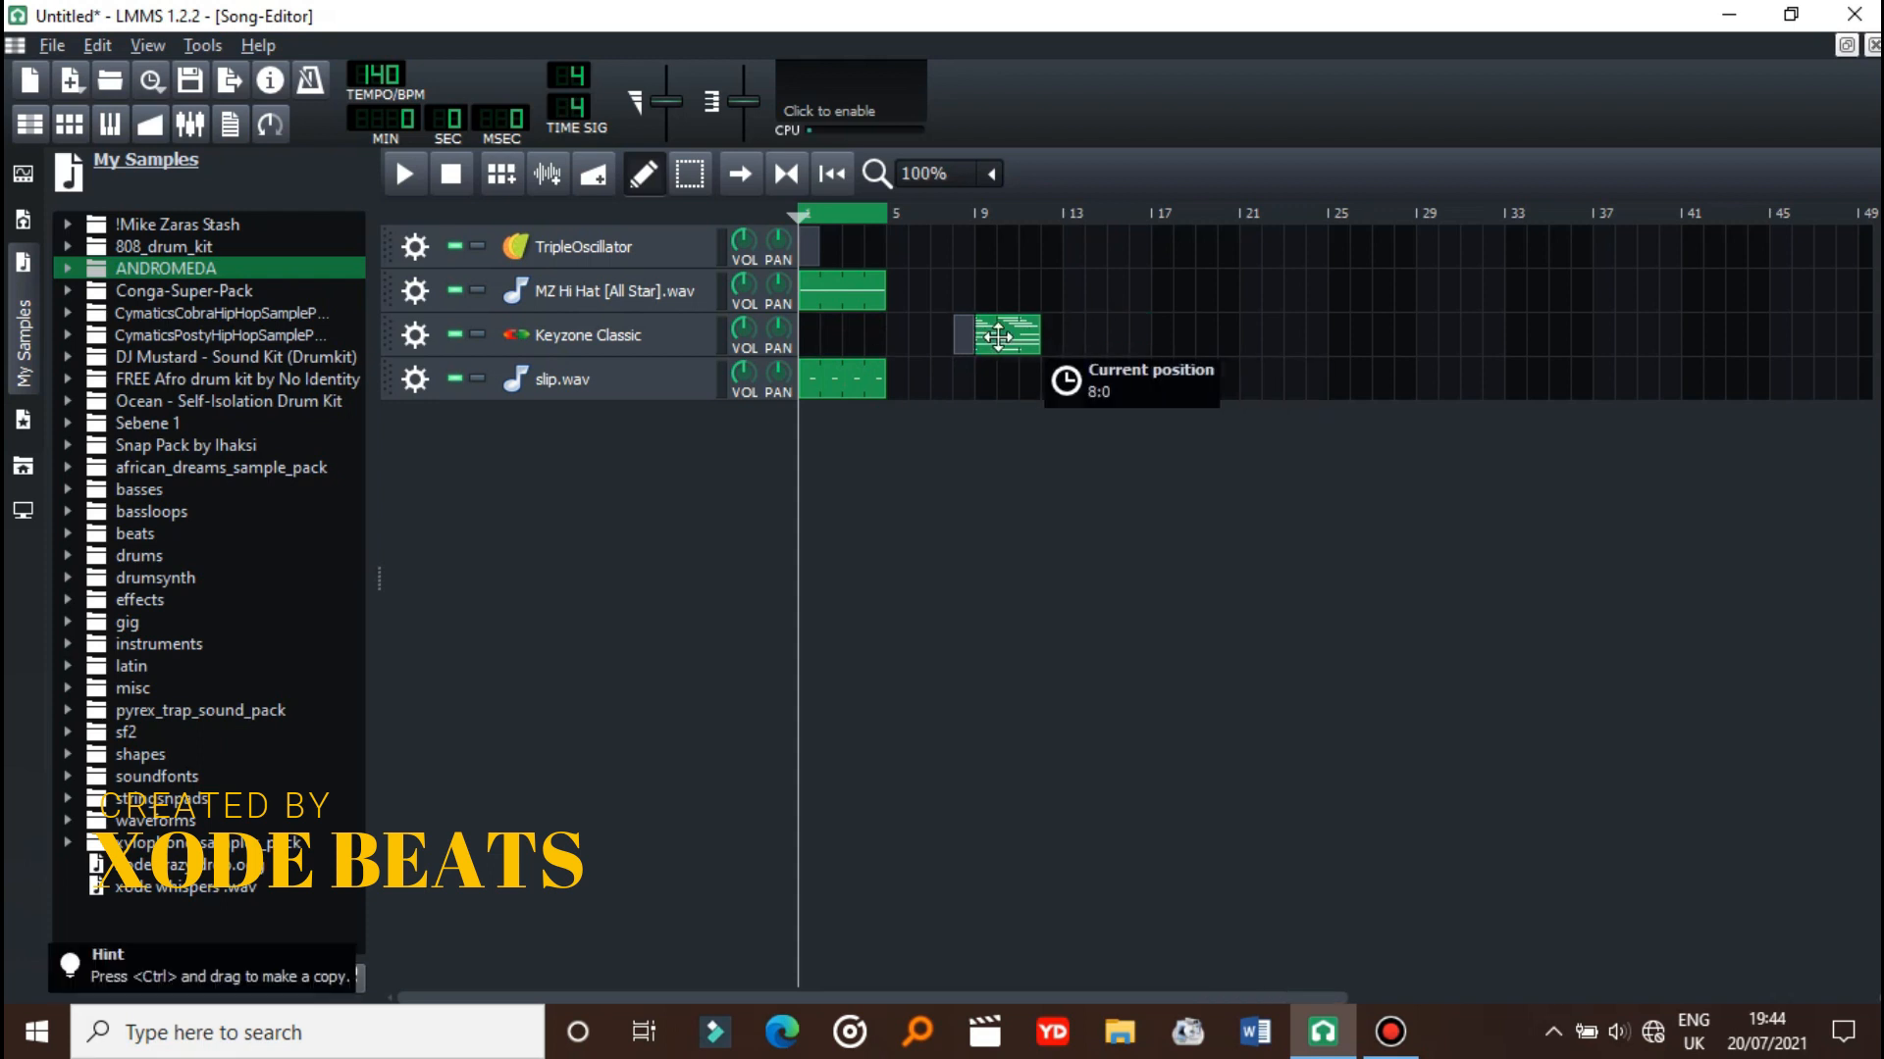
pyautogui.moveTo(997, 335); pyautogui.dragTo(840, 336)
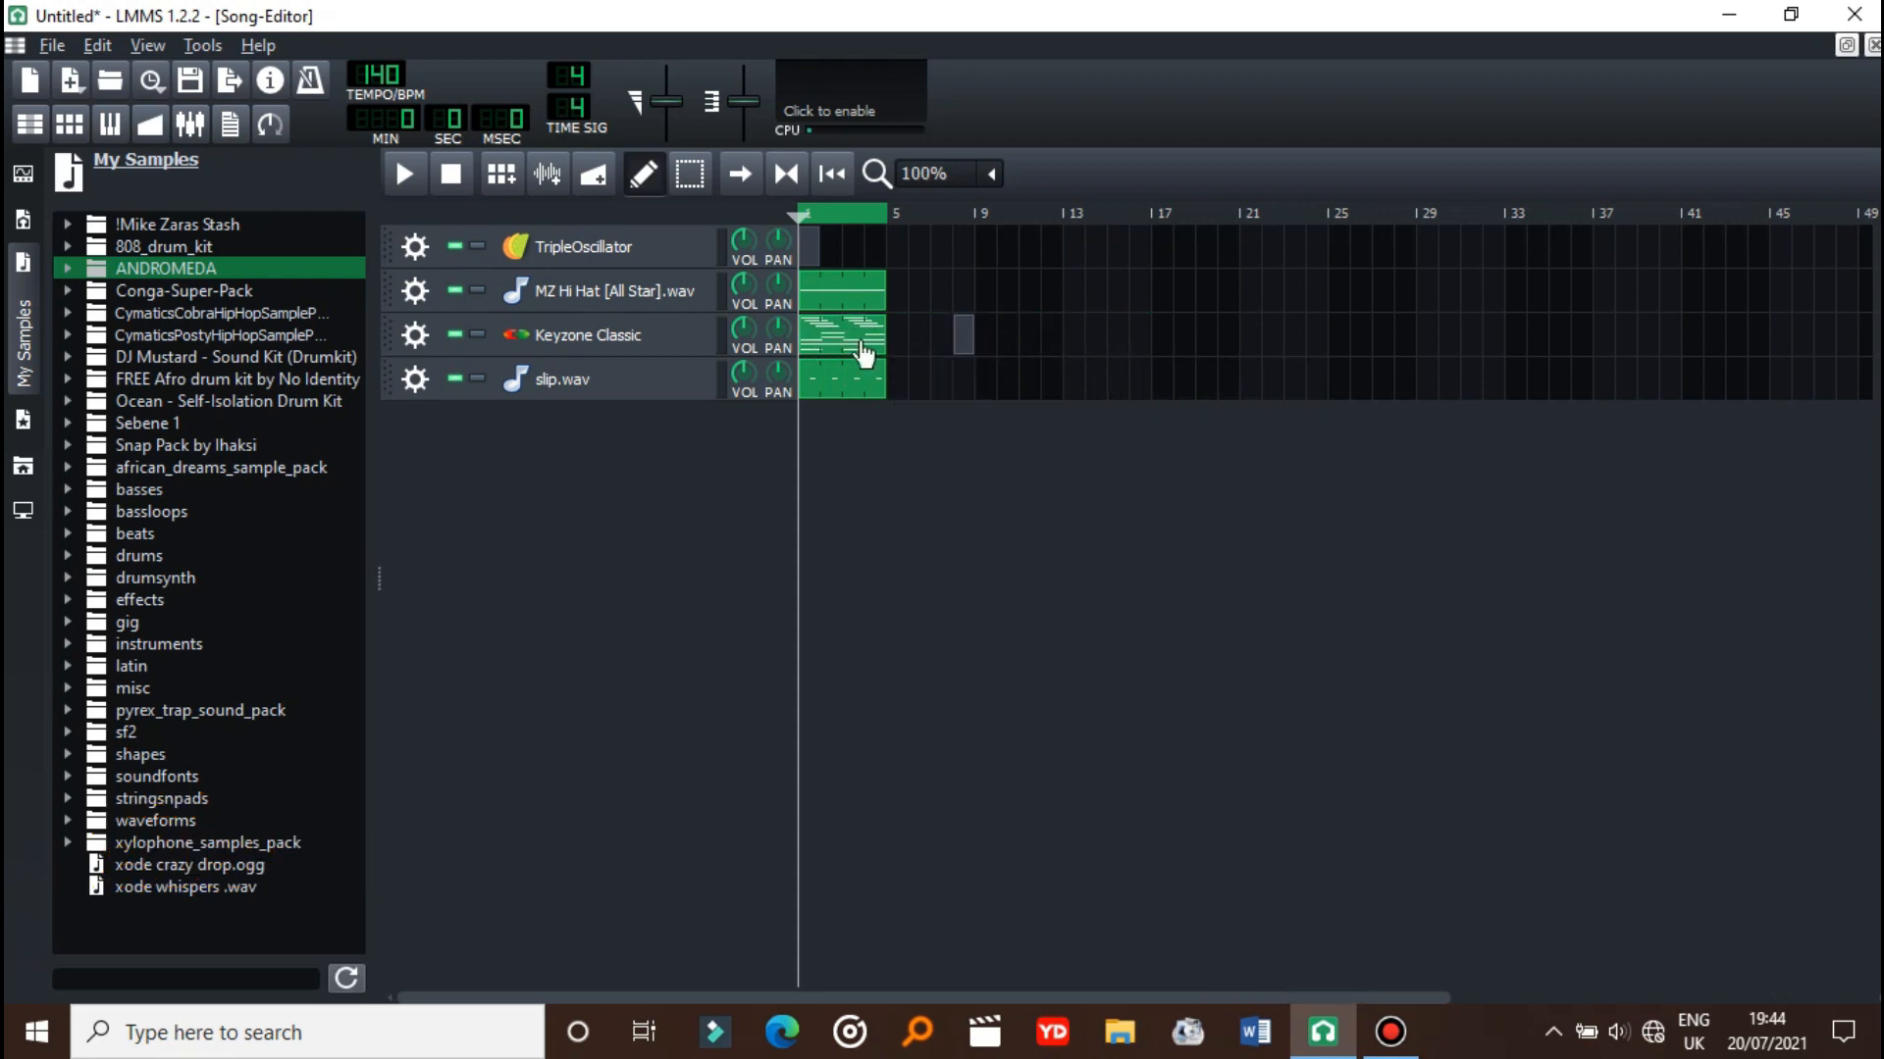